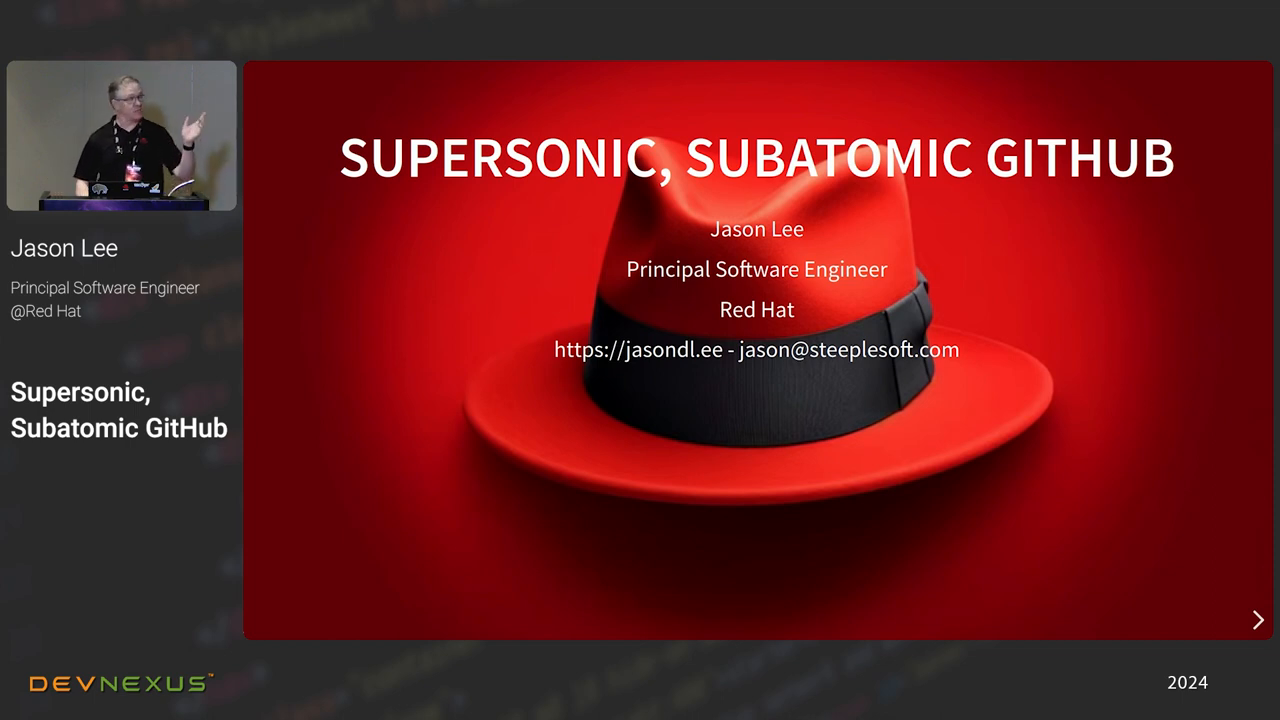
Step: Advance the deck from the title slide to the About Me slide
{"action": "left_click", "coordinate": [1258, 620]}
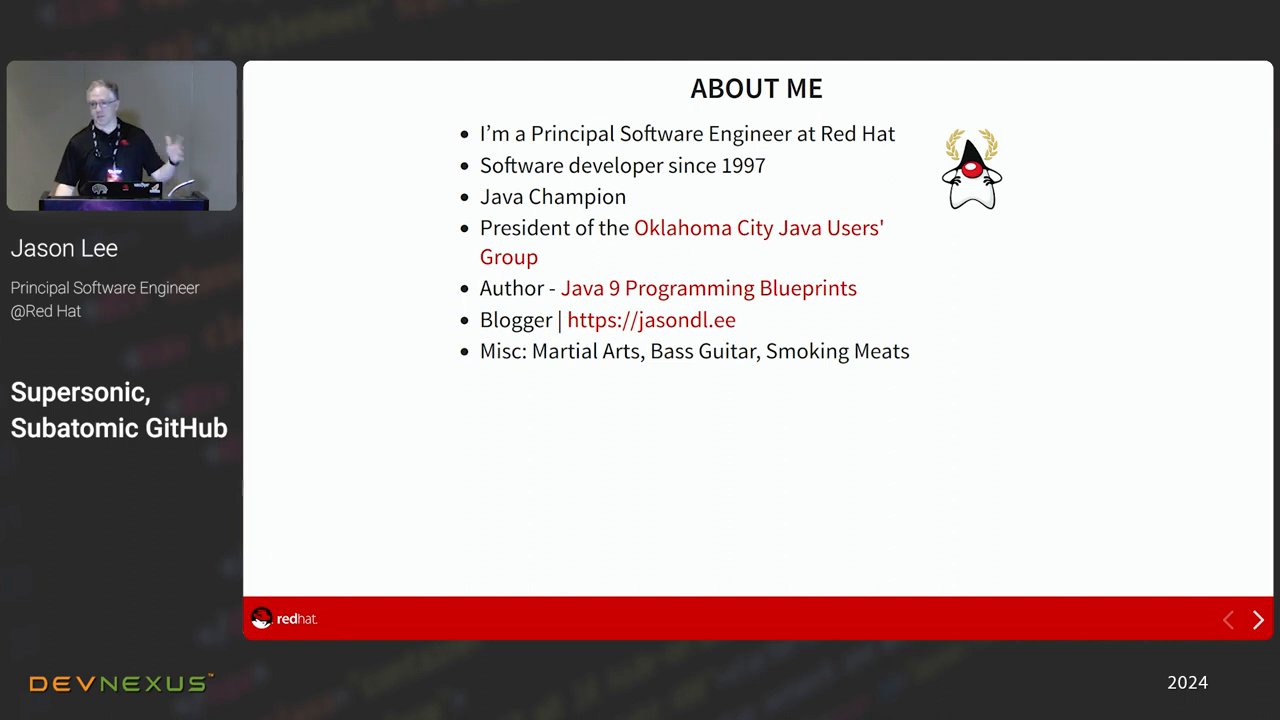
Step: Show the What We'll Cover agenda slide, then advance past it
{"action": "left_click", "coordinate": [1258, 619]}
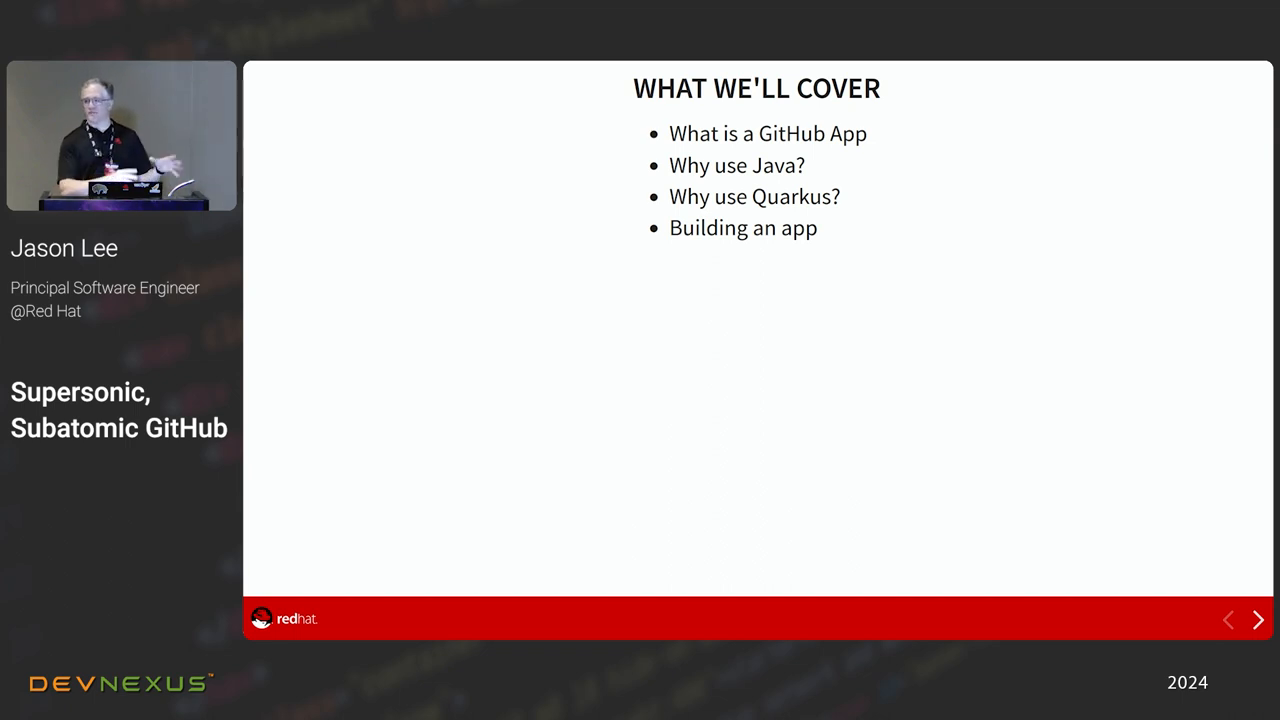
{"action": "left_click", "coordinate": [1258, 620]}
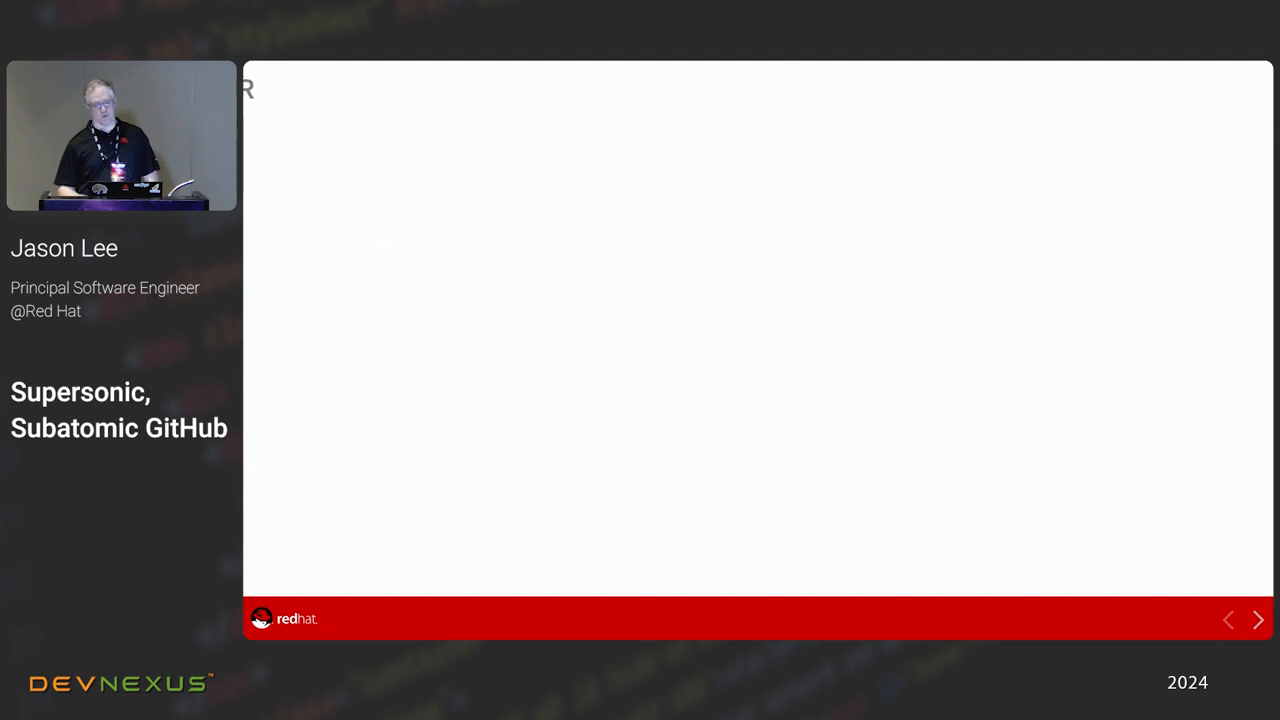
Step: Advance to the GitHub Applications slide listing example use cases
{"action": "left_click", "coordinate": [1258, 619]}
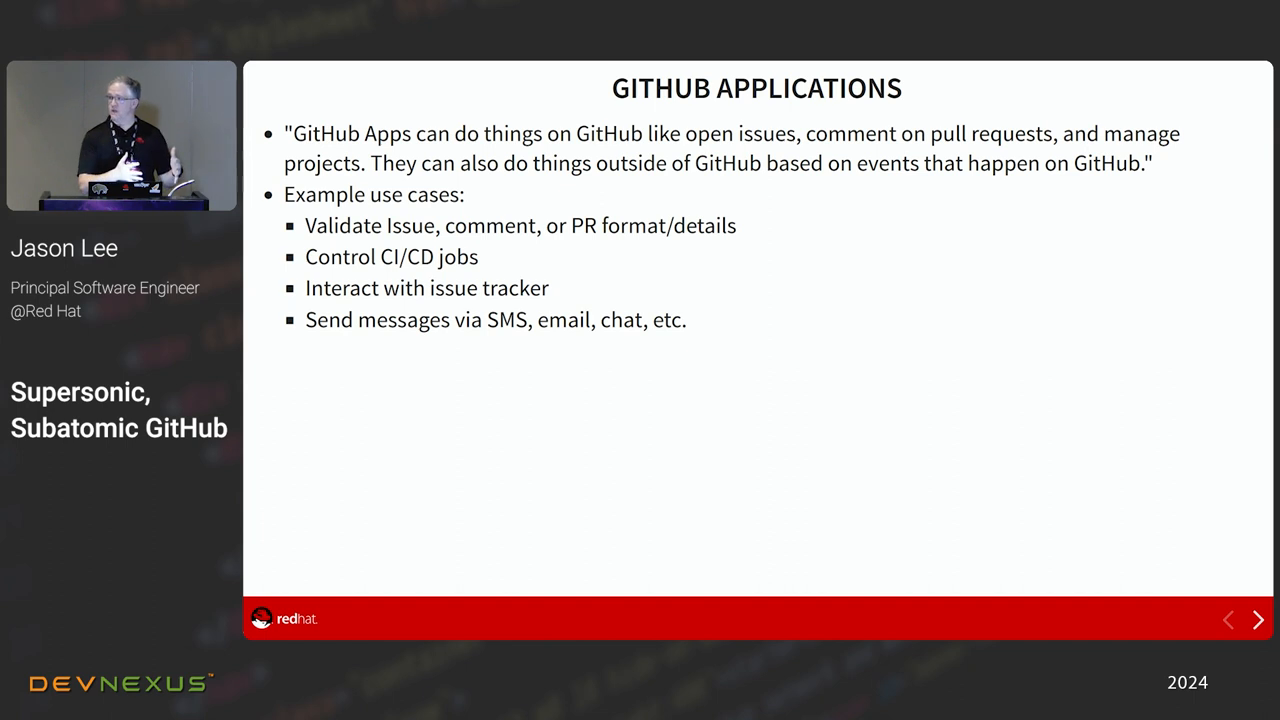
{"action": "left_click", "coordinate": [1258, 619]}
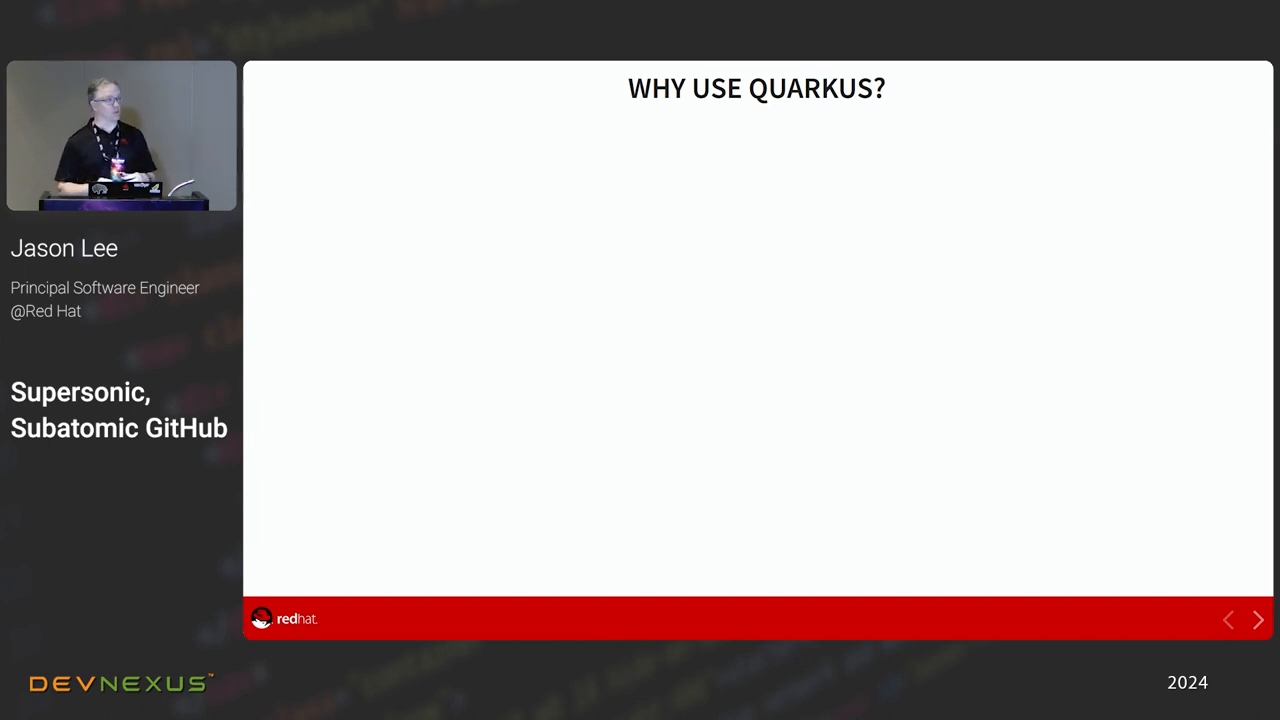
Step: Advance past Why Use Quarkus? to the Building a GitHub App slide
{"action": "left_click", "coordinate": [1258, 619]}
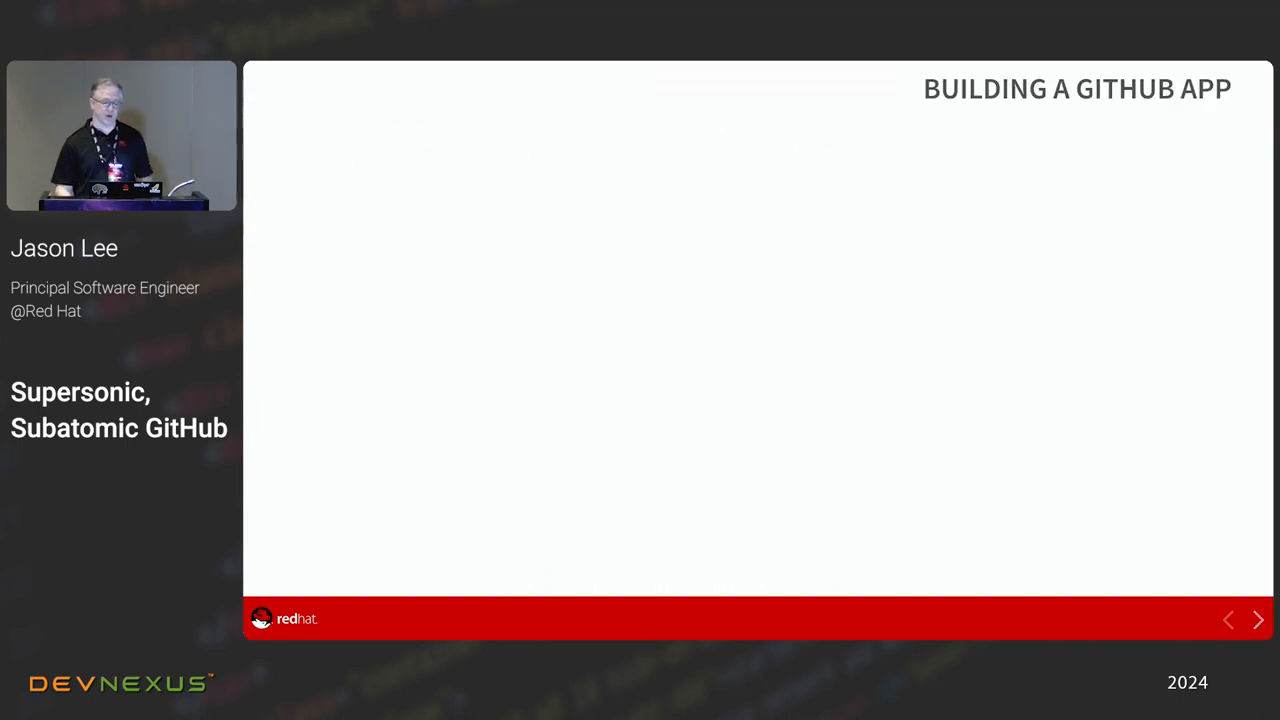
Step: Reveal the four build steps (register, install, code, profit), then move to Register the App with GitHub
{"action": "left_click", "coordinate": [1258, 619]}
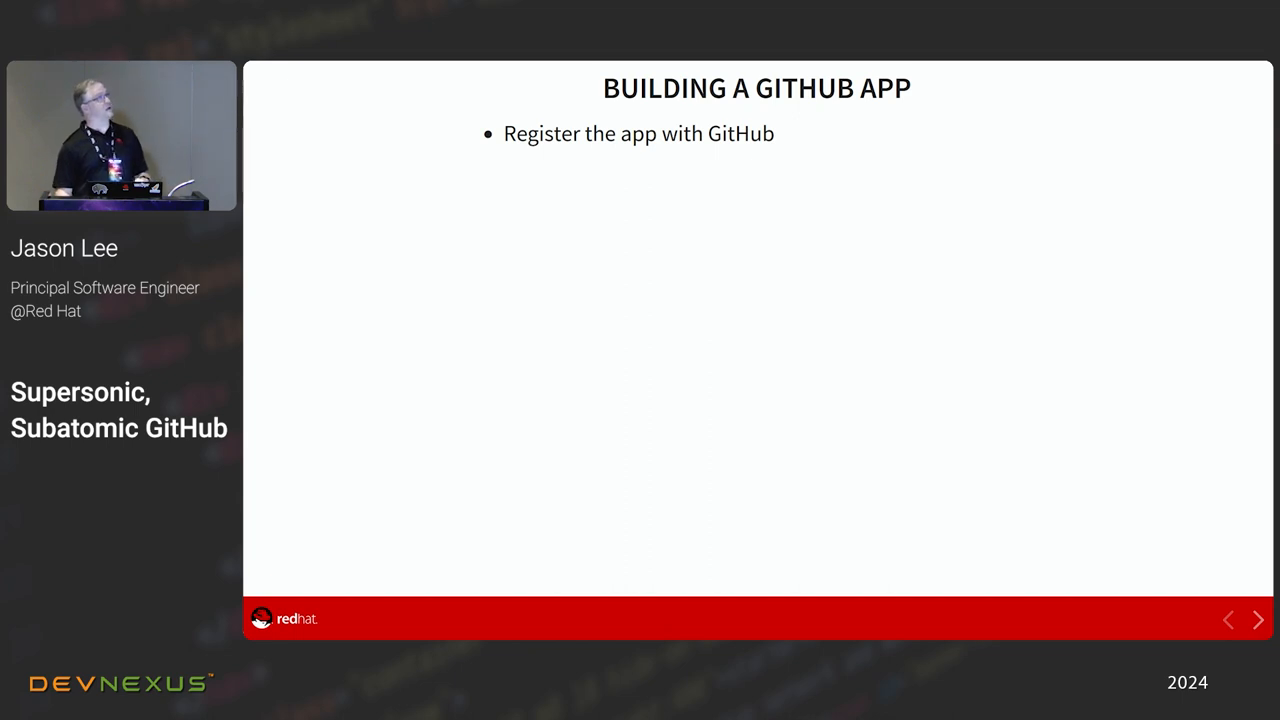
{"action": "left_click", "coordinate": [1258, 619]}
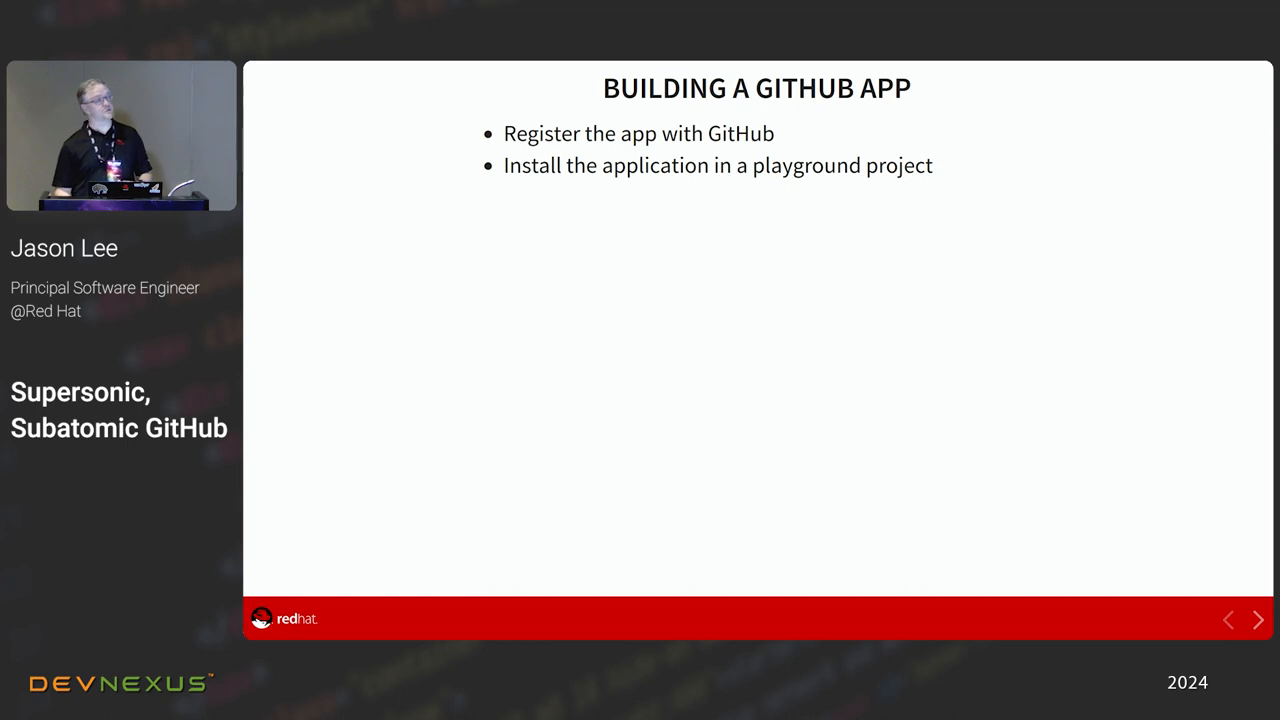
{"action": "left_click", "coordinate": [1258, 619]}
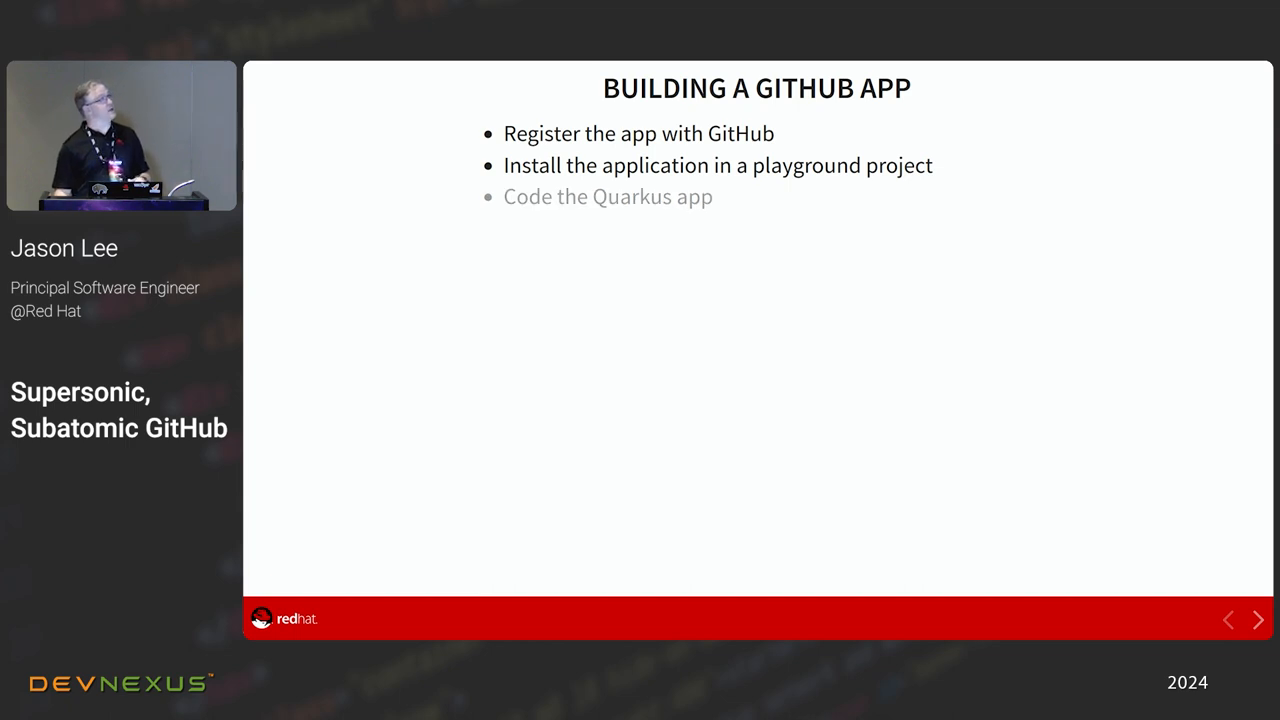
{"action": "left_click", "coordinate": [1258, 619]}
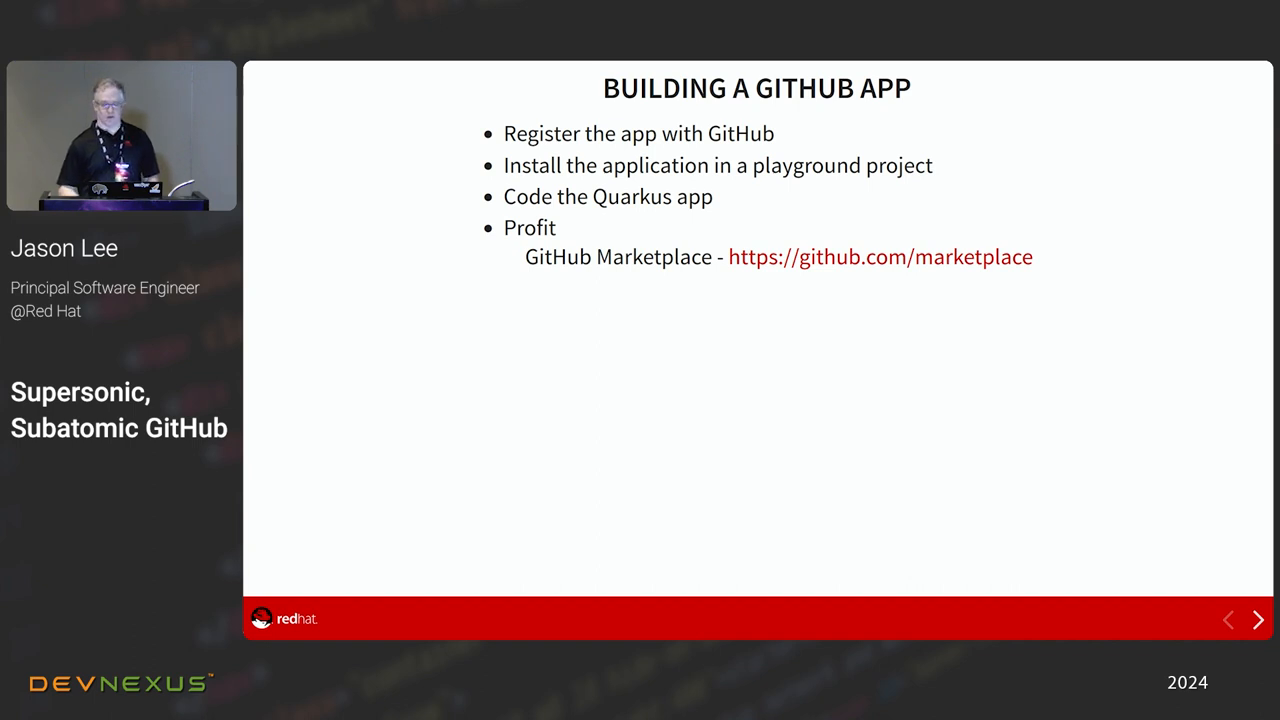
{"action": "left_click", "coordinate": [1258, 619]}
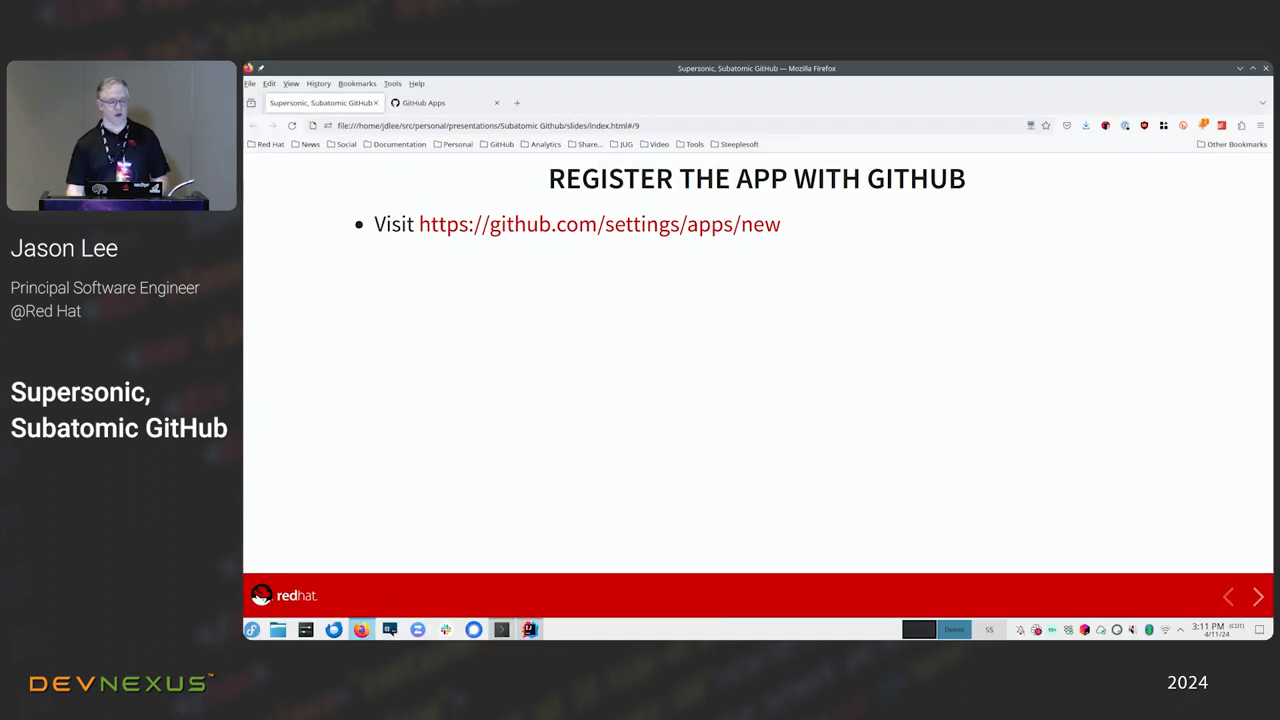
Step: Begin a New GitHub App registration and confirm access via GitHub Mobile
{"action": "left_click", "coordinate": [424, 102]}
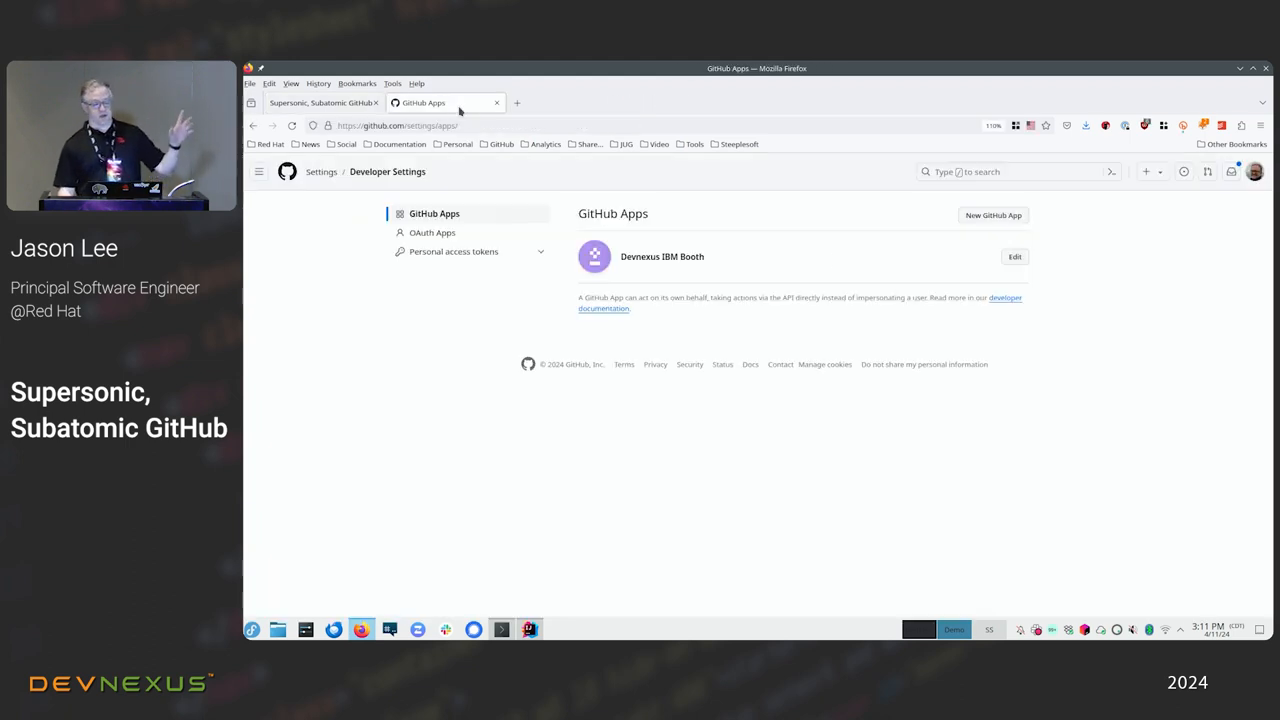
{"action": "mouse_move", "coordinate": [746, 531]}
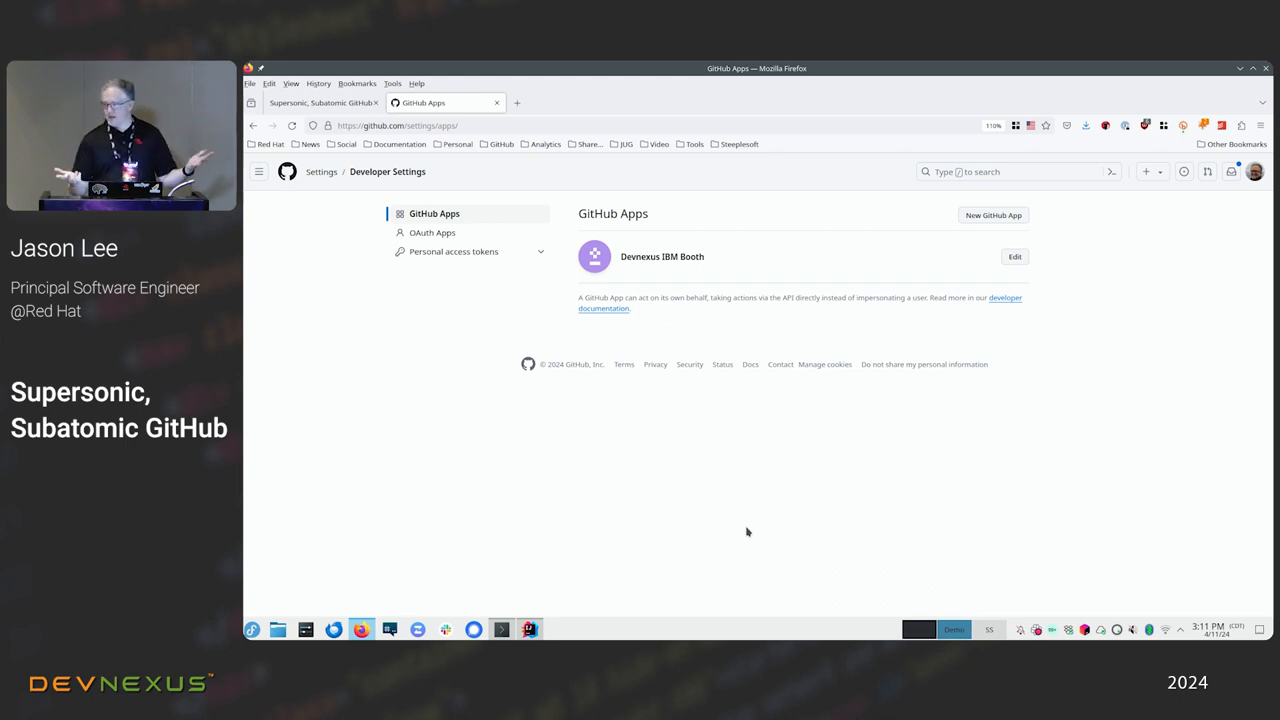
{"action": "mouse_move", "coordinate": [896, 385]}
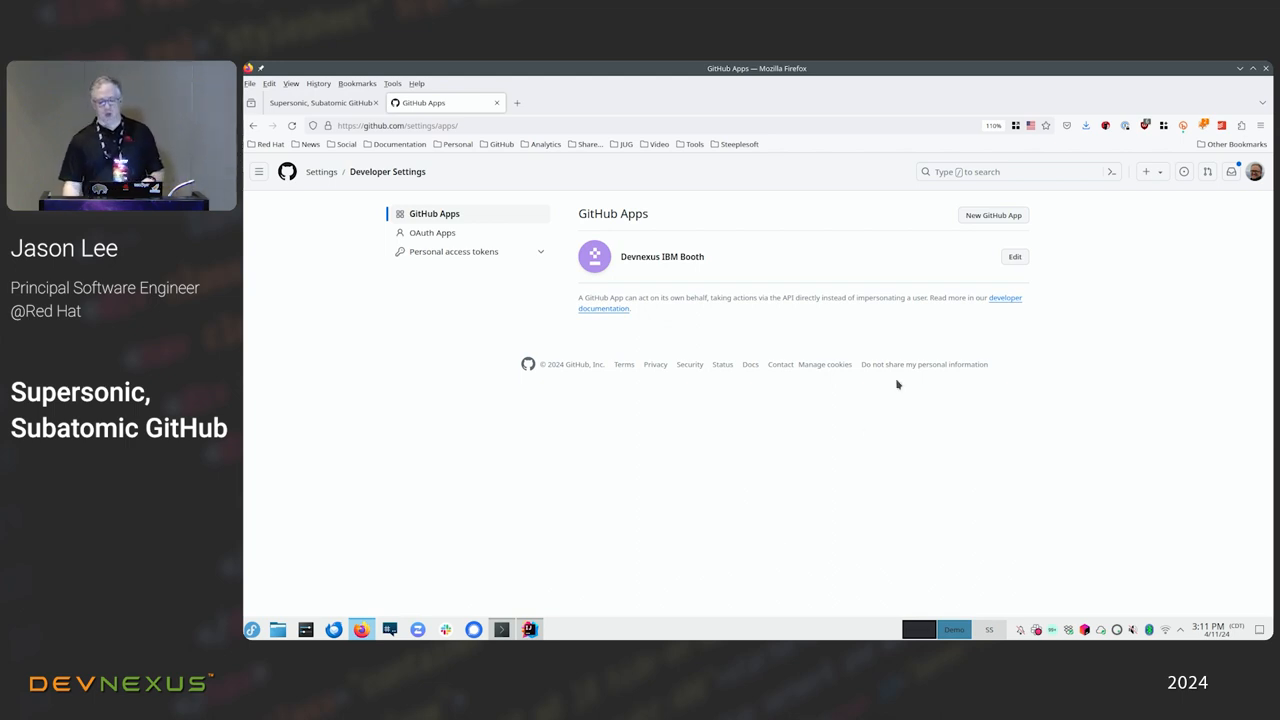
{"action": "left_click", "coordinate": [992, 215]}
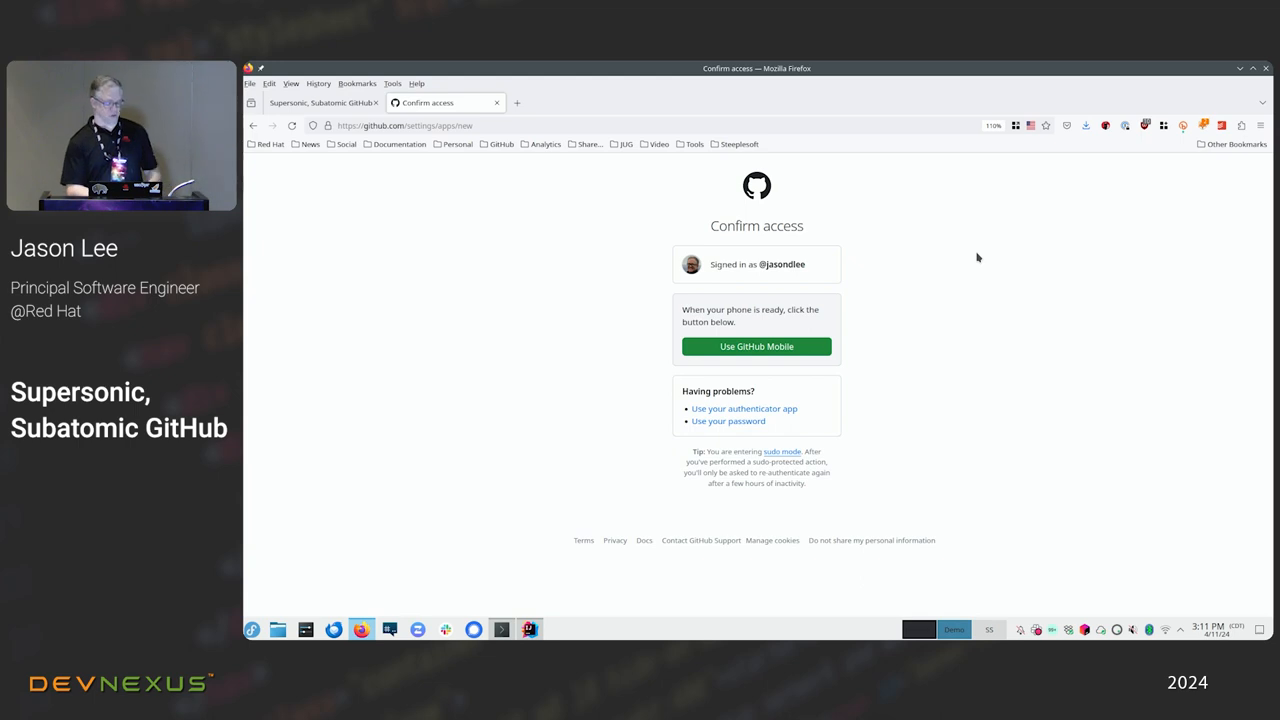
{"action": "mouse_move", "coordinate": [925, 285]}
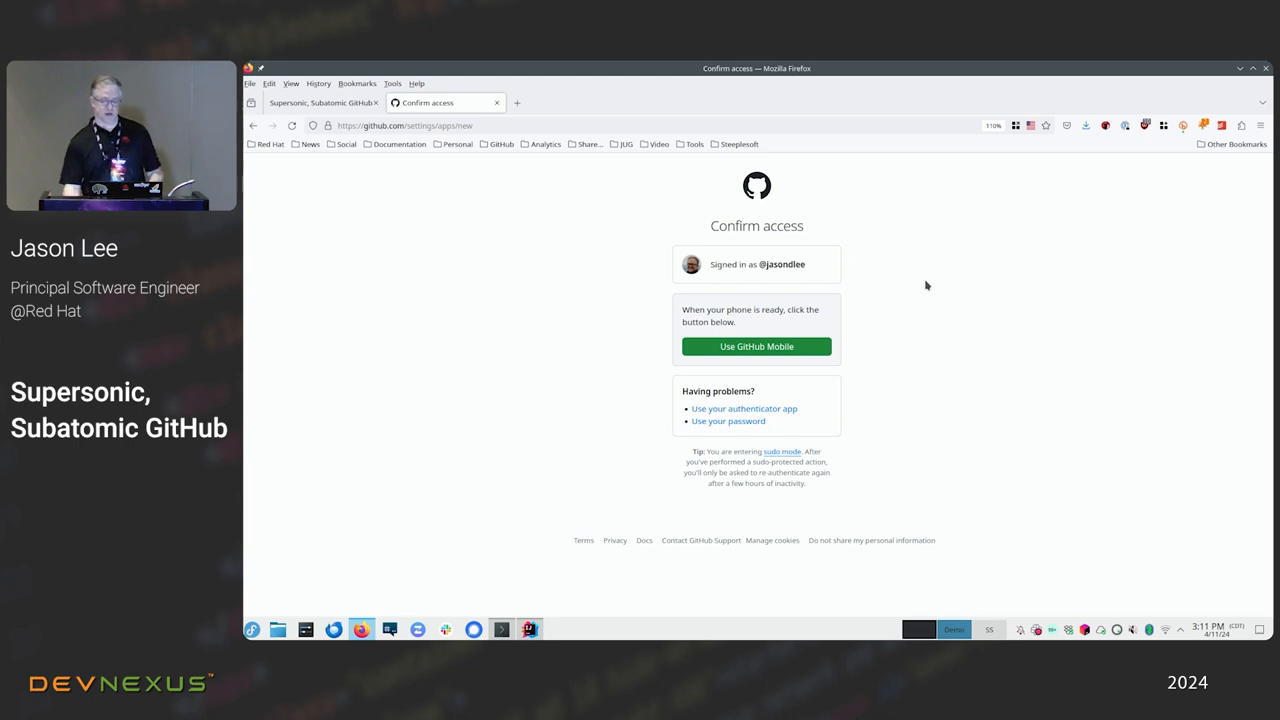
{"action": "left_click", "coordinate": [757, 346]}
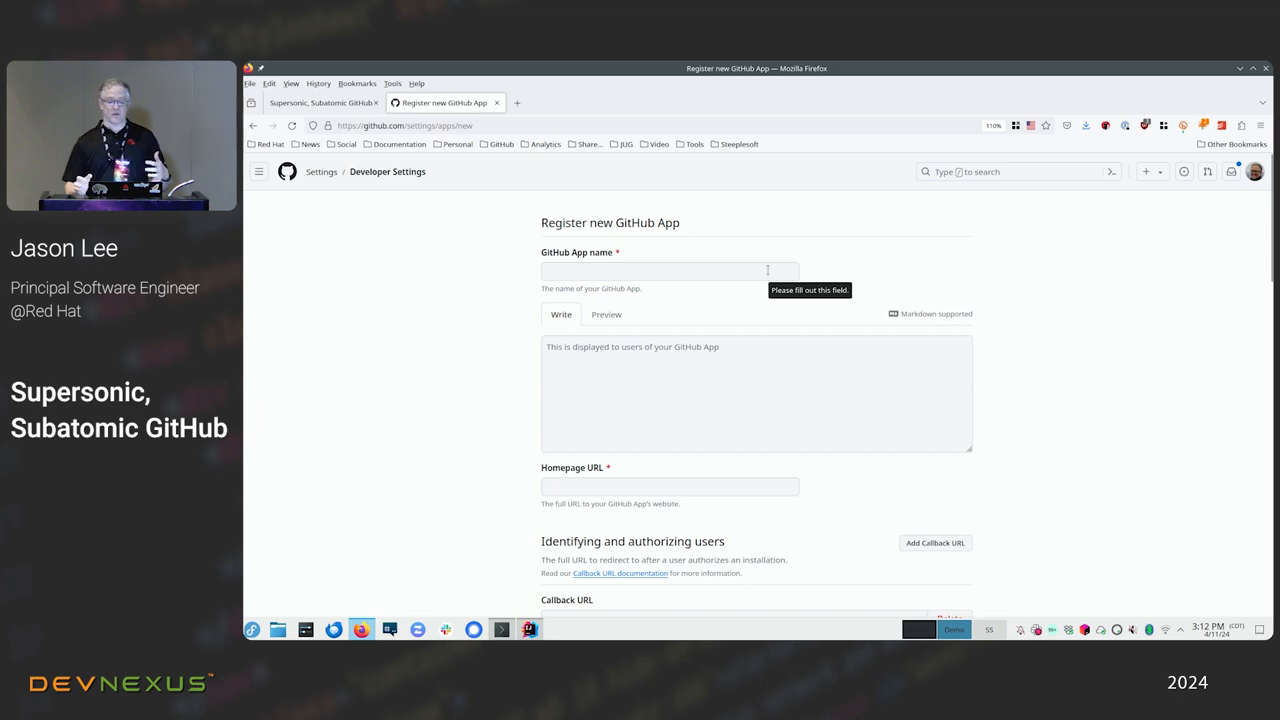
{"action": "left_click", "coordinate": [668, 271]}
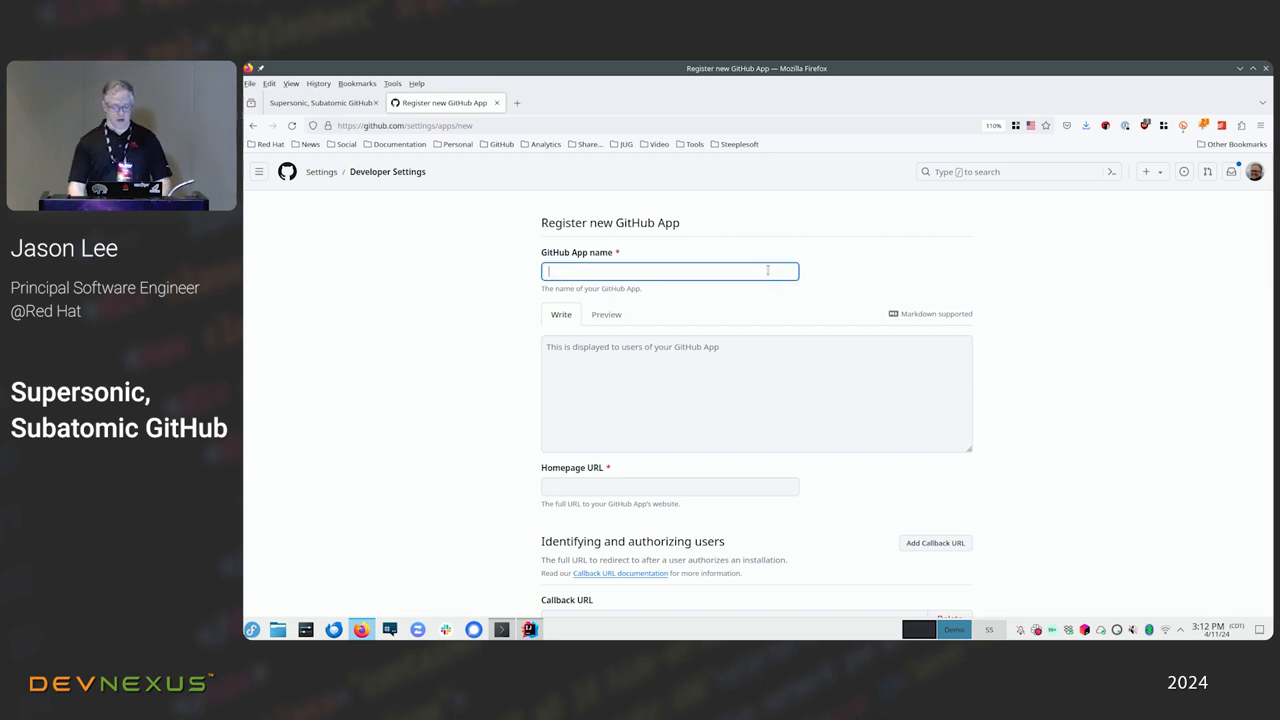
{"action": "type", "text": "Devne"}
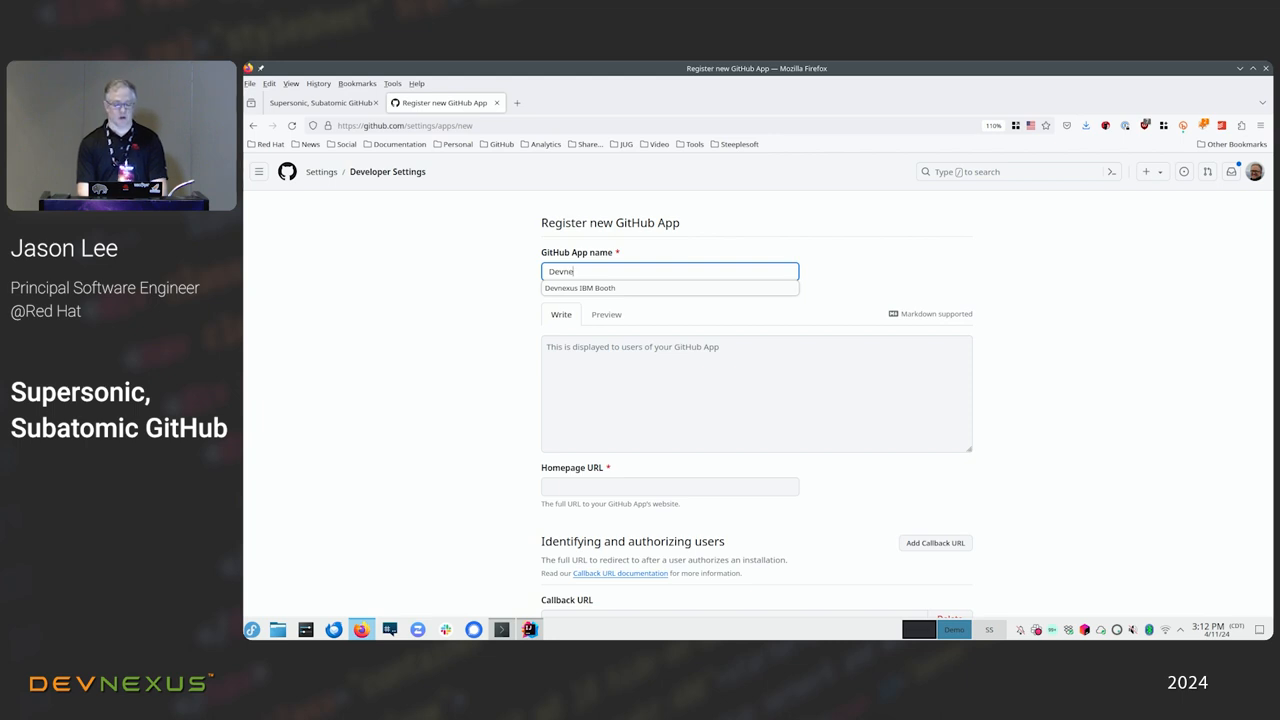
{"action": "type", "text": "xus 2024 Demo"}
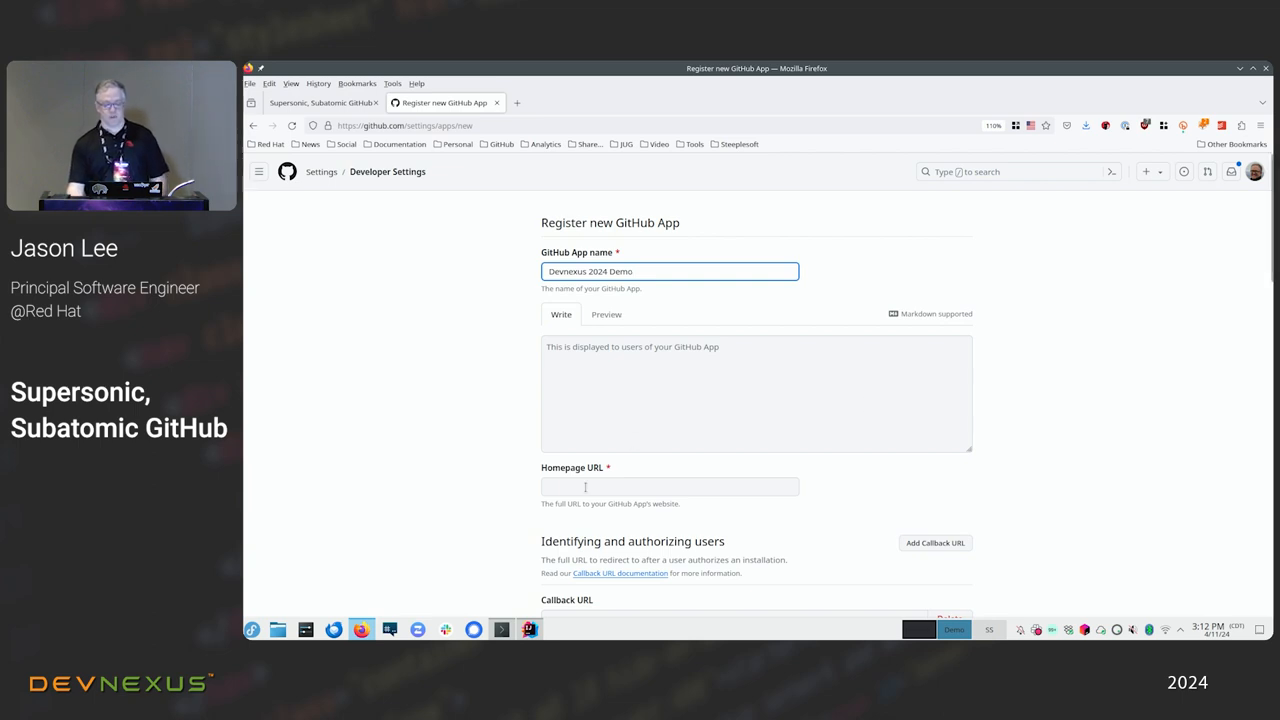
{"action": "left_click", "coordinate": [668, 487]}
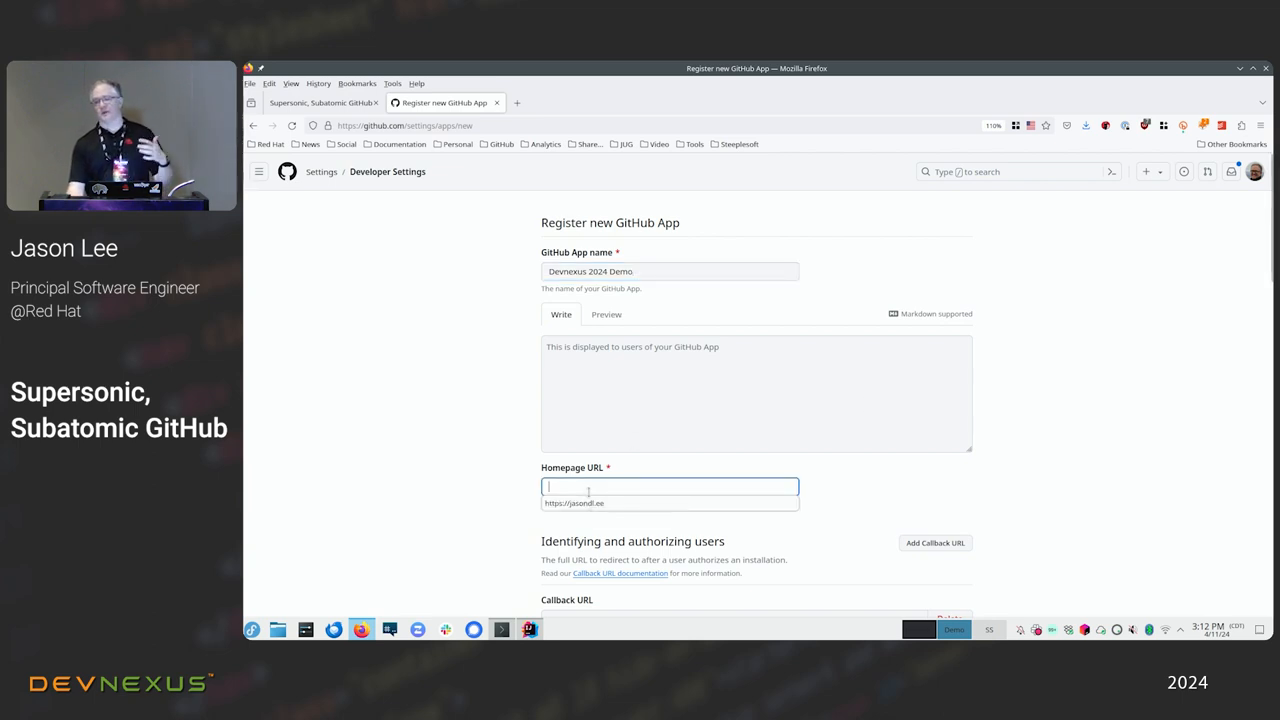
{"action": "type", "text": "https://jasondl.ee"}
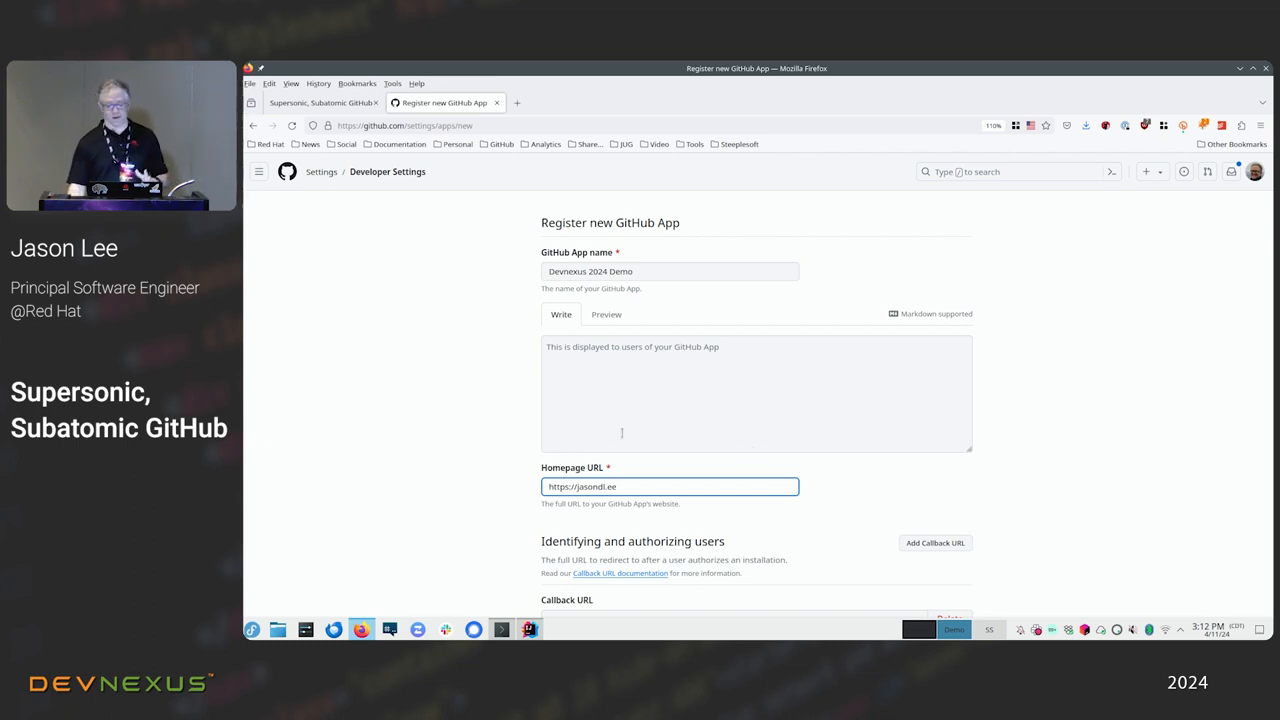
Step: Bring the Webhook section into view and focus the Webhook URL field
{"action": "scroll", "scroll_direction": "down", "scroll_amount": 3}
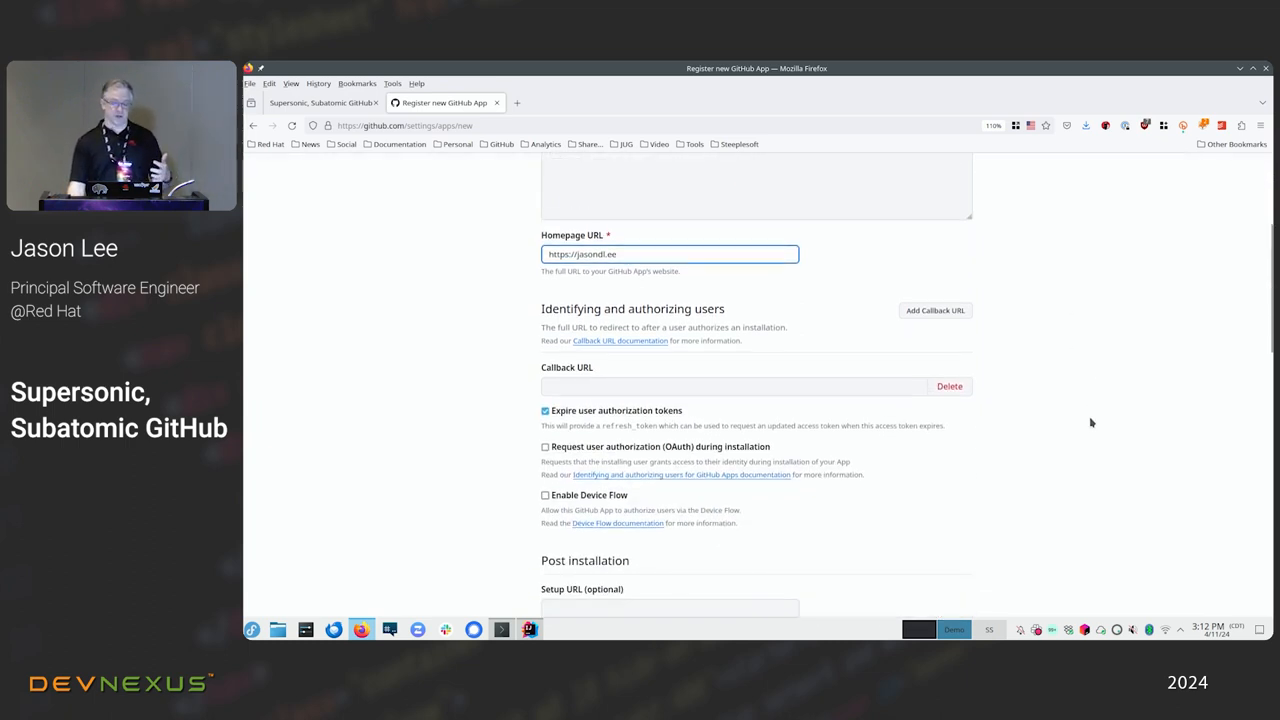
{"action": "scroll", "scroll_direction": "down", "scroll_amount": 3}
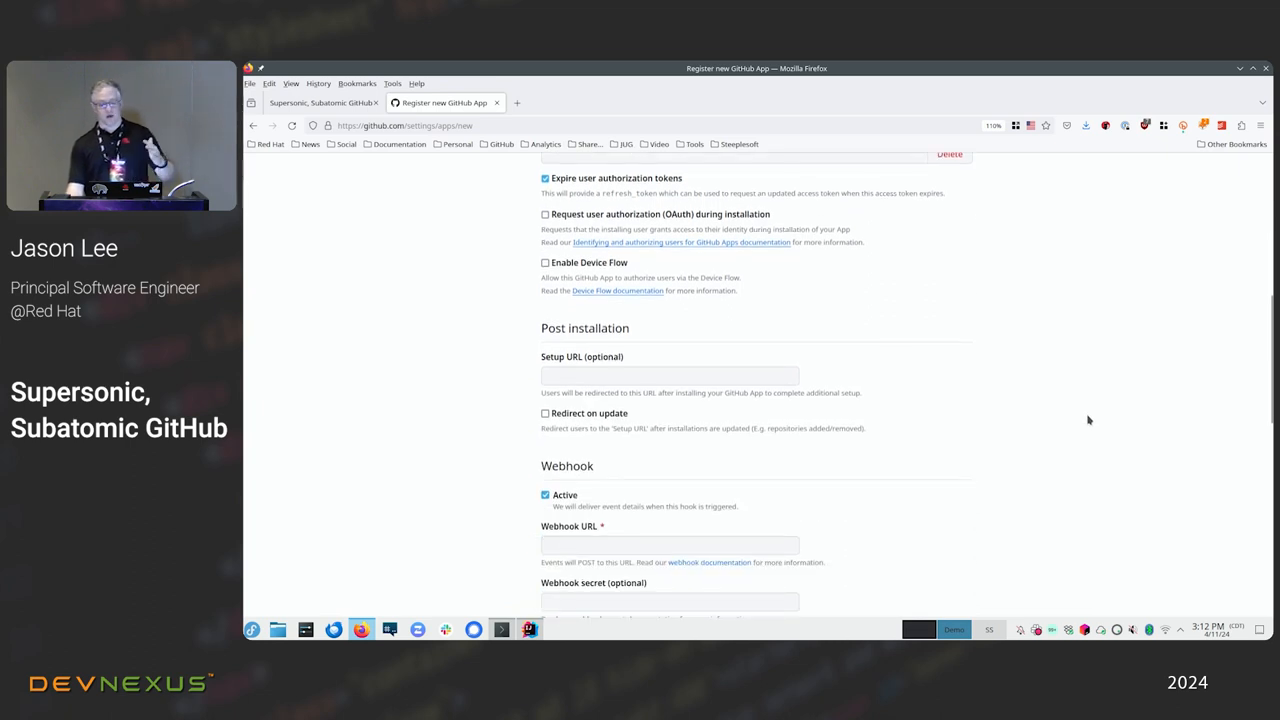
{"action": "scroll", "scroll_direction": "down", "scroll_amount": 3}
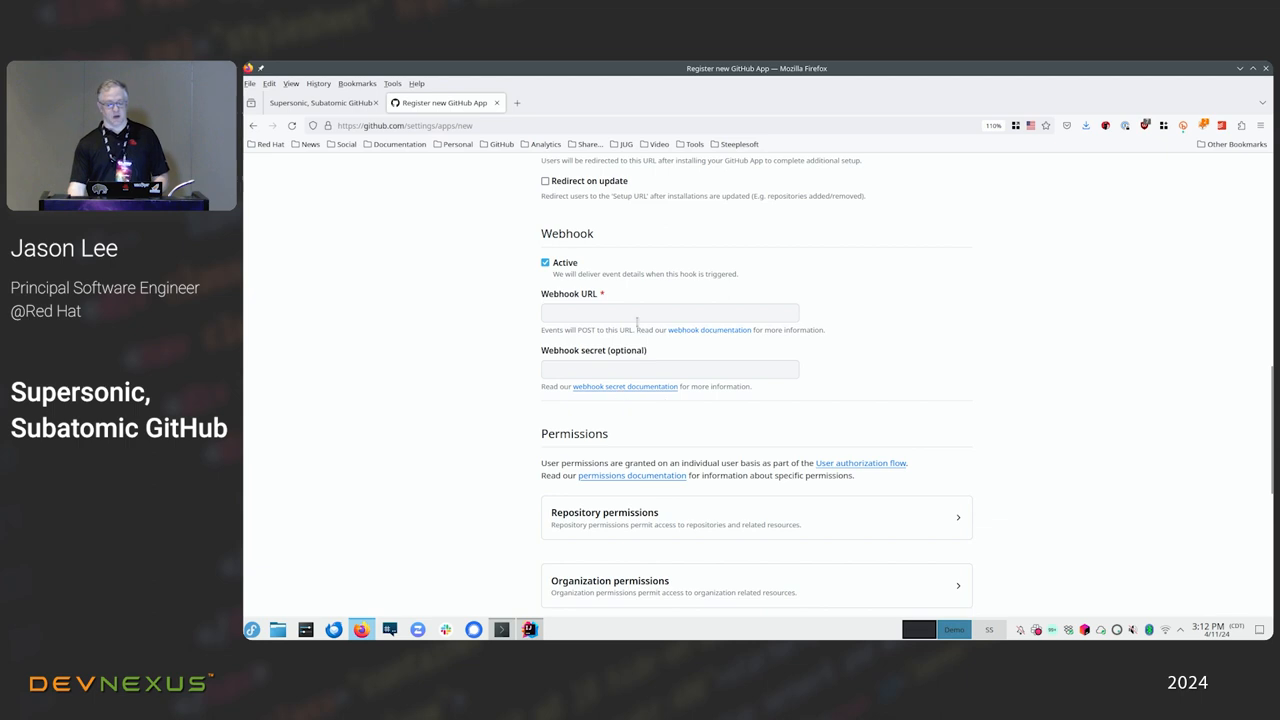
{"action": "left_click", "coordinate": [669, 312]}
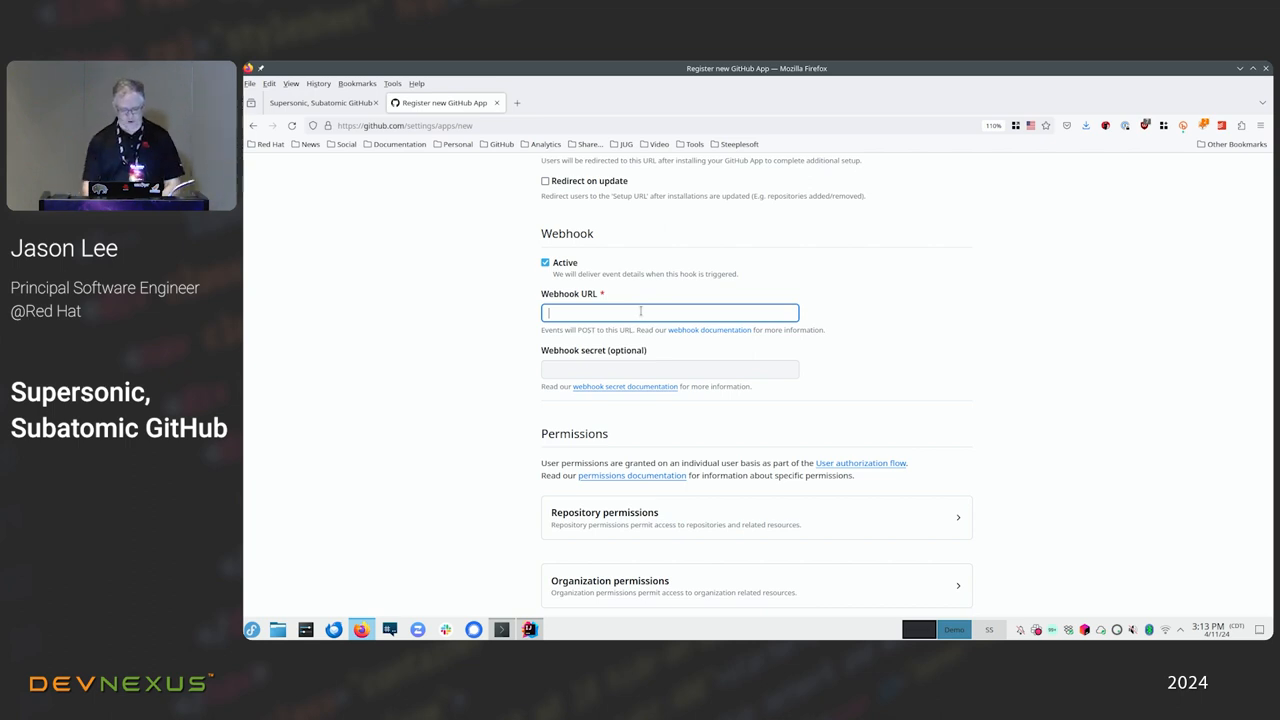
Step: Start a new smee.io channel and copy its Webhook Proxy URL
{"action": "left_click", "coordinate": [638, 102]}
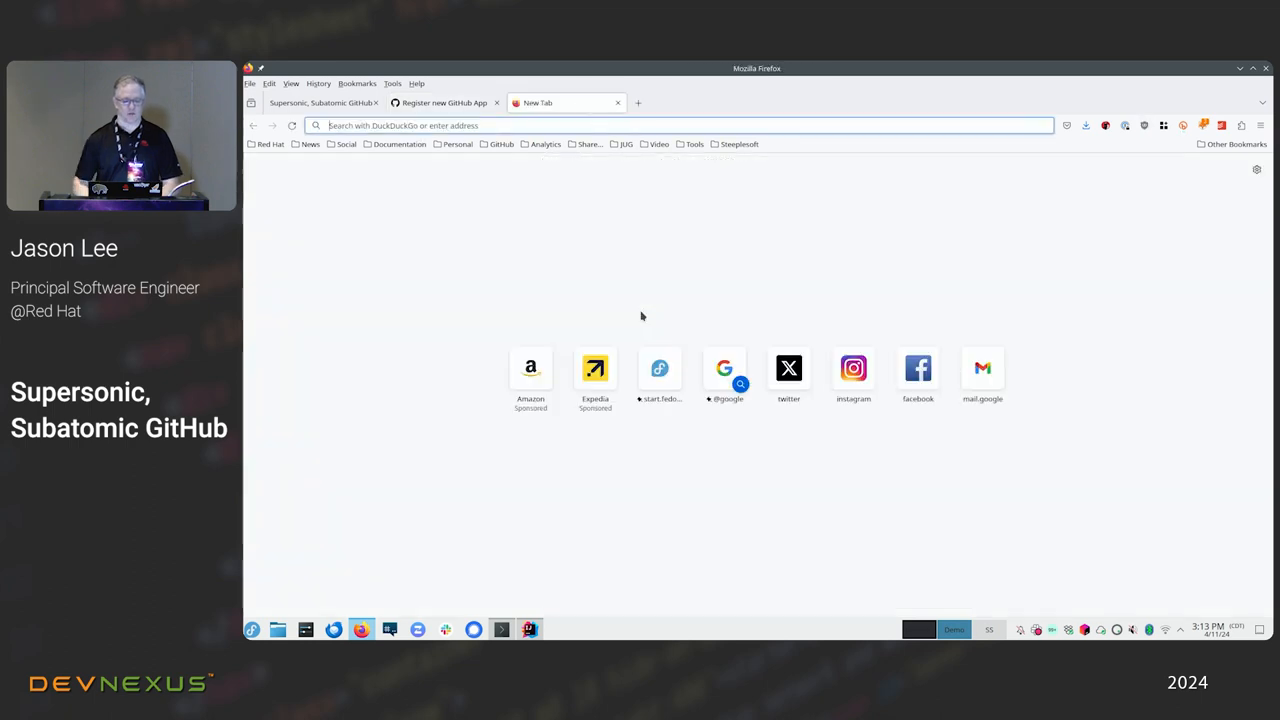
{"action": "type", "text": "smee.io"}
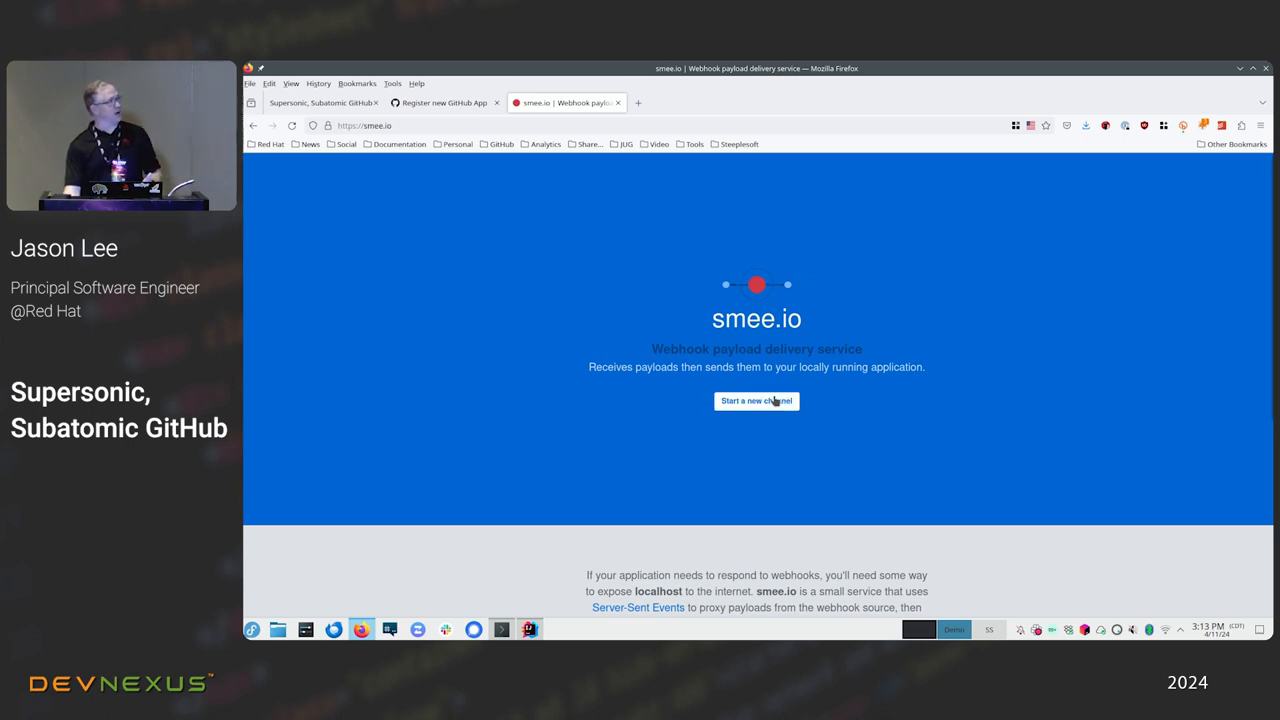
{"action": "mouse_move", "coordinate": [756, 401]}
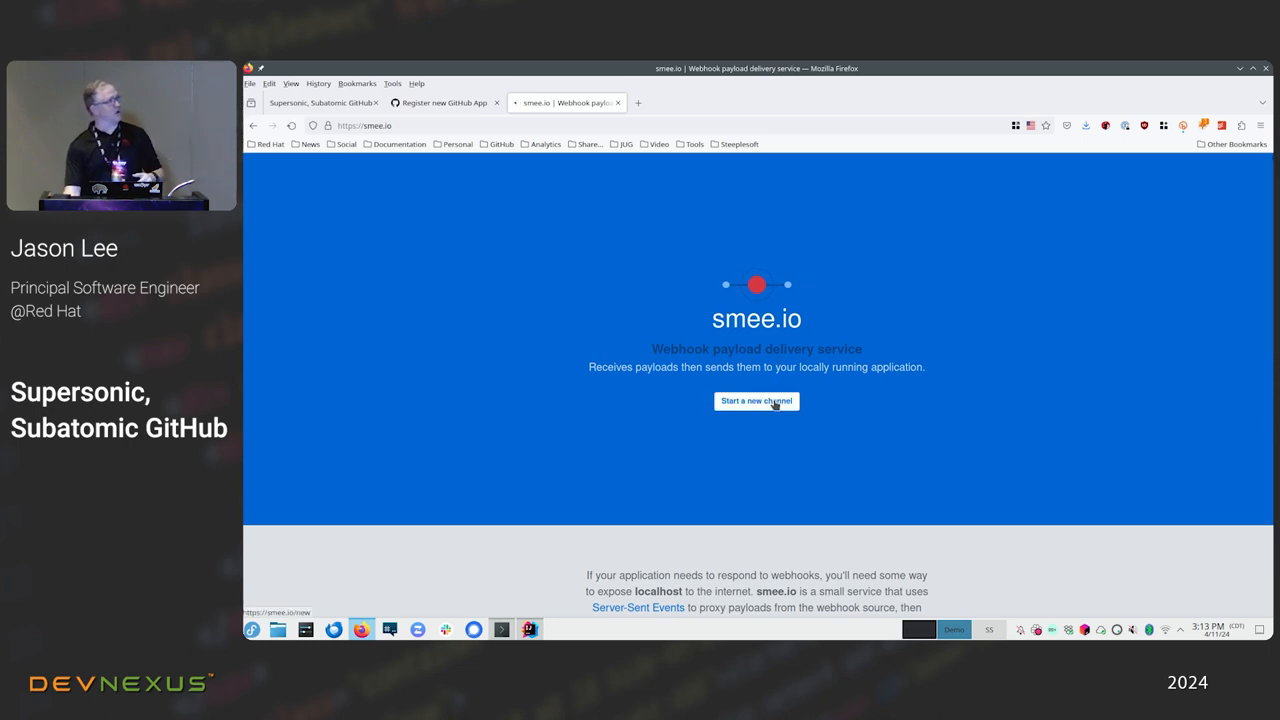
{"action": "left_click", "coordinate": [756, 400]}
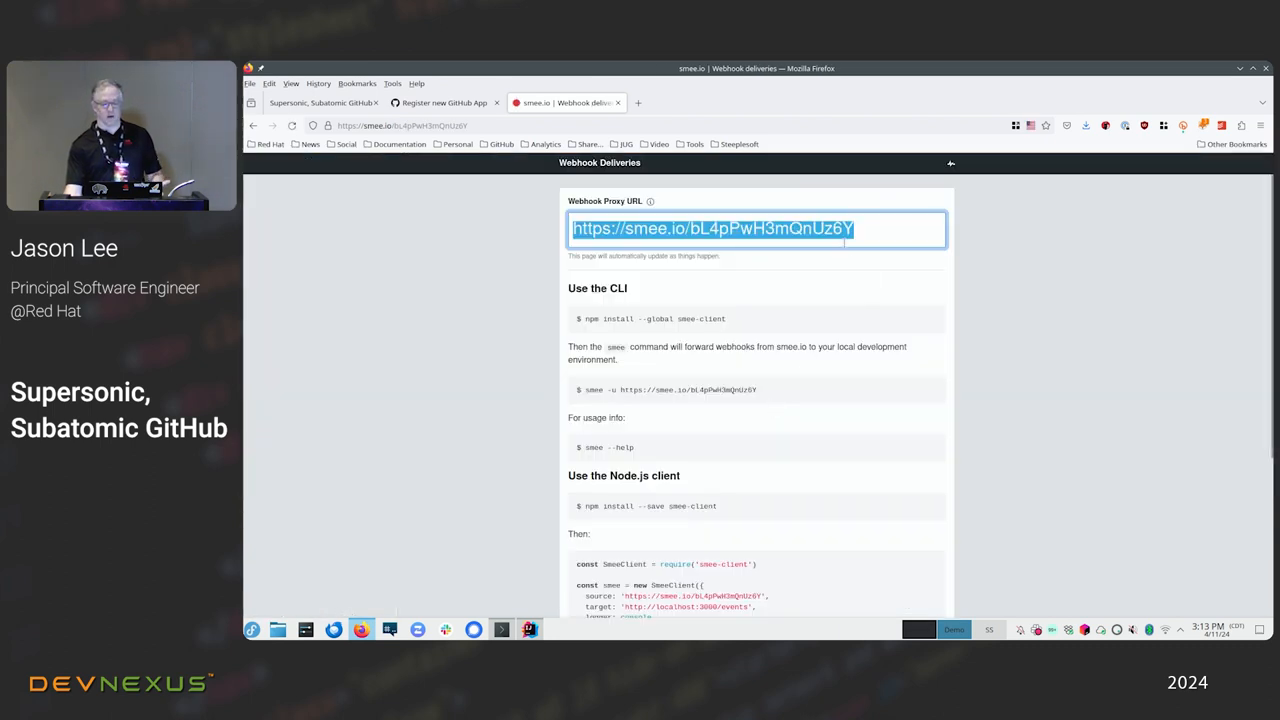
{"action": "right_click", "coordinate": [843, 228]}
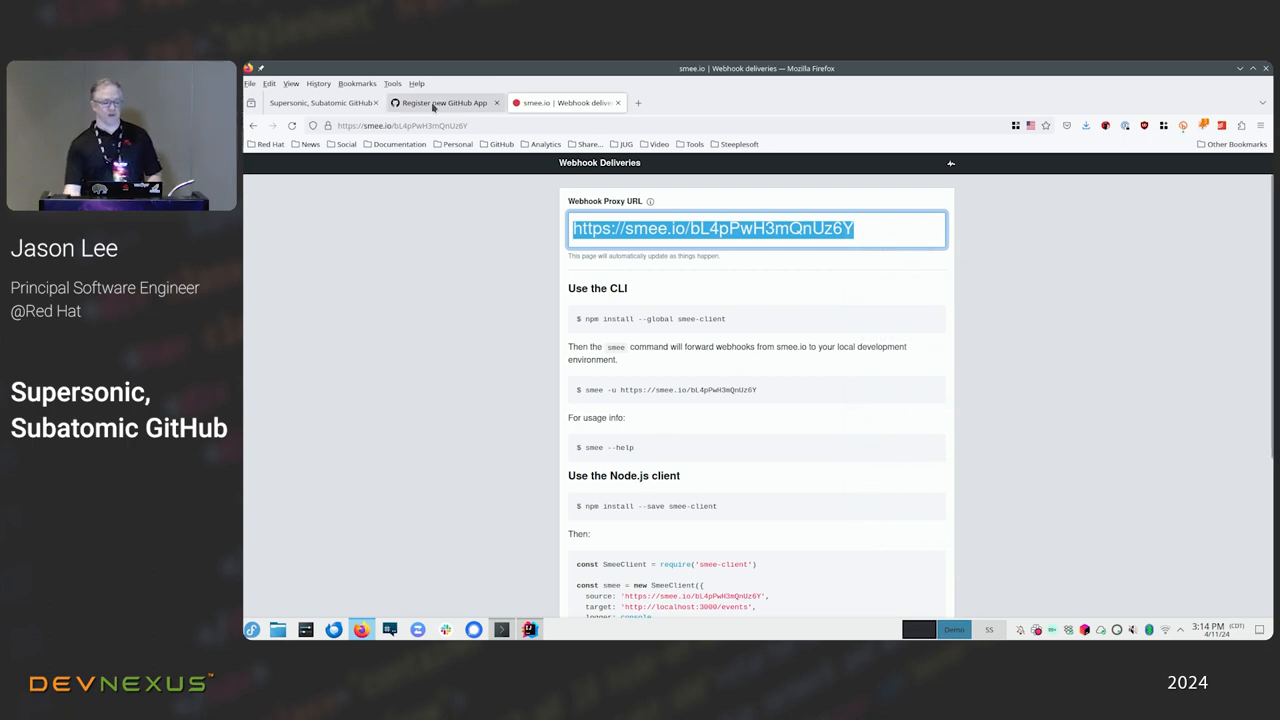
Step: Paste the smee.io proxy URL as the webhook URL, leave the secret empty, and reveal Repository permissions
{"action": "left_click", "coordinate": [444, 102]}
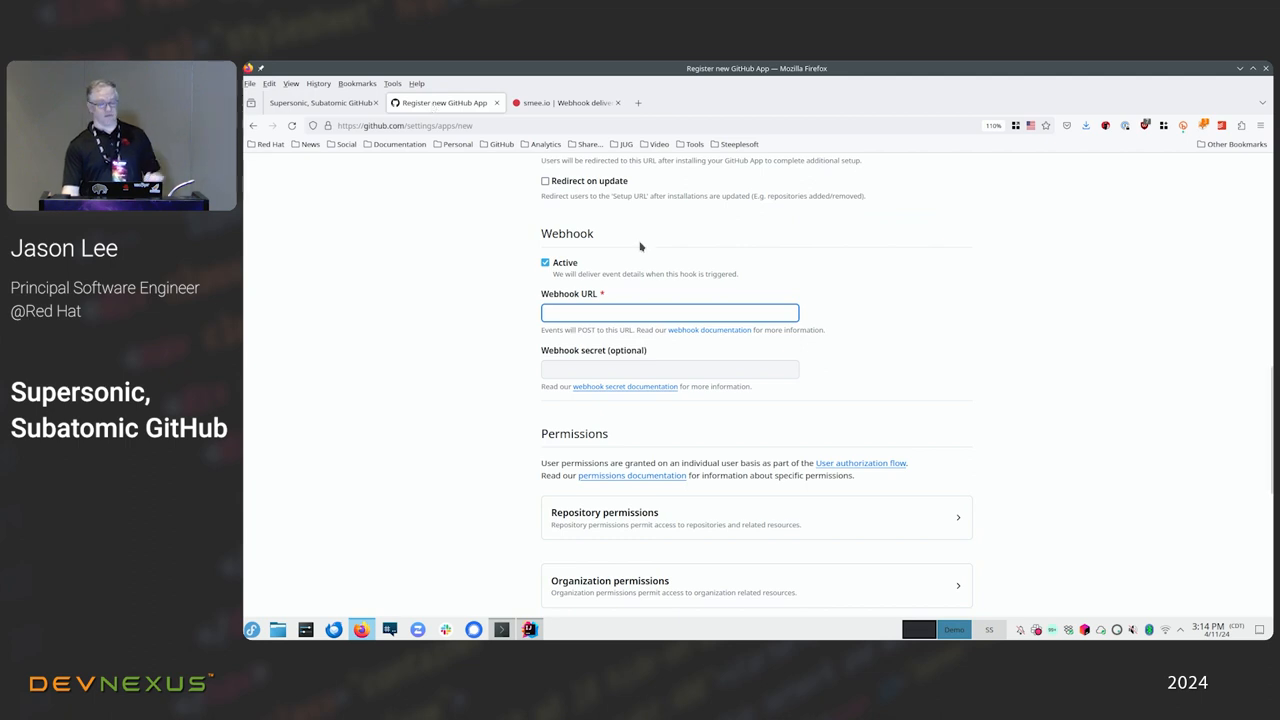
{"action": "left_click", "coordinate": [669, 312]}
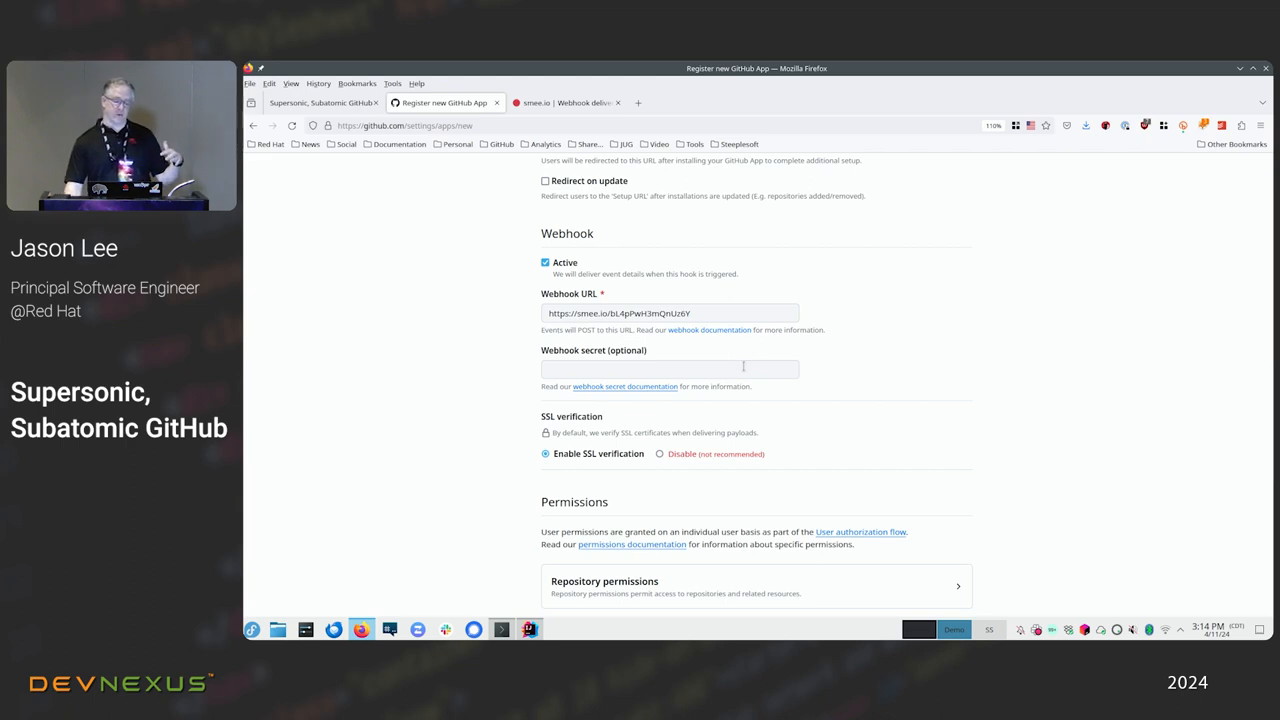
{"action": "left_click", "coordinate": [669, 369]}
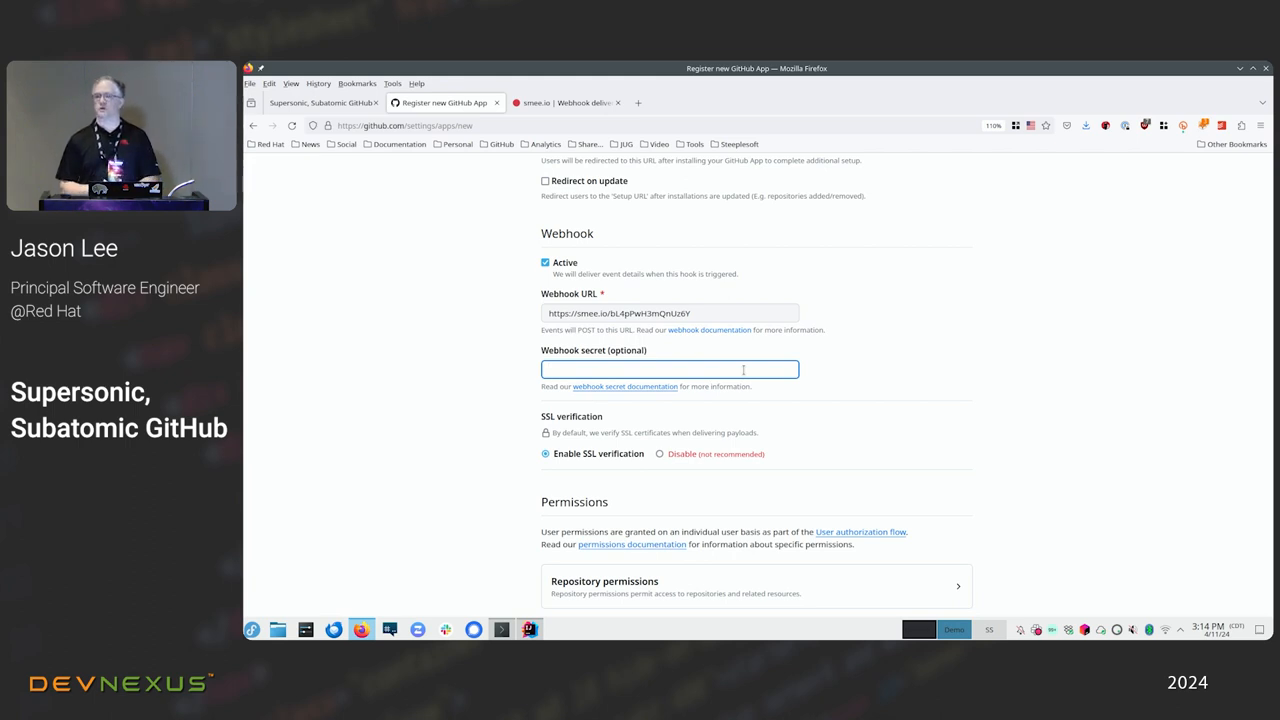
{"action": "left_click", "coordinate": [670, 369]}
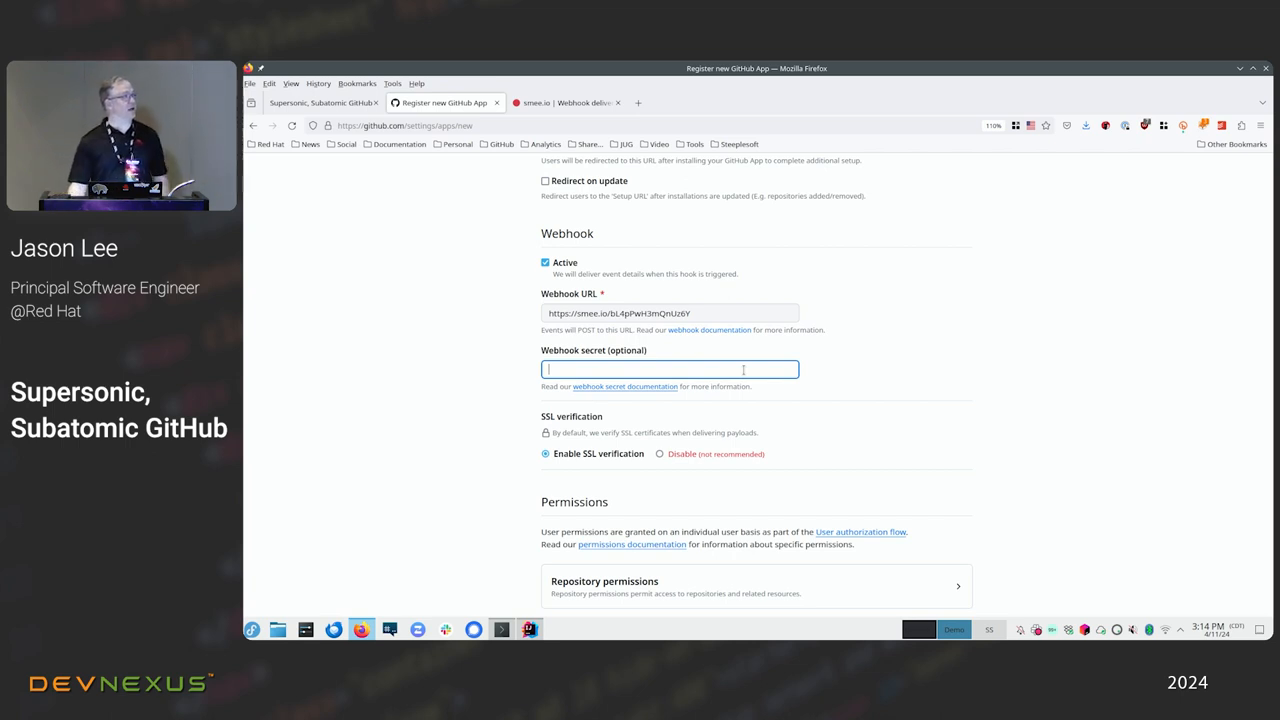
{"action": "mouse_move", "coordinate": [937, 382]}
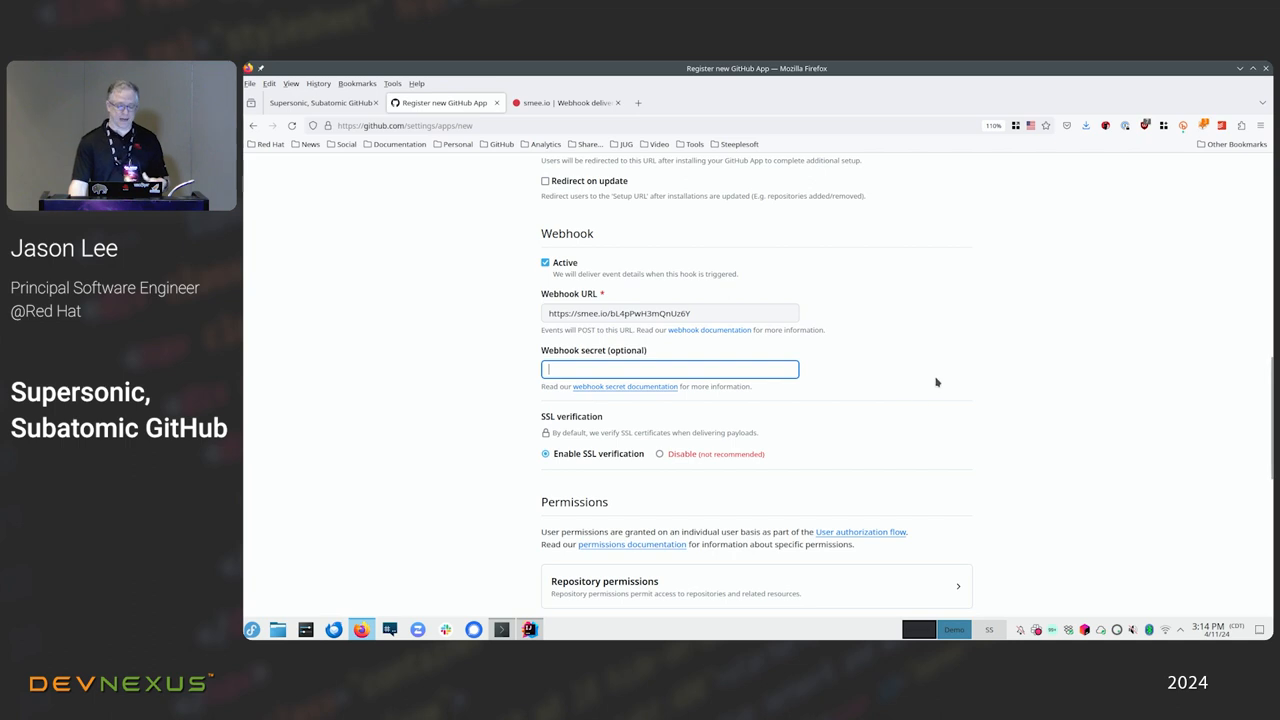
{"action": "scroll", "scroll_direction": "down", "scroll_amount": 3}
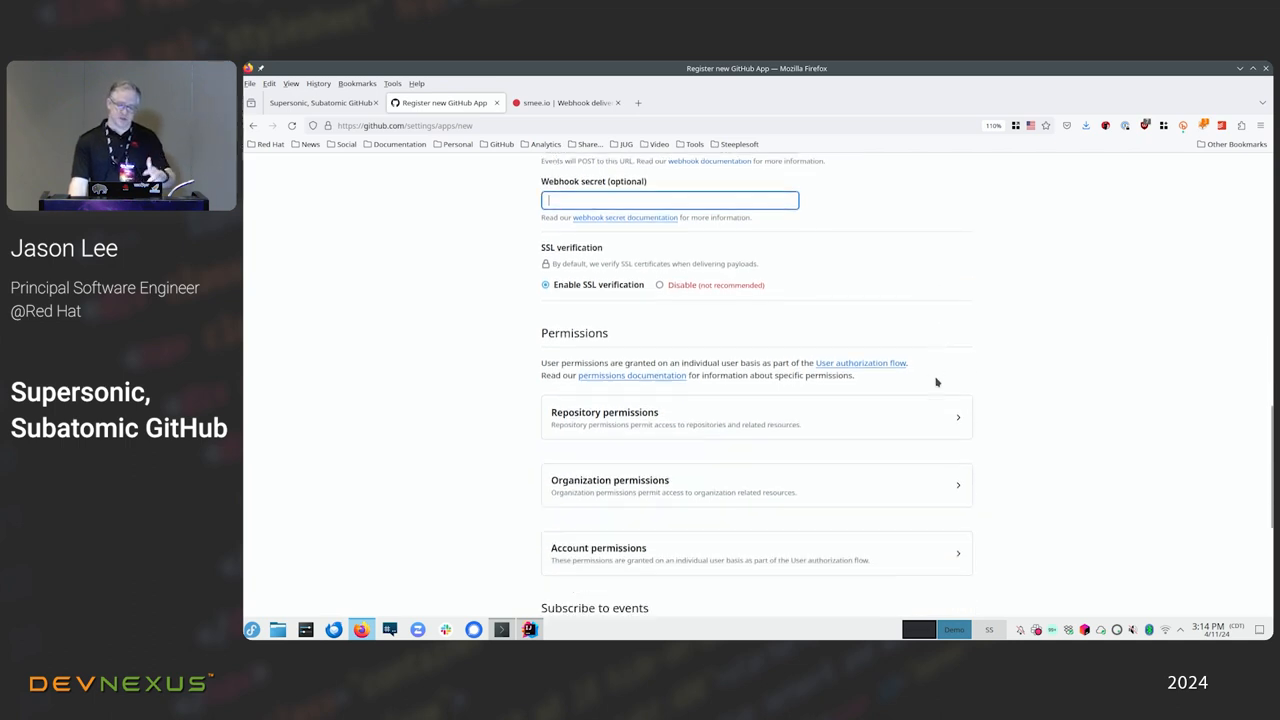
{"action": "scroll", "scroll_direction": "down", "scroll_amount": 3}
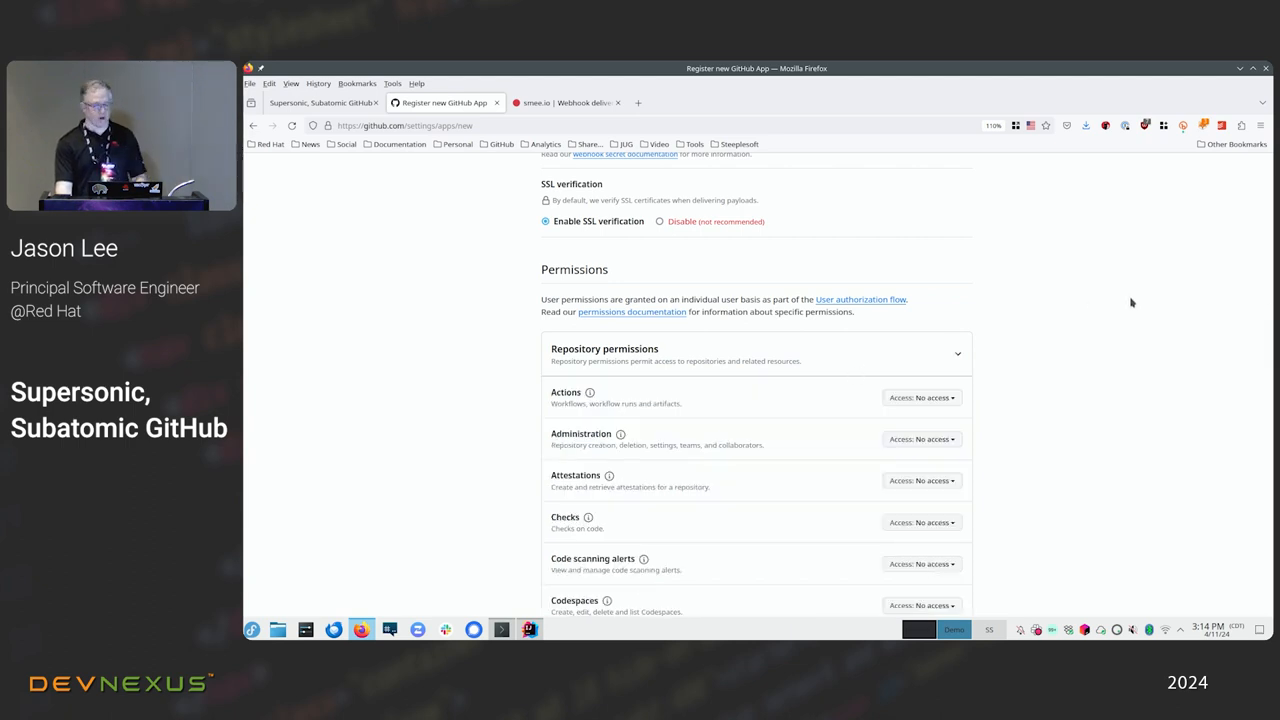
Step: Set the Issues repository permission to Read and write
{"action": "scroll", "scroll_direction": "down", "scroll_amount": 3}
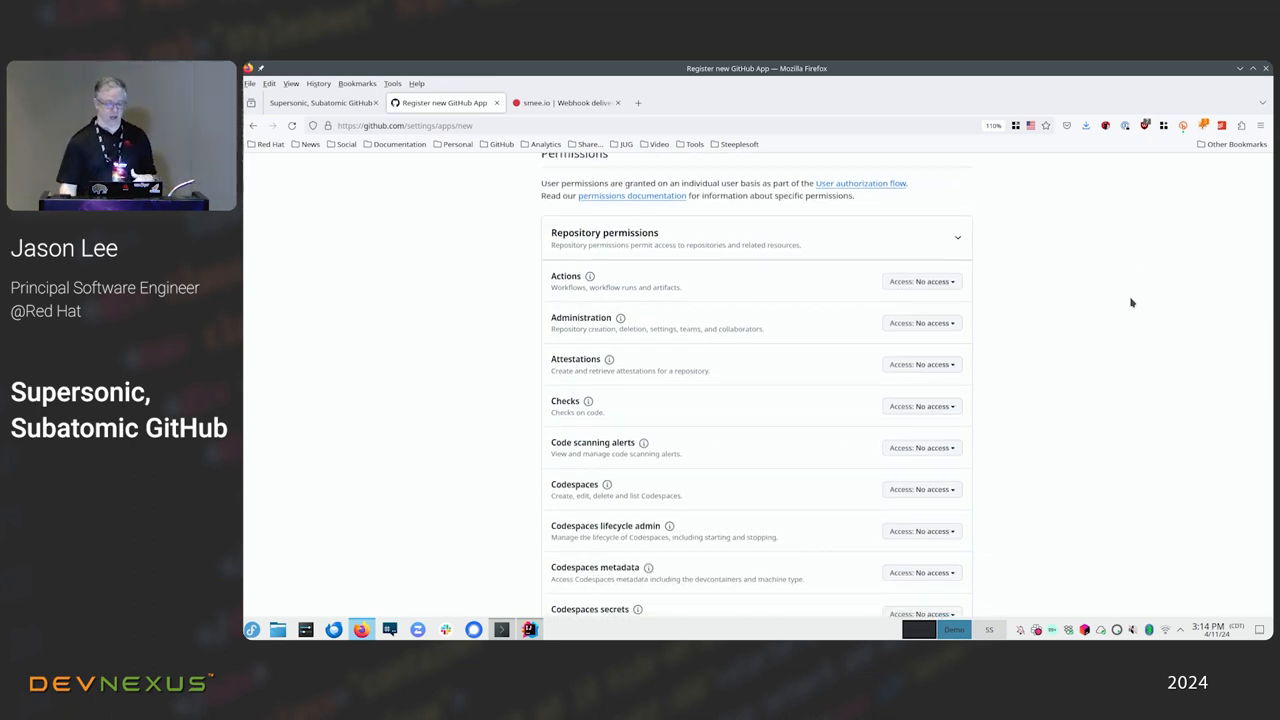
{"action": "scroll", "scroll_direction": "down", "scroll_amount": 3}
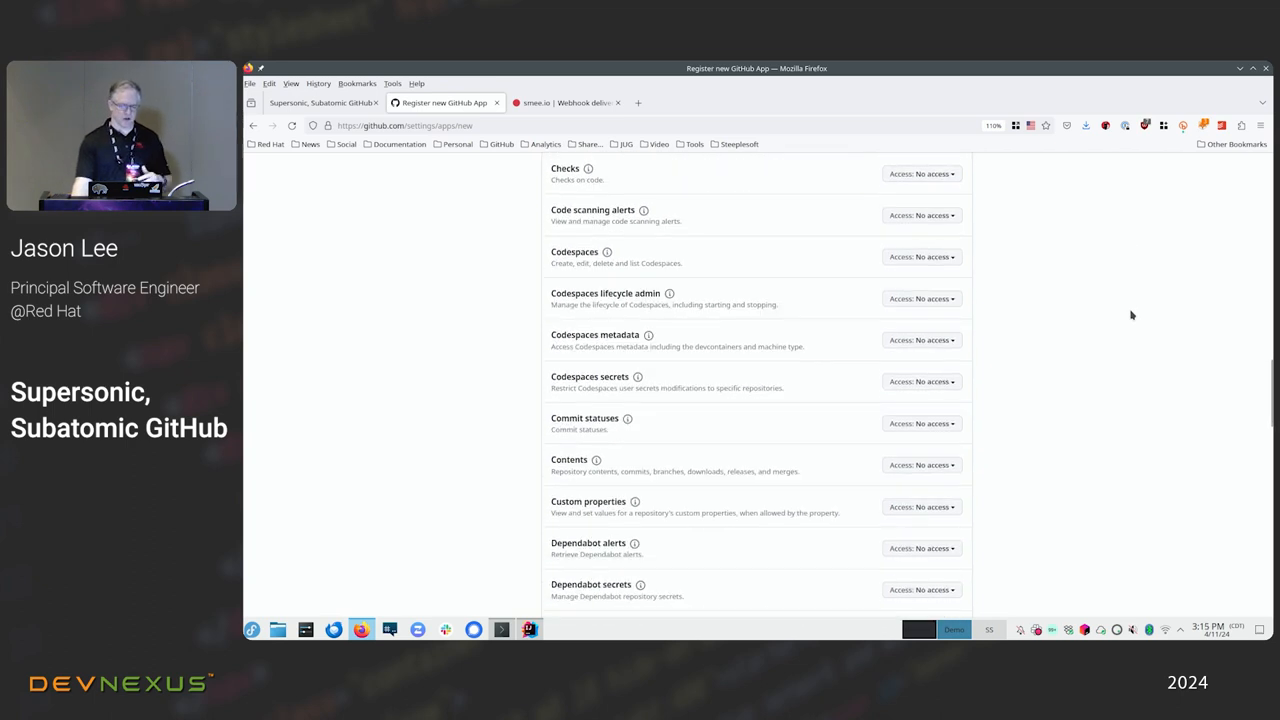
{"action": "scroll", "scroll_direction": "down", "scroll_amount": 3}
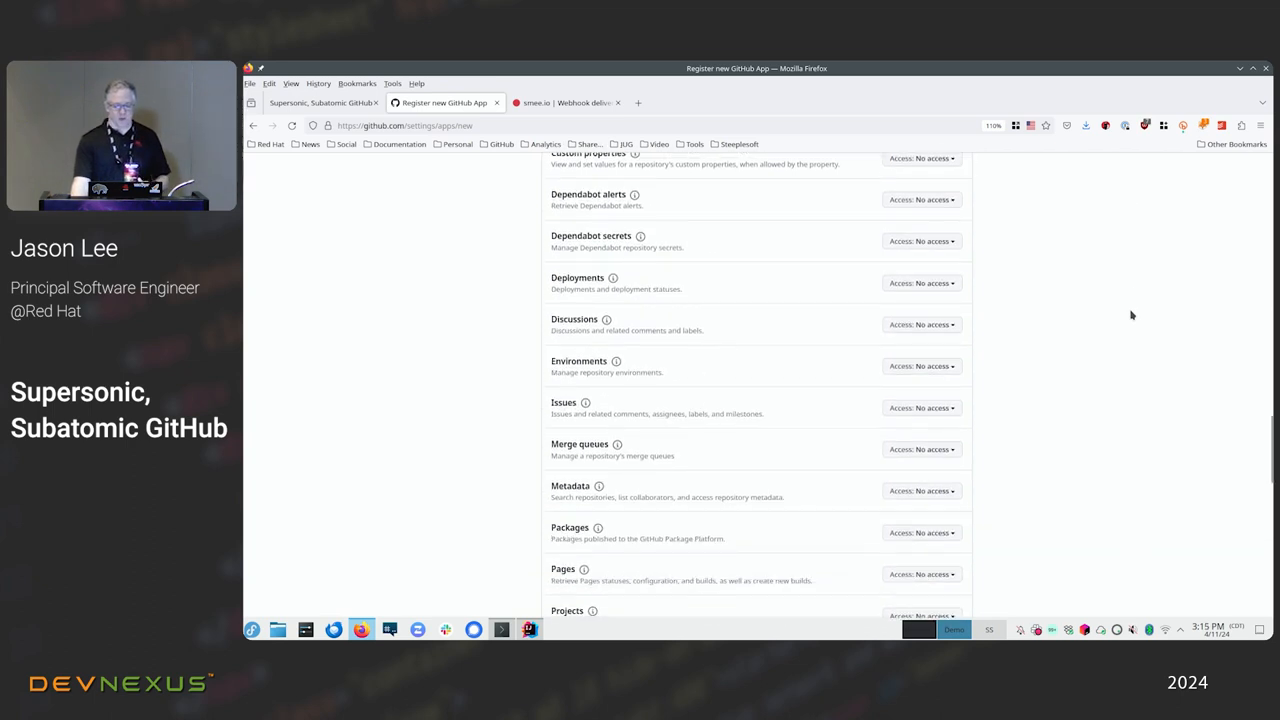
{"action": "scroll", "scroll_direction": "down", "scroll_amount": 3}
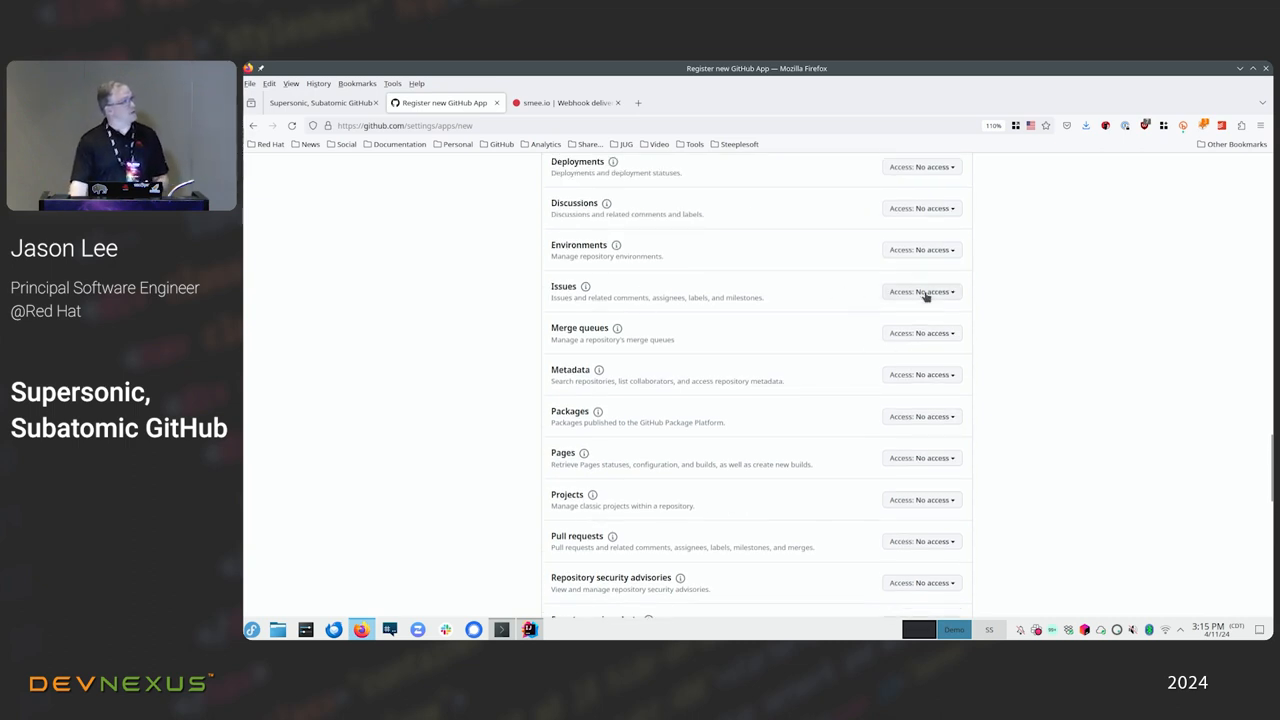
{"action": "left_click", "coordinate": [920, 291]}
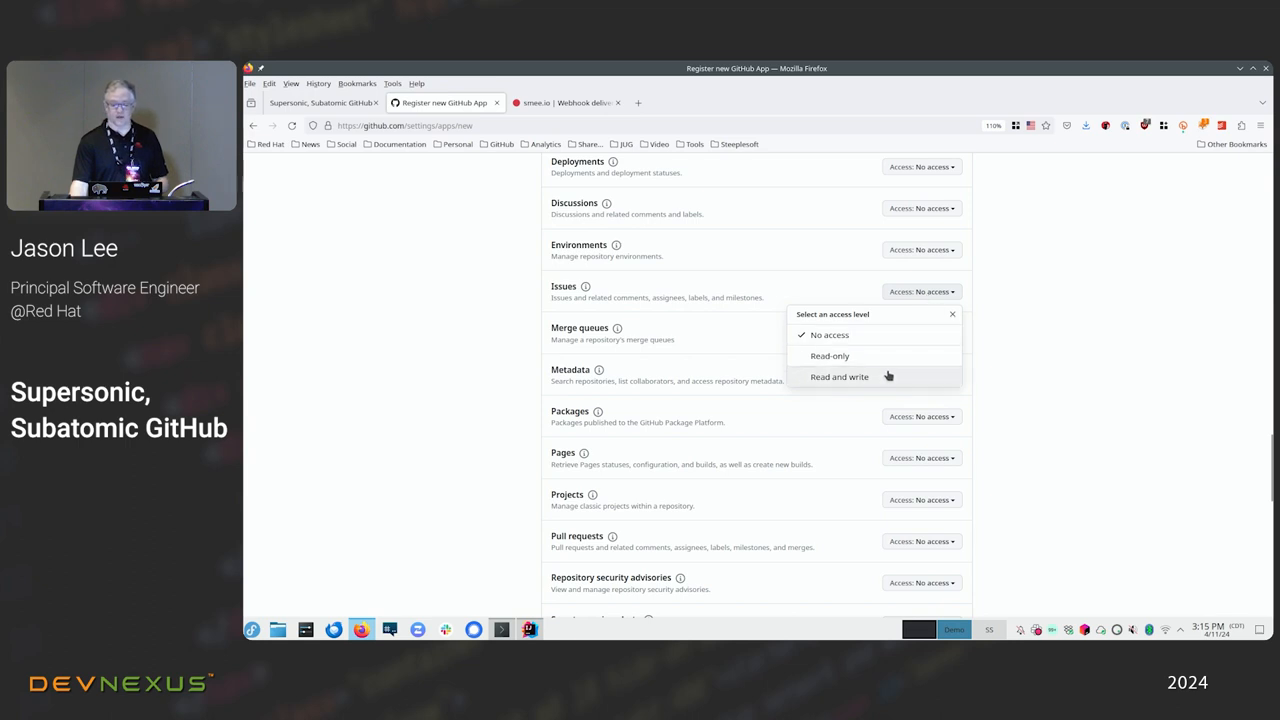
{"action": "left_click", "coordinate": [839, 377]}
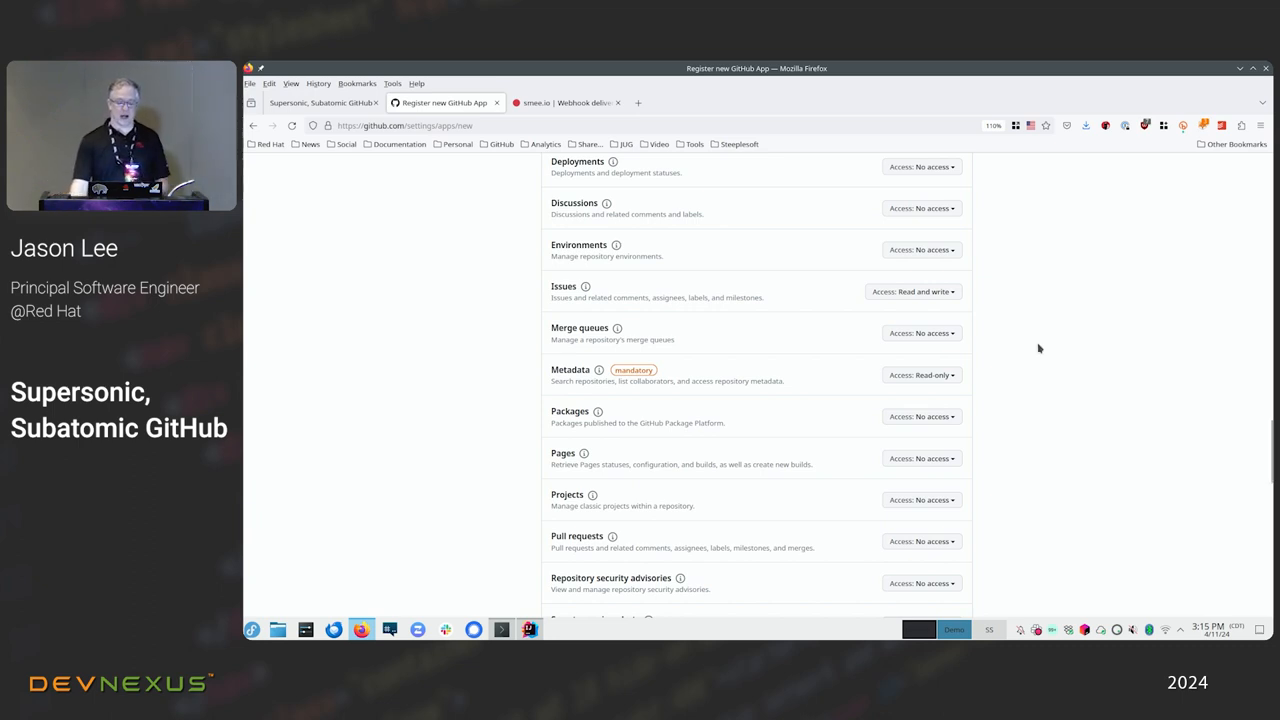
{"action": "scroll", "scroll_direction": "down", "scroll_amount": 3}
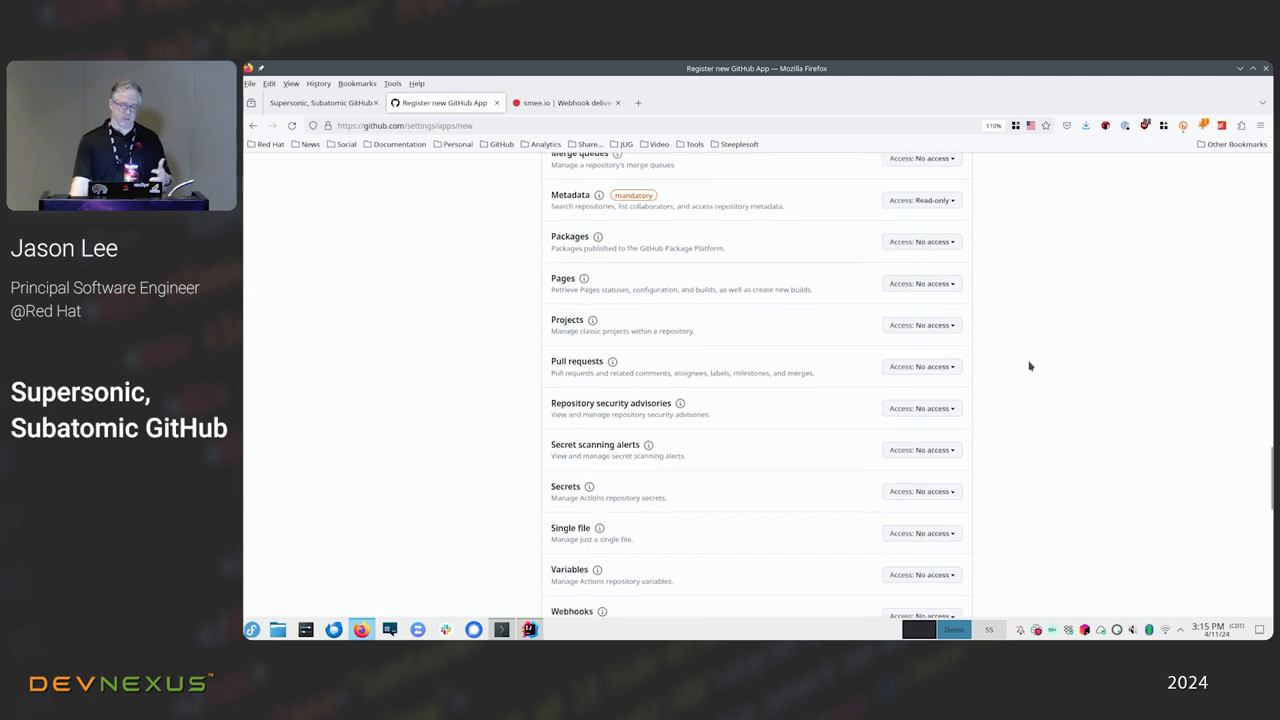
Step: Check the Issues and Issue comment event boxes and keep 'Only on this account' selected
{"action": "scroll", "scroll_direction": "down", "scroll_amount": 3}
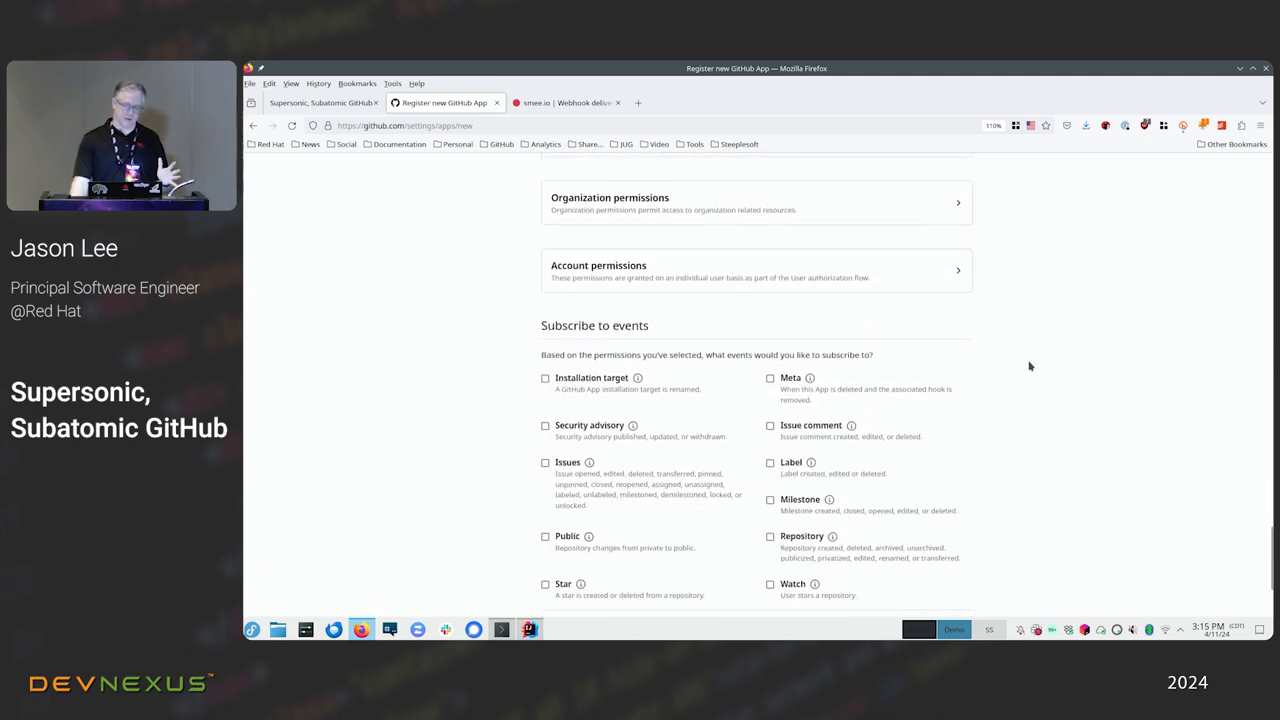
{"action": "scroll", "scroll_direction": "down", "scroll_amount": 3}
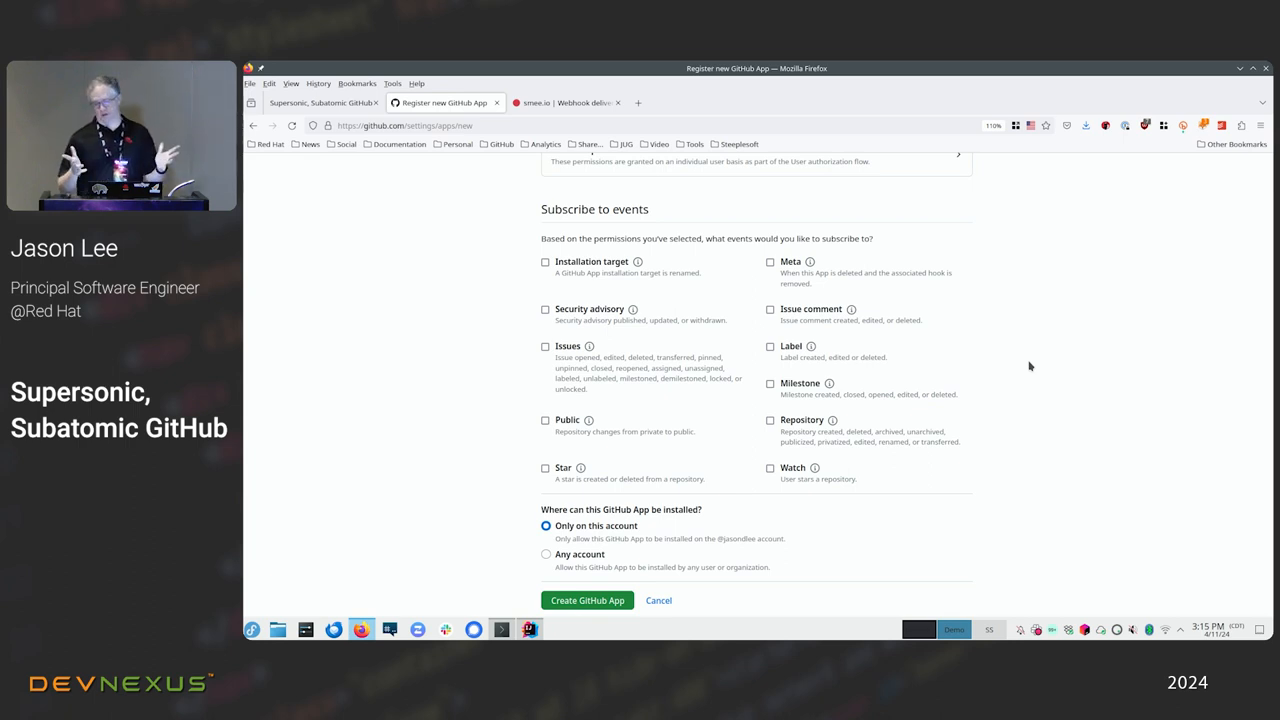
{"action": "mouse_move", "coordinate": [560, 366]}
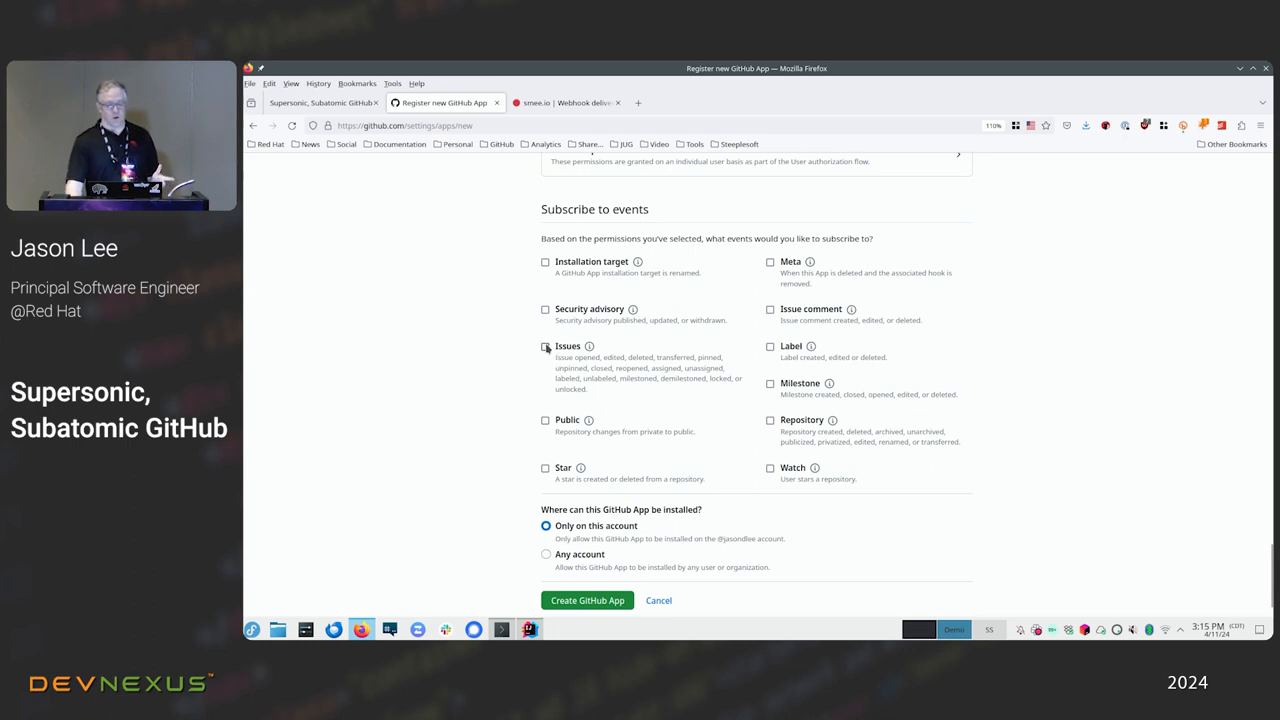
{"action": "left_click", "coordinate": [545, 346]}
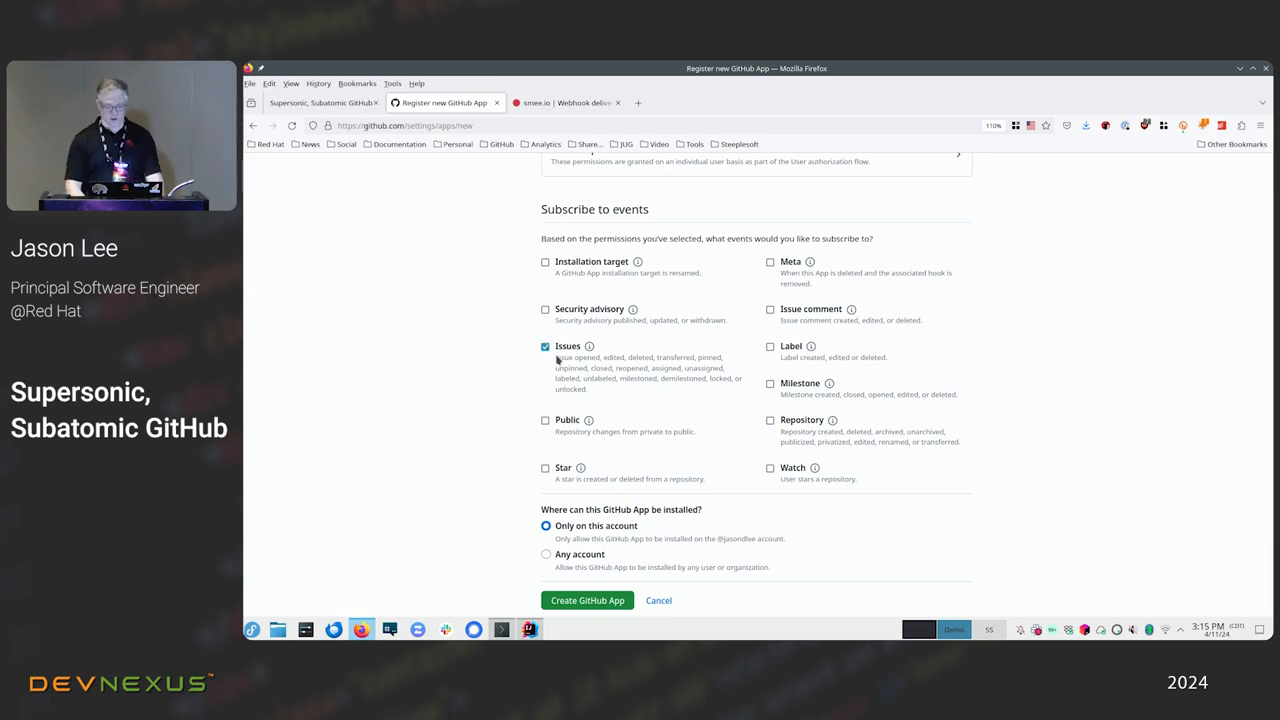
{"action": "key", "text": "ctrl+plus"}
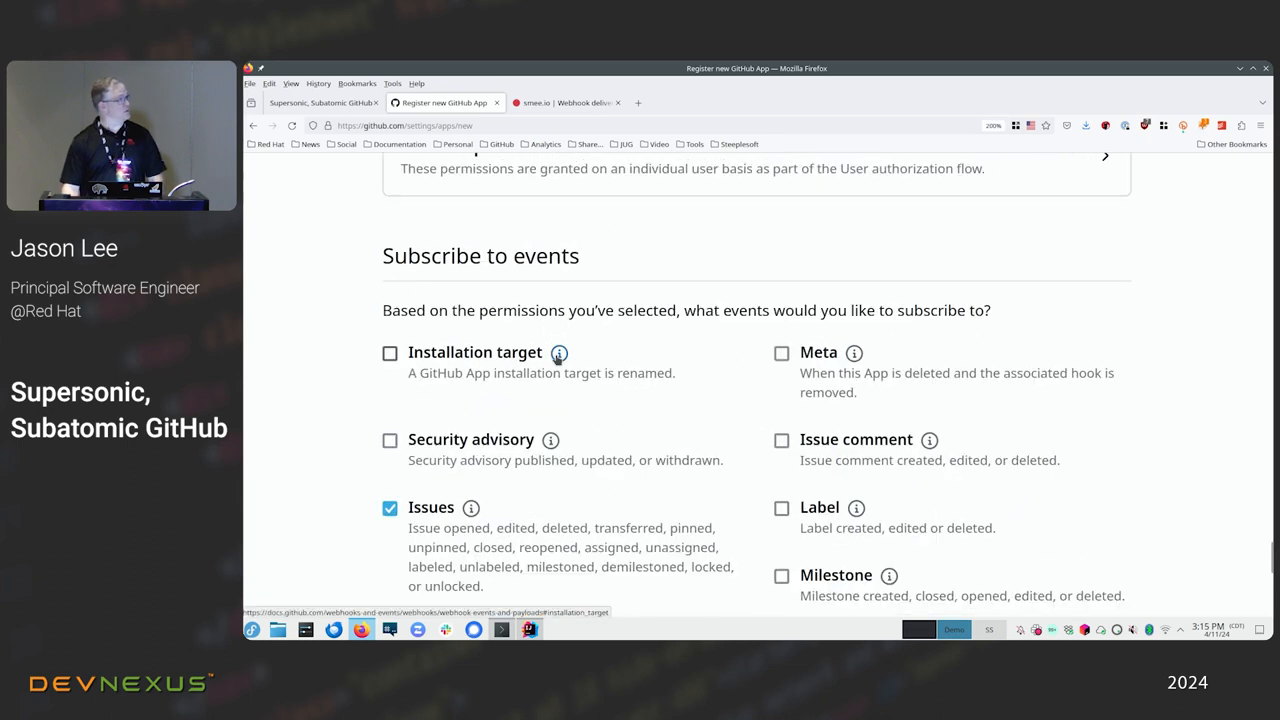
{"action": "scroll", "scroll_direction": "down", "scroll_amount": 3}
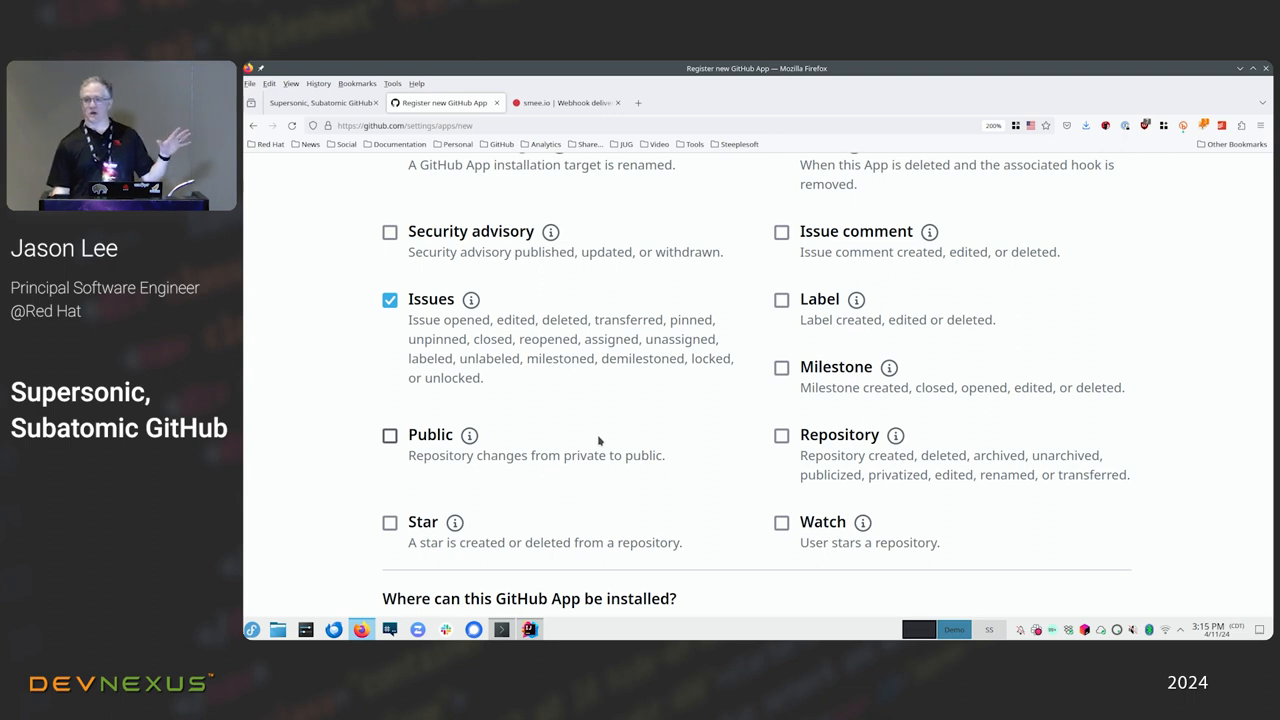
{"action": "mouse_move", "coordinate": [775, 358]}
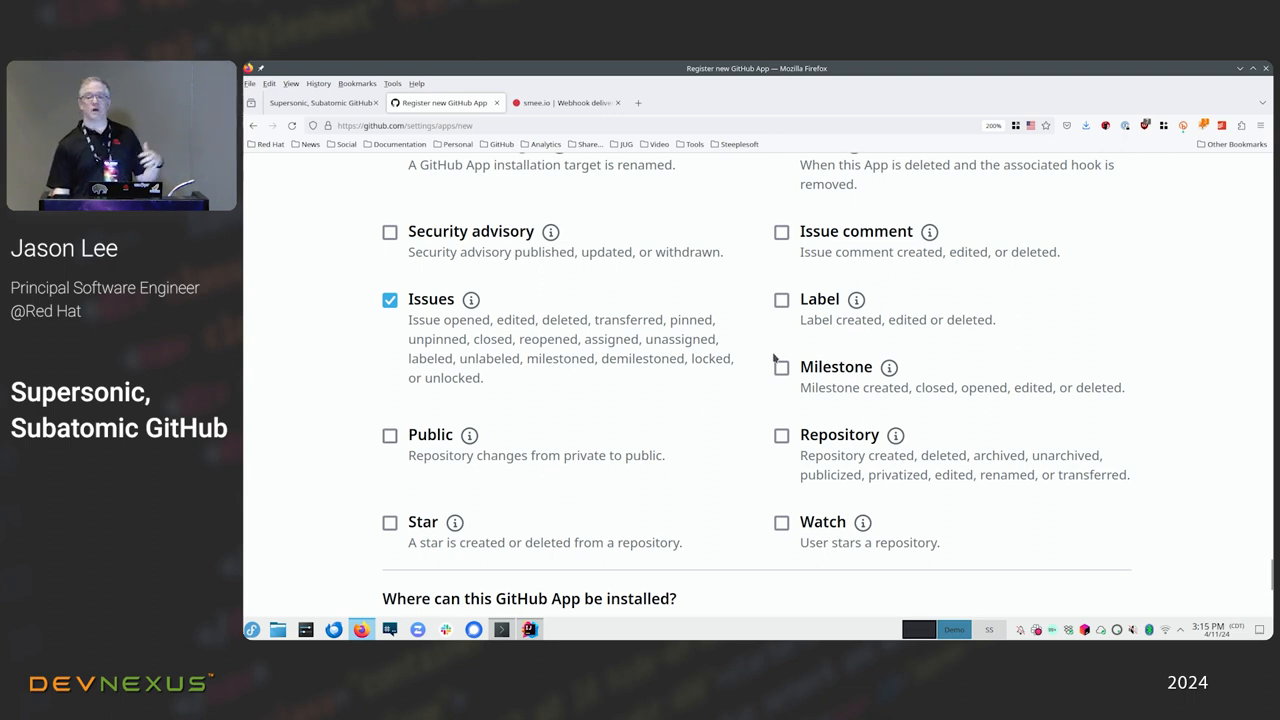
{"action": "mouse_move", "coordinate": [771, 352]}
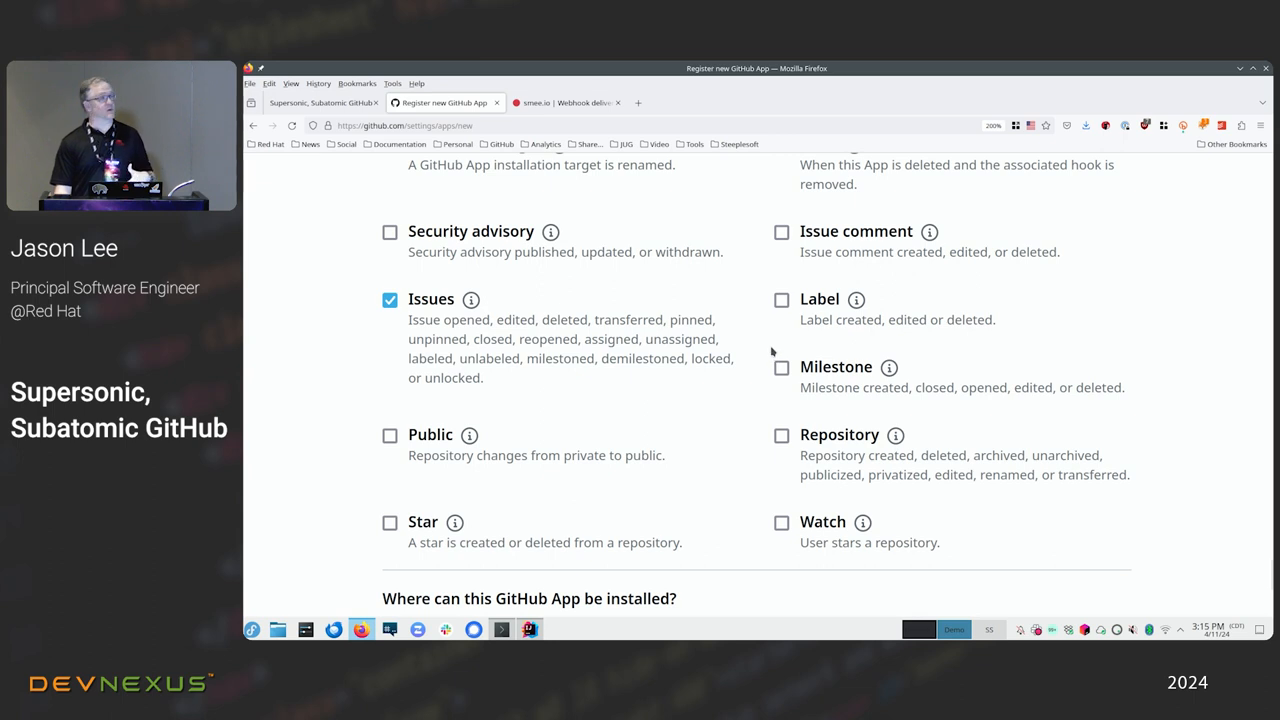
{"action": "mouse_move", "coordinate": [777, 352]}
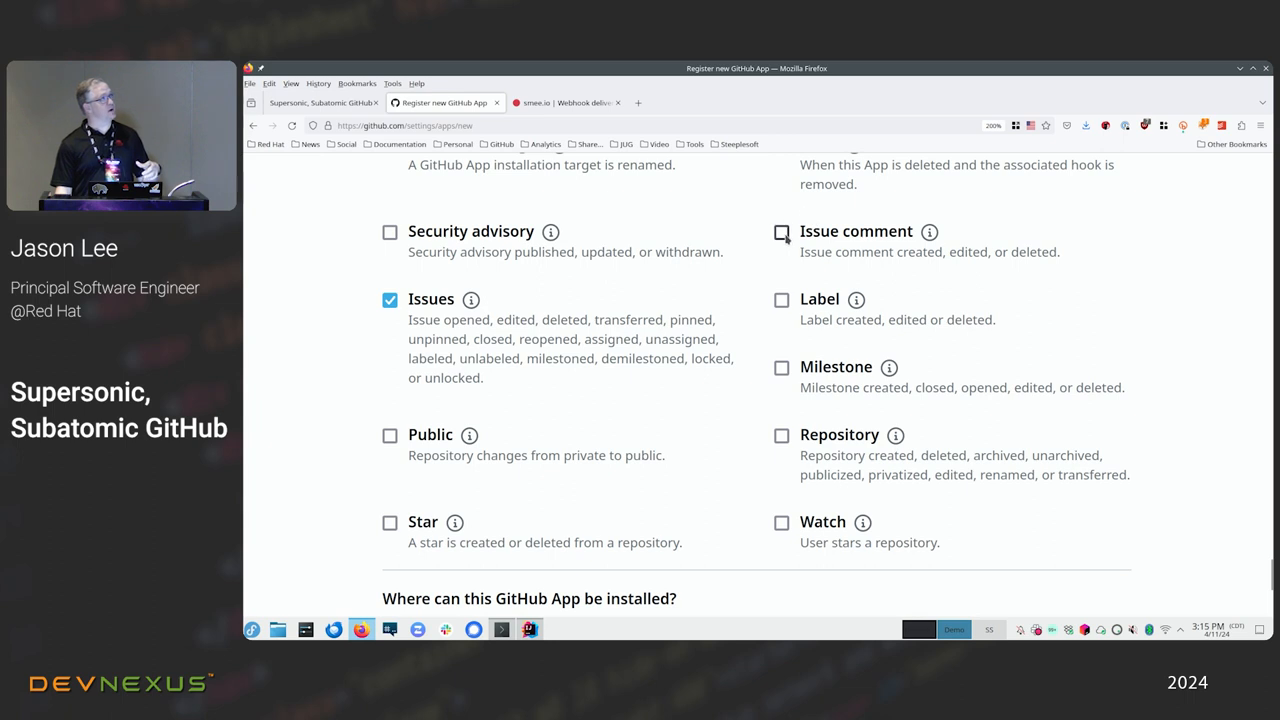
{"action": "left_click", "coordinate": [781, 231]}
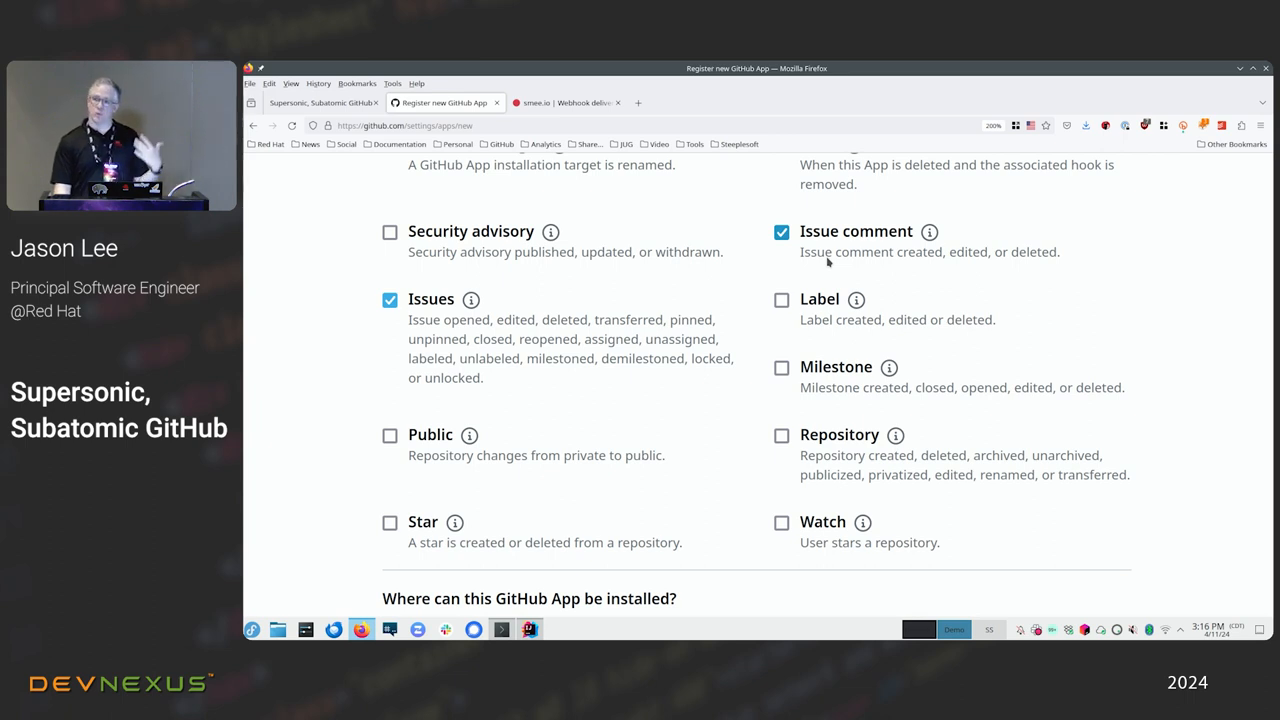
{"action": "mouse_move", "coordinate": [812, 360]}
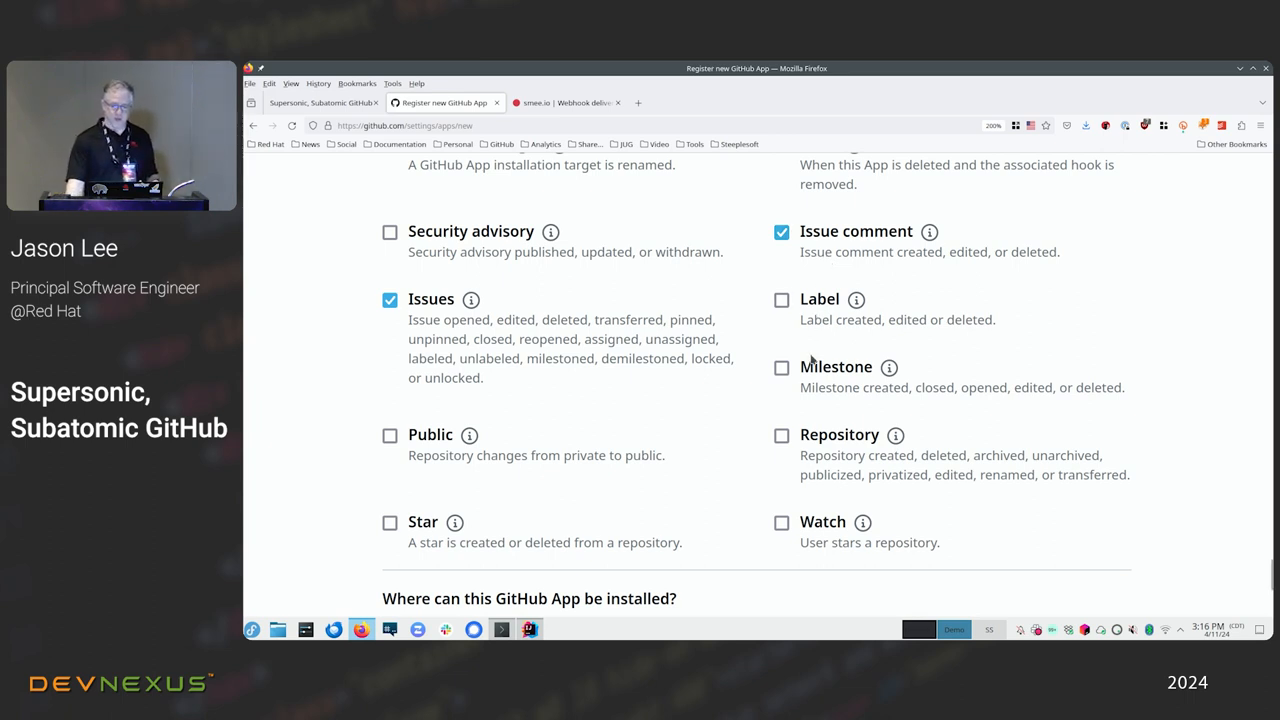
{"action": "mouse_move", "coordinate": [663, 396]}
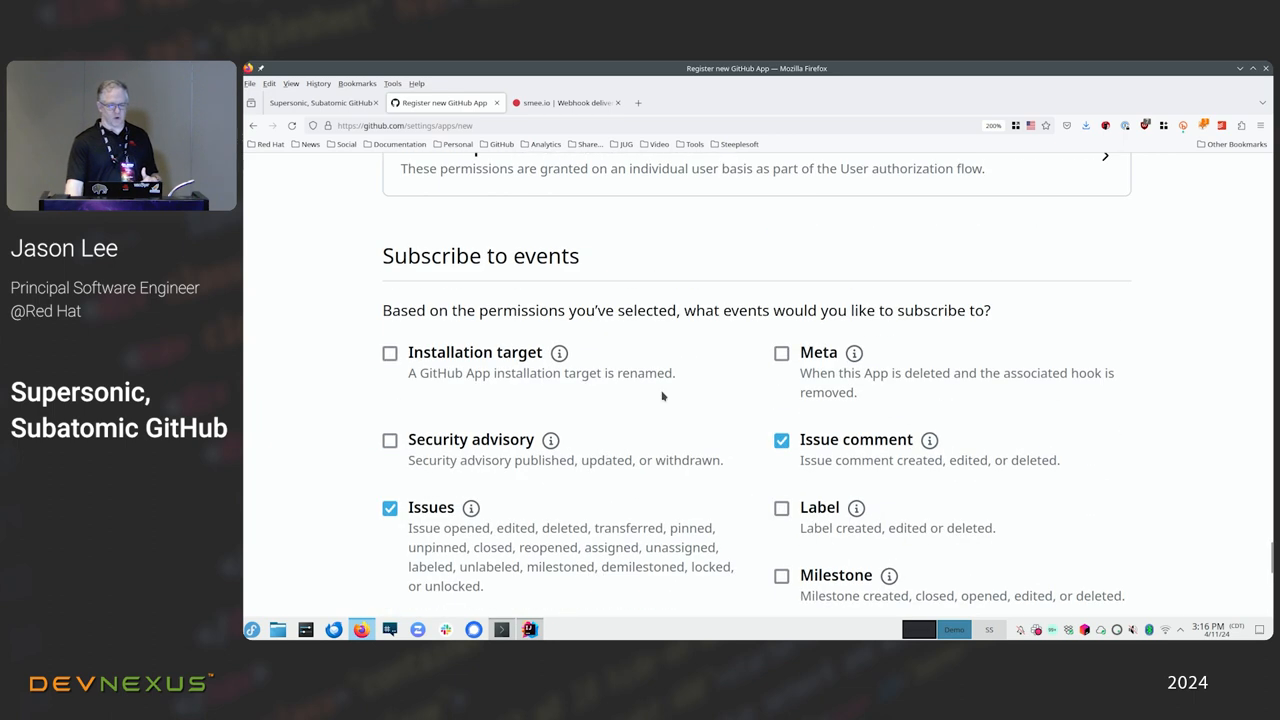
{"action": "scroll", "scroll_direction": "down", "scroll_amount": 3}
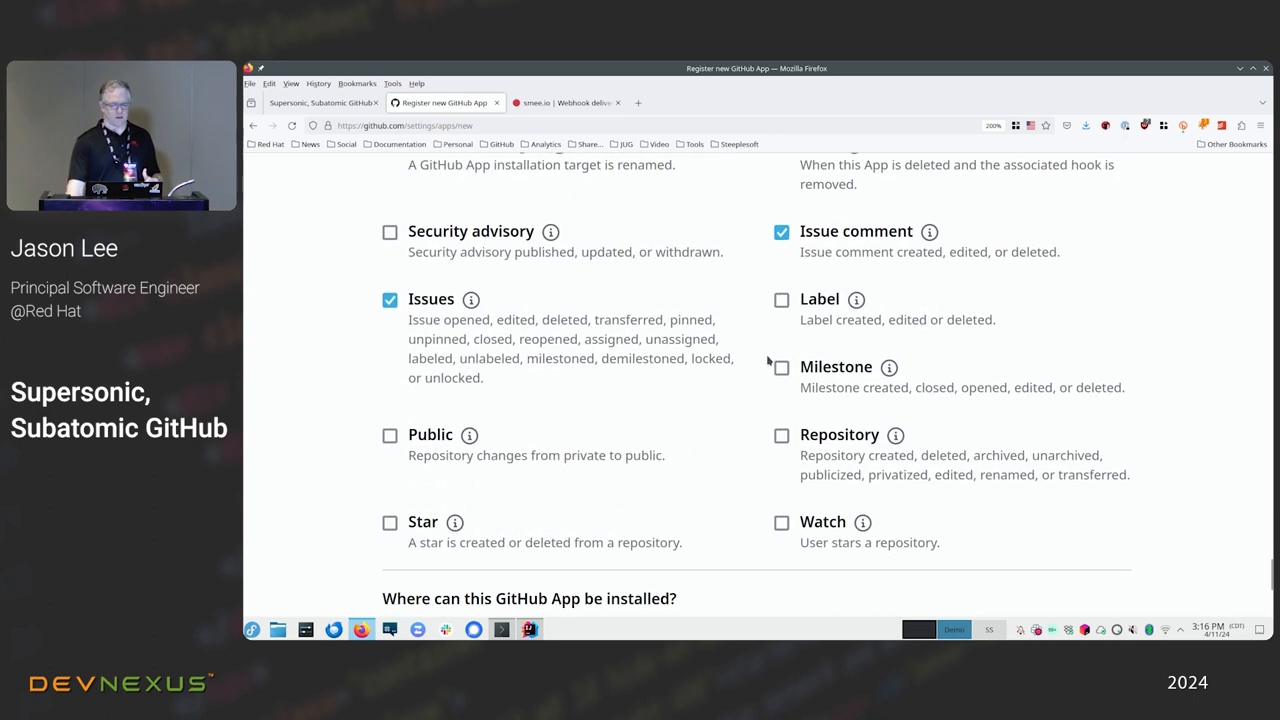
{"action": "scroll", "scroll_direction": "down", "scroll_amount": 3}
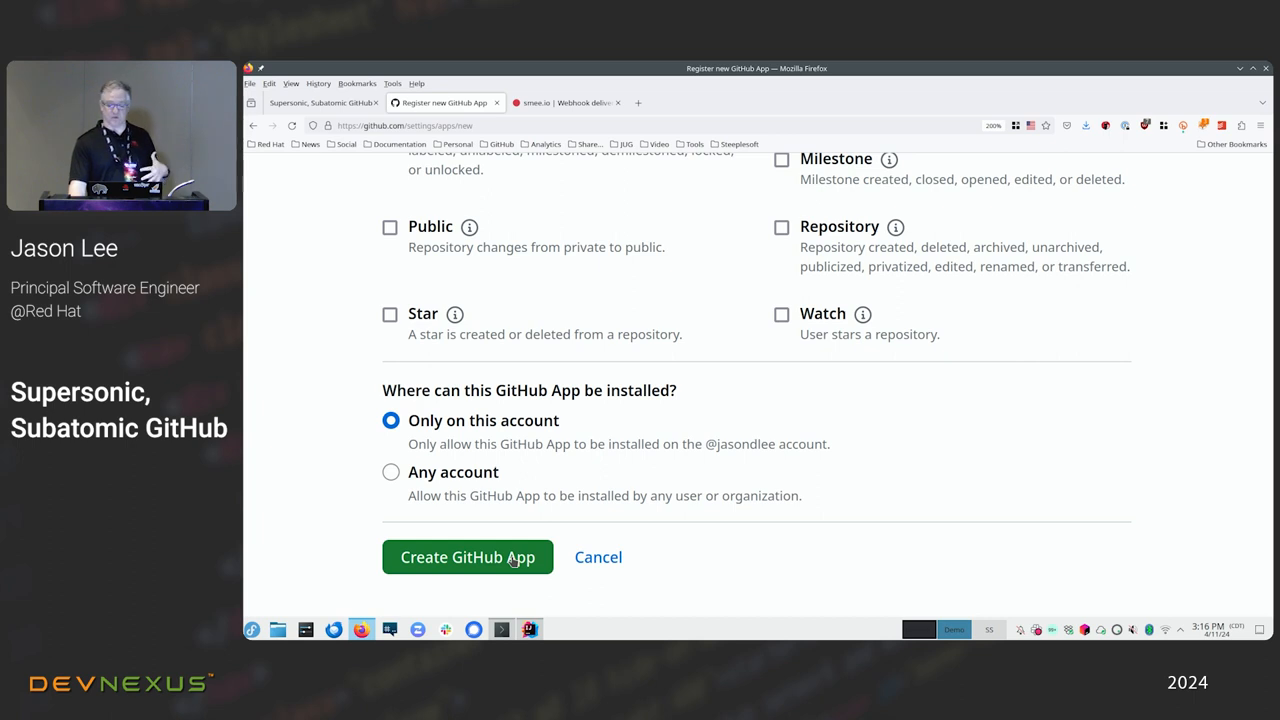
Step: Create the Devnexus 2024 Demo GitHub App and generate a new private key for it
{"action": "left_click", "coordinate": [467, 557]}
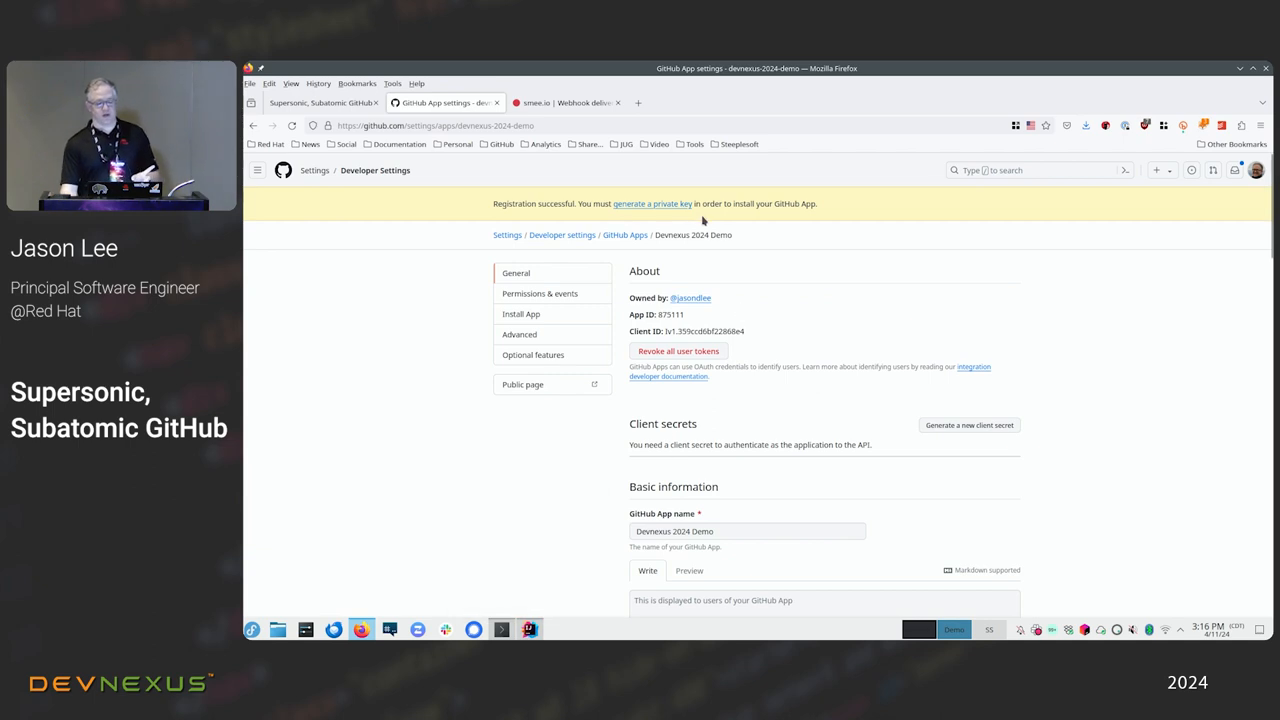
{"action": "mouse_move", "coordinate": [652, 203]}
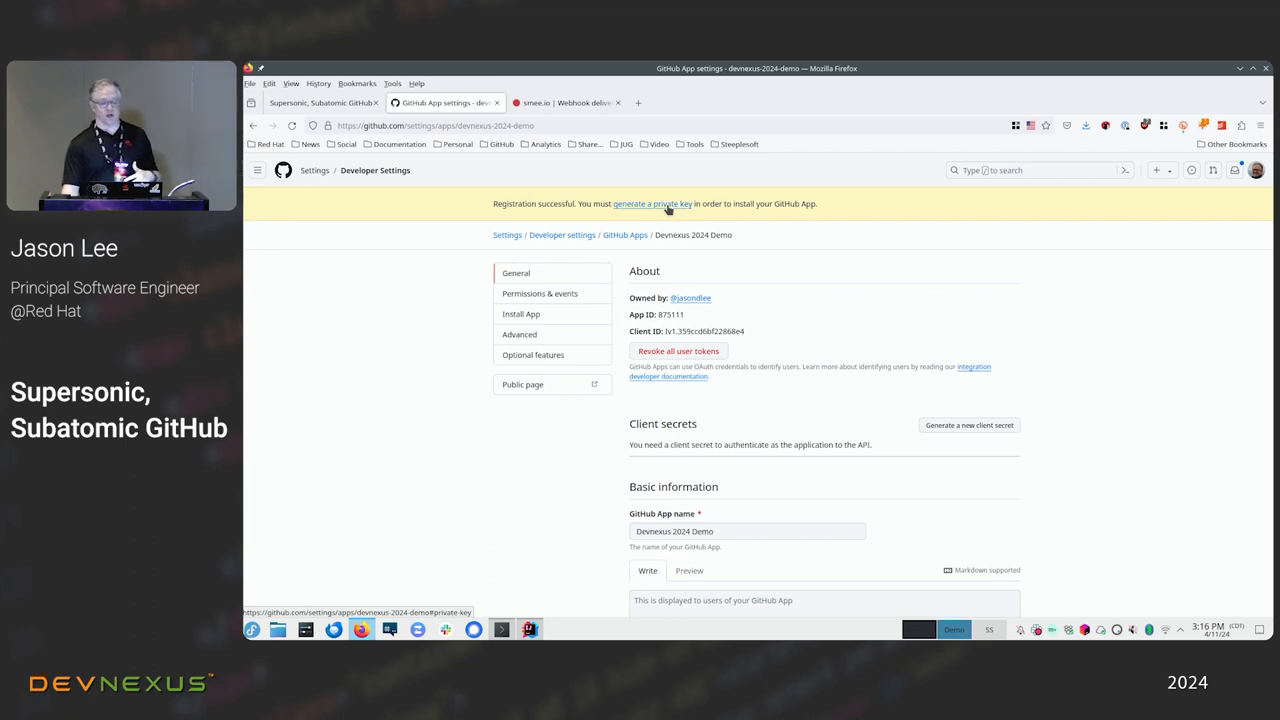
{"action": "left_click", "coordinate": [652, 203]}
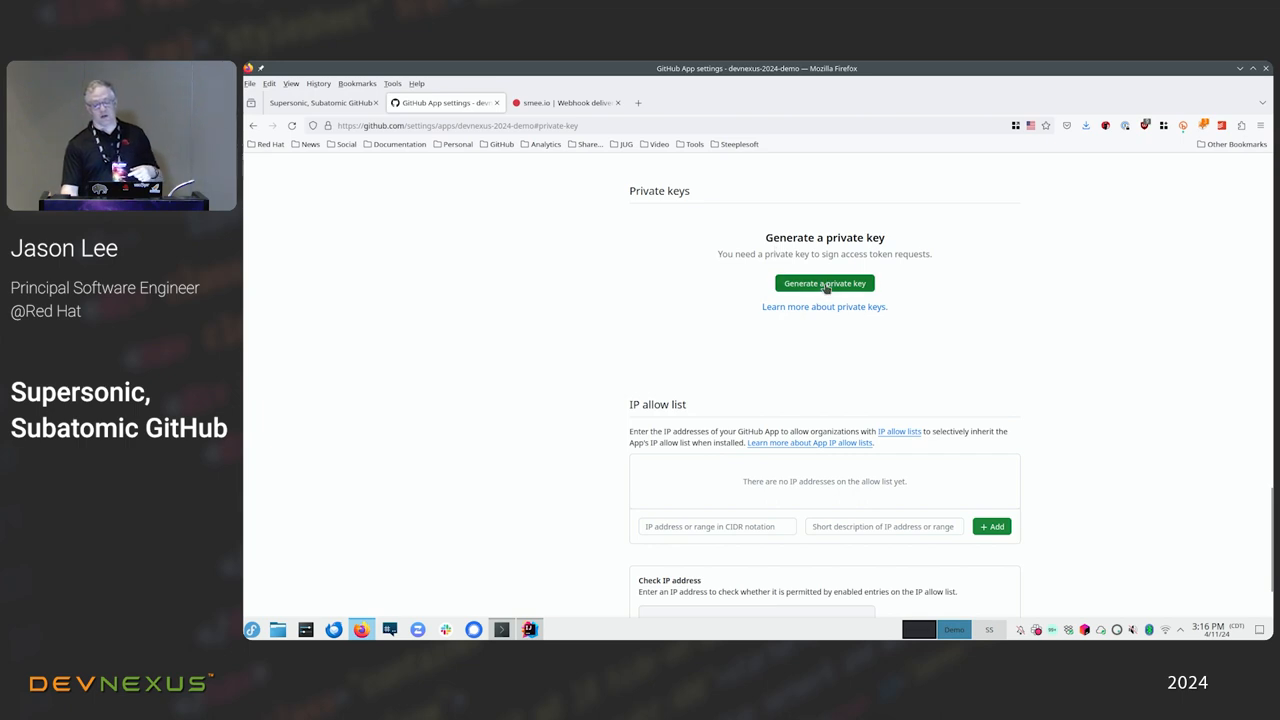
{"action": "left_click", "coordinate": [824, 283]}
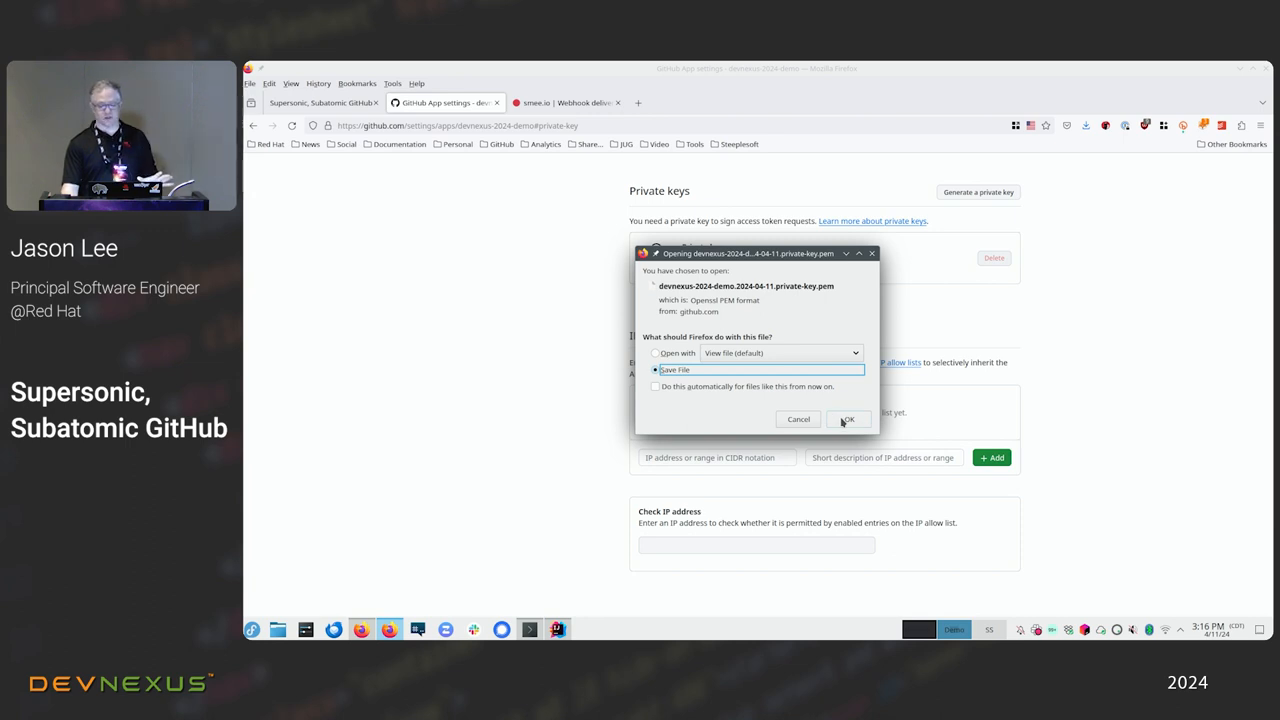
Step: Save the downloaded private key .pem file into the Subatomic Github folder
{"action": "left_click", "coordinate": [847, 419]}
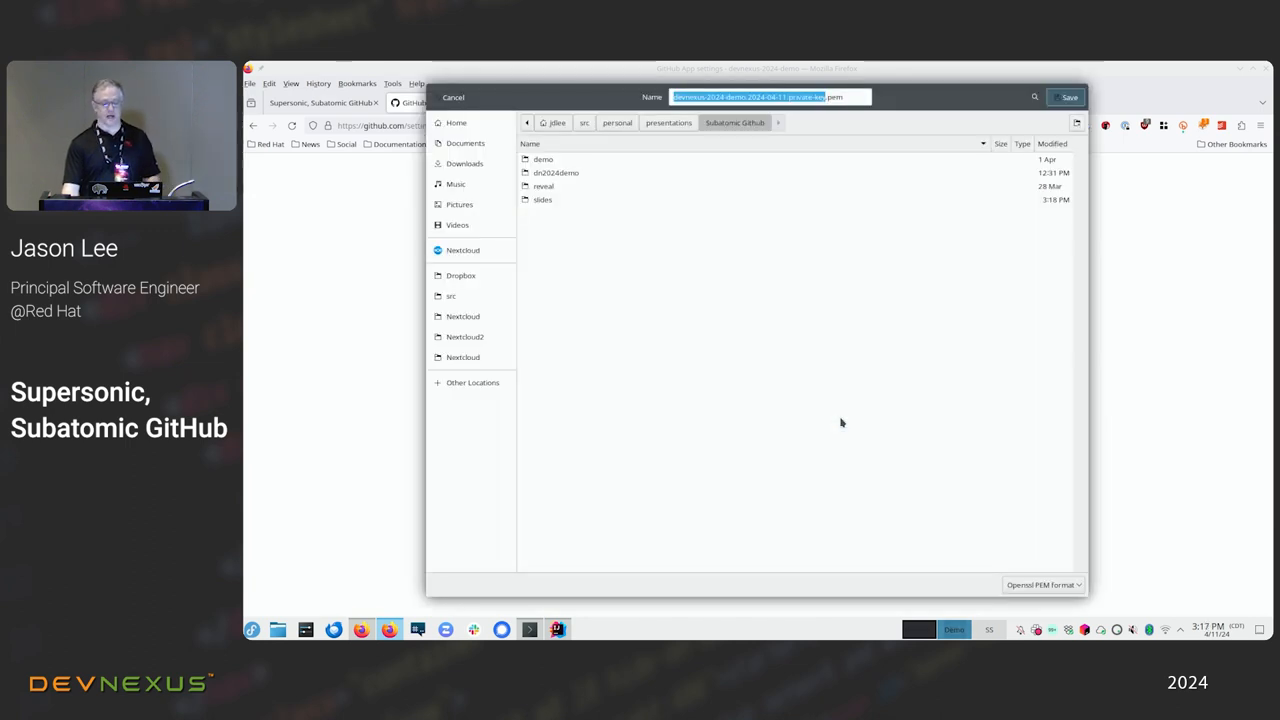
{"action": "left_click", "coordinate": [1069, 97]}
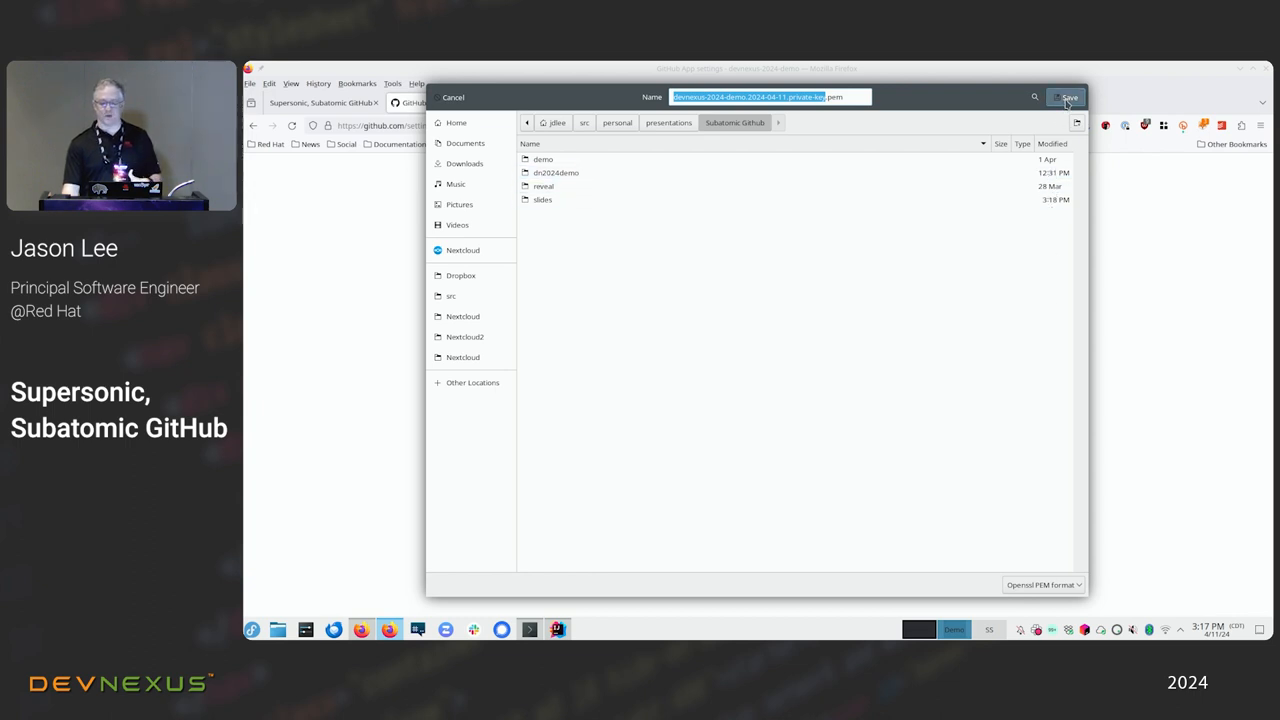
{"action": "left_click", "coordinate": [1069, 97]}
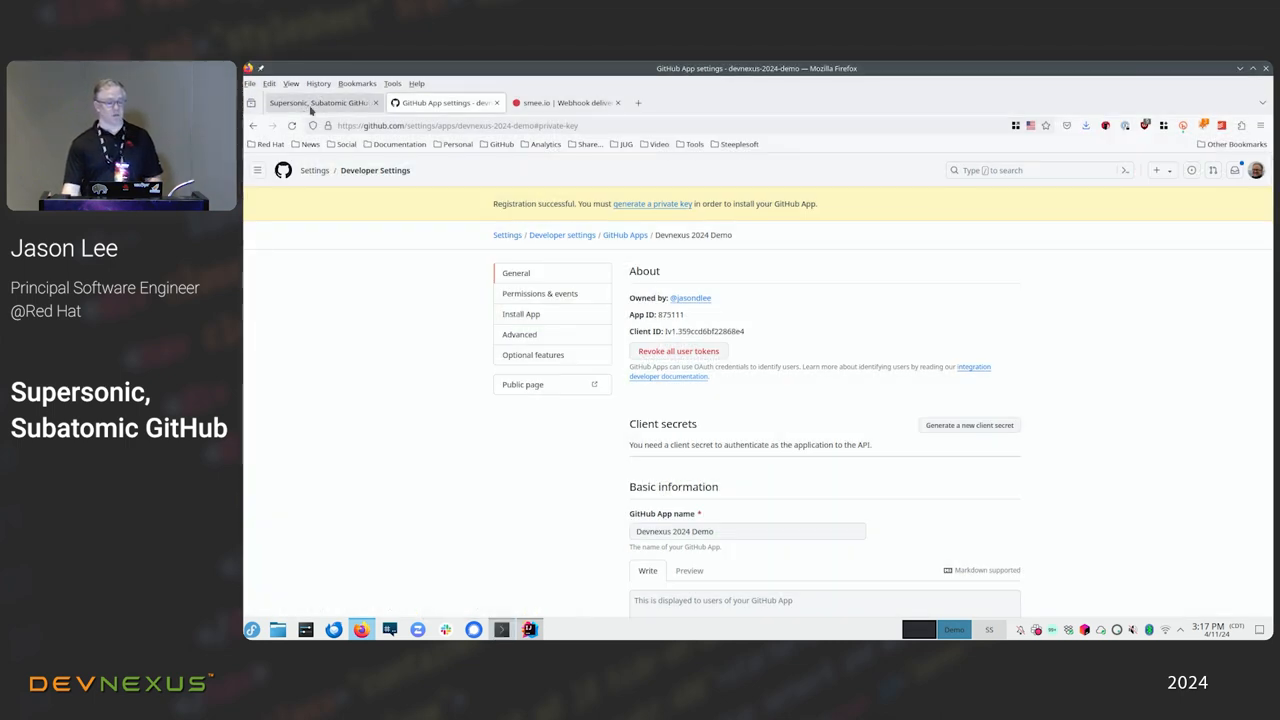
Step: Return to the Supersonic, Subatomic GitHub deck and advance to the Code the Quarkus App slide
{"action": "left_click", "coordinate": [320, 102]}
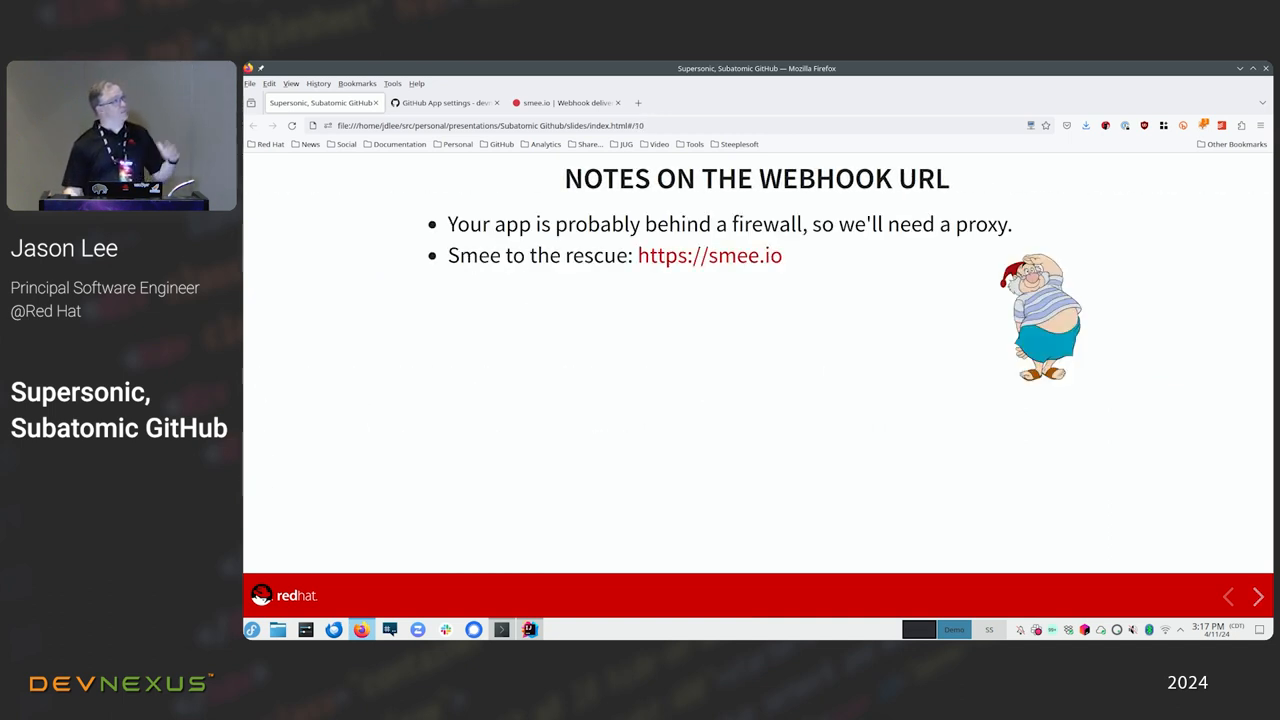
{"action": "left_click", "coordinate": [1258, 596]}
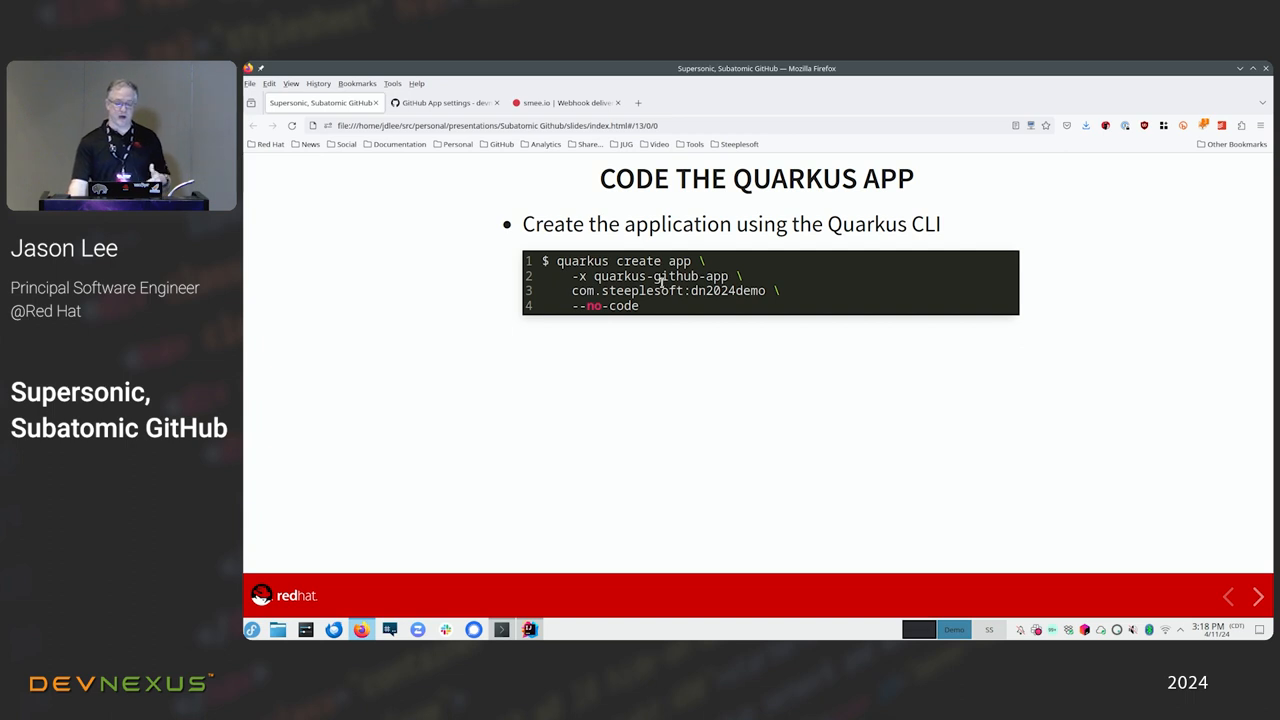
{"action": "mouse_move", "coordinate": [735, 256]}
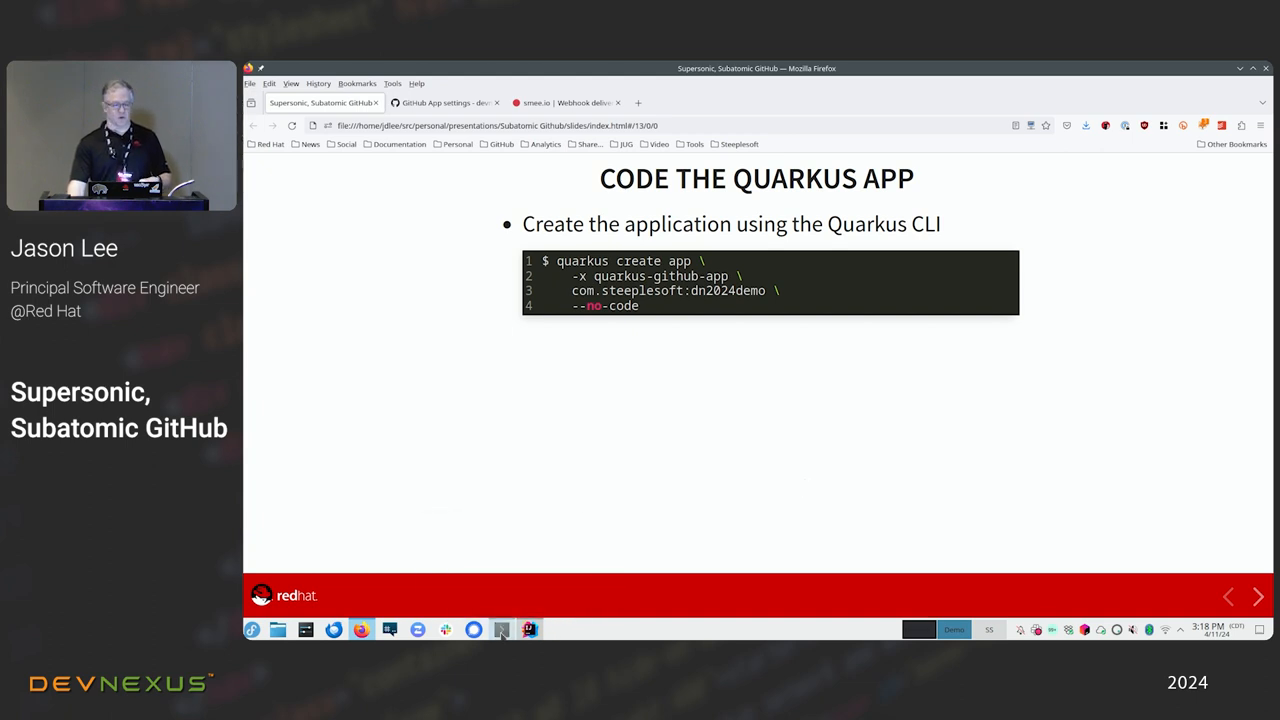
Step: In Konsole run rm -rf dn2024demo/ and rerun quarkus create app for com.steeplesoft:dn2024demo
{"action": "left_click", "coordinate": [501, 629]}
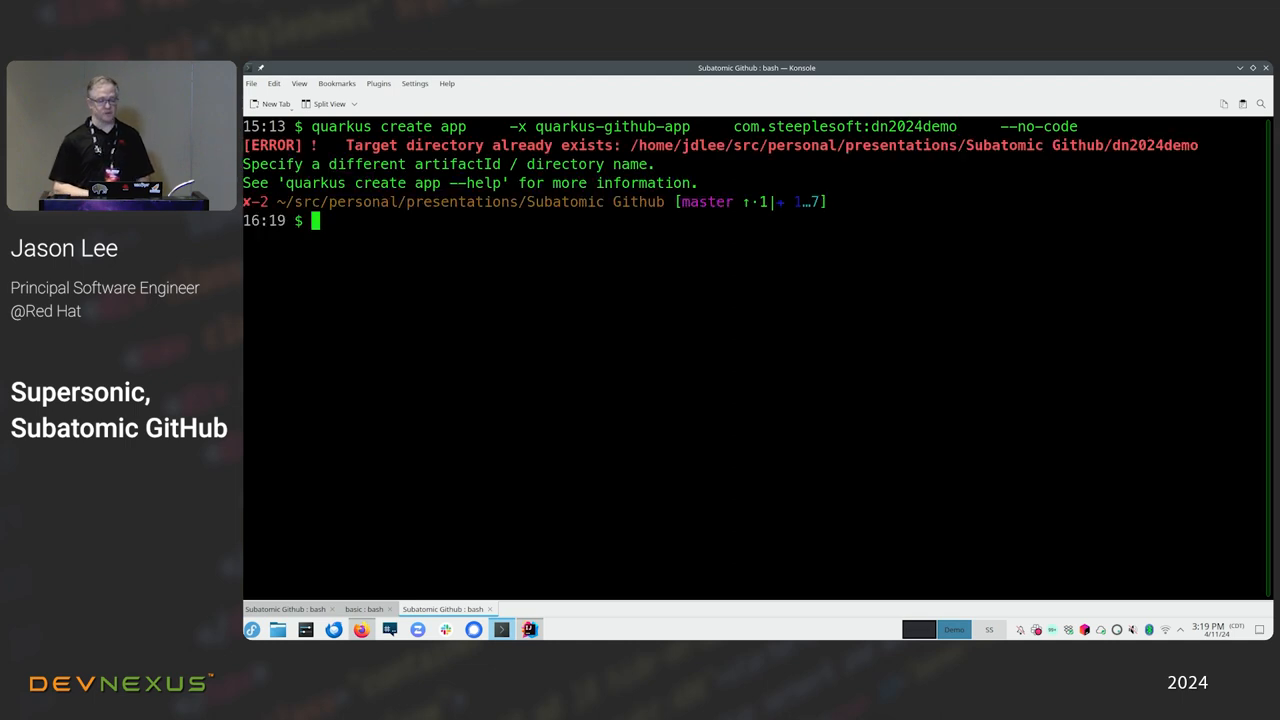
{"action": "type", "text": "rm r"}
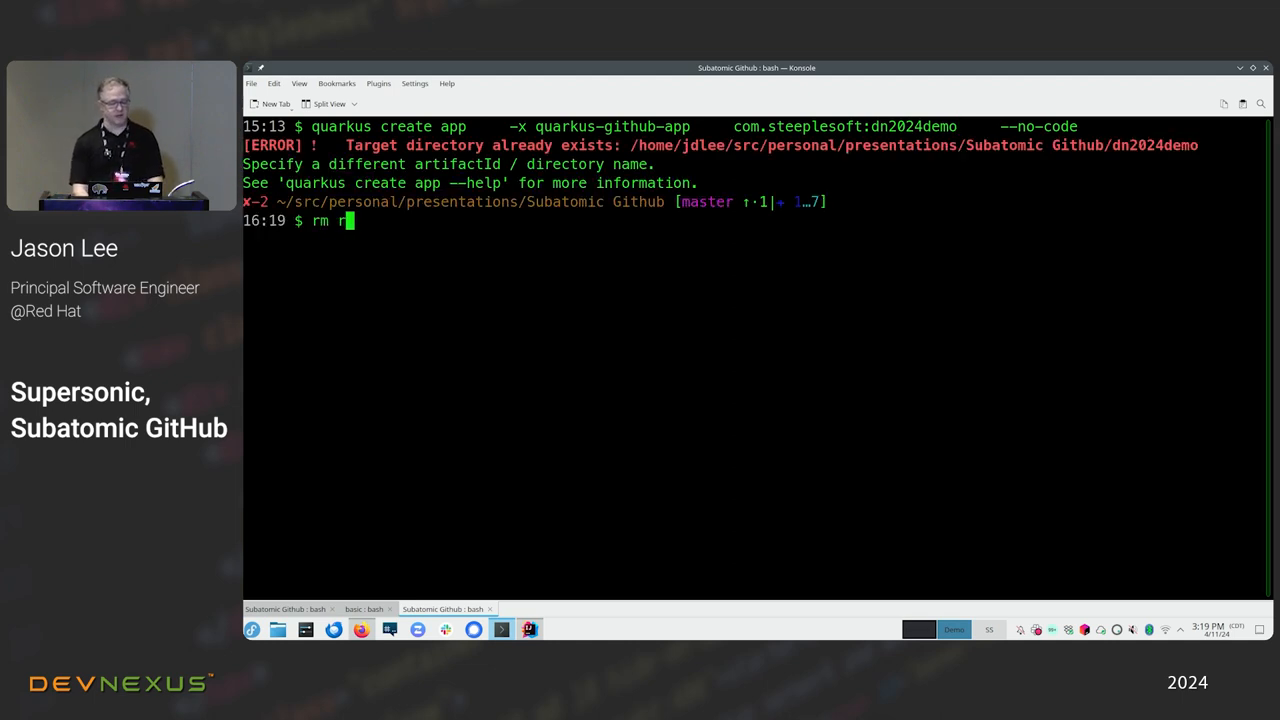
{"action": "type", "text": "-f"}
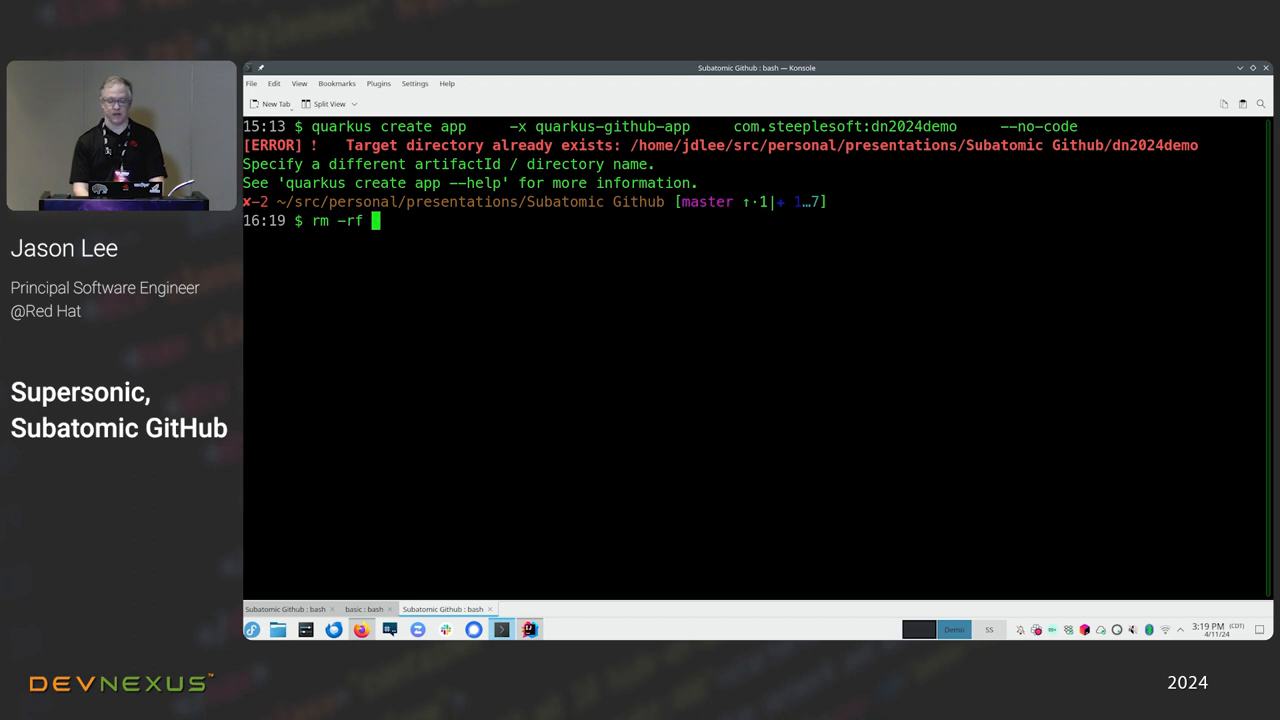
{"action": "type", "text": "dn2024demo/"}
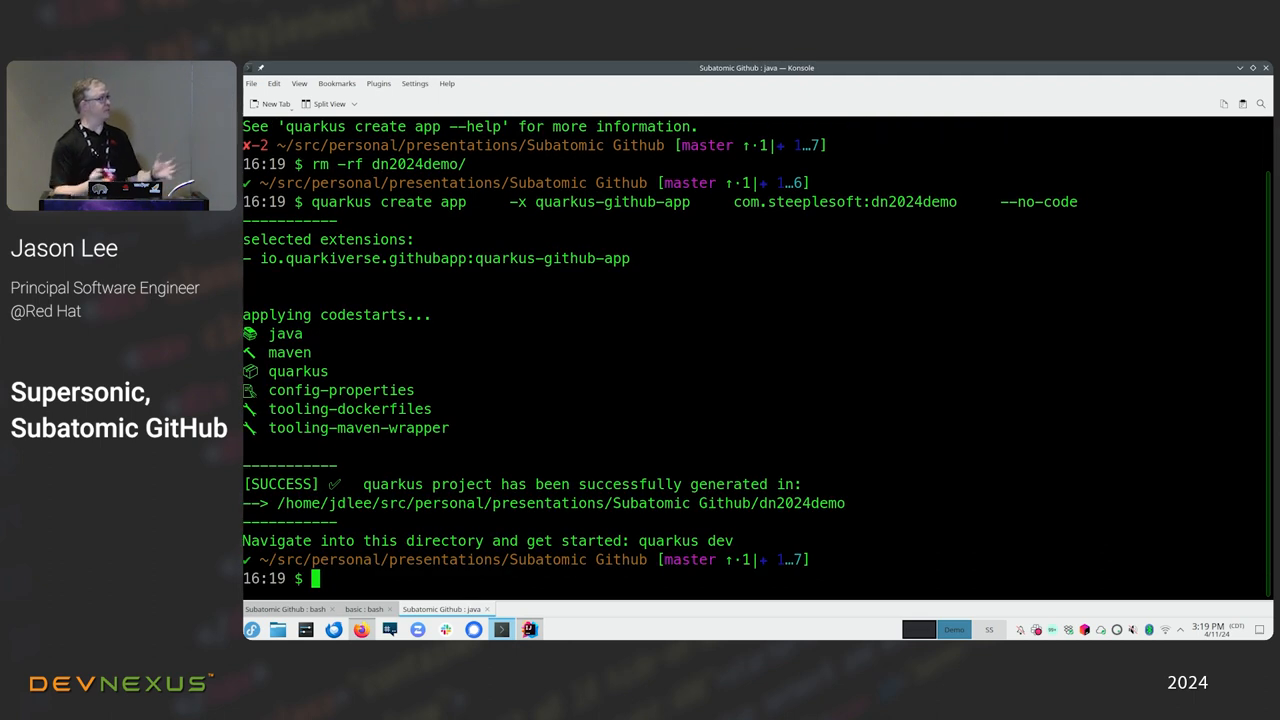
{"action": "left_click", "coordinate": [445, 609]}
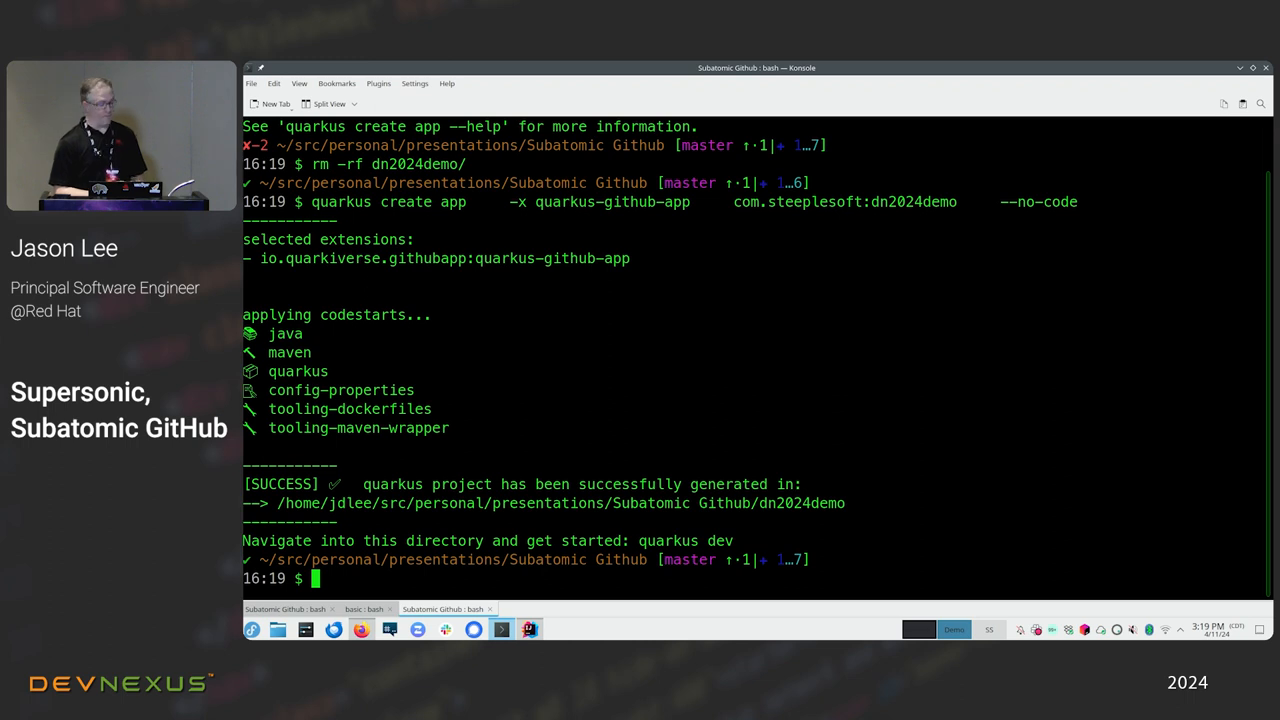
Step: Run cd dn2024demo/ and vi .env to start the environment file
{"action": "type", "text": "cd"}
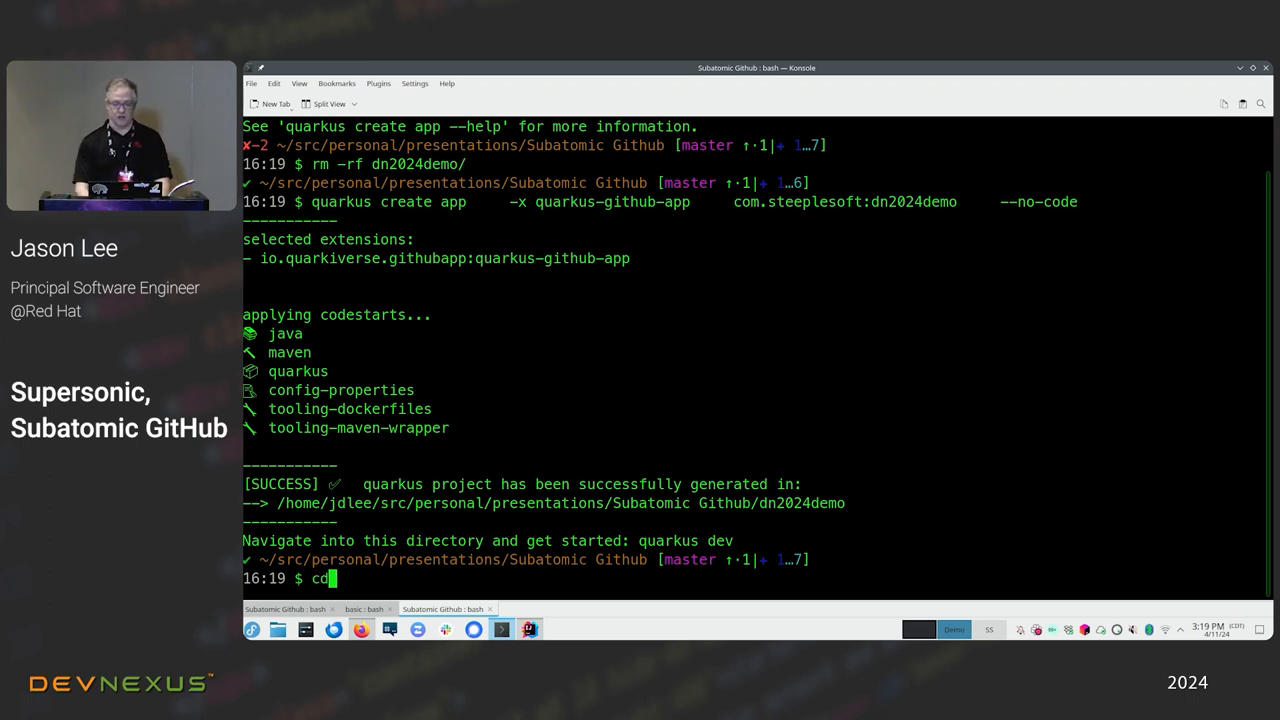
{"action": "type", "text": "dn2024demo/"}
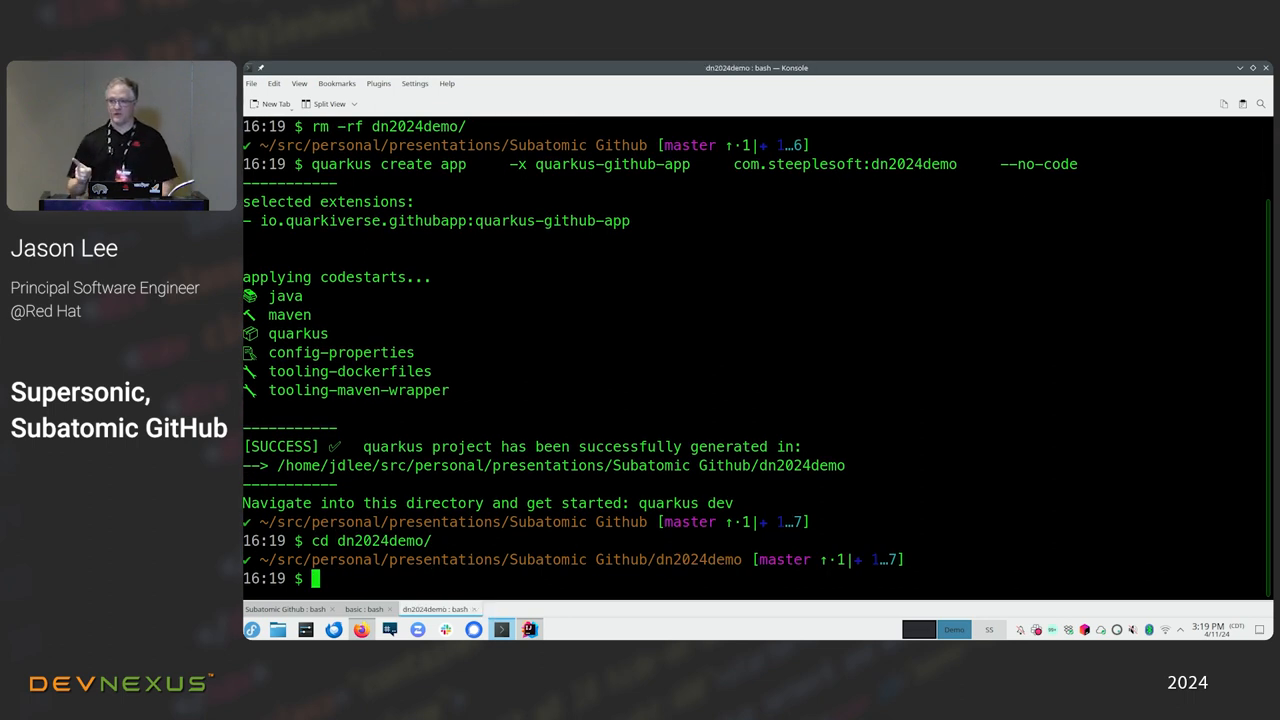
{"action": "type", "text": "vi"}
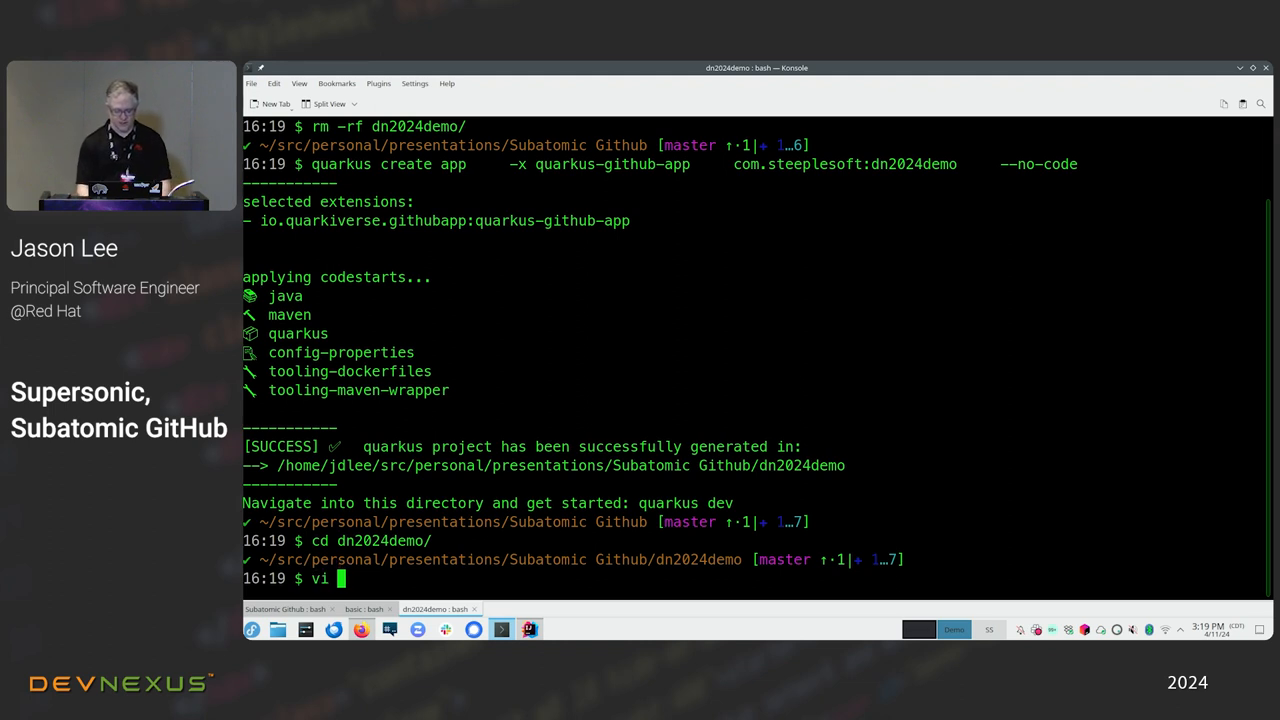
{"action": "type", "text": ".env"}
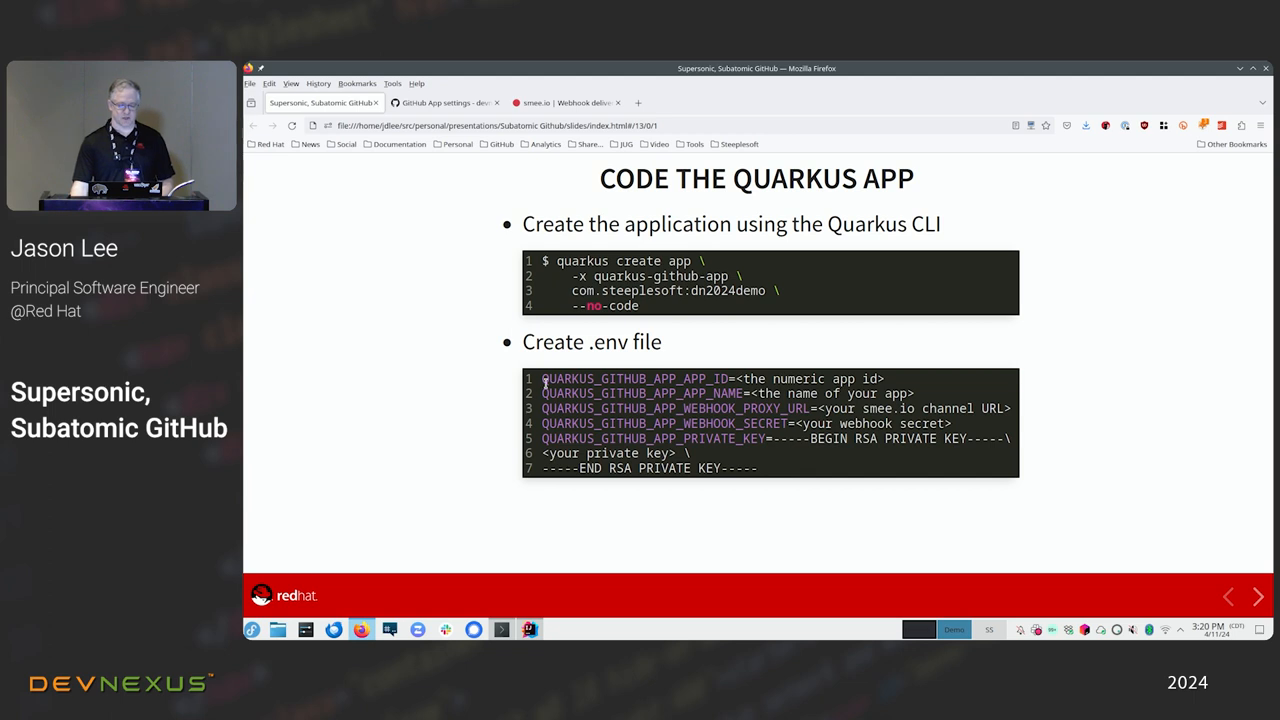
Step: Select and copy the whole .env variable template from the slide
{"action": "left_click_drag", "start_coordinate": [542, 378], "coordinate": [748, 438]}
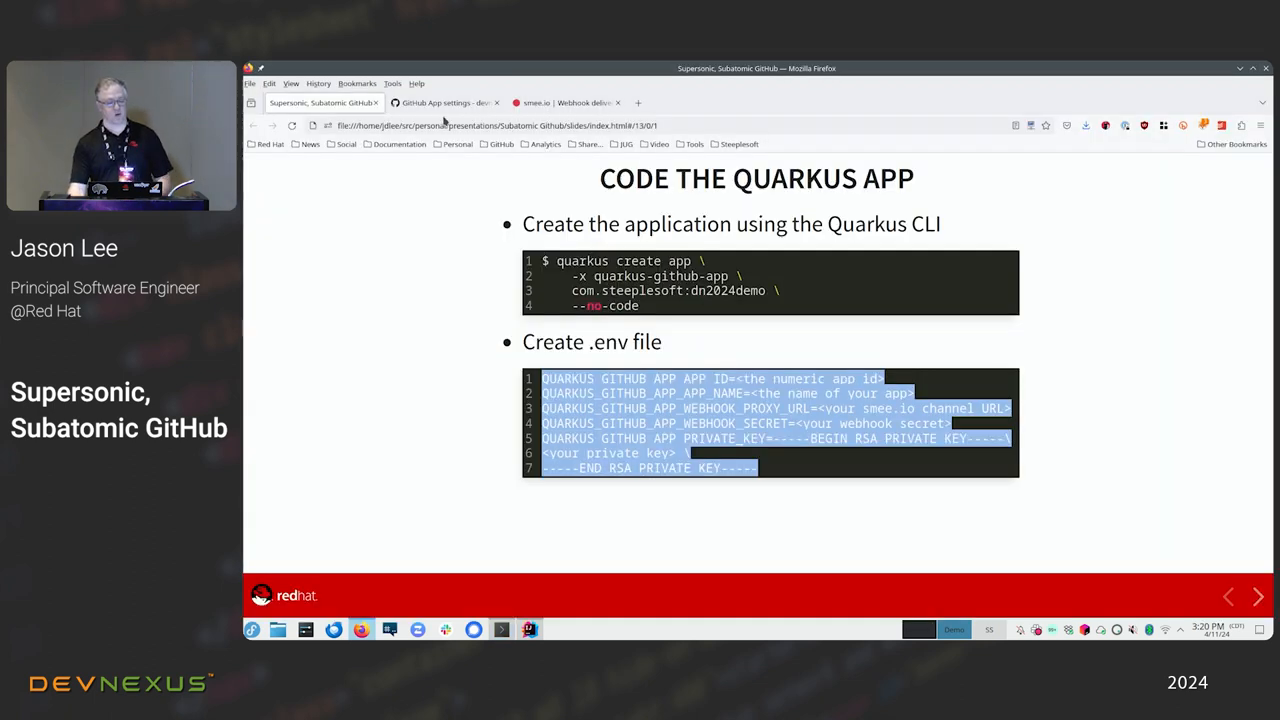
{"action": "left_click", "coordinate": [444, 102]}
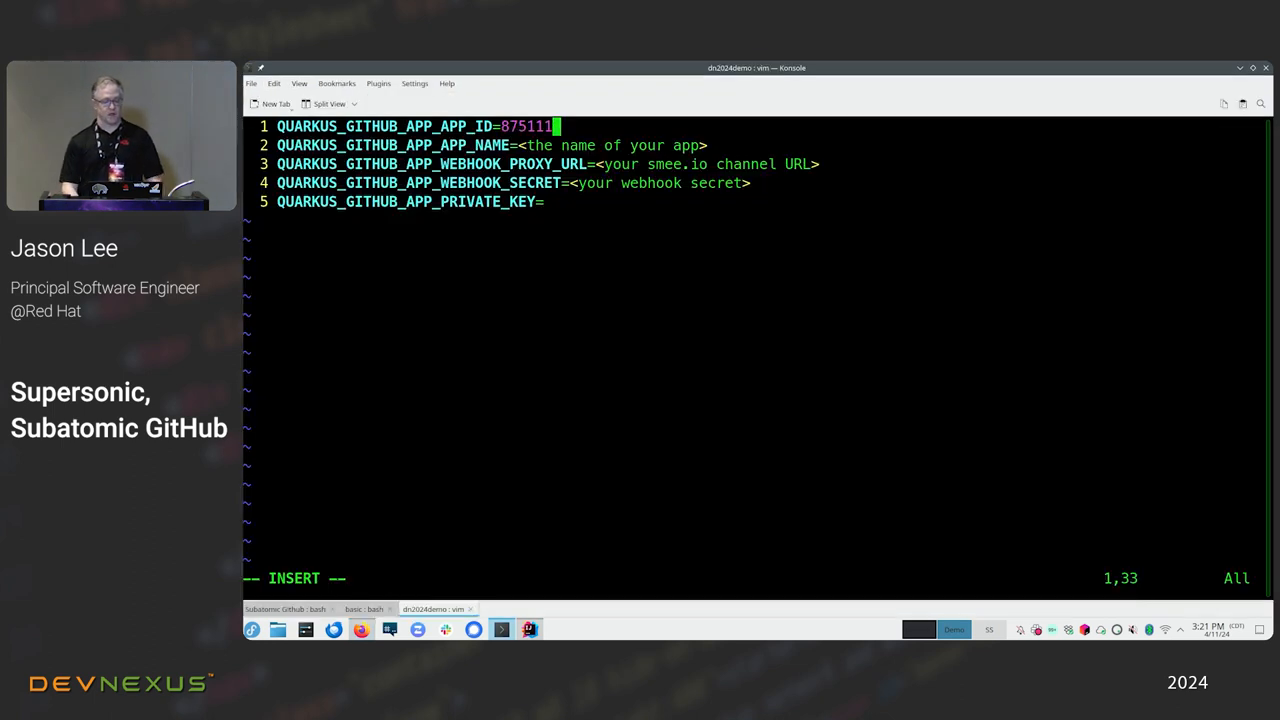
{"action": "key", "text": "Escape"}
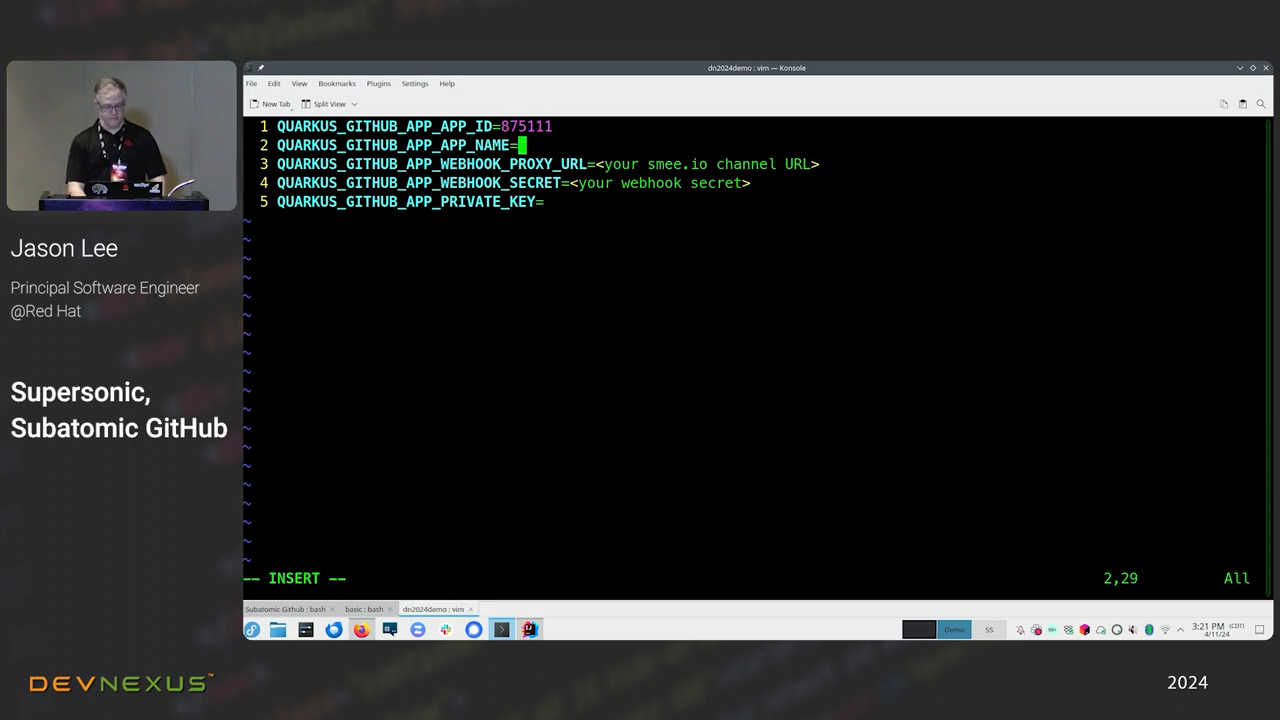
{"action": "type", "text": "Devnexus Demo"}
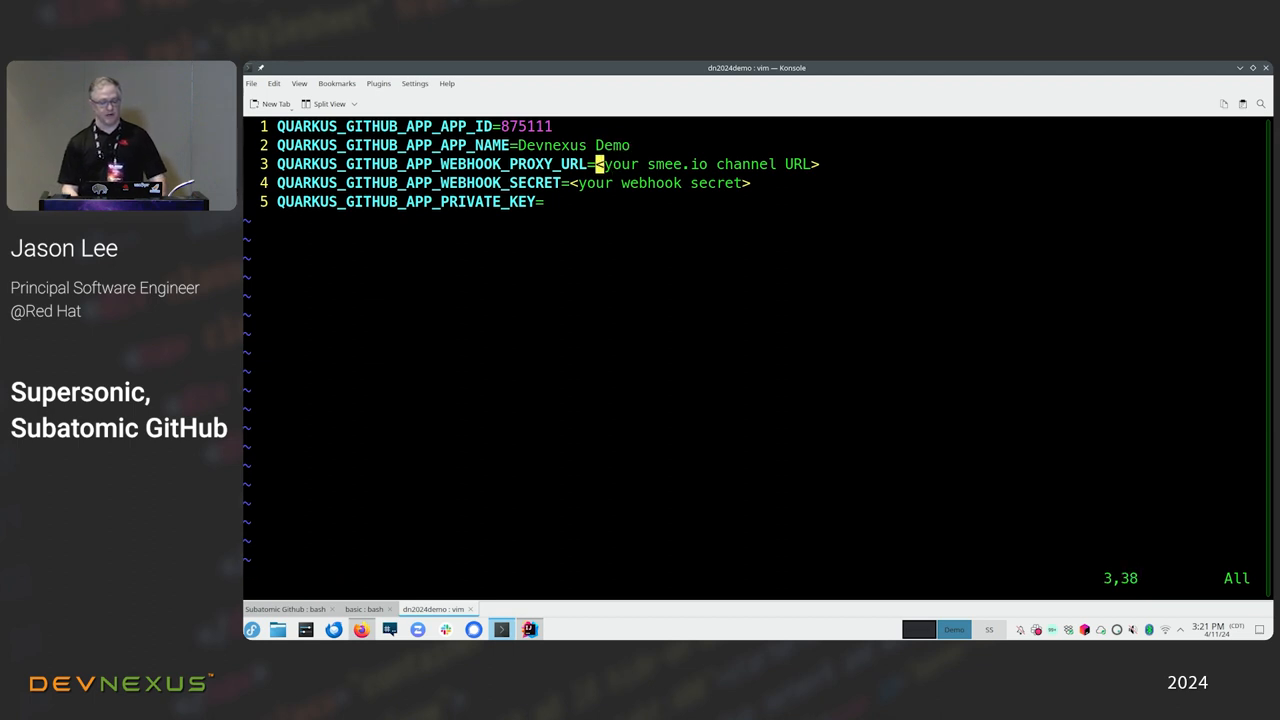
{"action": "left_click", "coordinate": [360, 629]}
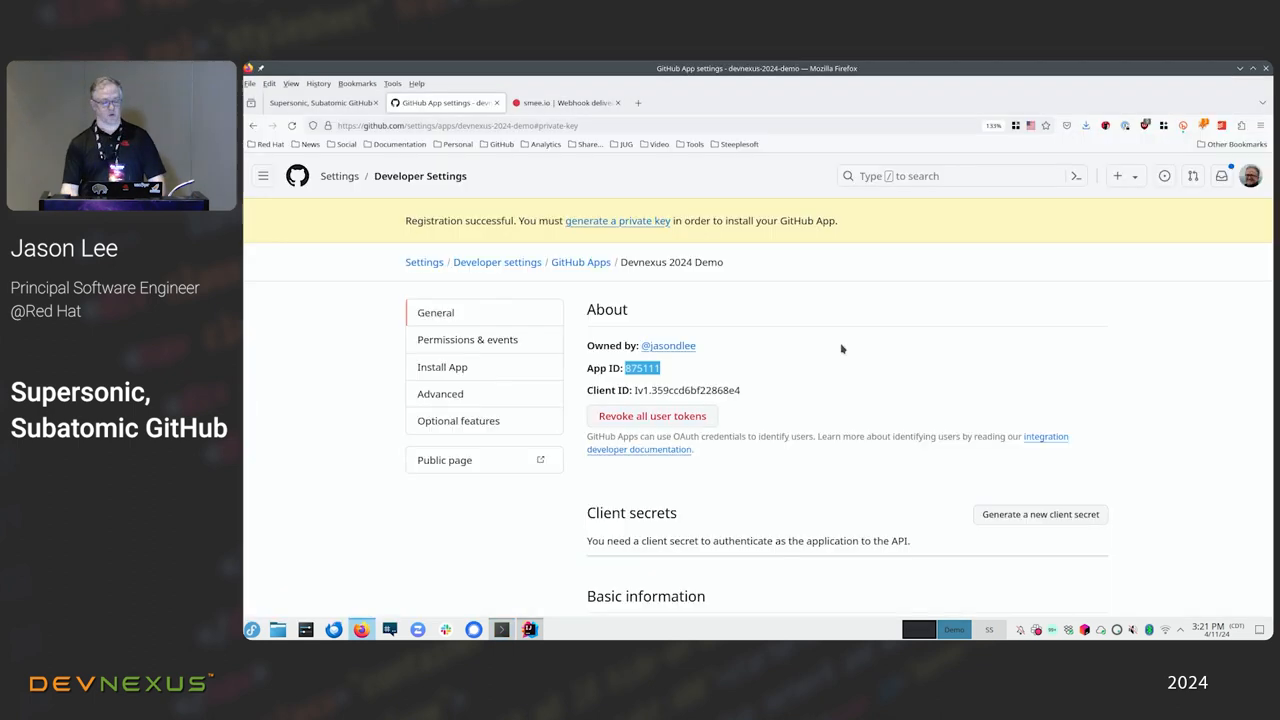
{"action": "left_click", "coordinate": [566, 102]}
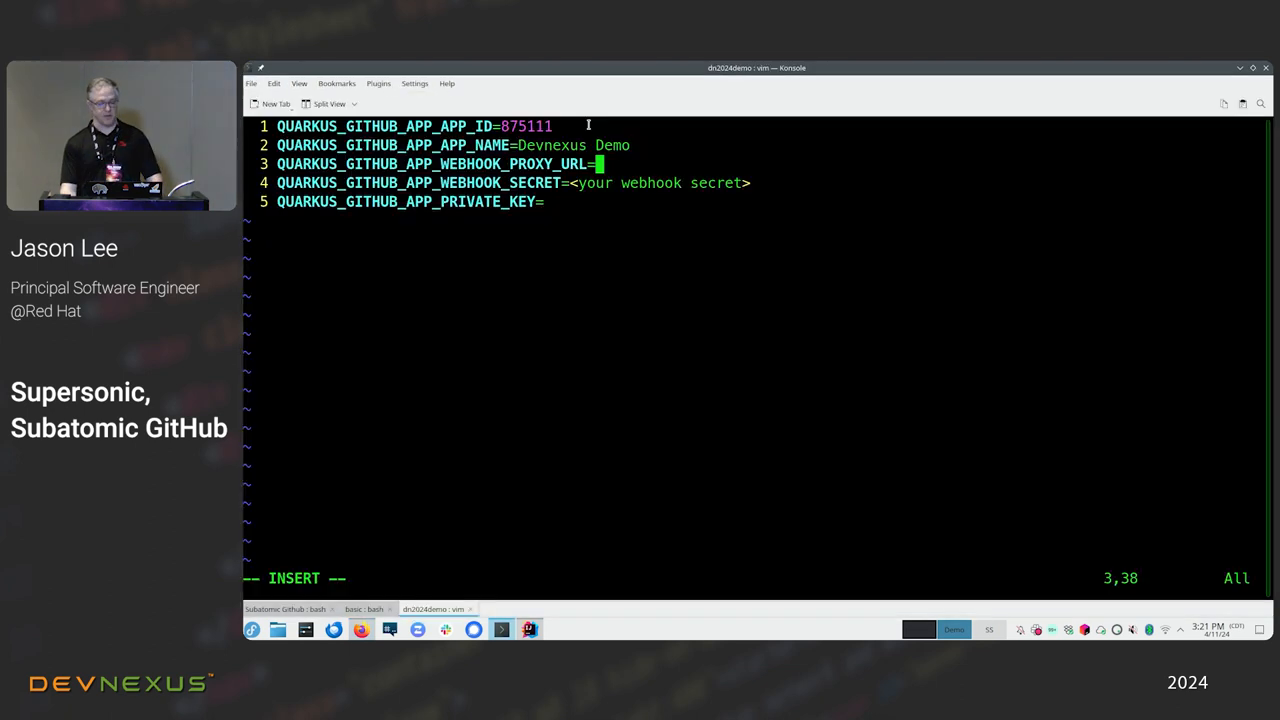
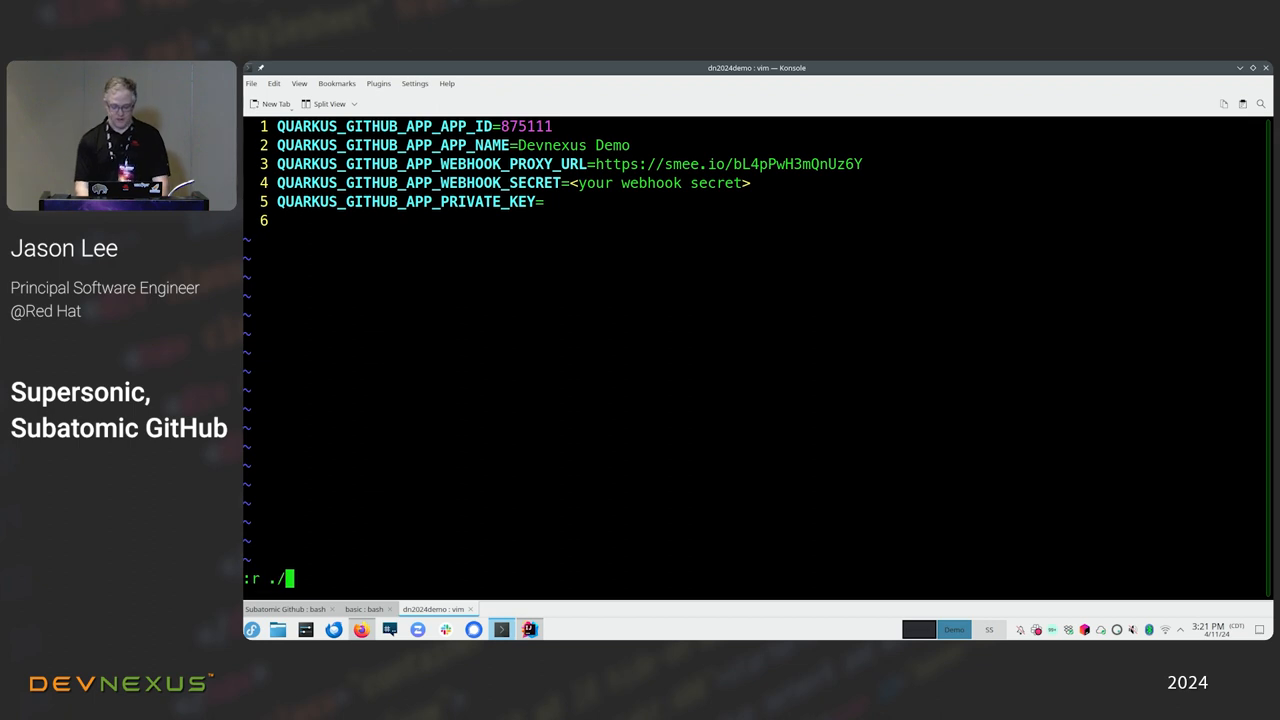
Step: Read ../devnexus-2024-demo private-key.pem into the .env PRIVATE_KEY entry with :r
{"action": "type", "text": "../de"}
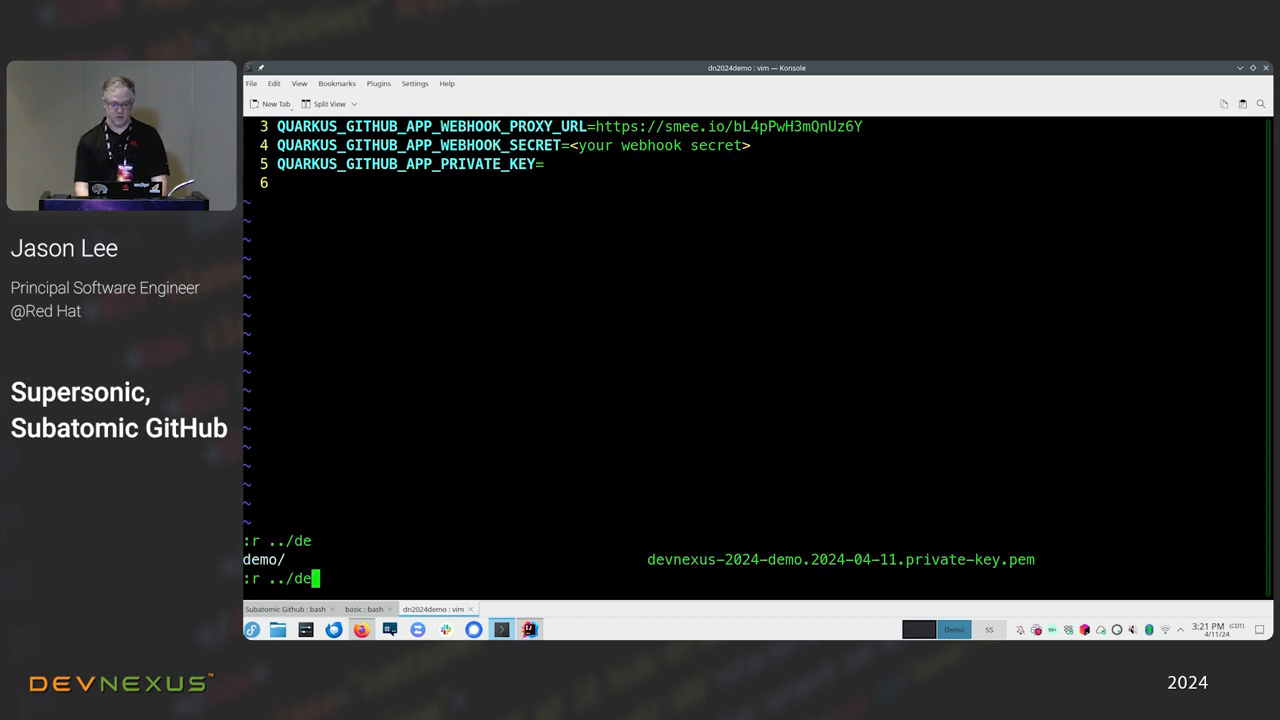
{"action": "type", "text": "v"}
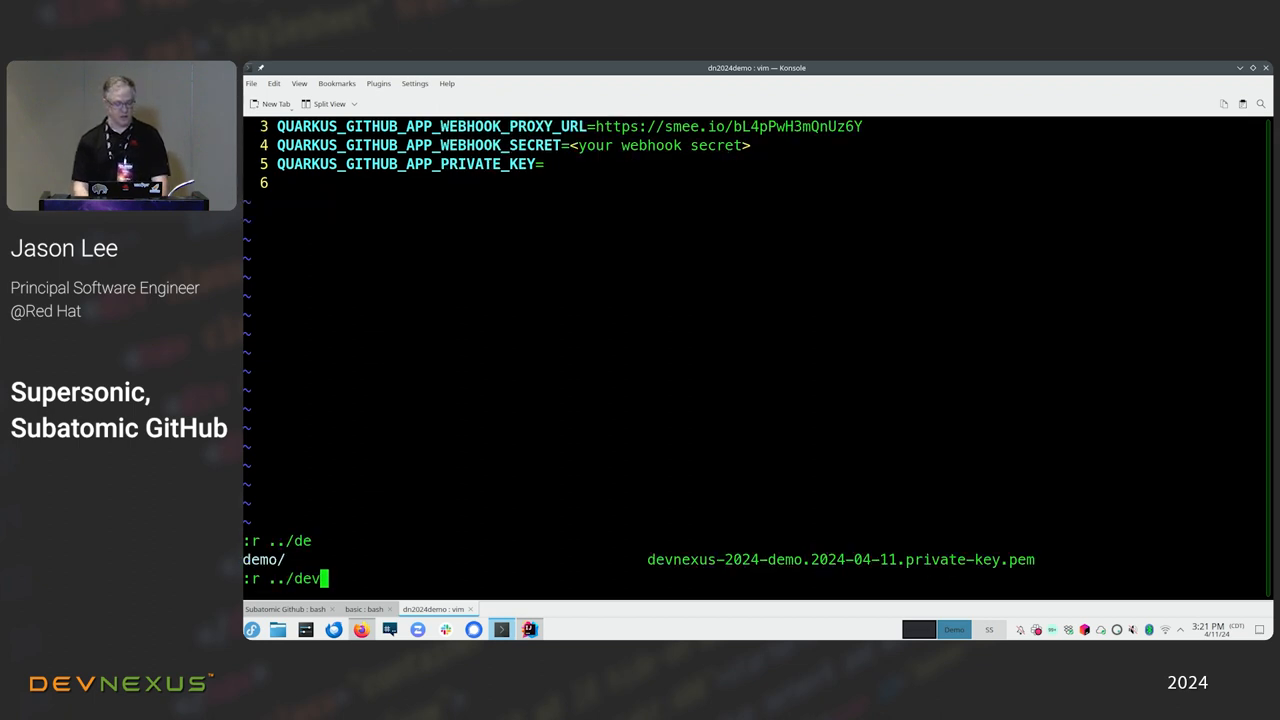
{"action": "key", "text": "Return"}
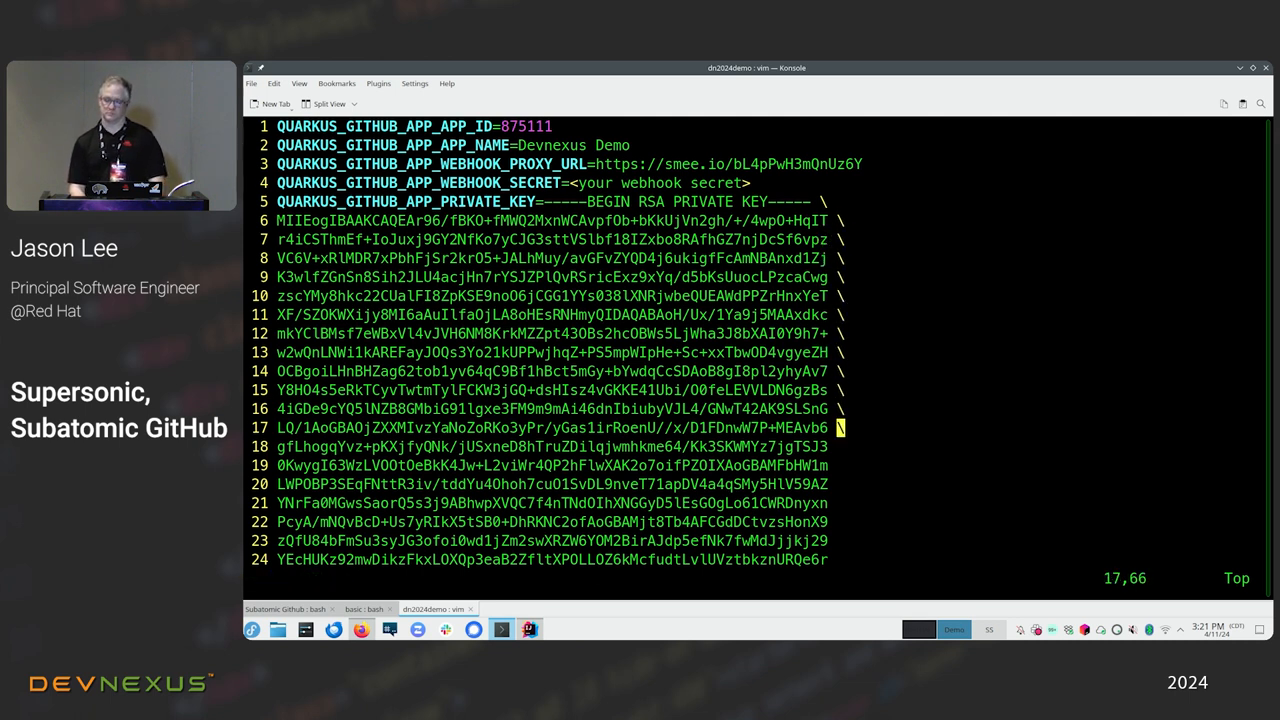
{"action": "scroll", "scroll_direction": "down", "scroll_amount": 3}
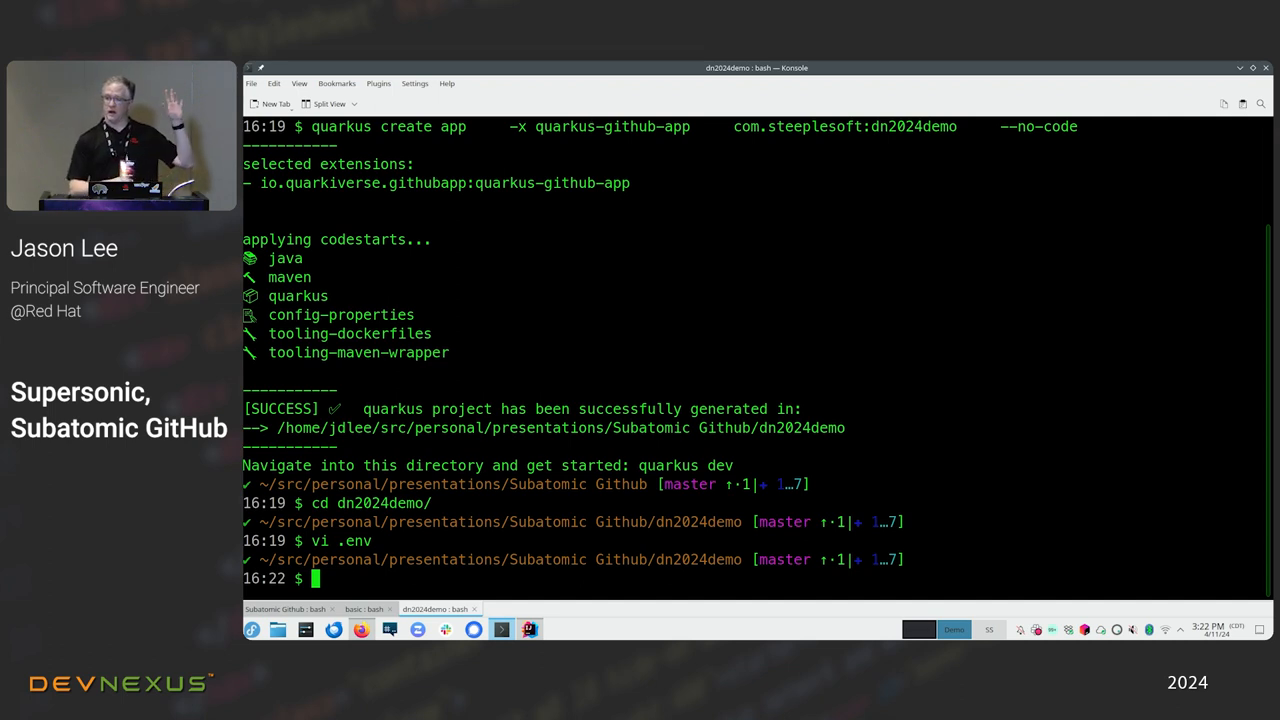
Step: Open dn2024demo in this IntelliJ window, close README.md and expand src/main
{"action": "type", "text": "i"}
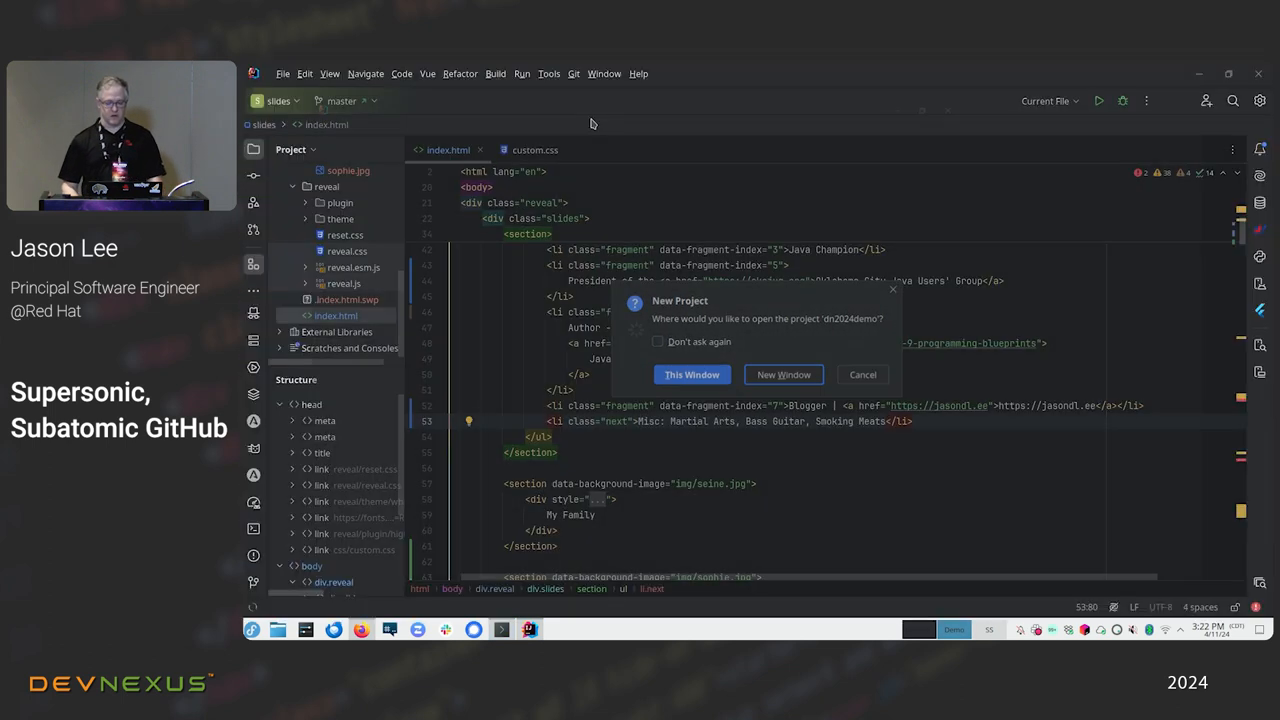
{"action": "left_click", "coordinate": [691, 374]}
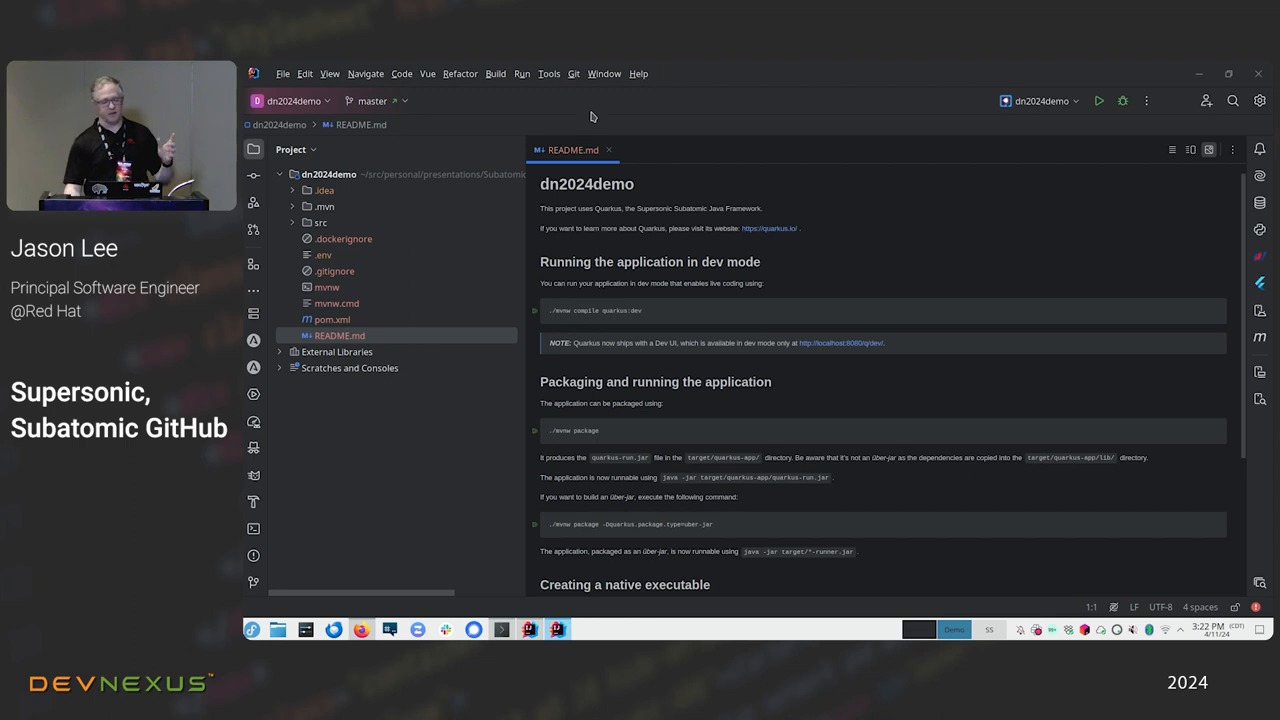
{"action": "mouse_move", "coordinate": [609, 150]}
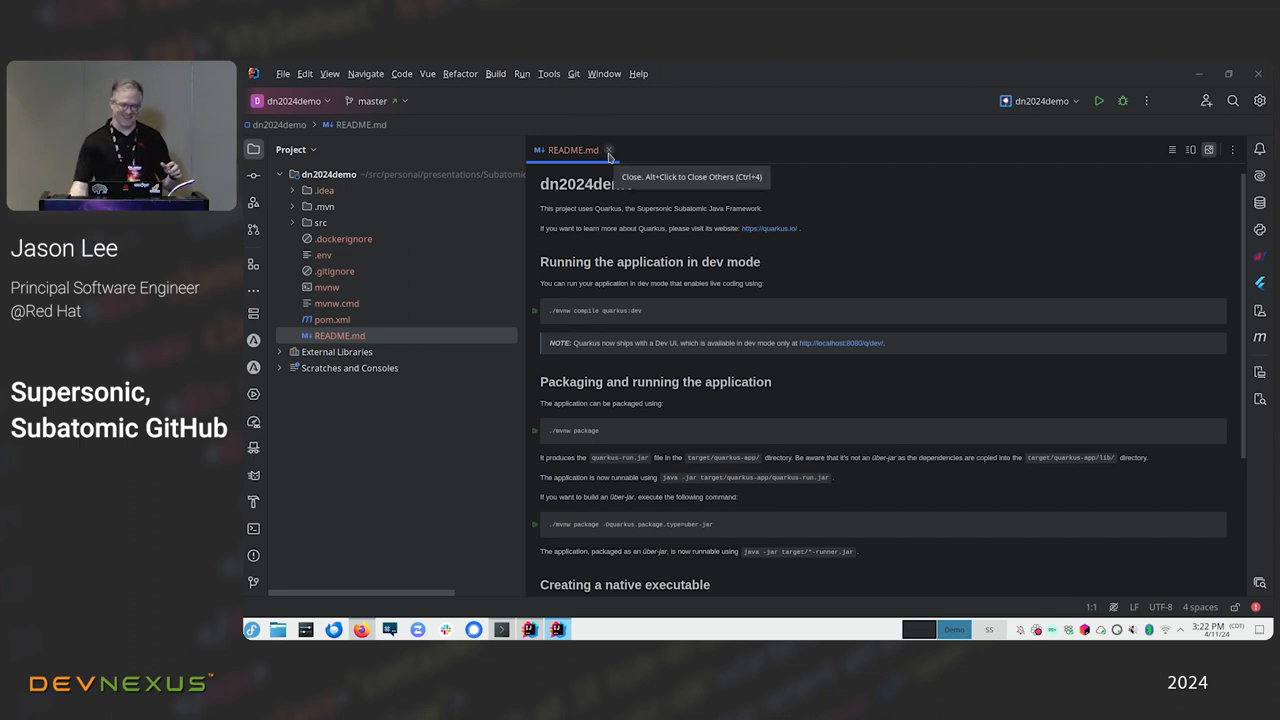
{"action": "left_click", "coordinate": [608, 150]}
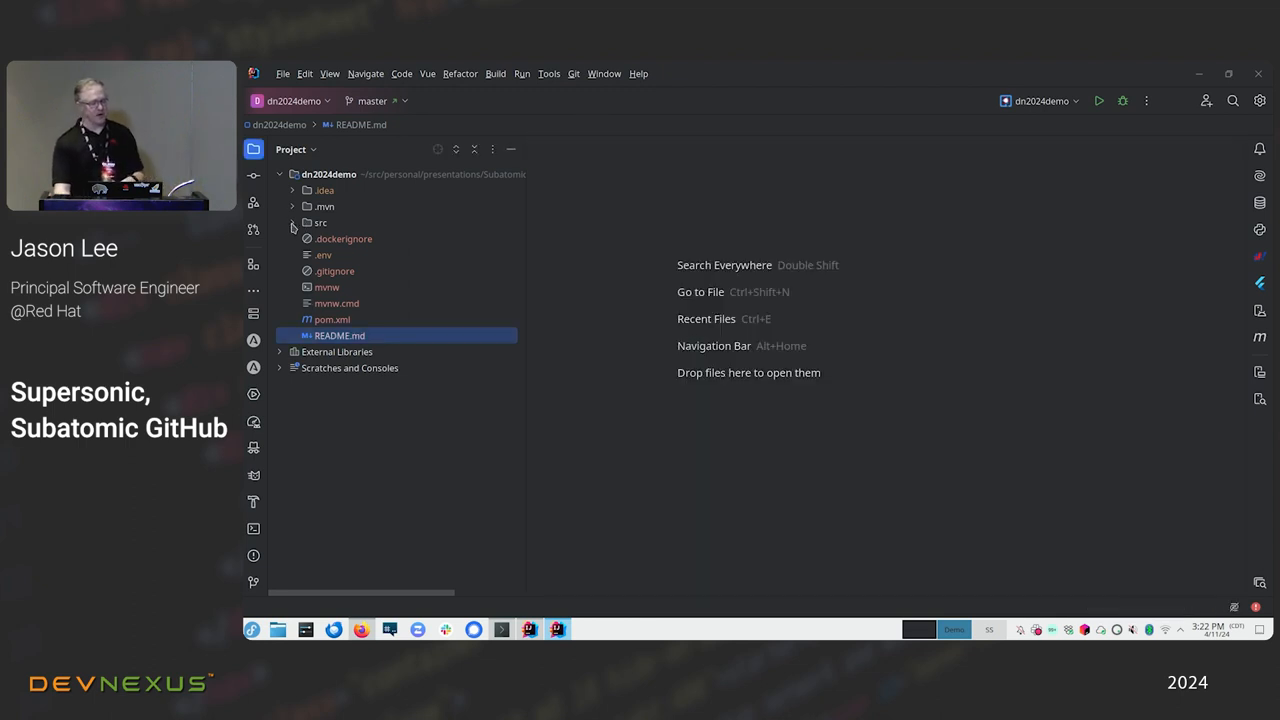
{"action": "left_click", "coordinate": [293, 222]}
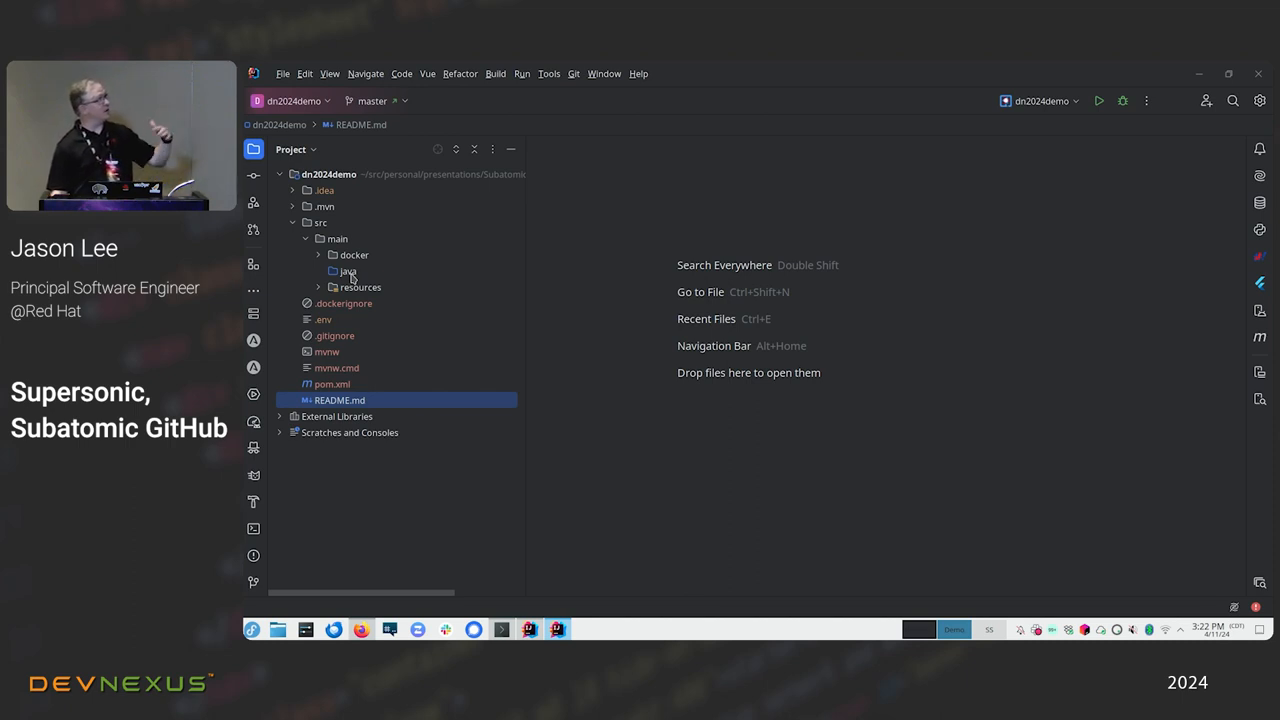
{"action": "mouse_move", "coordinate": [351, 282]}
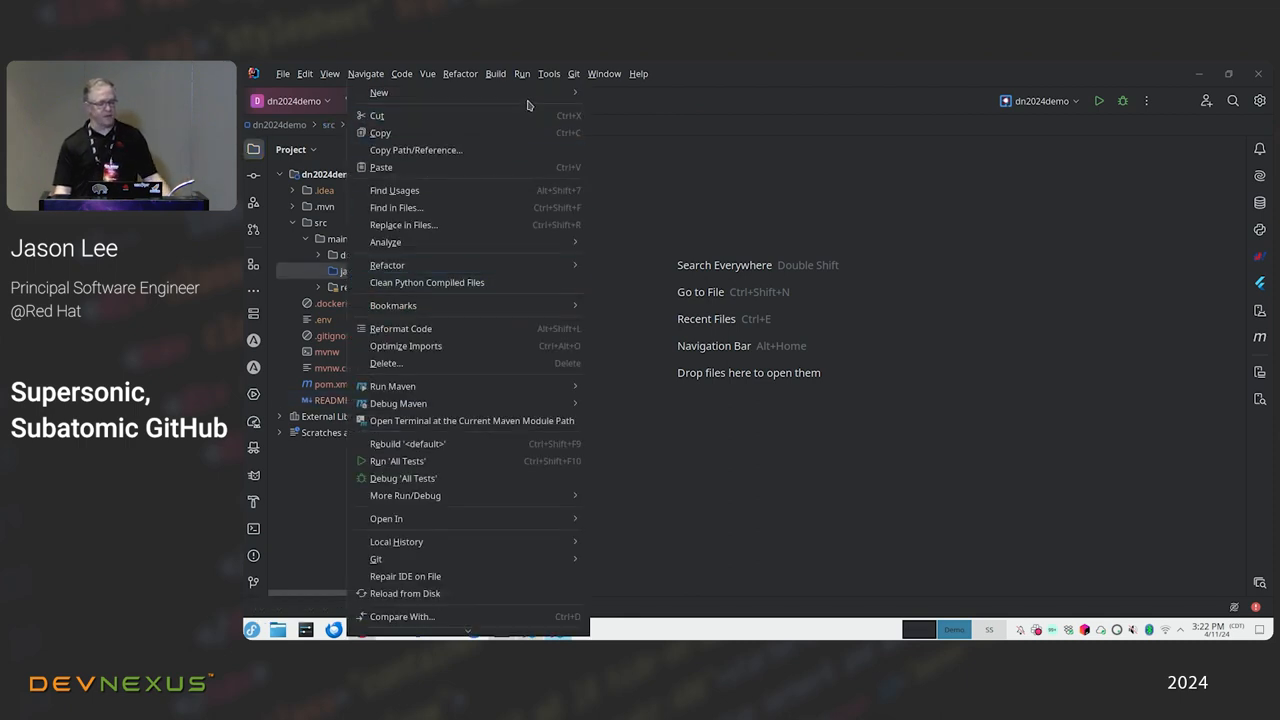
{"action": "mouse_move", "coordinate": [379, 92]}
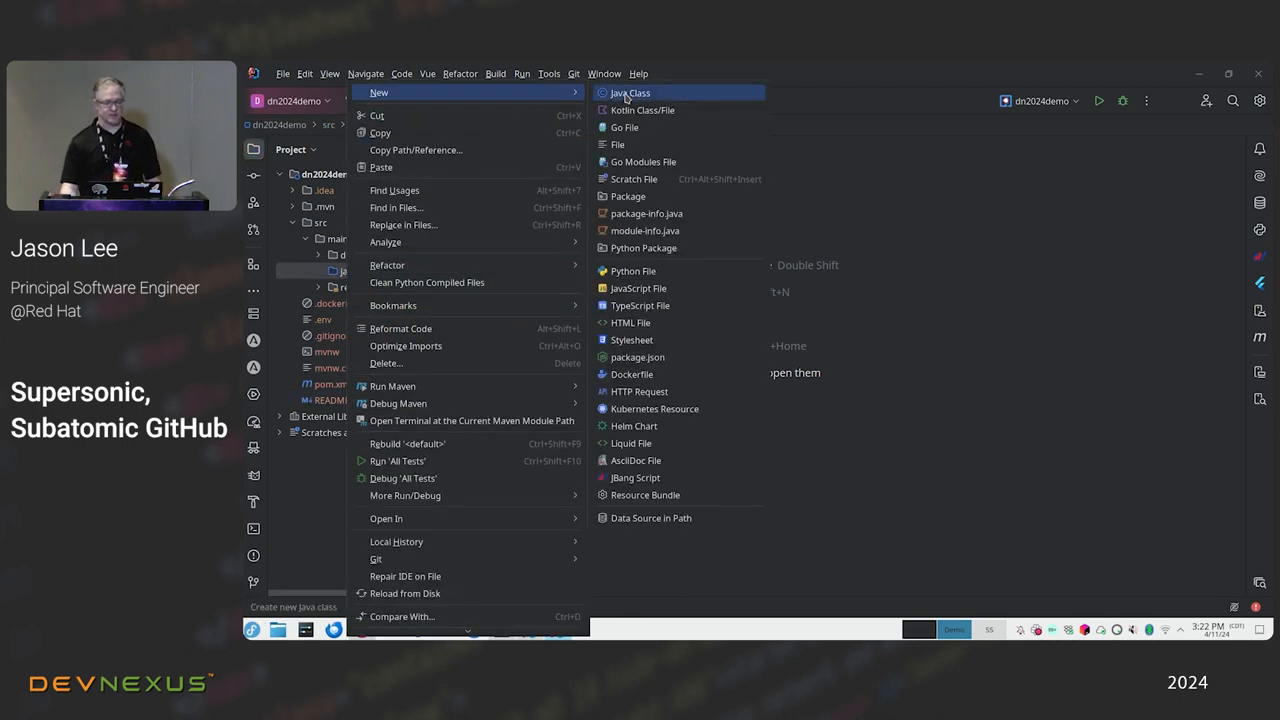
Step: Create Java class org.acme.IssueProcessor and add the new file to Git
{"action": "left_click", "coordinate": [630, 92]}
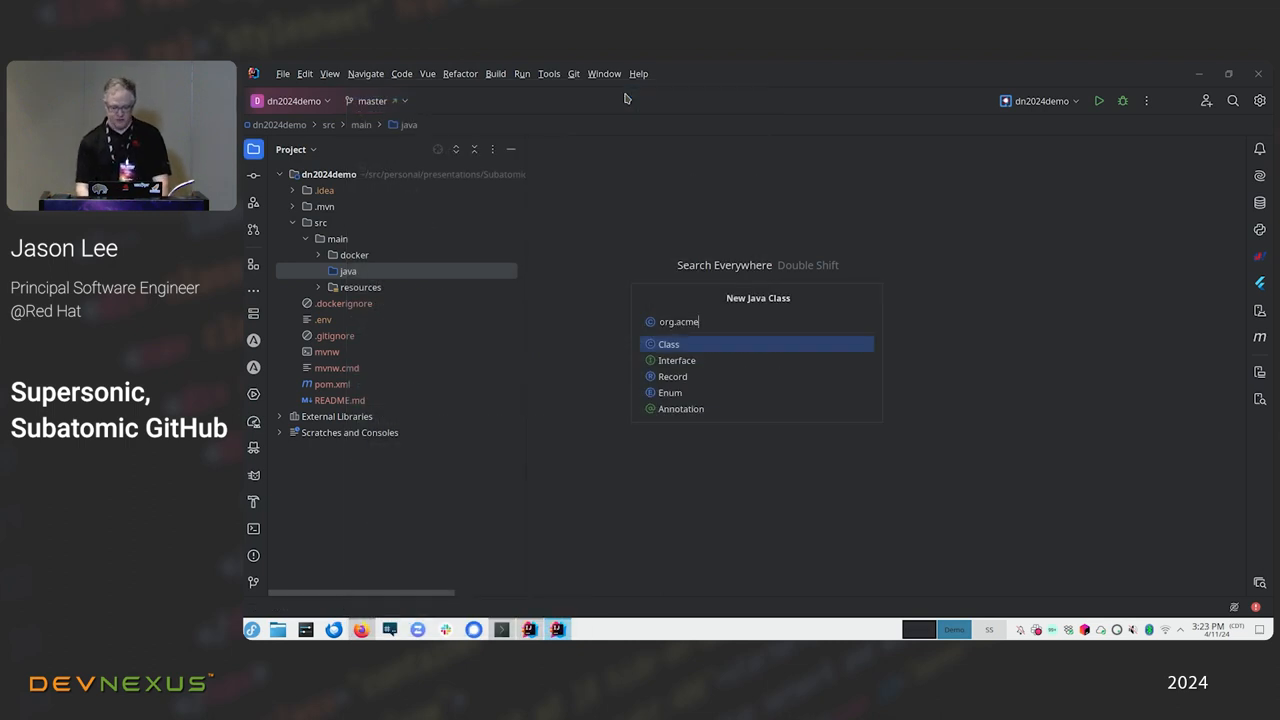
{"action": "type", "text": ".IssueProce"}
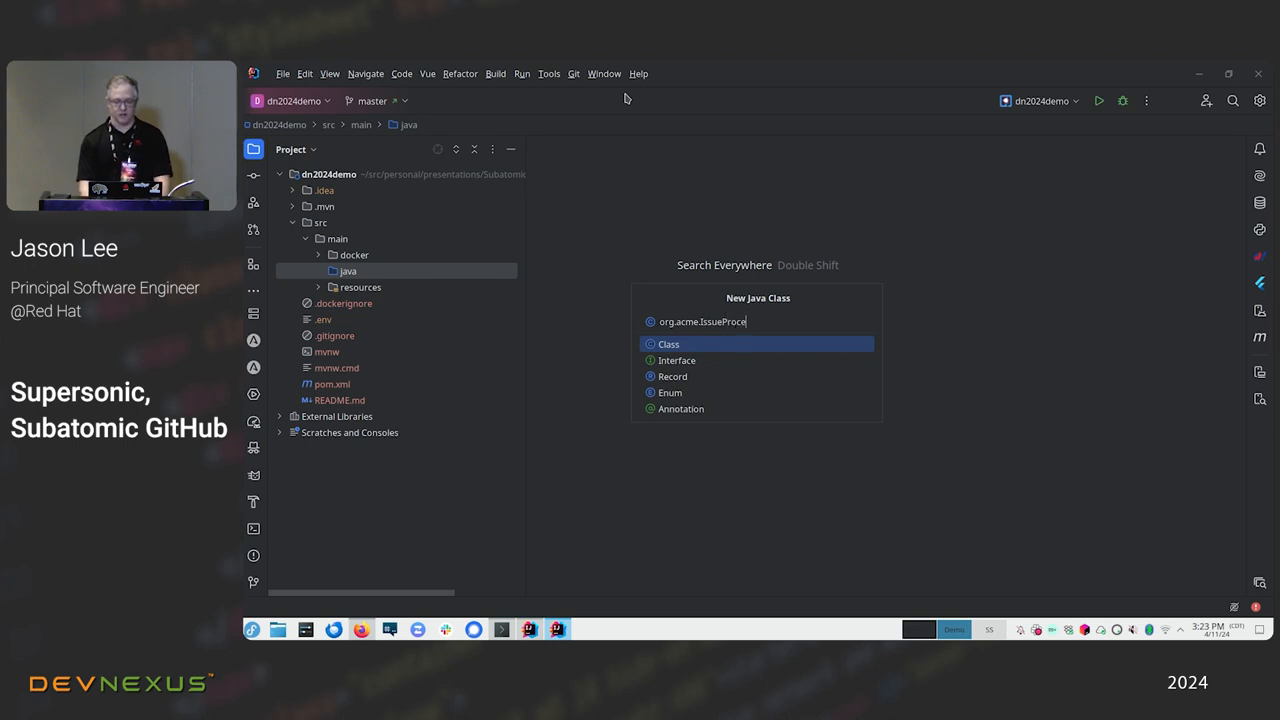
{"action": "type", "text": "ssor"}
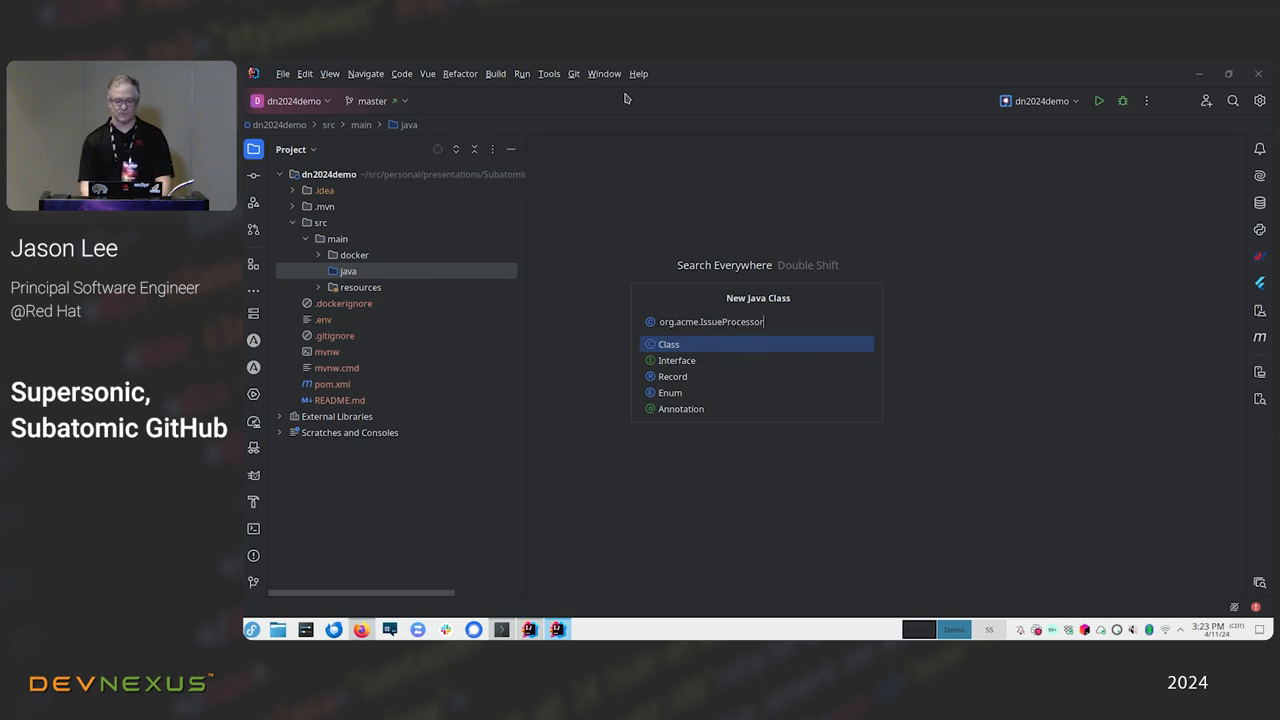
{"action": "left_click", "coordinate": [668, 343]}
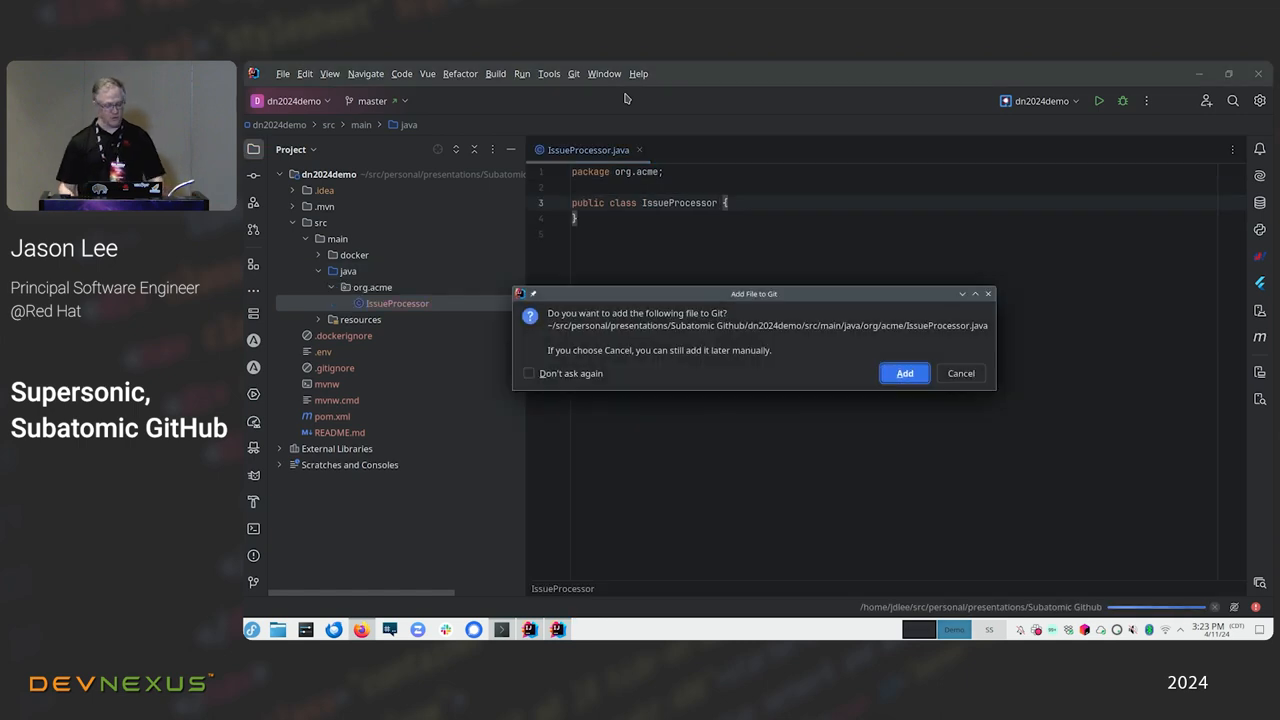
{"action": "left_click", "coordinate": [904, 373]}
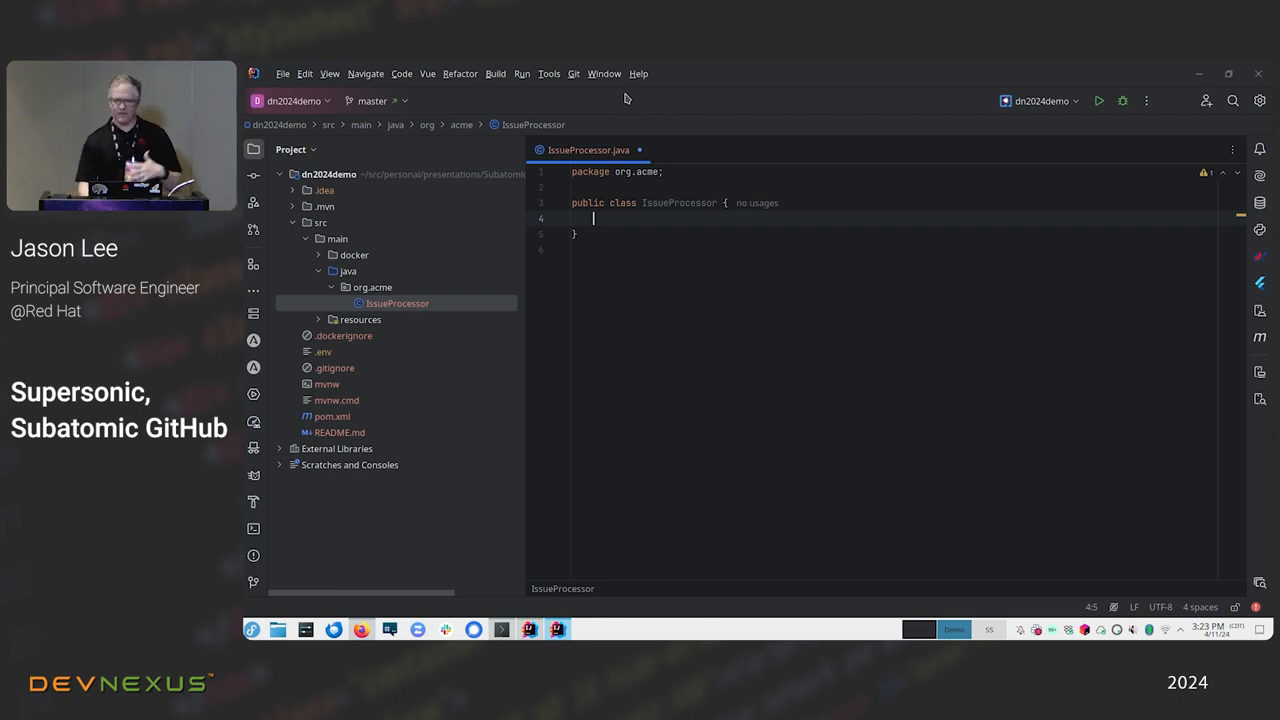
{"action": "type", "text": "public void onOpened("}
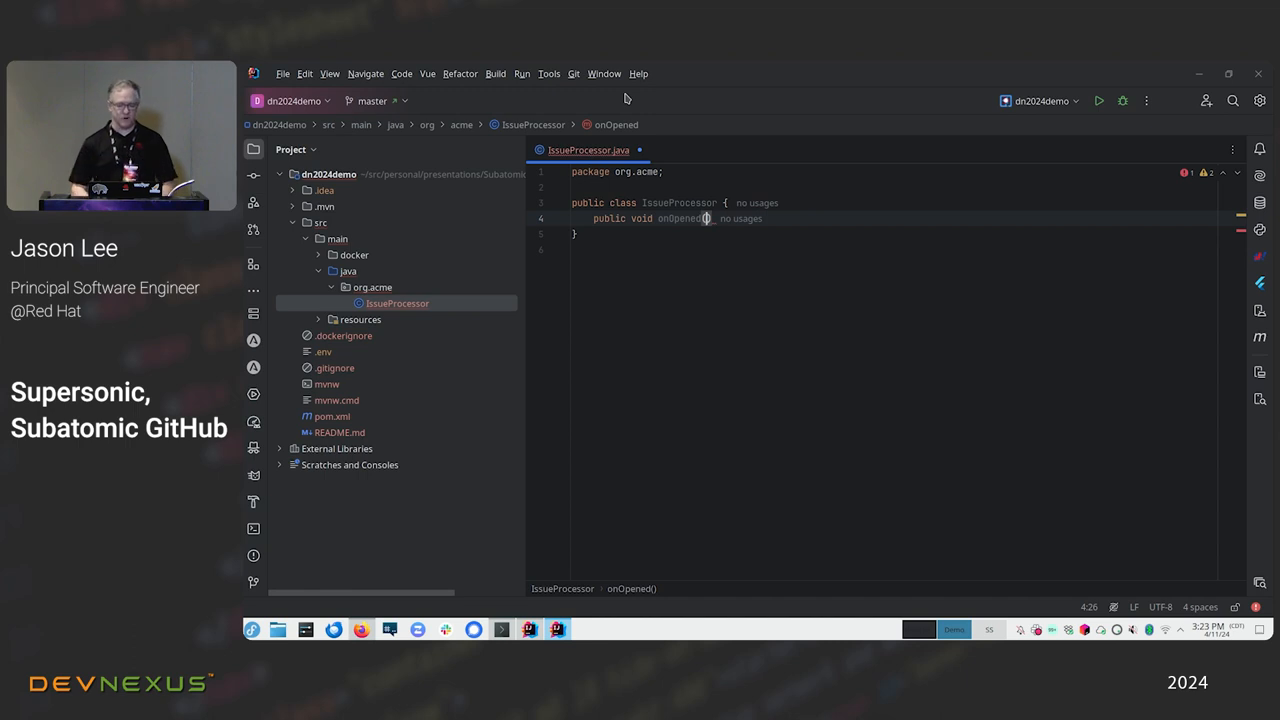
{"action": "type", "text": "@"}
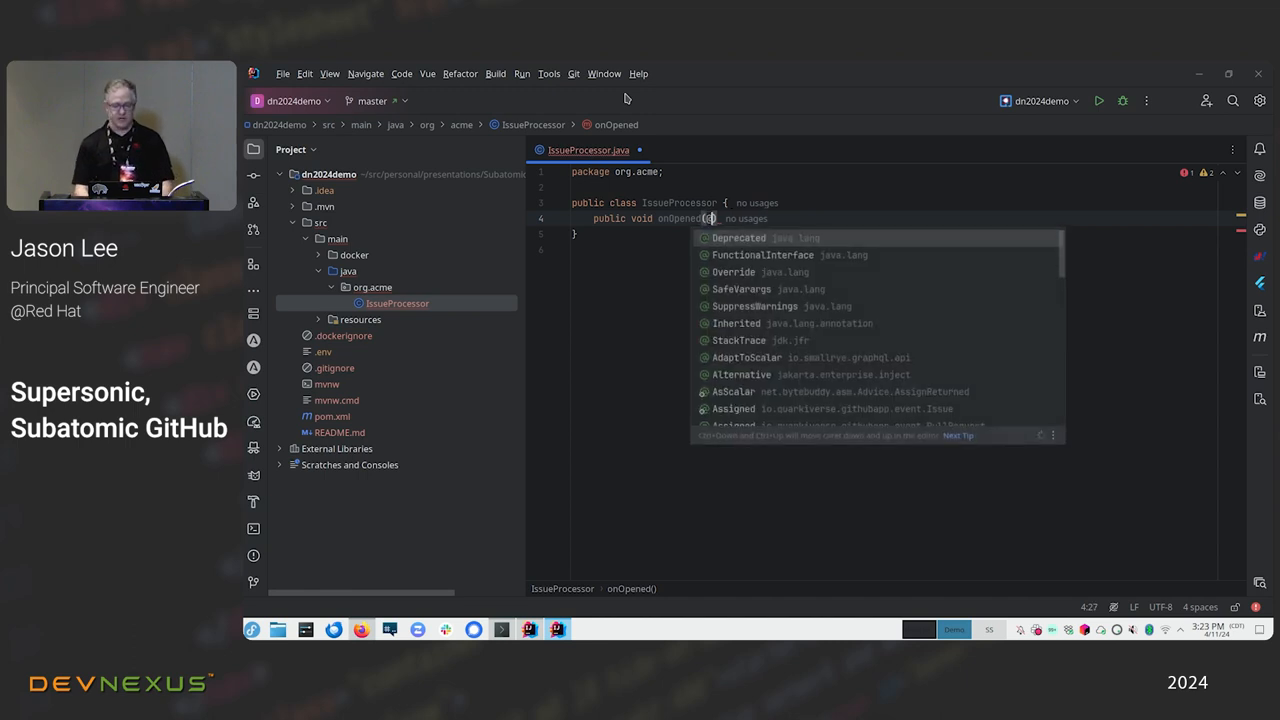
{"action": "type", "text": "Issue.Opened"}
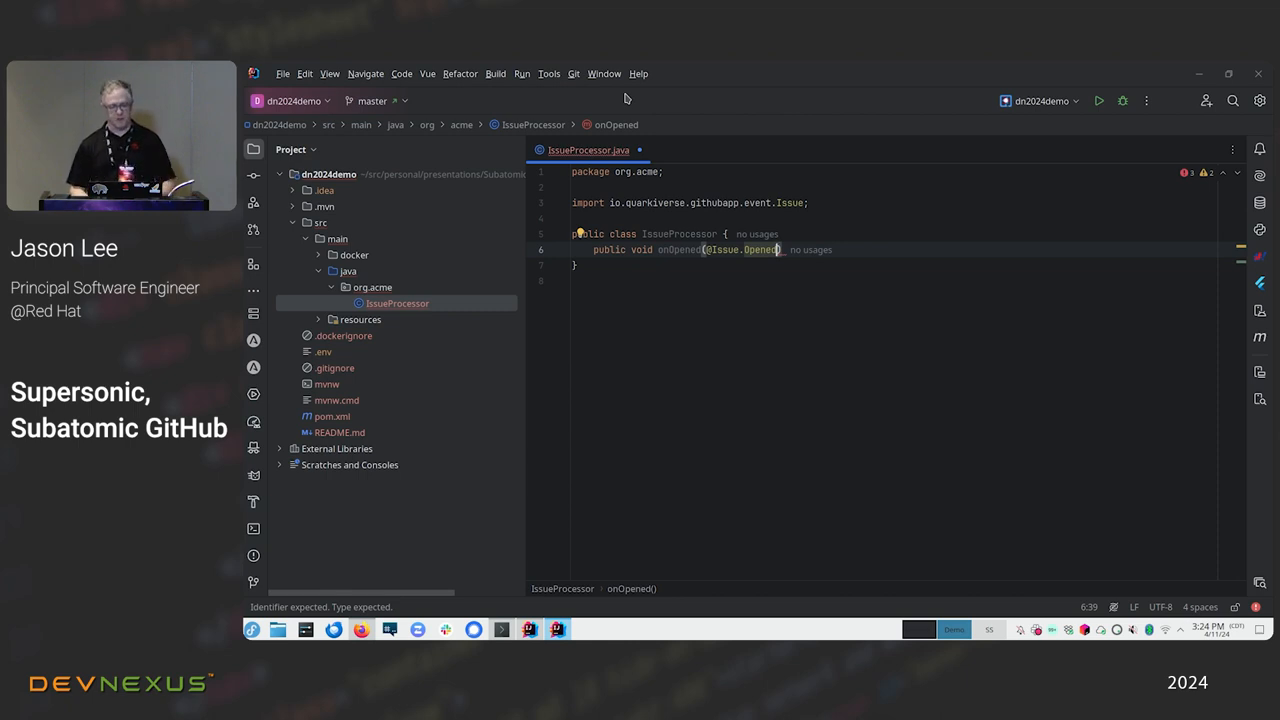
{"action": "type", "text": "Issue issue) {}"}
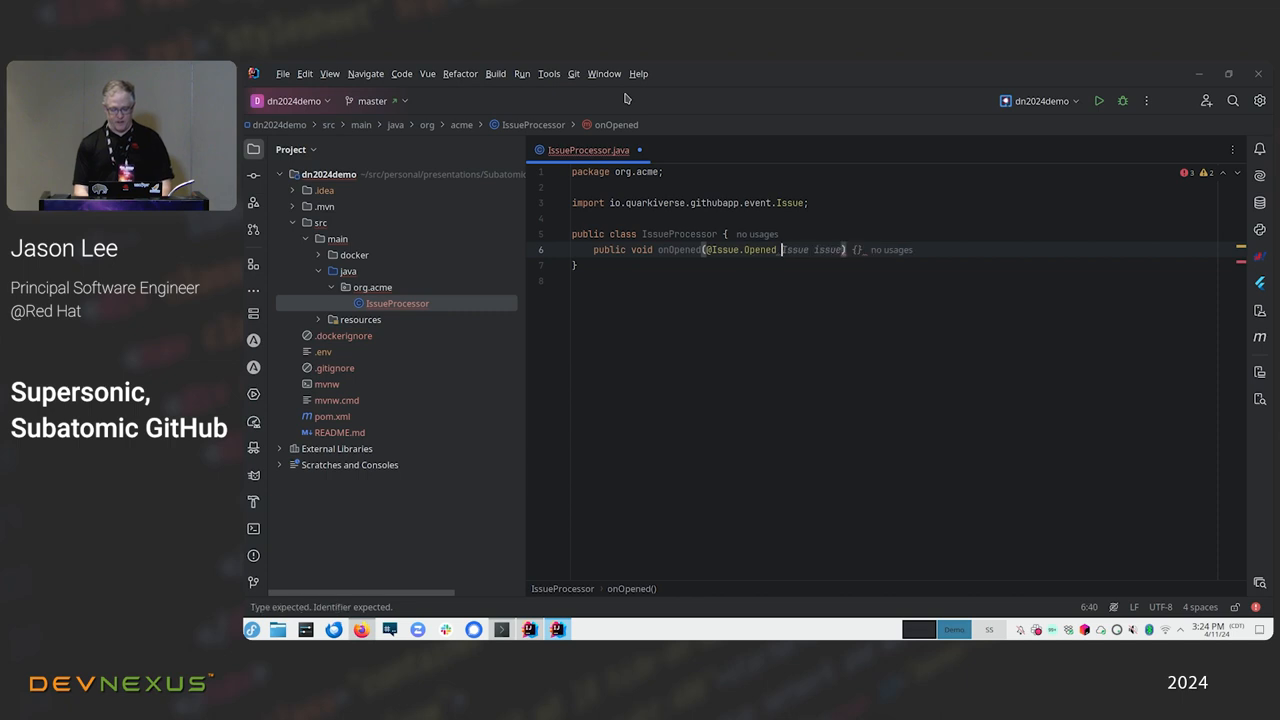
{"action": "type", "text": "GHev"}
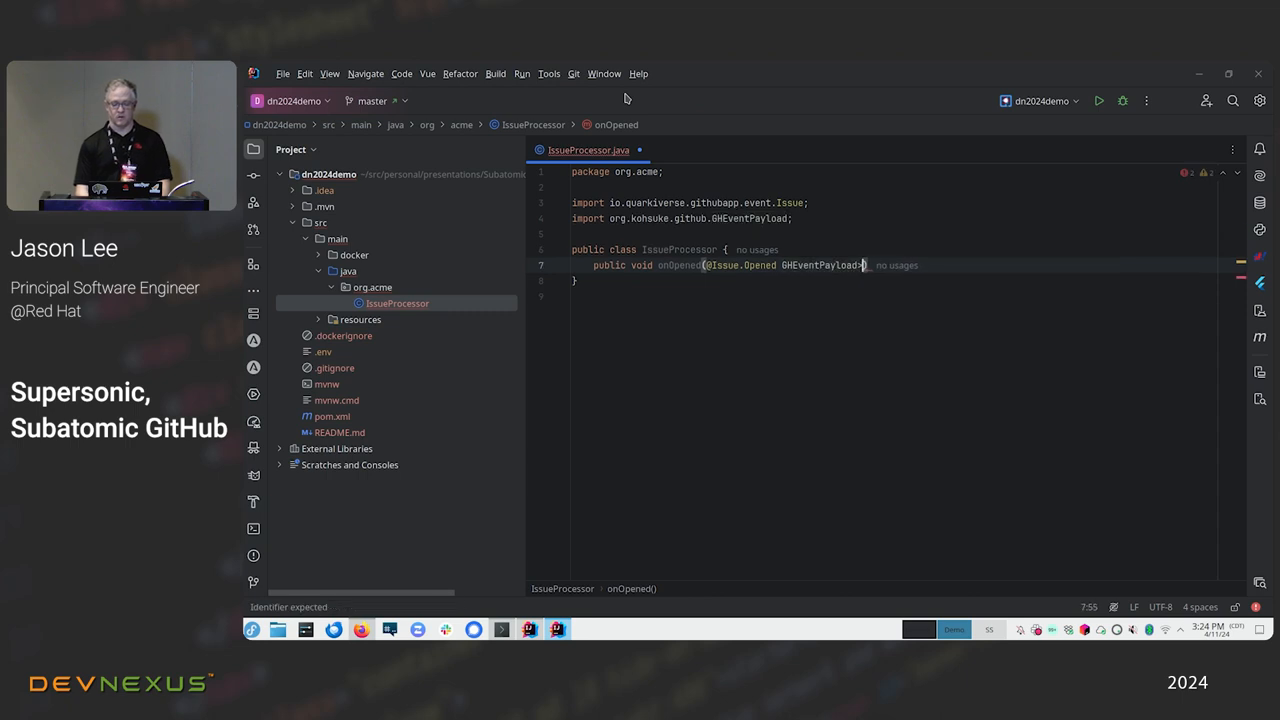
{"action": "type", "text": "."}
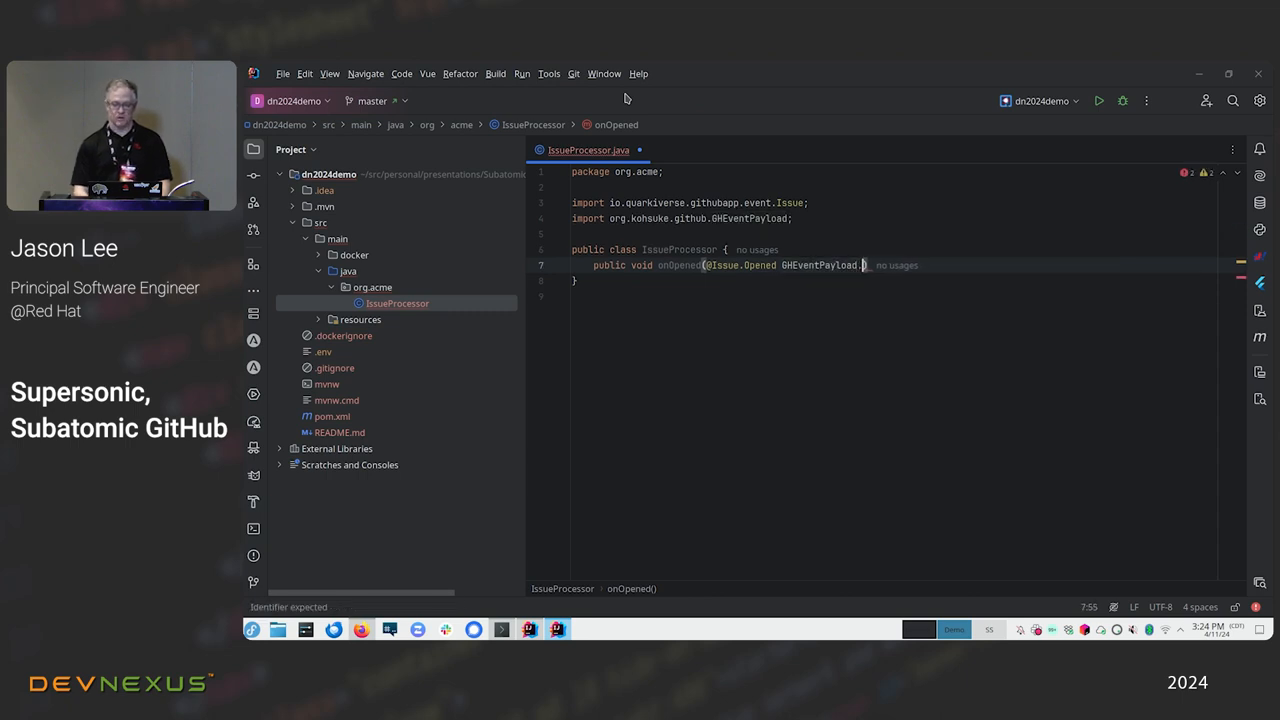
{"action": "type", "text": "Issue)"}
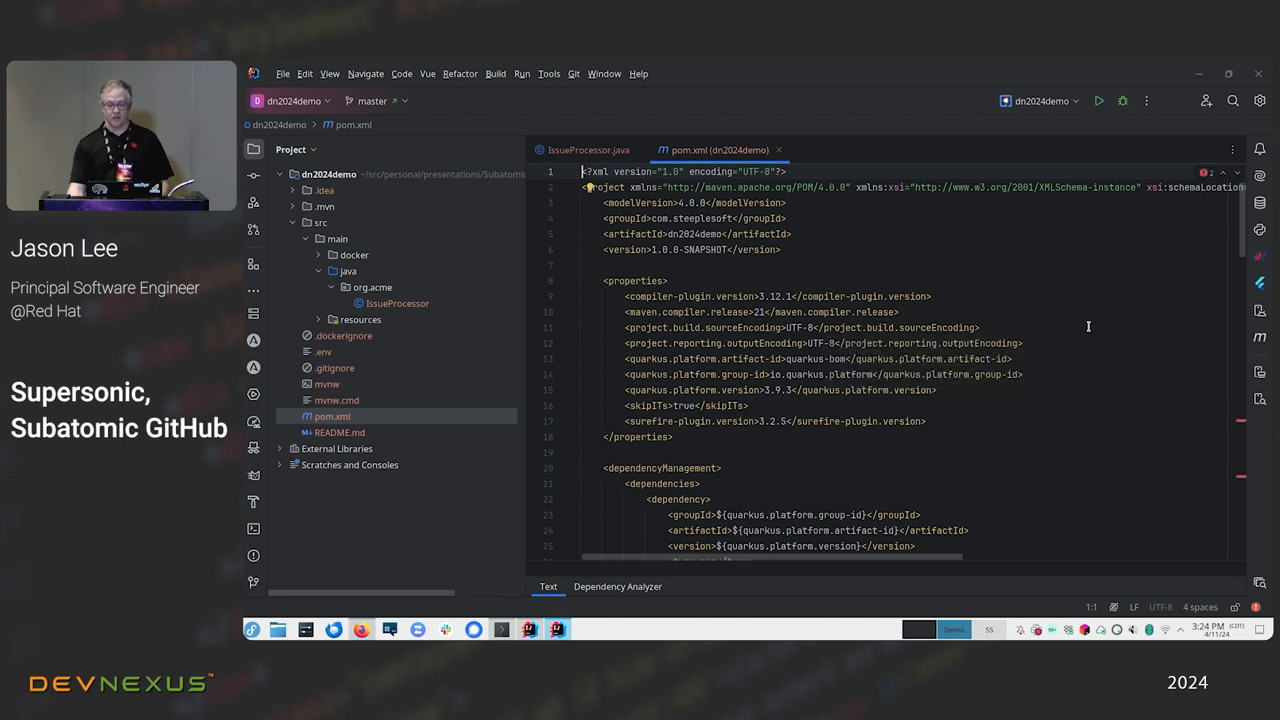
Step: Scroll pom.xml to the dependencies and select the quarkus-github-app artifact name
{"action": "scroll", "scroll_direction": "down", "scroll_amount": 3}
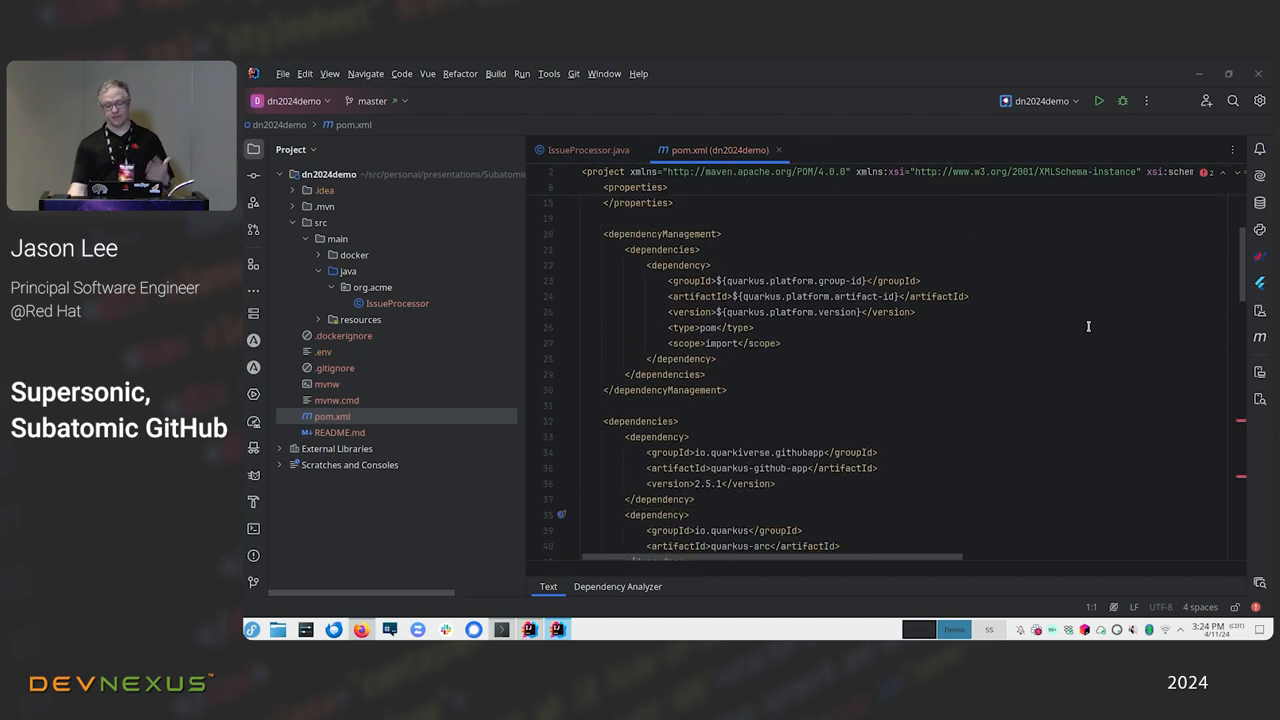
{"action": "scroll", "scroll_direction": "down", "scroll_amount": 3}
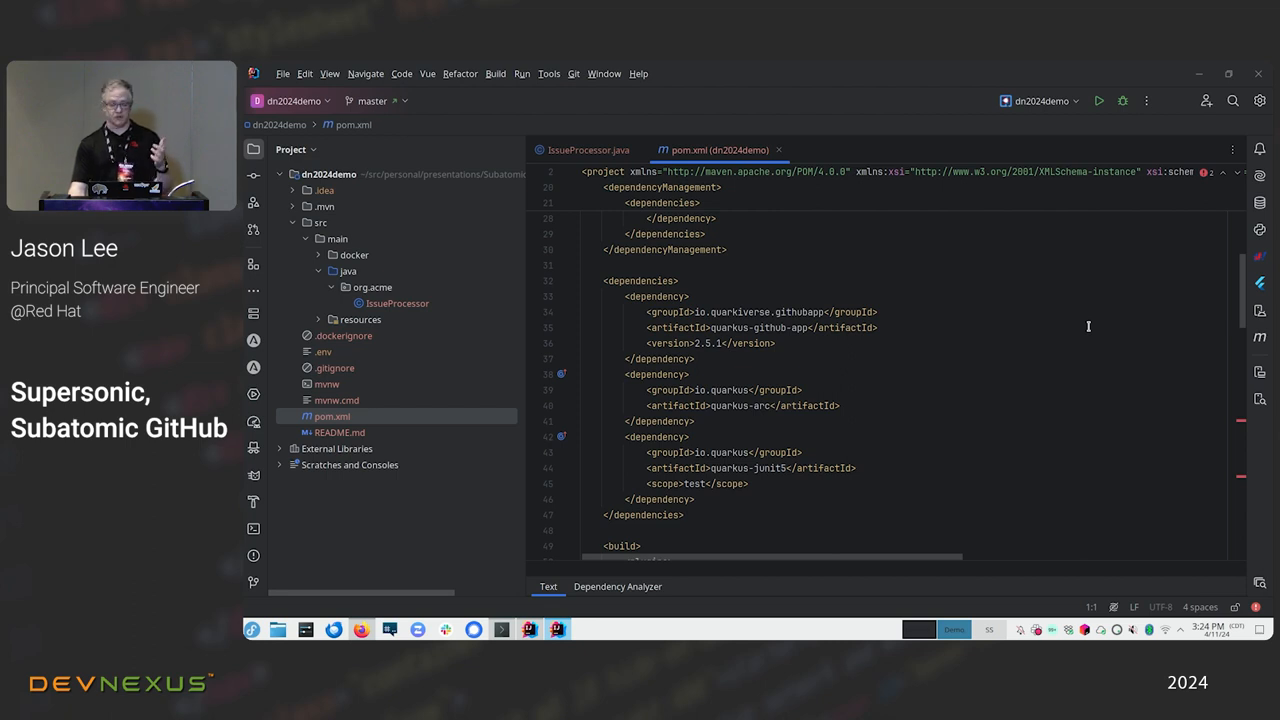
{"action": "mouse_move", "coordinate": [800, 326]}
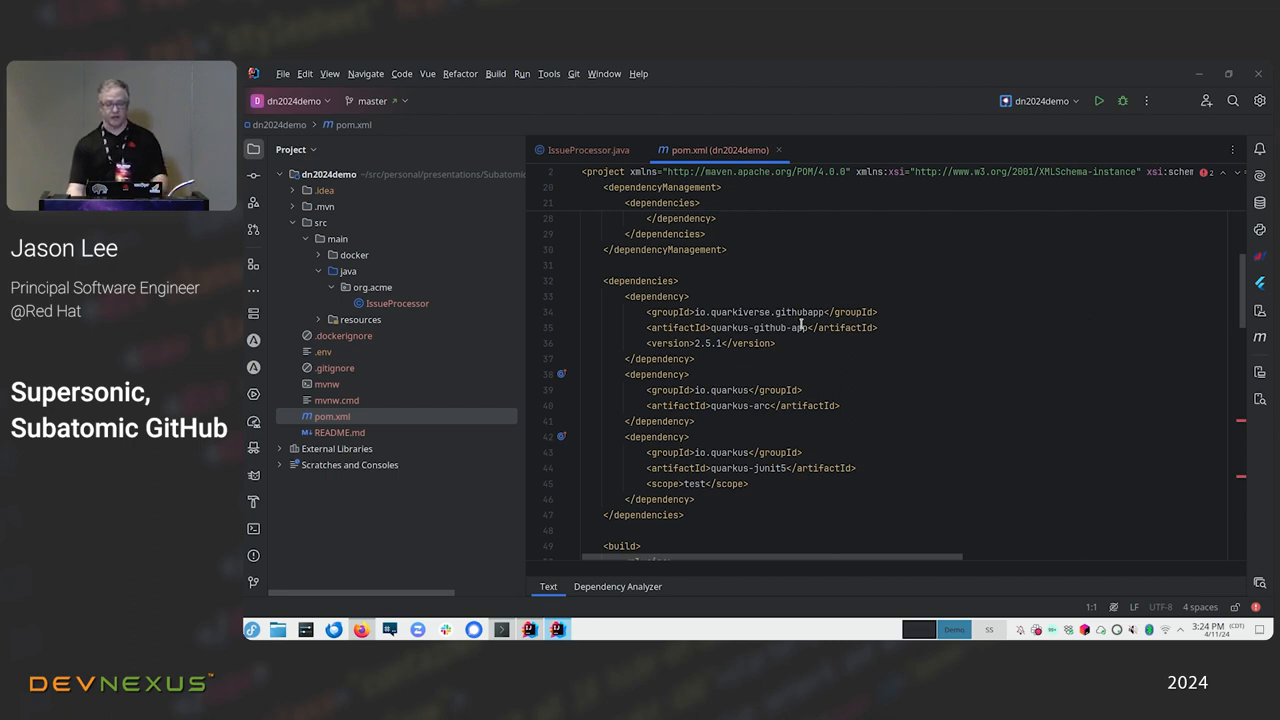
{"action": "double_click", "coordinate": [798, 234]}
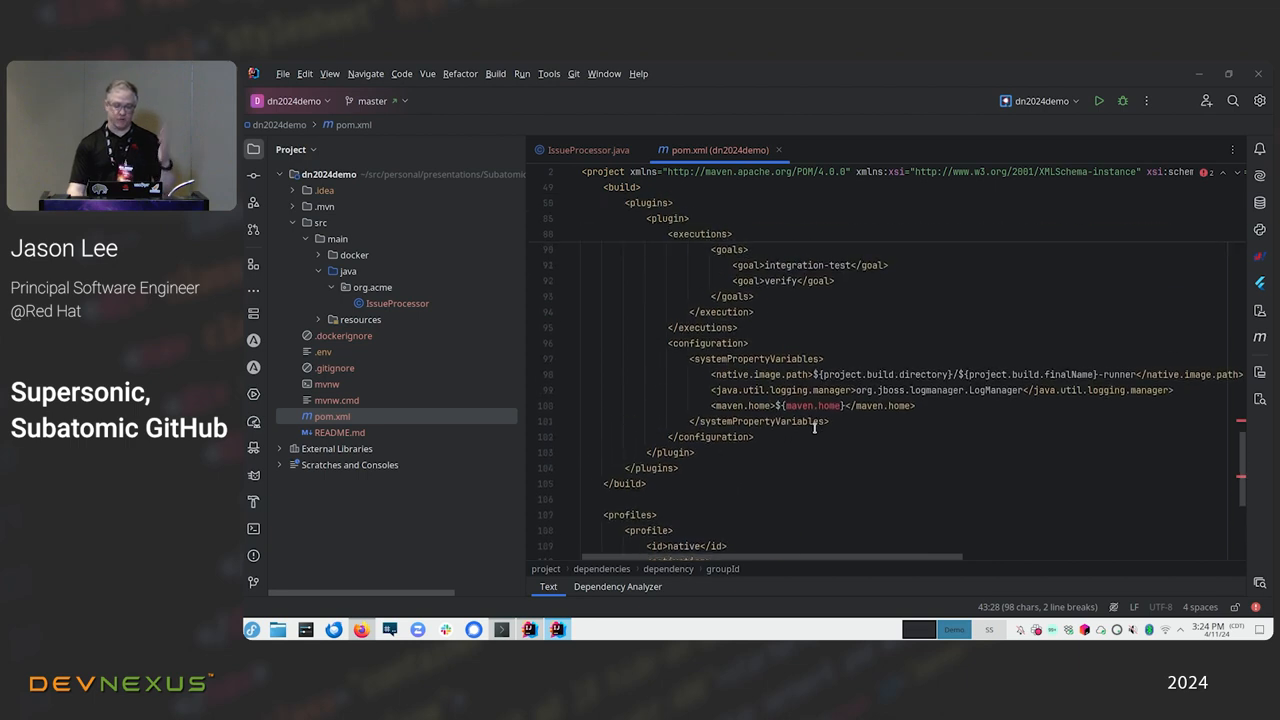
{"action": "left_click", "coordinate": [588, 149]}
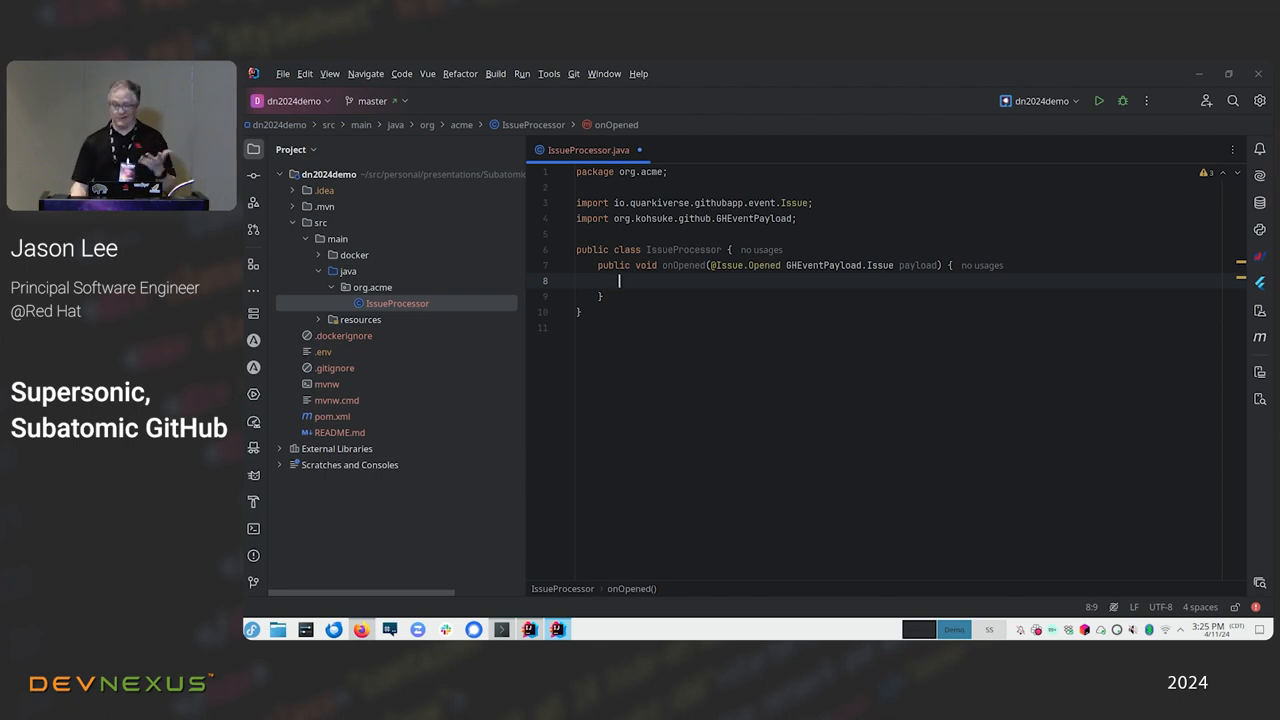
Step: Write payload.getIssue().comment("Hello from Devnexus"); in onOpened, declaring throws IOException
{"action": "type", "text": "payload"}
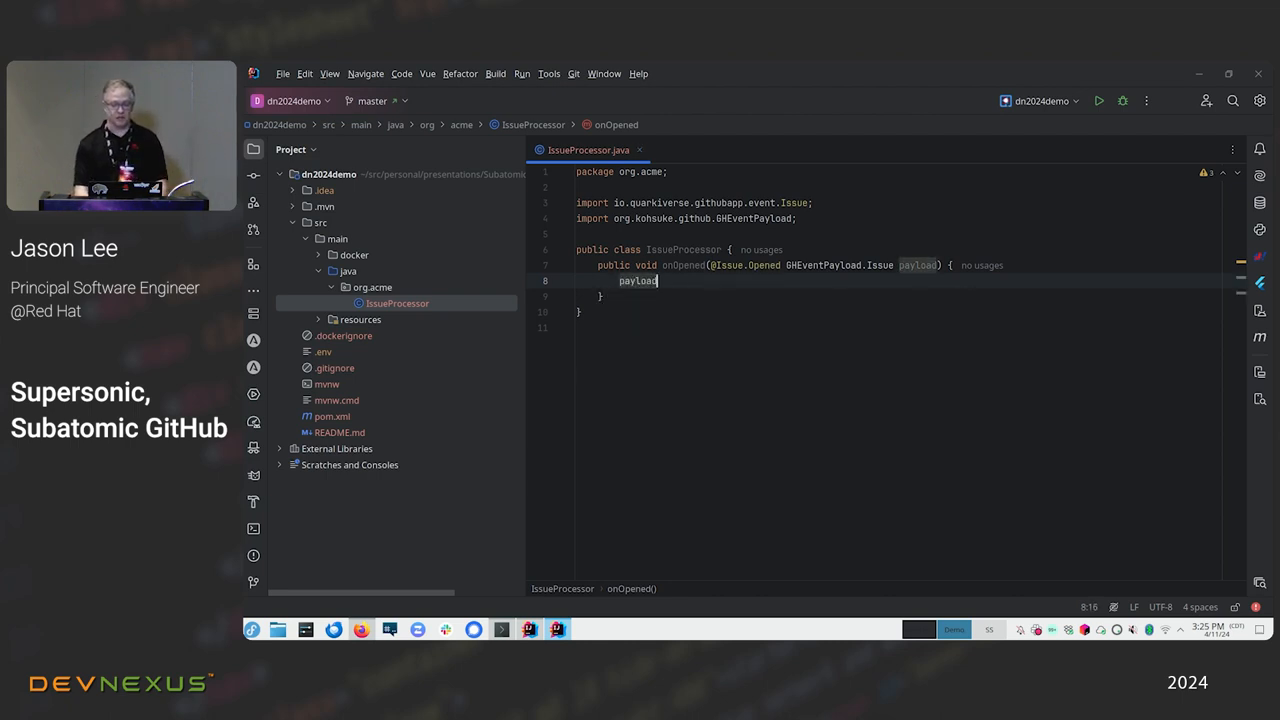
{"action": "type", "text": ".getIssue()"}
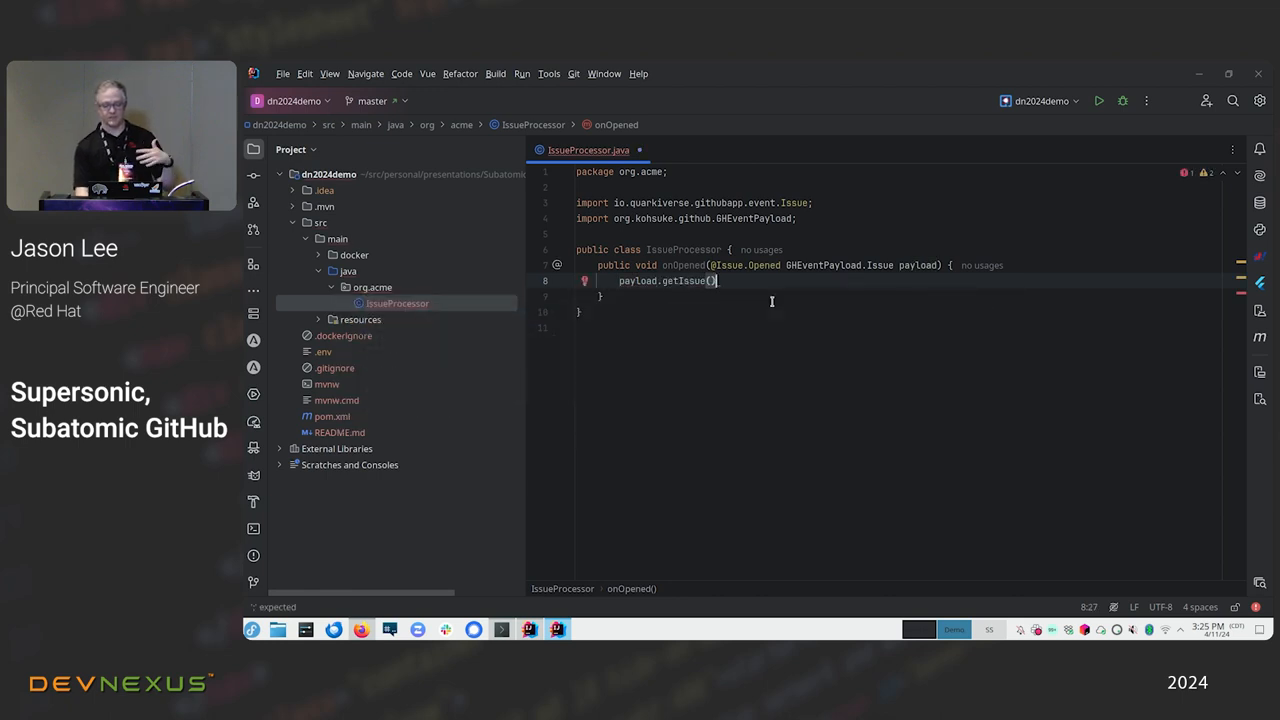
{"action": "type", "text": "."}
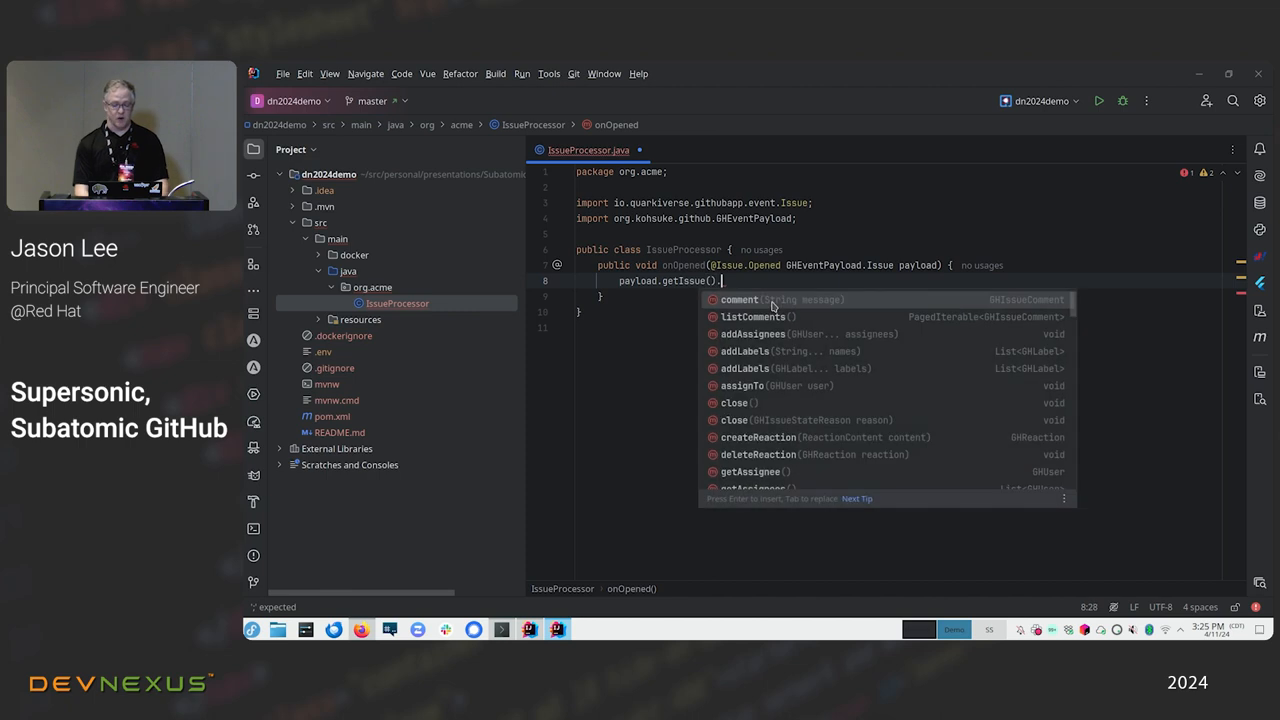
{"action": "type", "text": "comment(\"Hello\""}
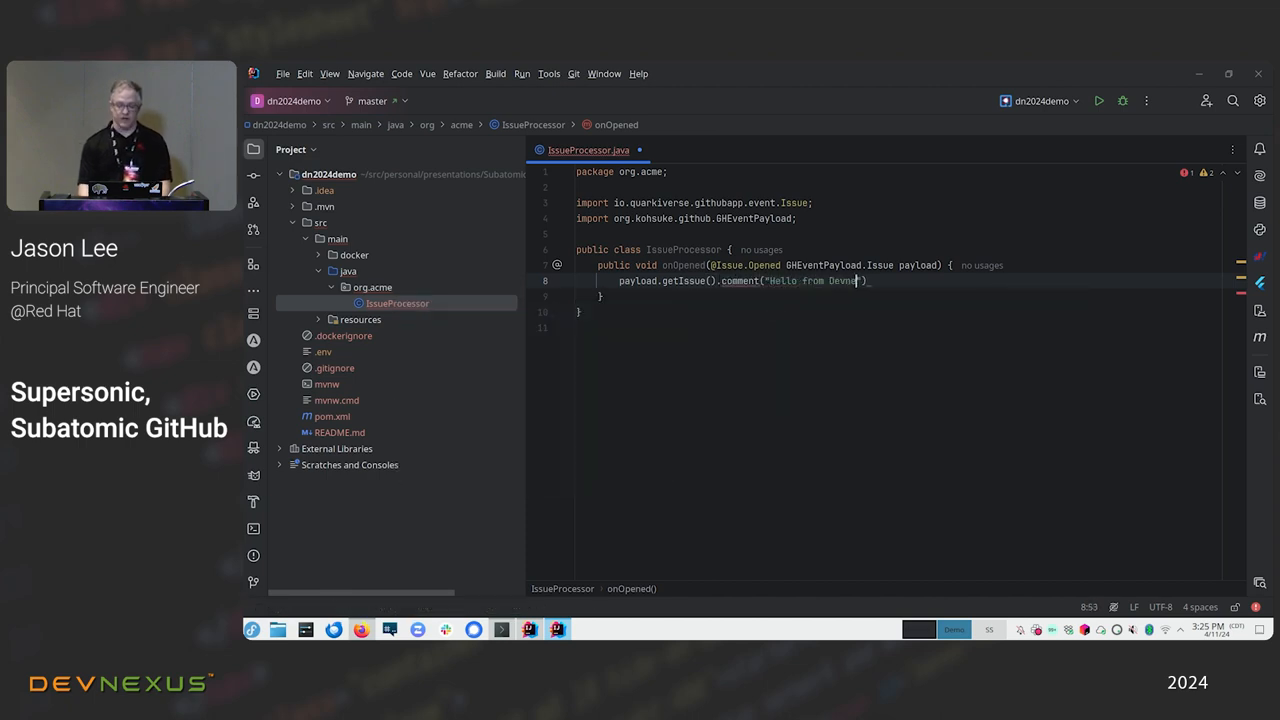
{"action": "type", "text": "xus"}
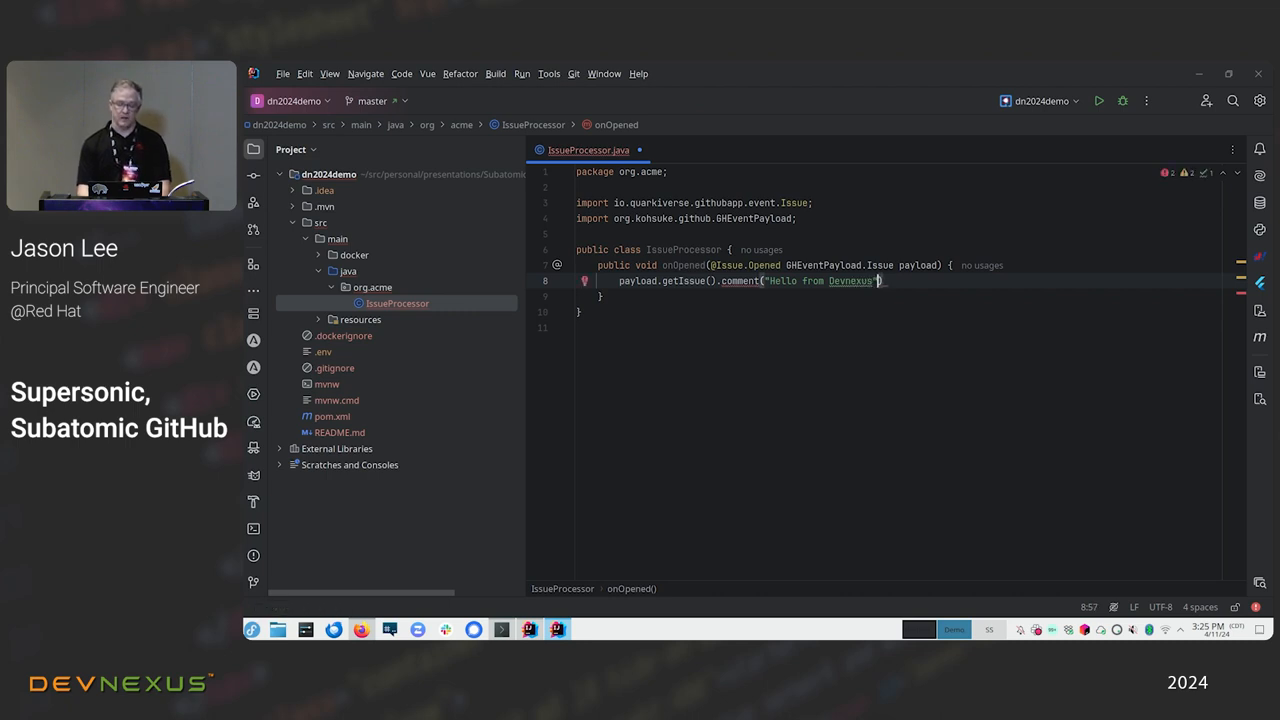
{"action": "type", "text": ";"}
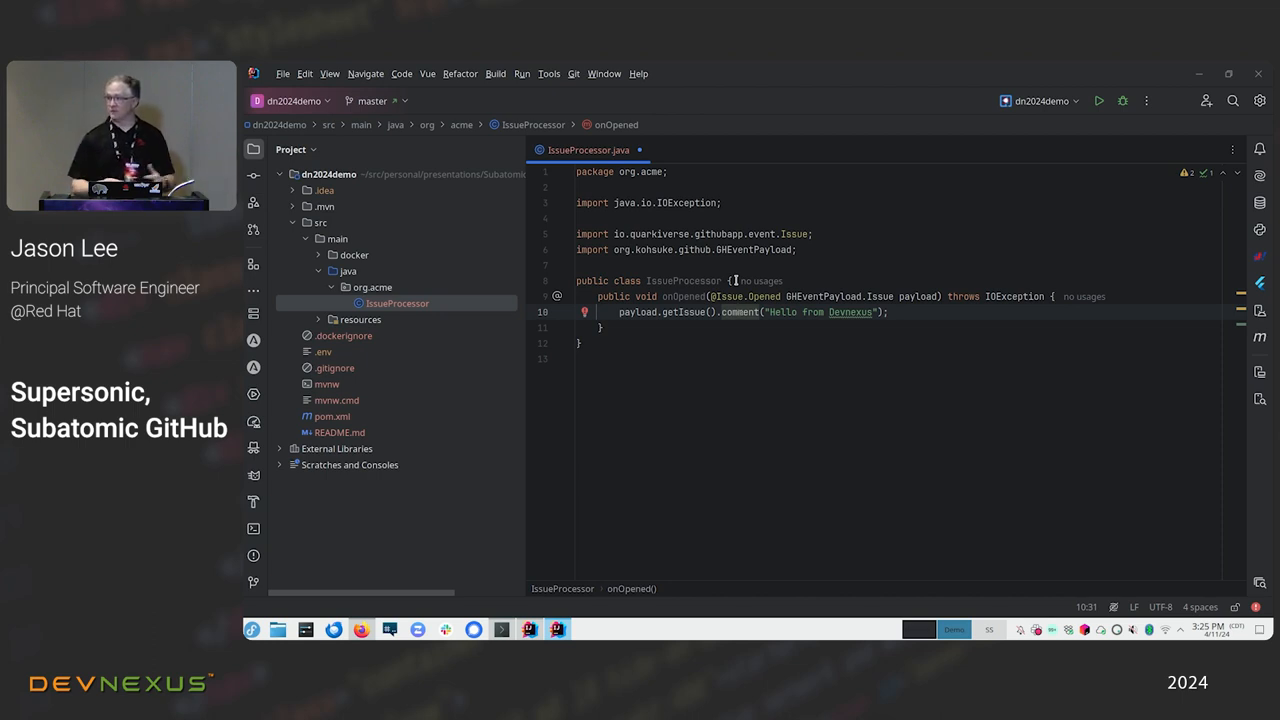
{"action": "mouse_move", "coordinate": [544, 443]}
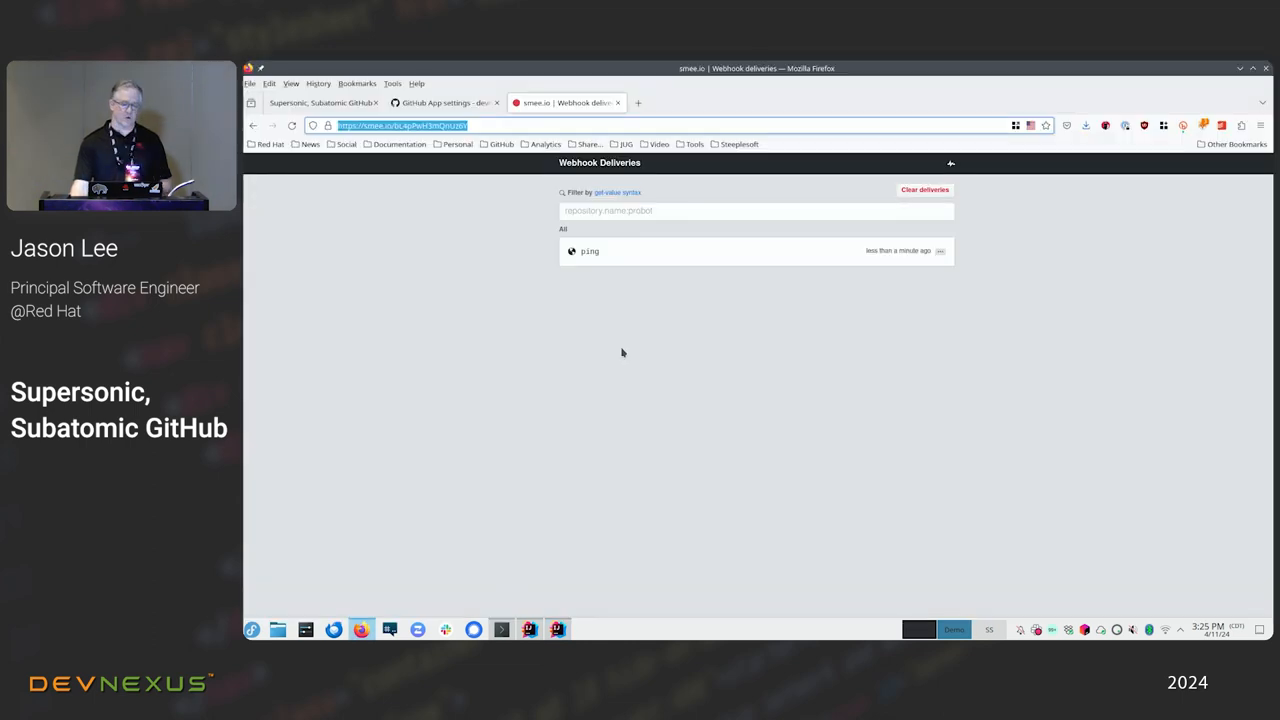
Step: From the account menu reach Your repositories and start a new repository
{"action": "left_click", "coordinate": [440, 102]}
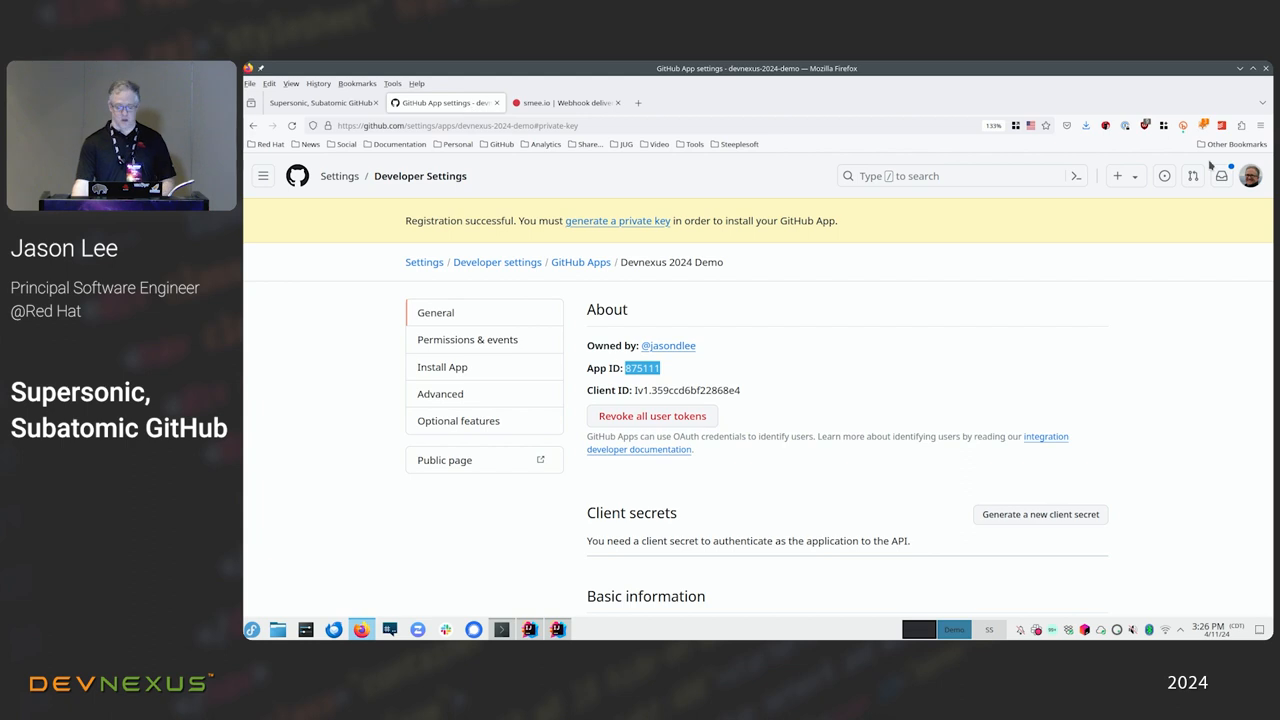
{"action": "left_click", "coordinate": [1250, 176]}
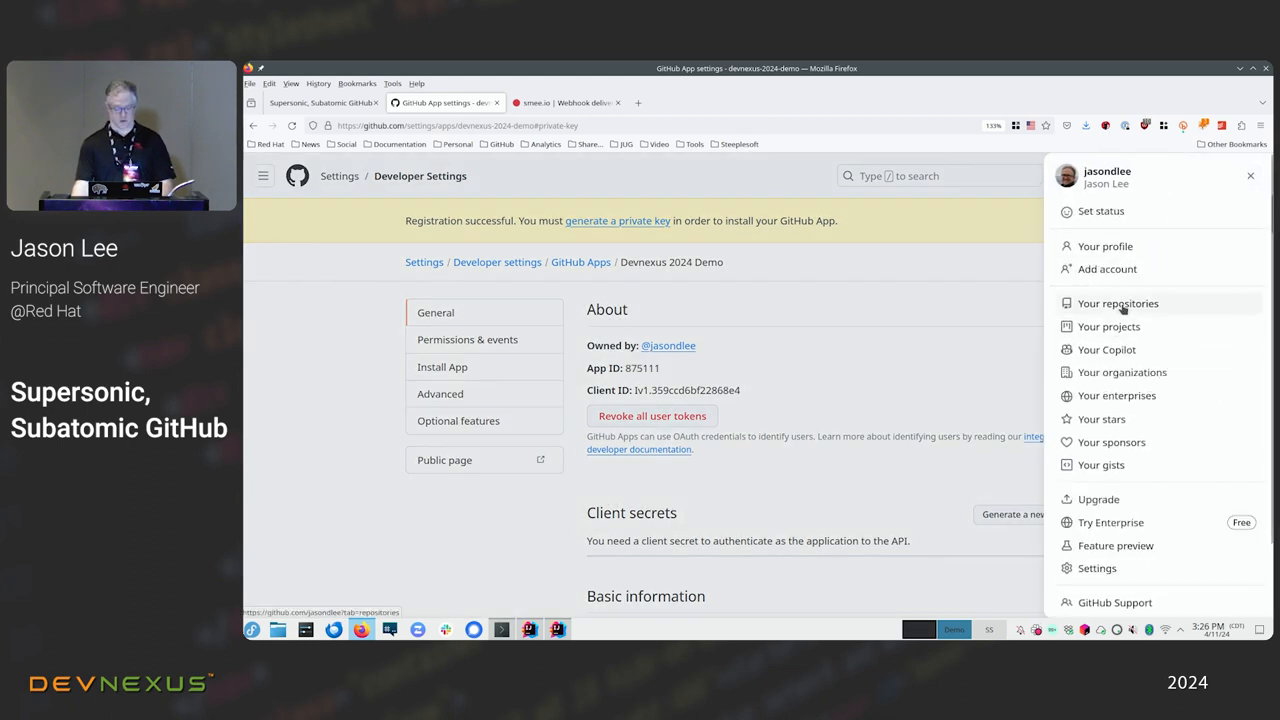
{"action": "left_click", "coordinate": [1117, 303]}
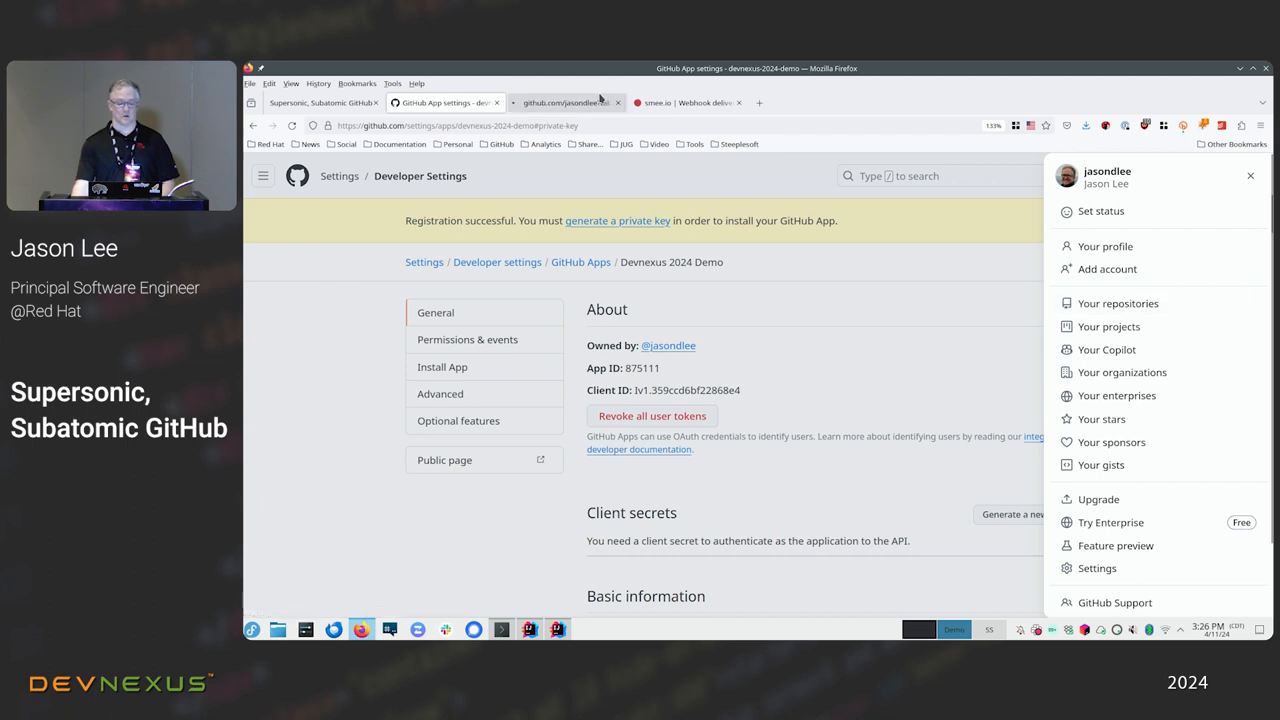
{"action": "left_click", "coordinate": [1118, 303]}
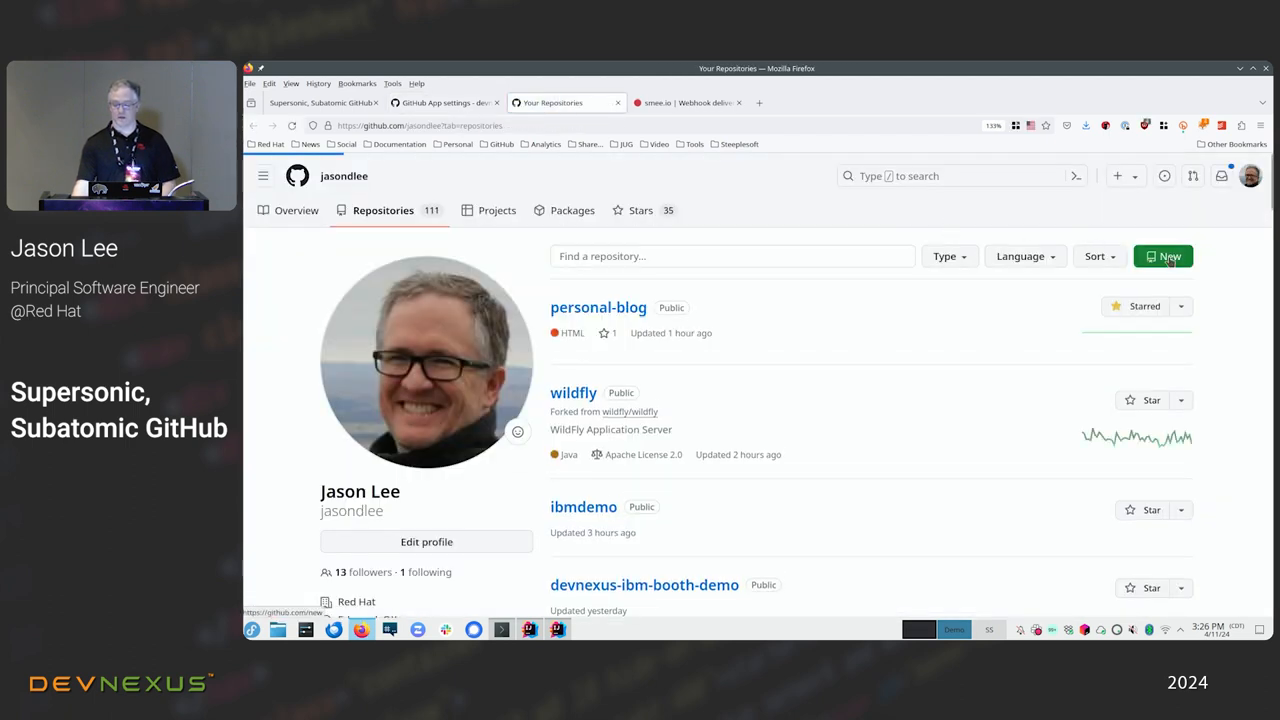
{"action": "left_click", "coordinate": [1163, 256]}
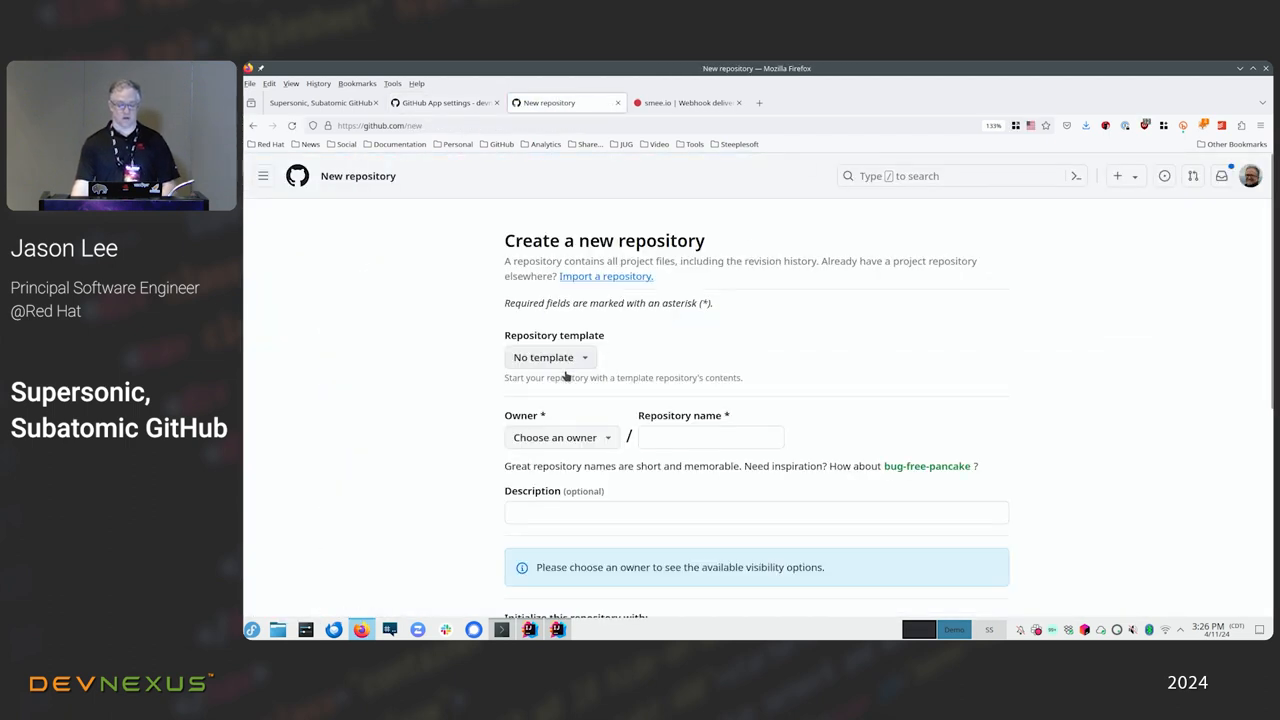
Step: Create the public repository dndemo with the personal account as owner
{"action": "left_click", "coordinate": [561, 437]}
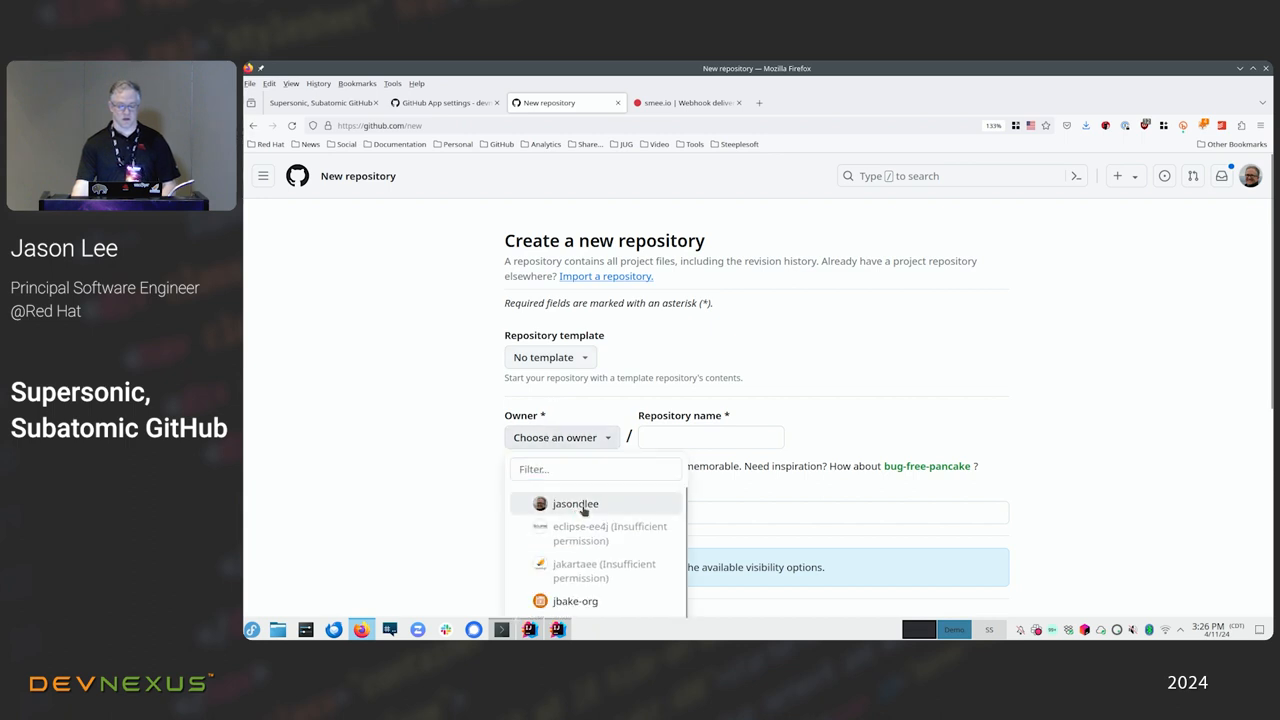
{"action": "left_click", "coordinate": [575, 503]}
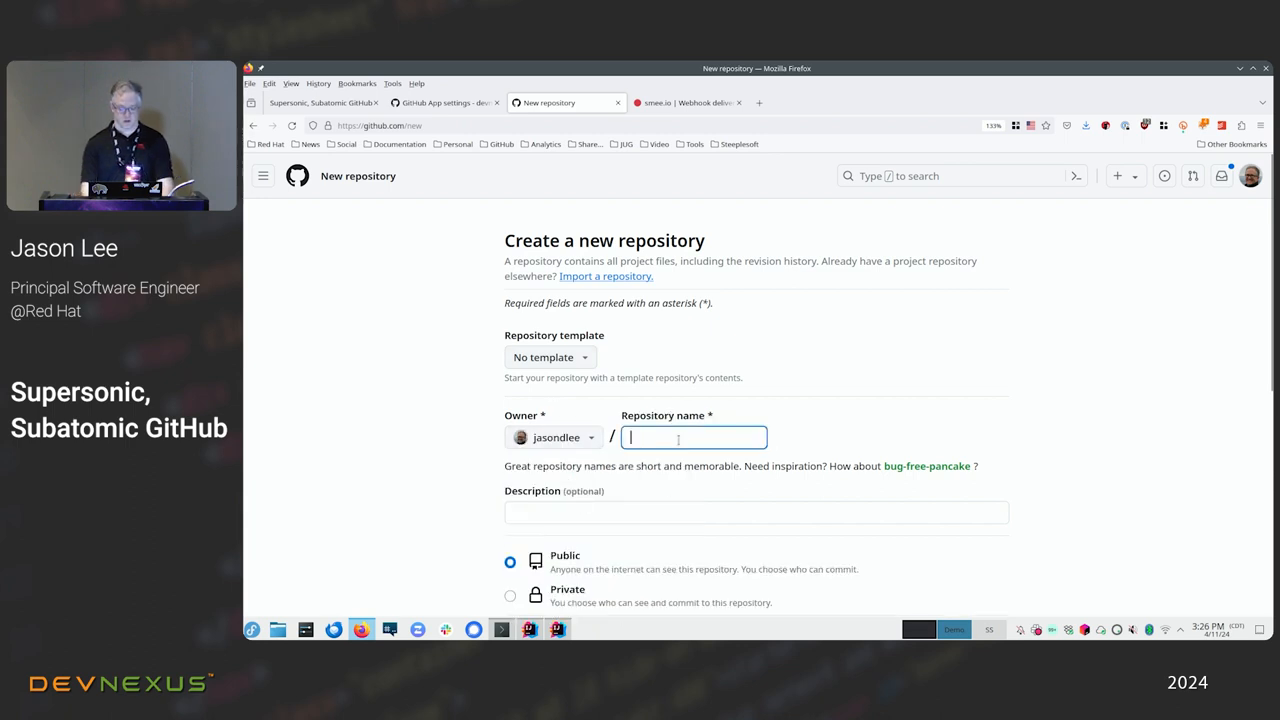
{"action": "type", "text": "dndemo"}
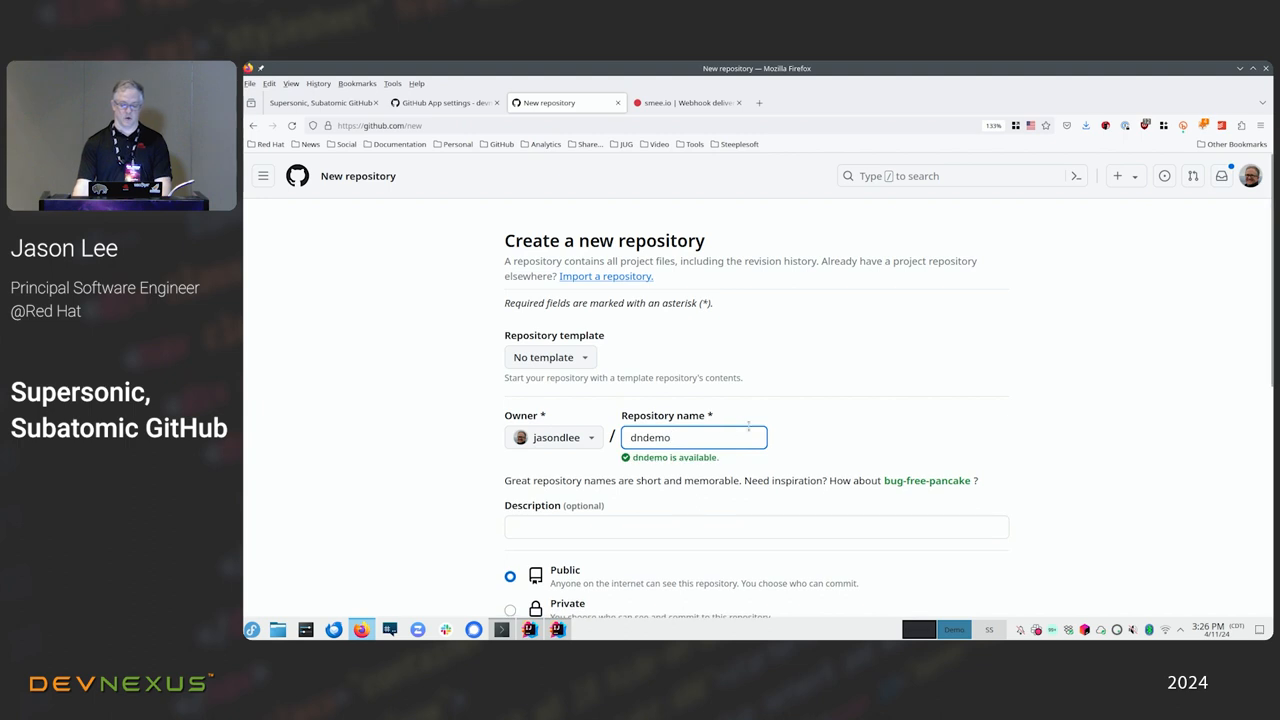
{"action": "scroll", "scroll_direction": "down", "scroll_amount": 3}
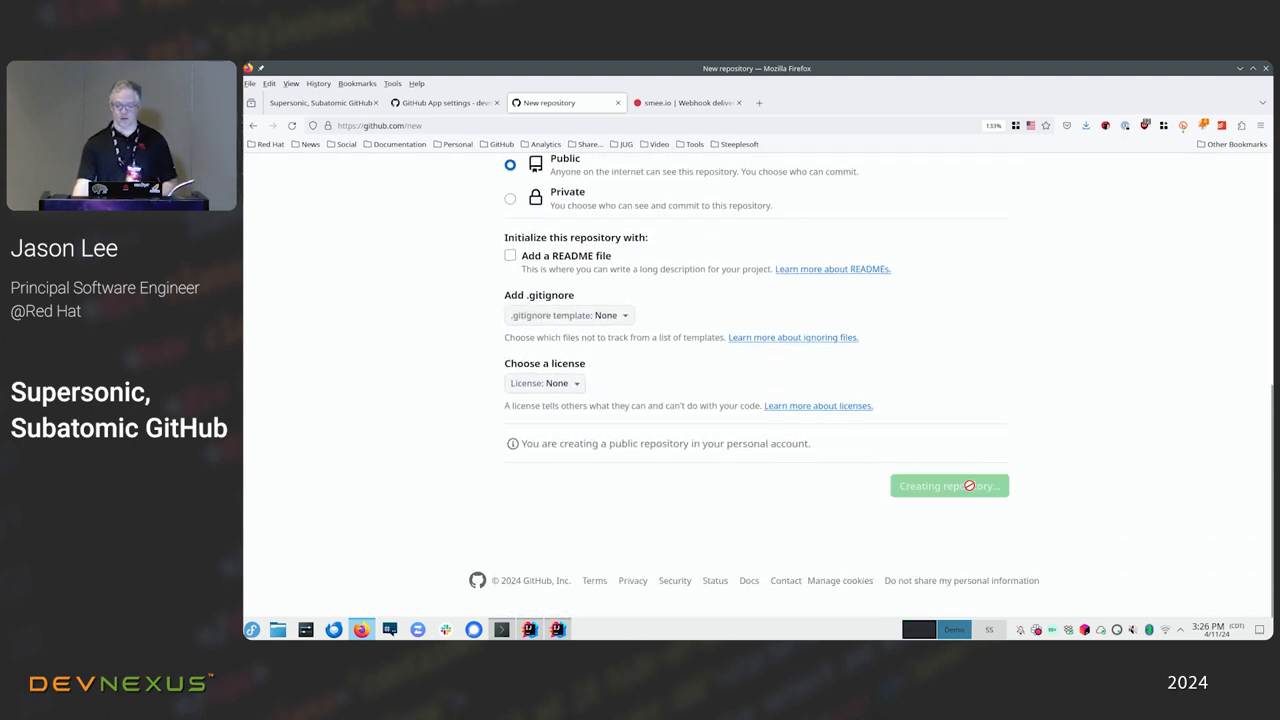
{"action": "left_click", "coordinate": [948, 486]}
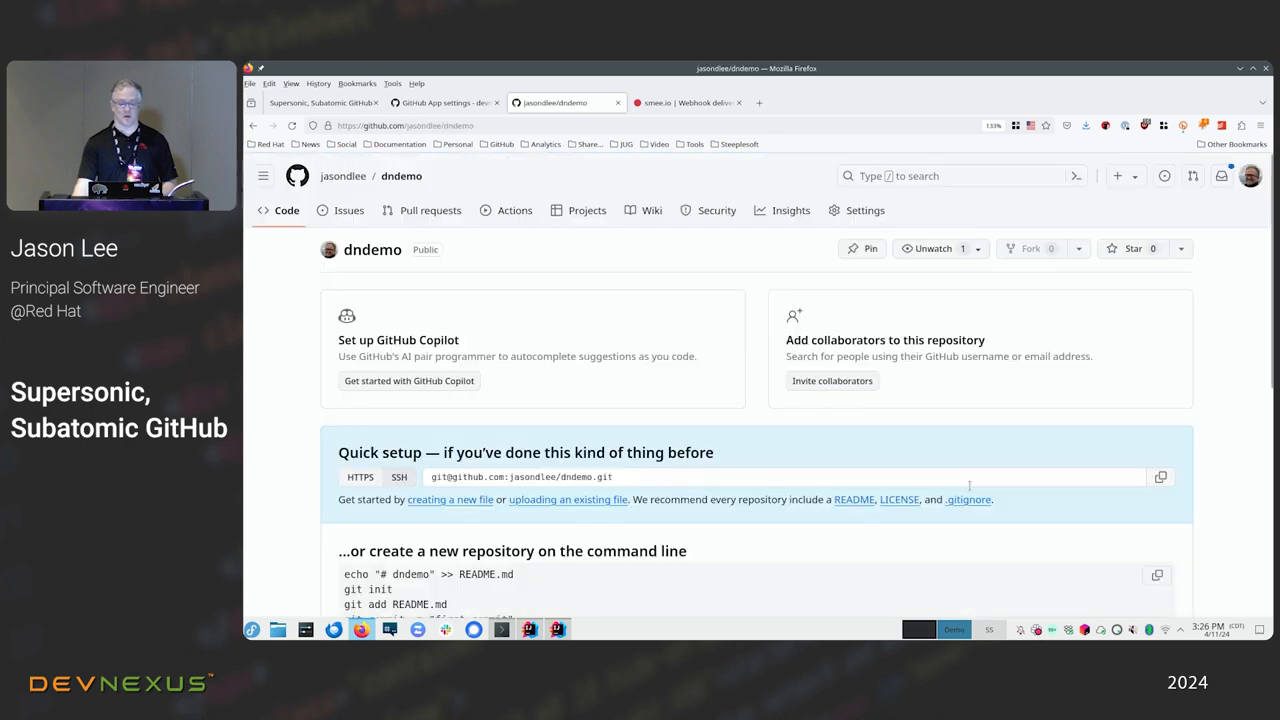
{"action": "mouse_move", "coordinate": [478, 167]}
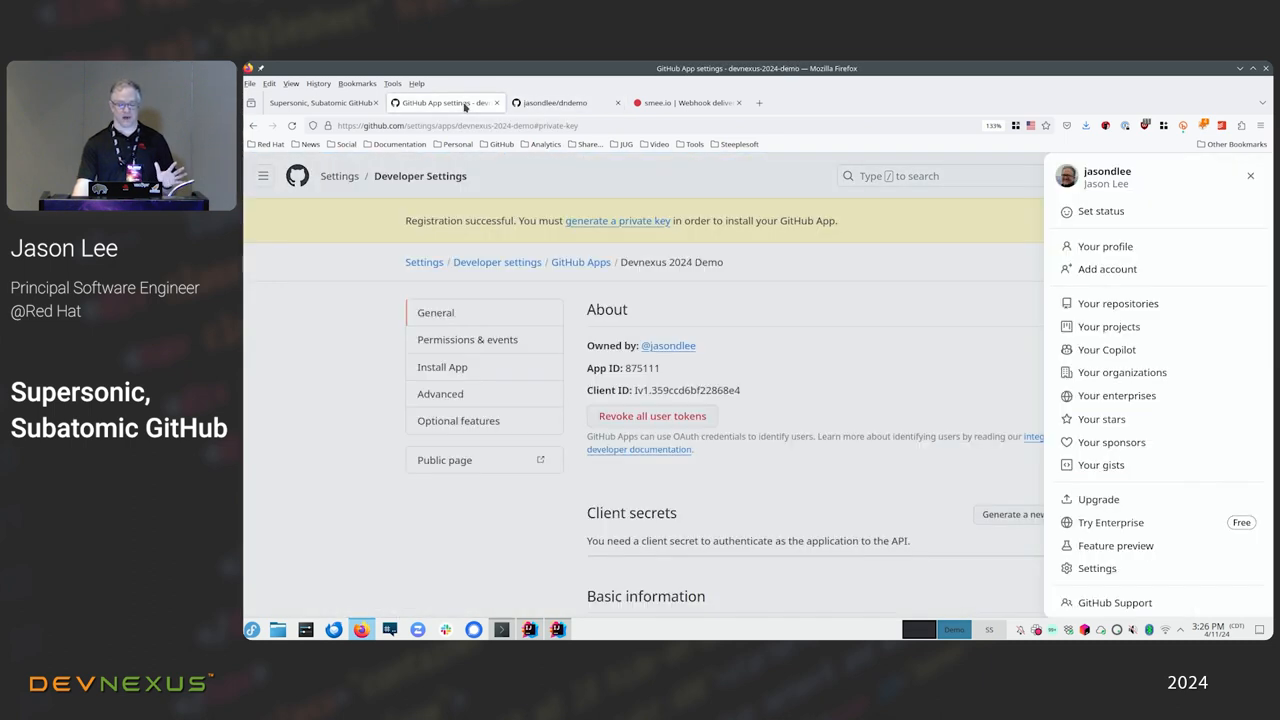
Step: Begin installing the Devnexus 2024 Demo app on the personal account for only select repositories
{"action": "left_click", "coordinate": [810, 290]}
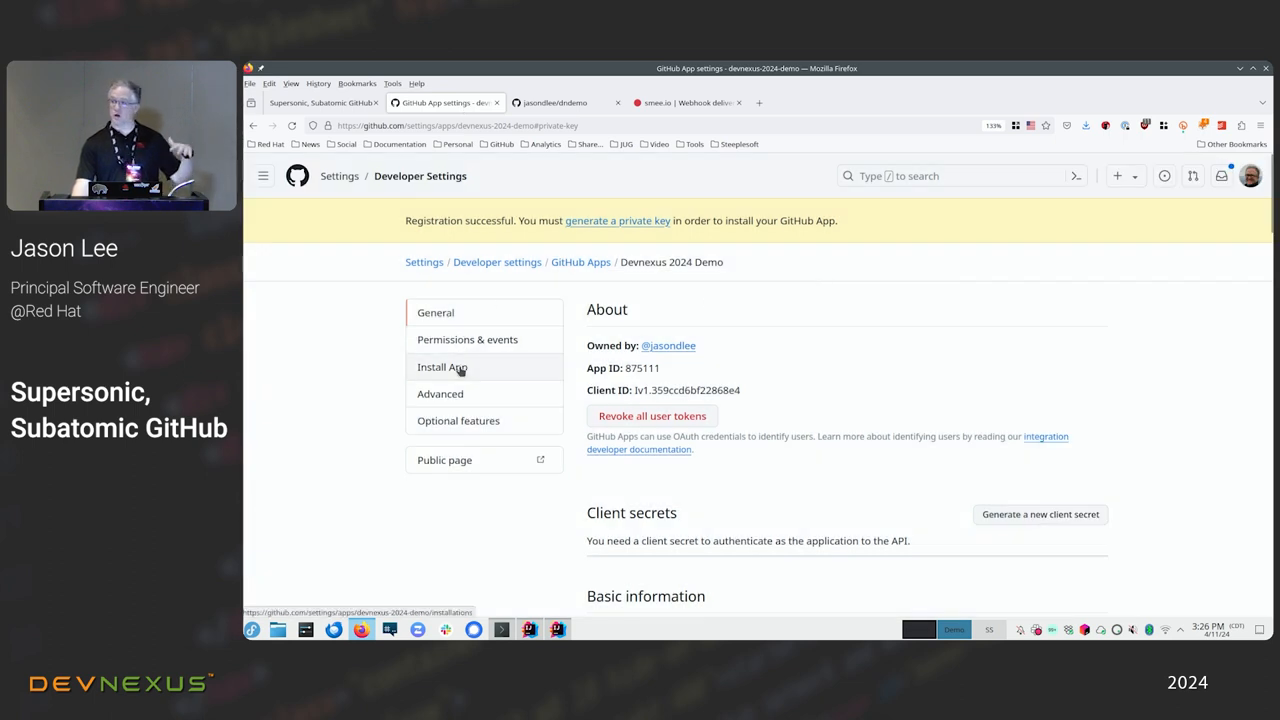
{"action": "left_click", "coordinate": [442, 367]}
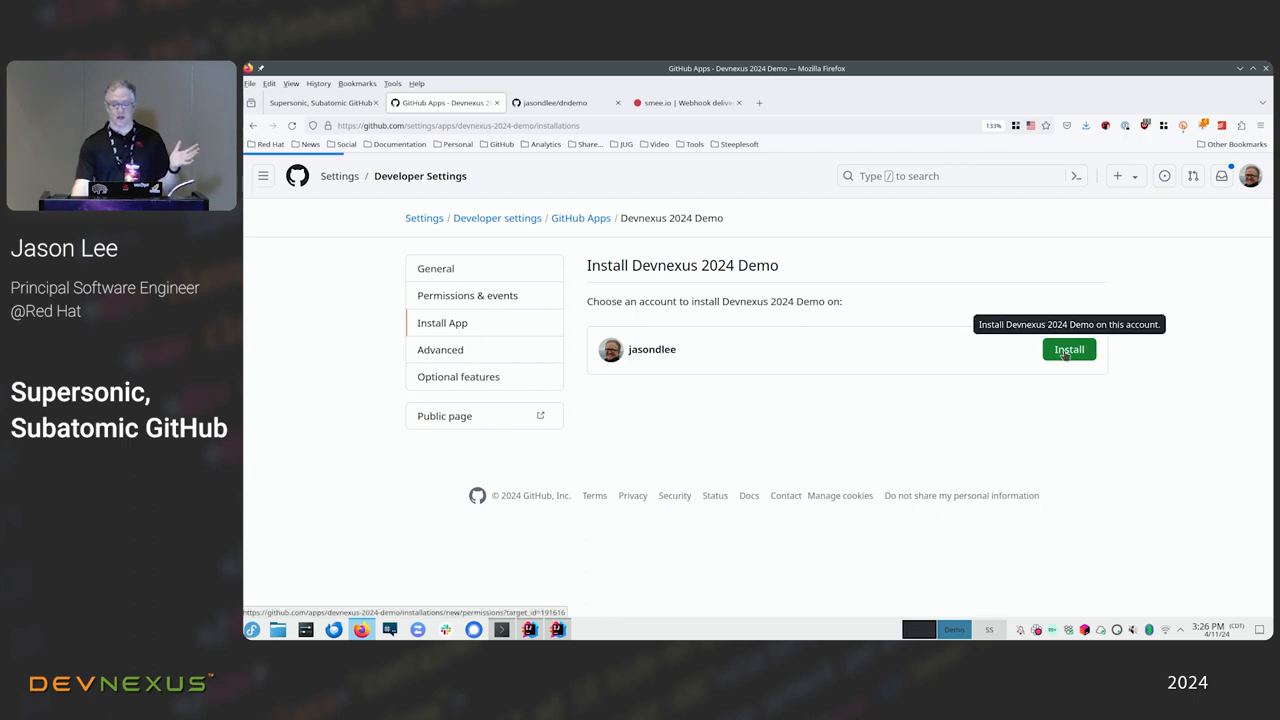
{"action": "left_click", "coordinate": [1068, 349]}
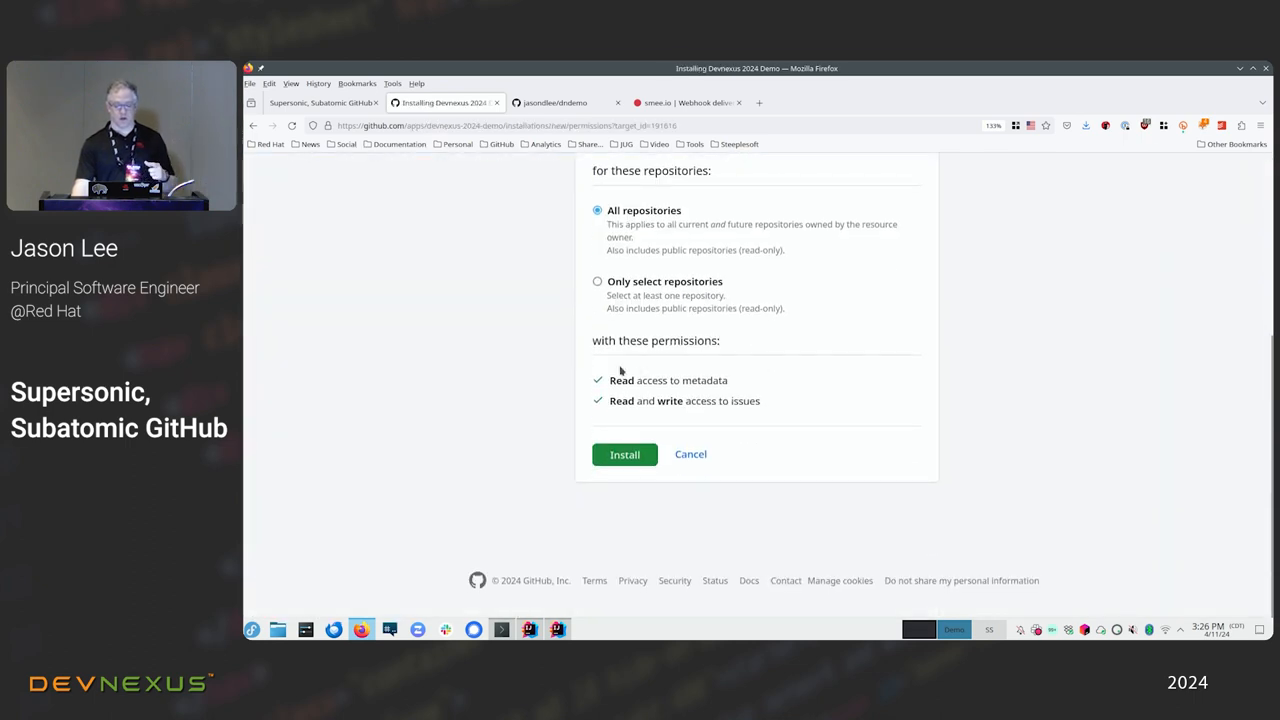
{"action": "left_click", "coordinate": [597, 281]}
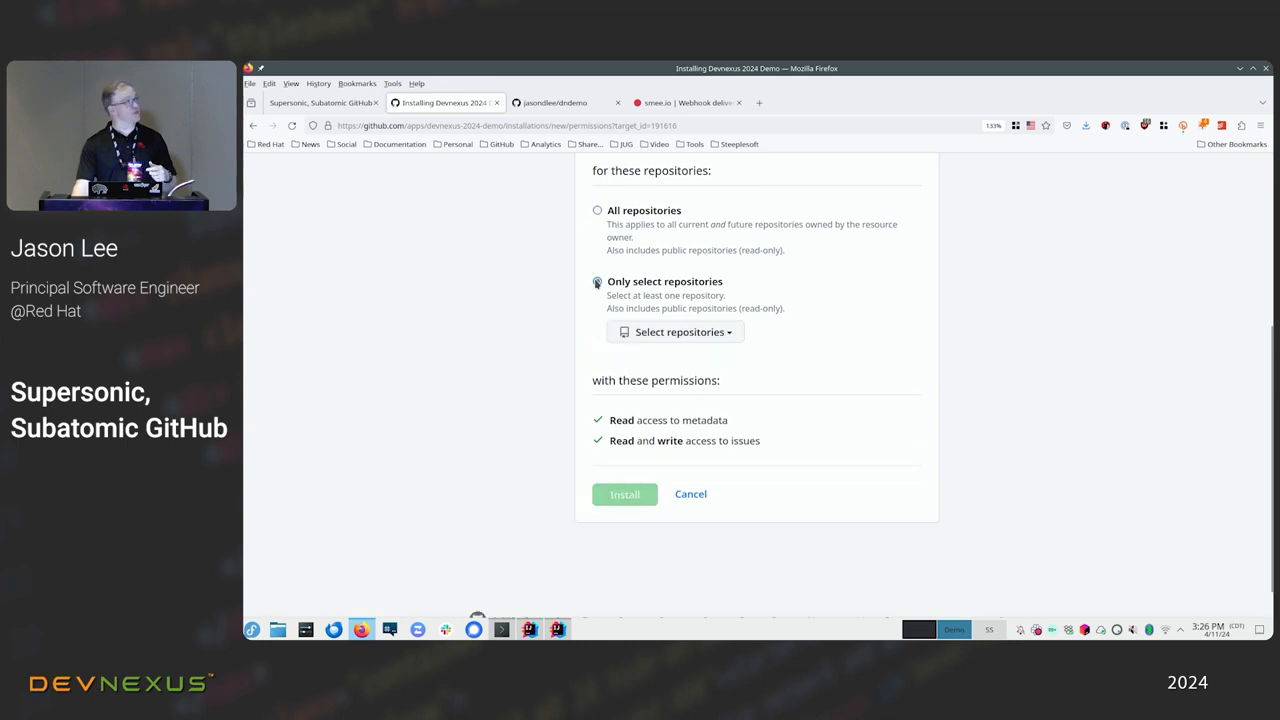
{"action": "left_click", "coordinate": [597, 281]}
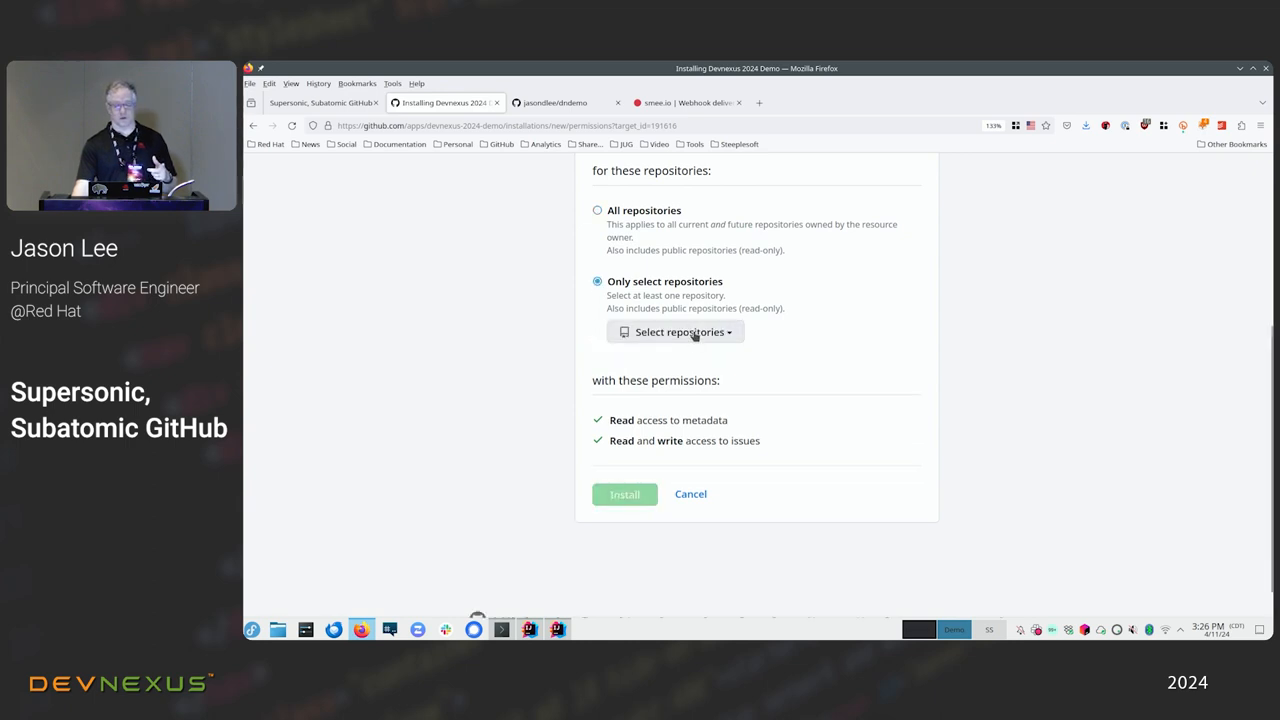
Step: Choose the dndemo repository and complete the installation, then return to the code editor
{"action": "left_click", "coordinate": [675, 332]}
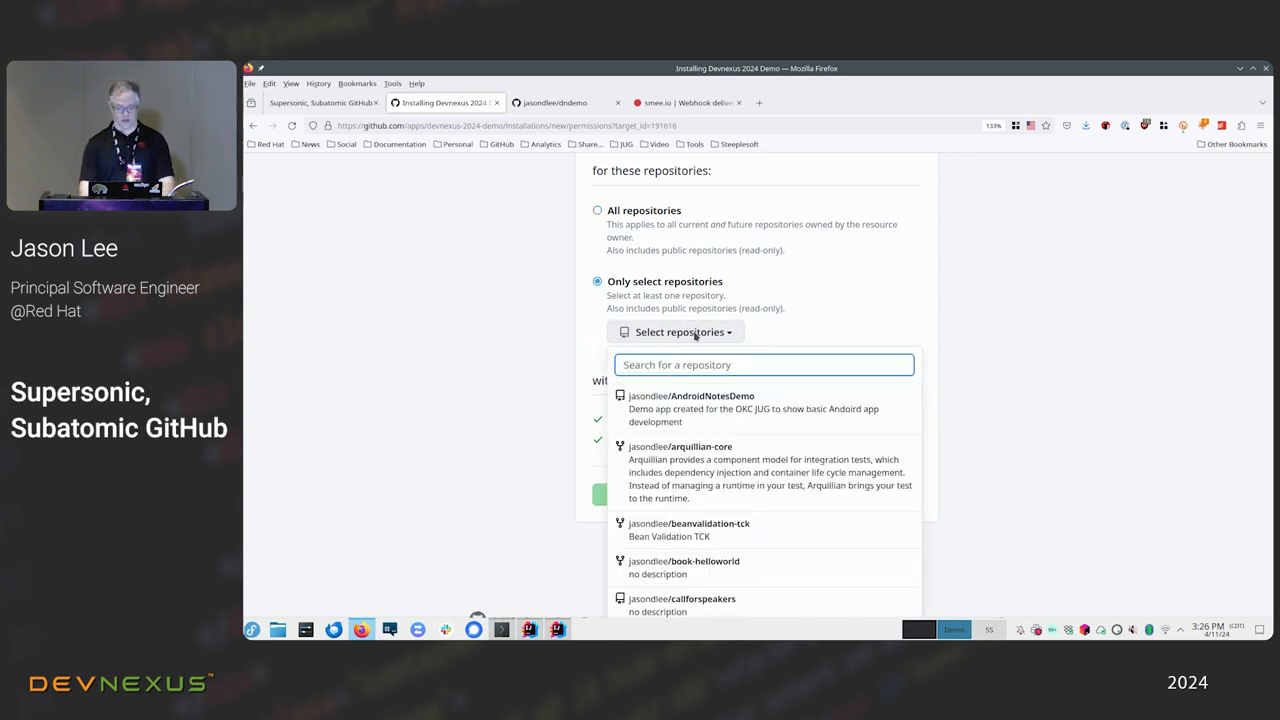
{"action": "type", "text": "dnd"}
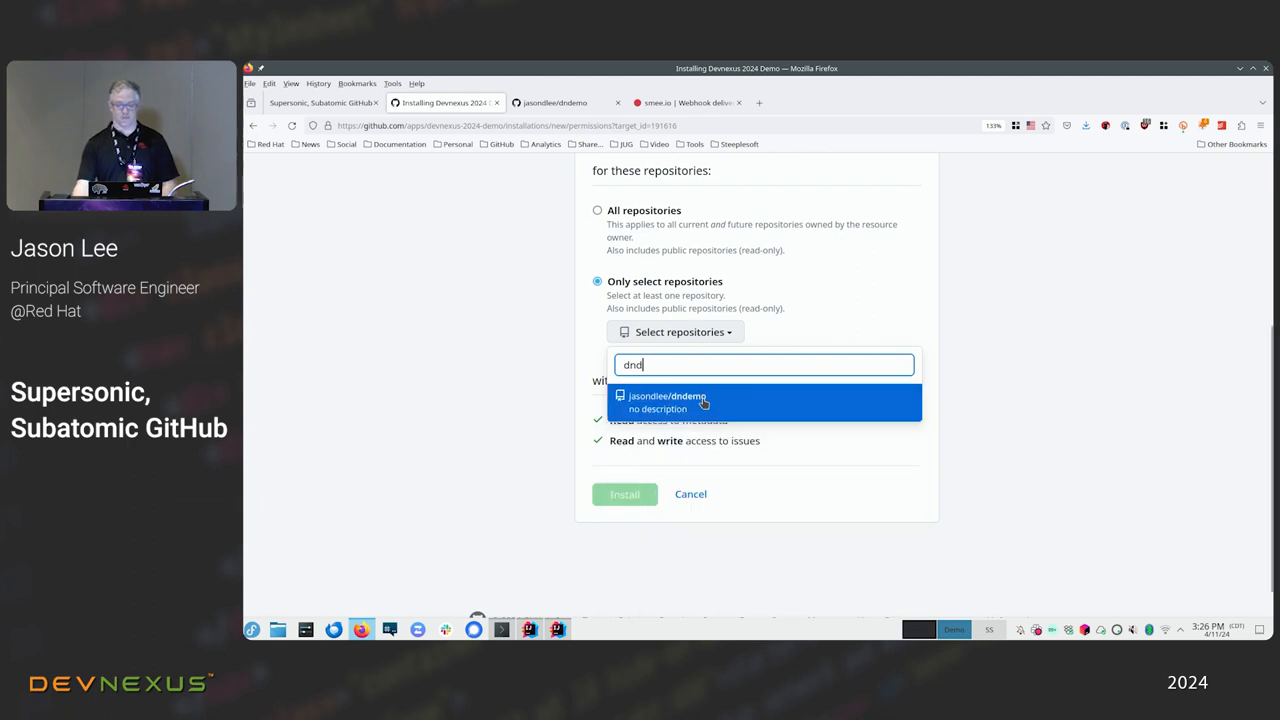
{"action": "left_click", "coordinate": [667, 396]}
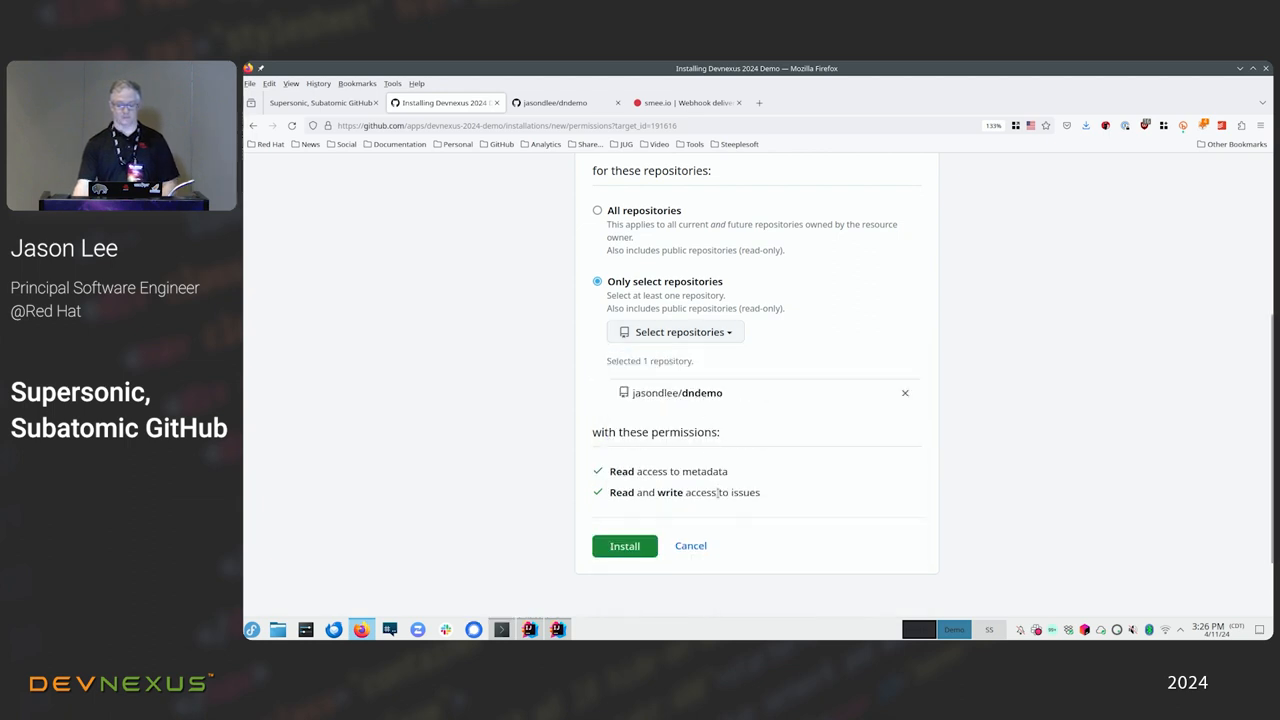
{"action": "left_click", "coordinate": [624, 545]}
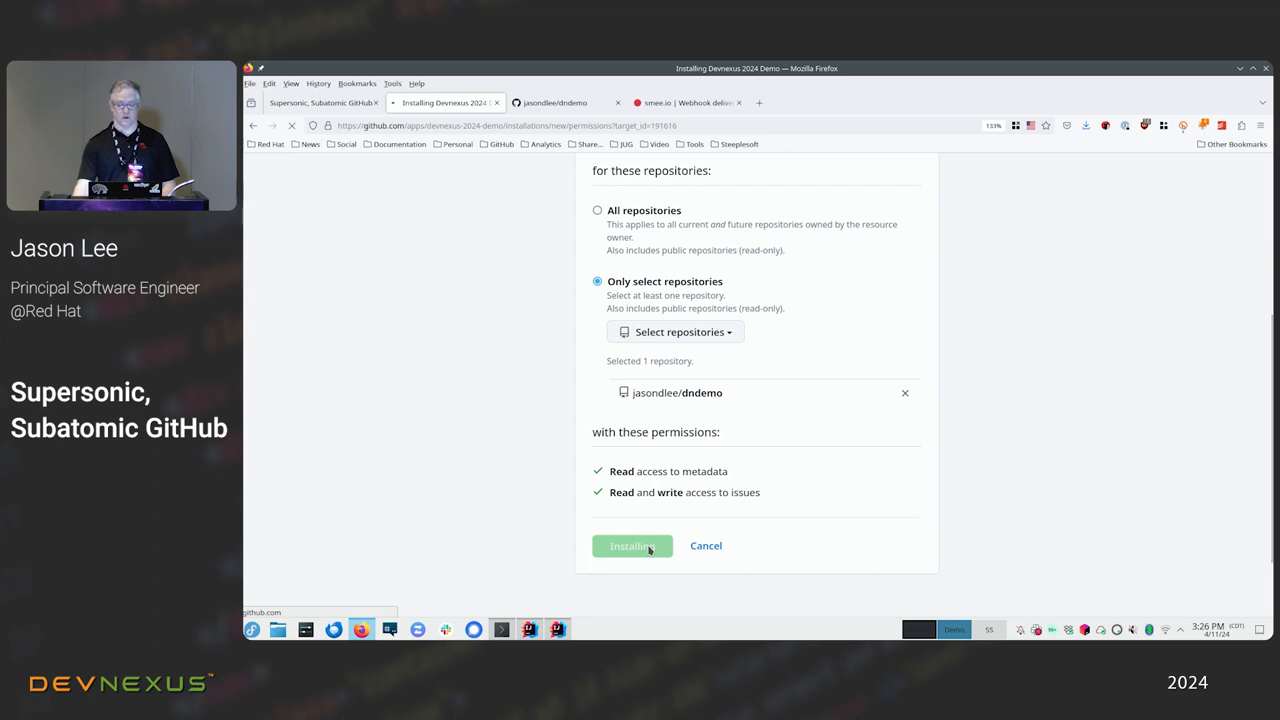
{"action": "left_click", "coordinate": [632, 545]}
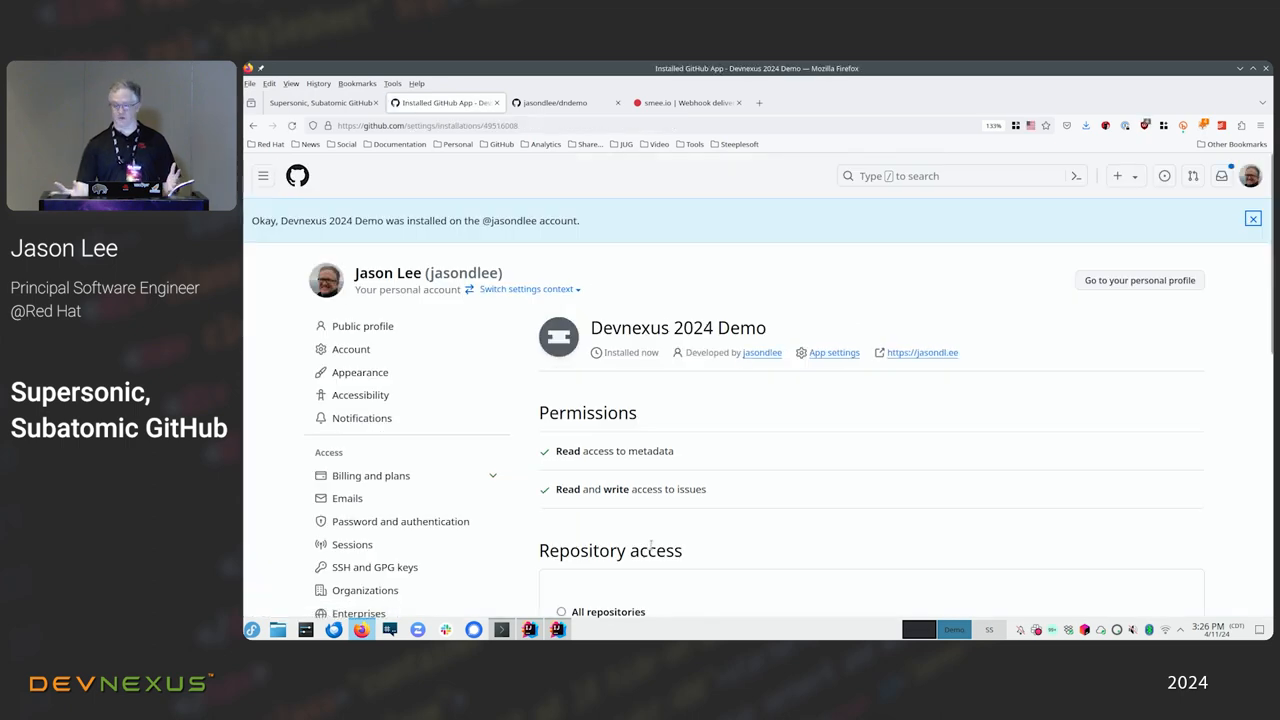
{"action": "mouse_move", "coordinate": [590, 625]}
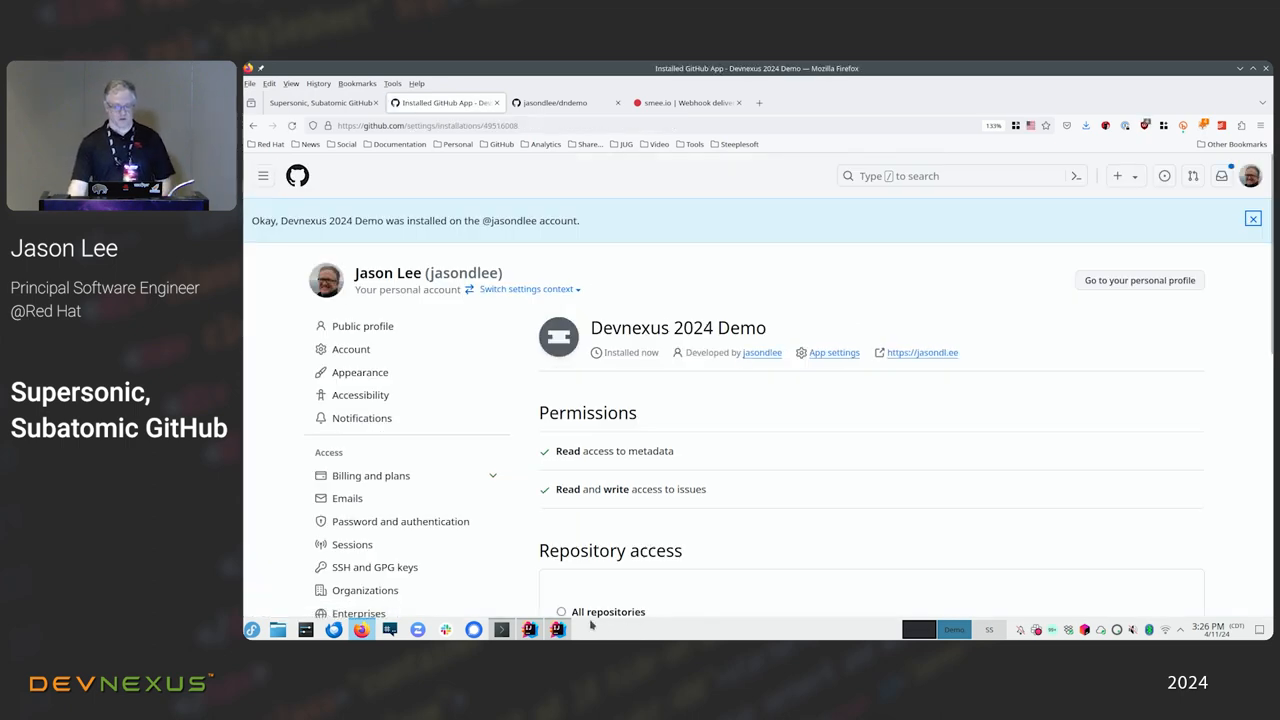
{"action": "left_click", "coordinate": [528, 629]}
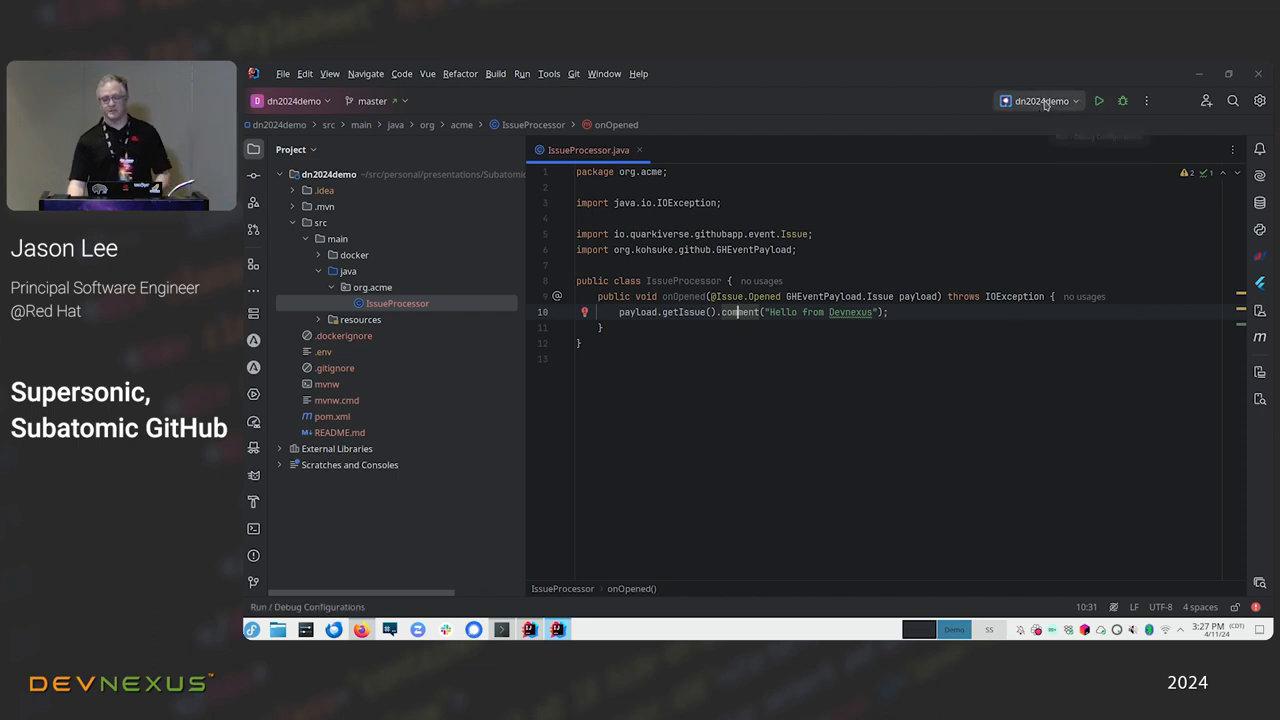
Step: Attach the remote debugger to dn2024demo and show its Frames | Variables view
{"action": "left_click", "coordinate": [1042, 100]}
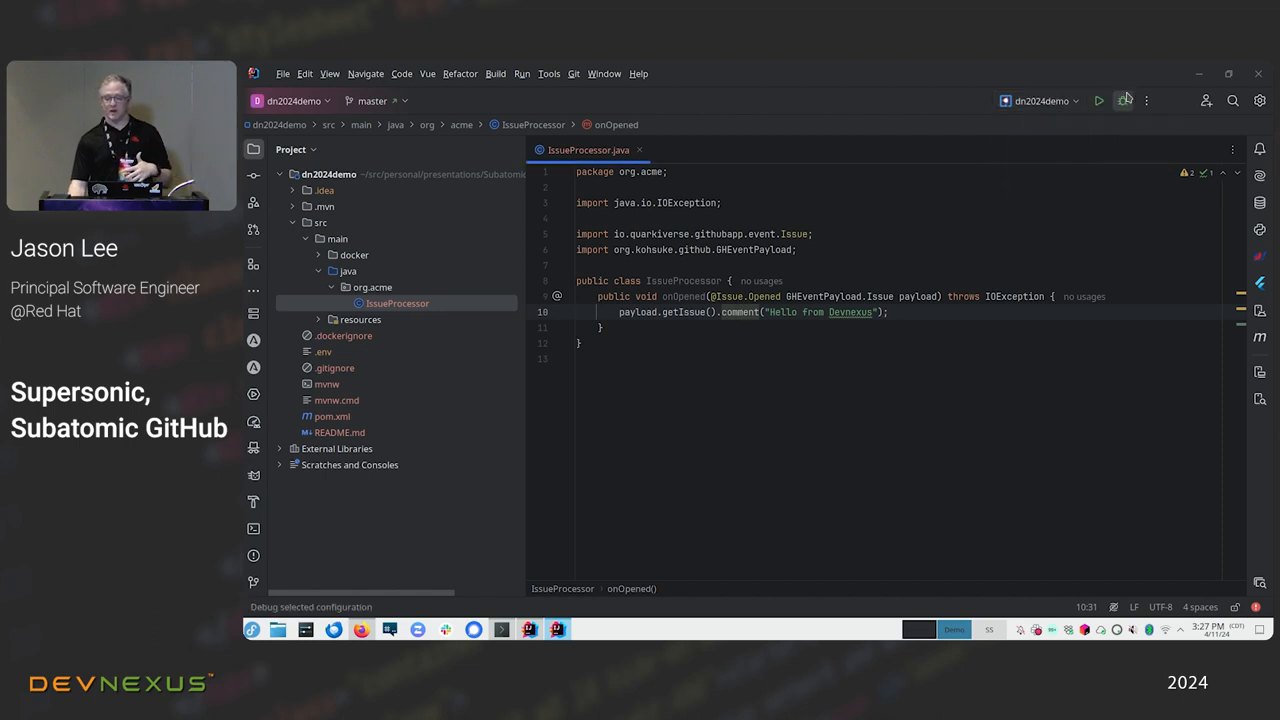
{"action": "left_click", "coordinate": [1099, 100]}
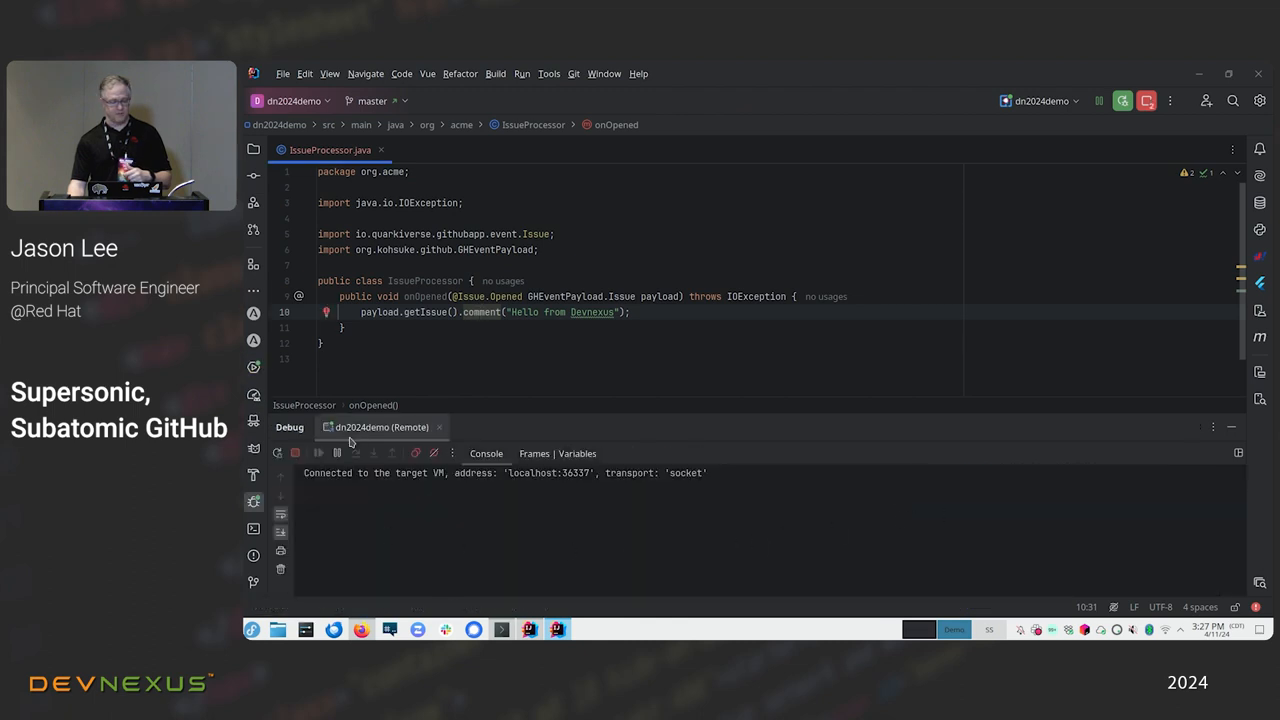
{"action": "left_click", "coordinate": [558, 453]}
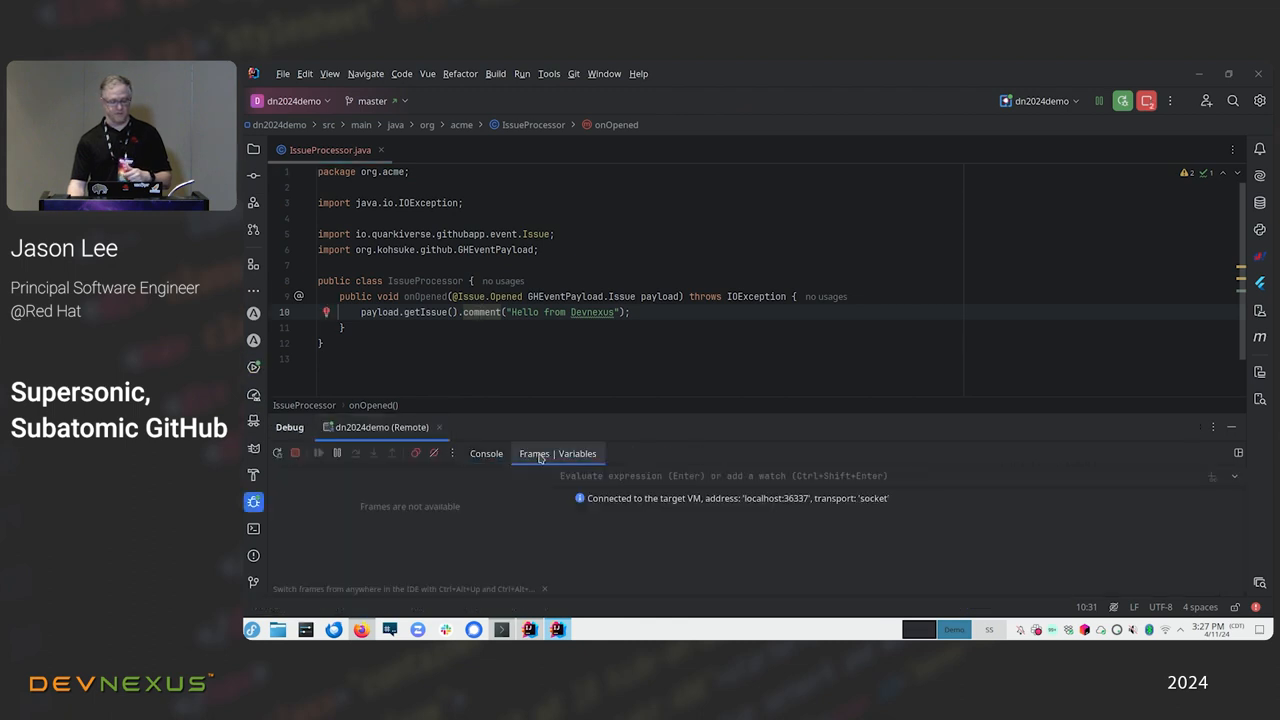
{"action": "left_click", "coordinate": [486, 453]}
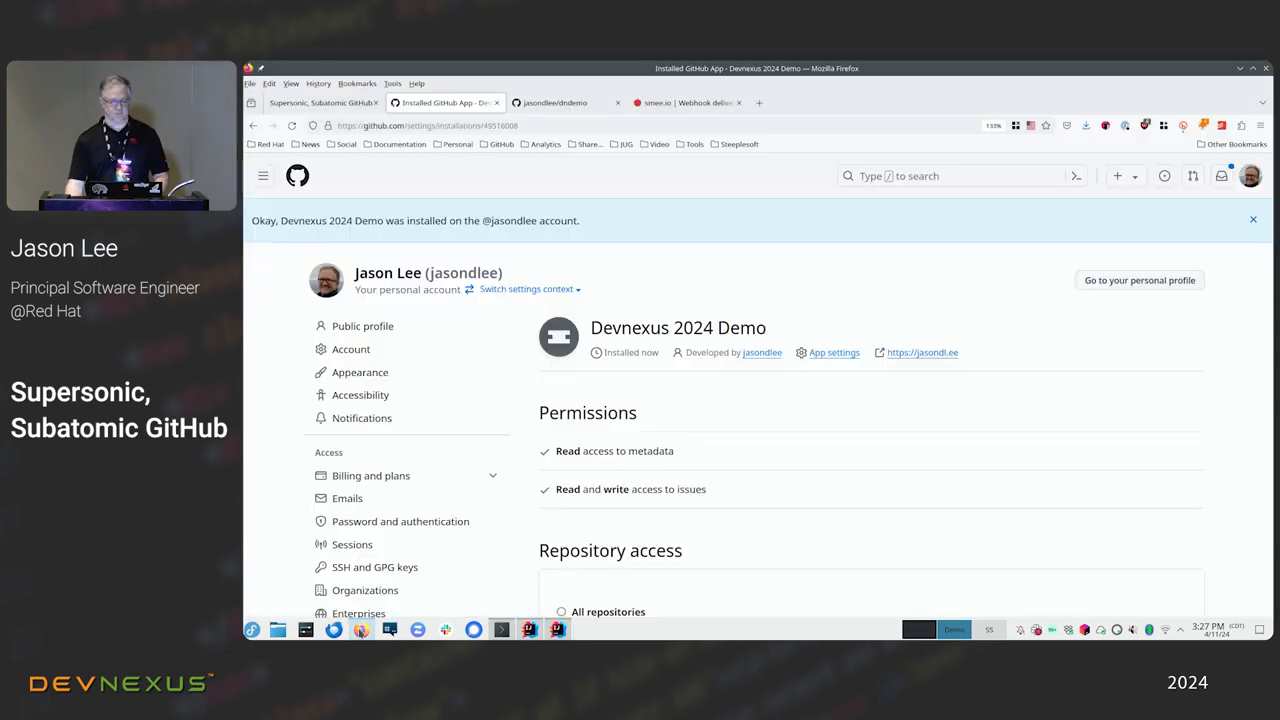
Step: In dndemo's Issues, submit a new issue titled Test Issue and start another one
{"action": "left_click", "coordinate": [555, 102]}
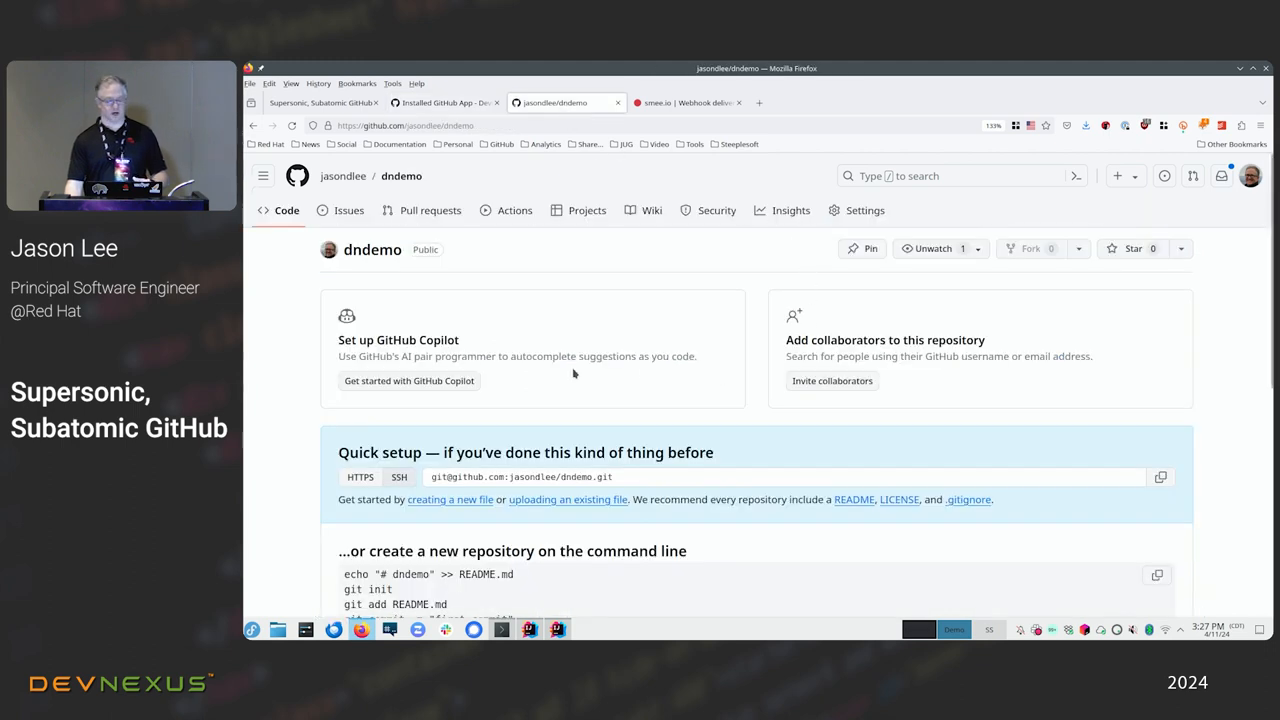
{"action": "mouse_move", "coordinate": [349, 210]}
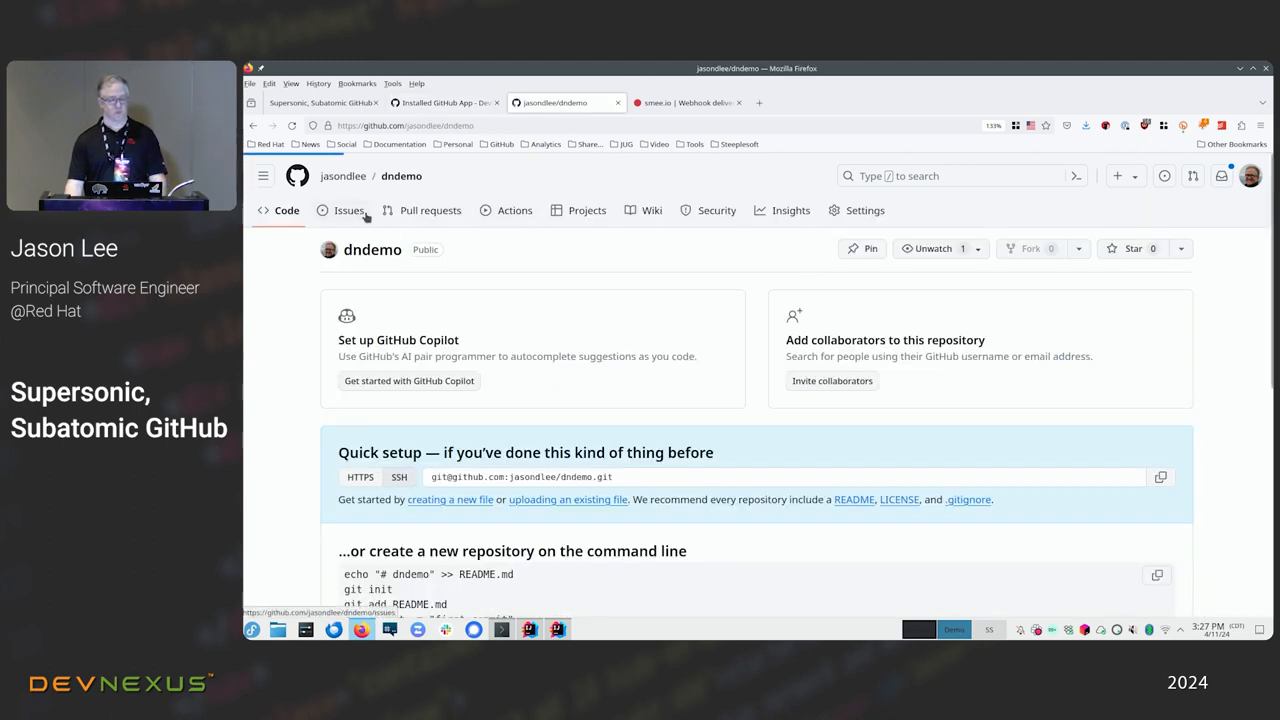
{"action": "left_click", "coordinate": [349, 210]}
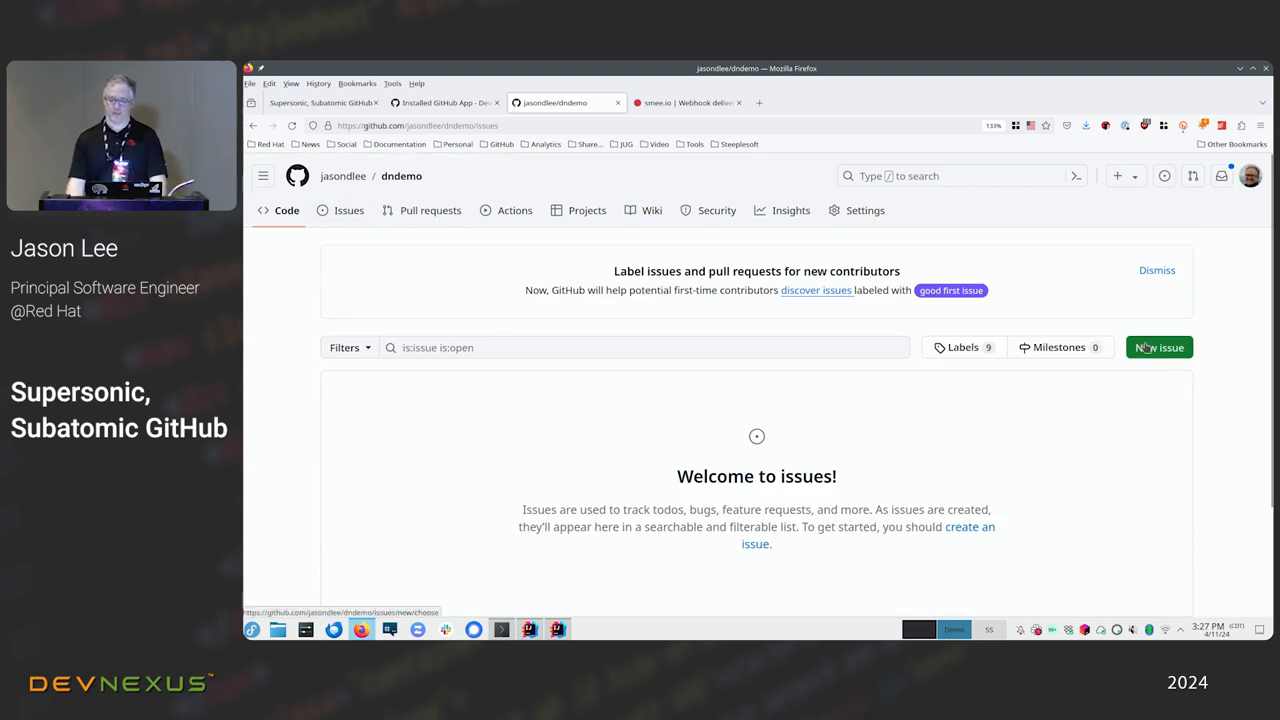
{"action": "left_click", "coordinate": [1158, 347]}
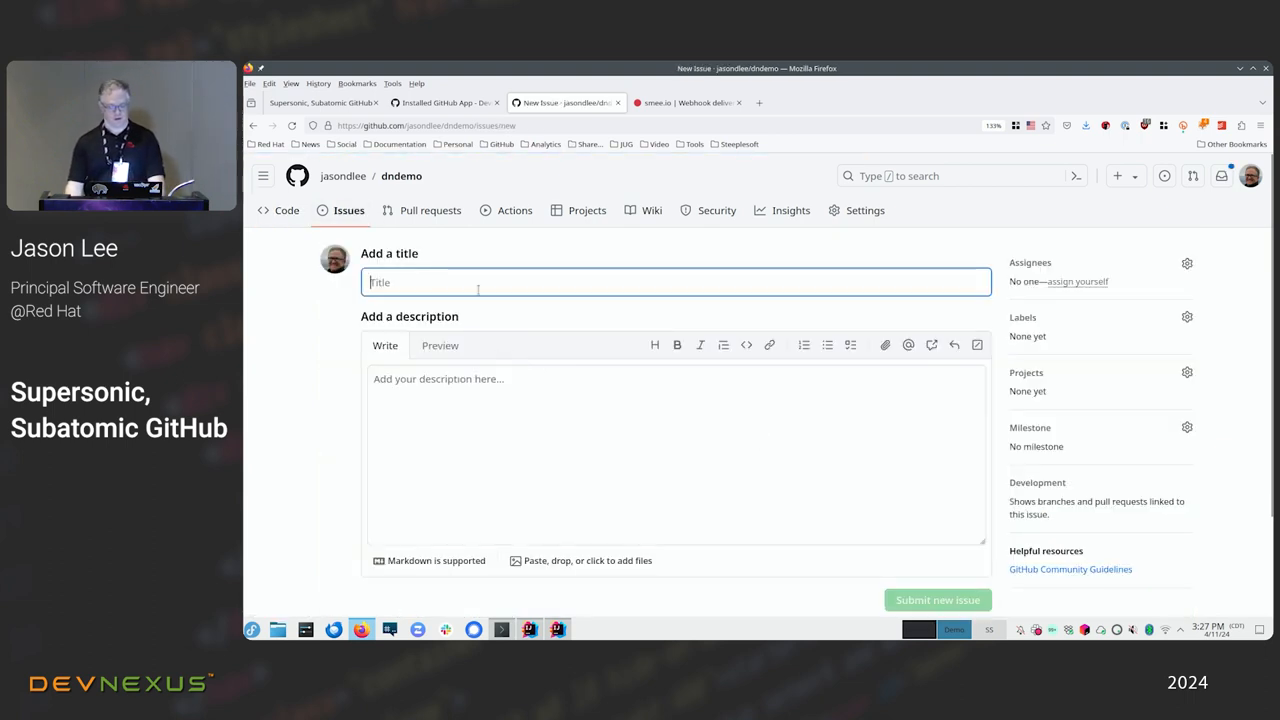
{"action": "type", "text": "Test Issue"}
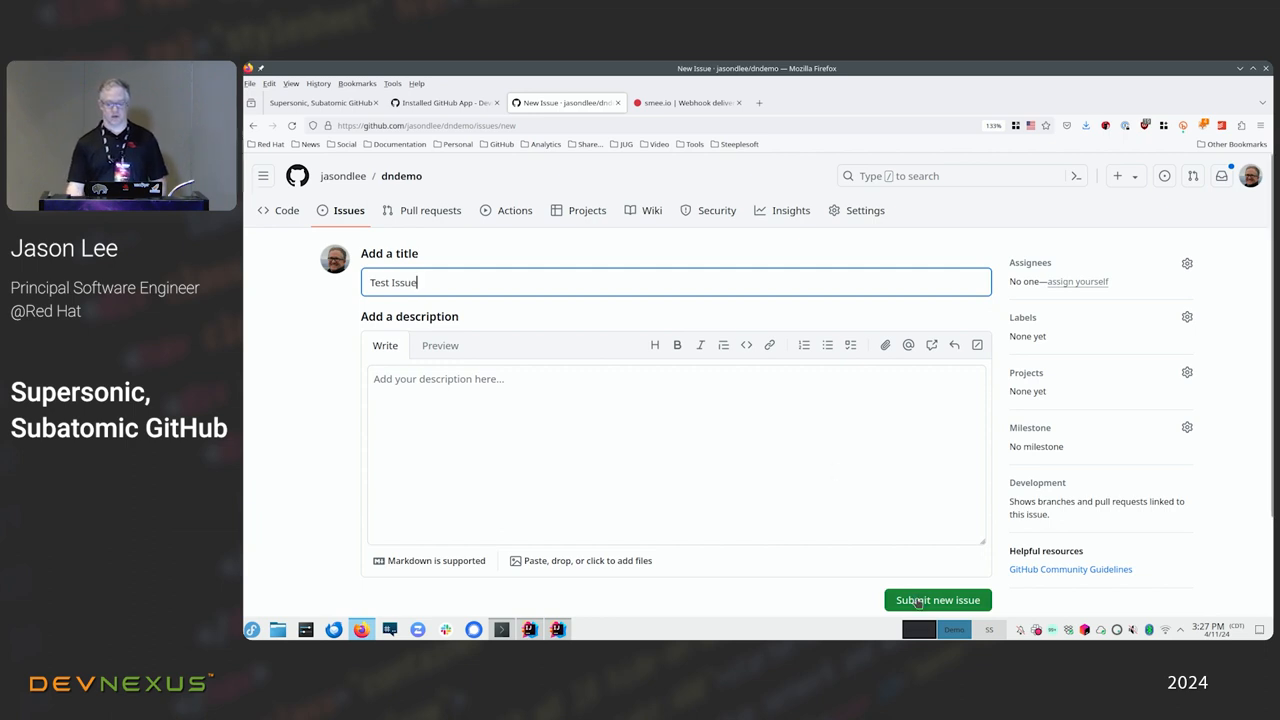
{"action": "left_click", "coordinate": [937, 600]}
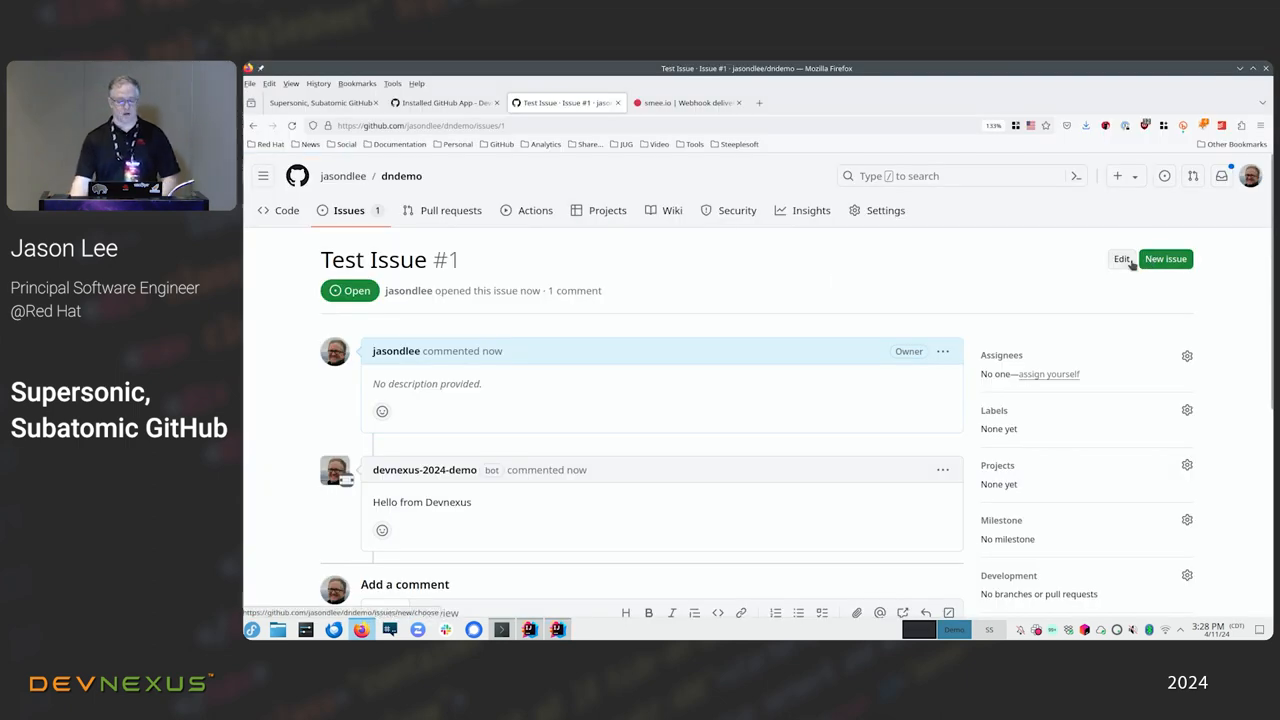
{"action": "left_click", "coordinate": [1165, 259]}
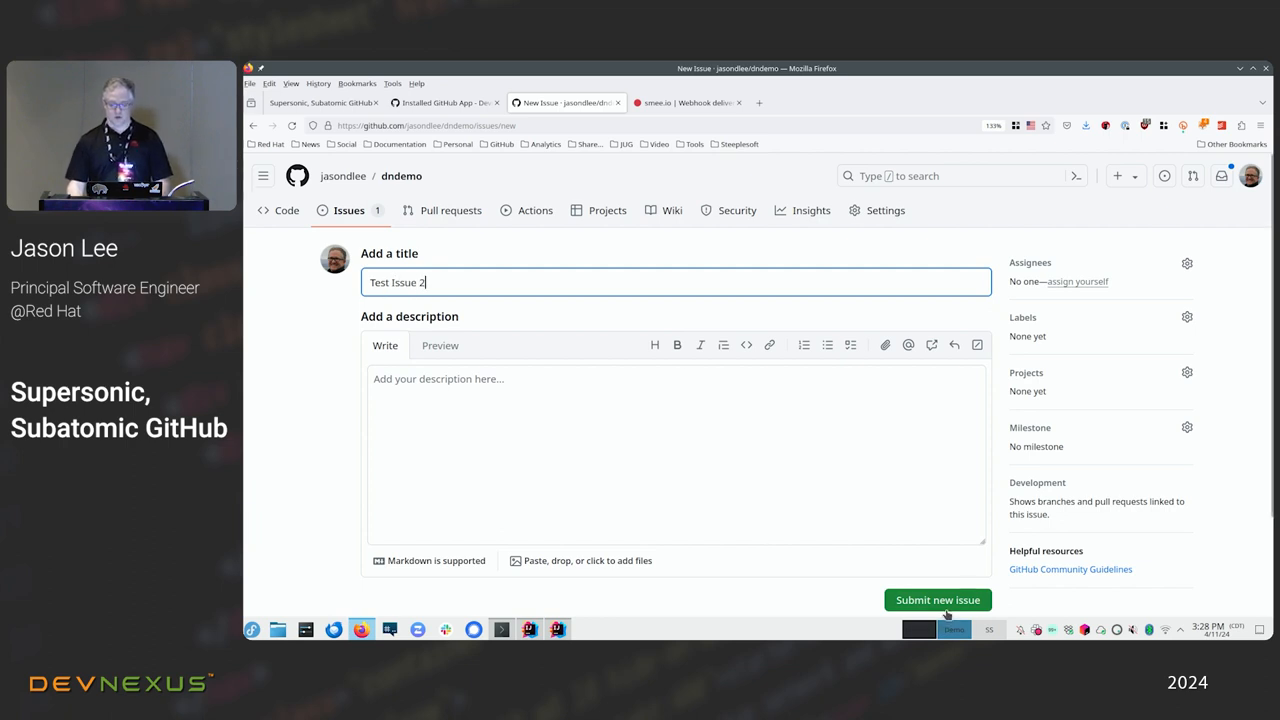
Step: Submit the second issue, Test Issue 2, in dndemo
{"action": "left_click", "coordinate": [937, 599]}
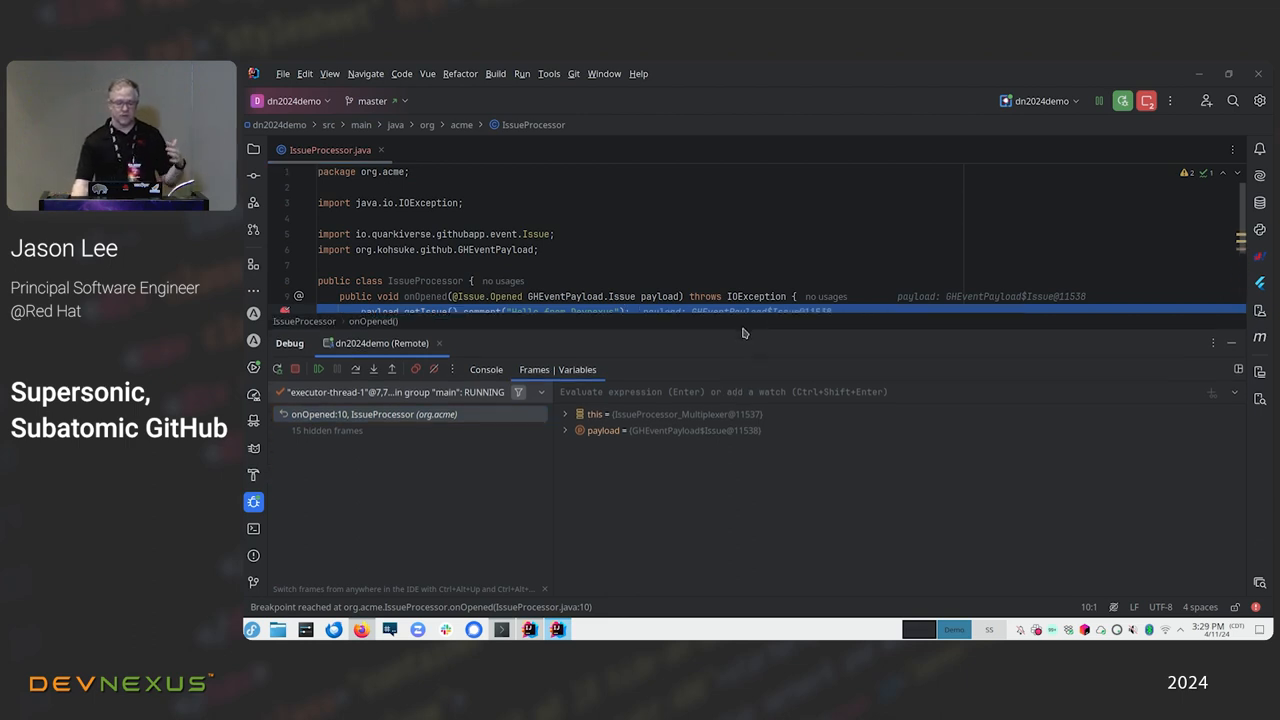
Step: Expand the payload variable and inspect its action field showing "opened"
{"action": "left_click", "coordinate": [565, 379]}
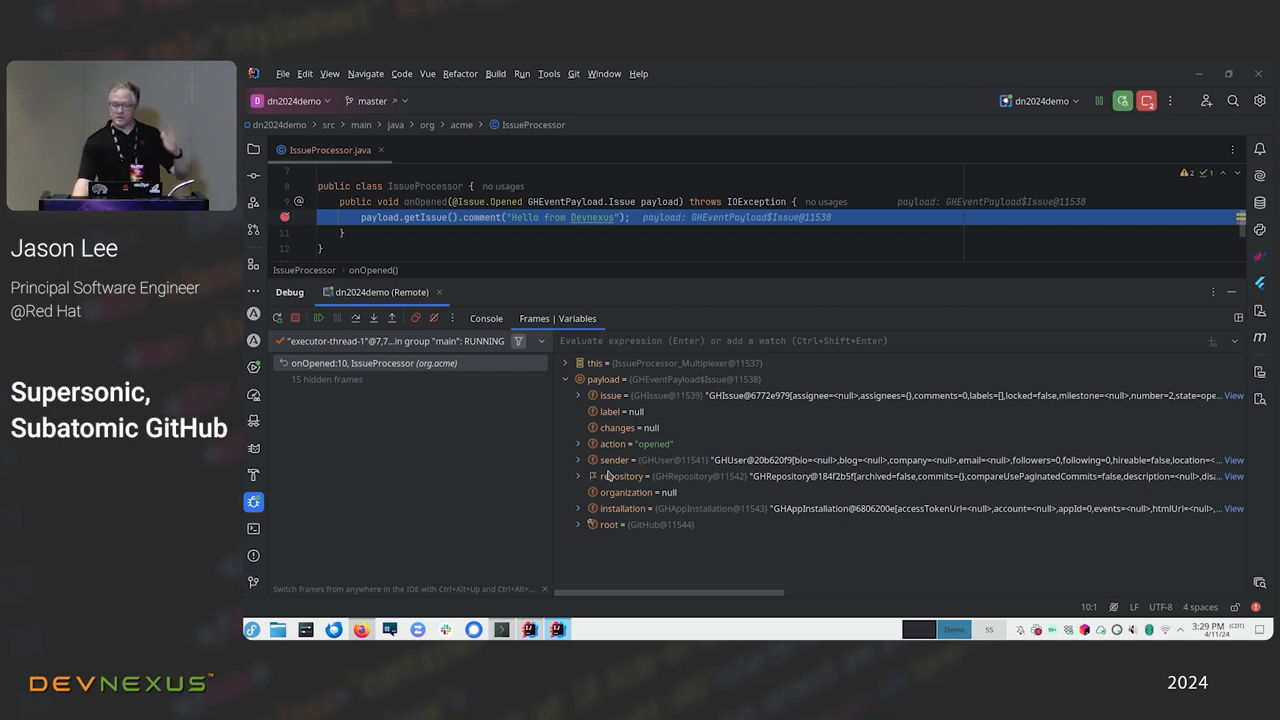
{"action": "left_click", "coordinate": [578, 395]}
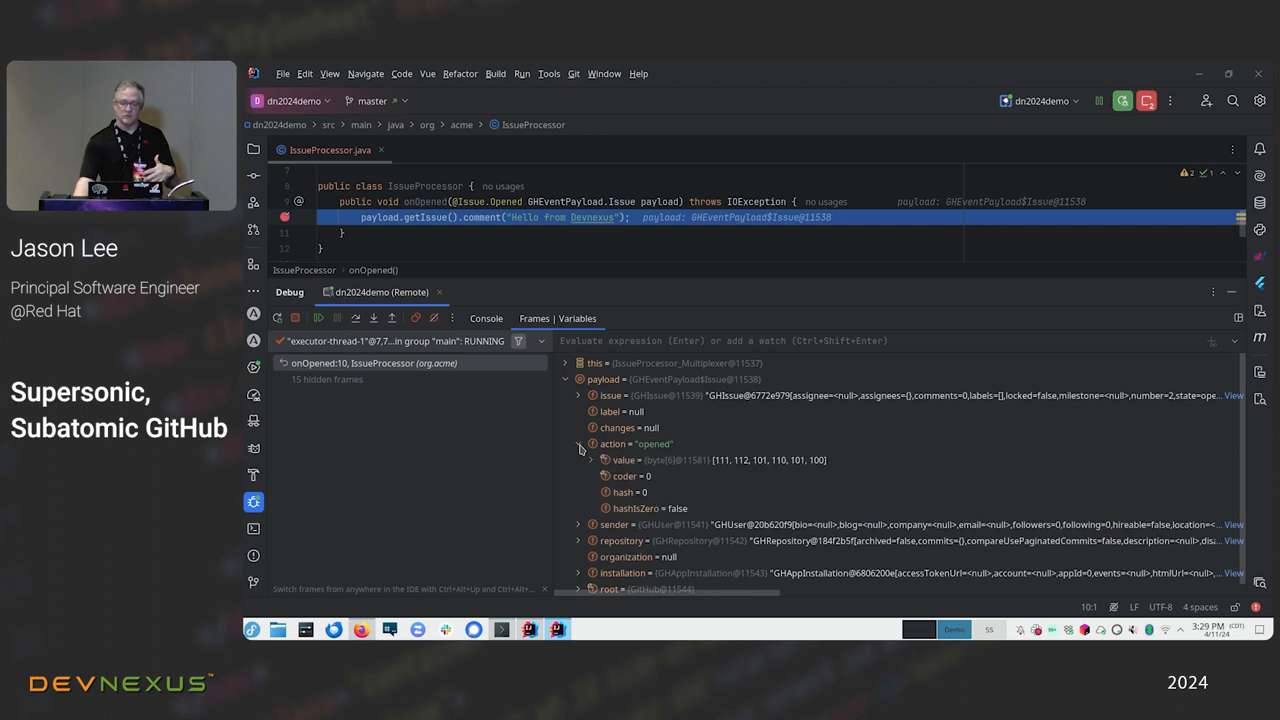
{"action": "left_click", "coordinate": [579, 443]}
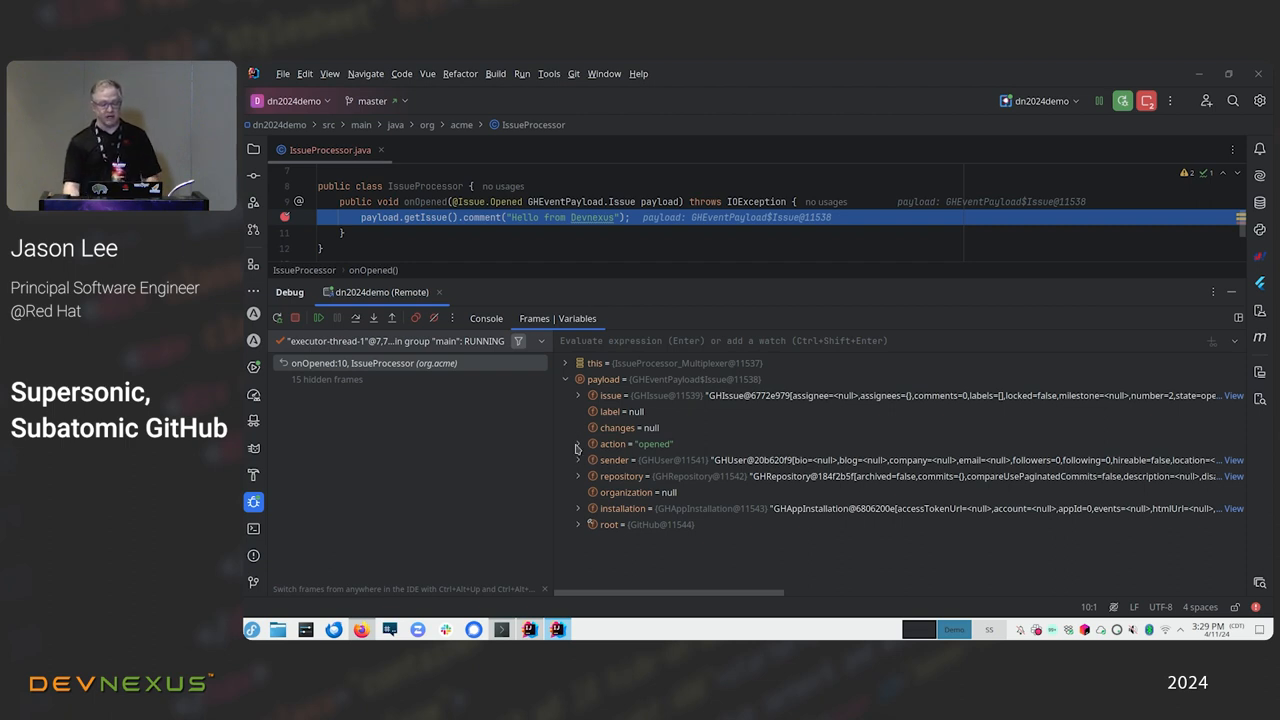
{"action": "left_click", "coordinate": [578, 443]}
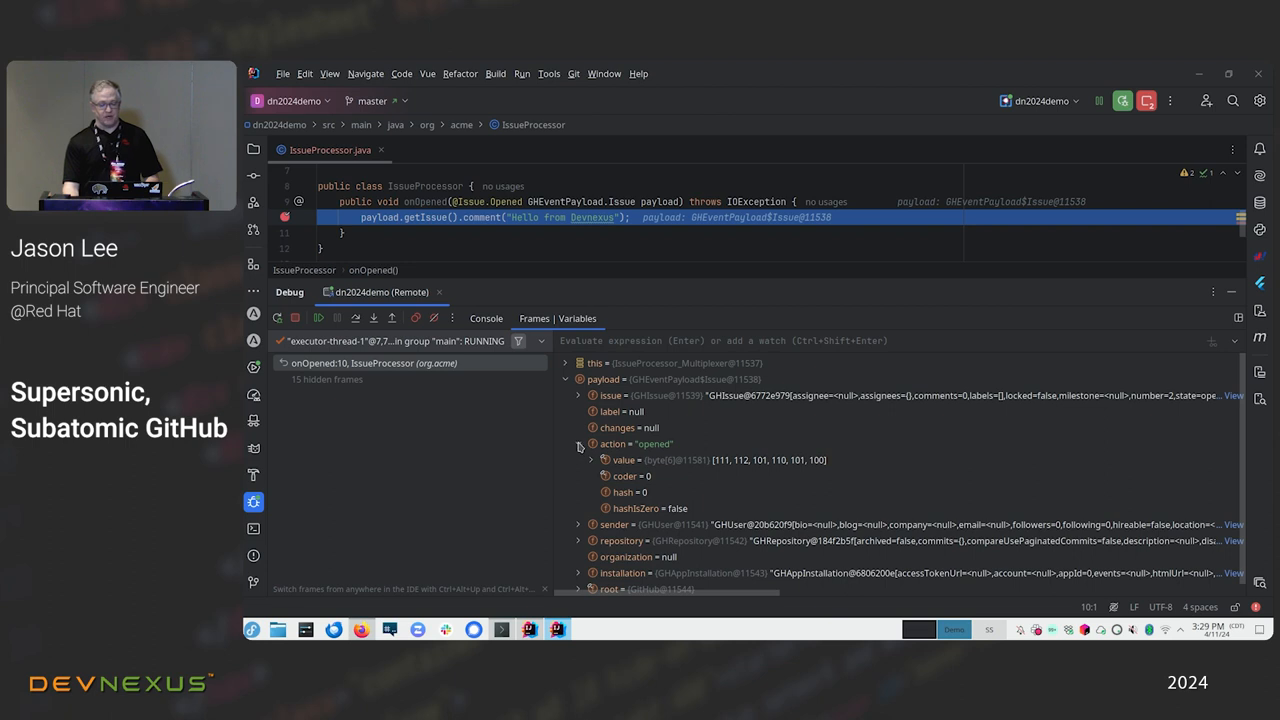
{"action": "left_click", "coordinate": [579, 444]}
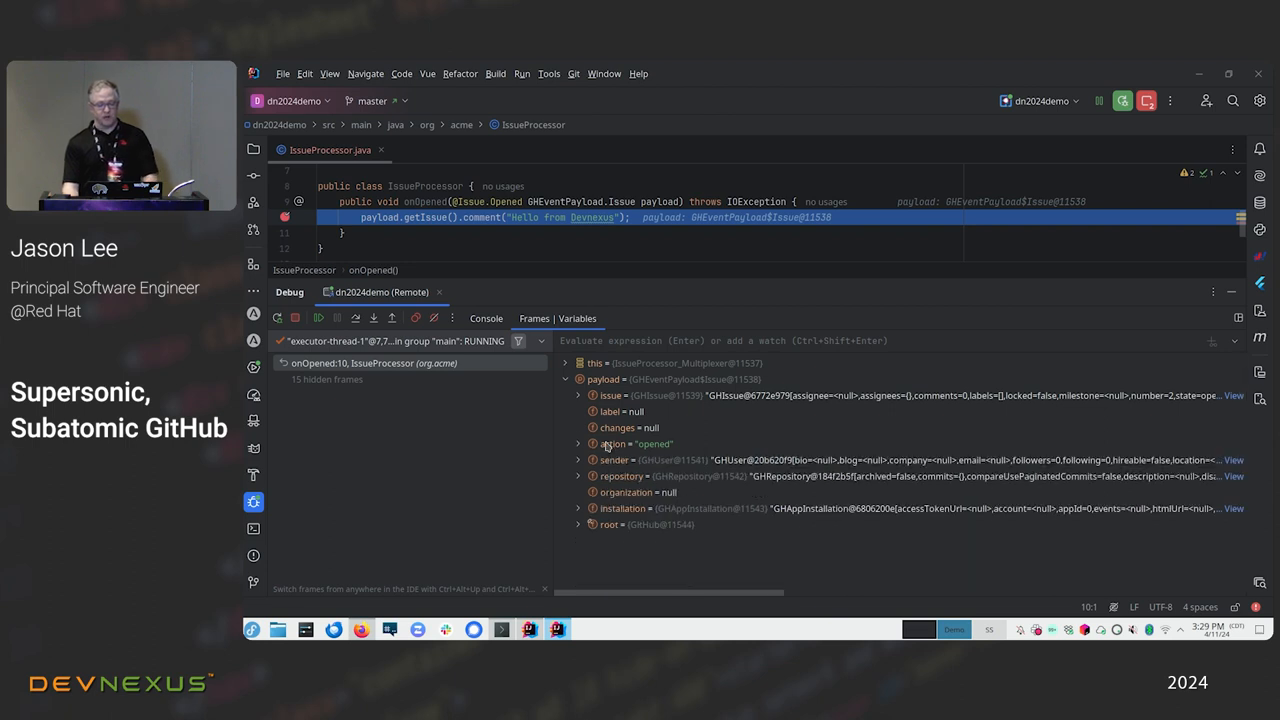
{"action": "left_click", "coordinate": [578, 459]}
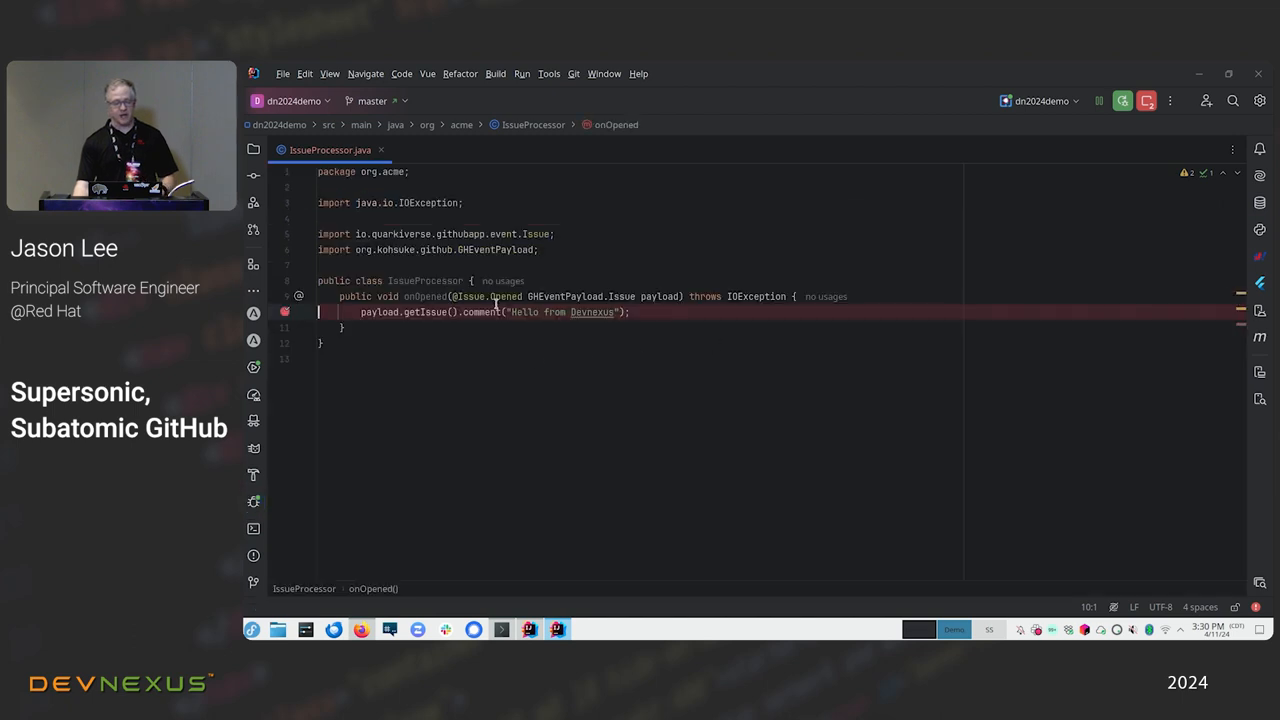
{"action": "double_click", "coordinate": [487, 296]}
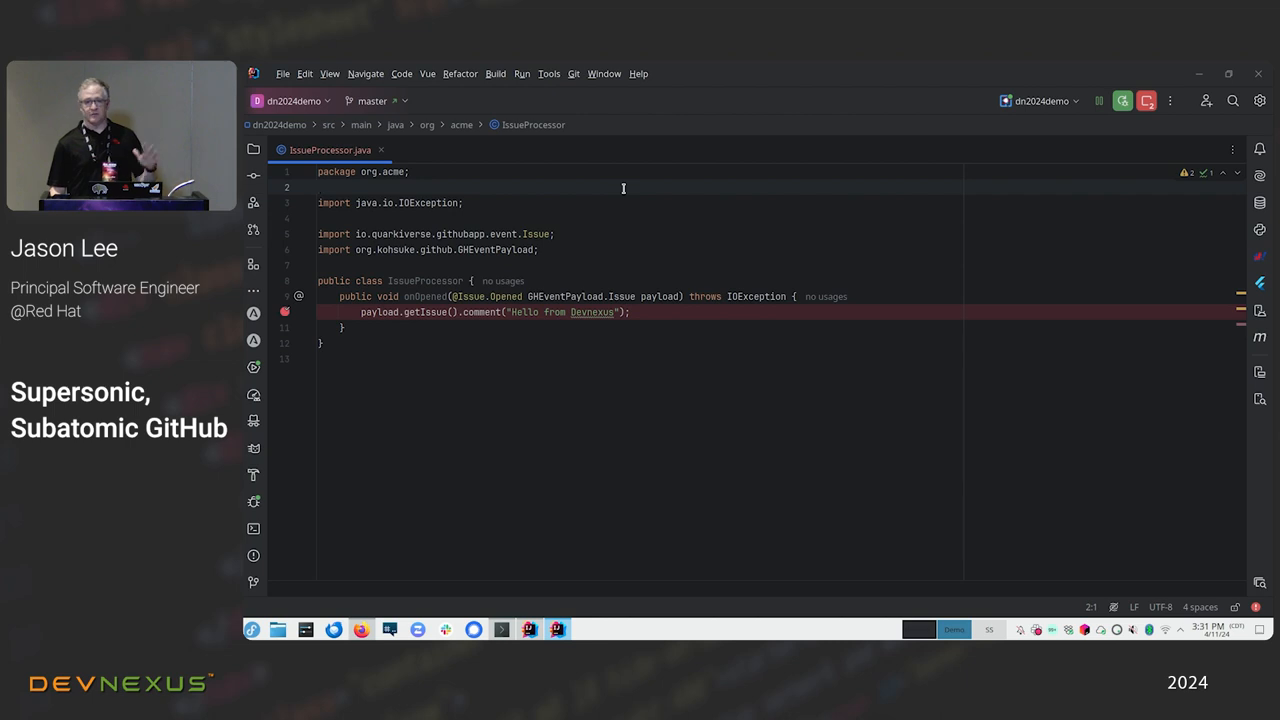
{"action": "mouse_move", "coordinate": [588, 373]}
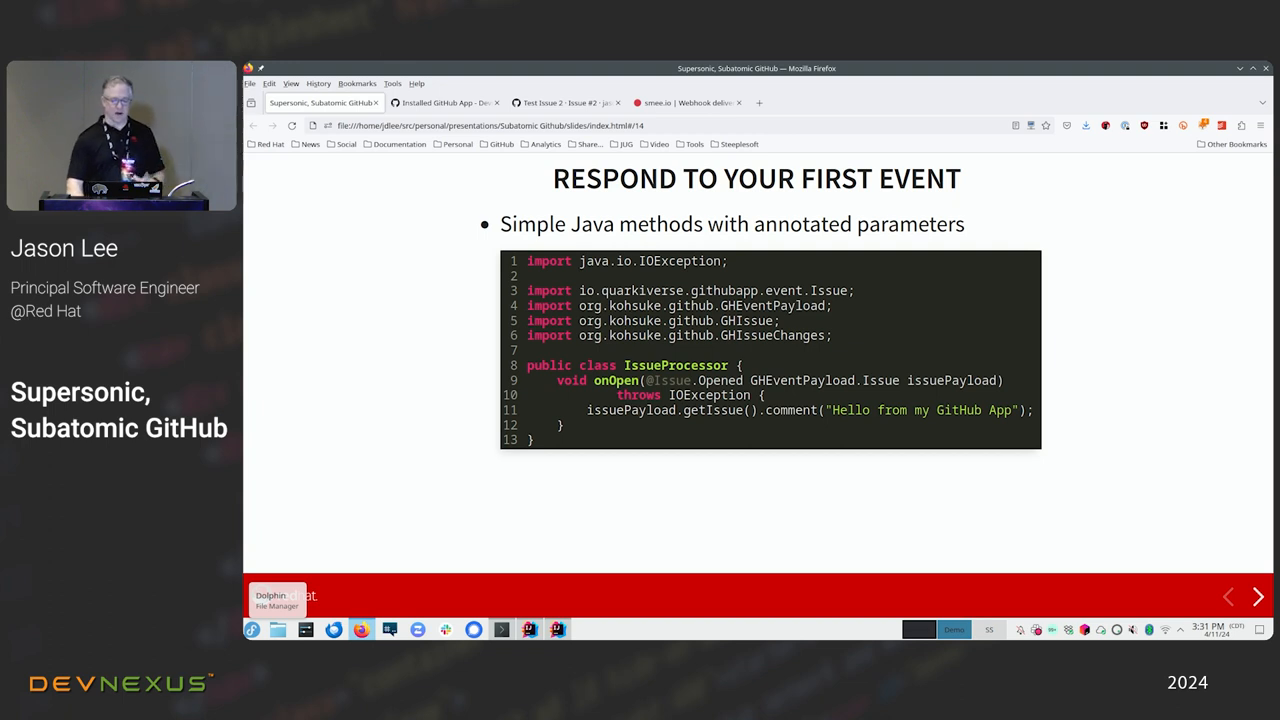
Step: Advance the slides from Respond to Your First Event to Configuration (cont)
{"action": "left_click", "coordinate": [1258, 597]}
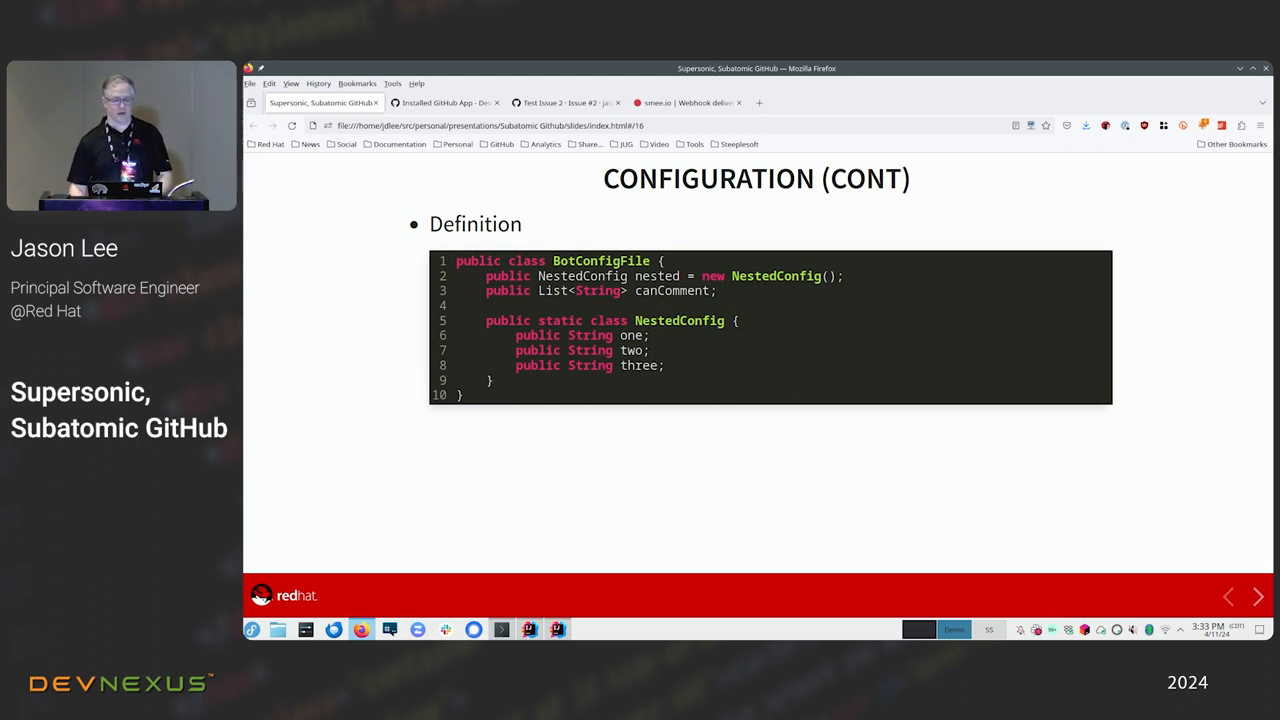
Step: View Test Issue 2's bot reply, then scroll through the dndemo Quick setup page
{"action": "left_click", "coordinate": [565, 102]}
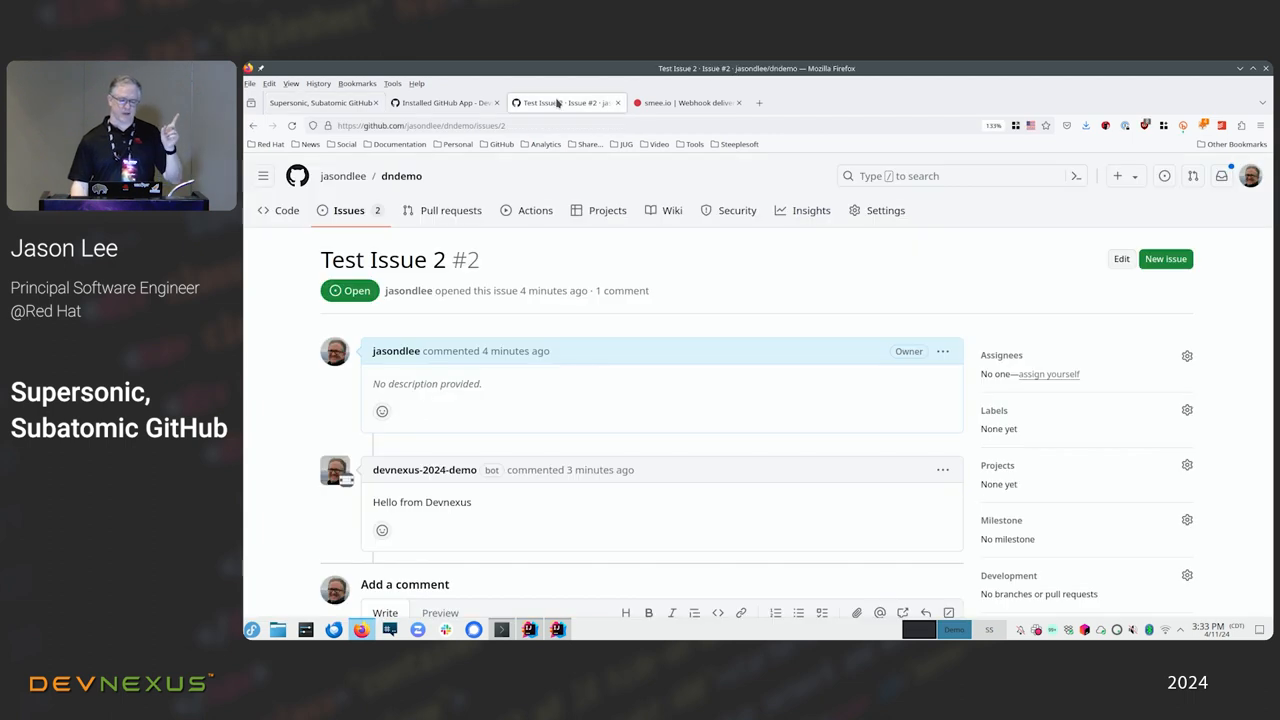
{"action": "left_click", "coordinate": [287, 210]}
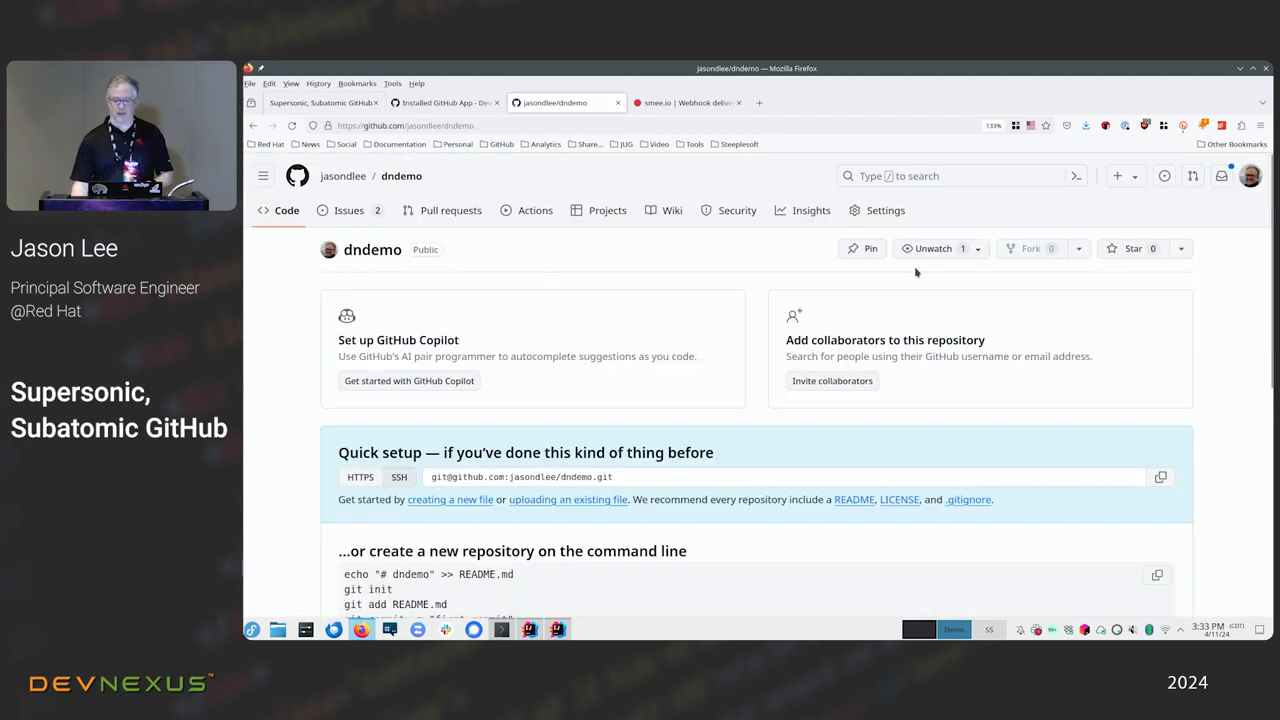
{"action": "mouse_move", "coordinate": [1210, 328]}
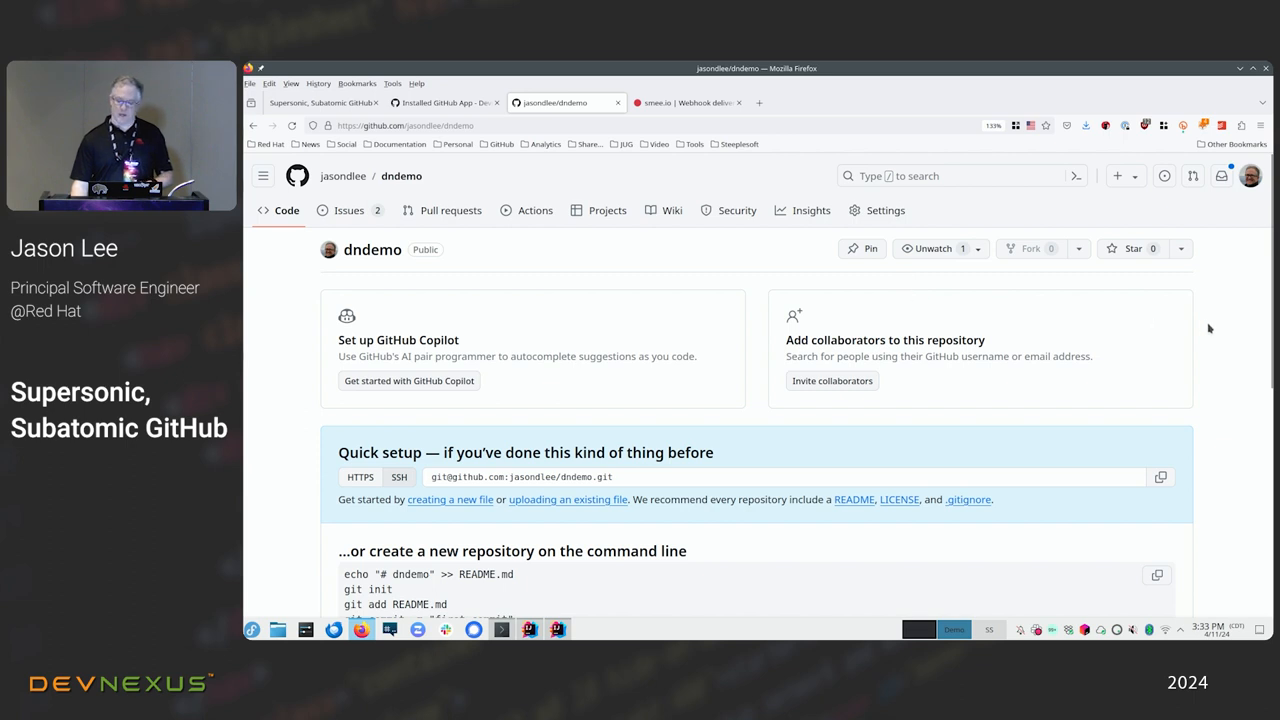
{"action": "mouse_move", "coordinate": [1079, 301]}
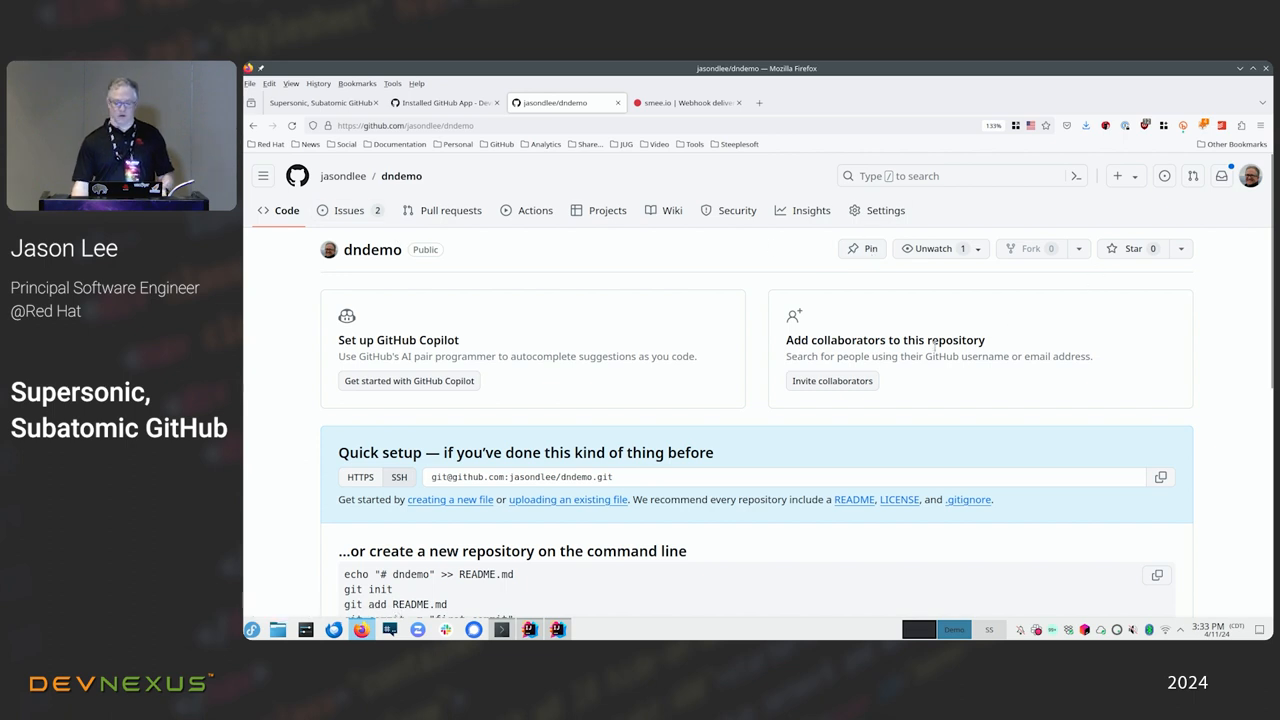
{"action": "scroll", "scroll_direction": "down", "scroll_amount": 3}
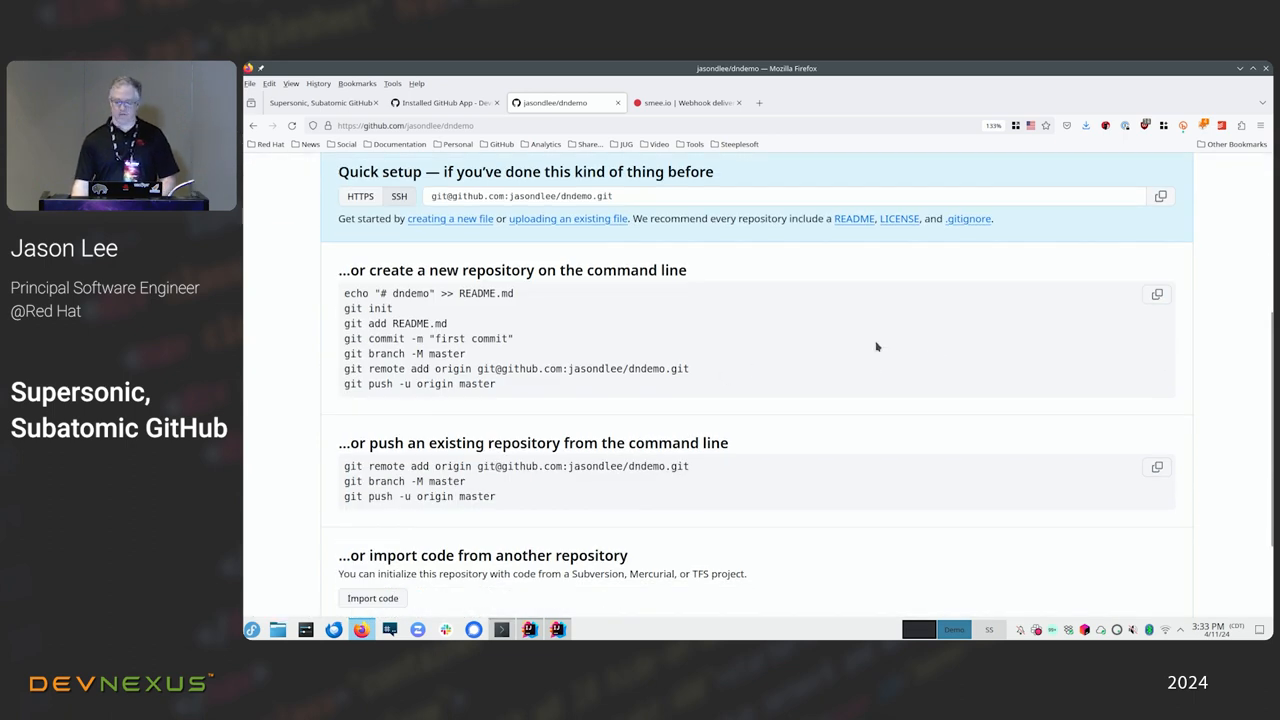
{"action": "scroll", "scroll_direction": "down", "scroll_amount": 3}
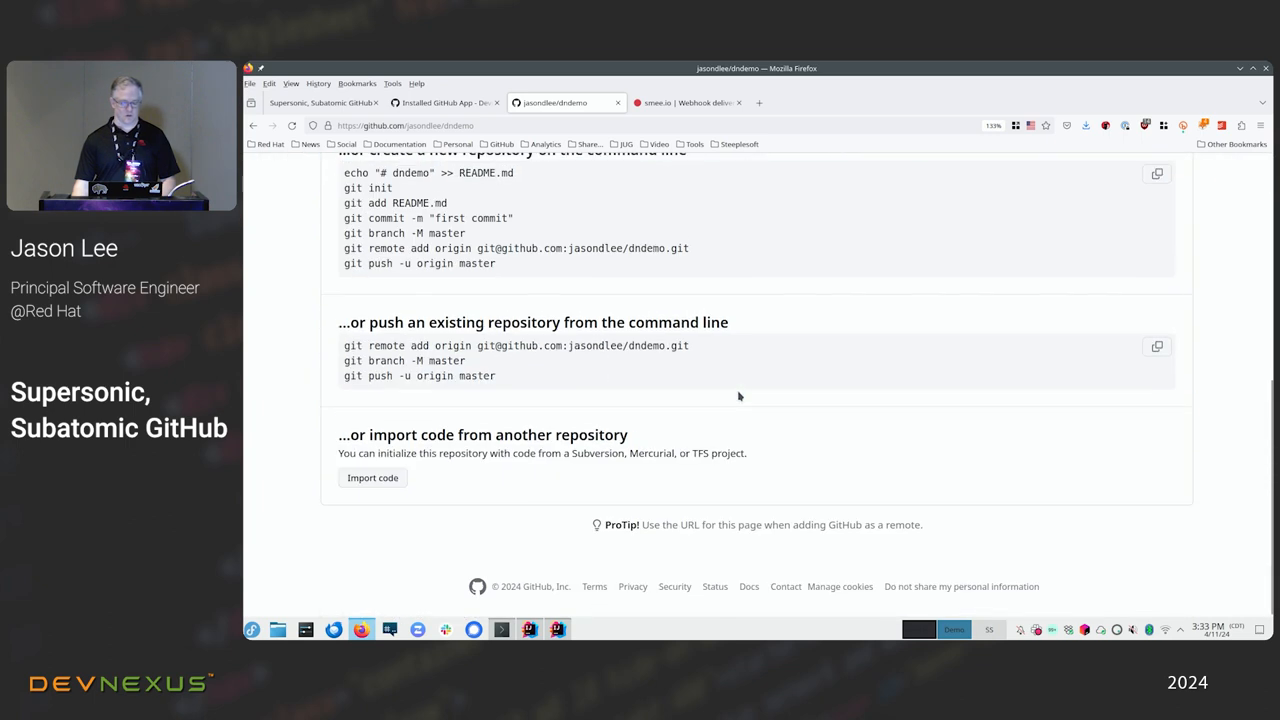
{"action": "scroll", "scroll_direction": "up", "scroll_amount": 3}
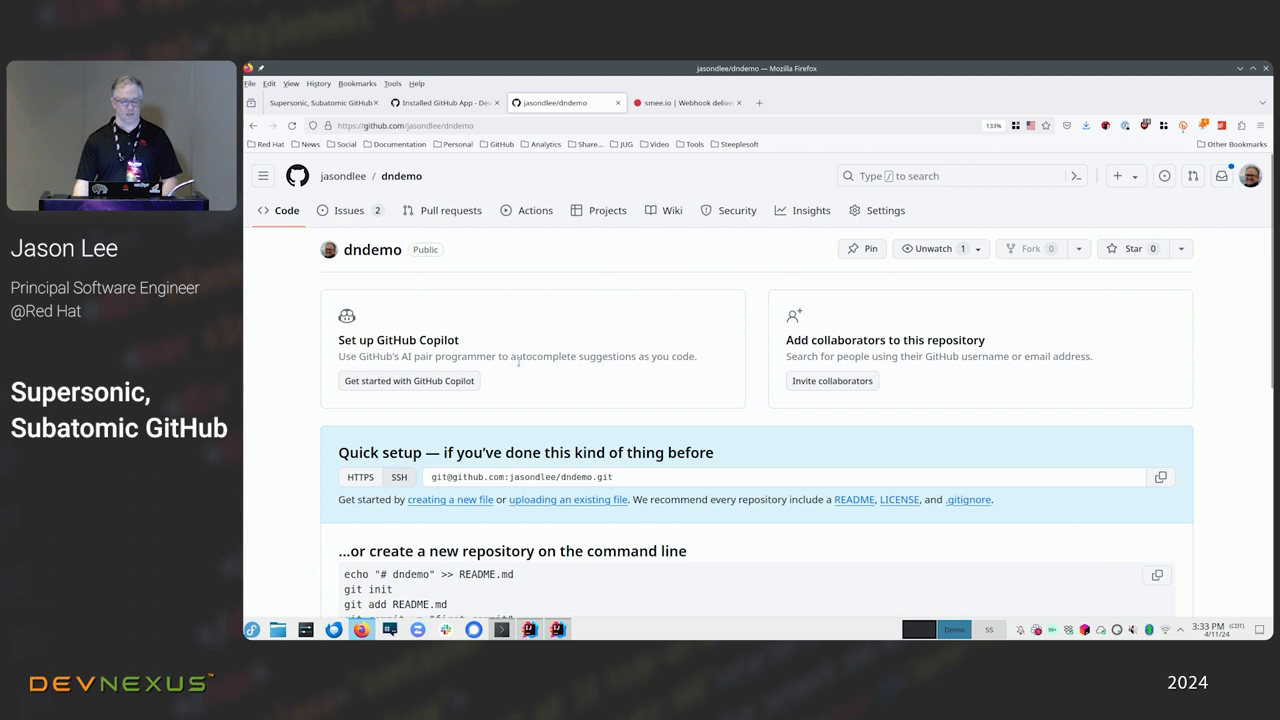
{"action": "scroll", "scroll_direction": "down", "scroll_amount": 3}
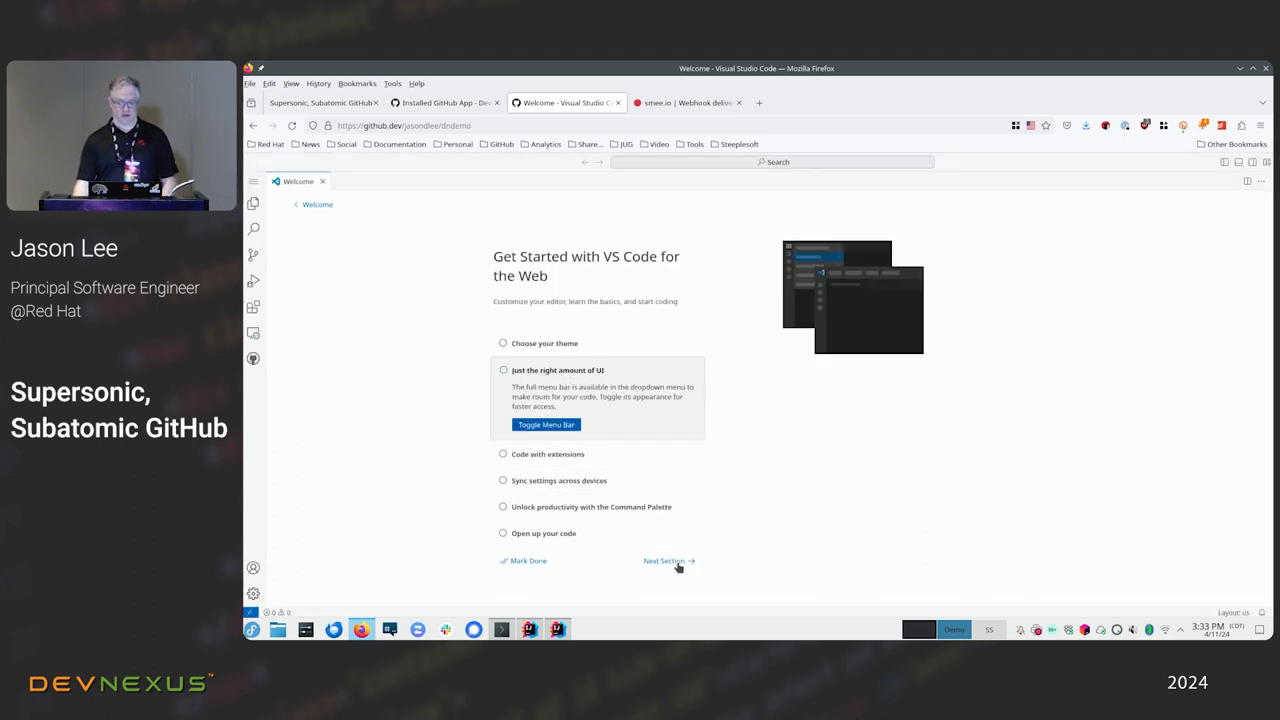
Step: Try a new .github/bot- file in VS Code for the Web, dismiss the unsupported-folders warning and go back to dndemo
{"action": "left_click", "coordinate": [665, 560]}
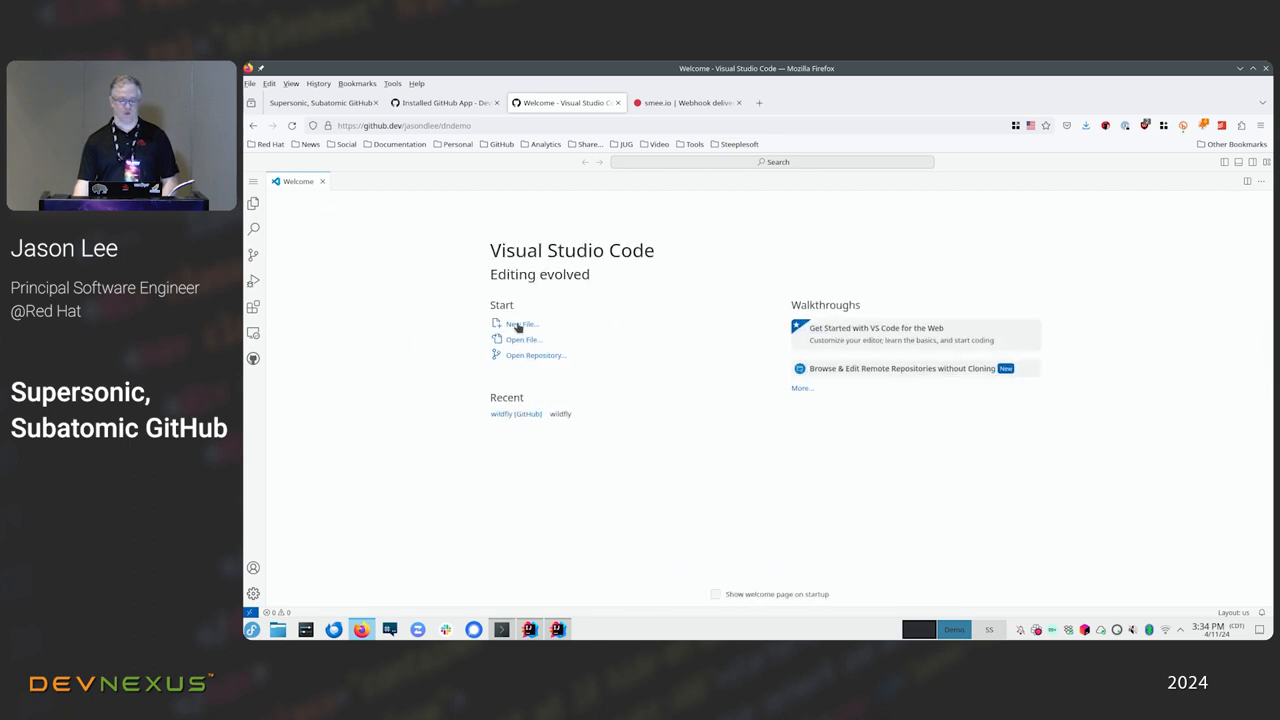
{"action": "left_click", "coordinate": [521, 323]}
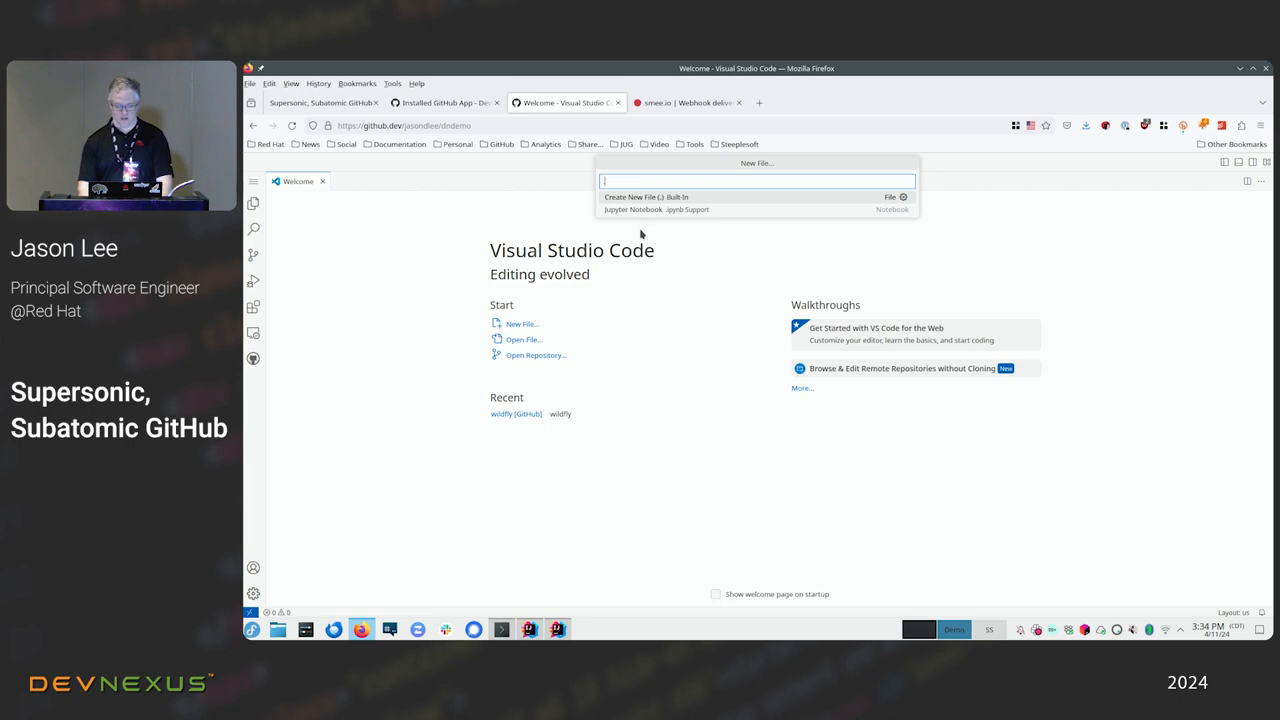
{"action": "type", "text": ".githyu"}
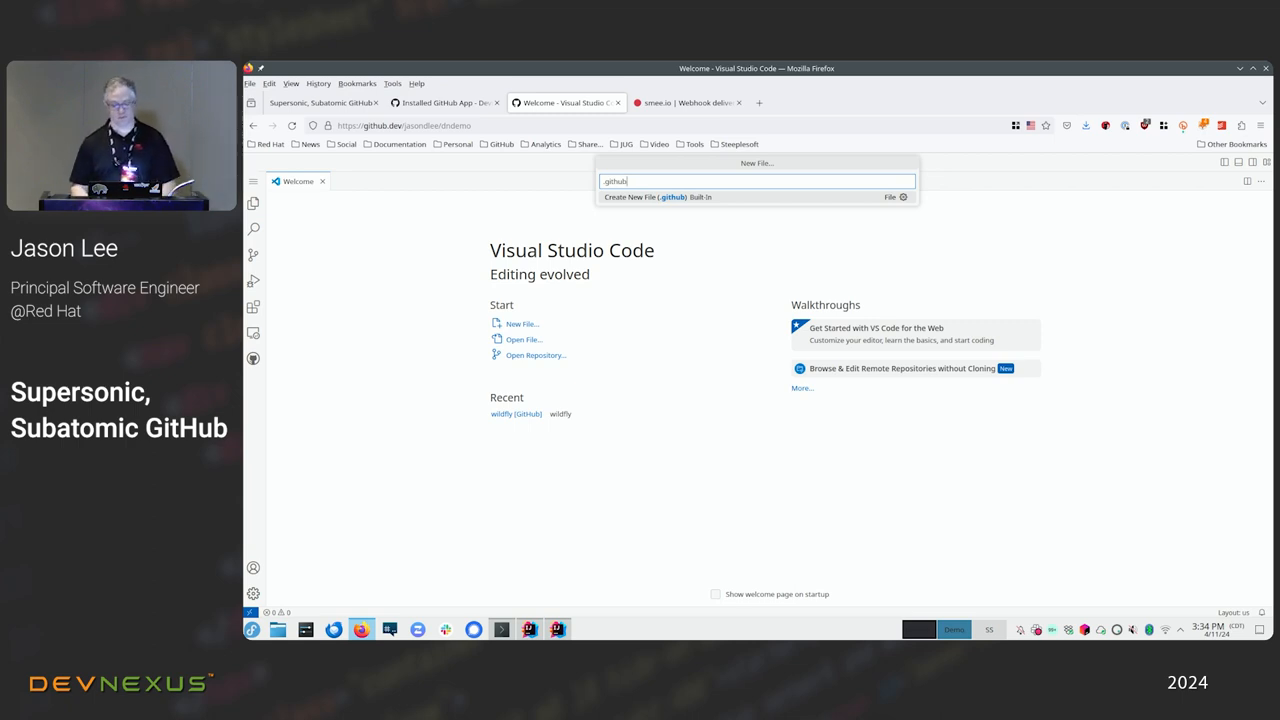
{"action": "type", "text": "/"}
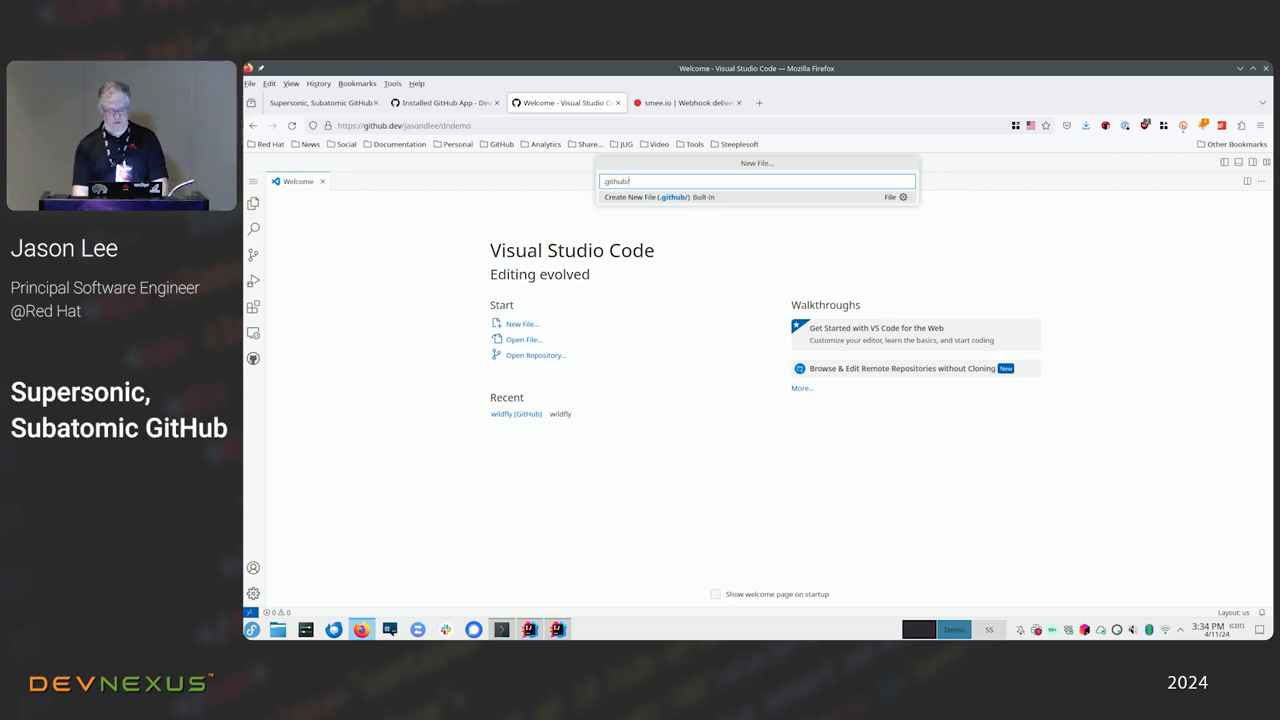
{"action": "type", "text": "bot-"}
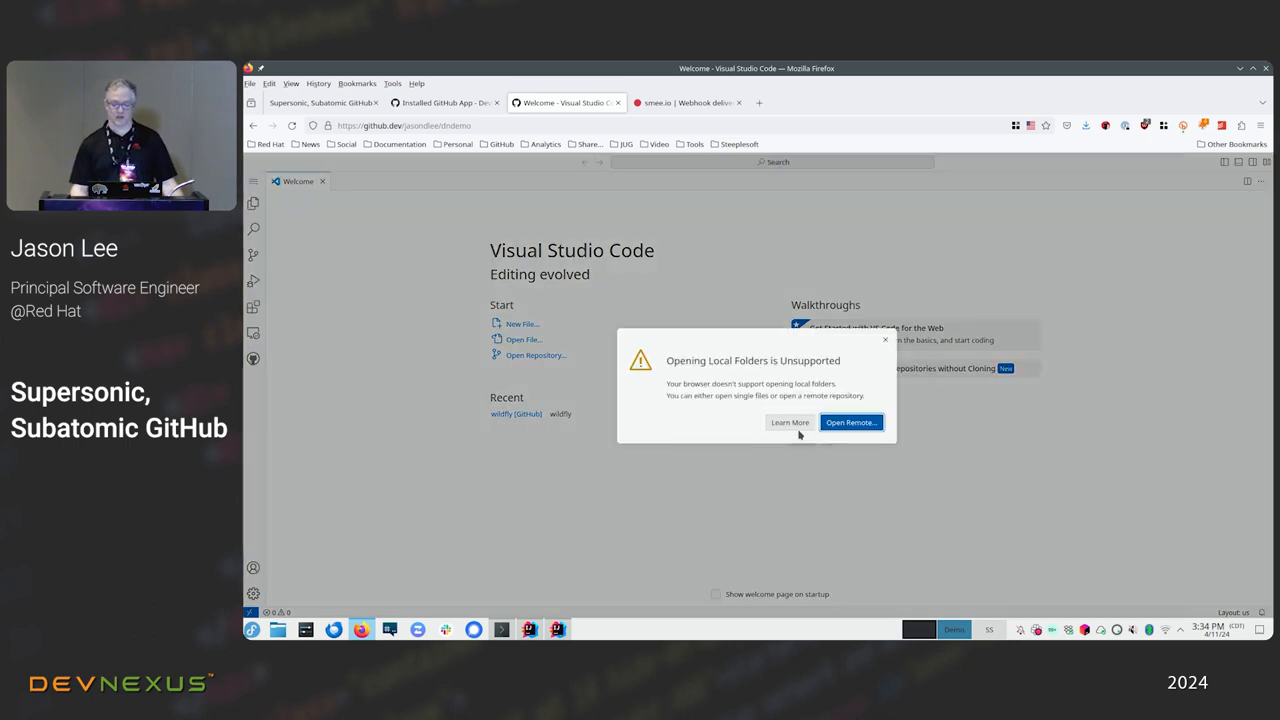
{"action": "left_click", "coordinate": [884, 340]}
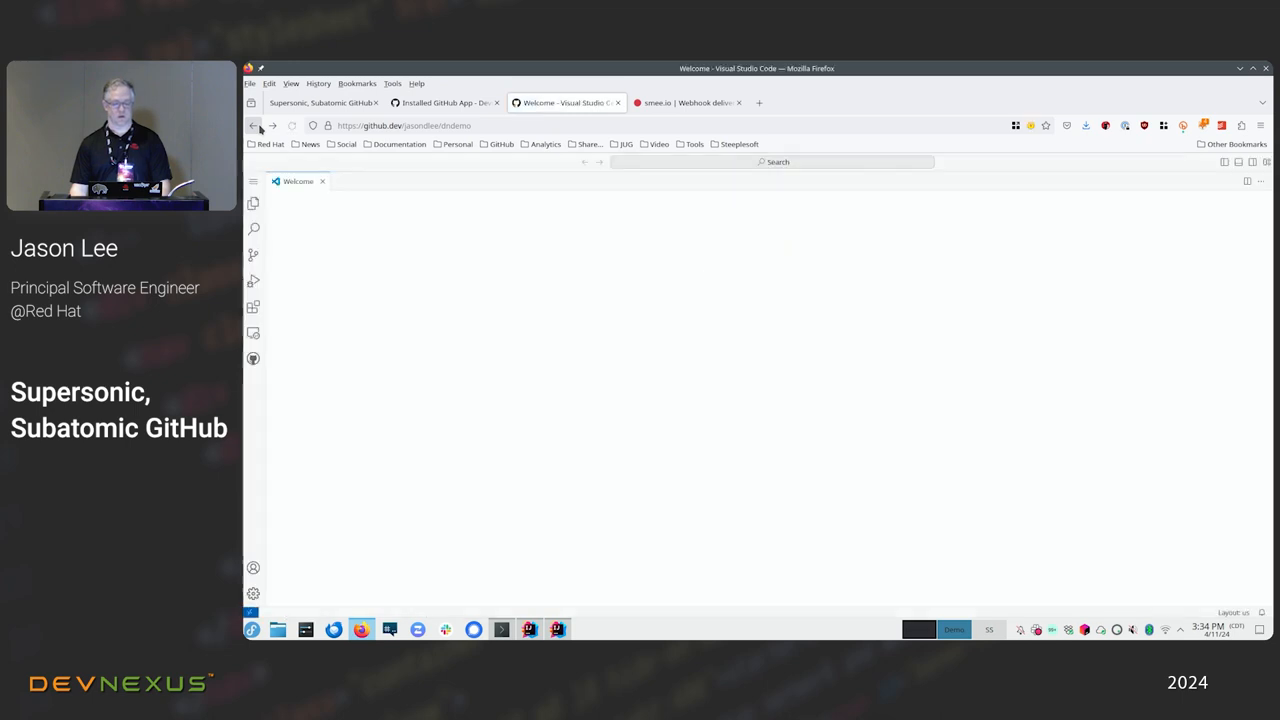
{"action": "left_click", "coordinate": [253, 125]}
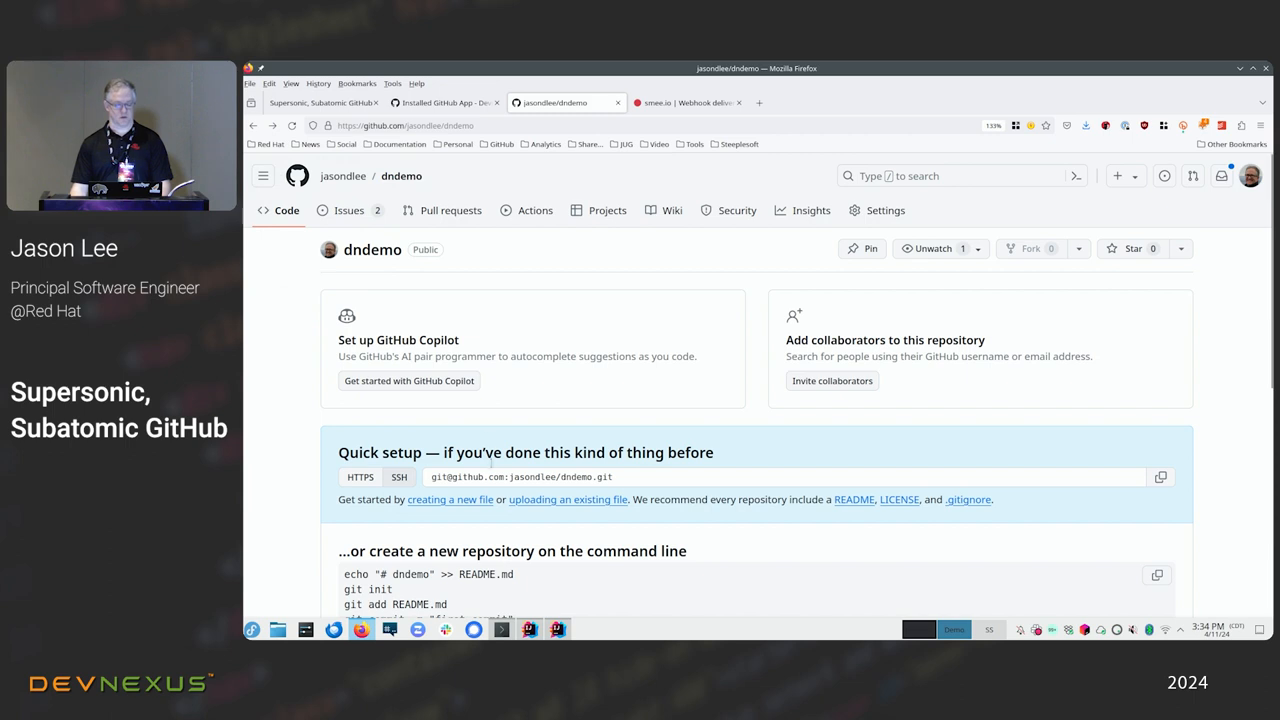
Step: Start creating a new empty file in the dndemo repository on master
{"action": "scroll", "scroll_direction": "down", "scroll_amount": 3}
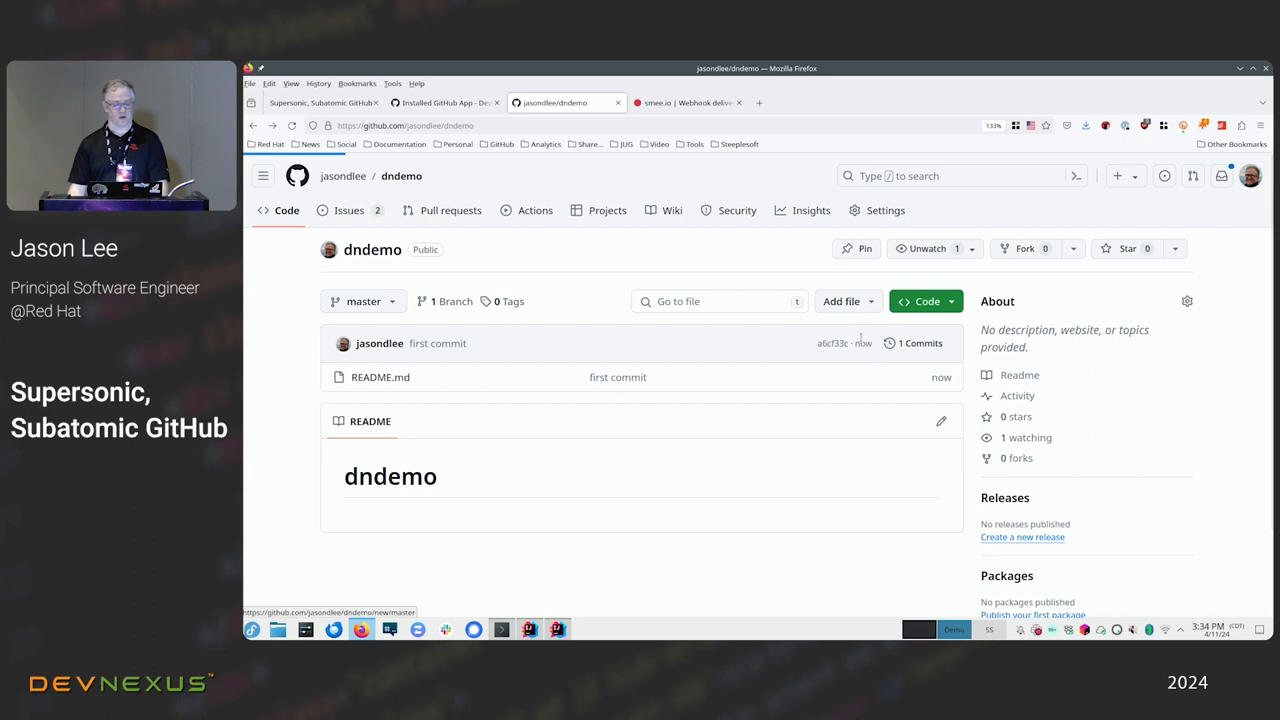
{"action": "left_click", "coordinate": [841, 301]}
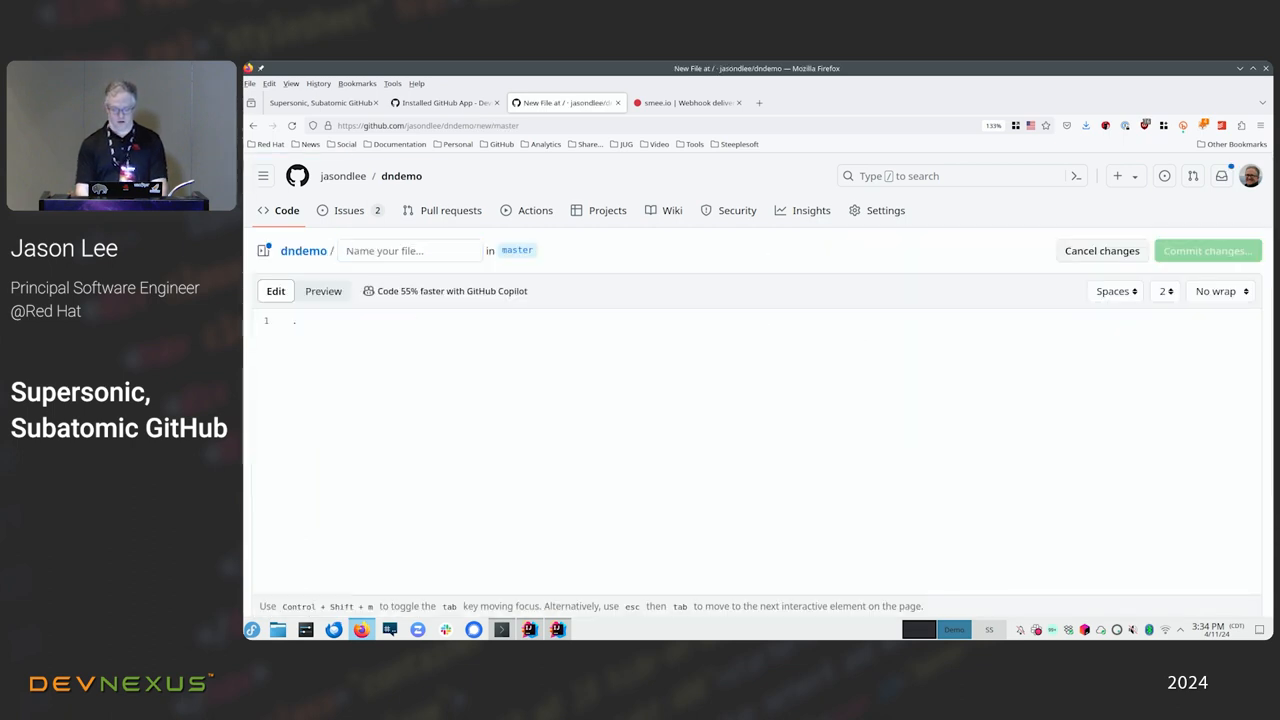
Step: Name the new file .github/bot-config.yml
{"action": "type", "text": ".github/"}
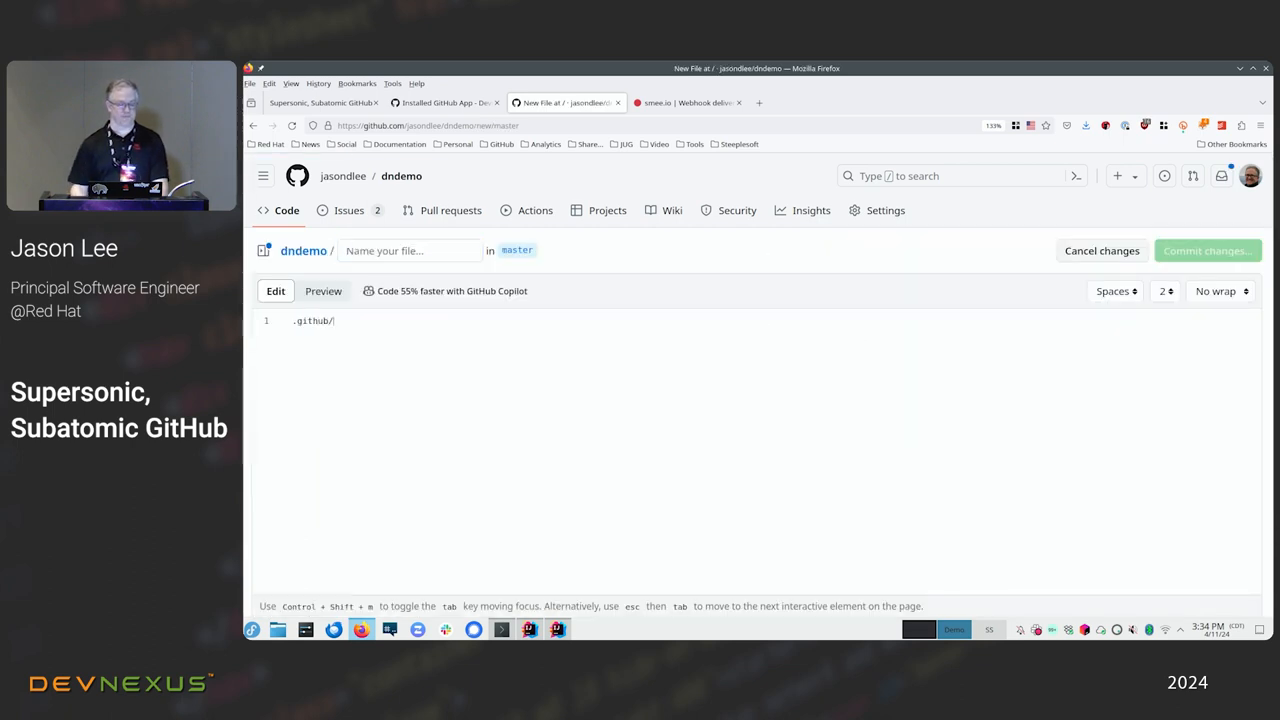
{"action": "left_click", "coordinate": [410, 250]}
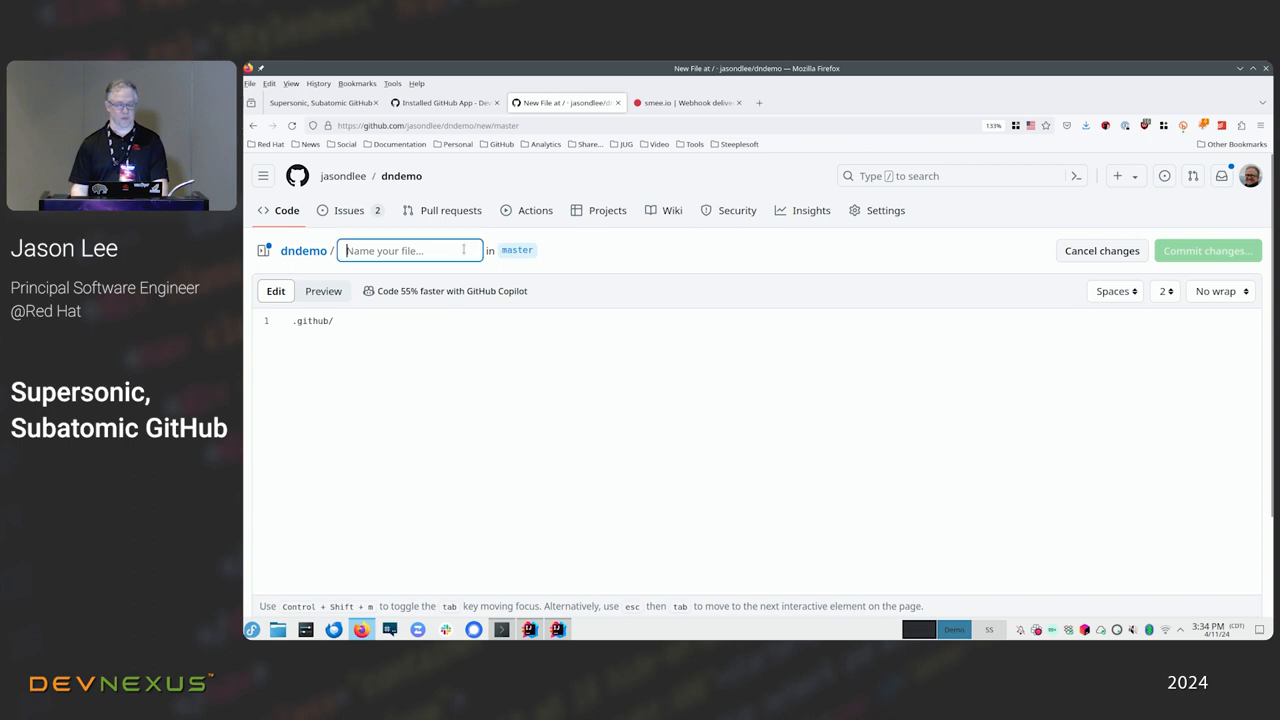
{"action": "type", "text": ".git"}
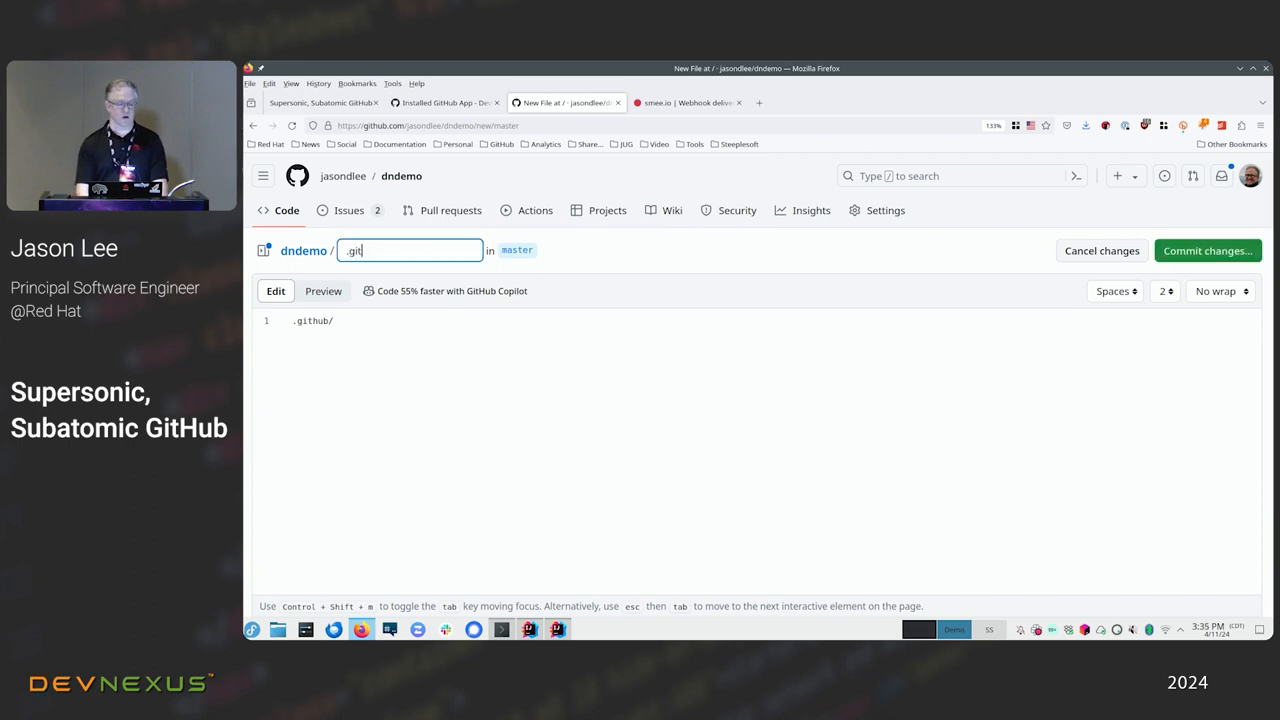
{"action": "type", "text": "h"}
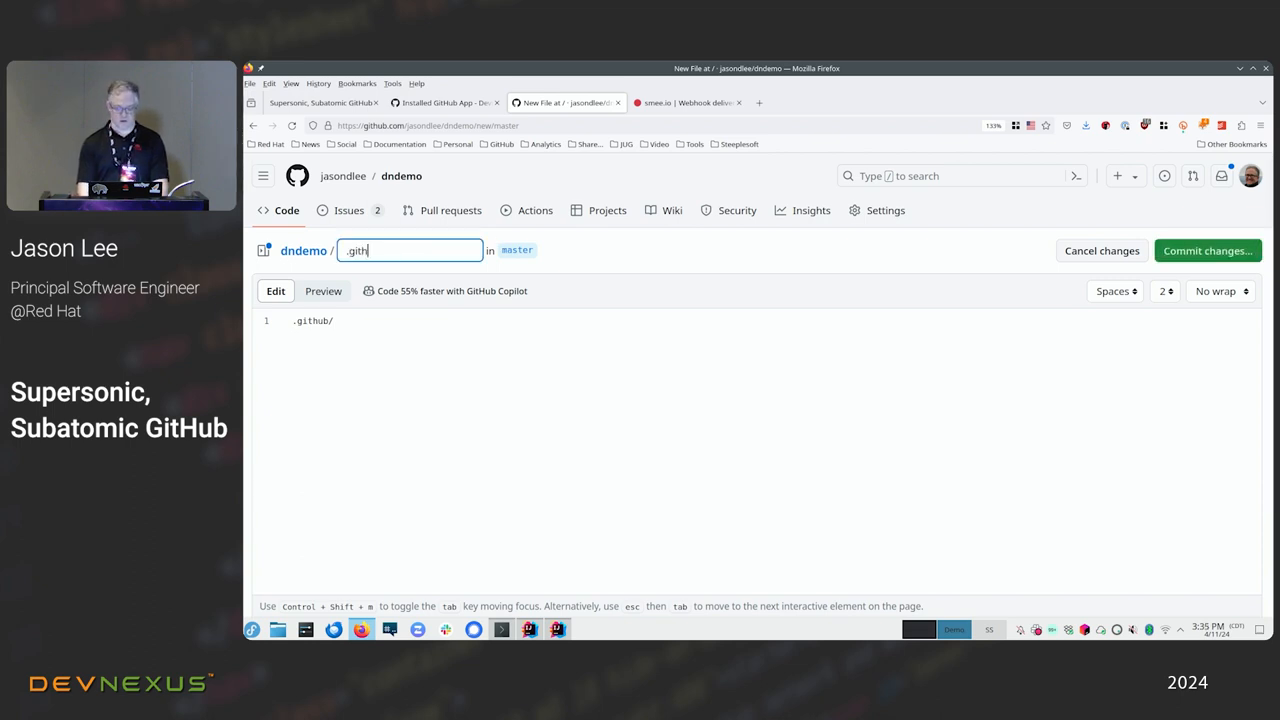
{"action": "type", "text": "bot-config.yml"}
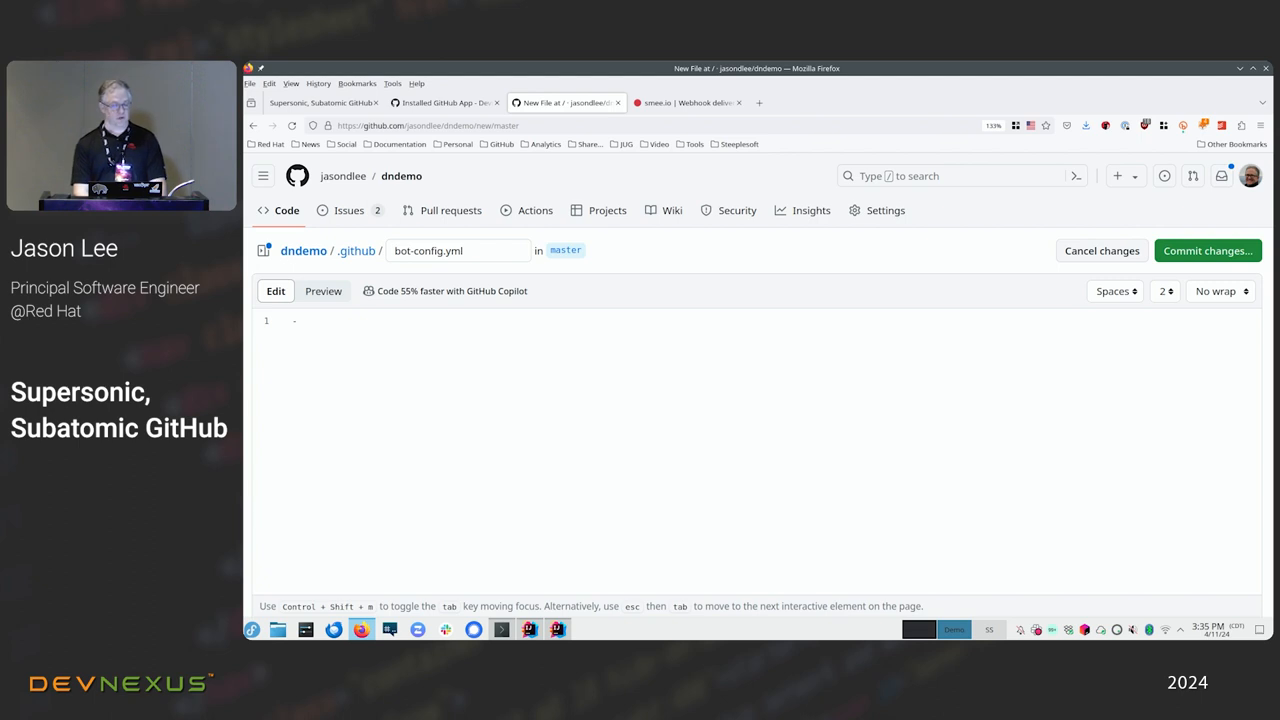
Step: Write the nested YAML block with one, two and three set to foo, bar and baz
{"action": "type", "text": "nested"}
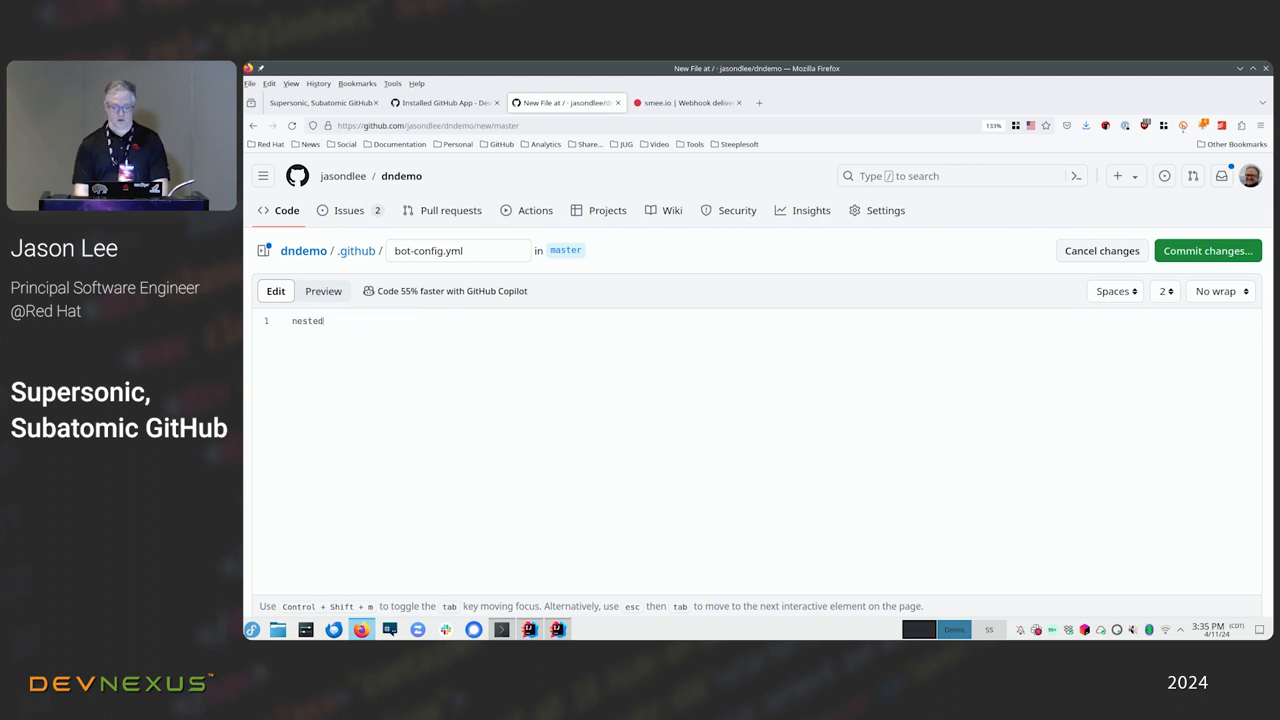
{"action": "type", "text": ":"}
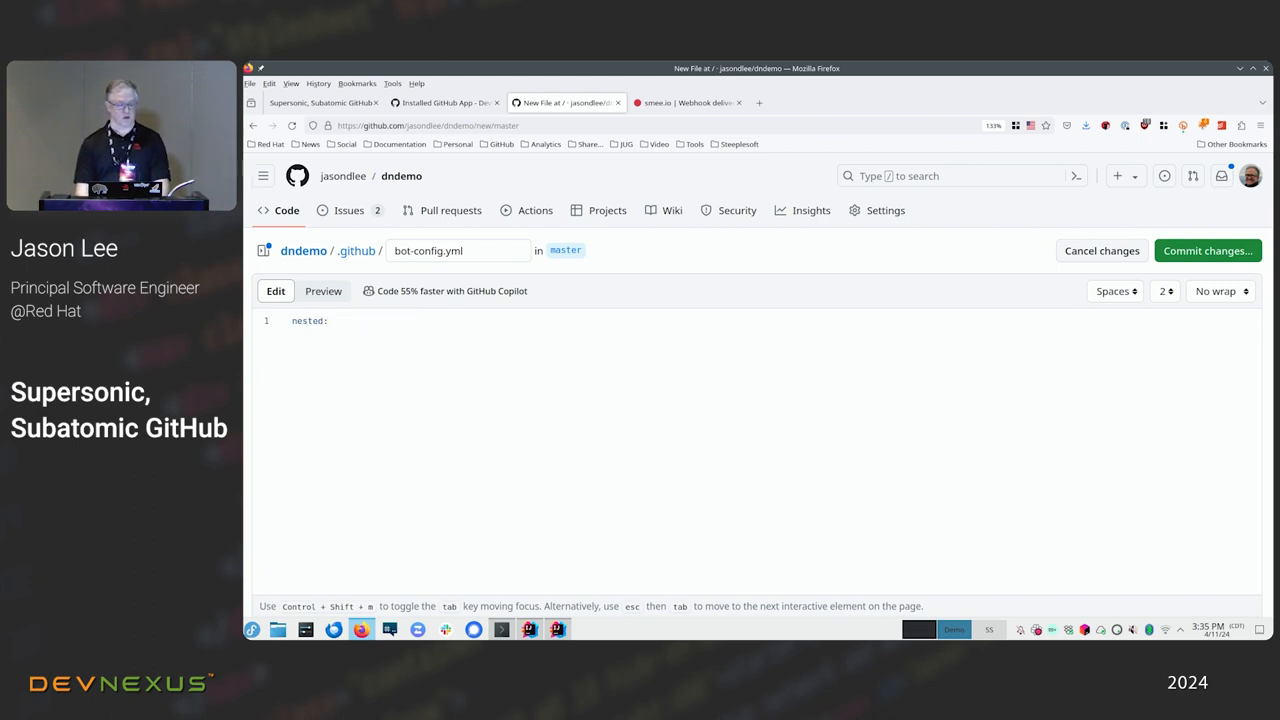
{"action": "type", "text": "one"}
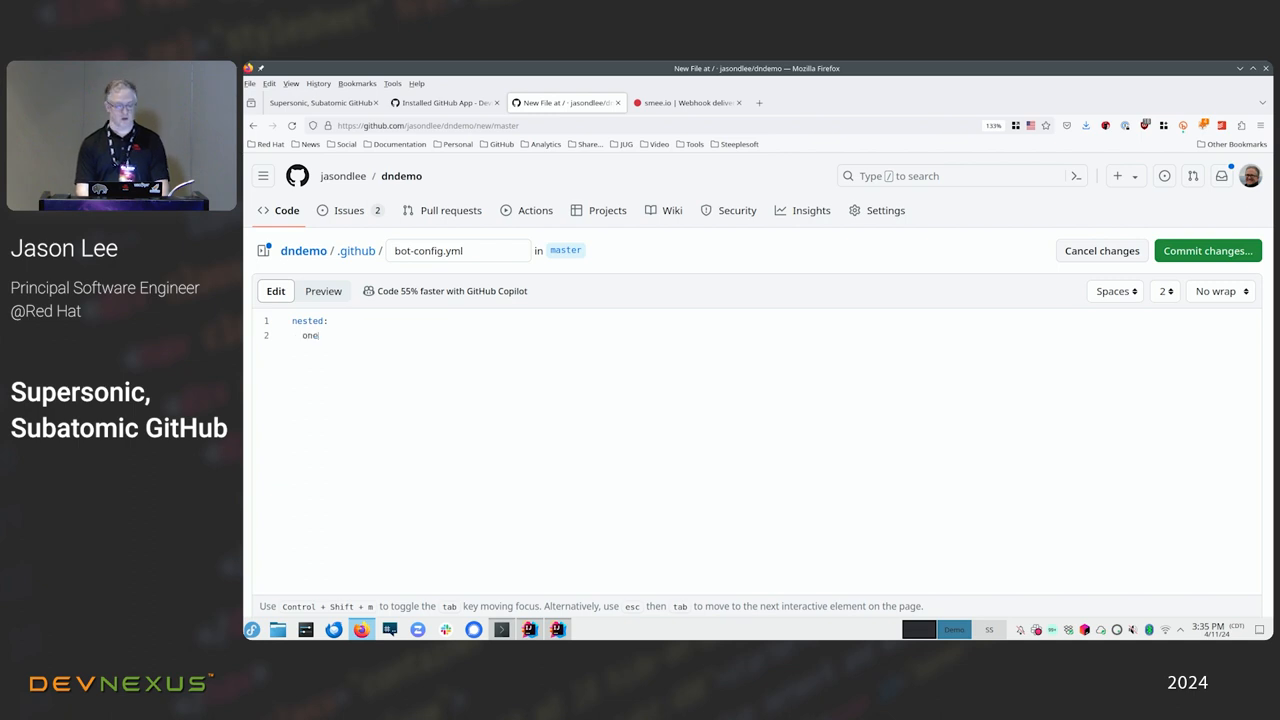
{"action": "type", "text": ": \"1\""}
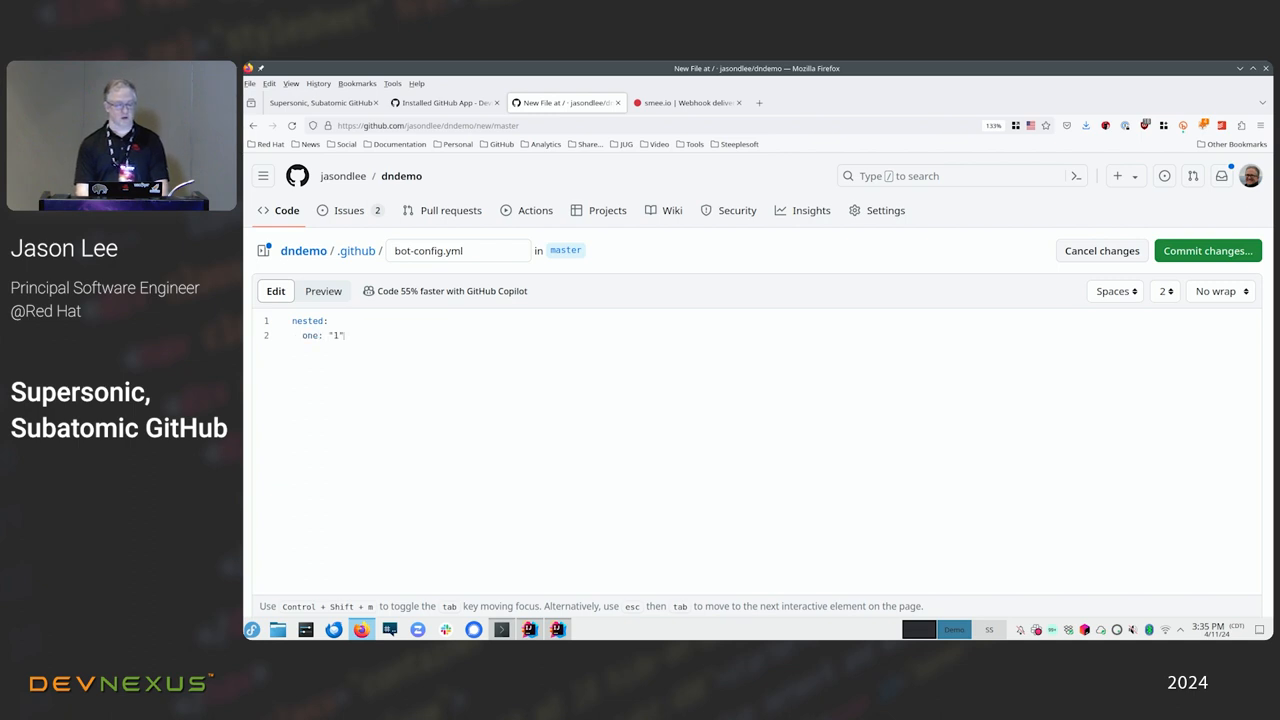
{"action": "type", "text": "f"}
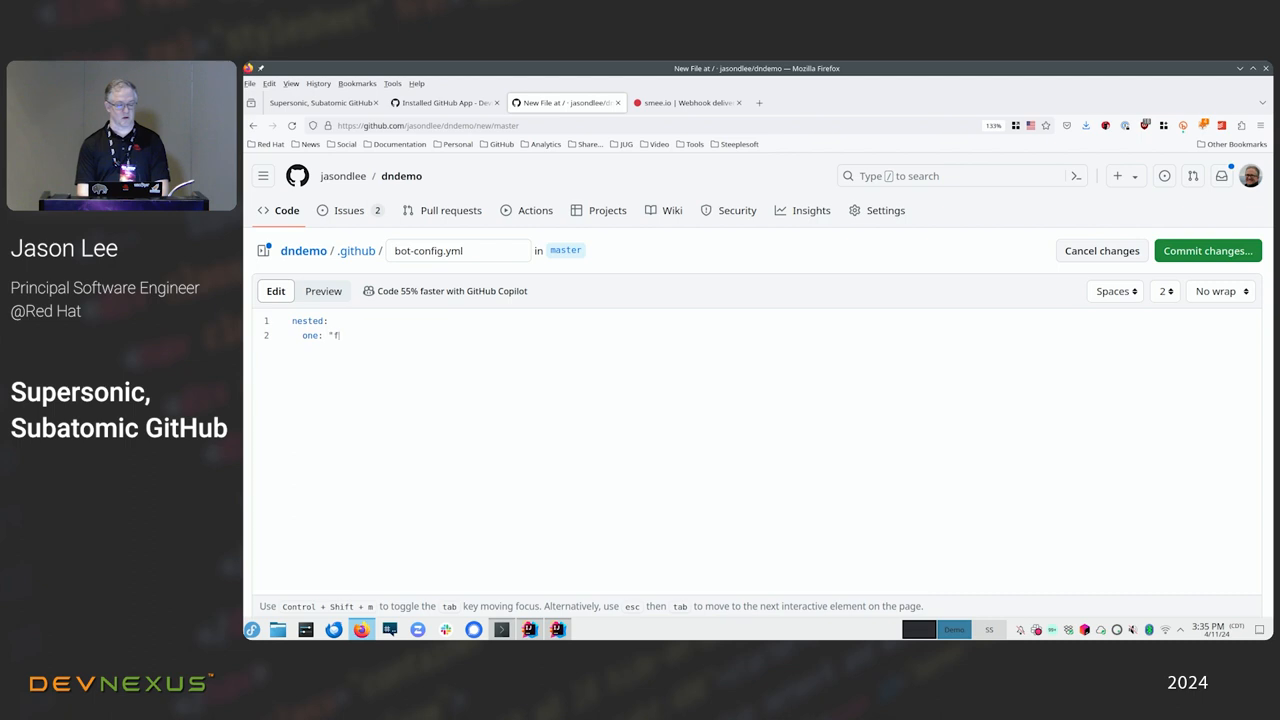
{"action": "type", "text": "oo\""}
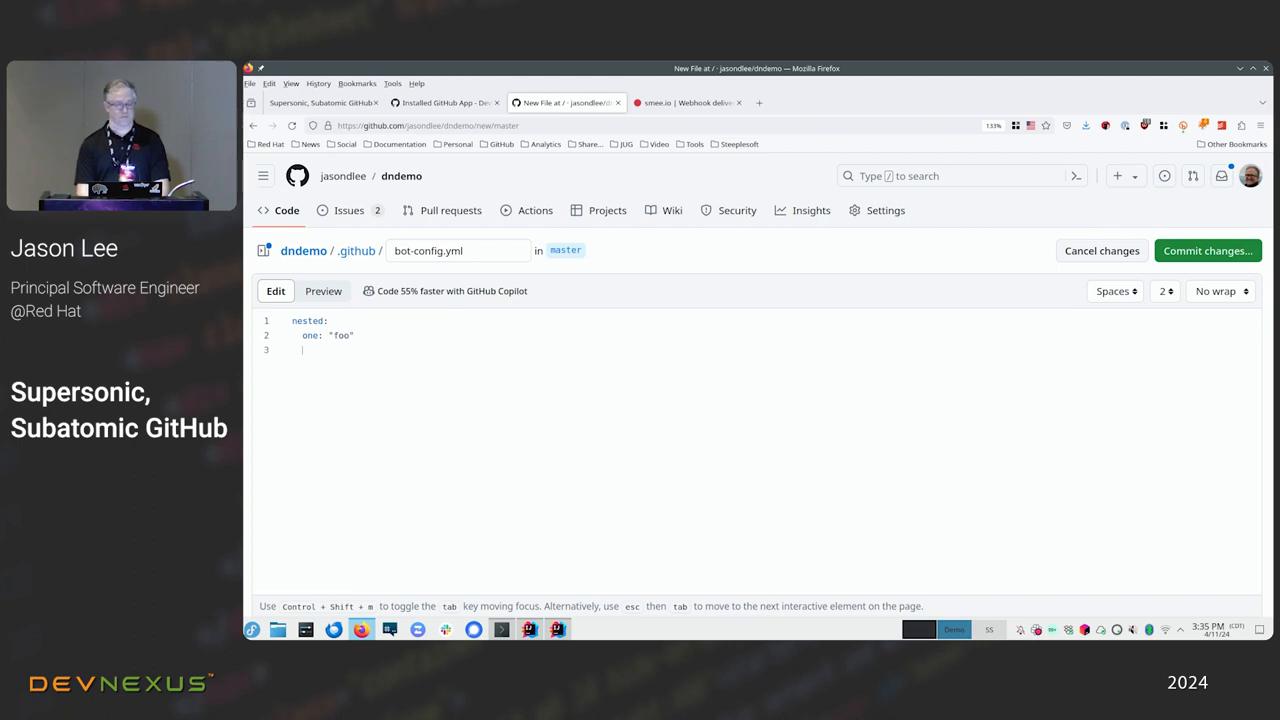
{"action": "type", "text": "ba"}
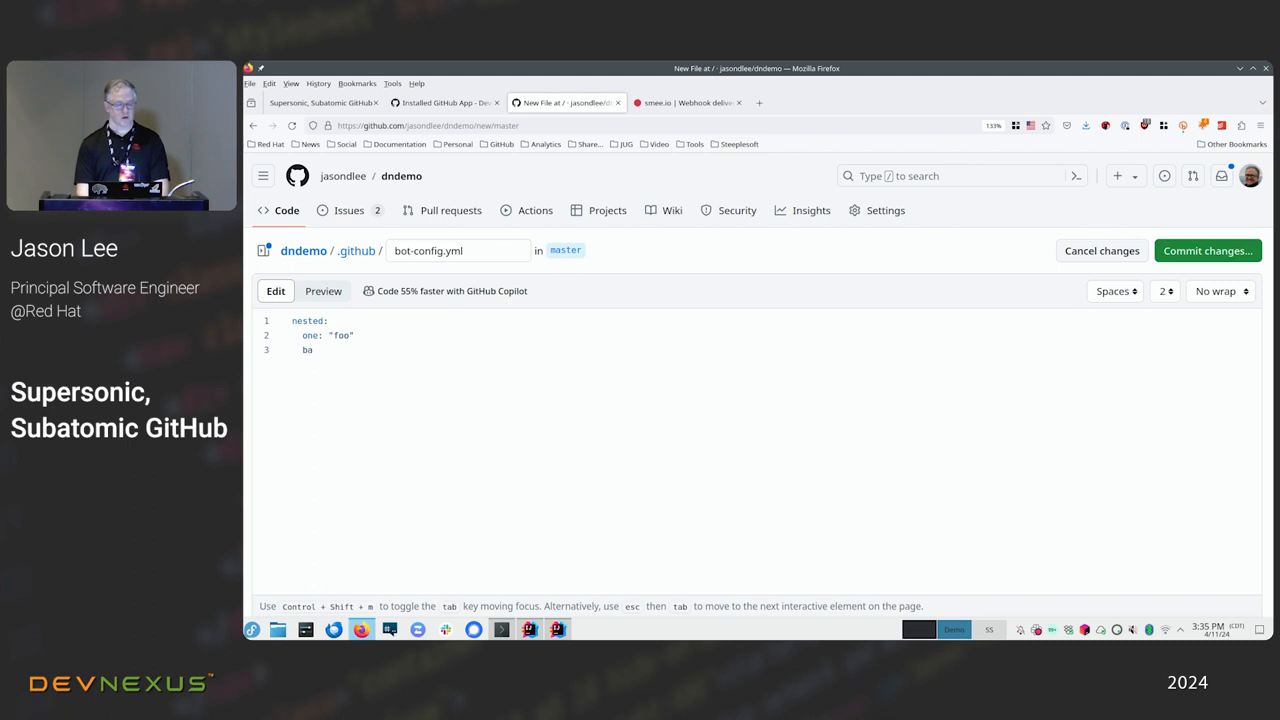
{"action": "type", "text": "wo:"}
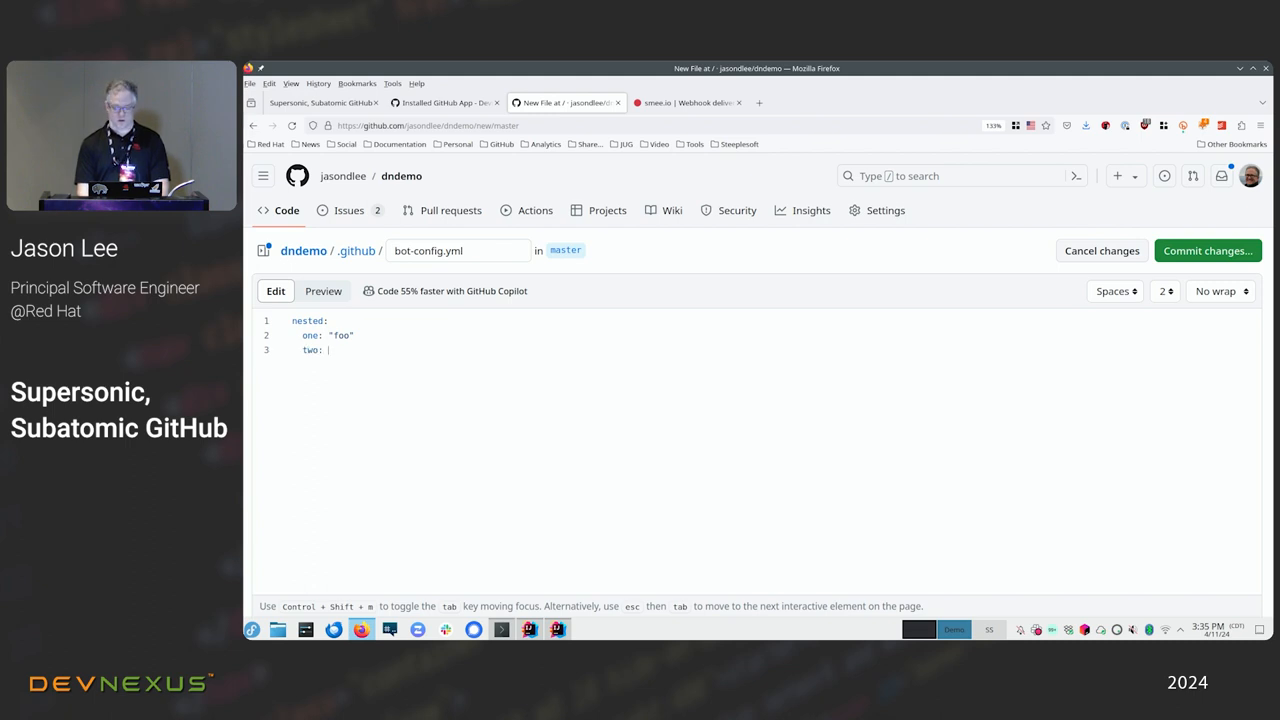
{"action": "type", "text": "\"bar\""}
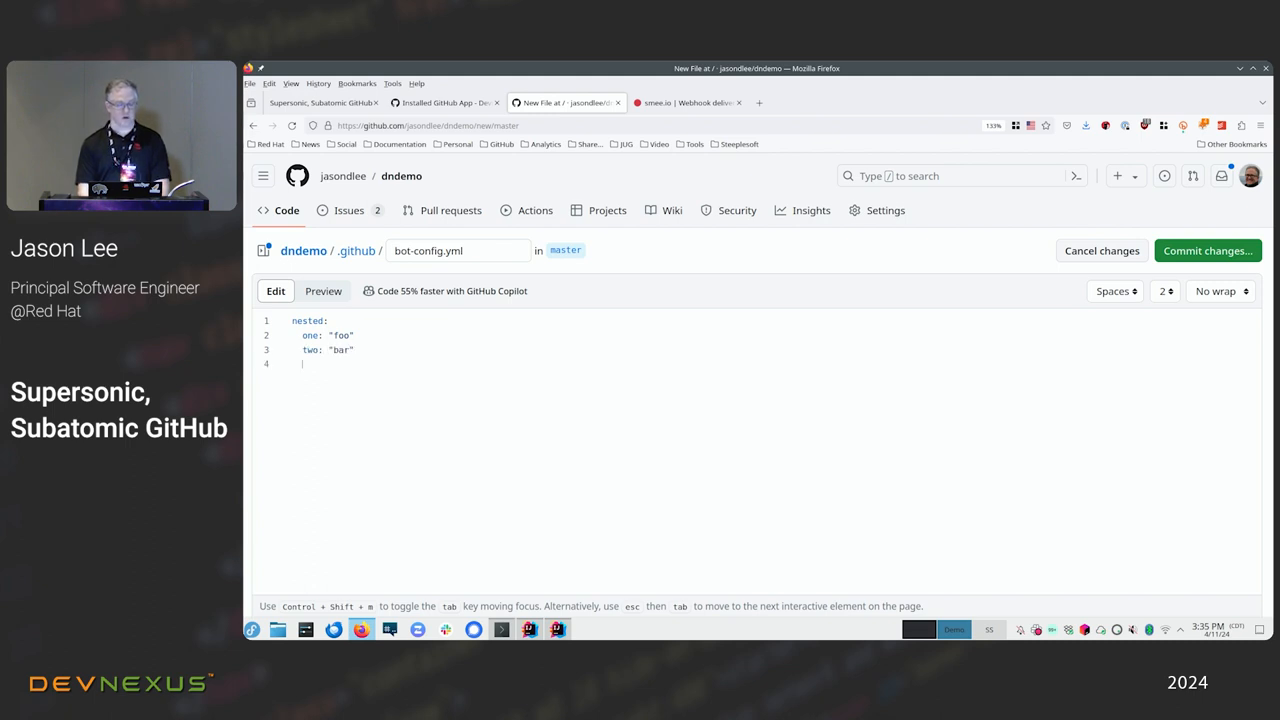
{"action": "type", "text": "three: \"baz"}
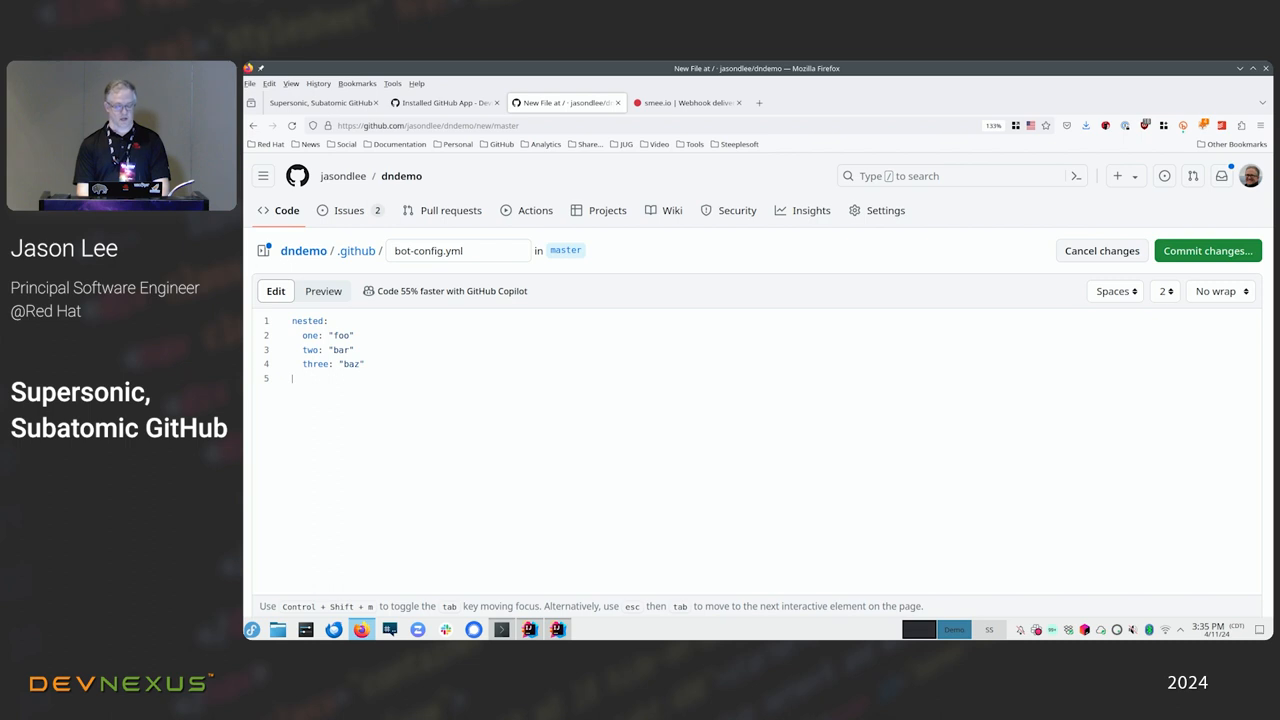
{"action": "type", "text": "canComment:"}
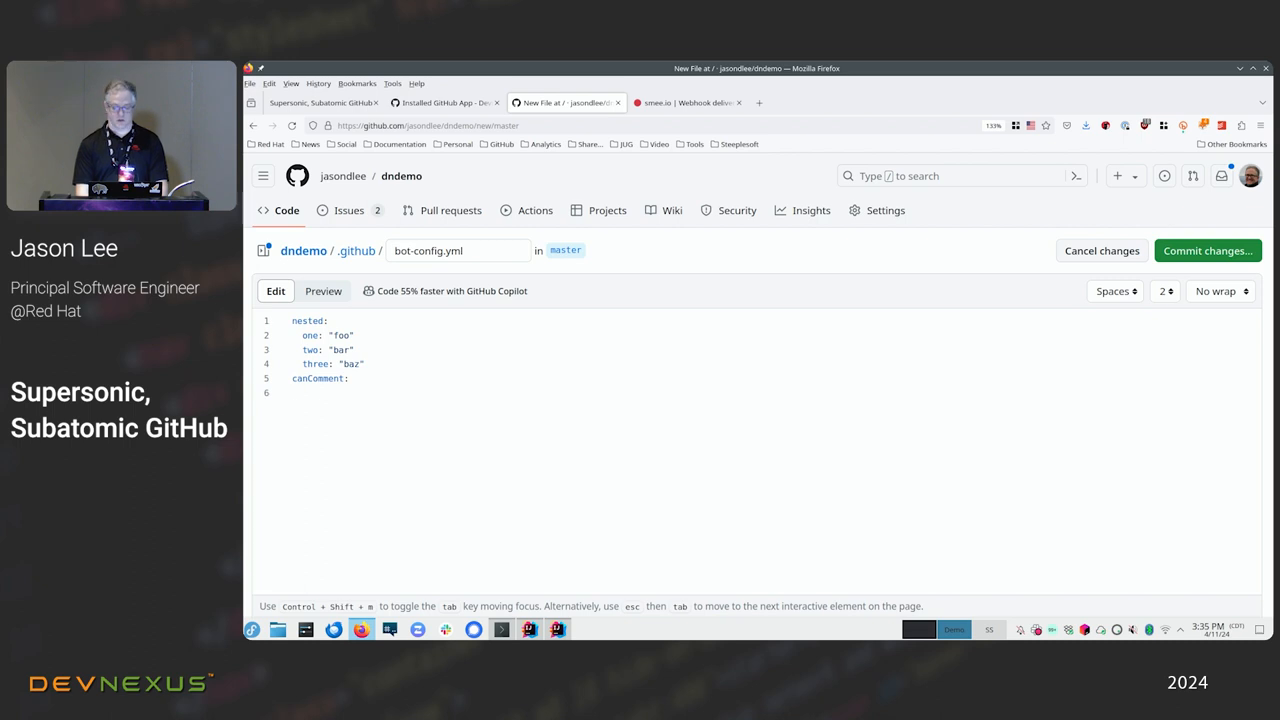
{"action": "type", "text": "- jasondlee"}
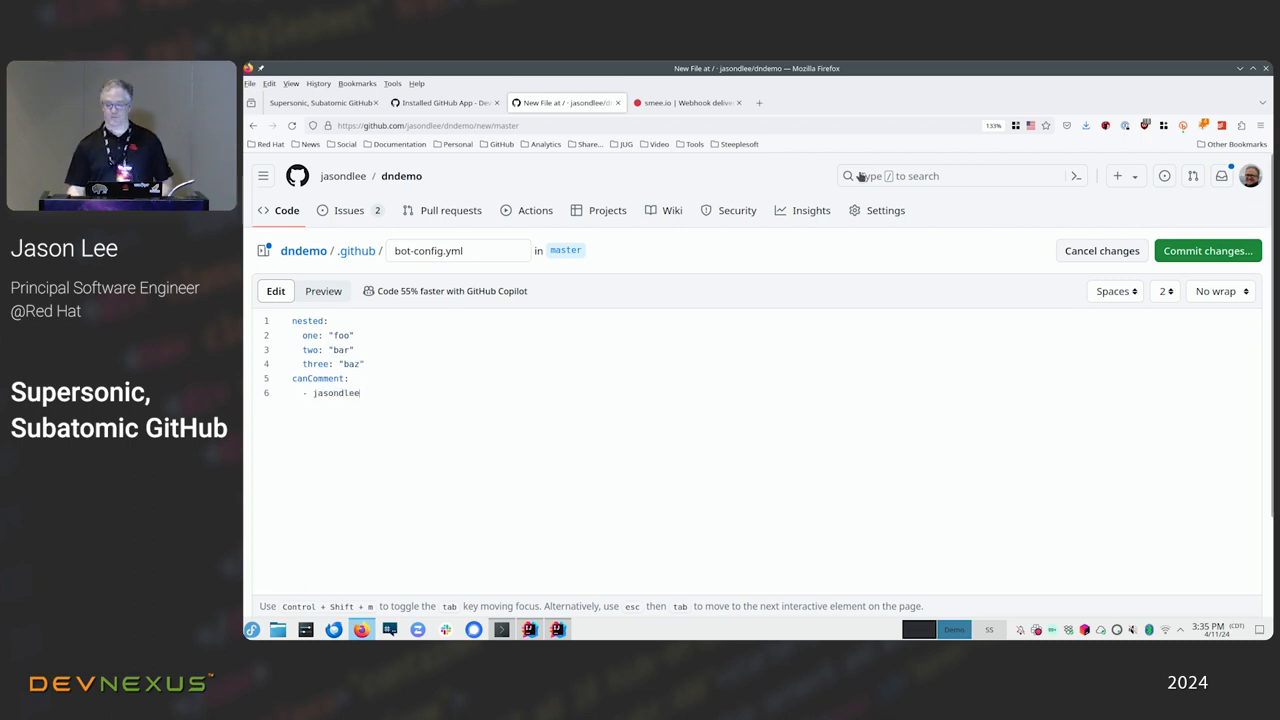
{"action": "left_click", "coordinate": [1207, 250]}
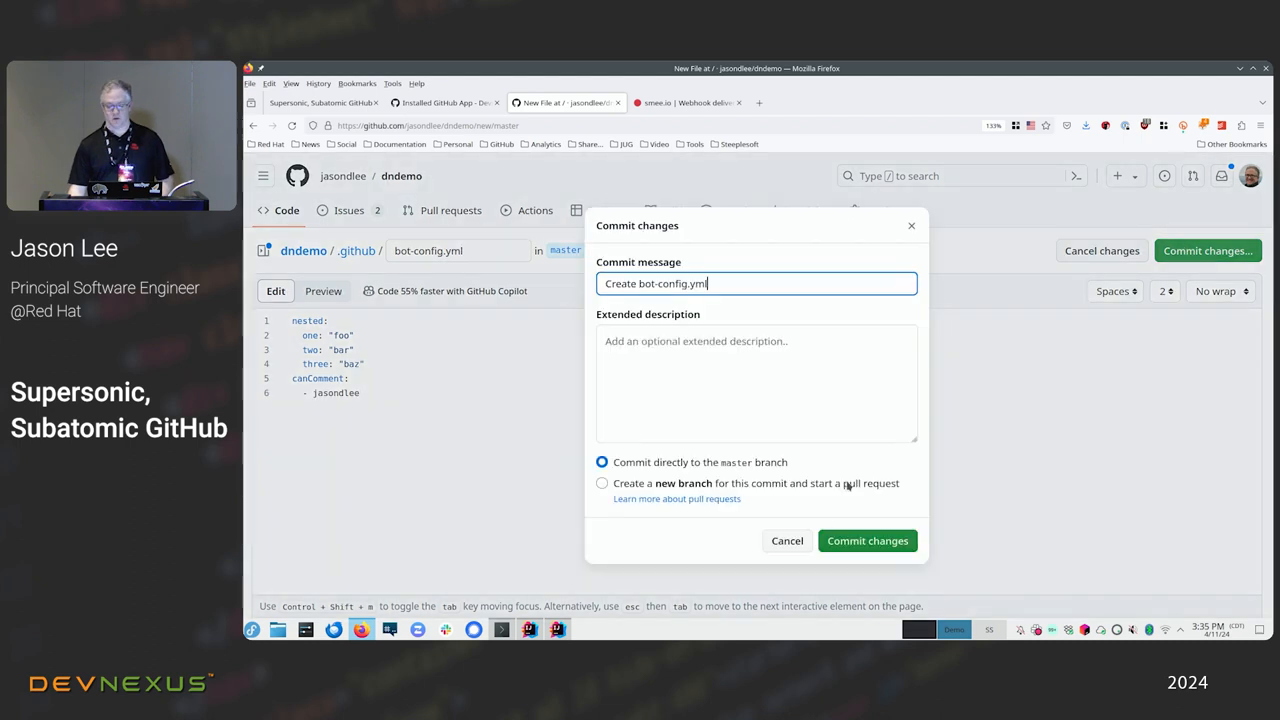
Step: Commit bot-config.yml to master and return to the presentation slides
{"action": "left_click", "coordinate": [866, 540]}
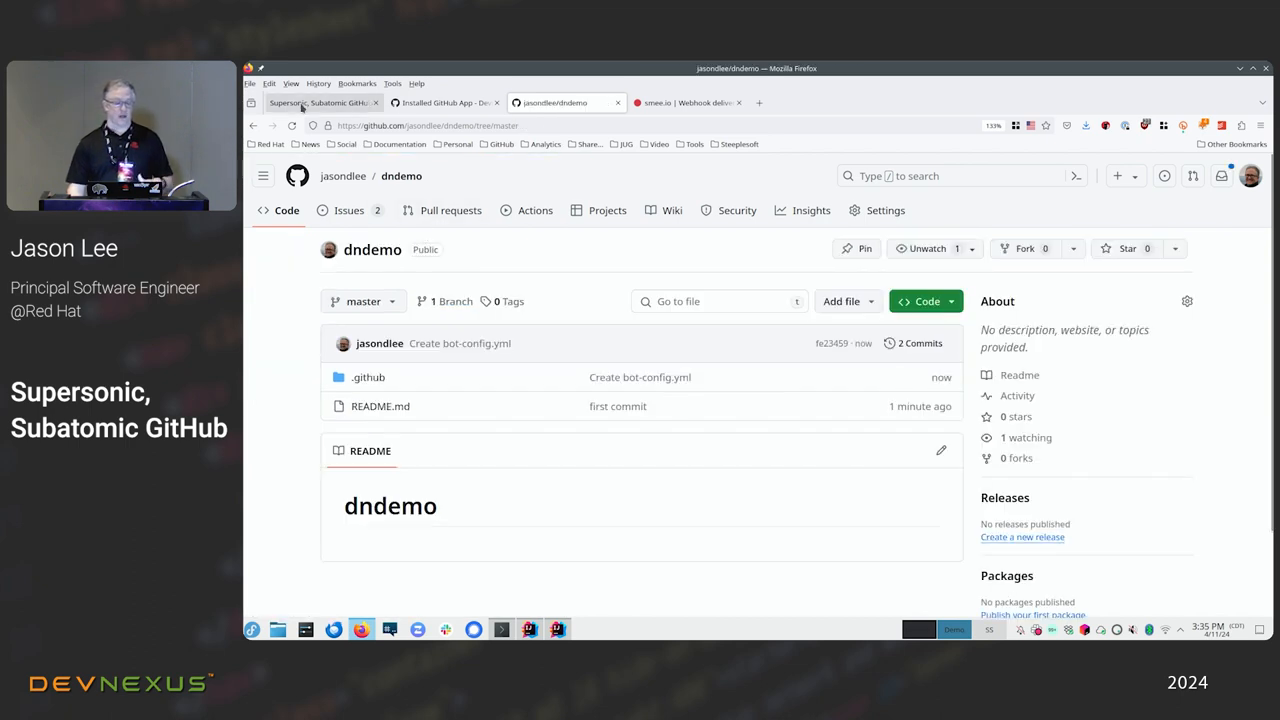
{"action": "left_click", "coordinate": [318, 102]}
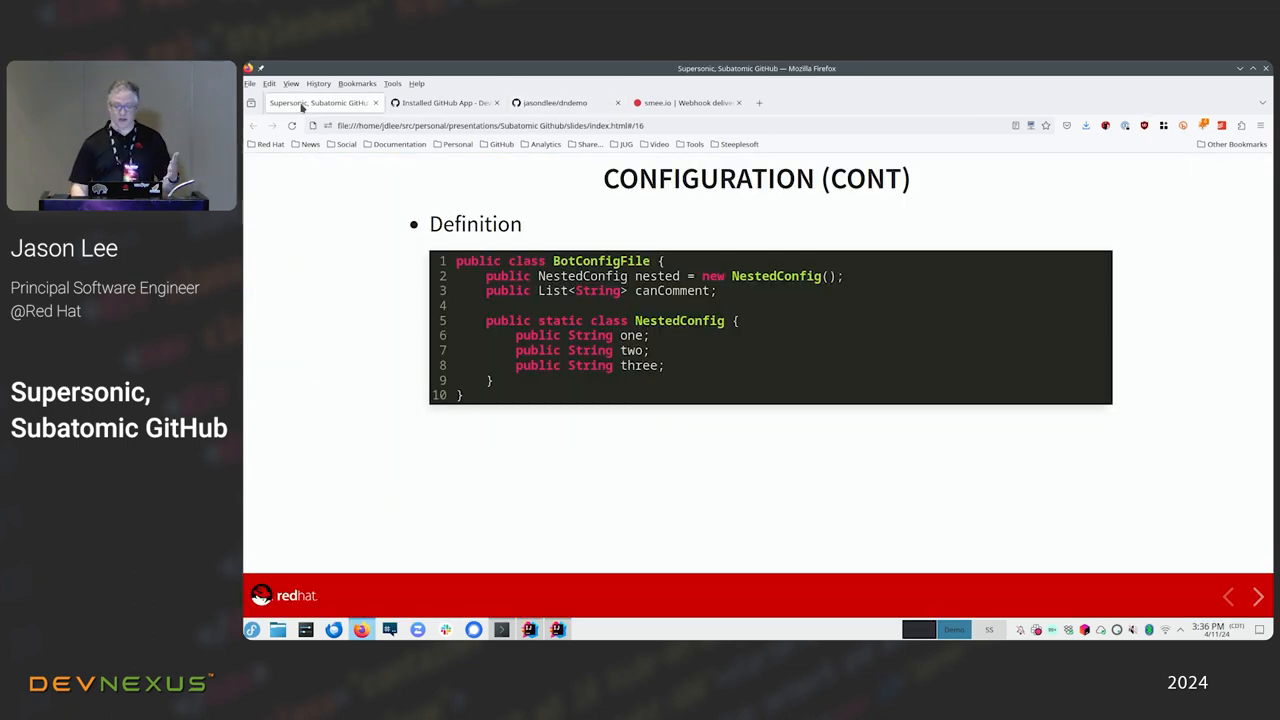
{"action": "left_click", "coordinate": [1258, 596]}
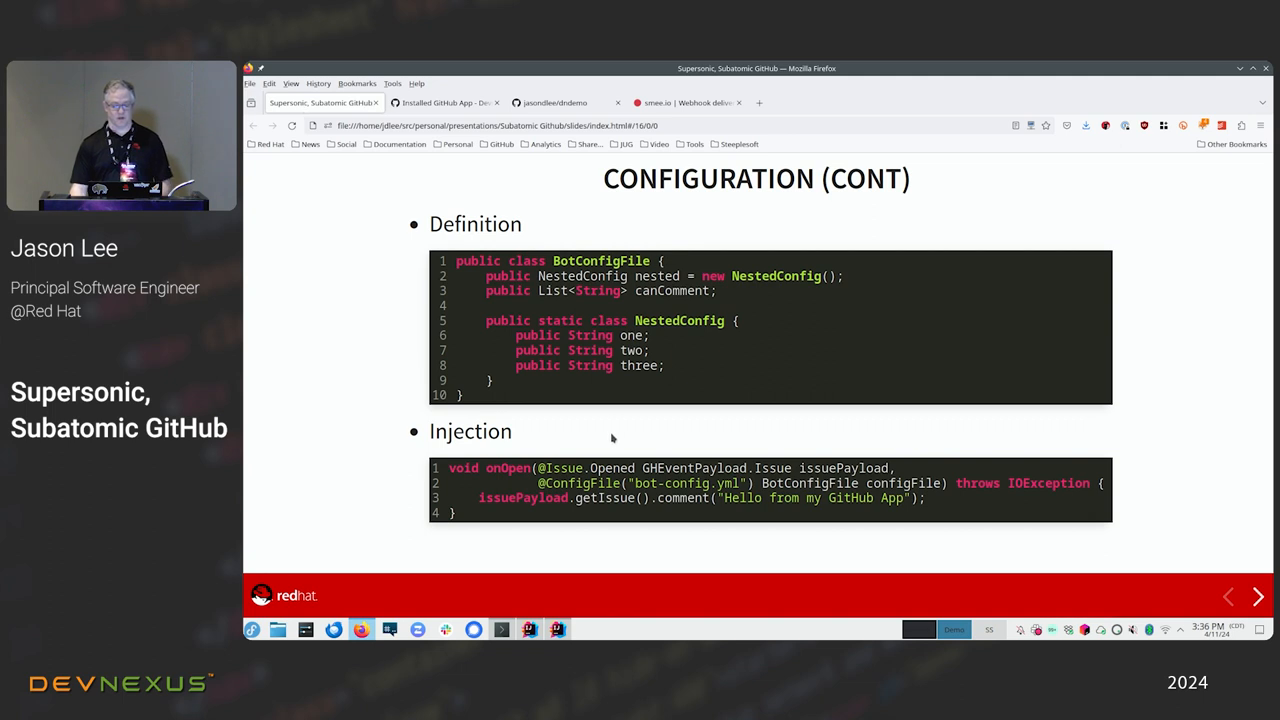
{"action": "left_click_drag", "start_coordinate": [538, 483], "coordinate": [880, 483]}
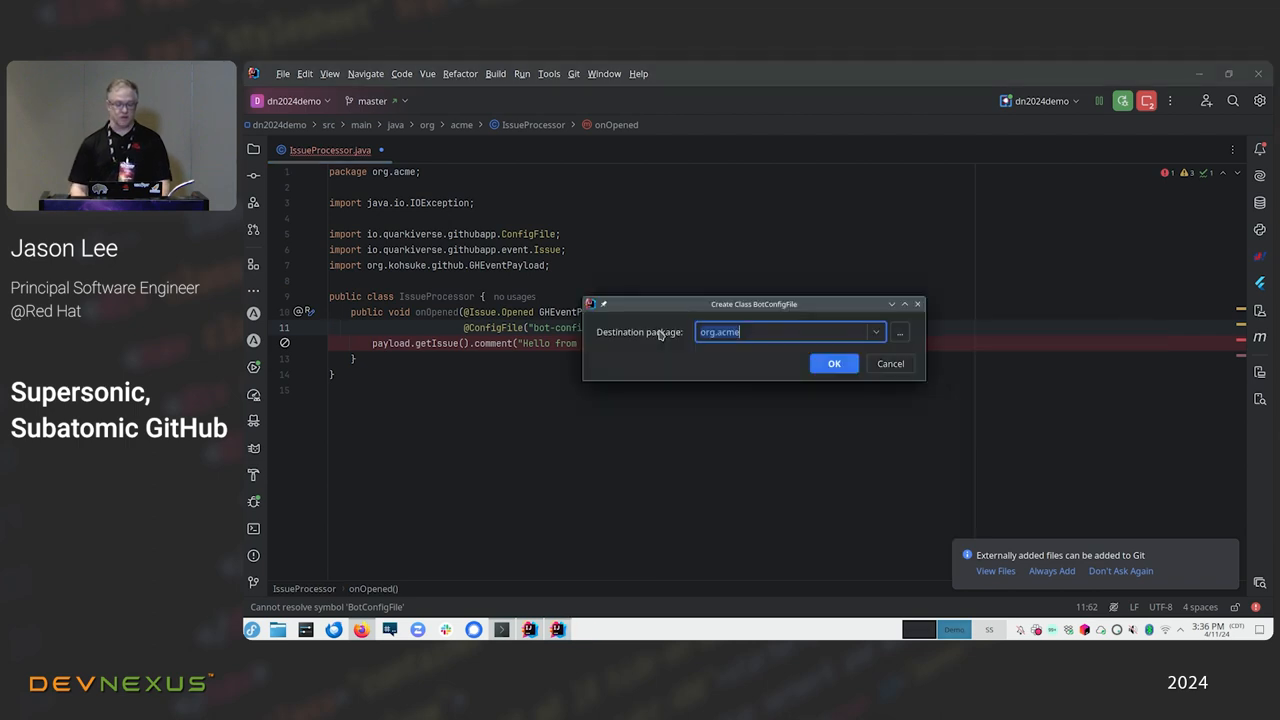
Step: Confirm creating the BotConfigFile class in the org.acme package
{"action": "left_click", "coordinate": [834, 363]}
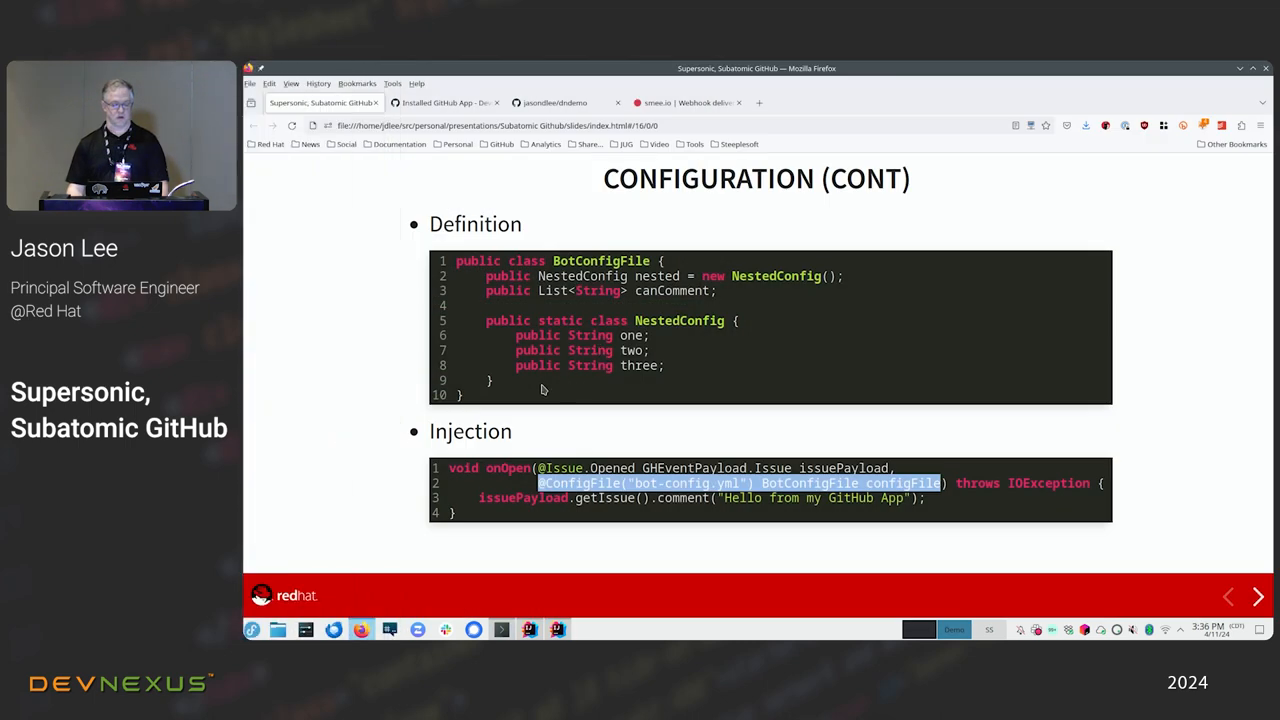
{"action": "left_click_drag", "start_coordinate": [455, 260], "coordinate": [463, 394]}
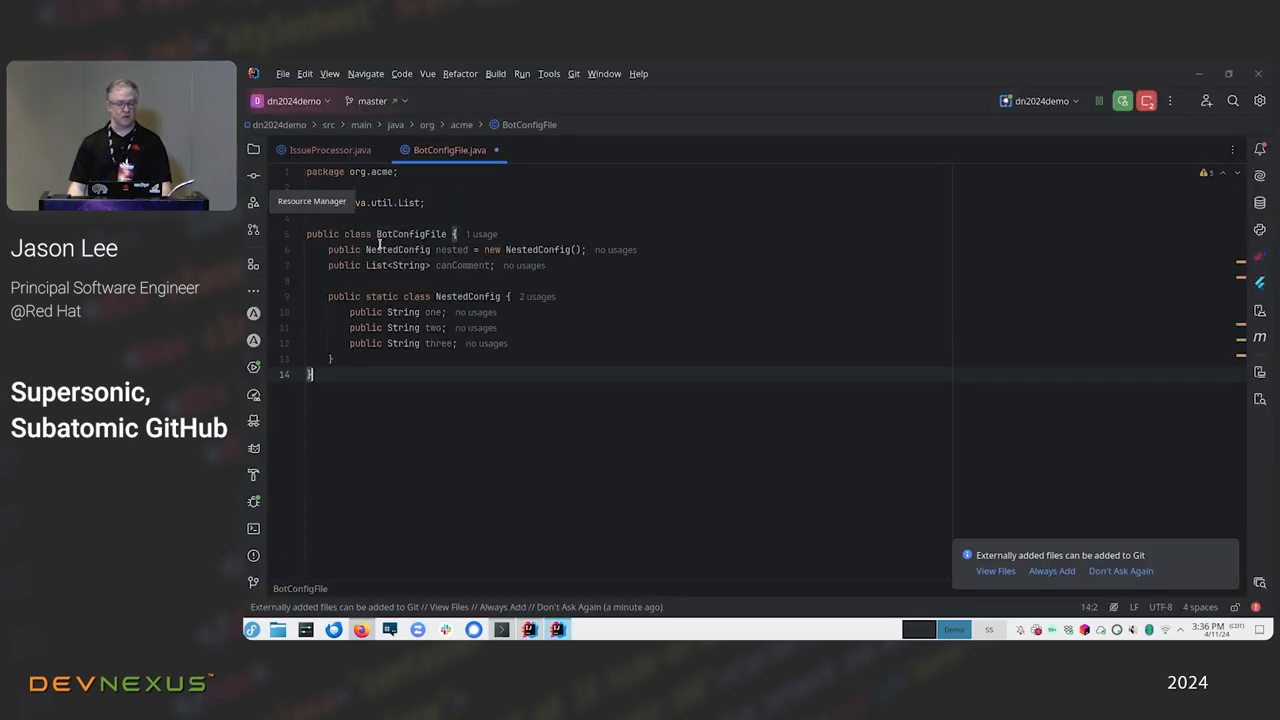
Step: Return to IssueProcessor.java with BotConfigFile injected and stop the running application
{"action": "left_click", "coordinate": [330, 150]}
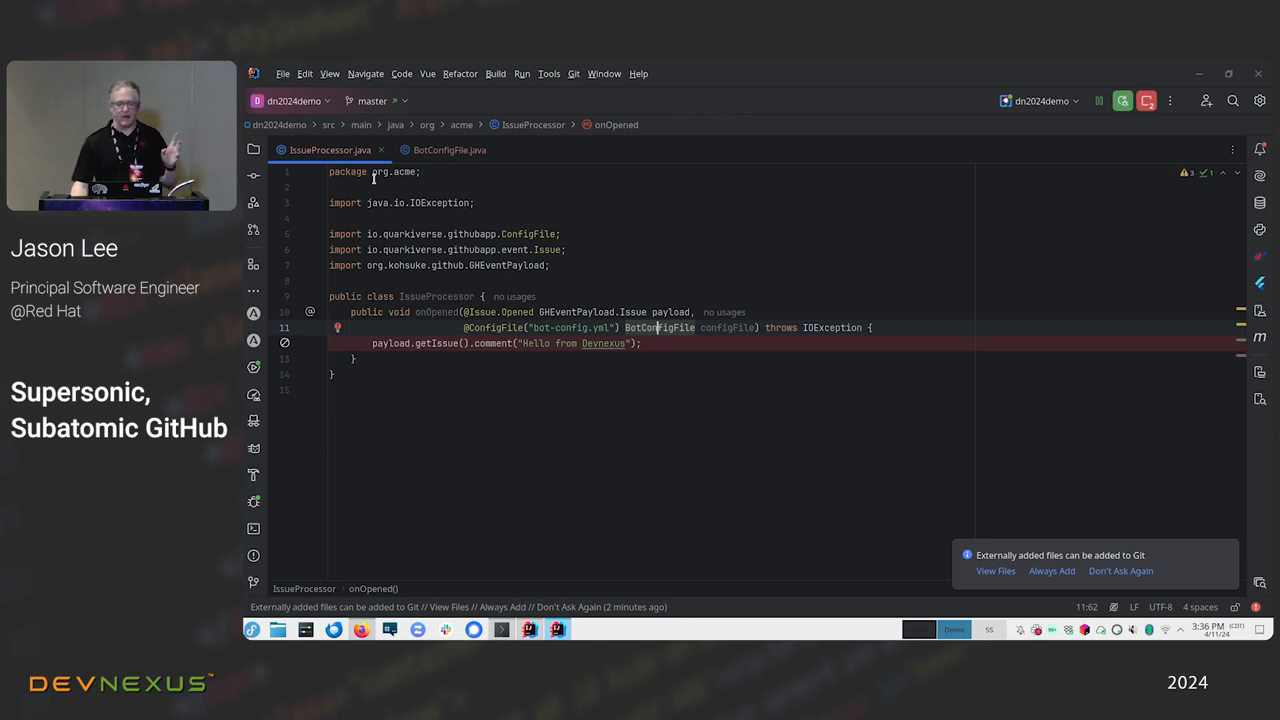
{"action": "mouse_move", "coordinate": [539, 202]}
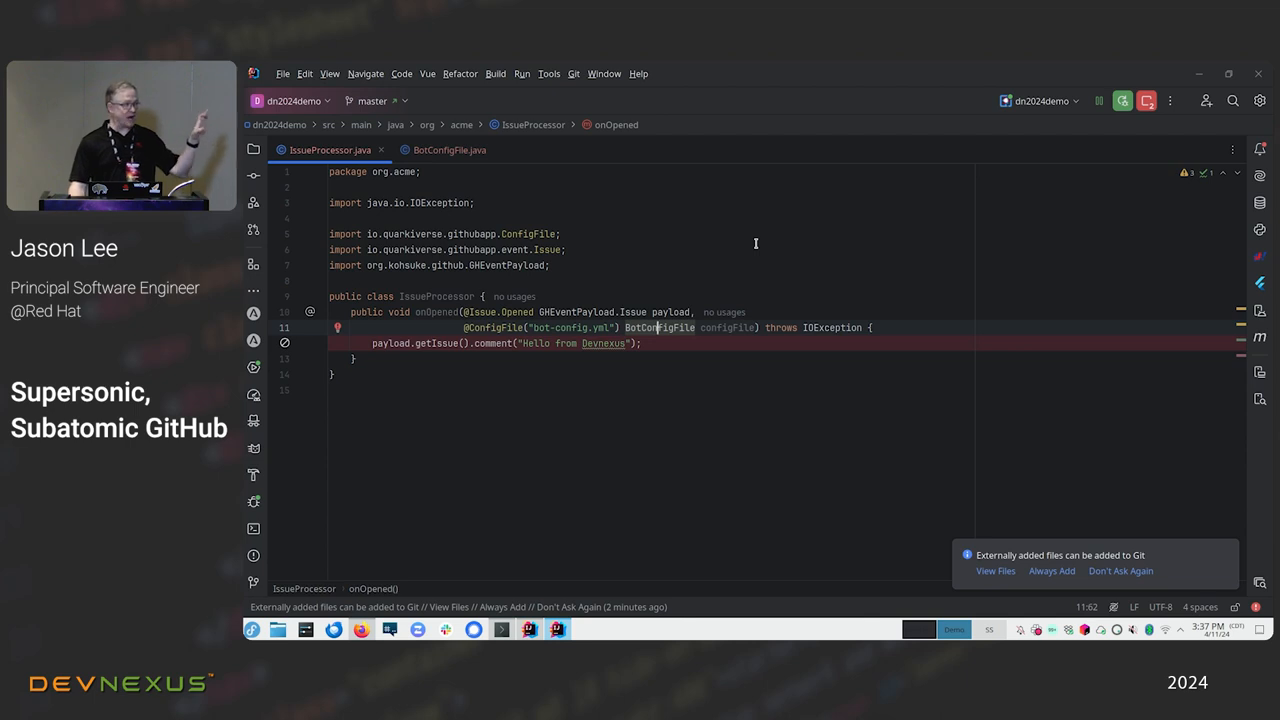
{"action": "mouse_move", "coordinate": [569, 478]}
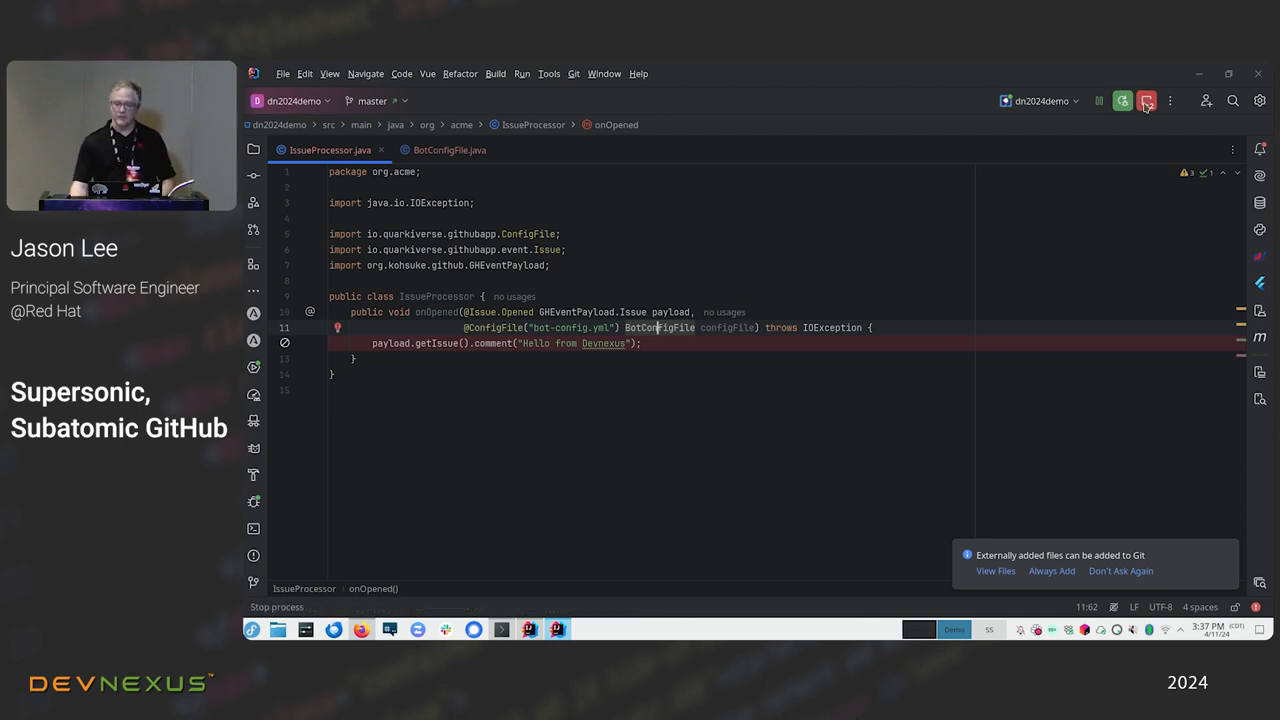
{"action": "mouse_move", "coordinate": [1147, 100]}
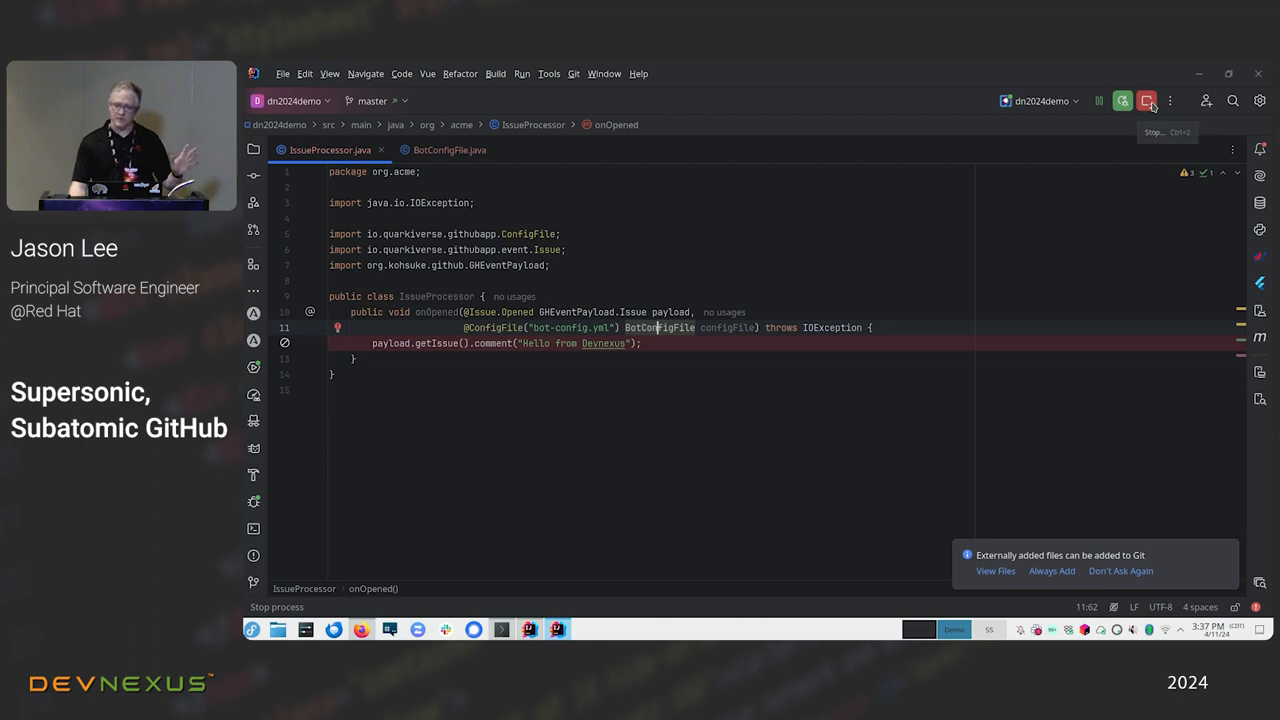
{"action": "left_click", "coordinate": [1147, 100]}
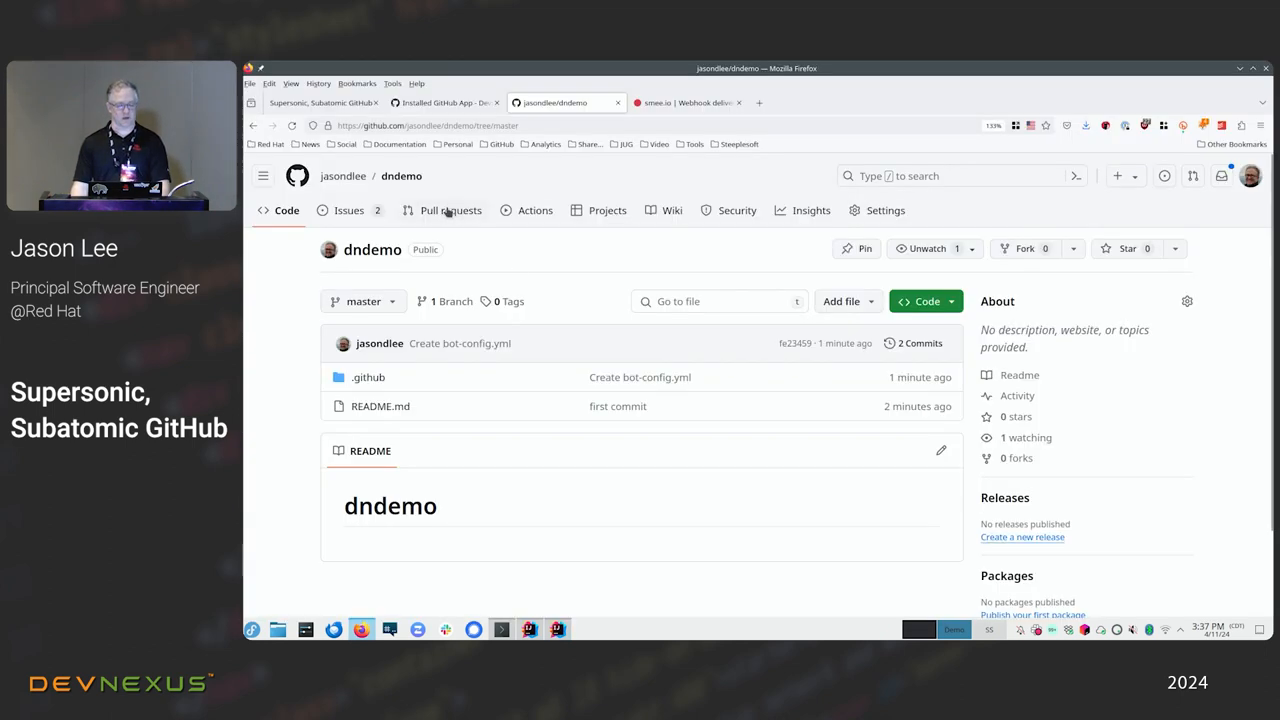
{"action": "mouse_move", "coordinate": [348, 210]}
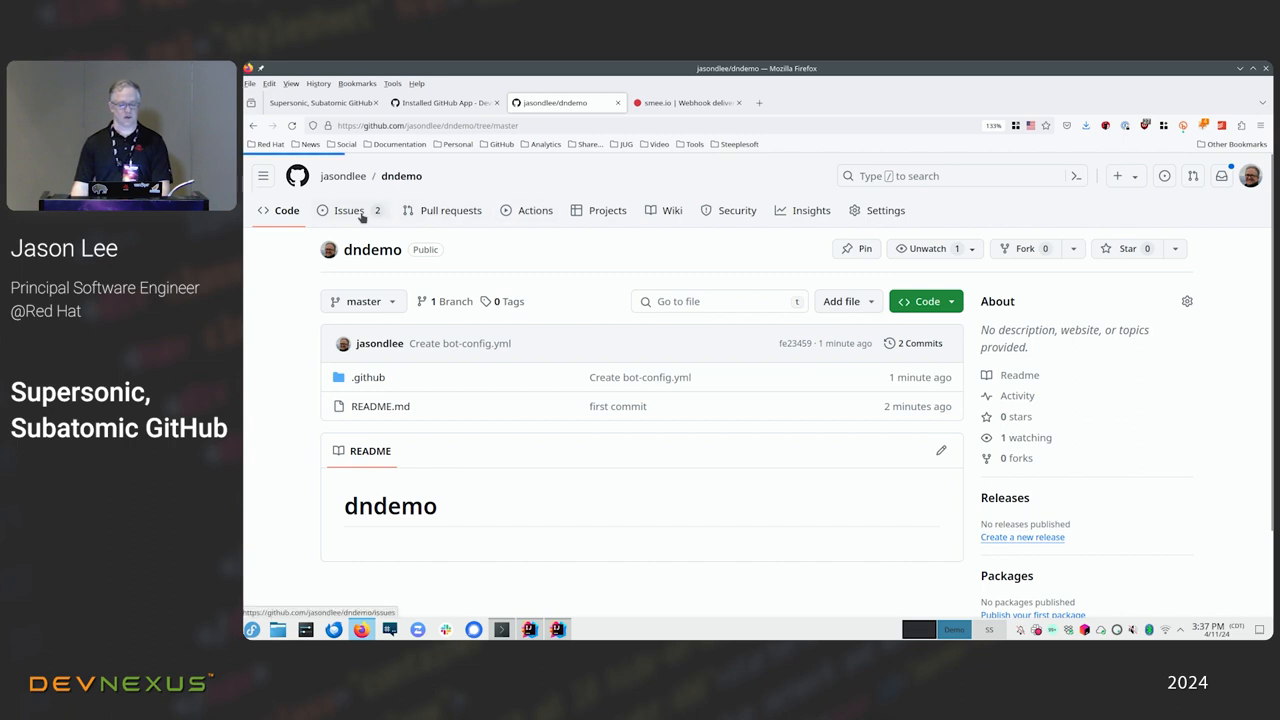
Step: Open a new issue titled Test Issue 3 in the dndemo repository
{"action": "left_click", "coordinate": [349, 210]}
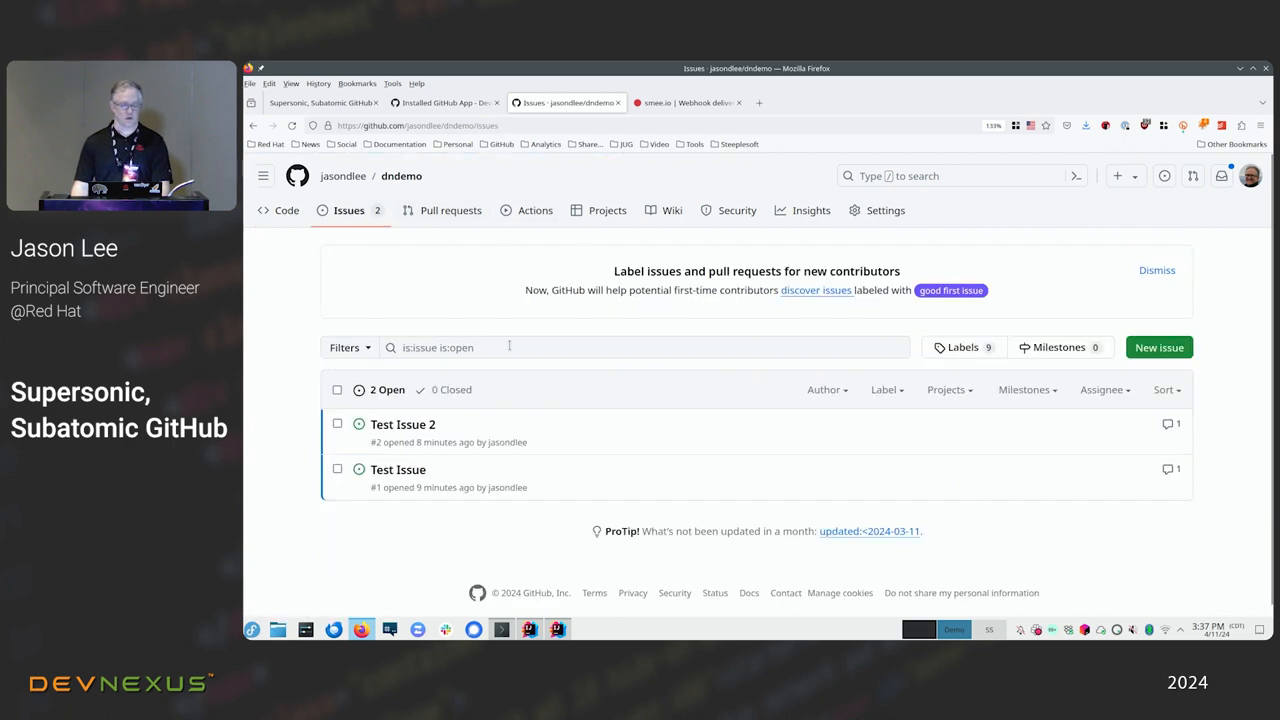
{"action": "mouse_move", "coordinate": [1159, 347]}
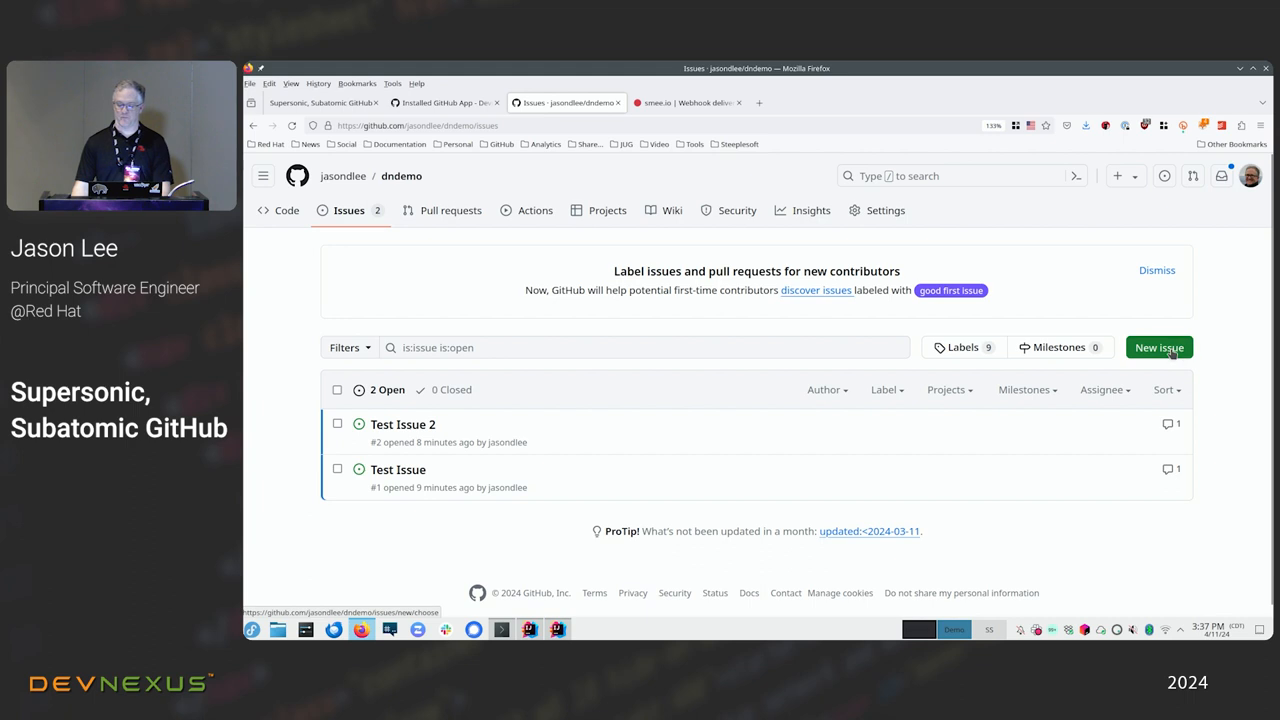
{"action": "left_click", "coordinate": [1159, 347]}
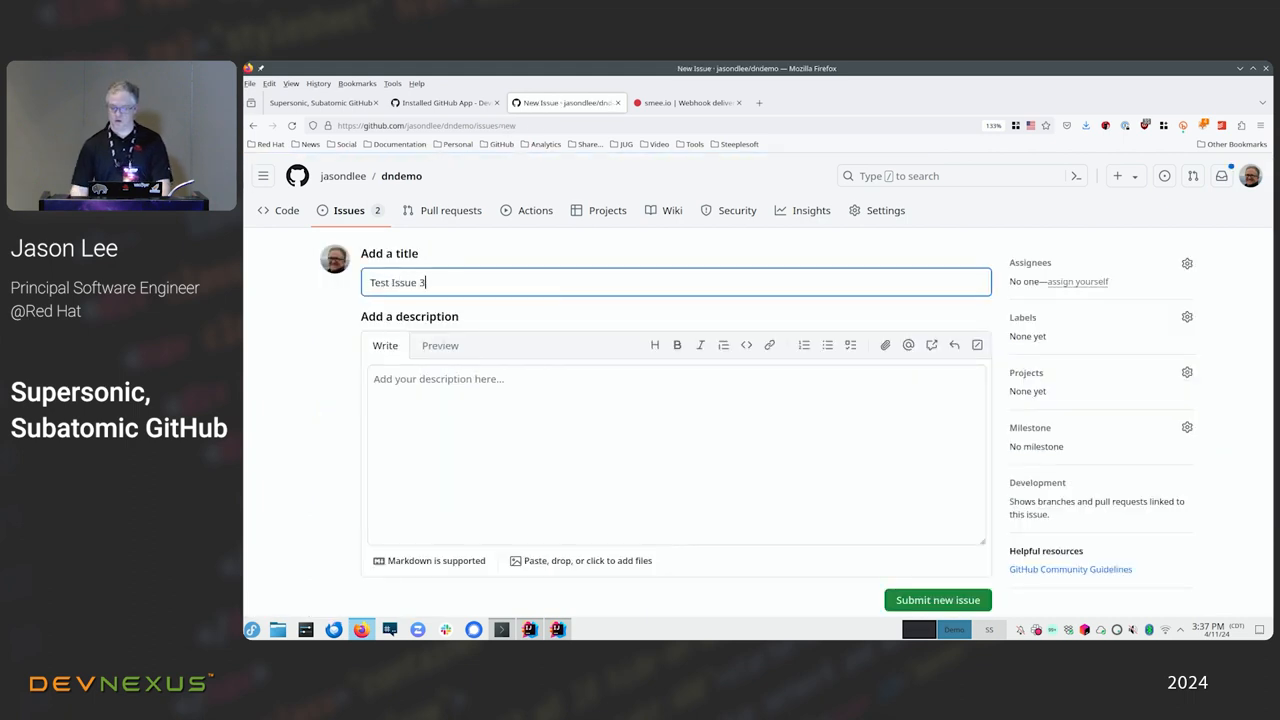
{"action": "mouse_move", "coordinate": [671, 256]}
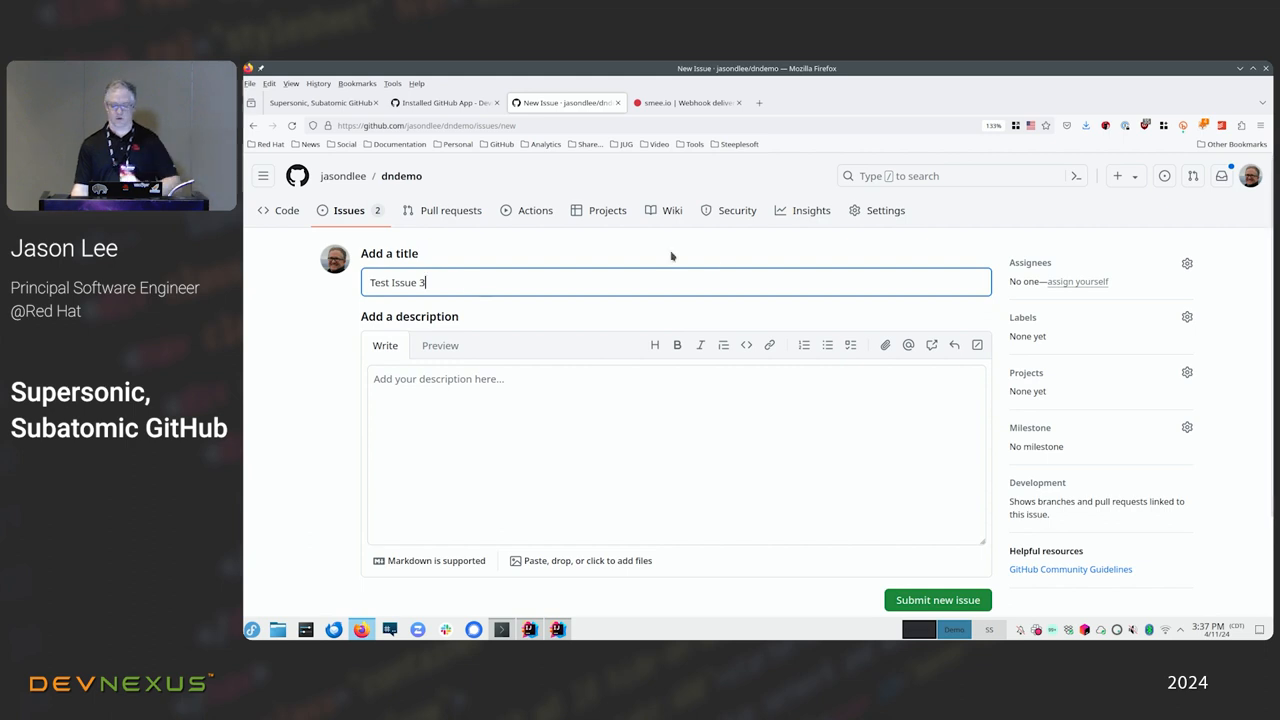
{"action": "left_click", "coordinate": [937, 599]}
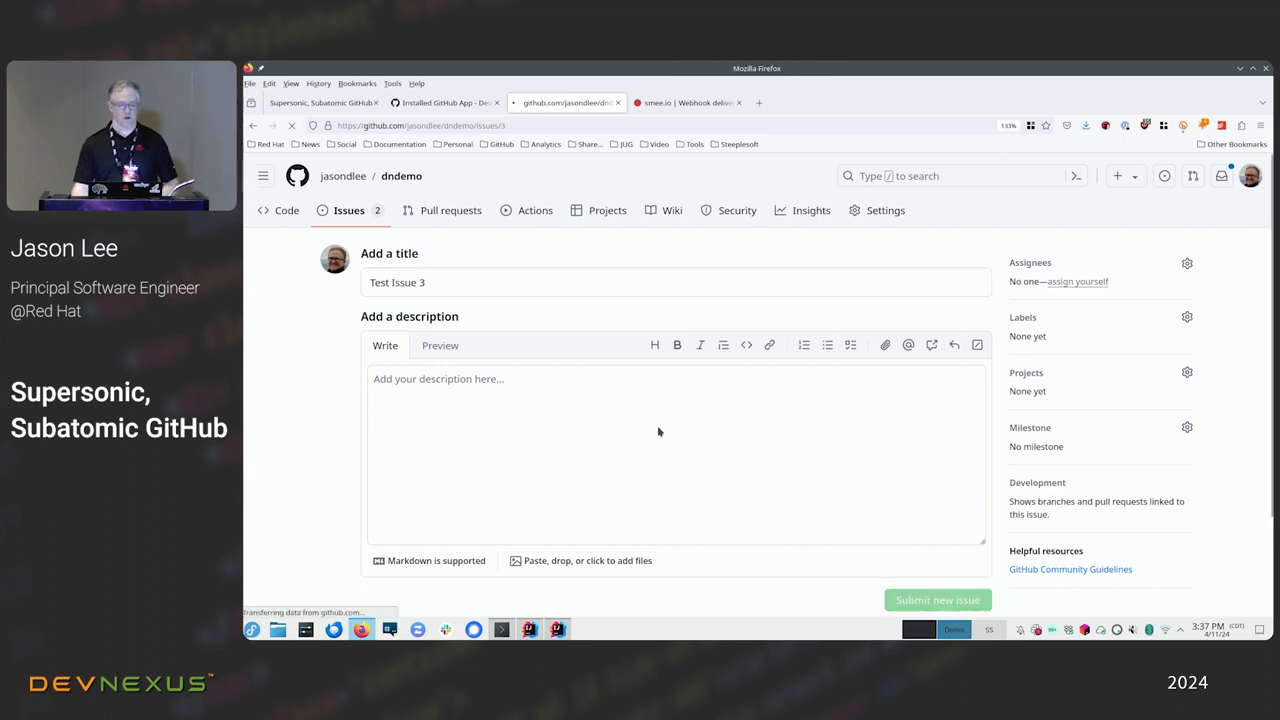
{"action": "left_click", "coordinate": [936, 600]}
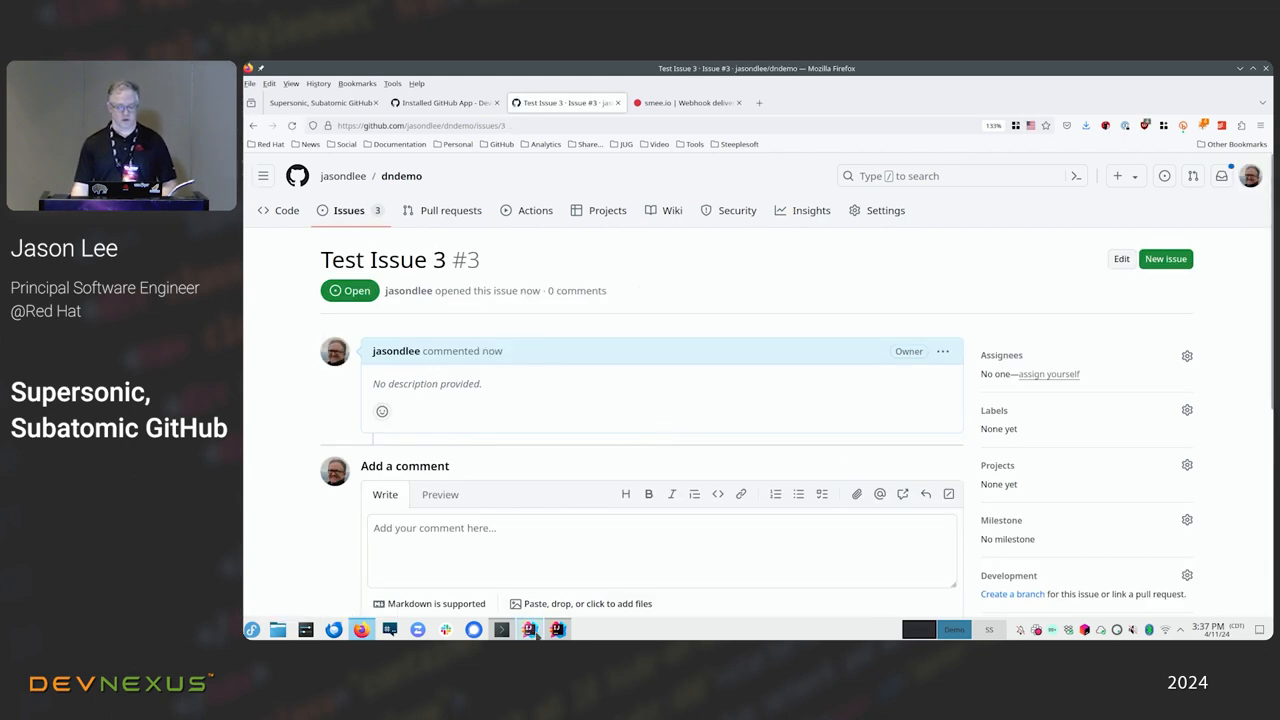
Step: Expand configFile's nested foo/bar/baz and canComment jasondlee in the debugger, then resume the program
{"action": "left_click", "coordinate": [528, 629]}
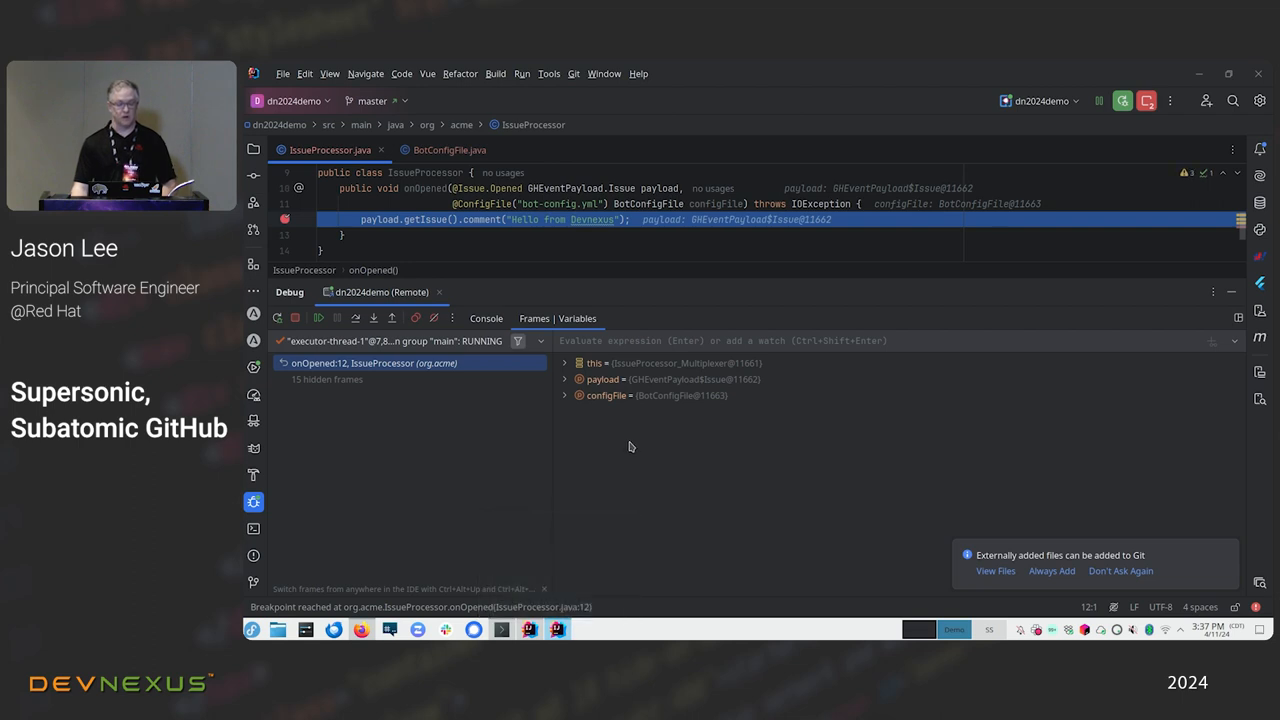
{"action": "mouse_move", "coordinate": [564, 401]}
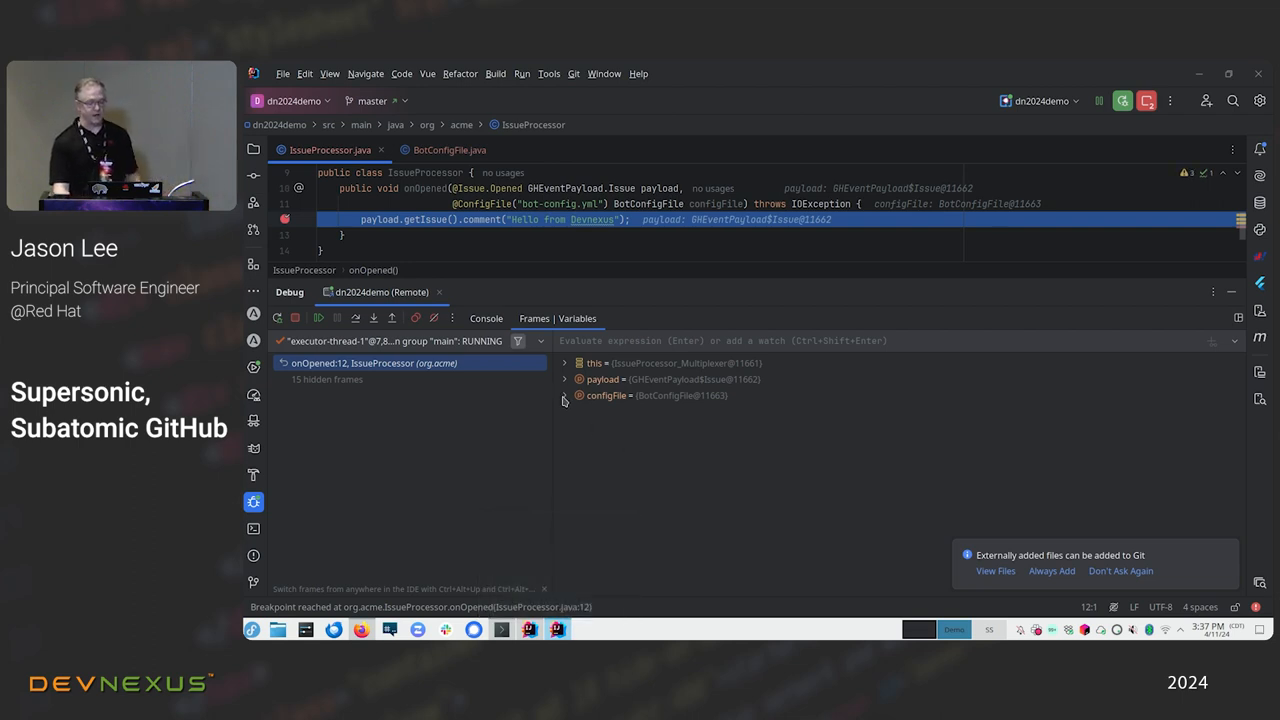
{"action": "left_click", "coordinate": [565, 395]}
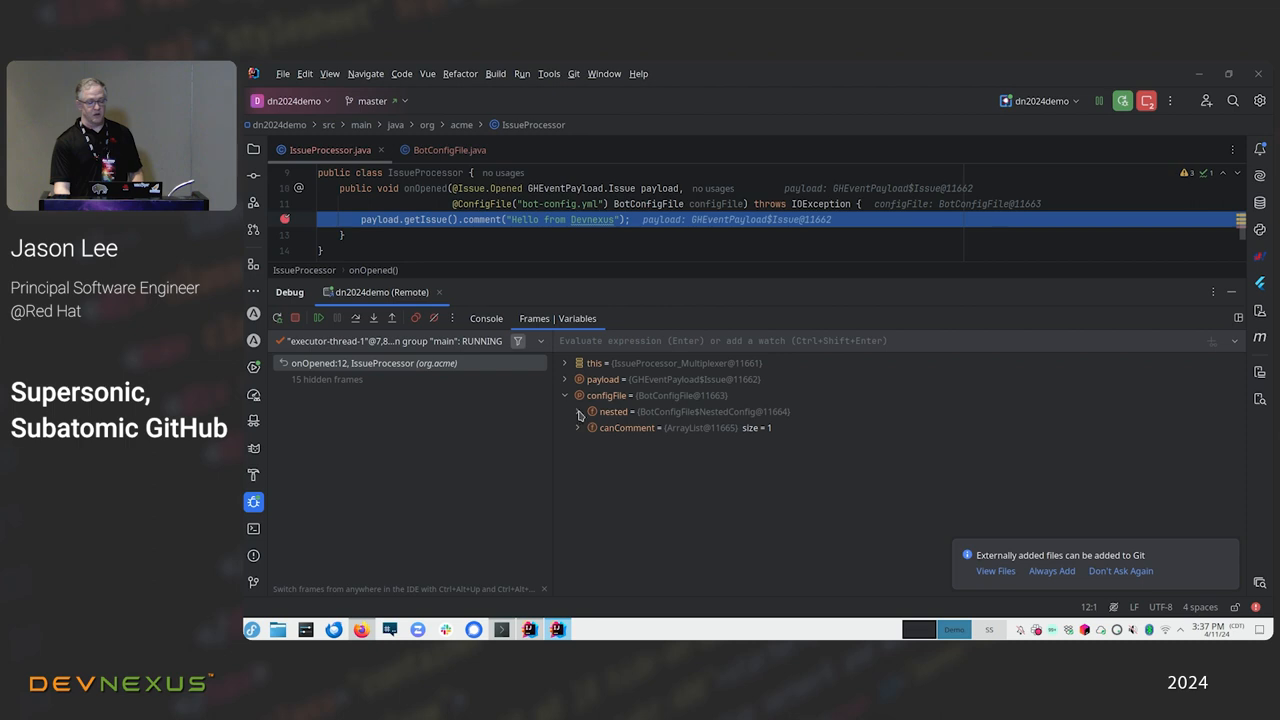
{"action": "left_click", "coordinate": [578, 411]}
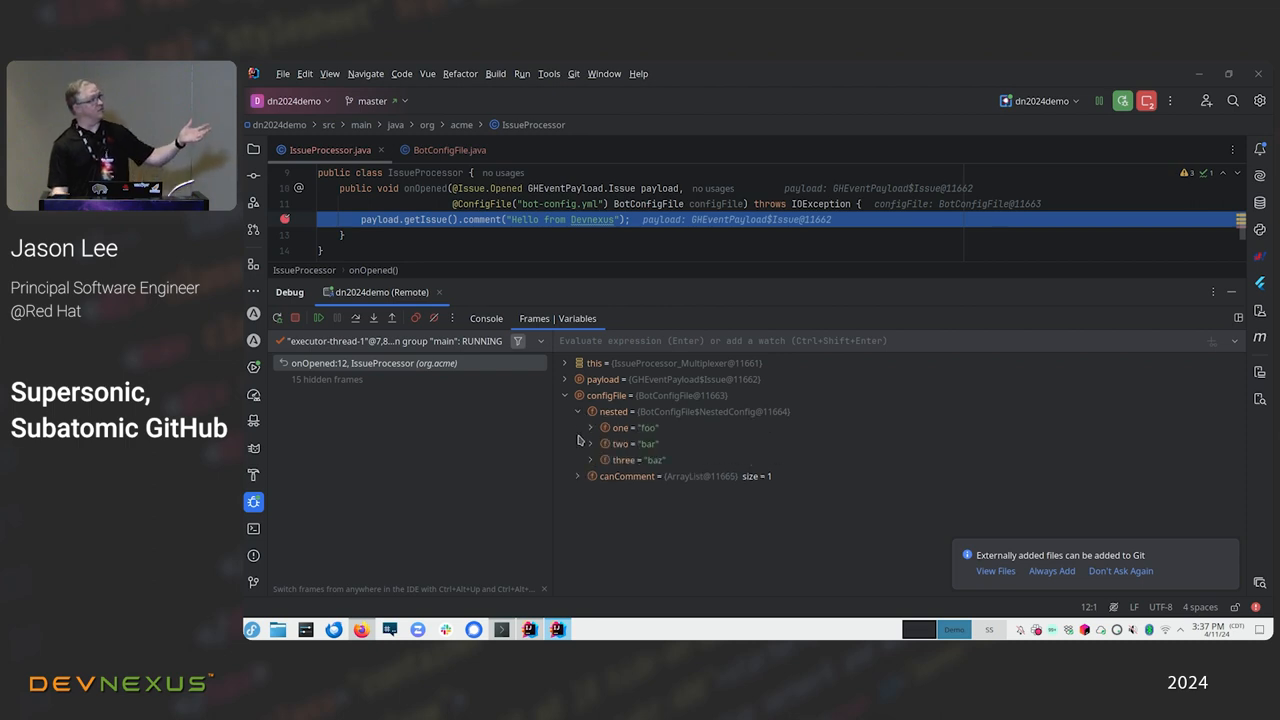
{"action": "mouse_move", "coordinate": [580, 458]}
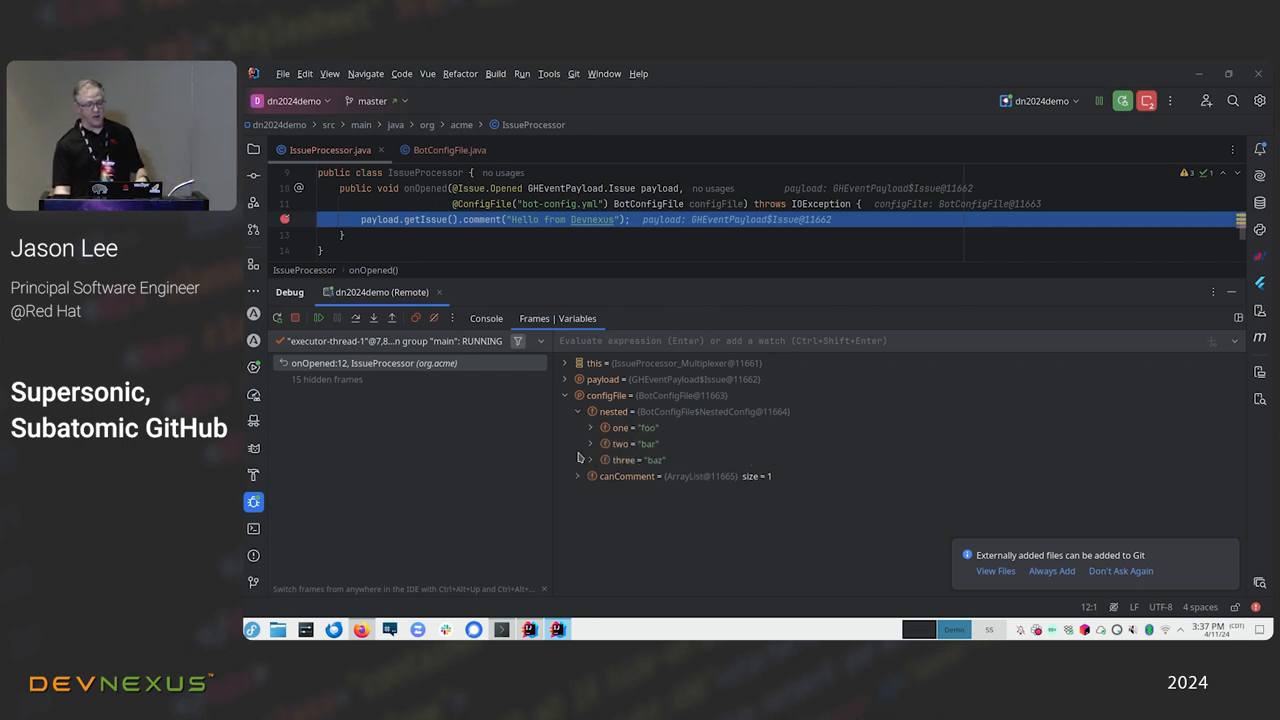
{"action": "left_click", "coordinate": [577, 476]}
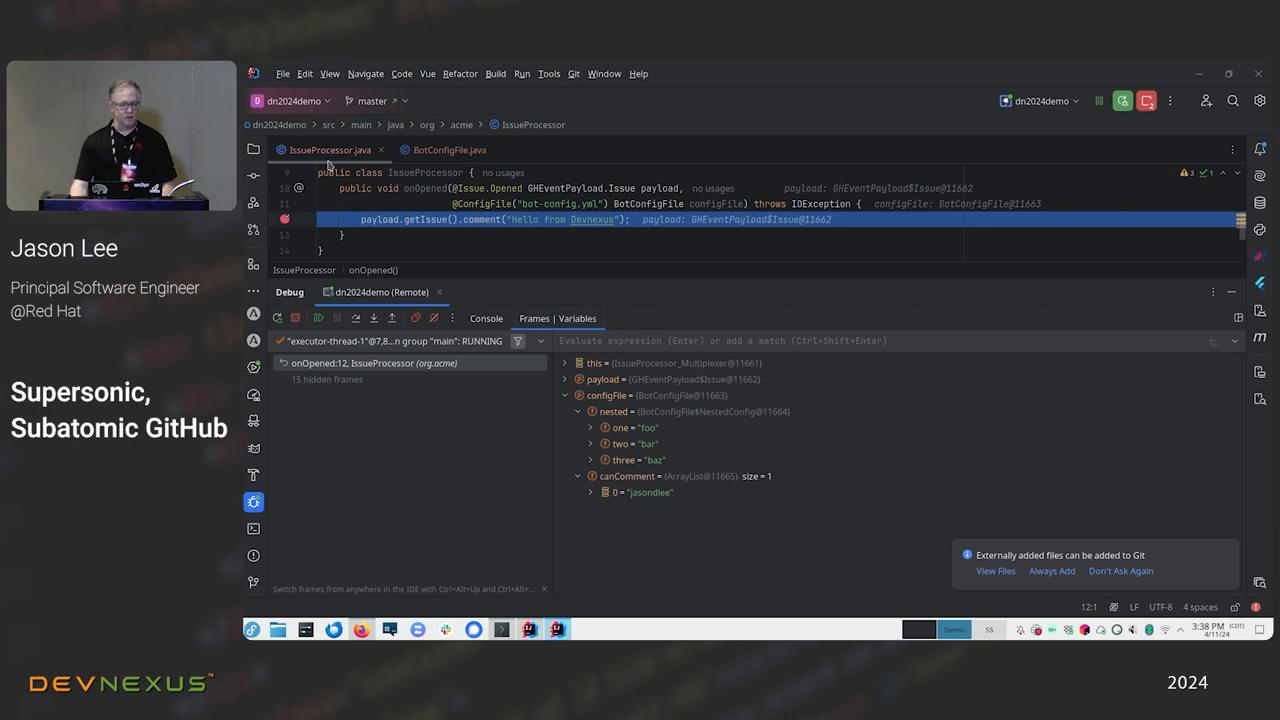
{"action": "mouse_move", "coordinate": [454, 351]}
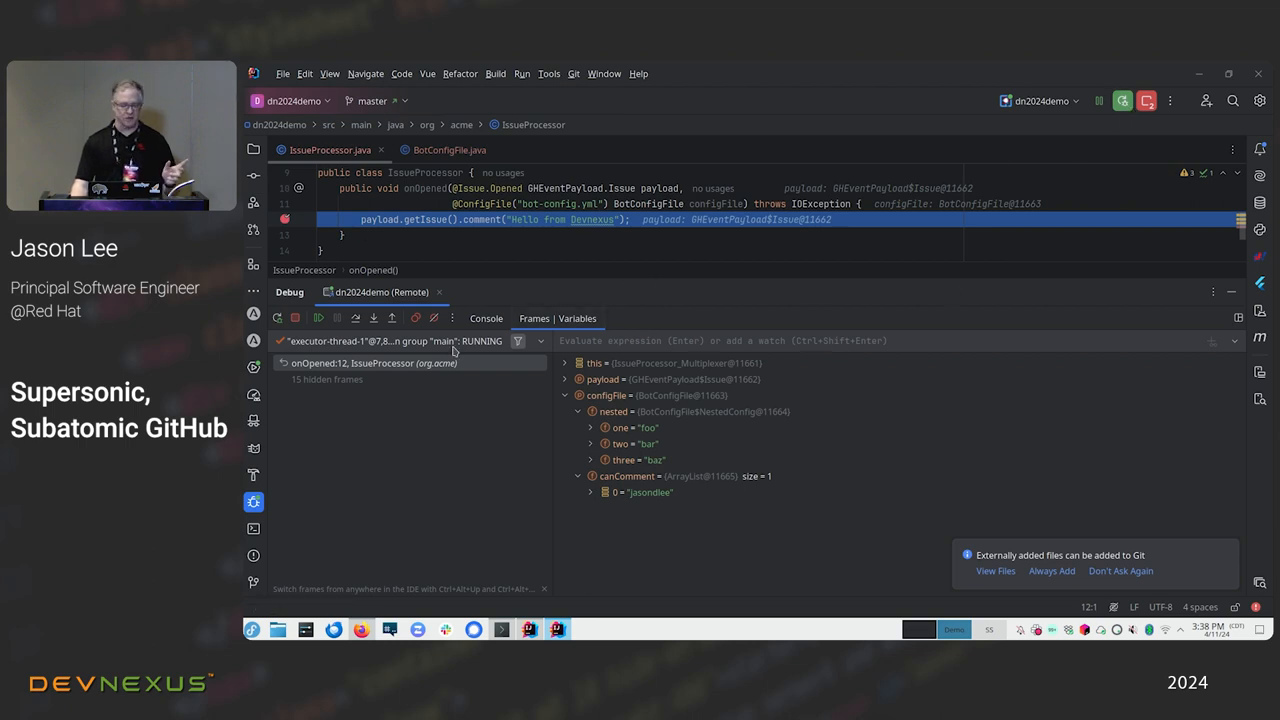
{"action": "left_click", "coordinate": [318, 318]}
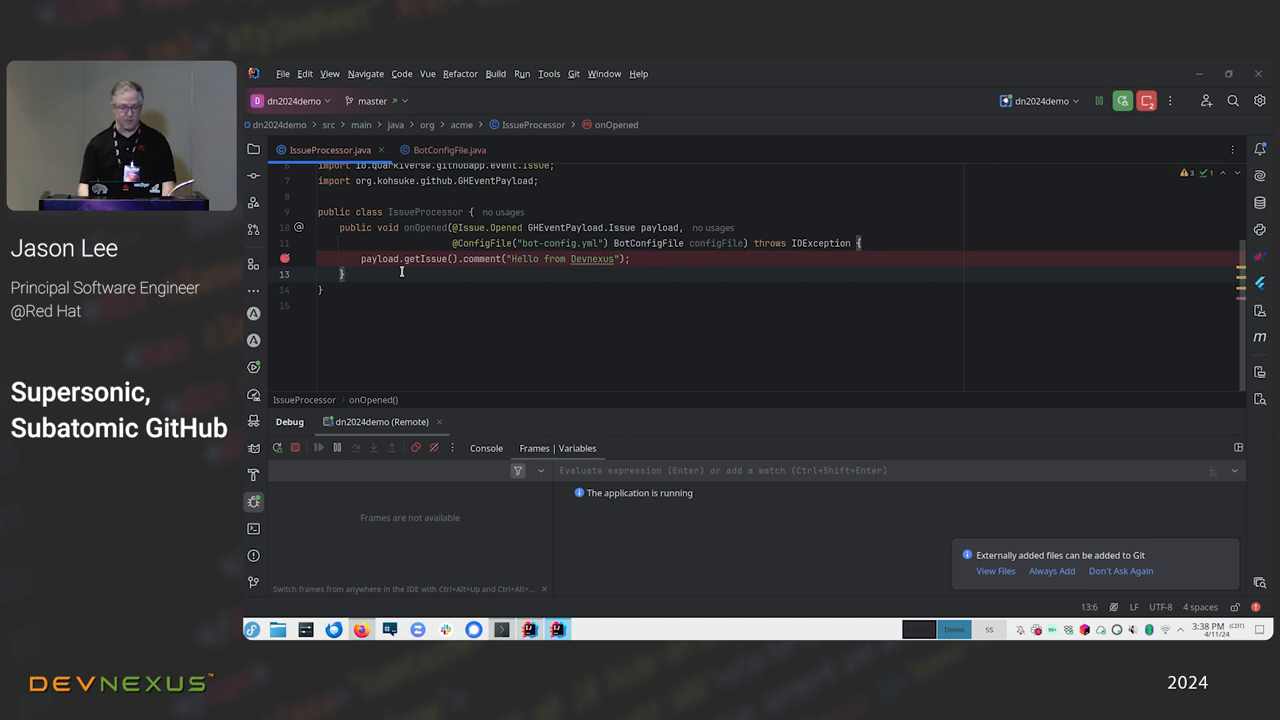
{"action": "type", "text": "public"}
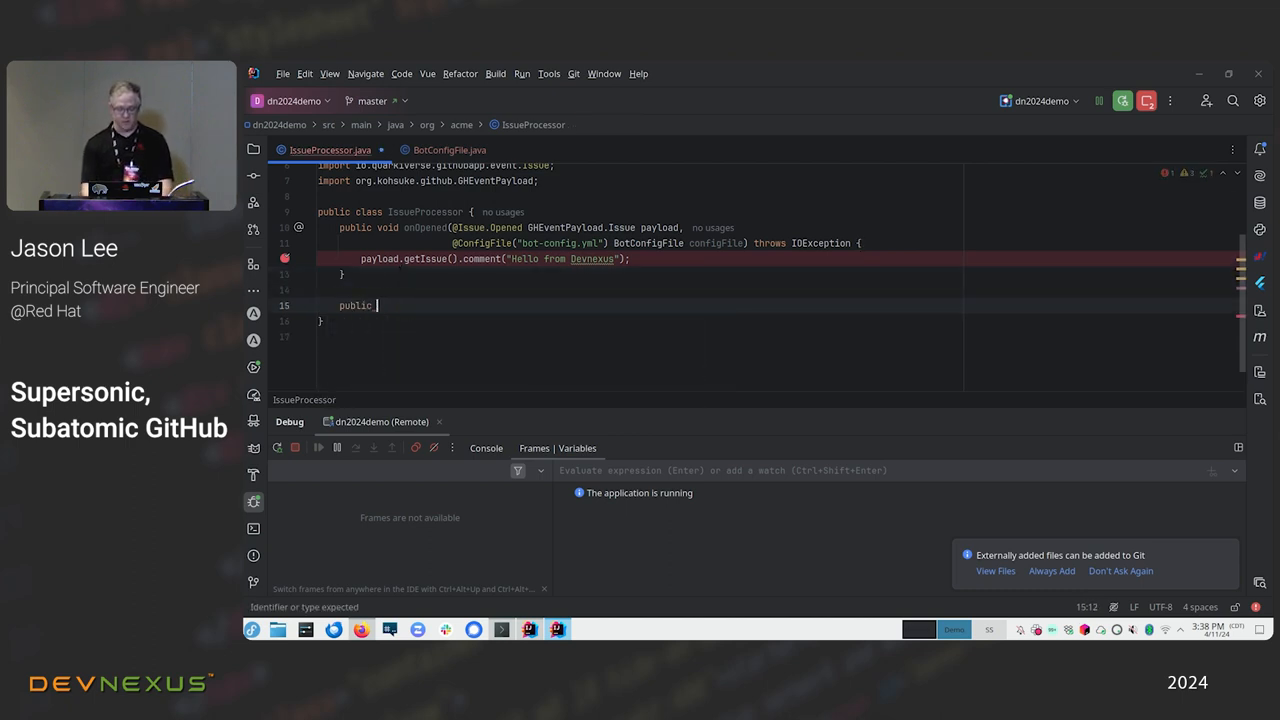
{"action": "type", "text": "void"}
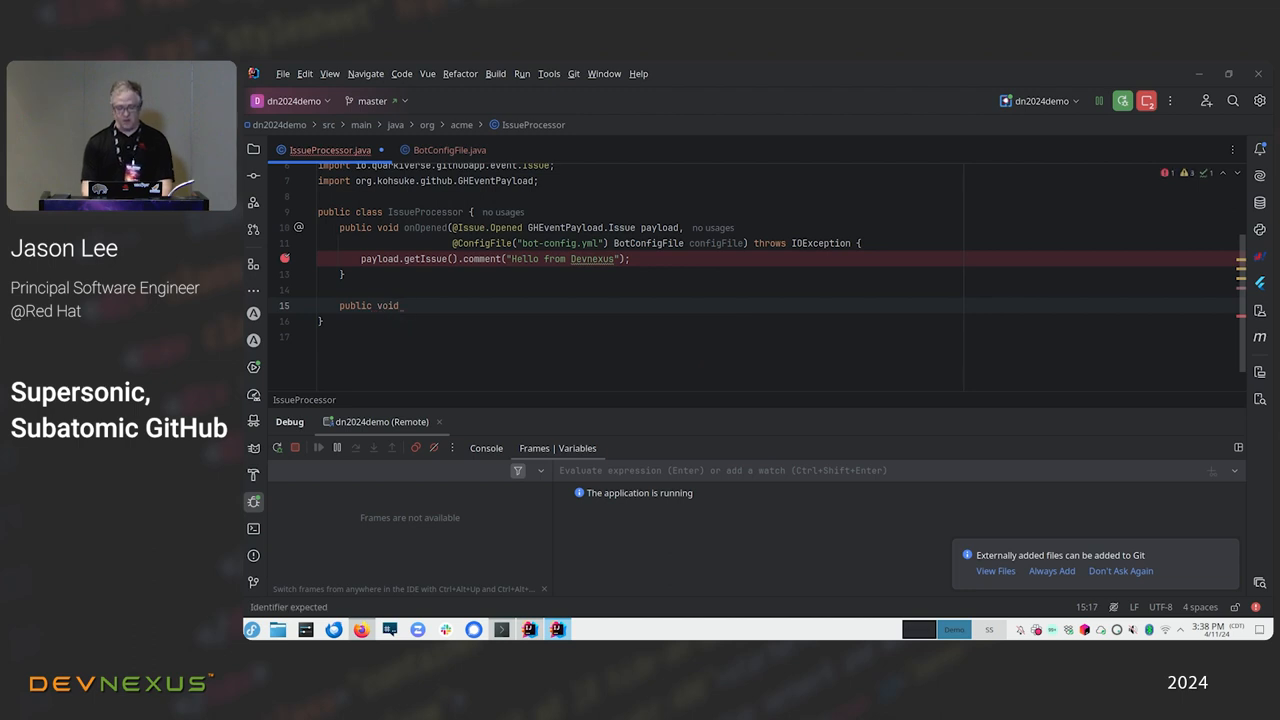
{"action": "type", "text": "onIsu"}
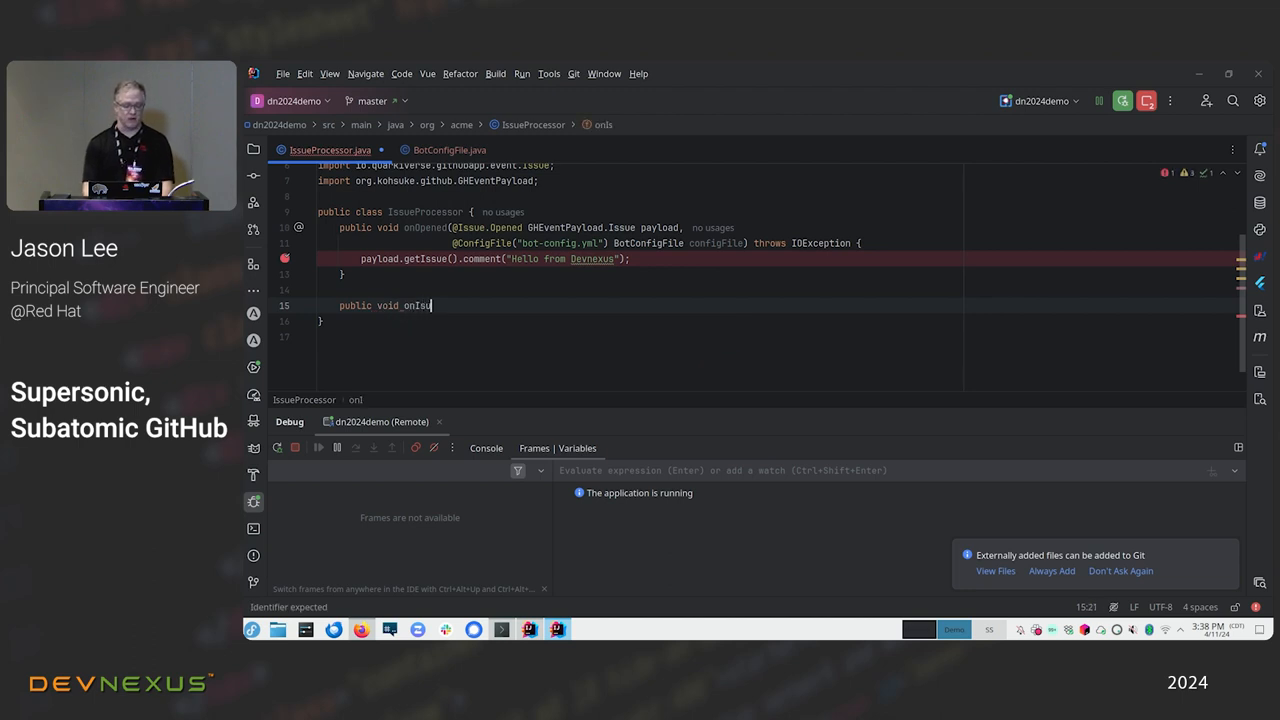
{"action": "type", "text": "ssueCOmmen"}
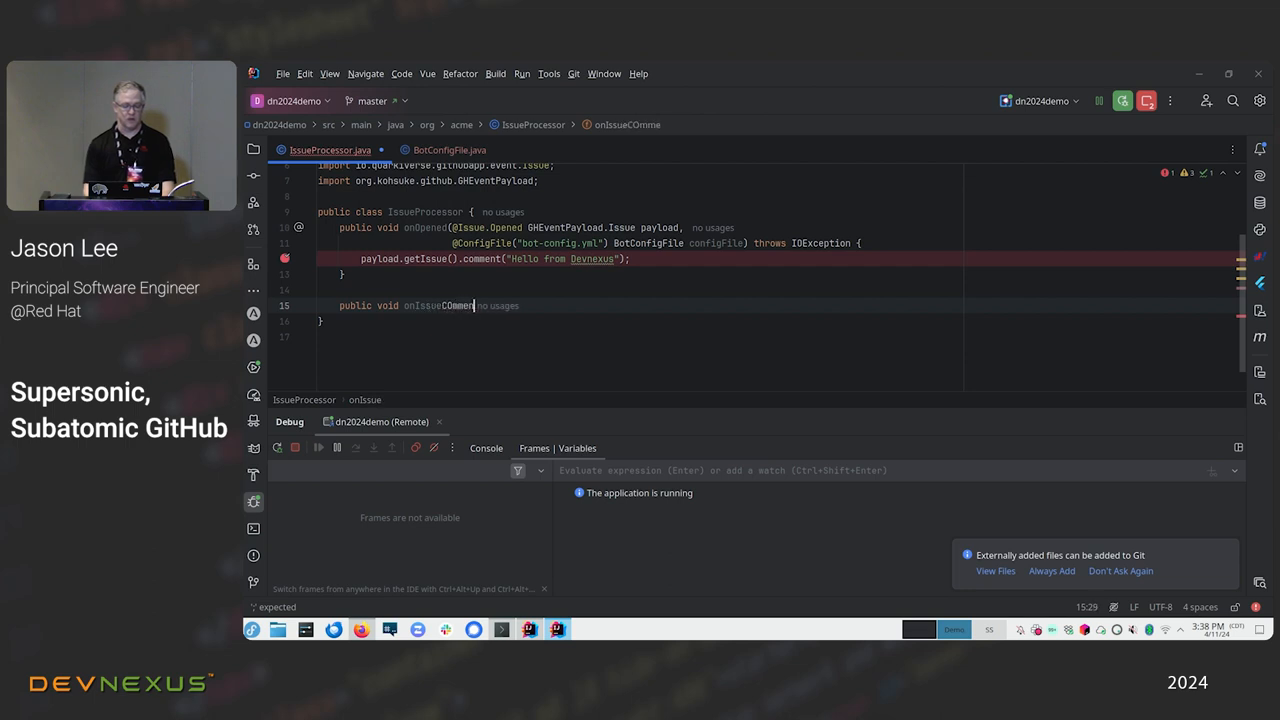
{"action": "key", "text": "Backspace"}
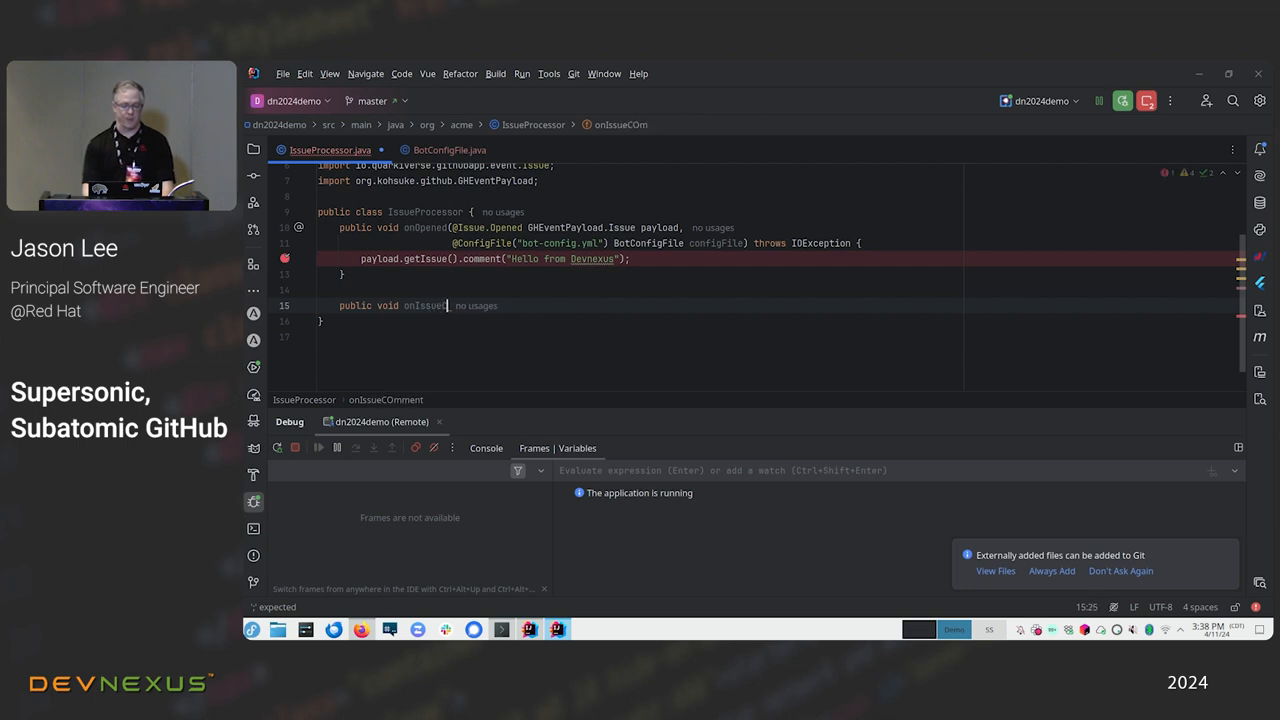
{"action": "type", "text": "Comment"}
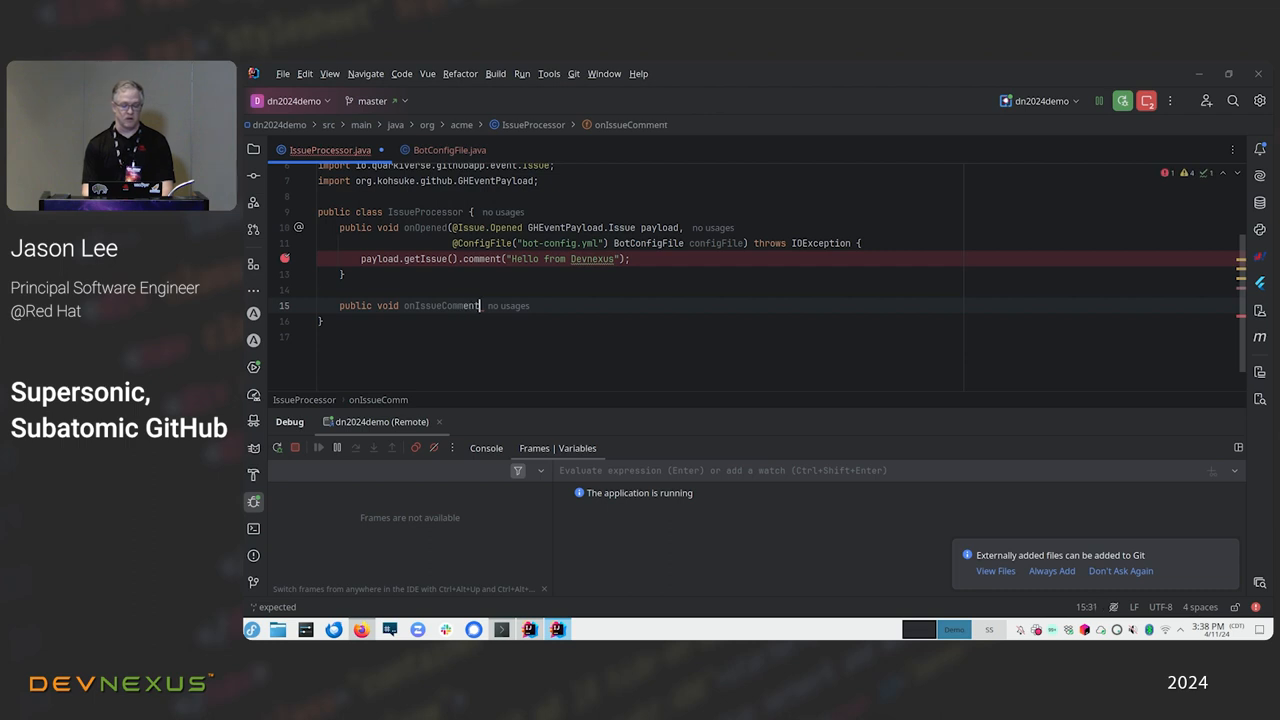
{"action": "type", "text": "@IssueComment)"}
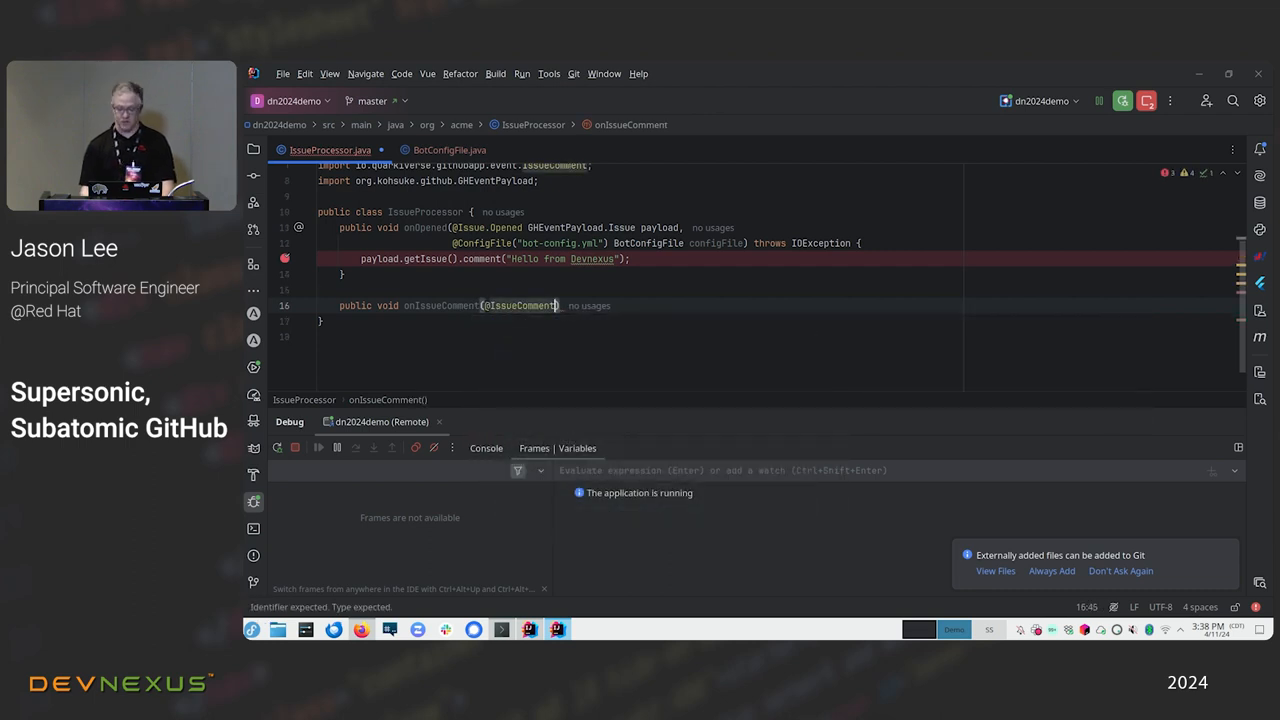
{"action": "type", "text": ".Created"}
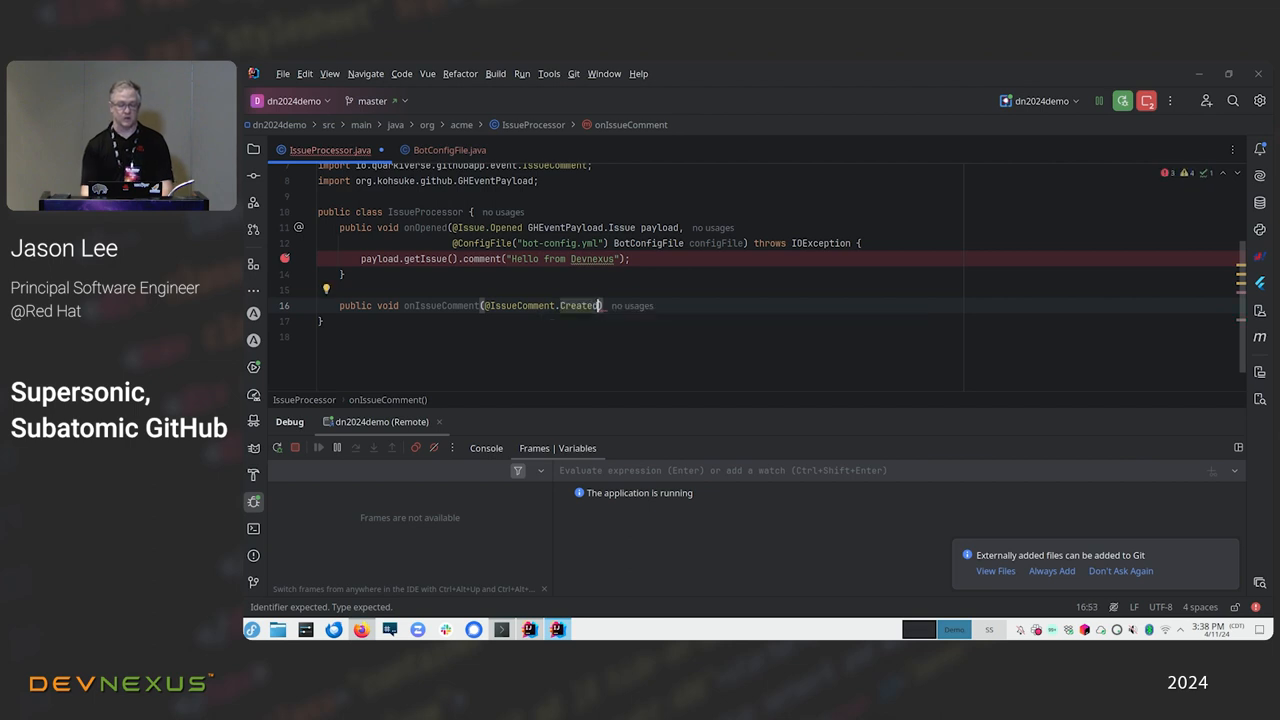
{"action": "type", "text": "GHEventPayload"}
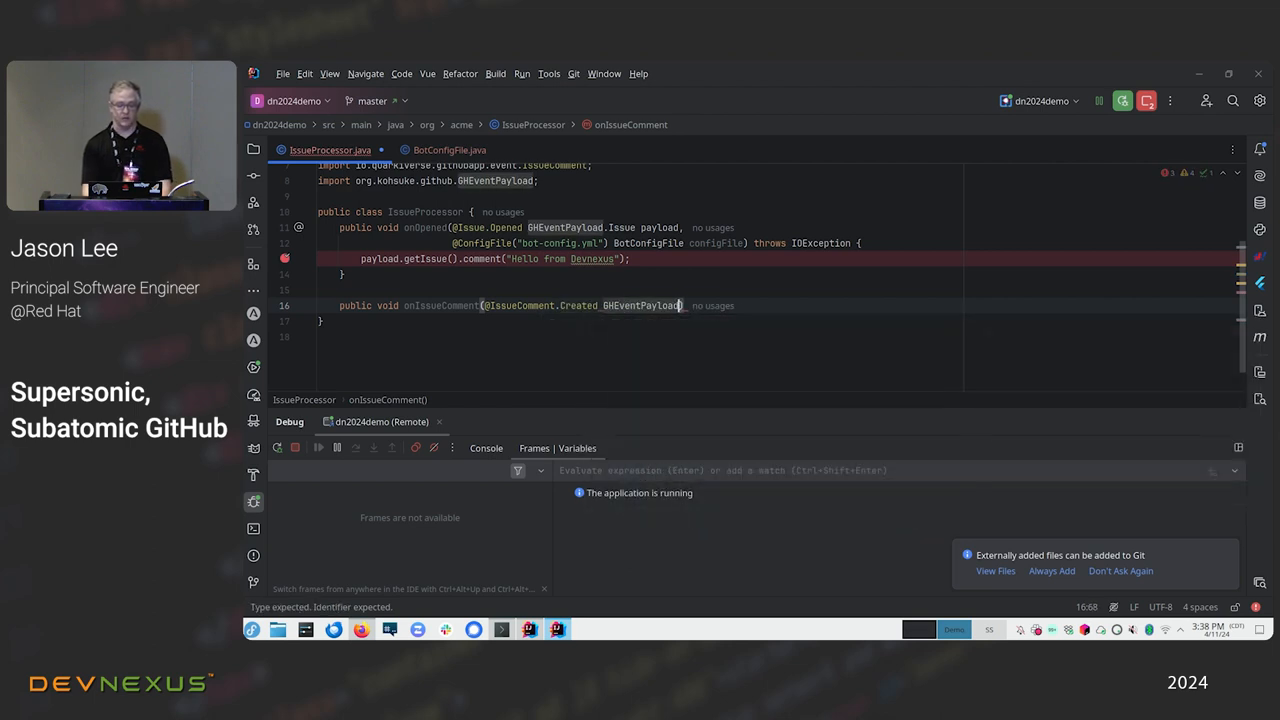
{"action": "type", "text": ".IssueComment payload,"}
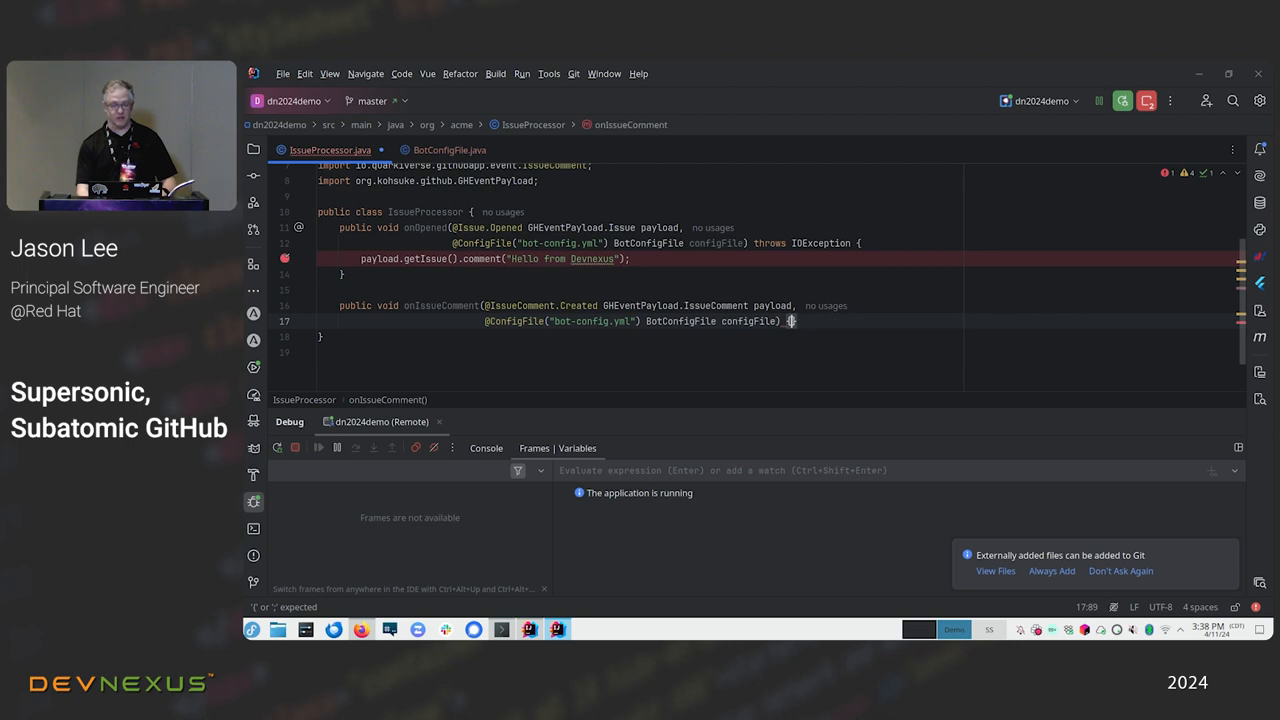
Step: Read payload.getComment().getUser().getLogin() into a local variable named login
{"action": "type", "text": "{"}
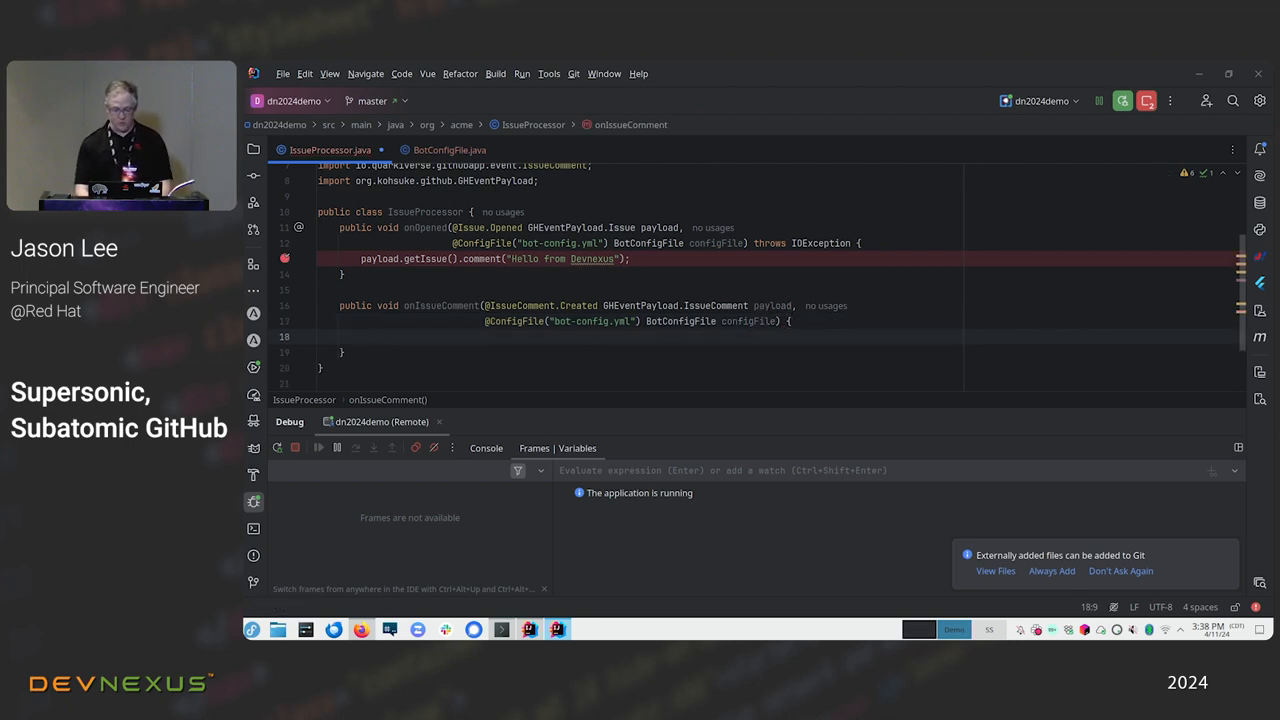
{"action": "type", "text": "pyal"}
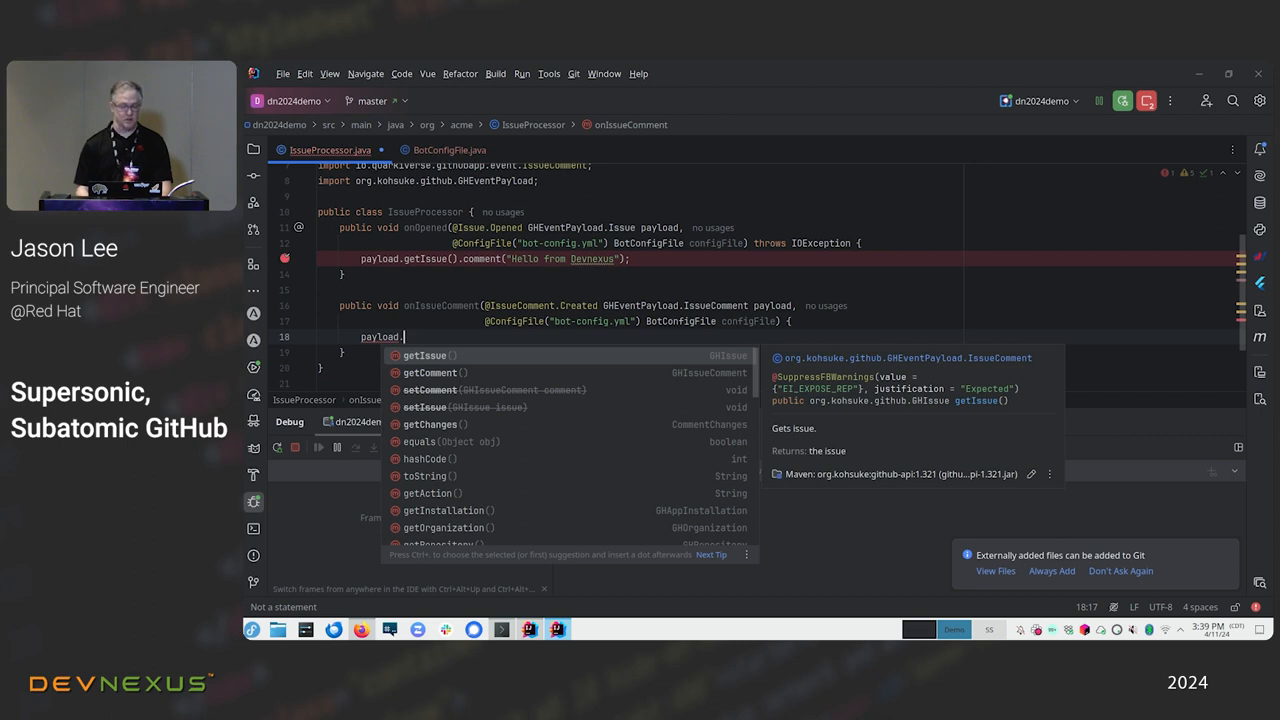
{"action": "left_click", "coordinate": [435, 372]}
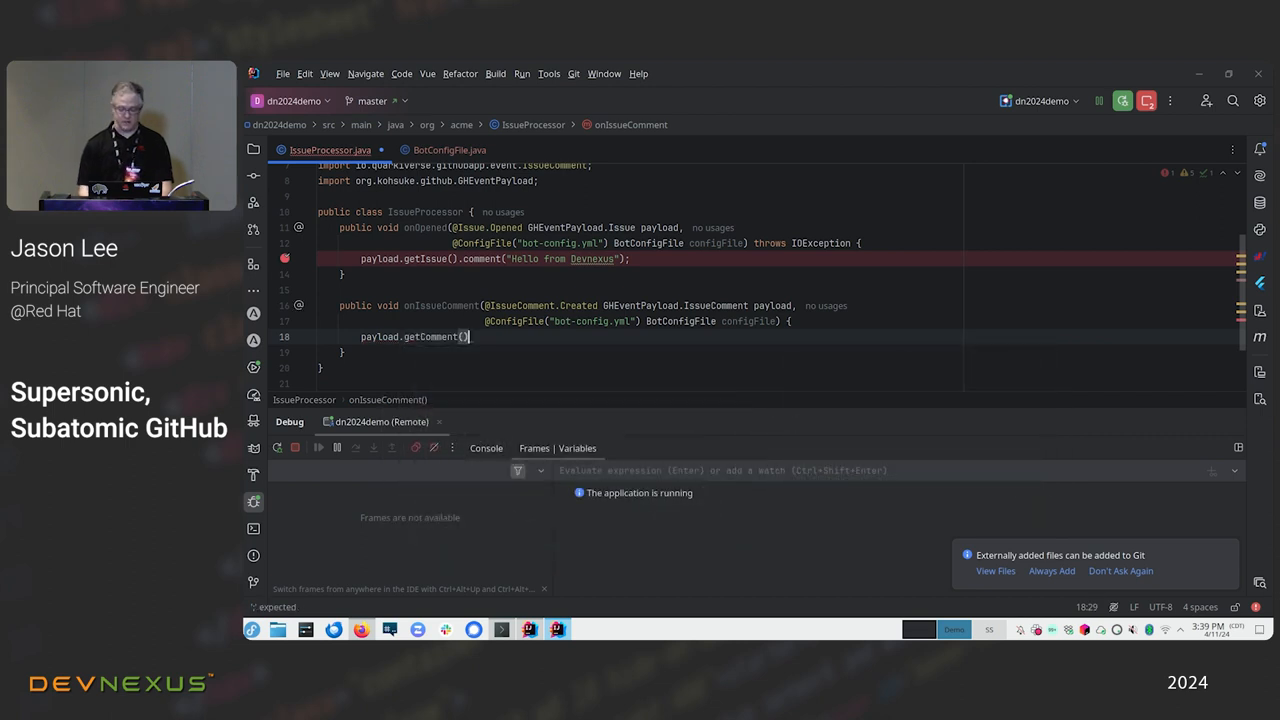
{"action": "type", "text": "."}
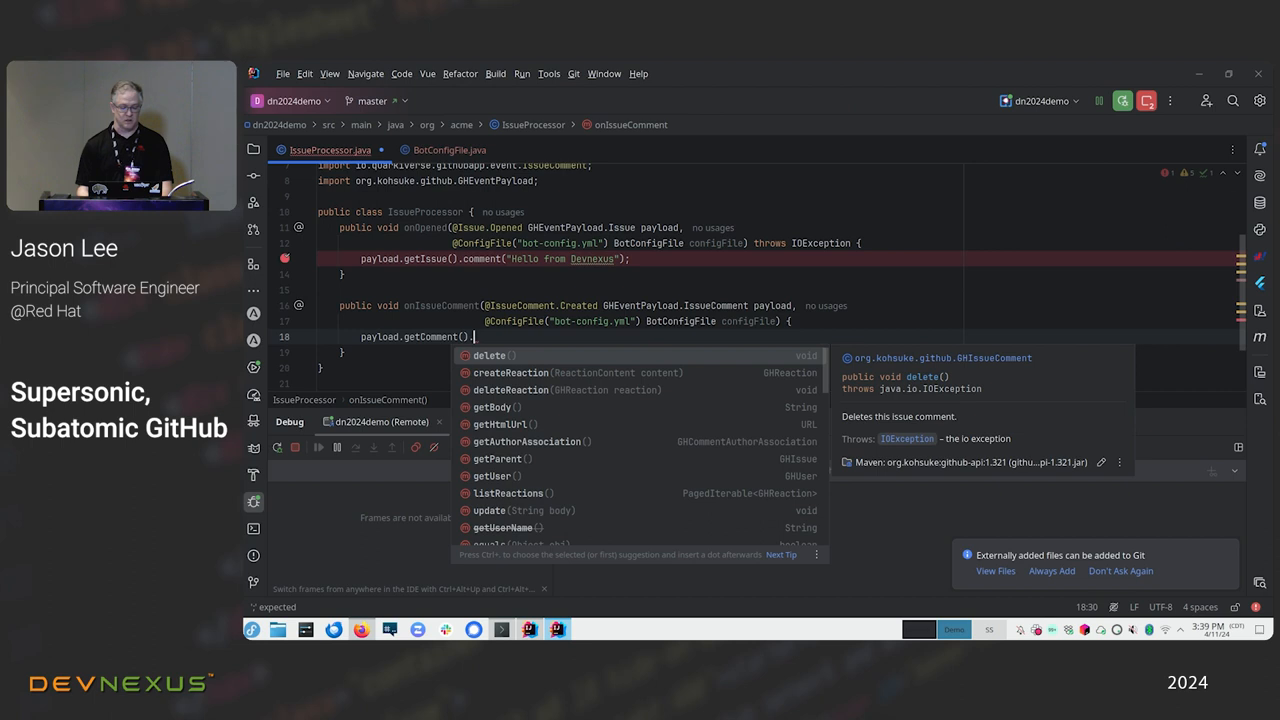
{"action": "type", "text": "s"}
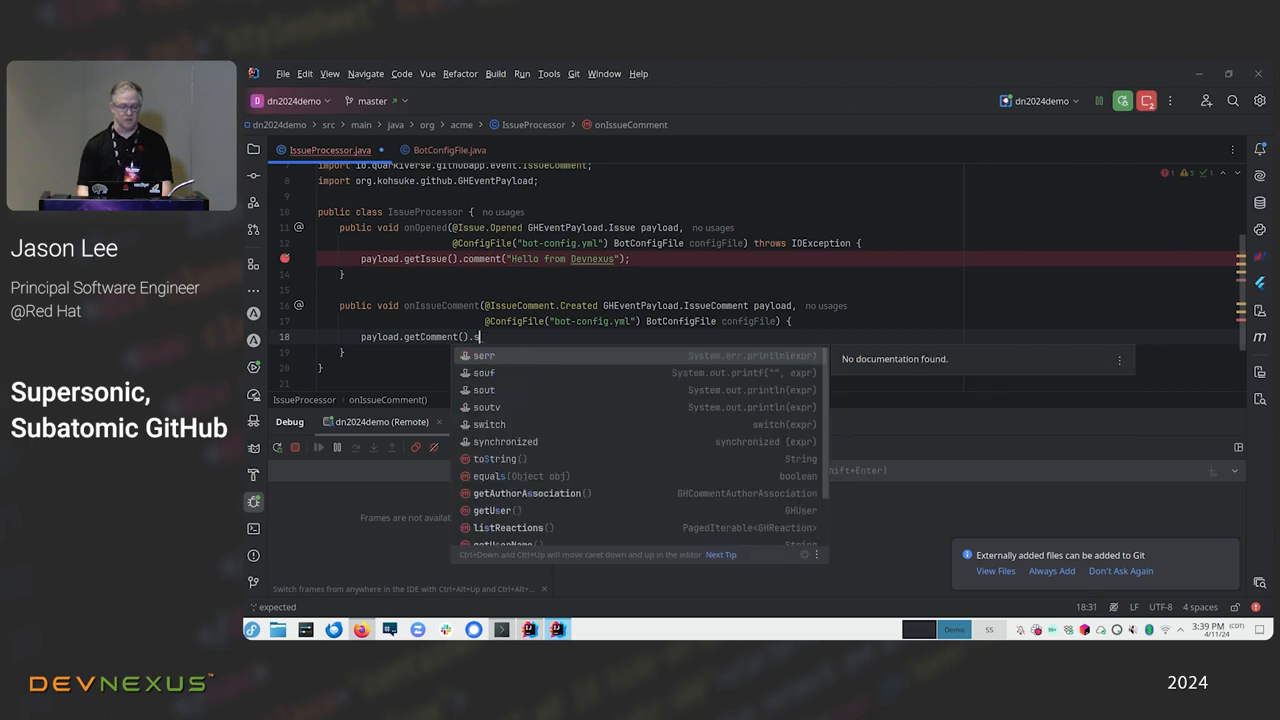
{"action": "type", "text": "u"}
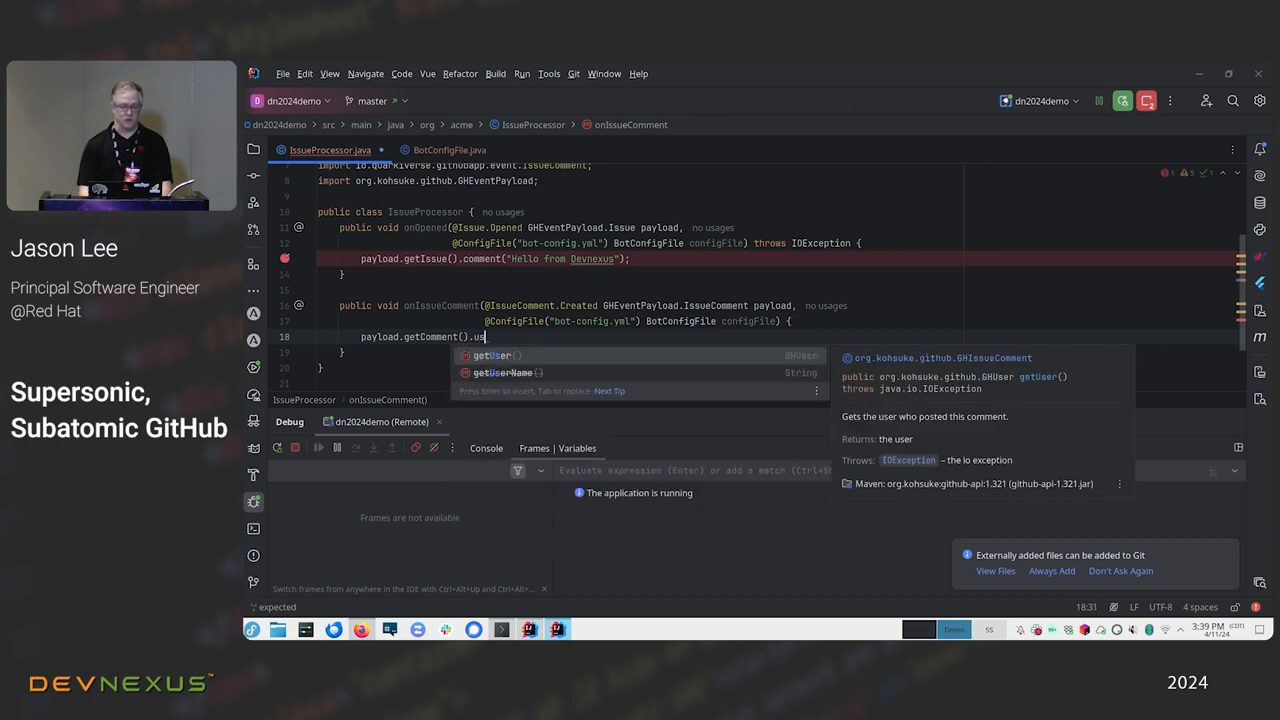
{"action": "type", "text": "getUser()."}
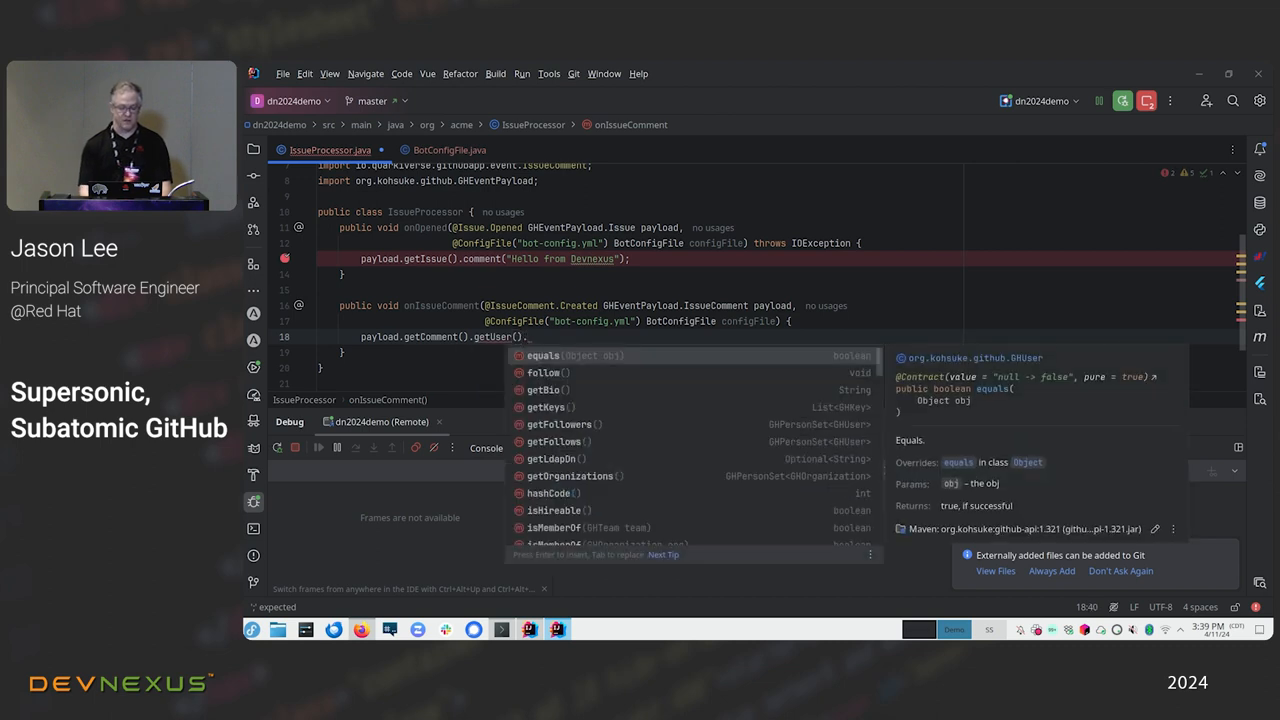
{"action": "type", "text": "lo"}
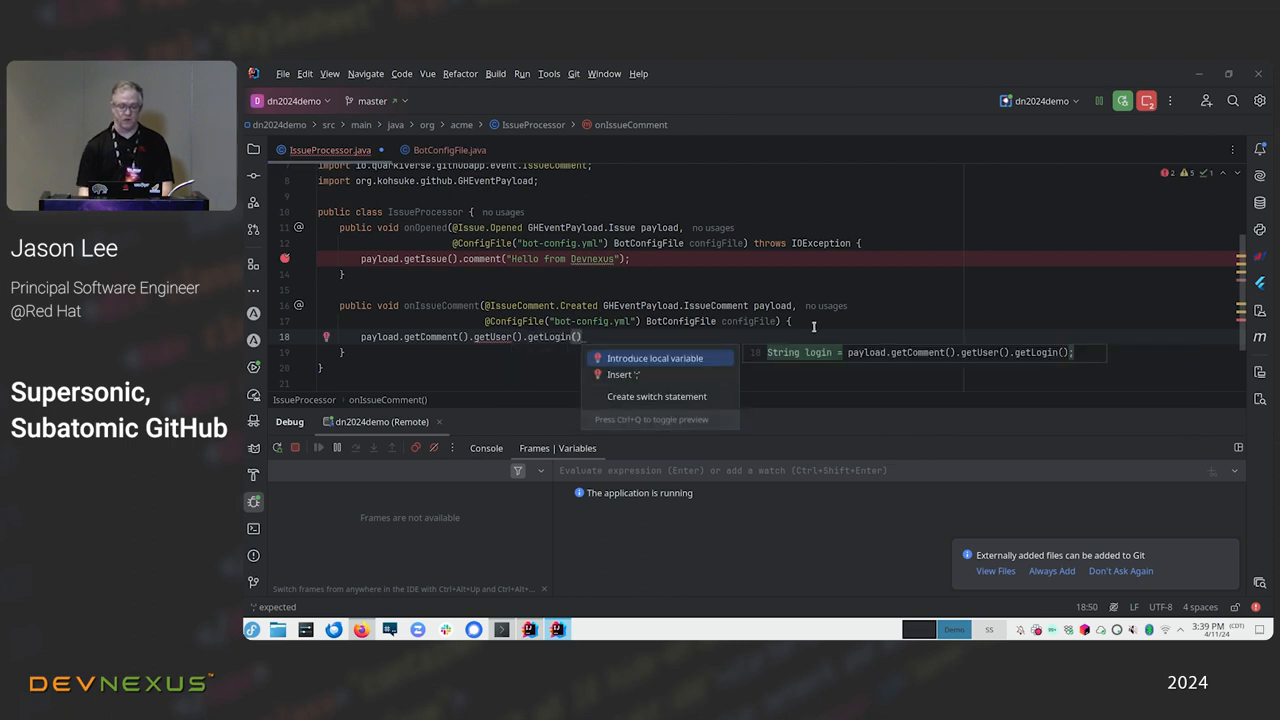
{"action": "left_click", "coordinate": [654, 358]}
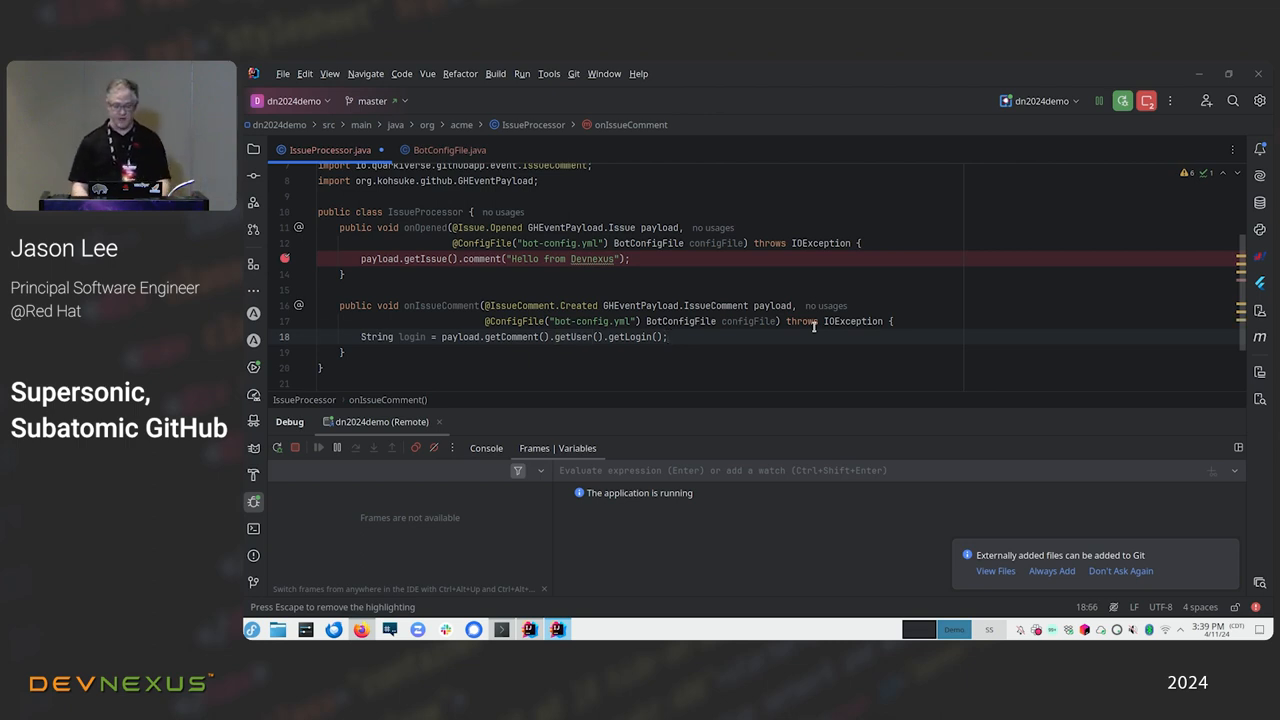
Step: Delete the comment via payload.getComment().delete() when configFile's canComment does not contain login
{"action": "type", "text": "payload.getComment().delete();"}
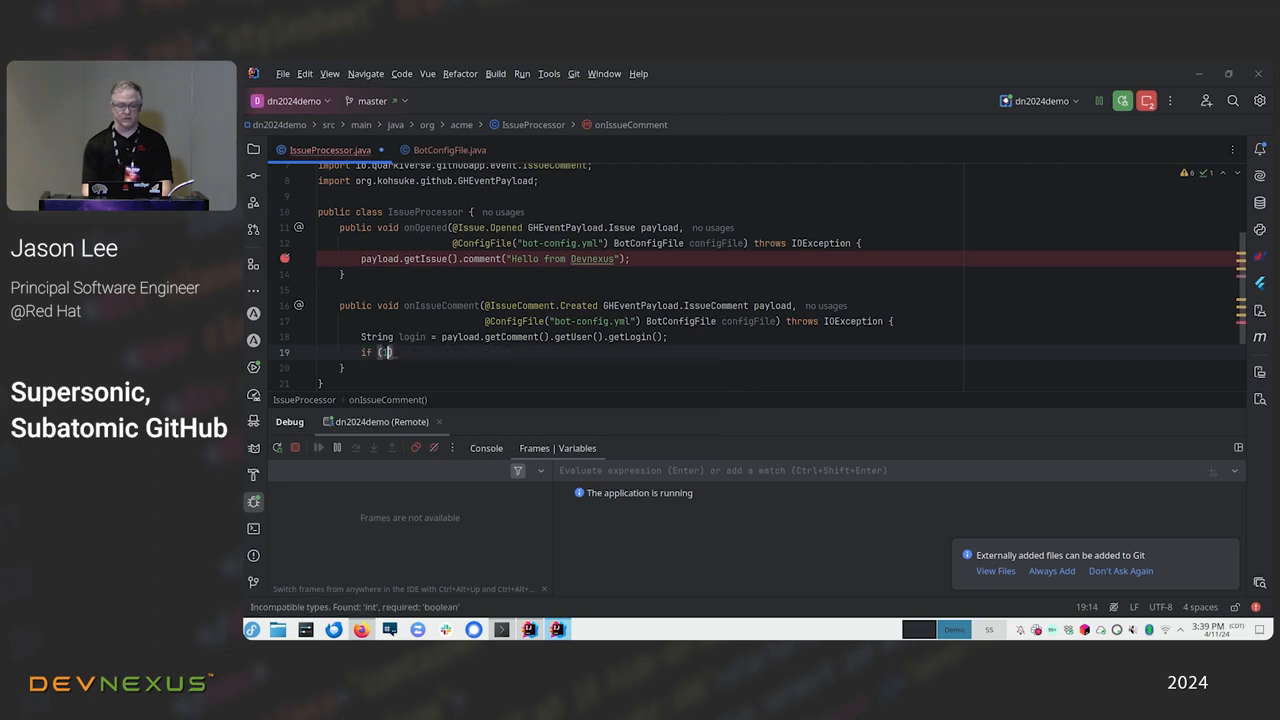
{"action": "type", "text": "configFile.canComment."}
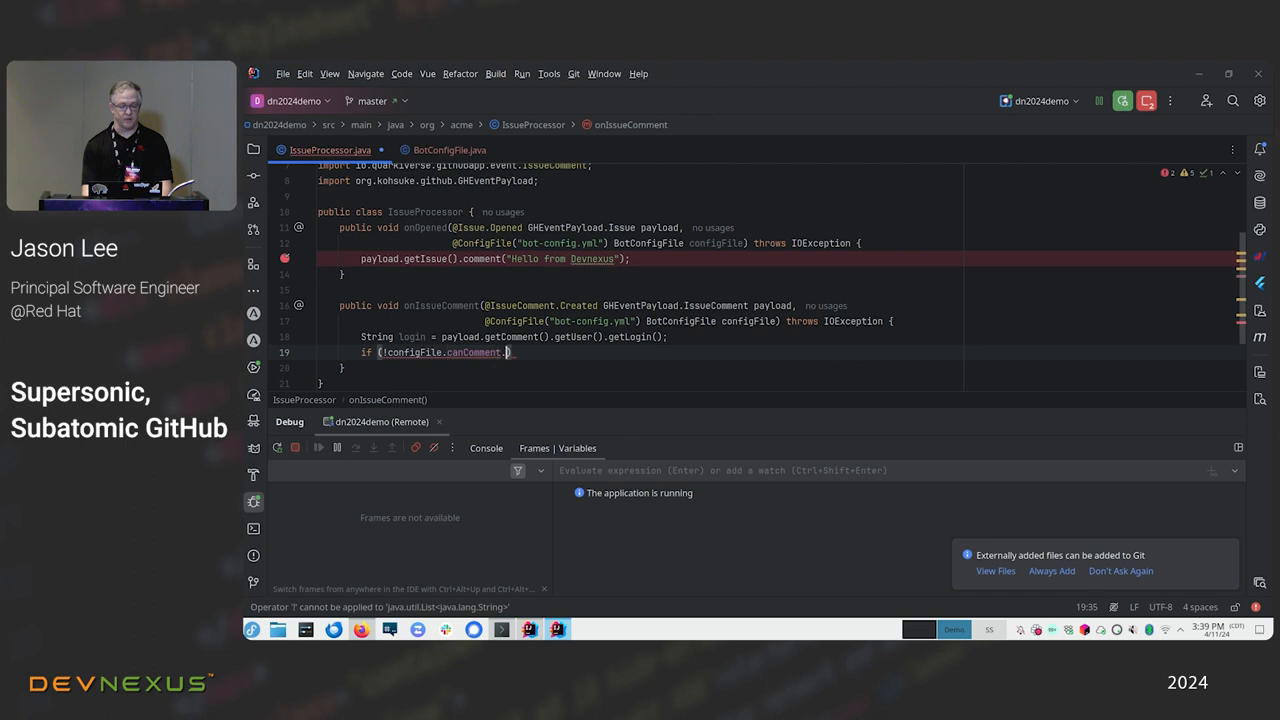
{"action": "type", "text": "contains(login"}
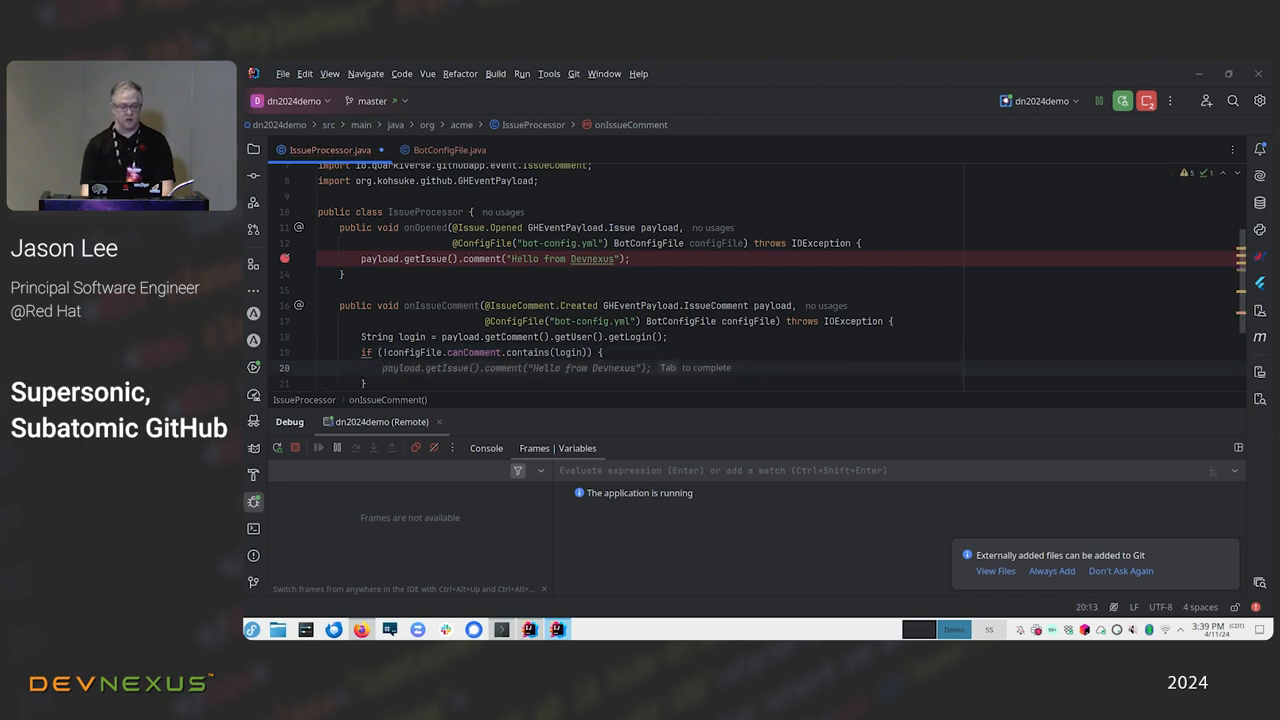
{"action": "type", "text": "payload.getComment("}
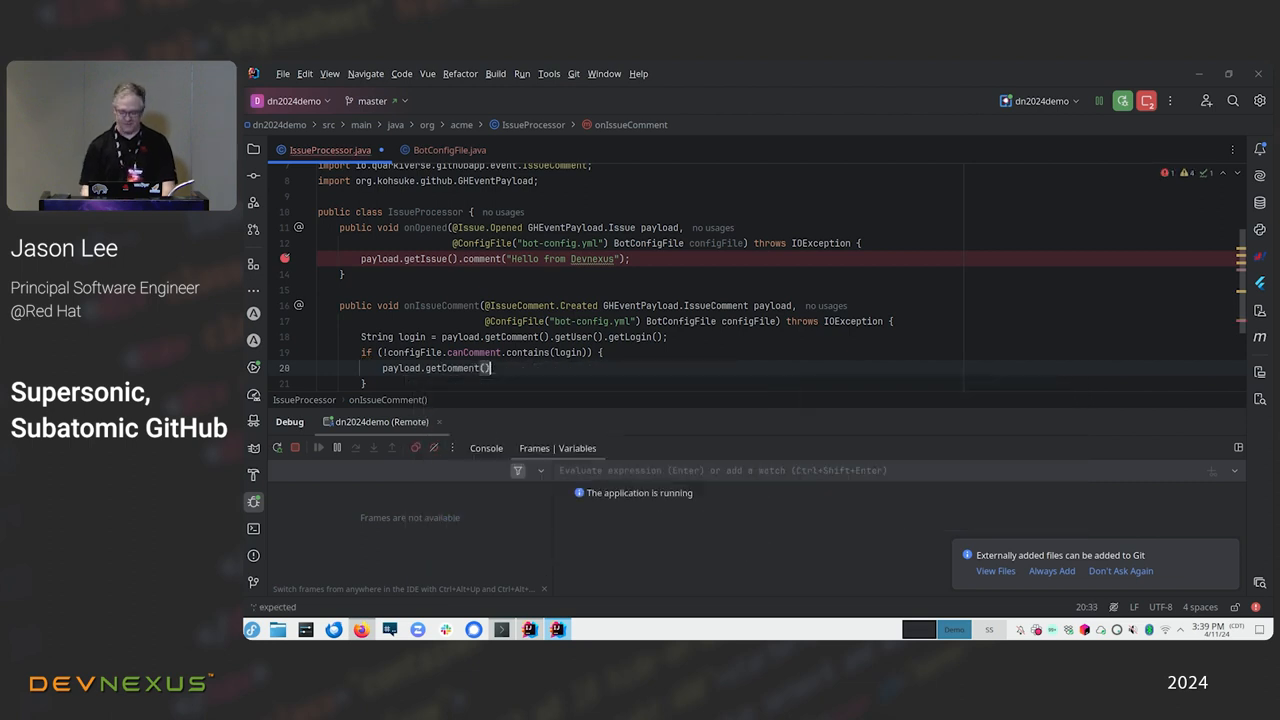
{"action": "type", "text": ".de"}
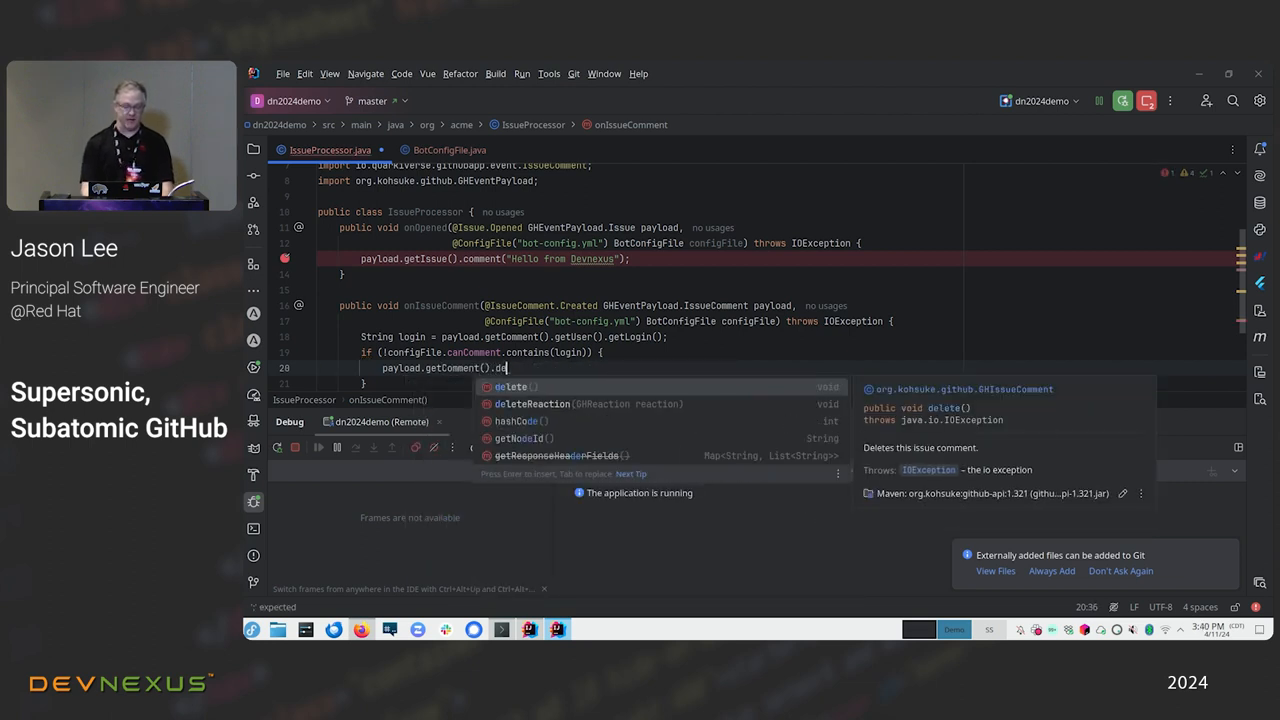
{"action": "key", "text": "Enter"}
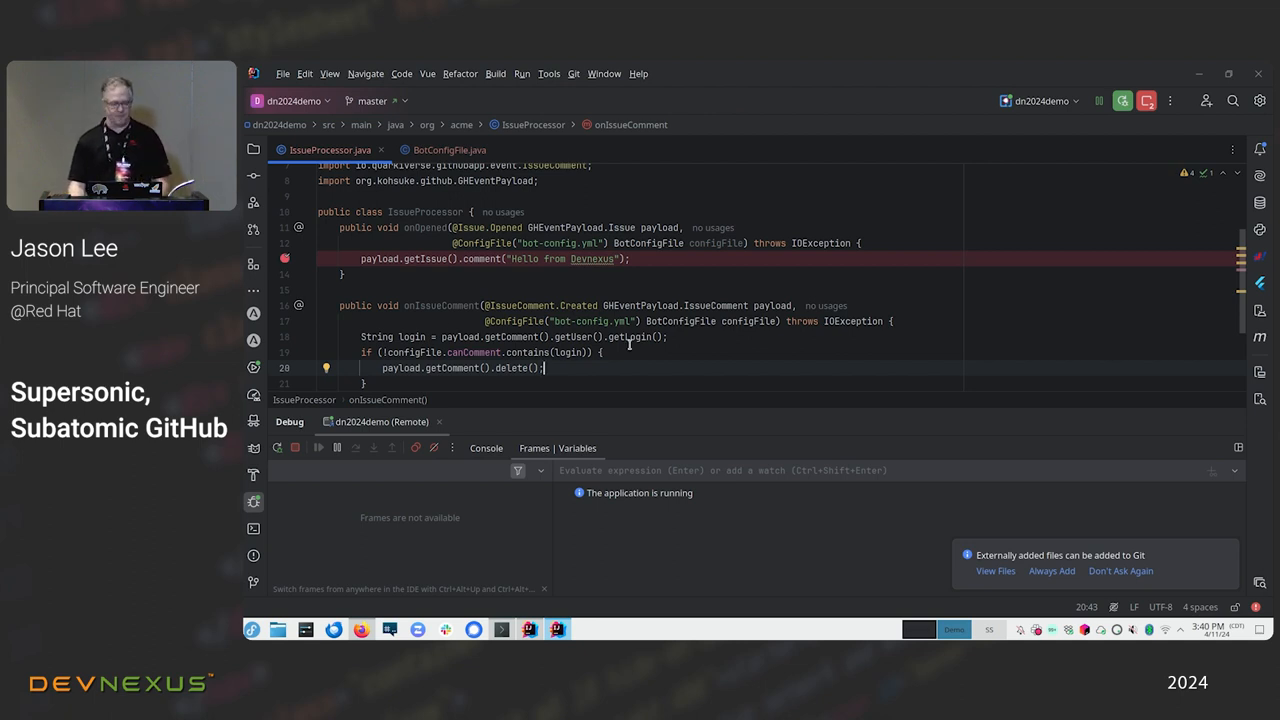
{"action": "mouse_move", "coordinate": [1147, 100]}
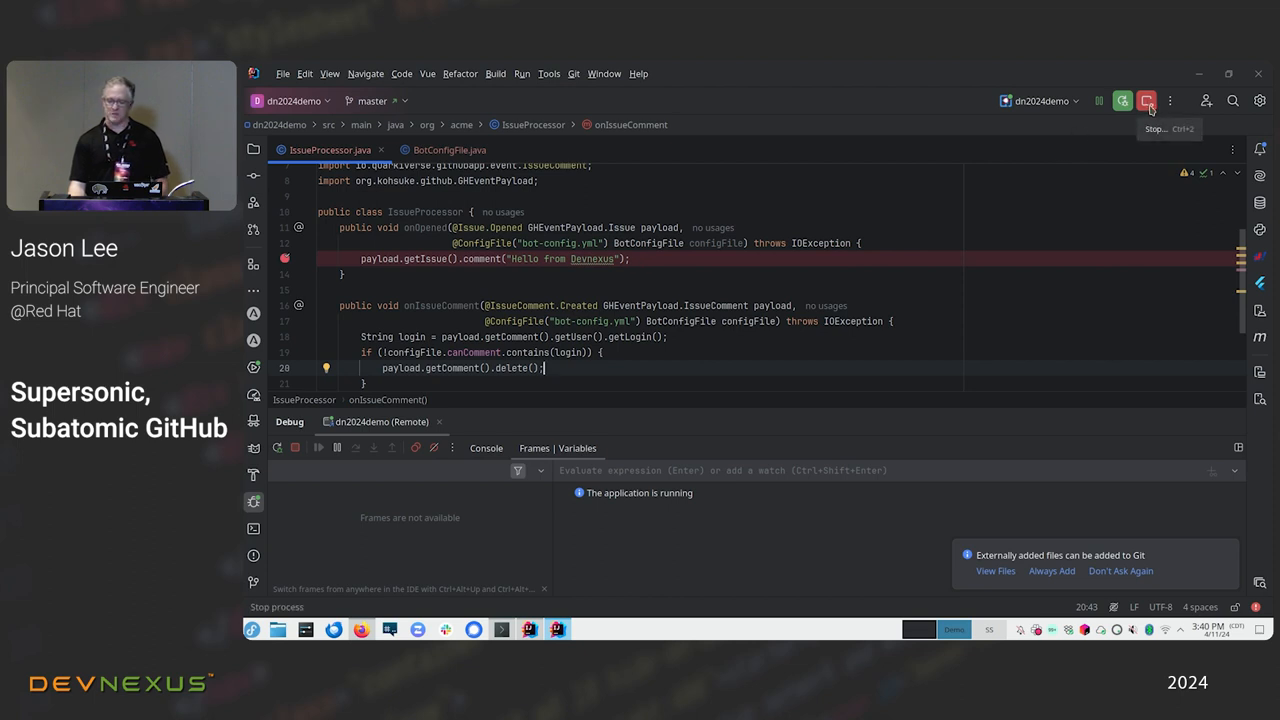
Step: Review the Stop dropdown options, keep the demo app running, and return to Firefox
{"action": "left_click", "coordinate": [1146, 100]}
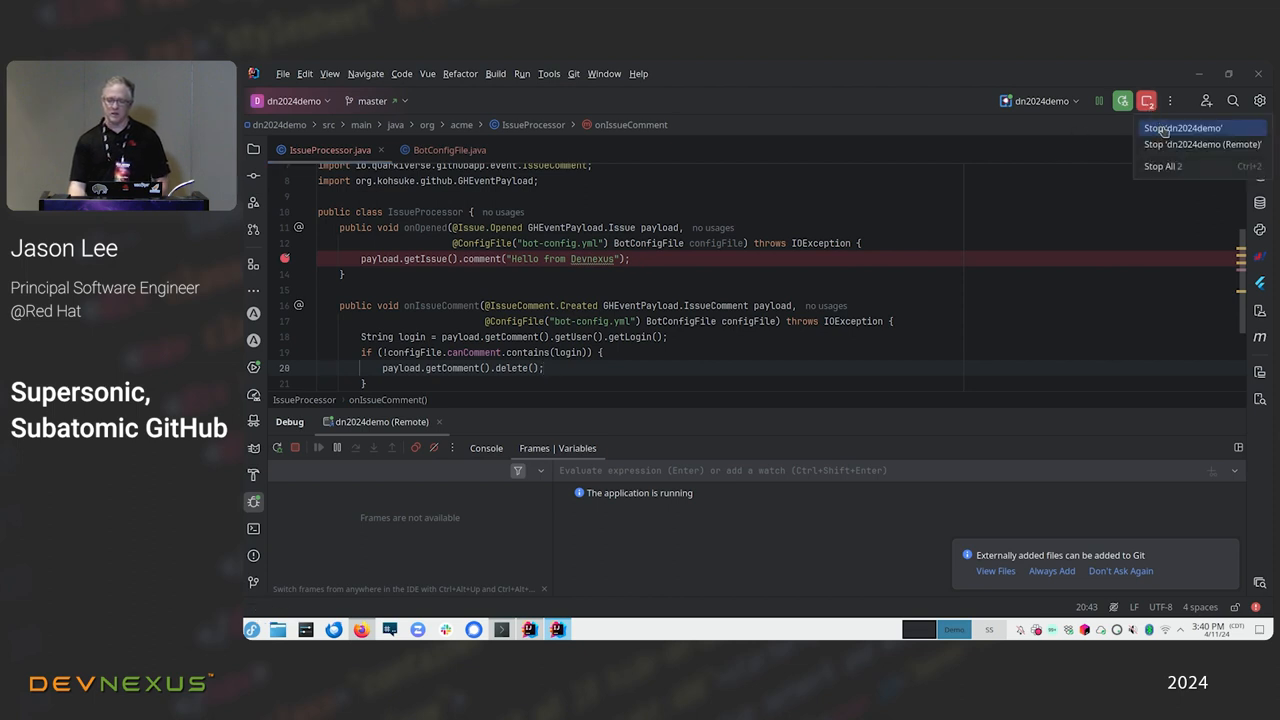
{"action": "left_click", "coordinate": [1183, 128]}
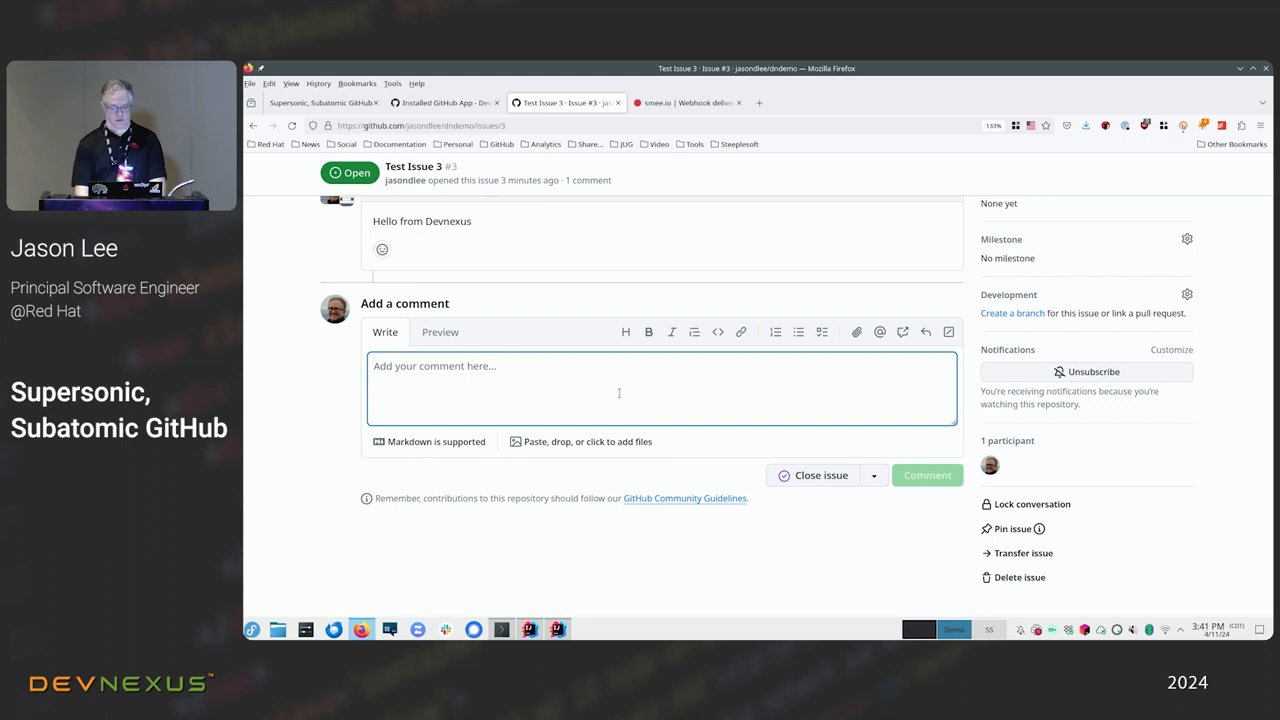
Step: Post a 'Test comment' on Test Issue 3, hitting the onIssueComment breakpoint in the IDE
{"action": "type", "text": "Test comment"}
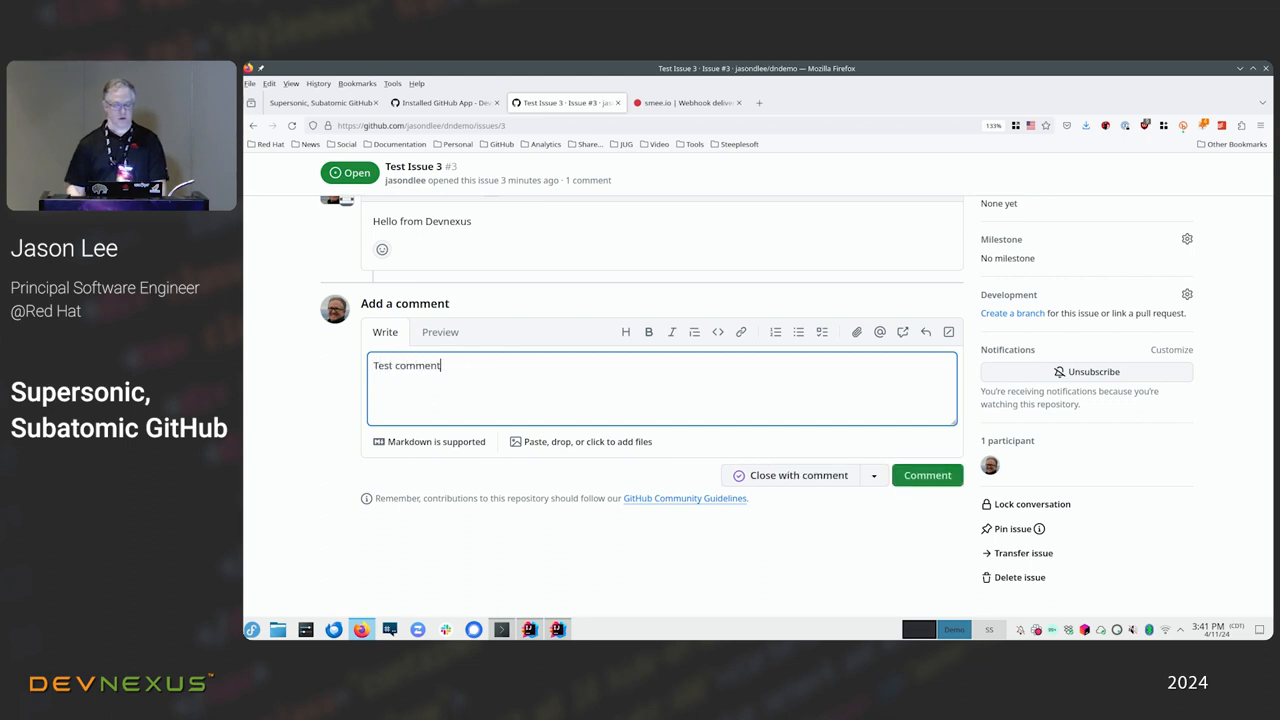
{"action": "left_click", "coordinate": [500, 629]}
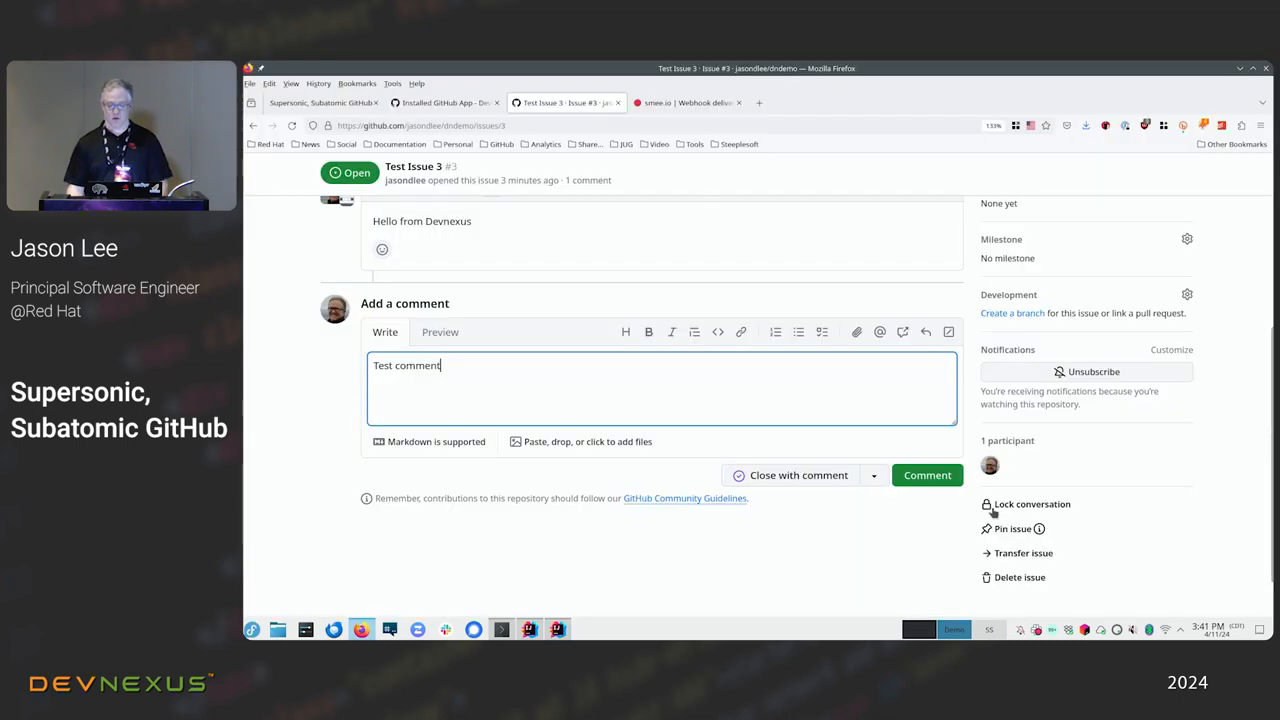
{"action": "left_click", "coordinate": [926, 475]}
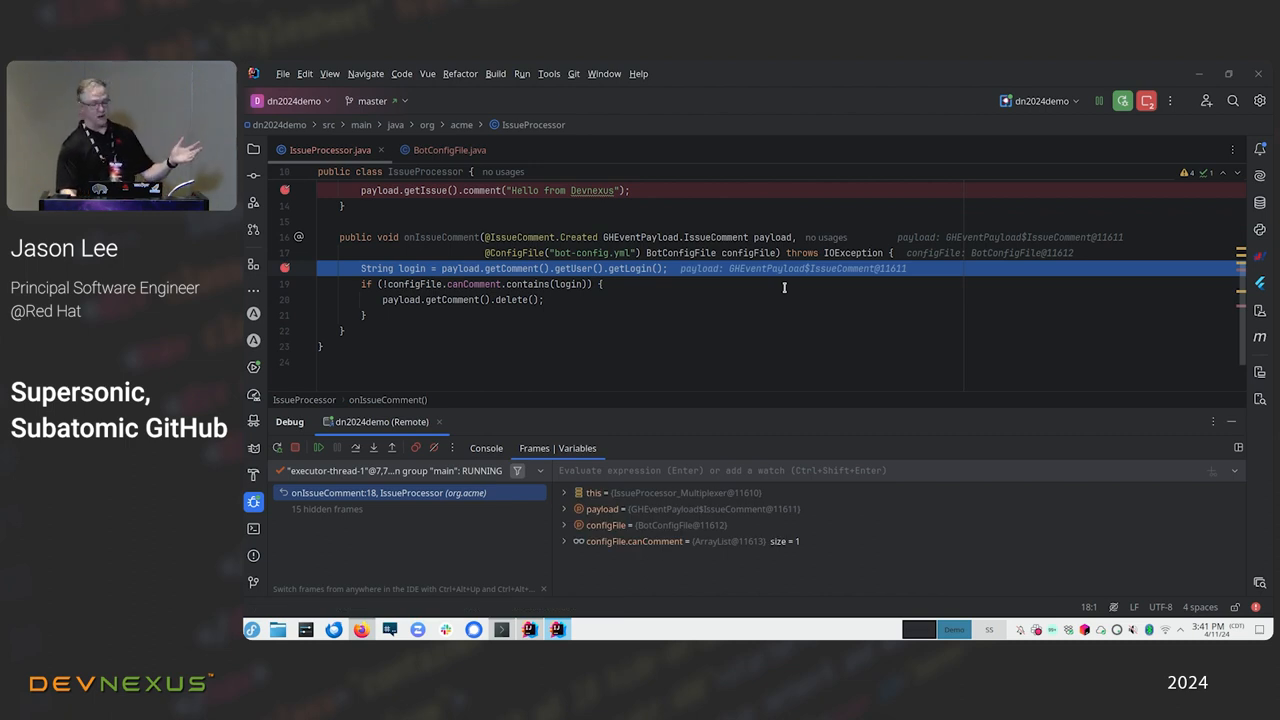
Step: Step over in the paused handler, then return to Test Issue 3 in the browser
{"action": "key", "text": "F8"}
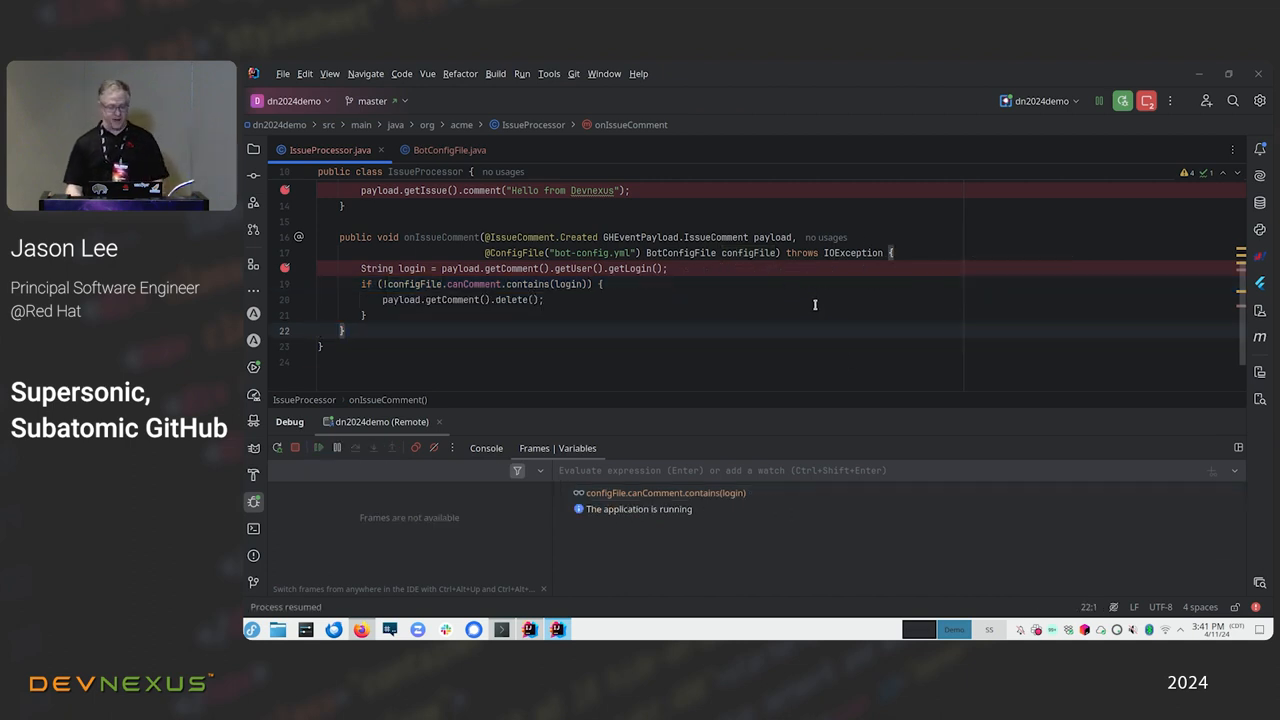
{"action": "left_click", "coordinate": [361, 629]}
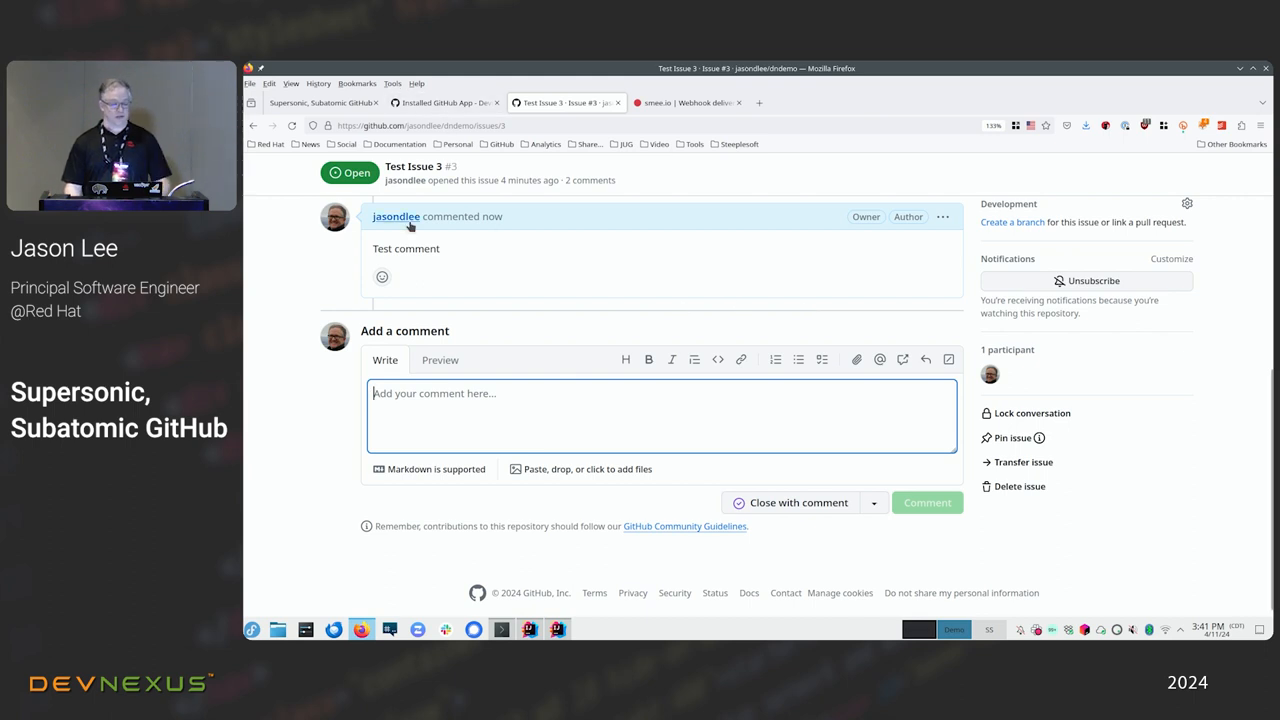
Step: Edit bot-config.yml in the dndemo repo, appending 1 to the canComment username
{"action": "scroll", "scroll_direction": "up", "scroll_amount": 3}
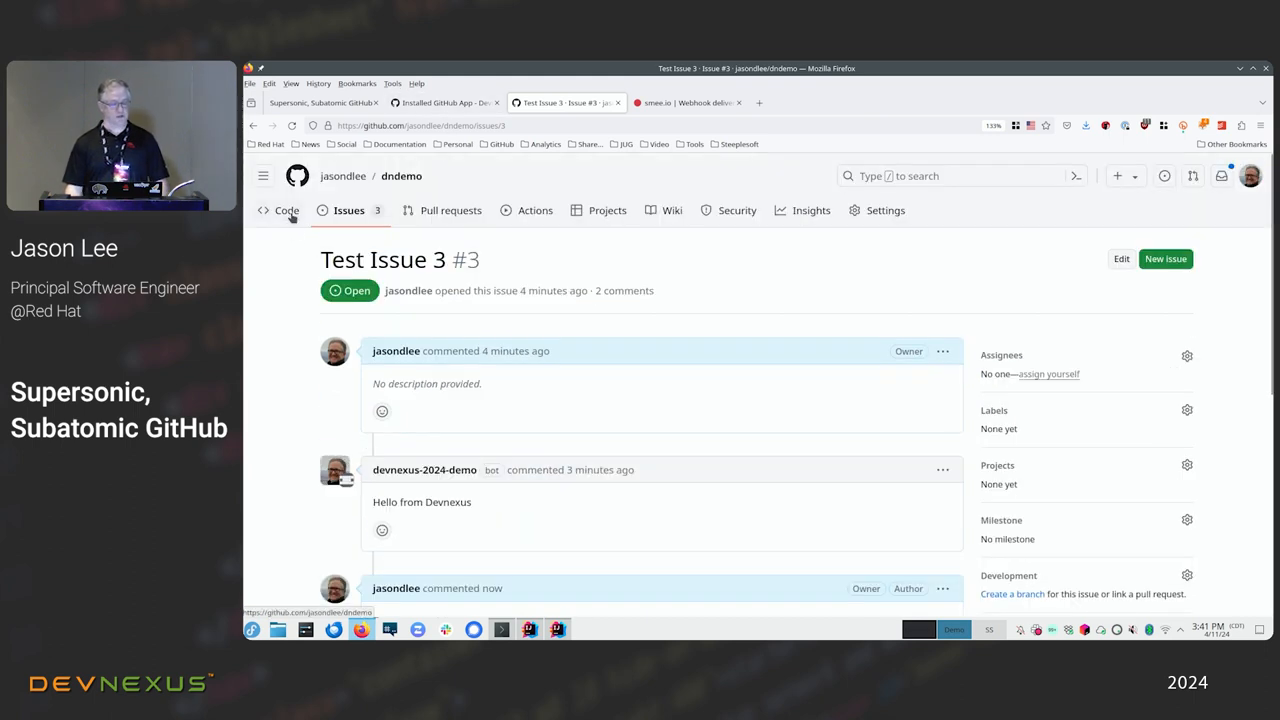
{"action": "left_click", "coordinate": [286, 210]}
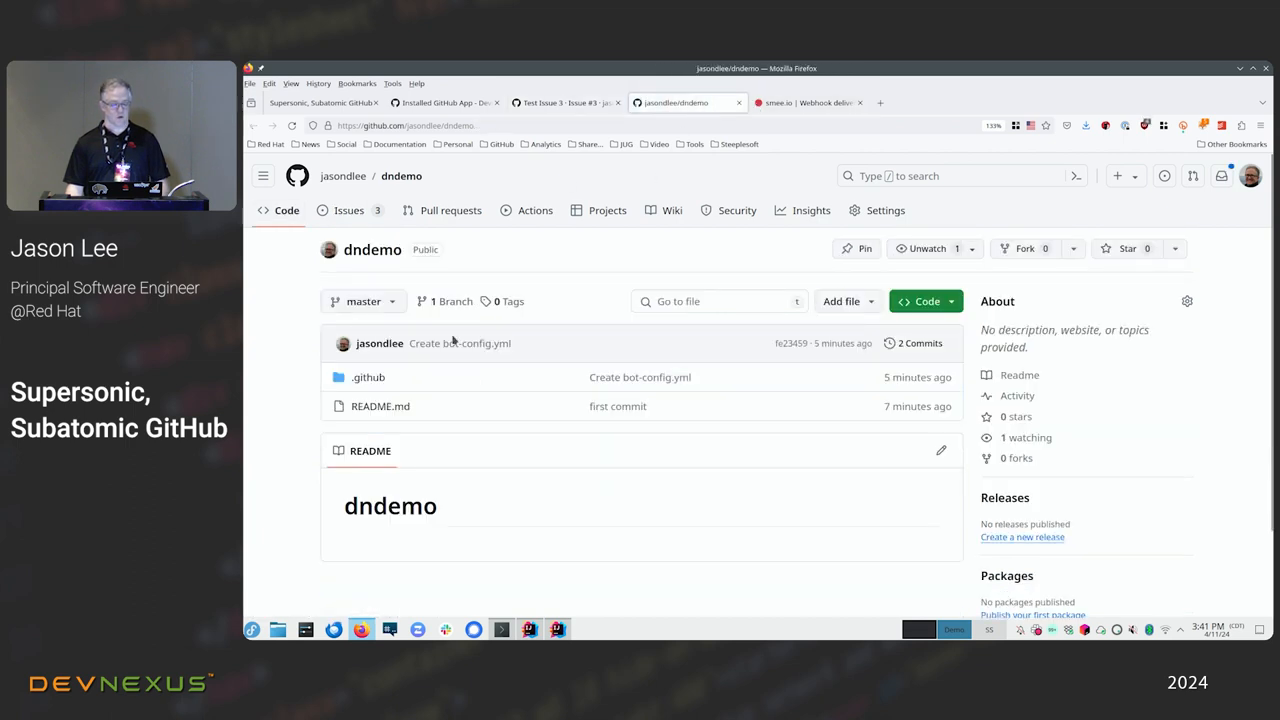
{"action": "left_click", "coordinate": [367, 377]}
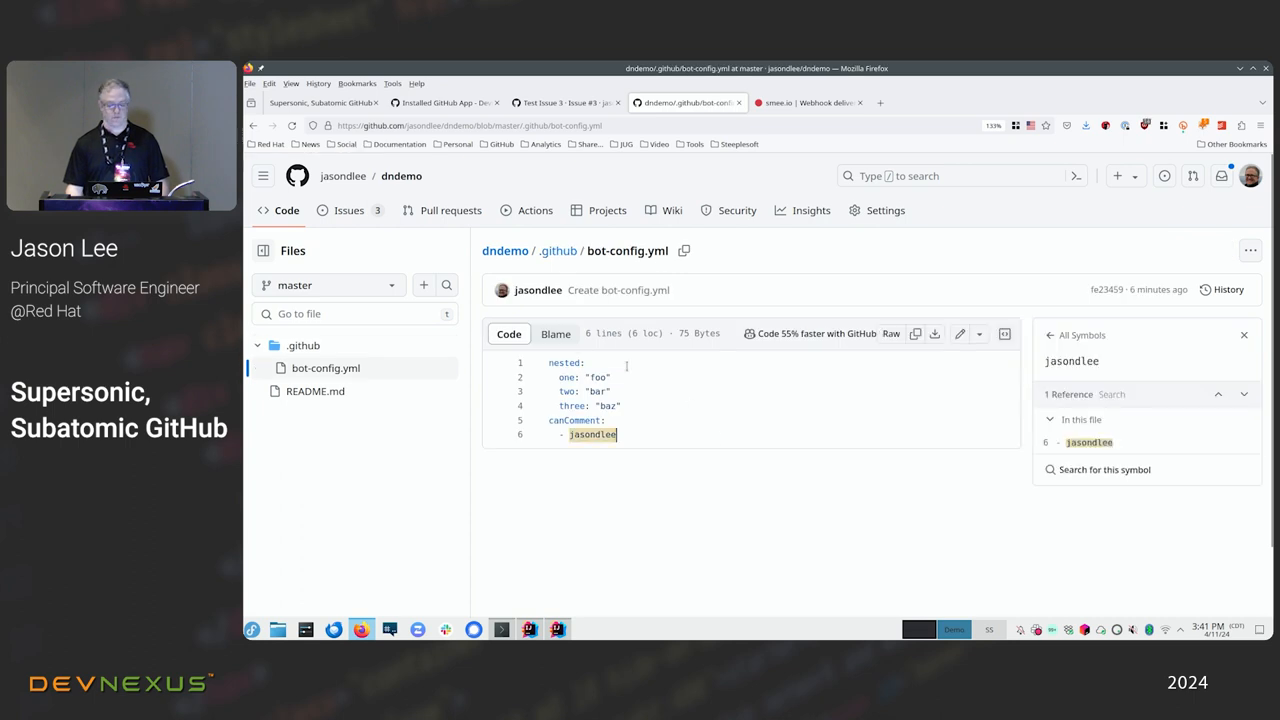
{"action": "left_click", "coordinate": [959, 333]}
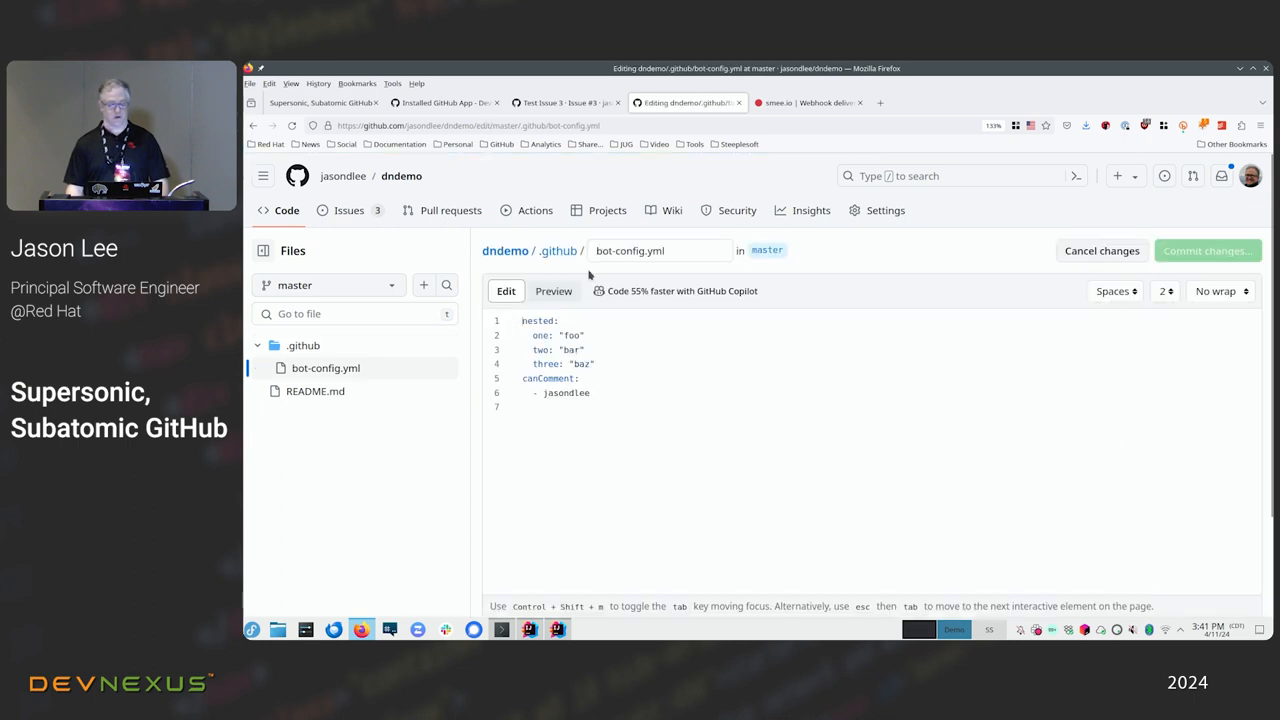
{"action": "type", "text": "1"}
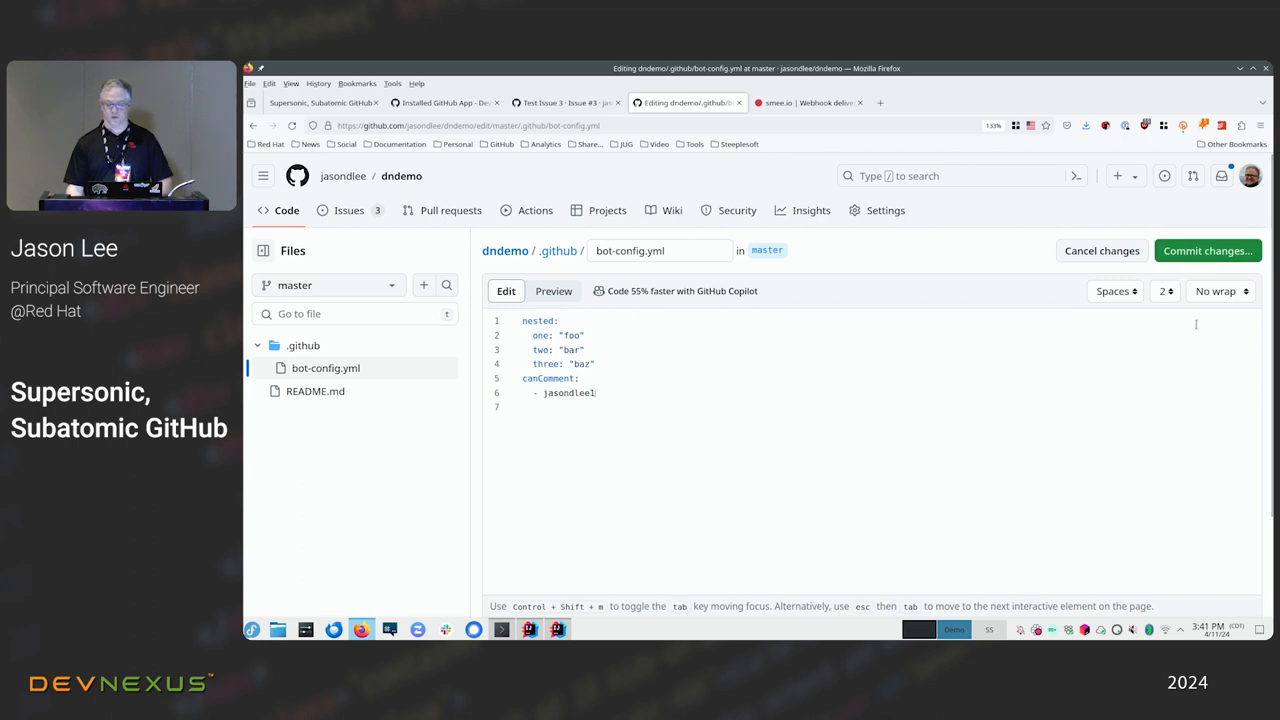
Step: Write an 'Another test' comment on Test Issue 3
{"action": "left_click", "coordinate": [1207, 250]}
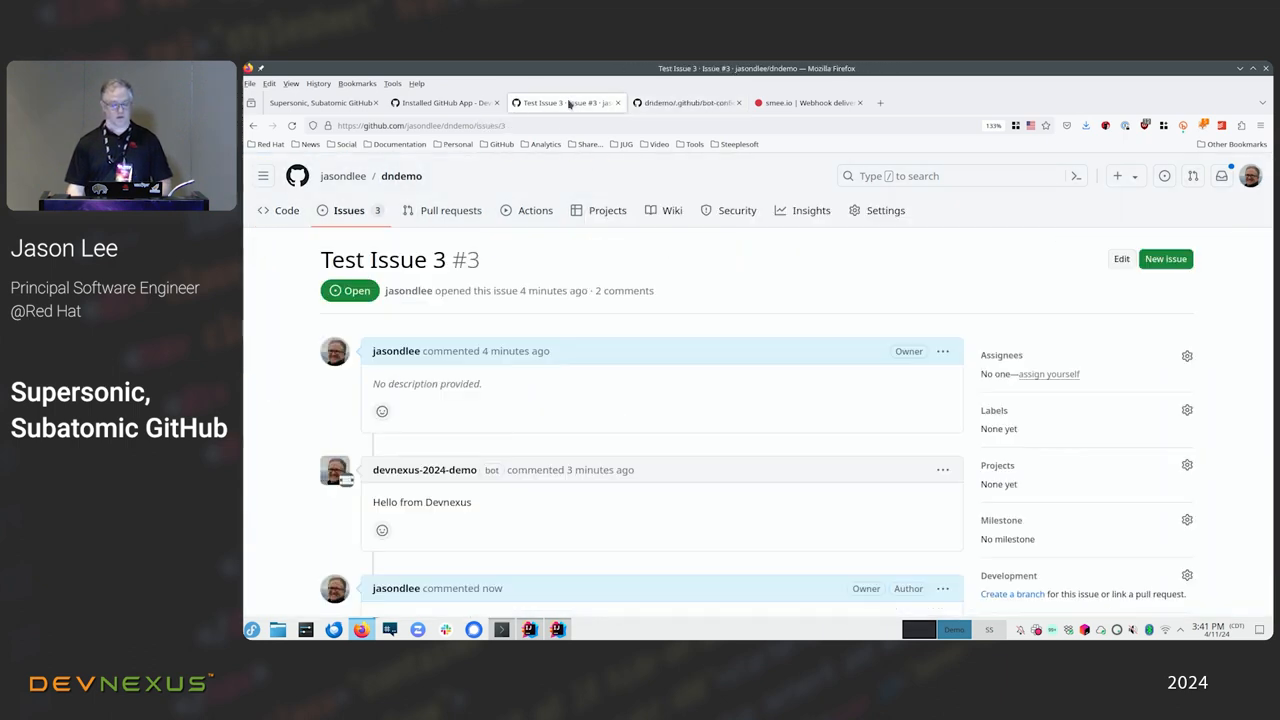
{"action": "scroll", "scroll_direction": "down", "scroll_amount": 3}
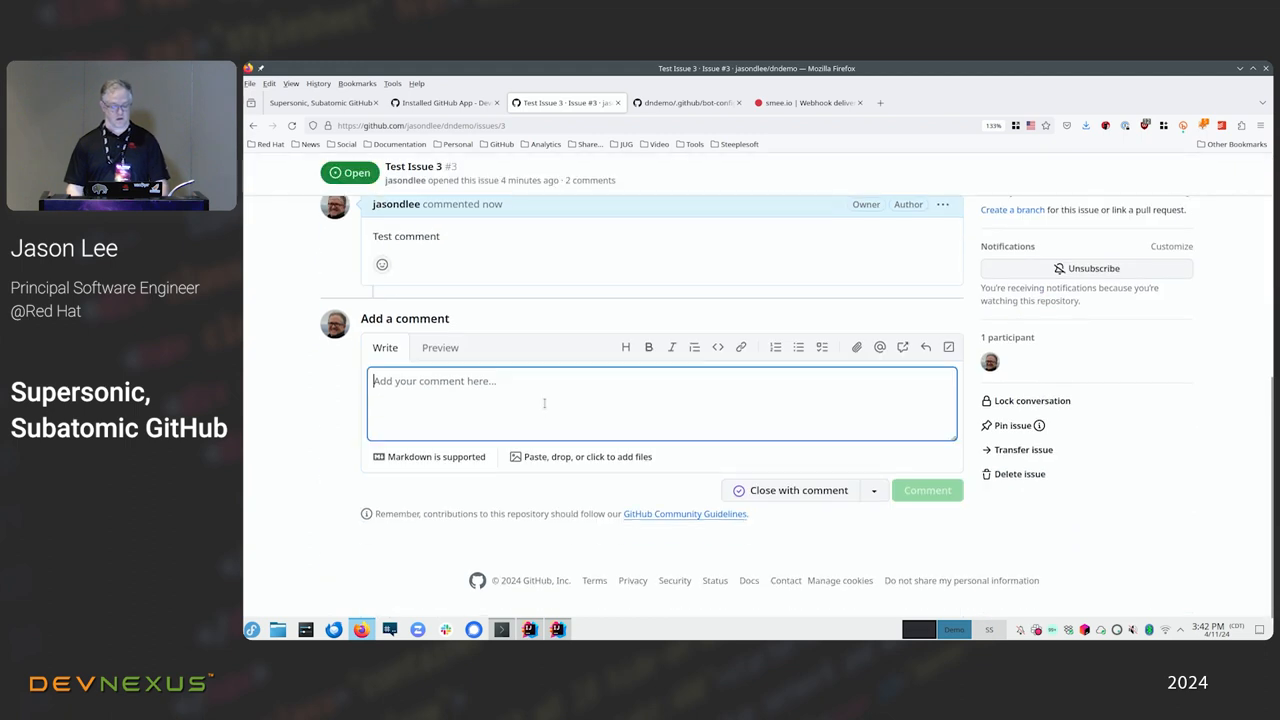
{"action": "type", "text": "Another t"}
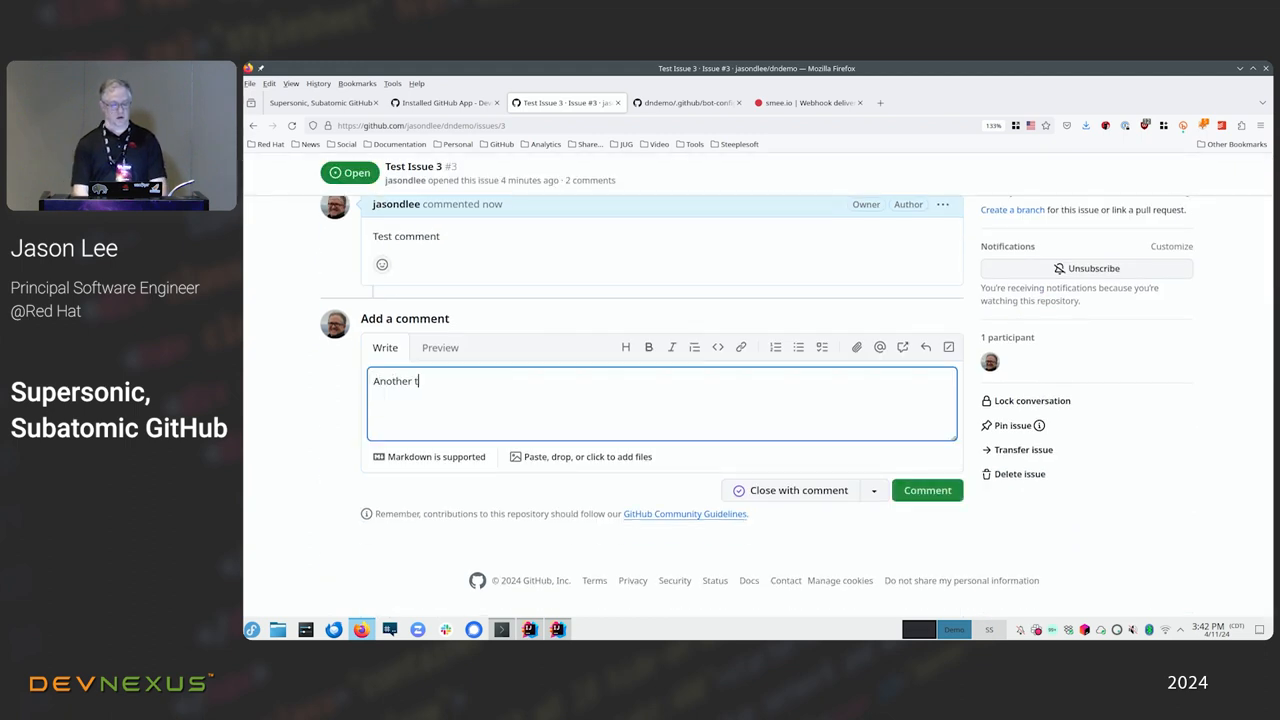
{"action": "type", "text": "est"}
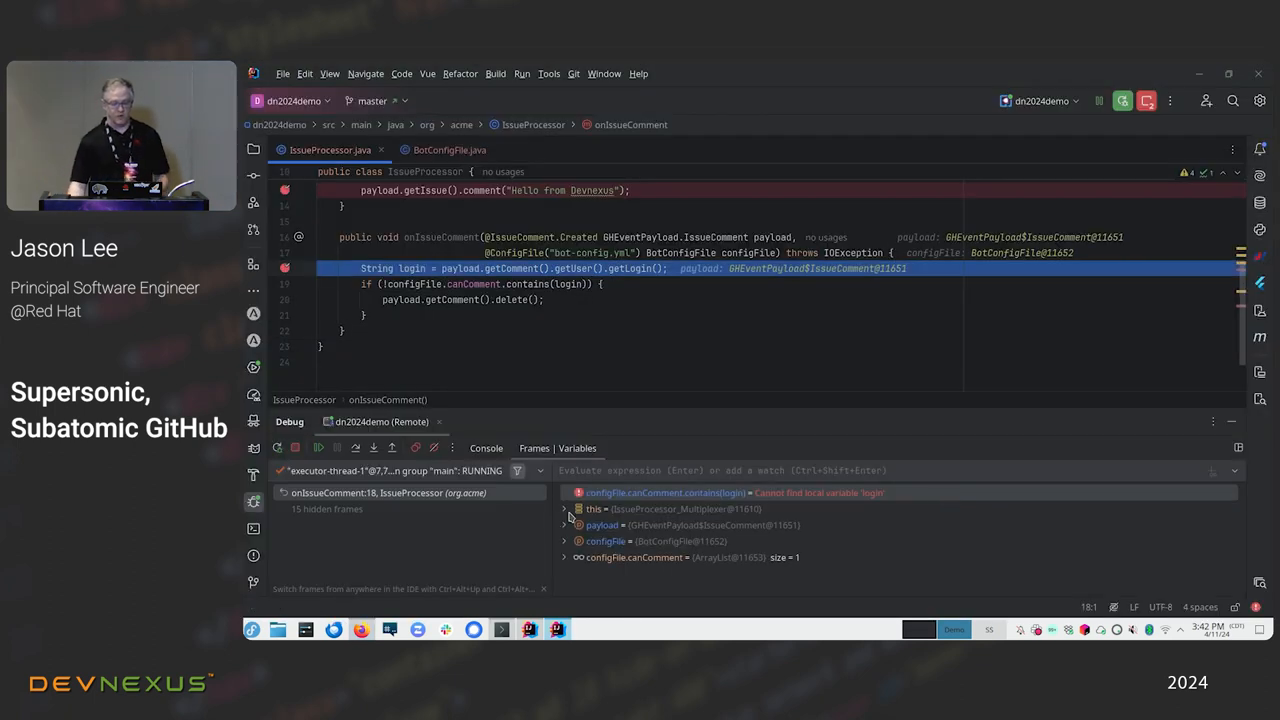
{"action": "left_click", "coordinate": [565, 541]}
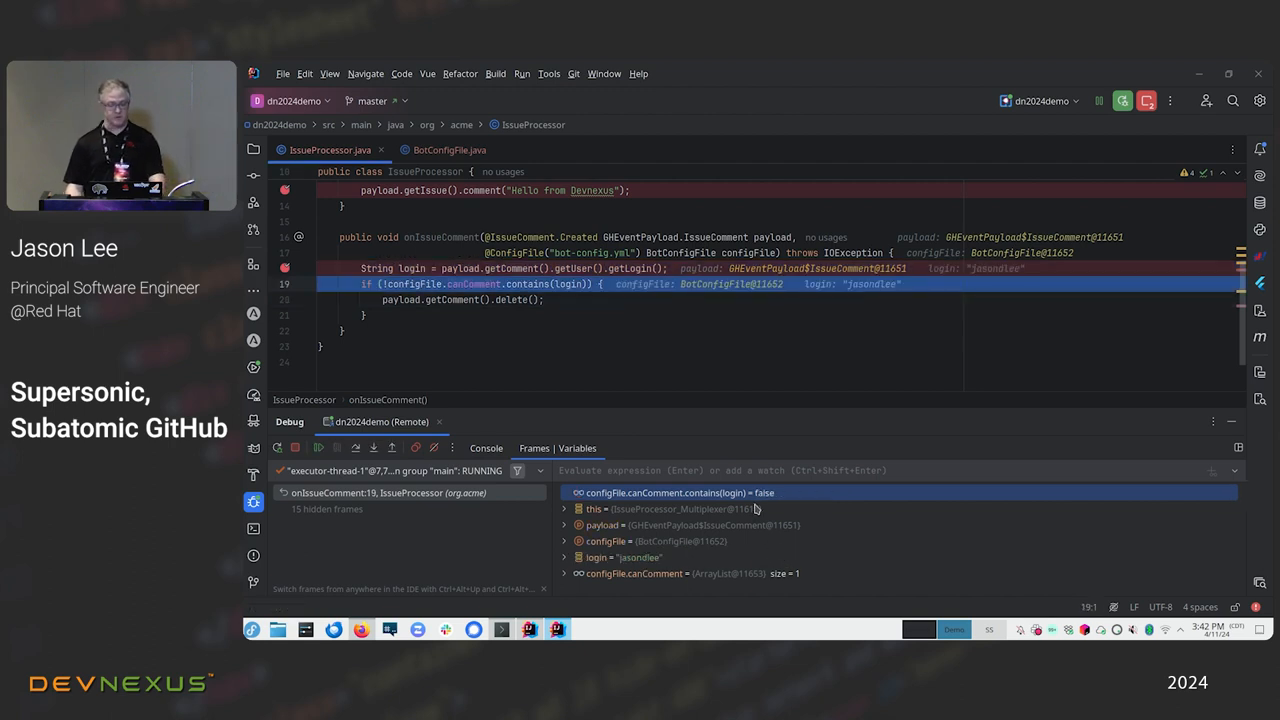
{"action": "left_click", "coordinate": [337, 447]}
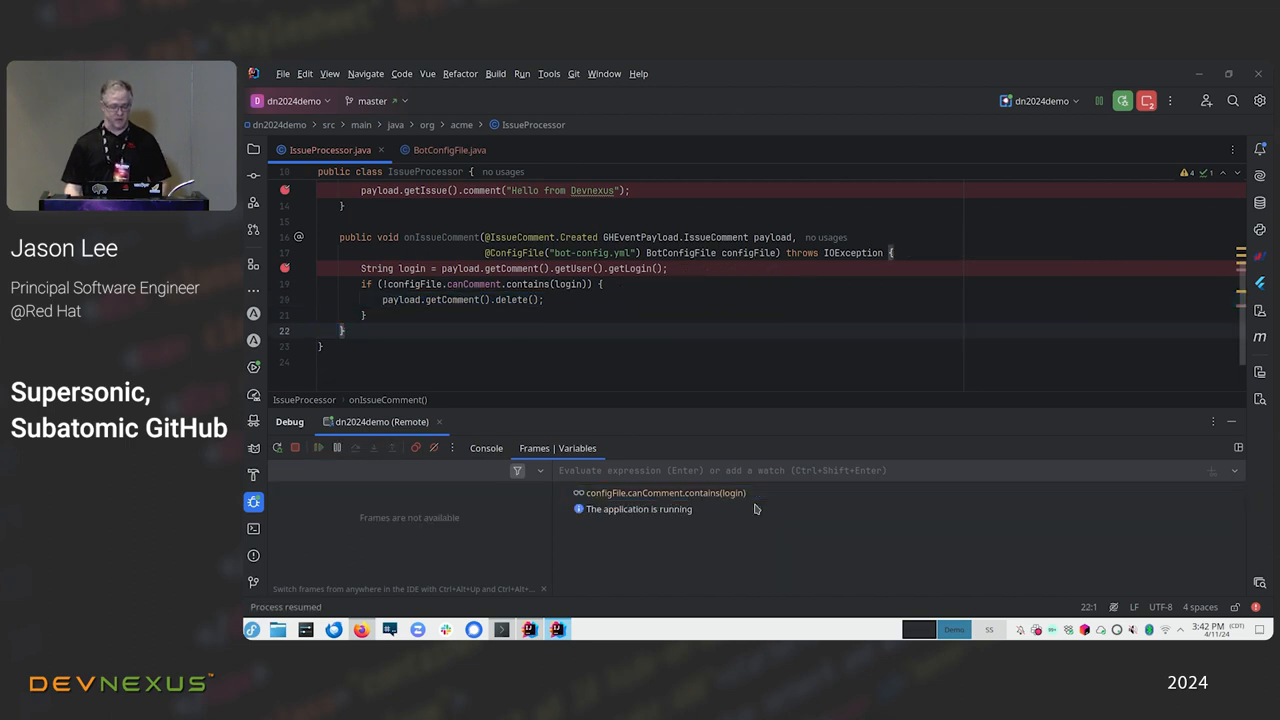
Step: View Test Issue 3 where the bot deleted the unauthorised comment, then return to the slides
{"action": "left_click", "coordinate": [361, 629]}
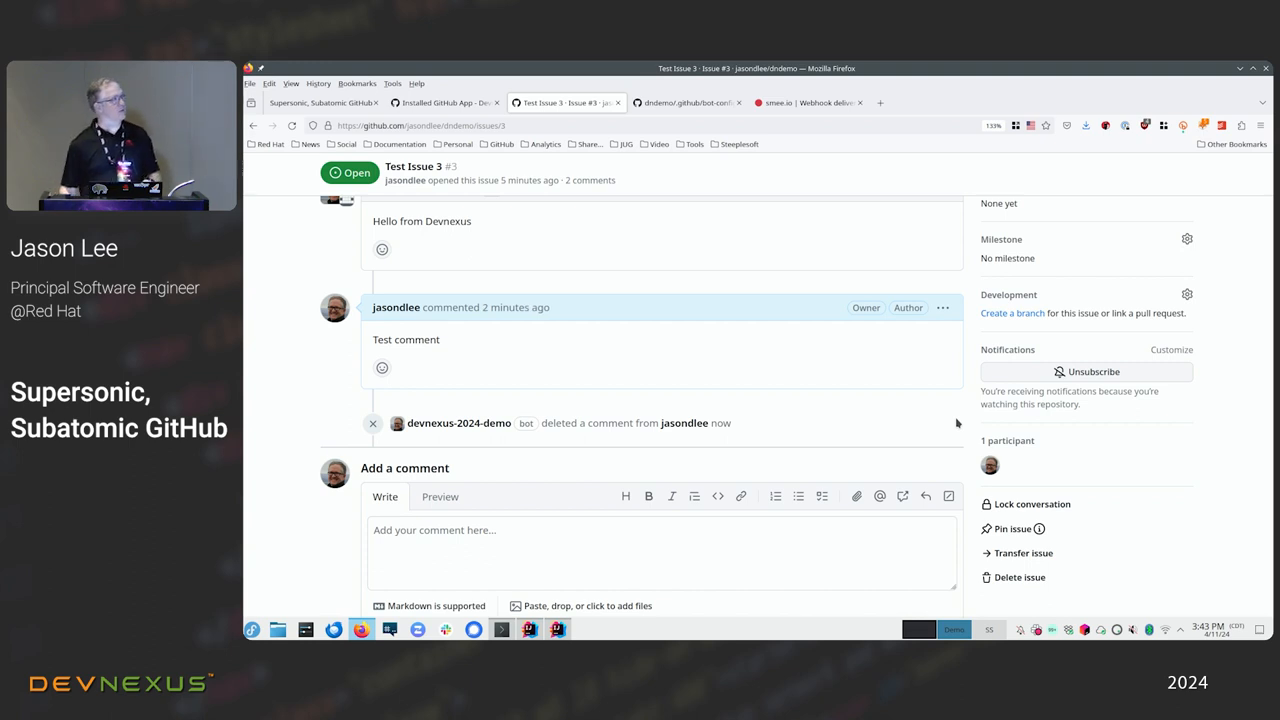
{"action": "mouse_move", "coordinate": [696, 241]}
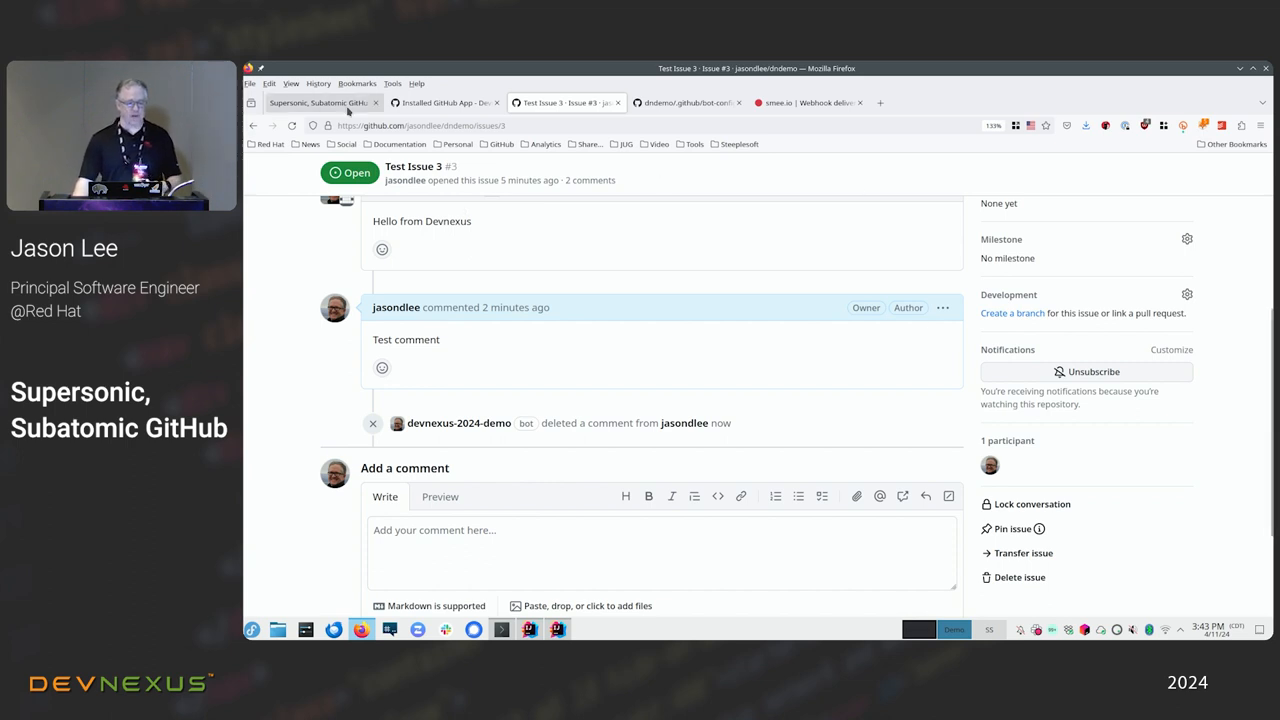
{"action": "left_click", "coordinate": [320, 102]}
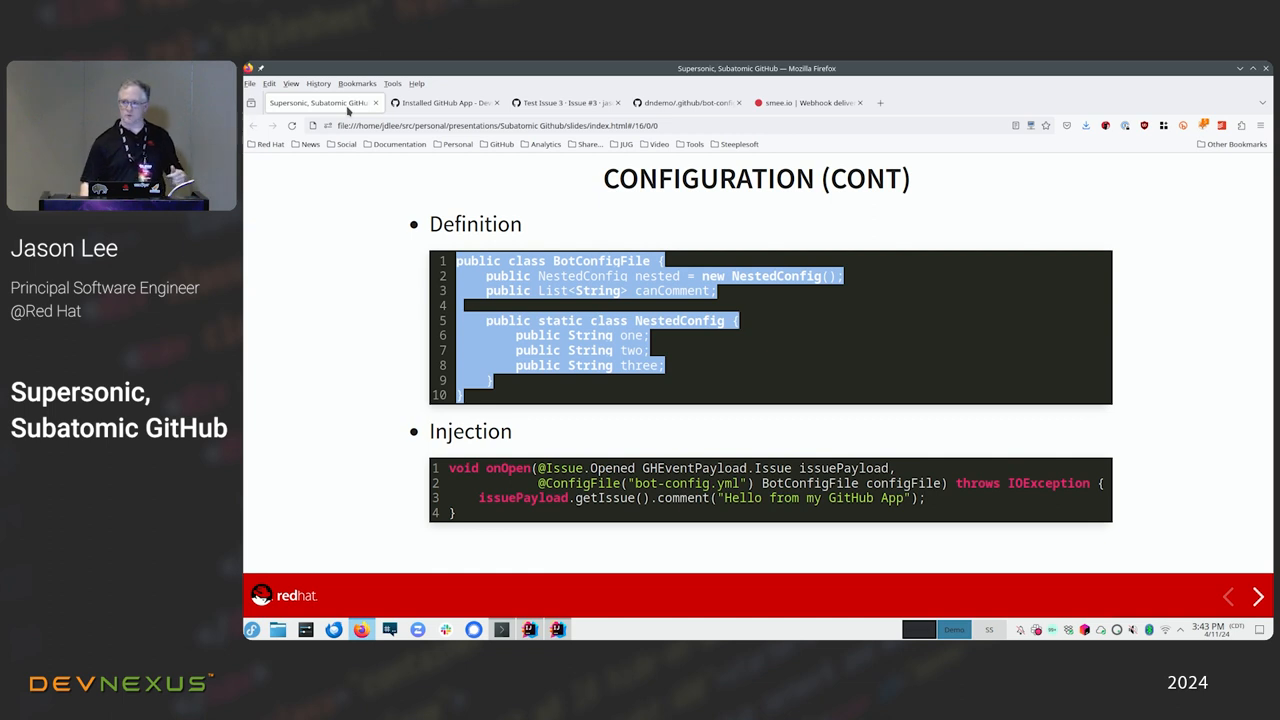
Step: Advance the deck to the Testing slide with its JUnit/Mockito example, then return to the IDE
{"action": "left_click", "coordinate": [1258, 597]}
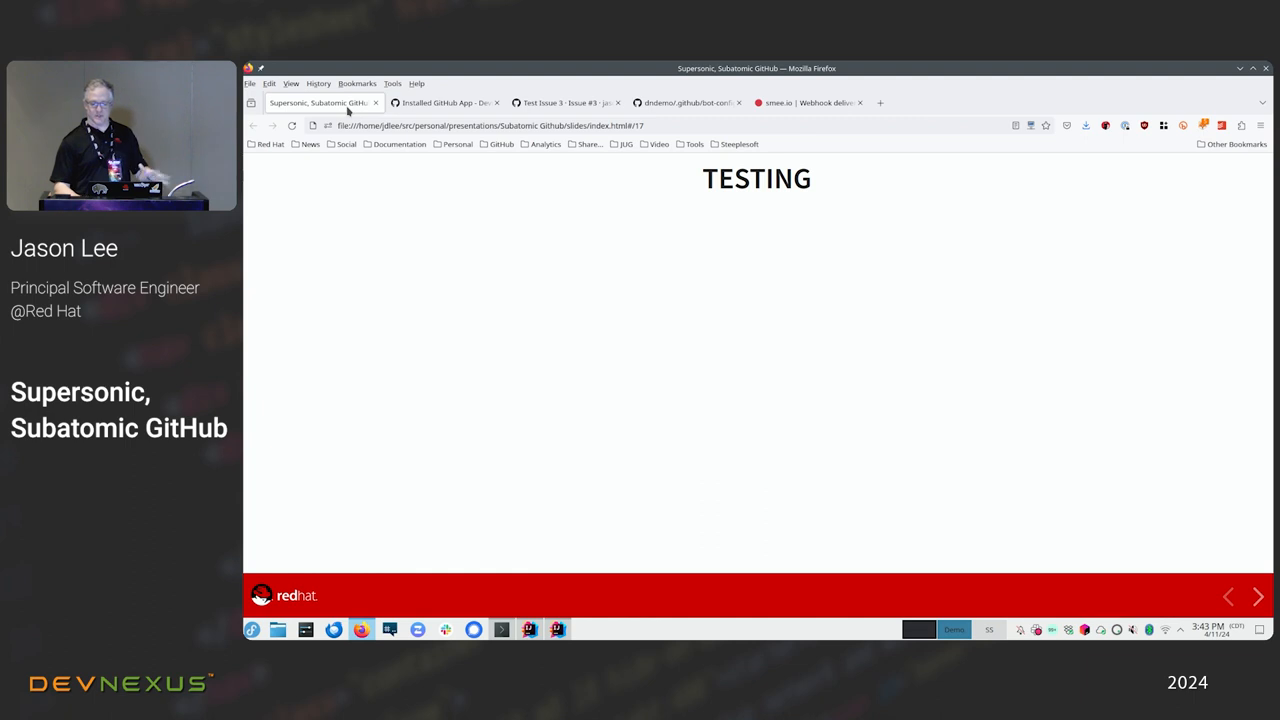
{"action": "key", "text": "Right"}
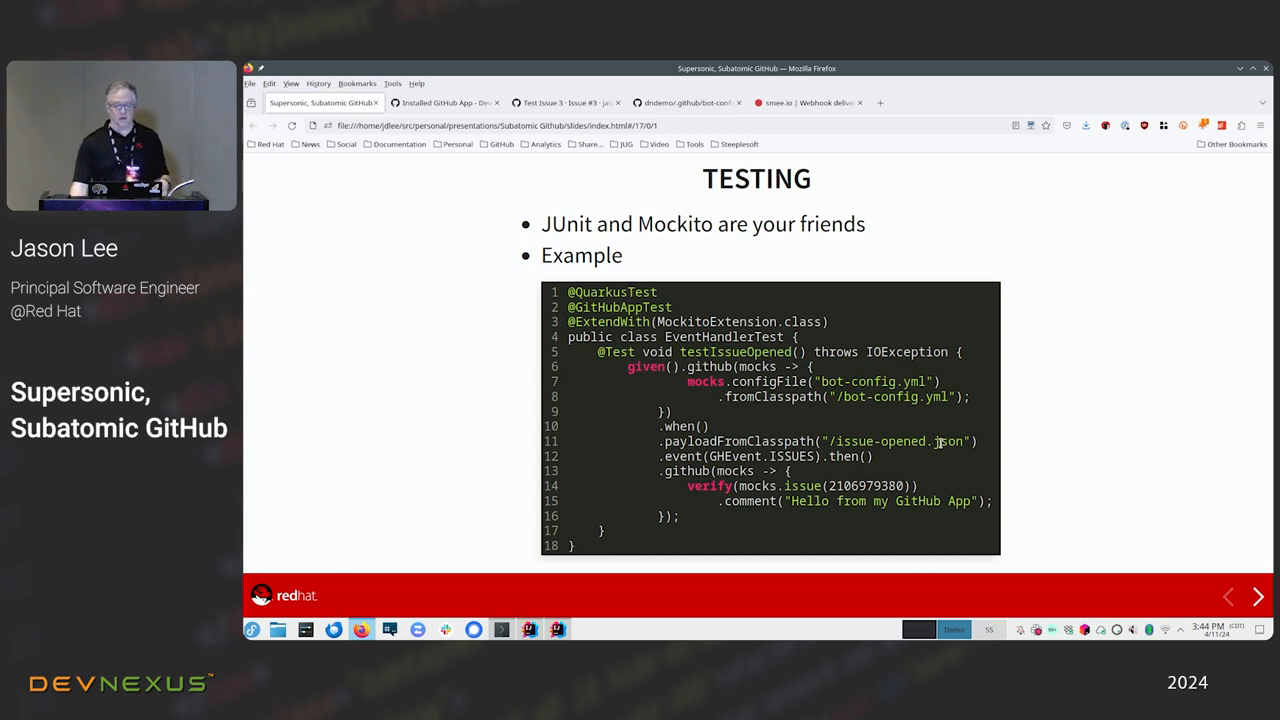
{"action": "left_click", "coordinate": [1258, 596]}
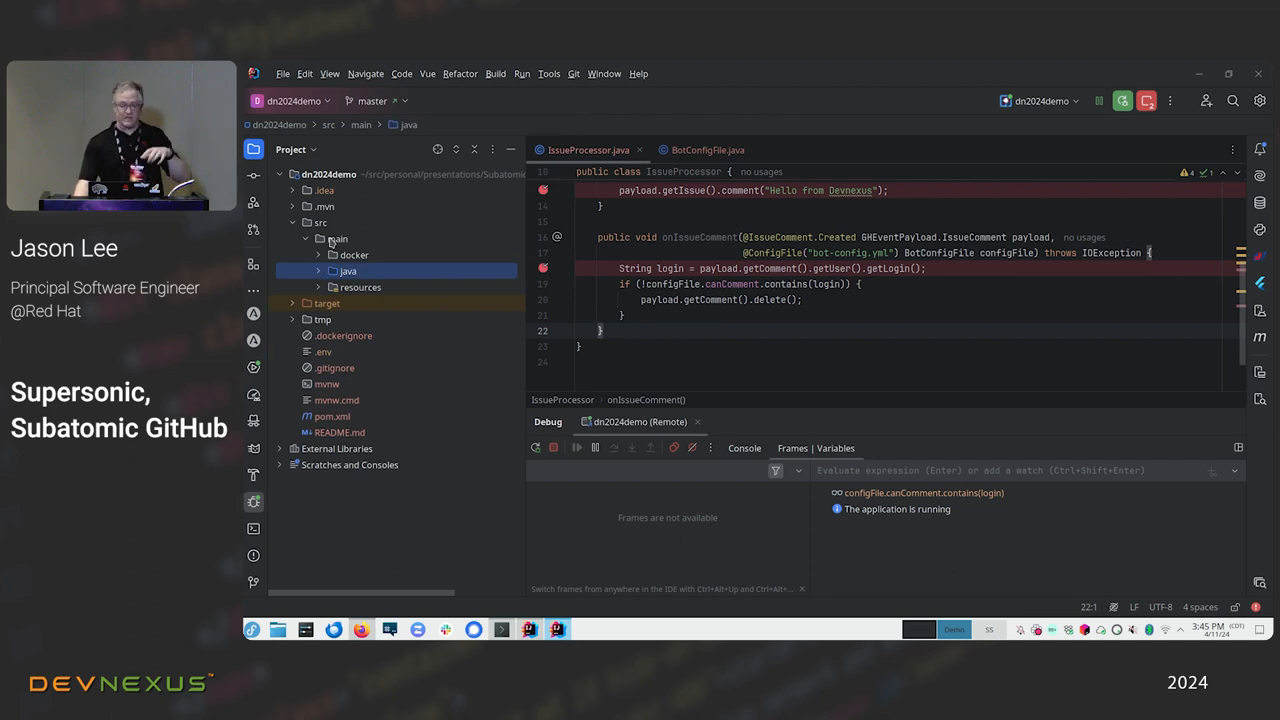
Step: Create src/test/java and src/test/resources via New Directory with Maven source folders
{"action": "right_click", "coordinate": [347, 271]}
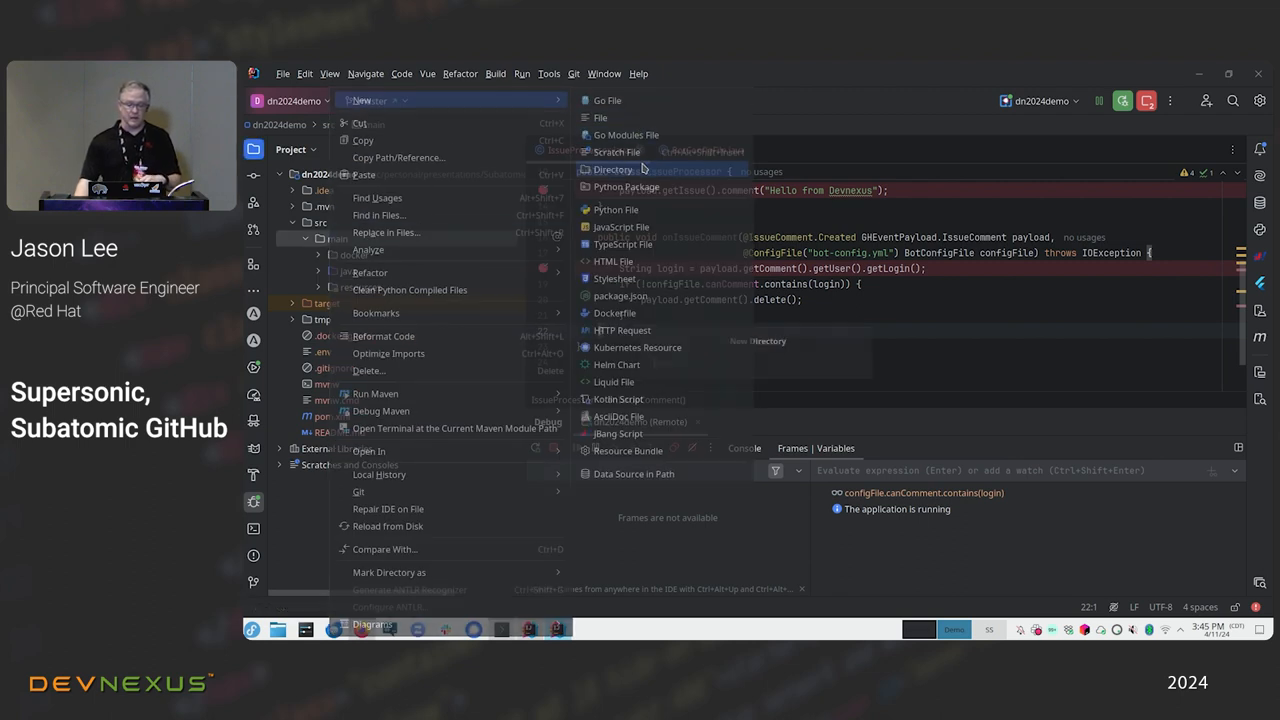
{"action": "left_click", "coordinate": [612, 169]}
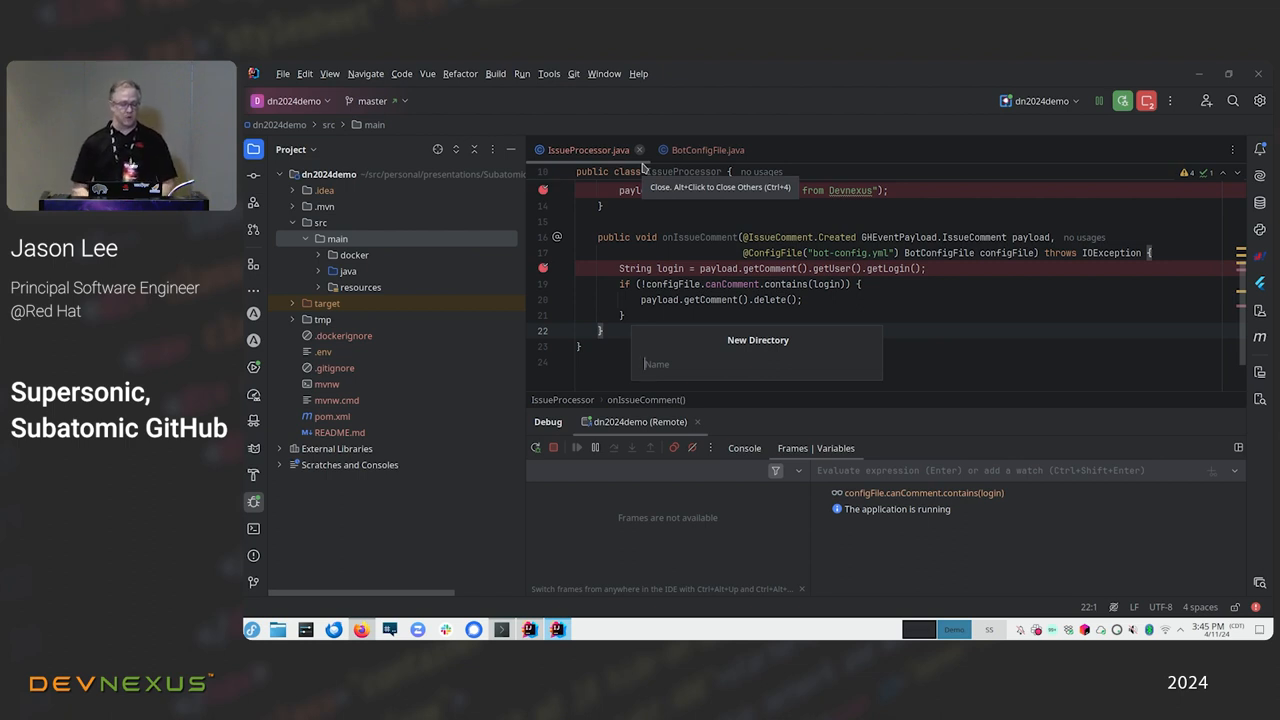
{"action": "right_click", "coordinate": [320, 222]}
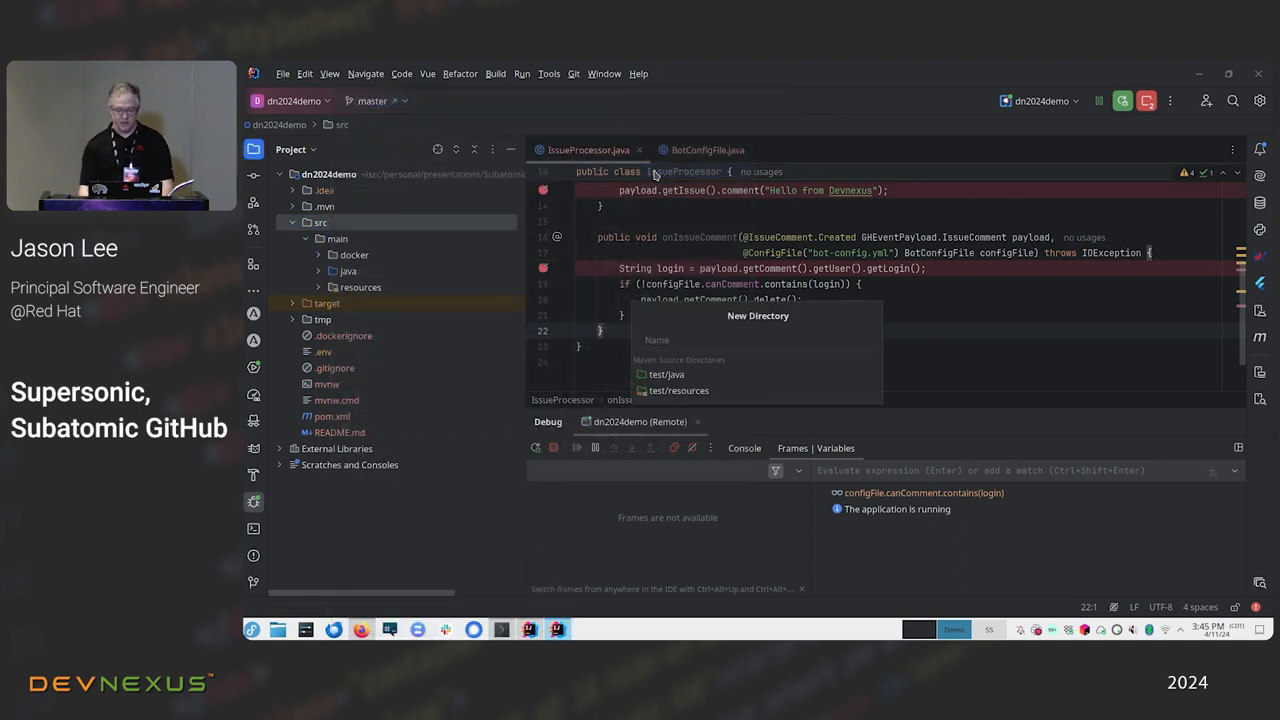
{"action": "type", "text": "test"}
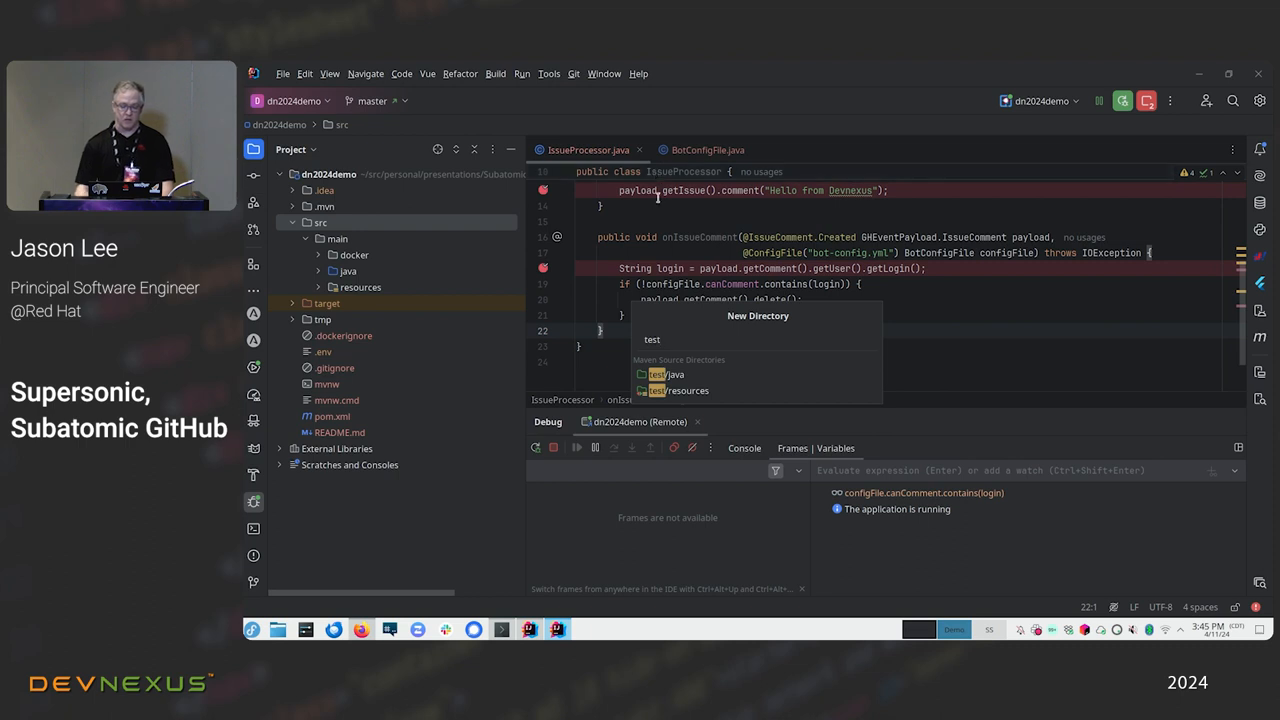
{"action": "left_click", "coordinate": [666, 374]}
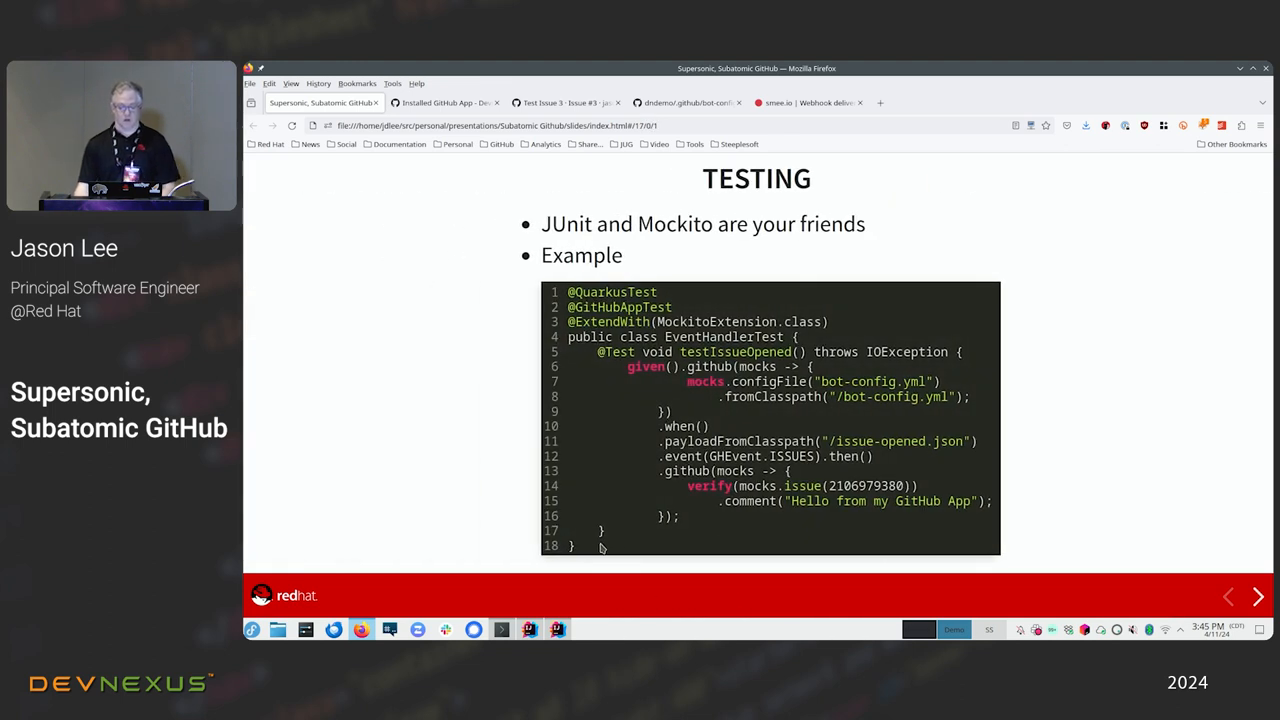
{"action": "left_click_drag", "start_coordinate": [567, 291], "coordinate": [600, 547]}
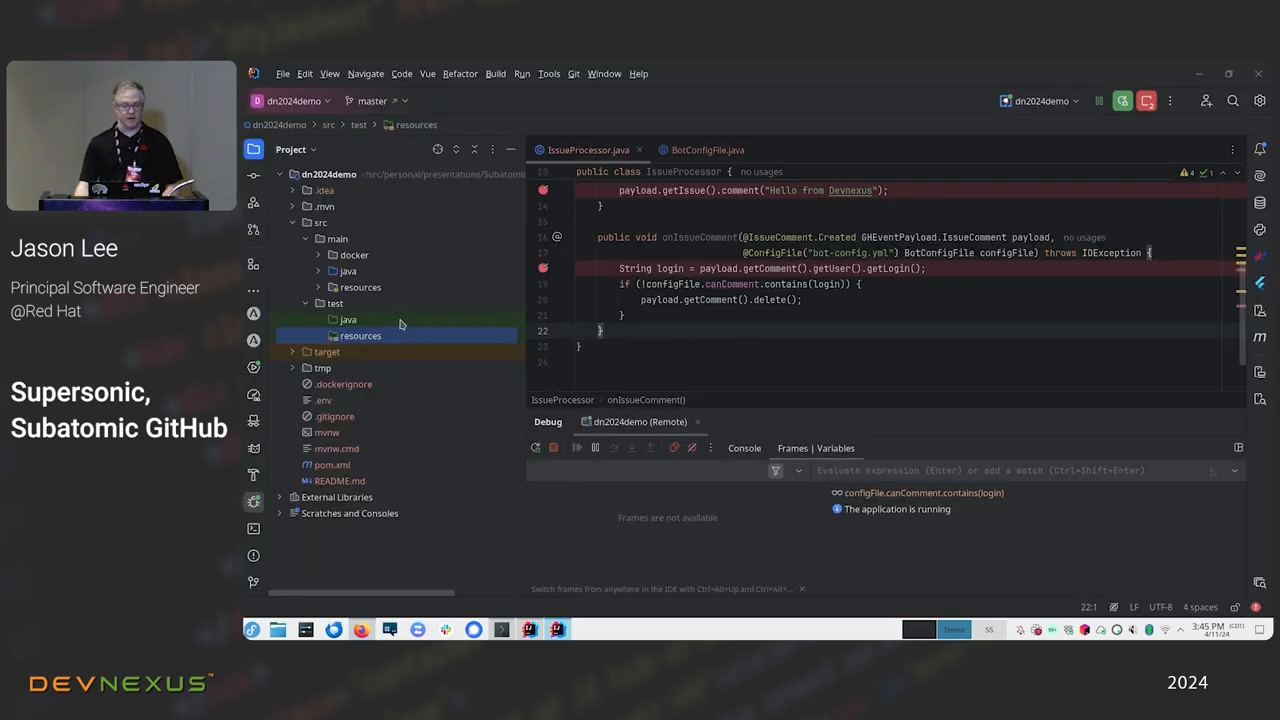
Step: Create a new Java class in src/test/java and add the file to Git
{"action": "right_click", "coordinate": [348, 319]}
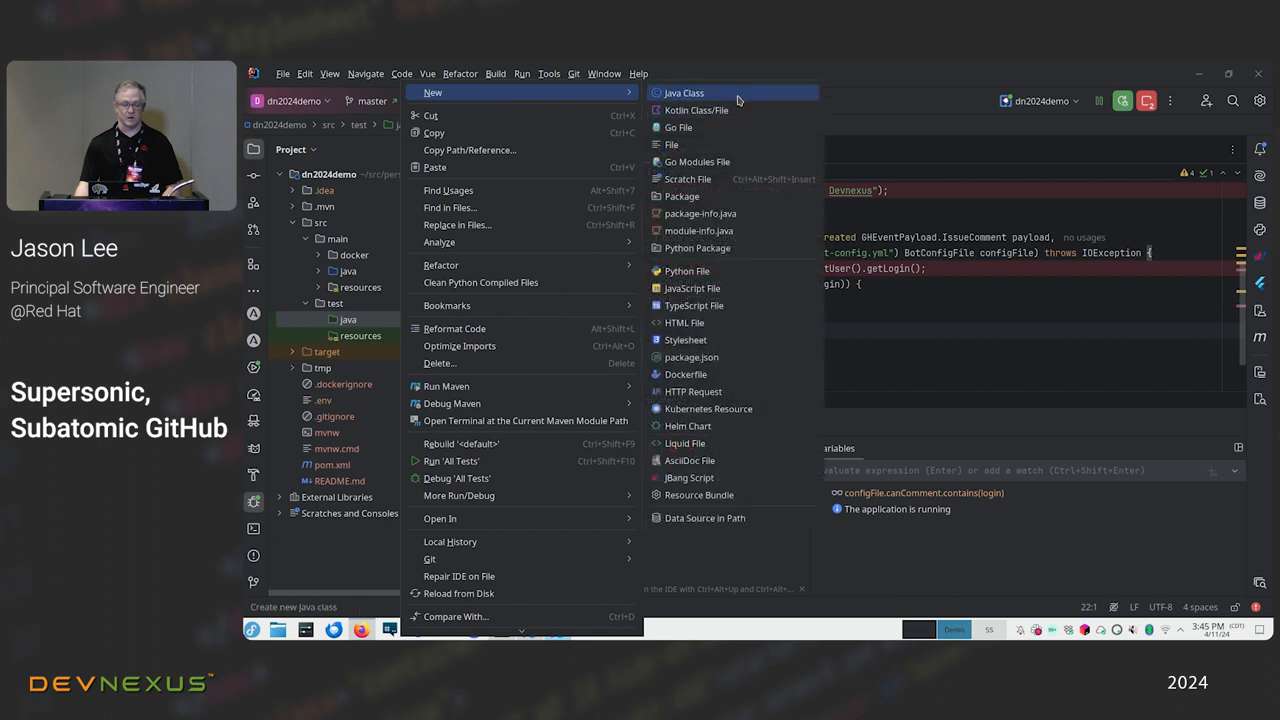
{"action": "left_click", "coordinate": [683, 92]}
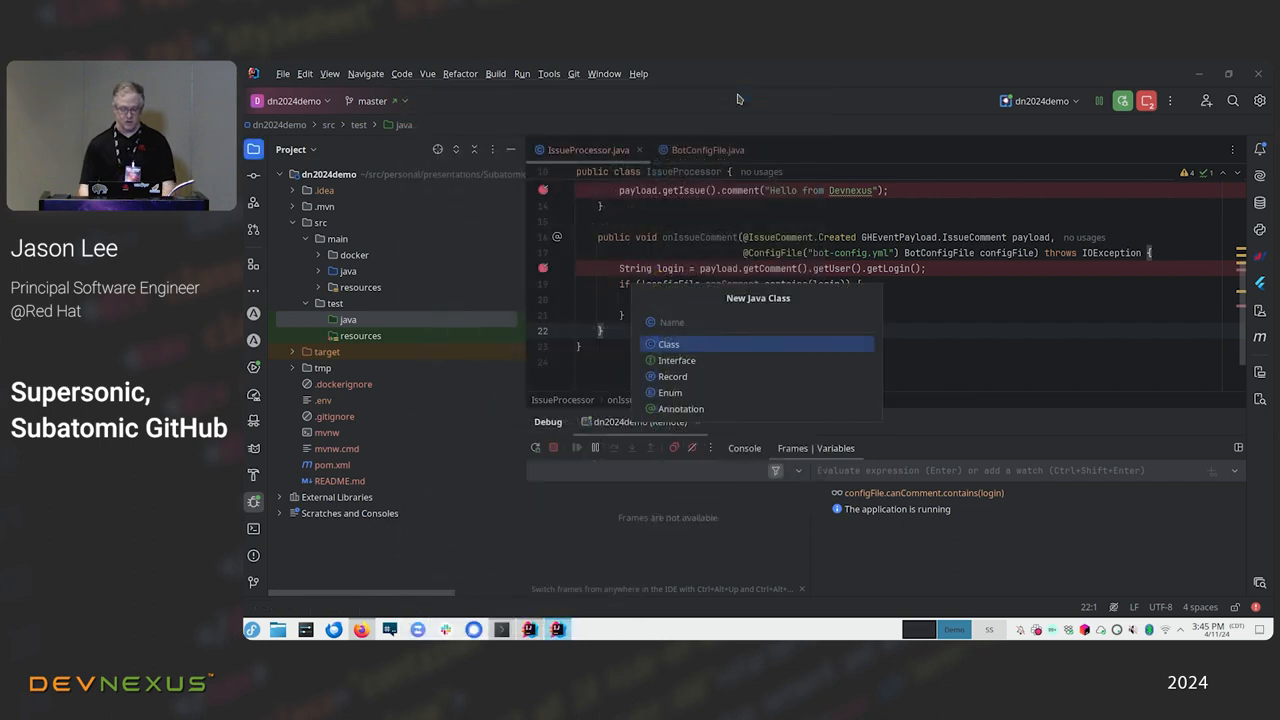
{"action": "type", "text": "Exa"}
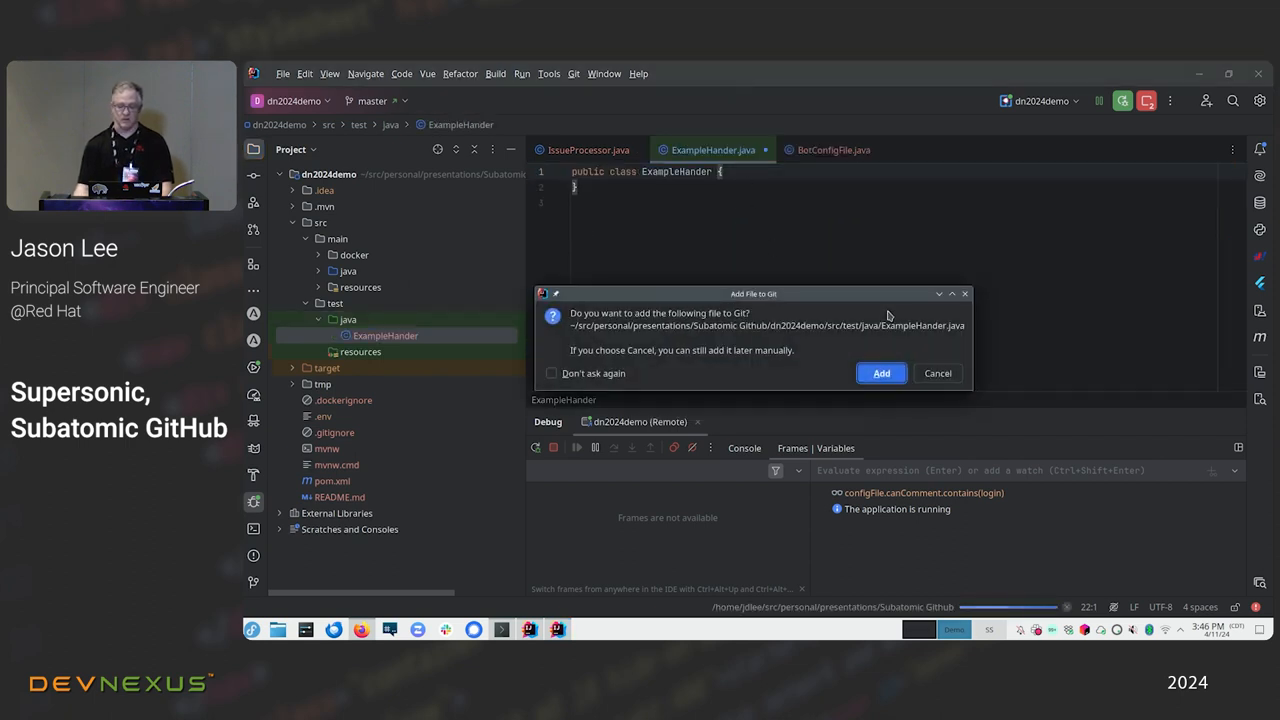
{"action": "left_click", "coordinate": [881, 373]}
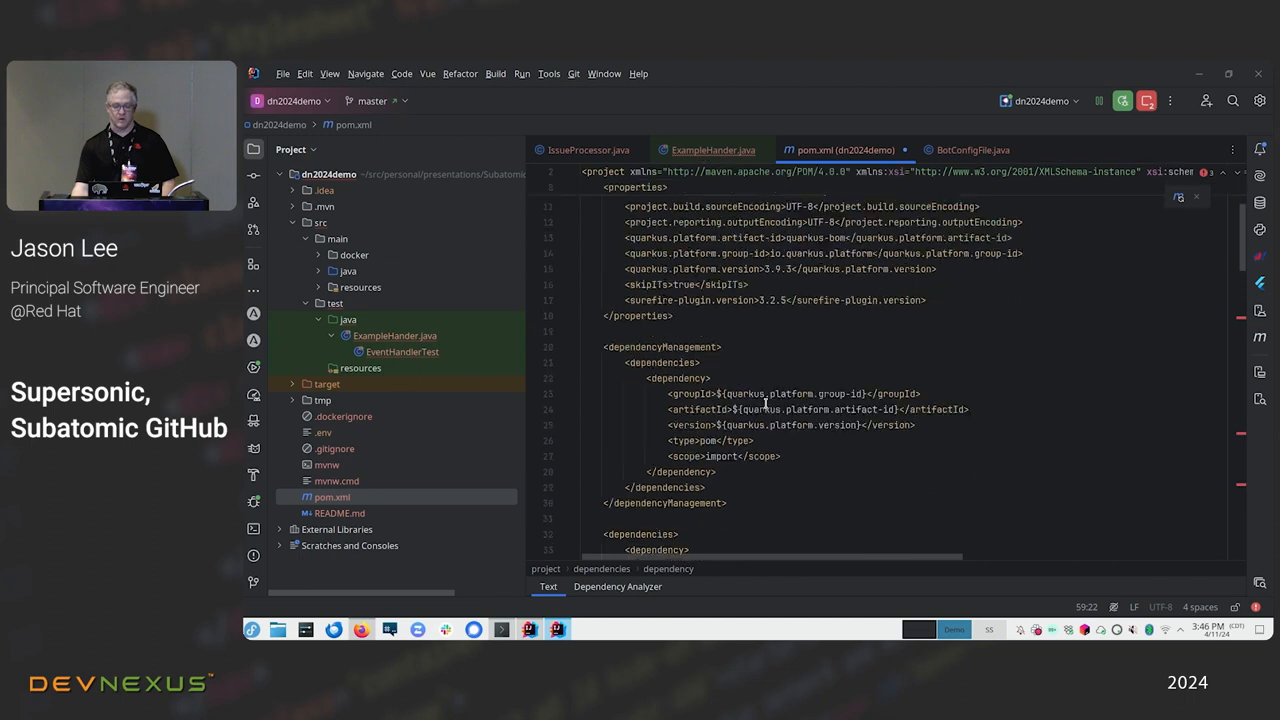
Step: Try quarkus-github-app-testing version 3.9.3 in pom.xml, falling back to 2.5.1 after the failed download
{"action": "scroll", "scroll_direction": "down", "scroll_amount": 3}
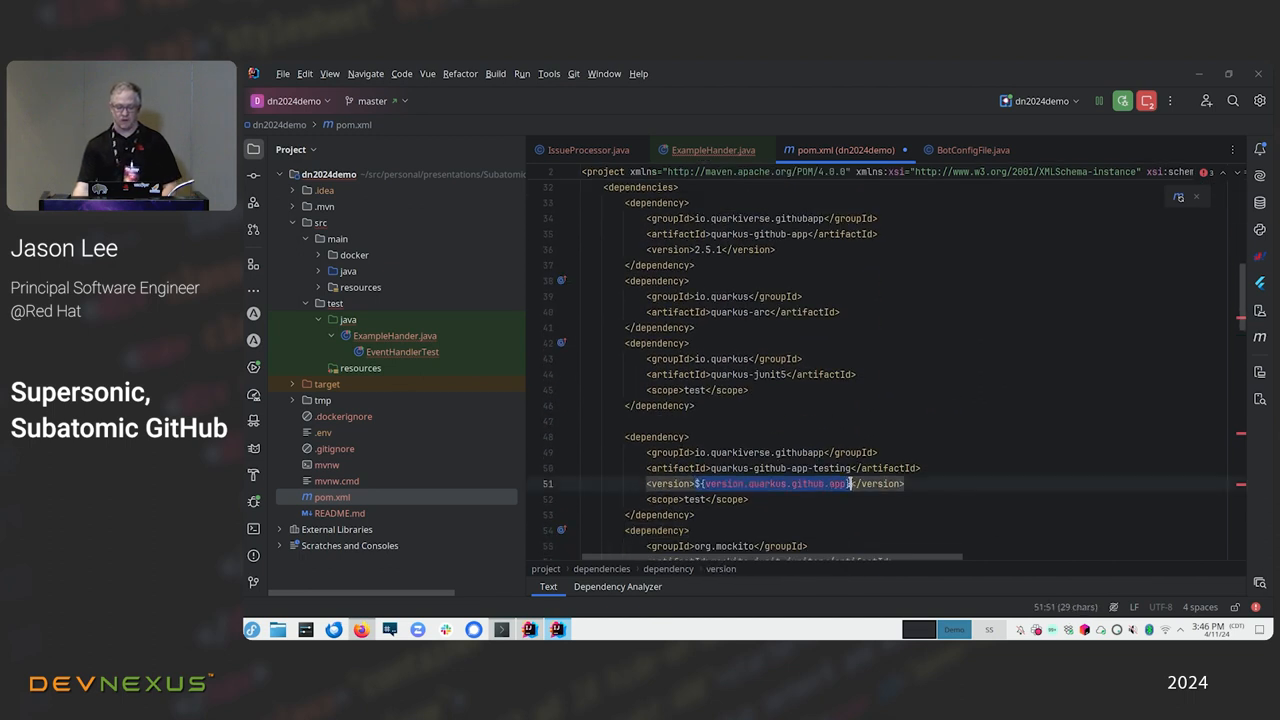
{"action": "type", "text": "3.9.3</version>"}
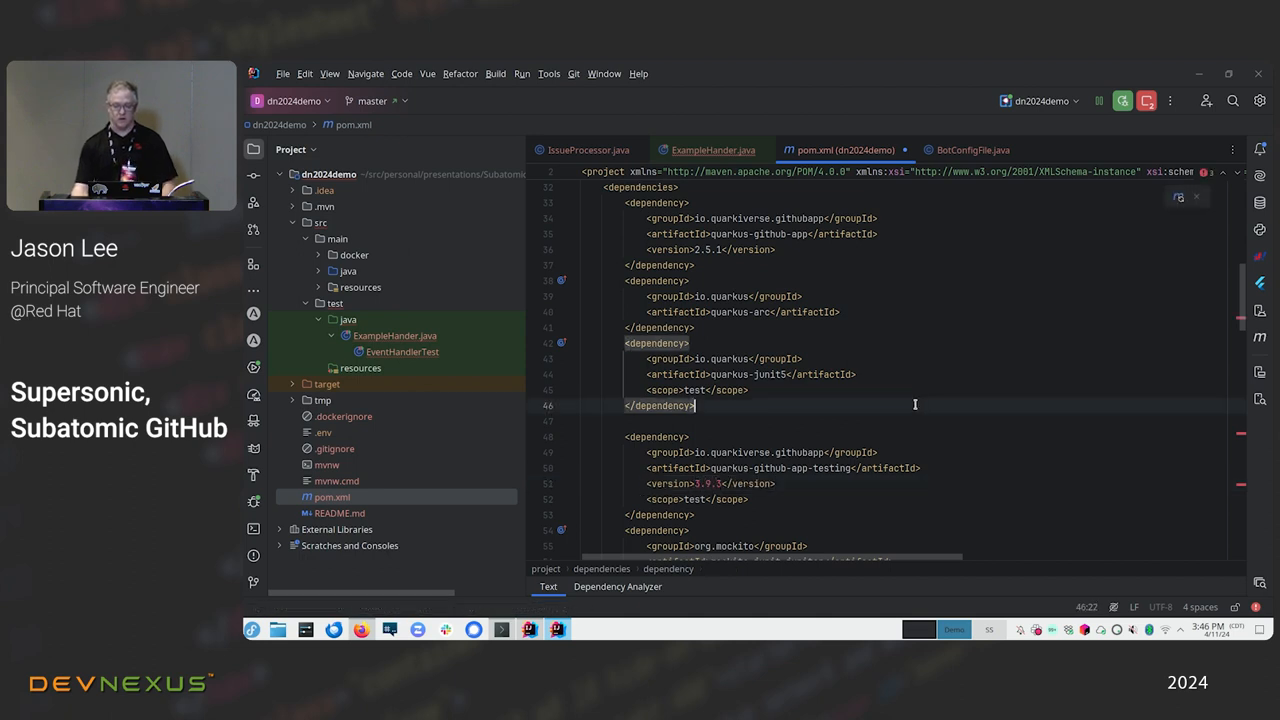
{"action": "mouse_move", "coordinate": [1259, 202]}
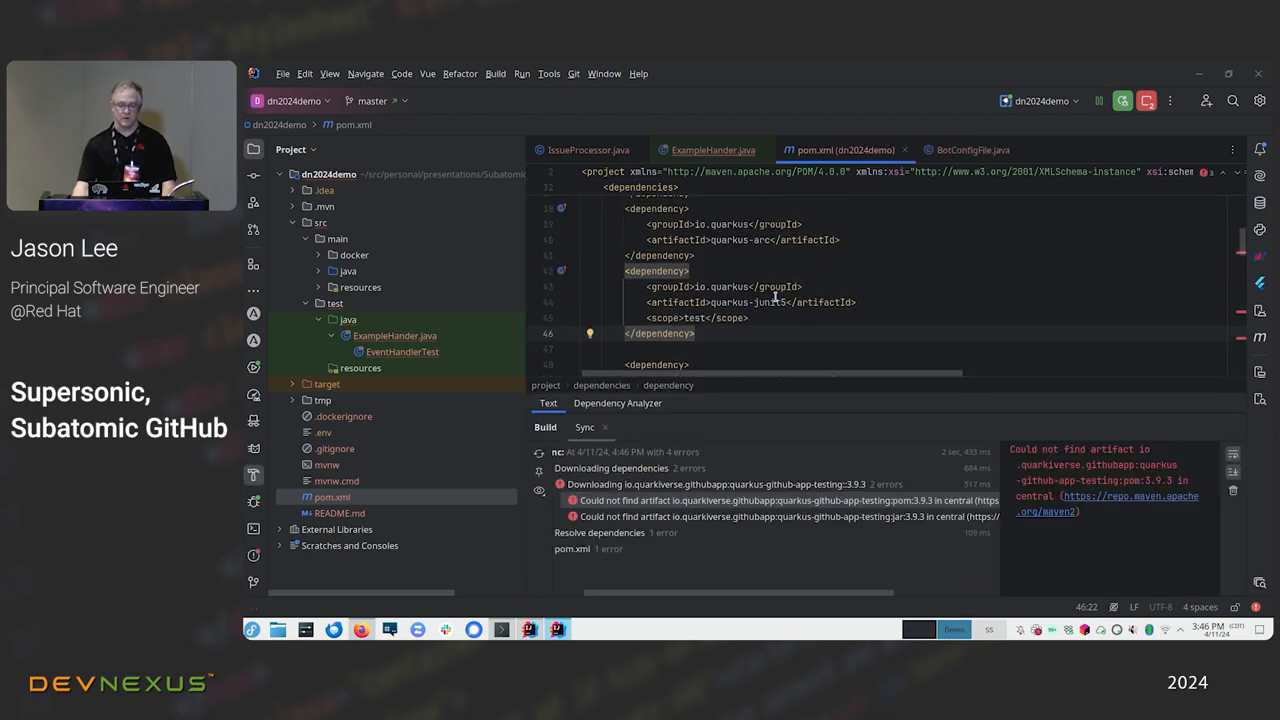
{"action": "scroll", "scroll_direction": "down", "scroll_amount": 3}
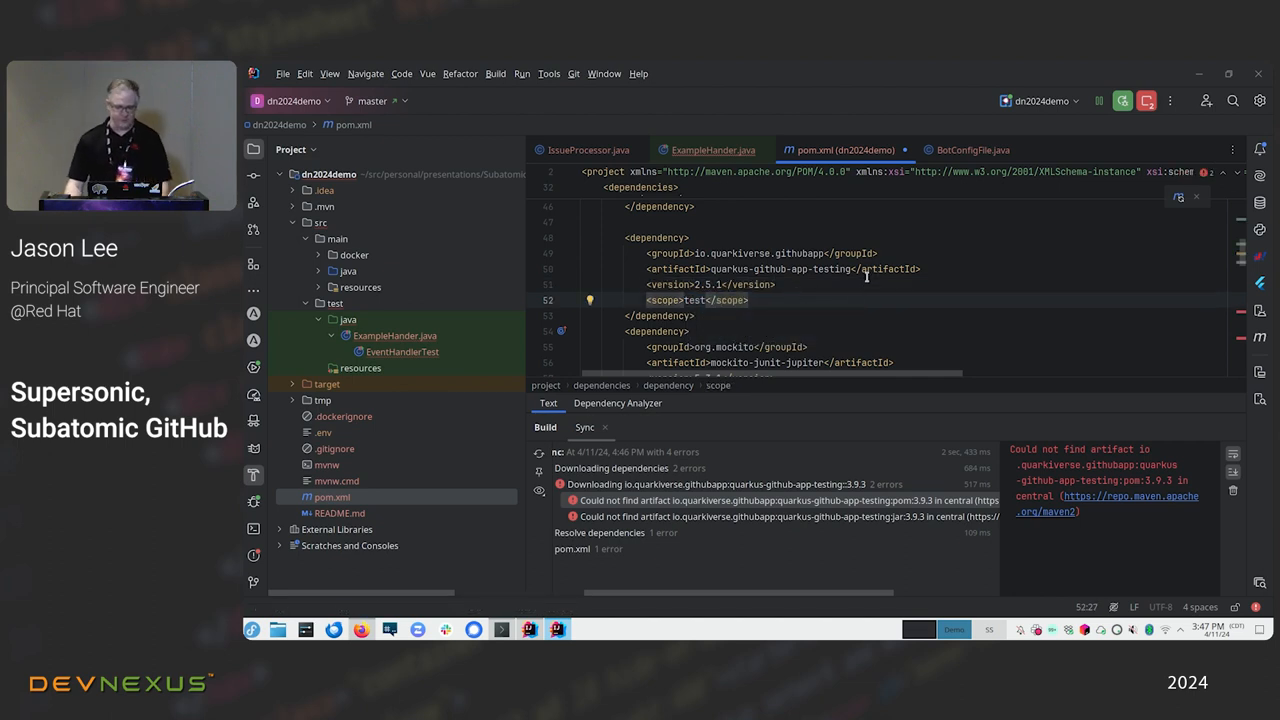
{"action": "left_click", "coordinate": [718, 300]}
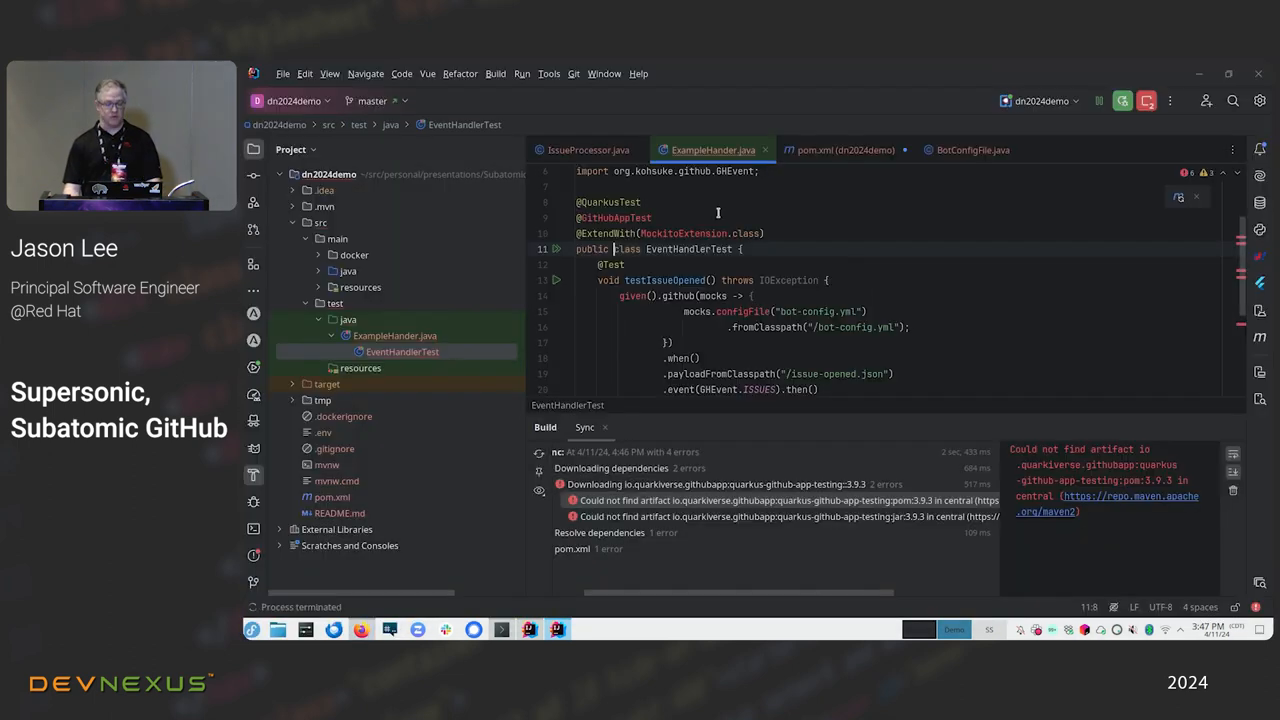
{"action": "left_click", "coordinate": [972, 149]}
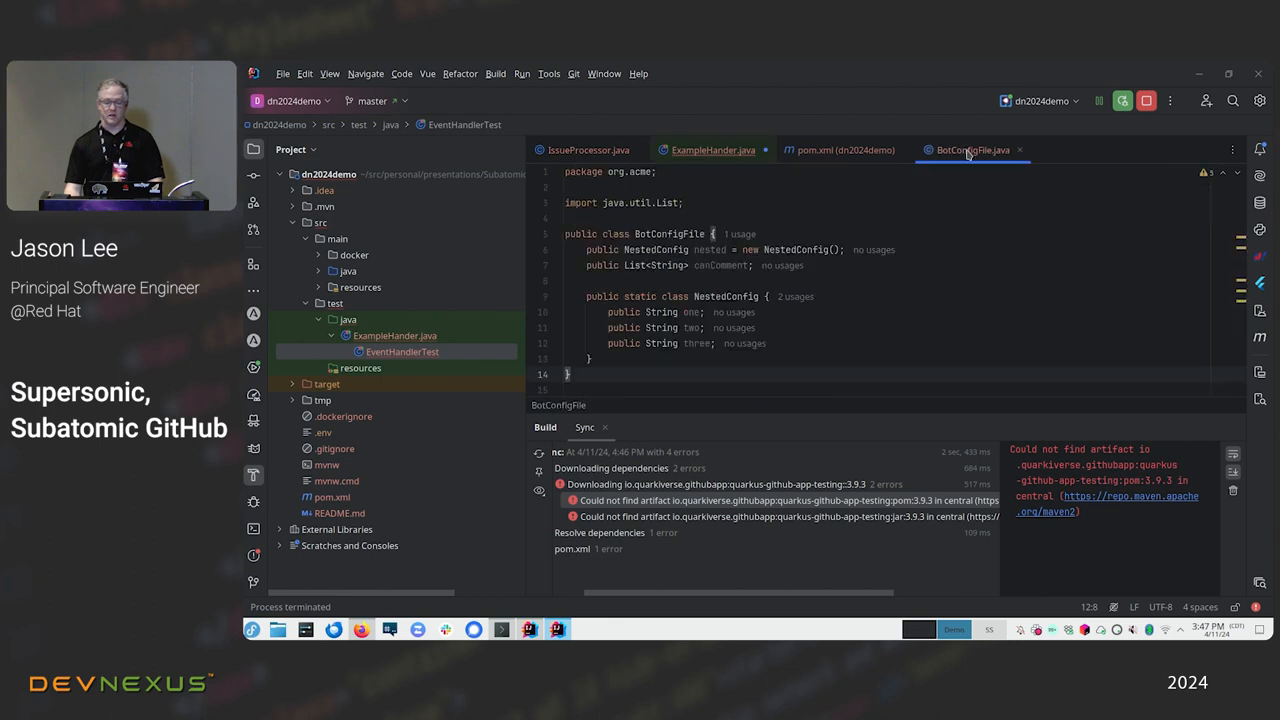
{"action": "left_click", "coordinate": [713, 149]}
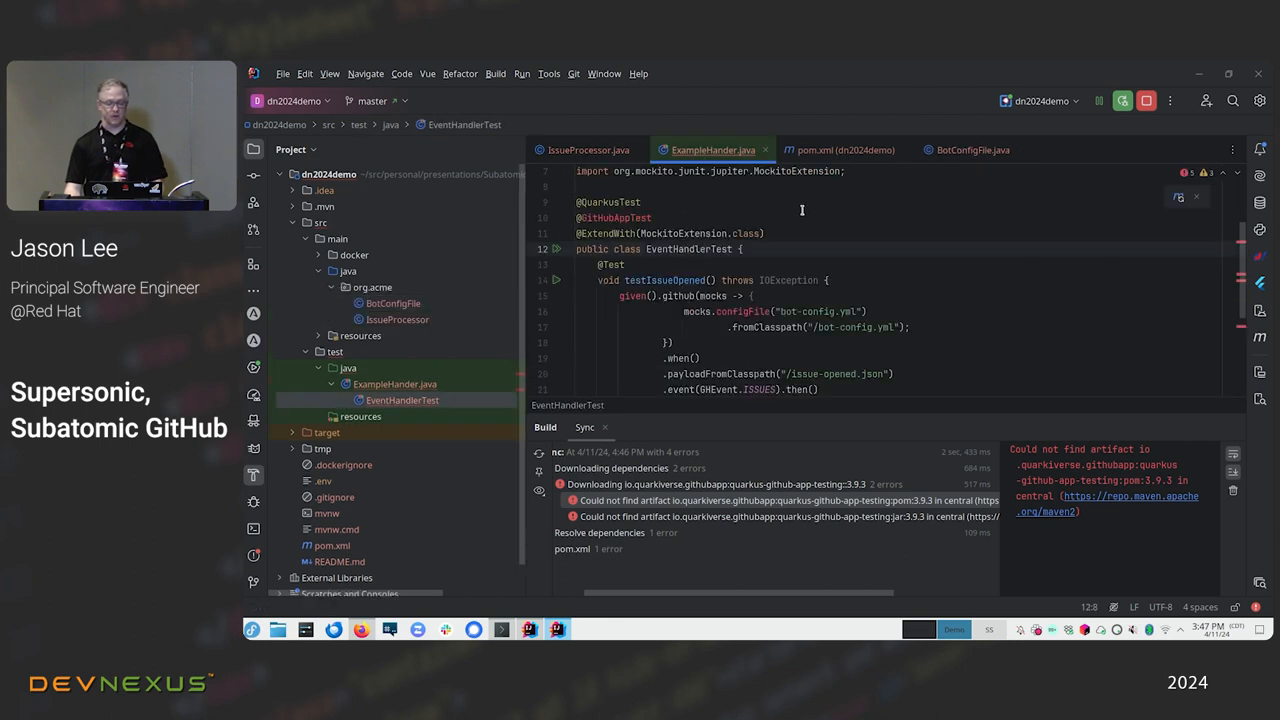
{"action": "left_click", "coordinate": [615, 218]}
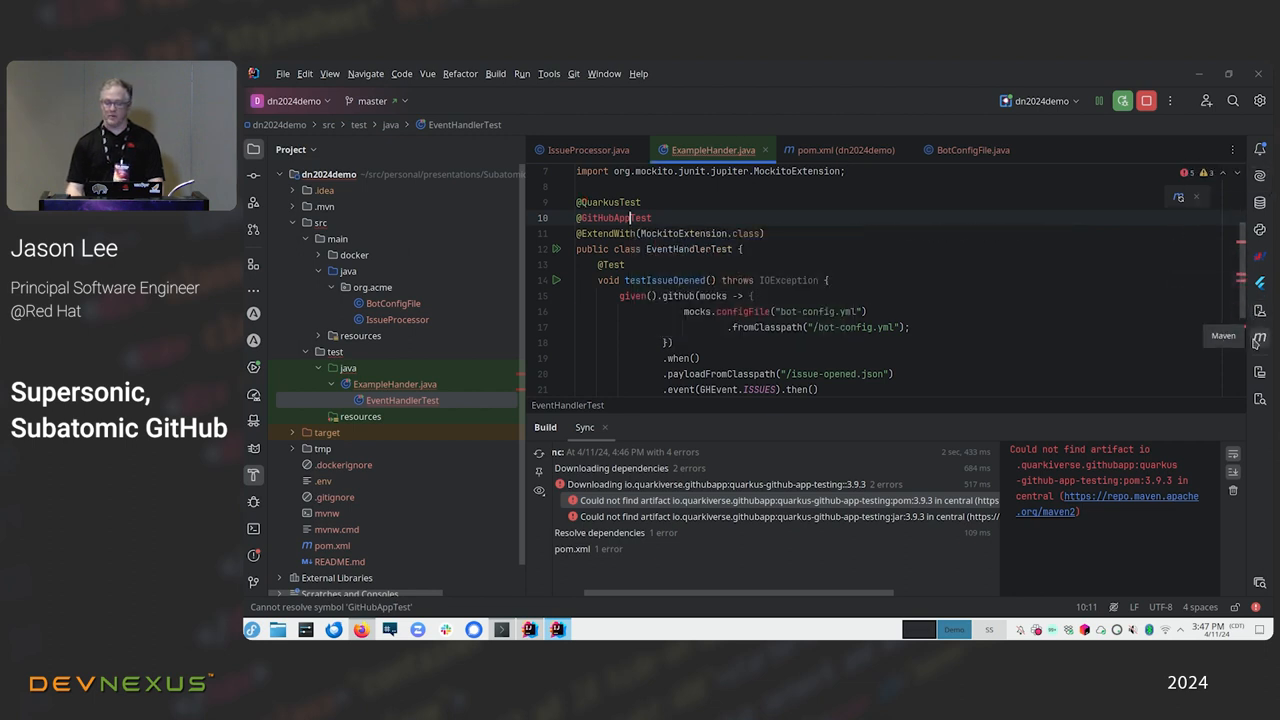
{"action": "left_click", "coordinate": [1259, 336]}
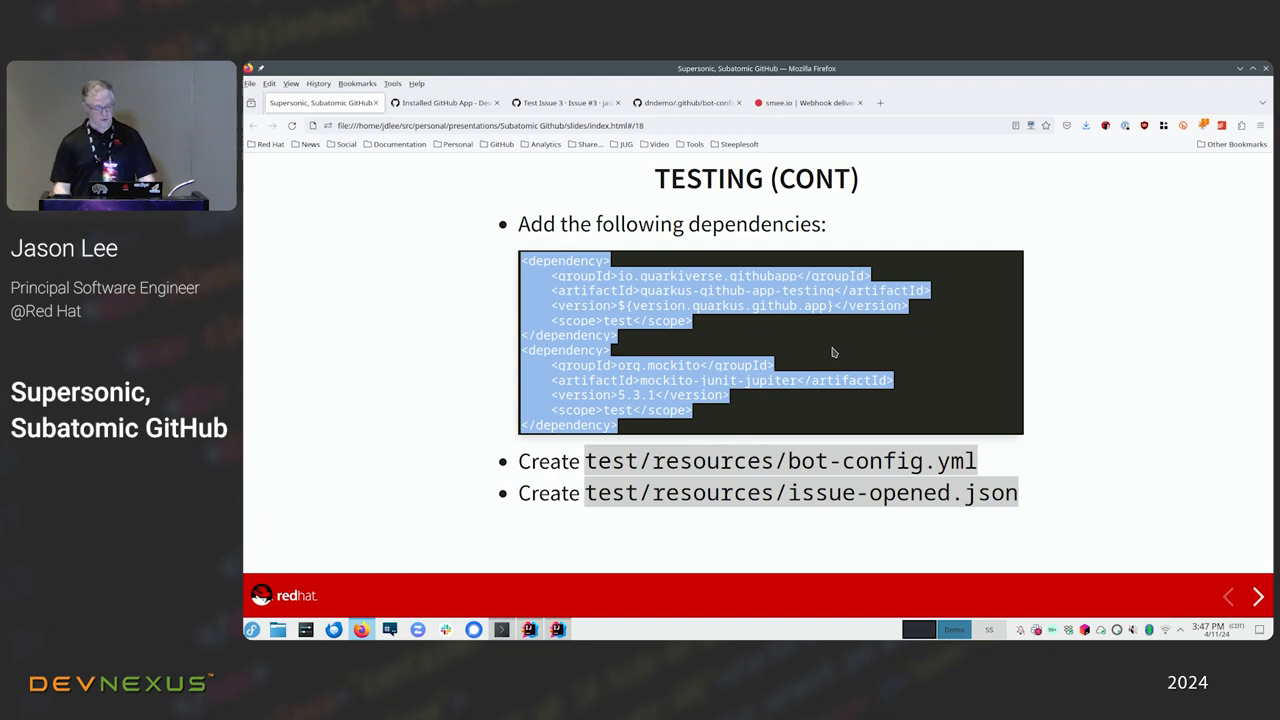
Step: Create bot-config.yml in src/test/resources with a canComment list entry 'jasondlee'
{"action": "left_click", "coordinate": [558, 629]}
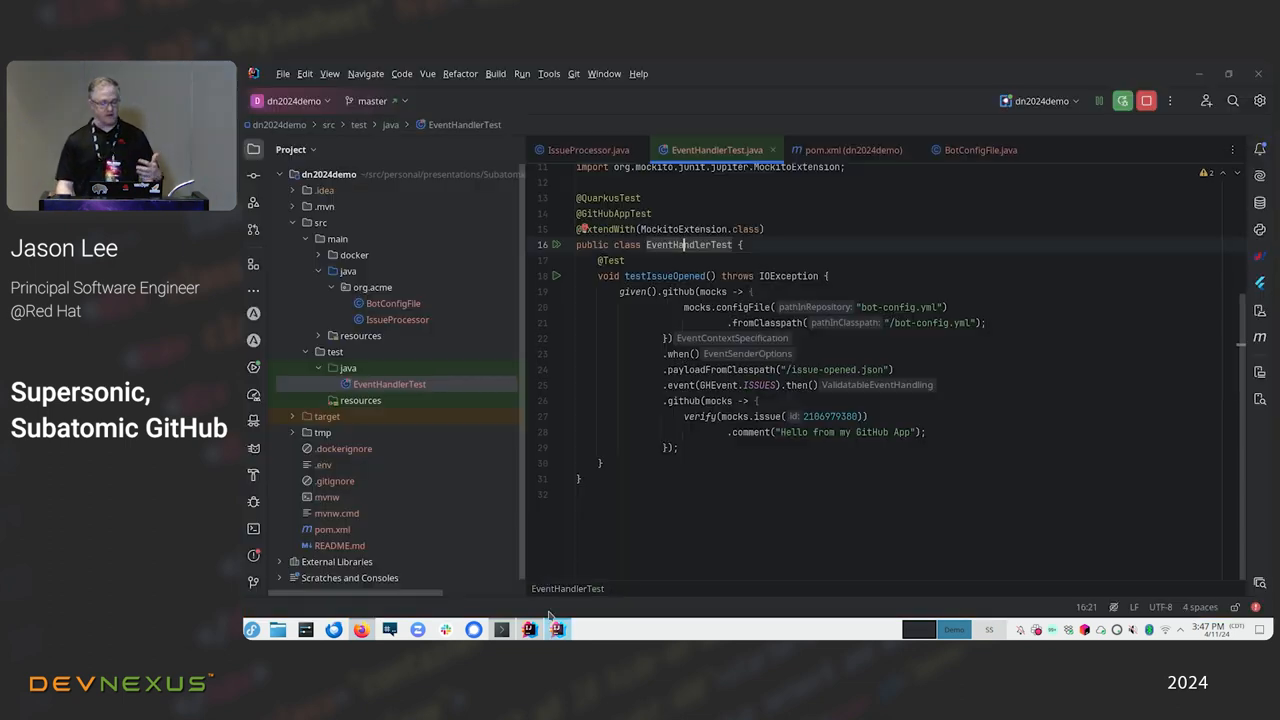
{"action": "right_click", "coordinate": [360, 400]}
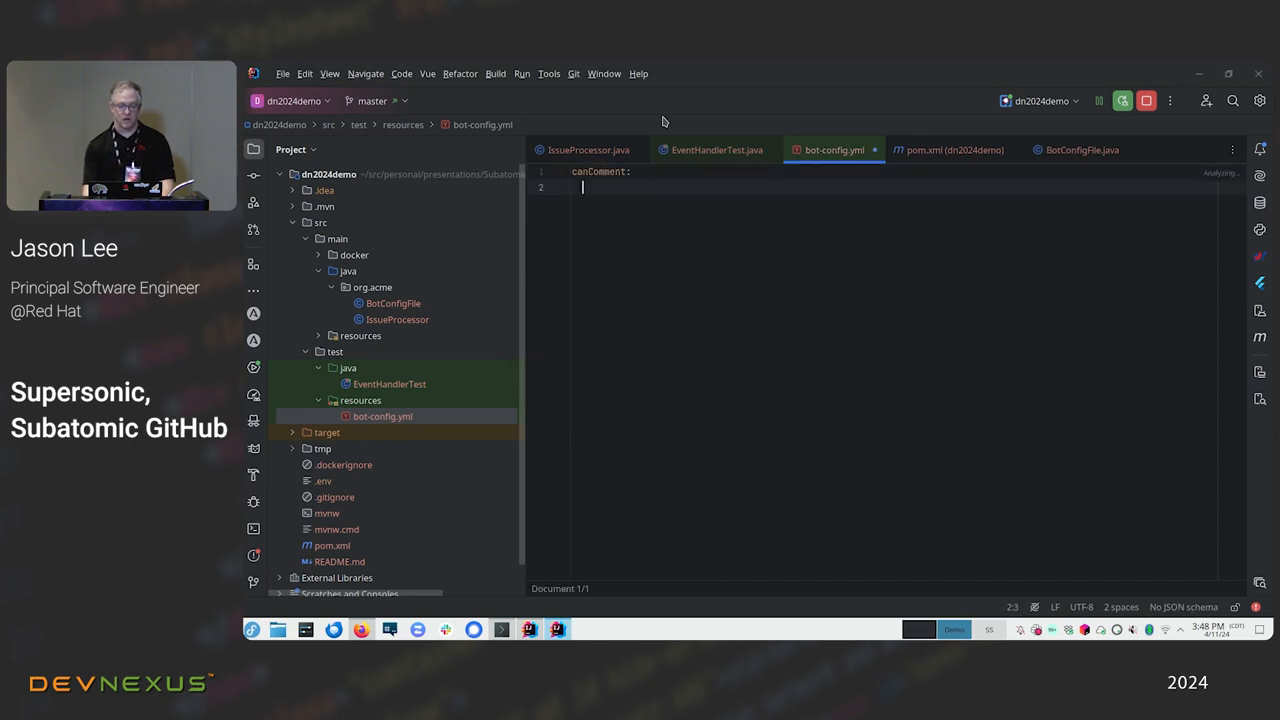
{"action": "type", "text": "-"}
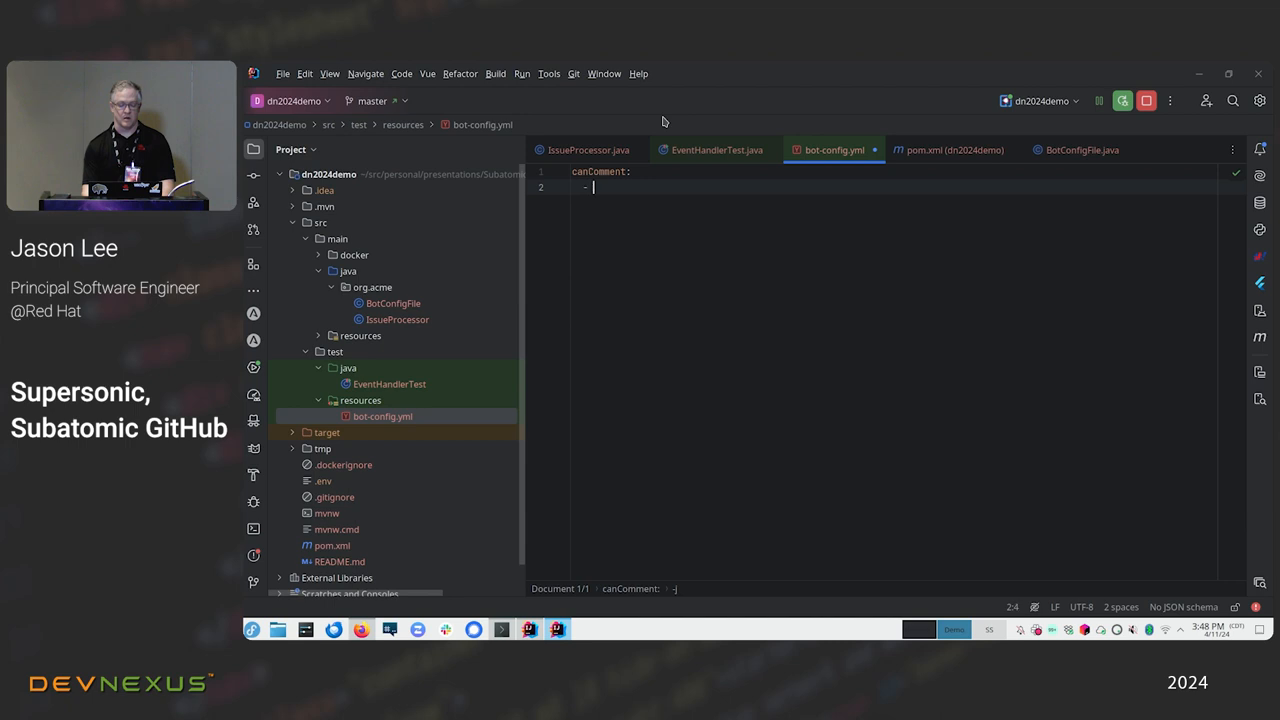
{"action": "type", "text": "jasondlee"}
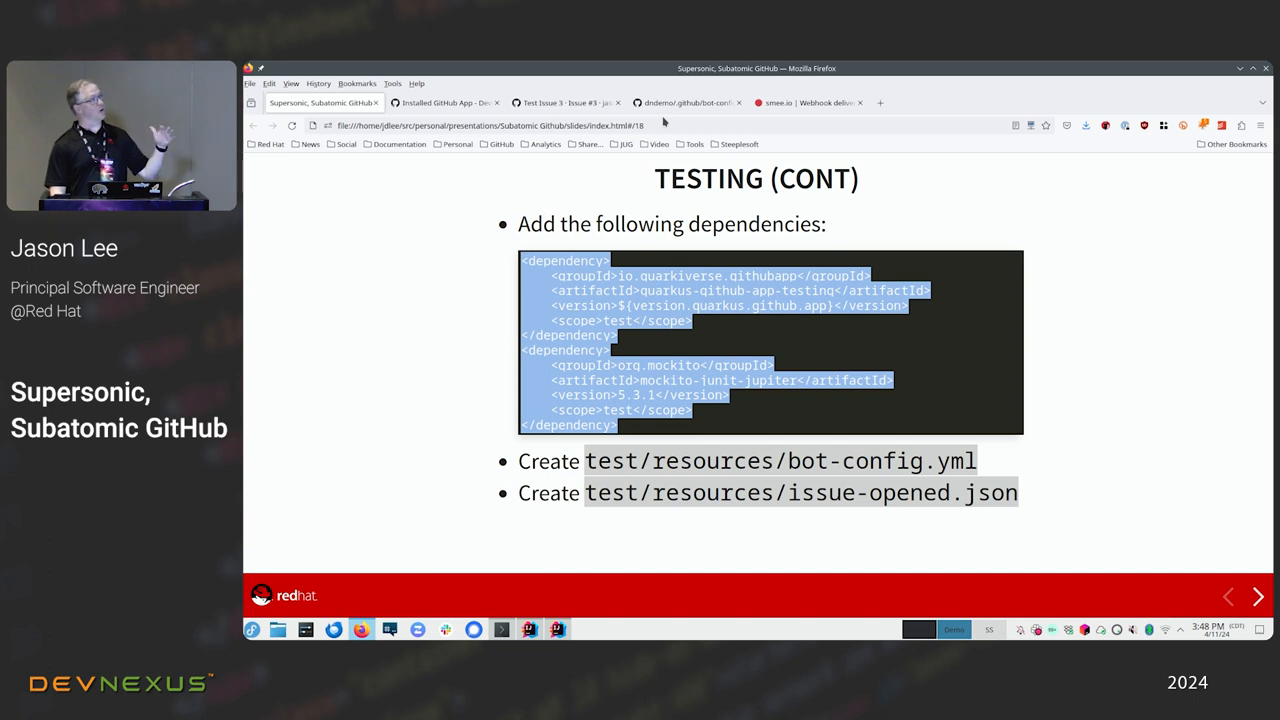
Step: Advance to the Replay UI slide and load localhost:8080/replay, waiting for events
{"action": "left_click", "coordinate": [1258, 596]}
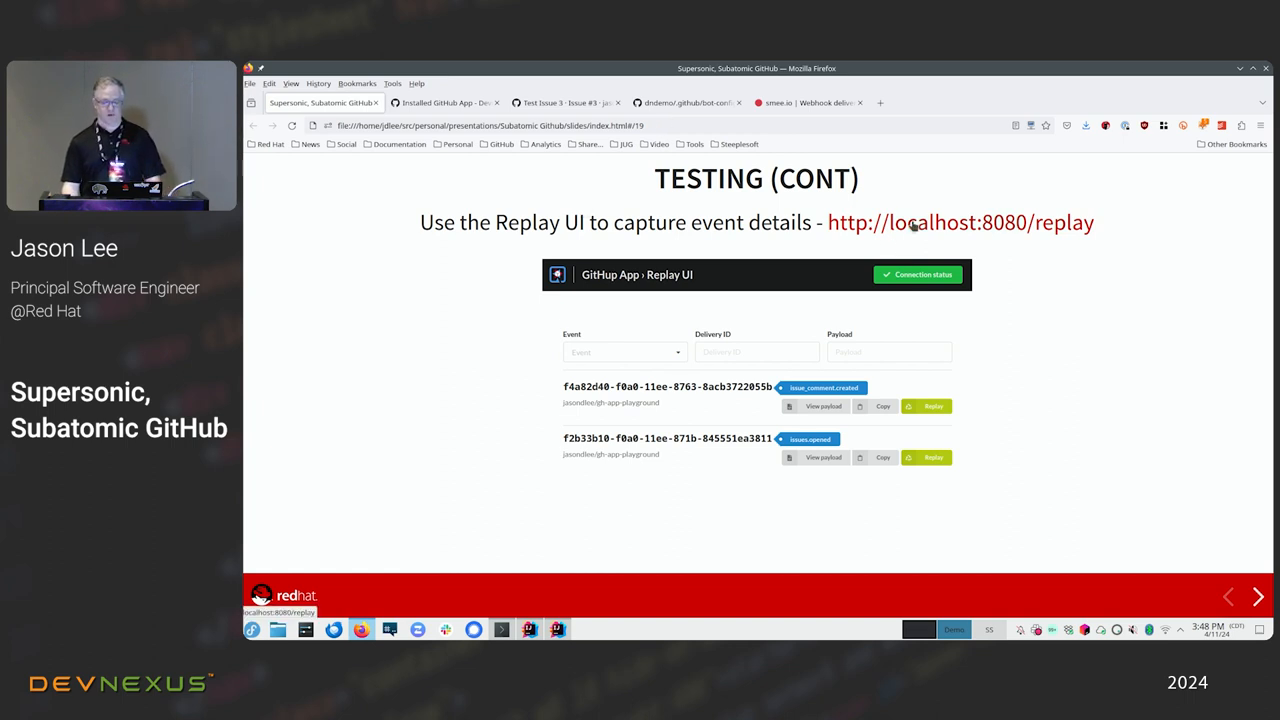
{"action": "left_click", "coordinate": [445, 102]}
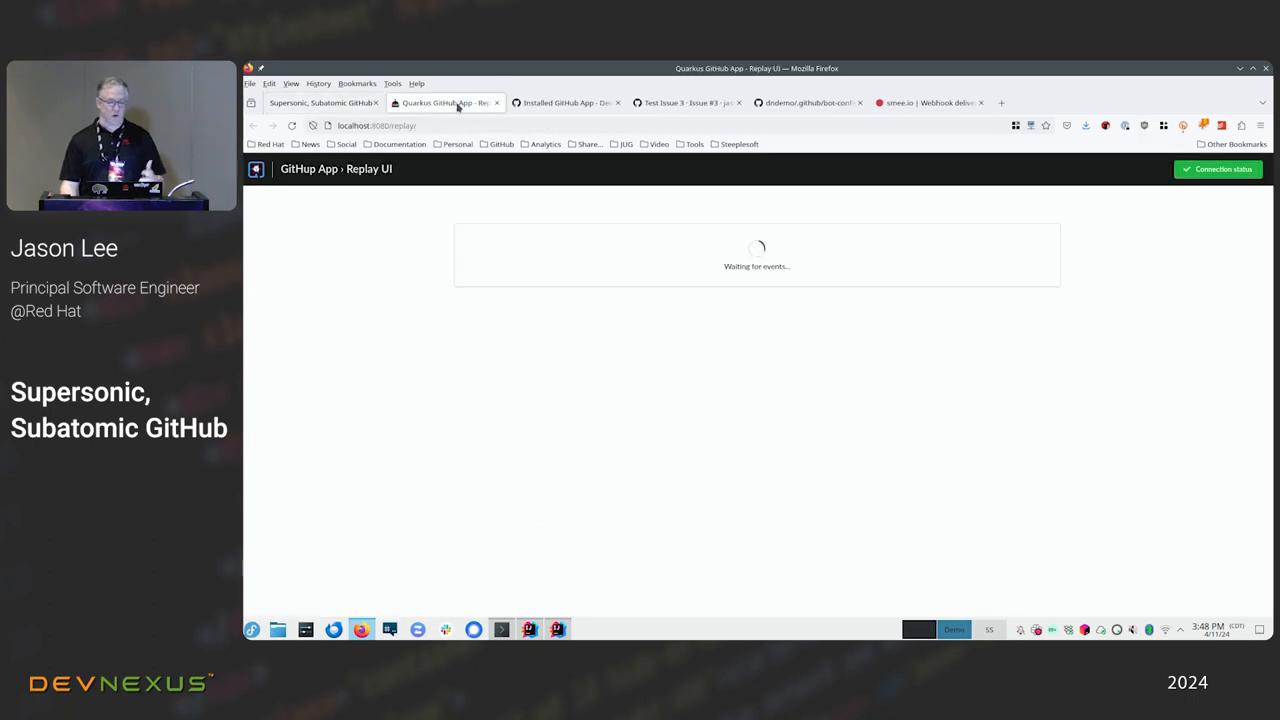
Step: Submit a new GitHub issue titled 'Test 4' in the dndemo repository
{"action": "left_click", "coordinate": [565, 102]}
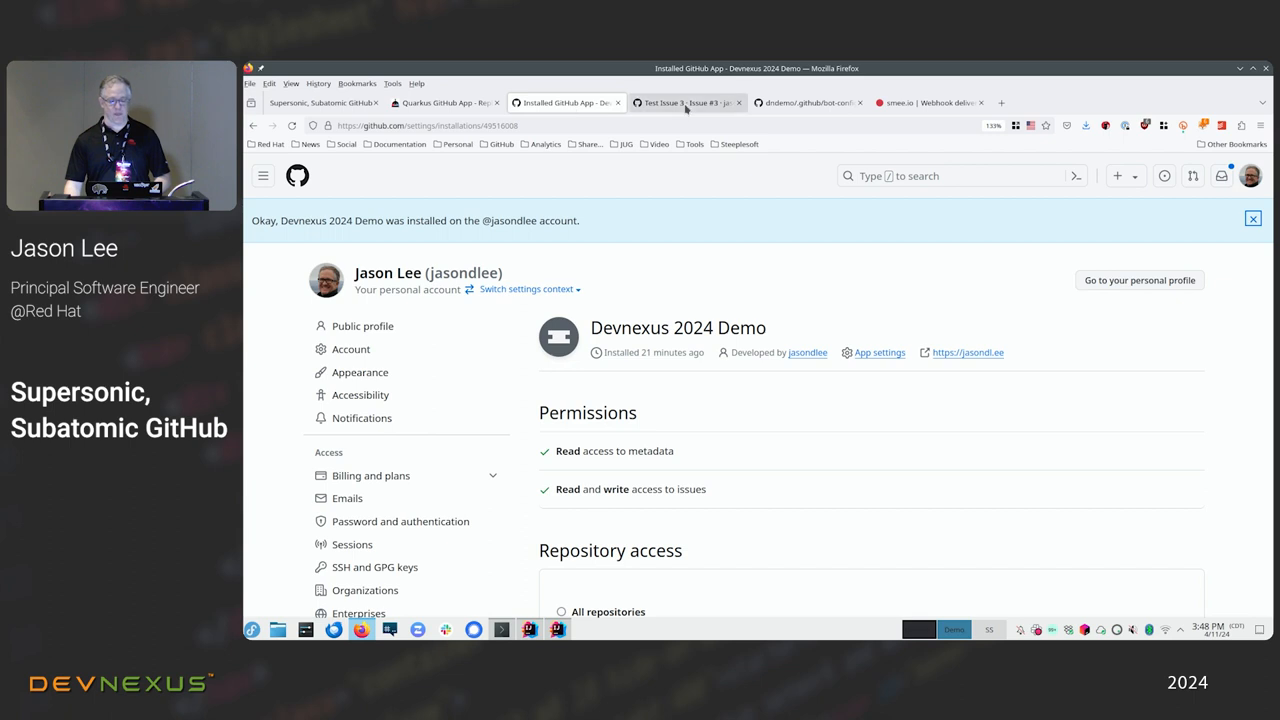
{"action": "left_click", "coordinate": [685, 102]}
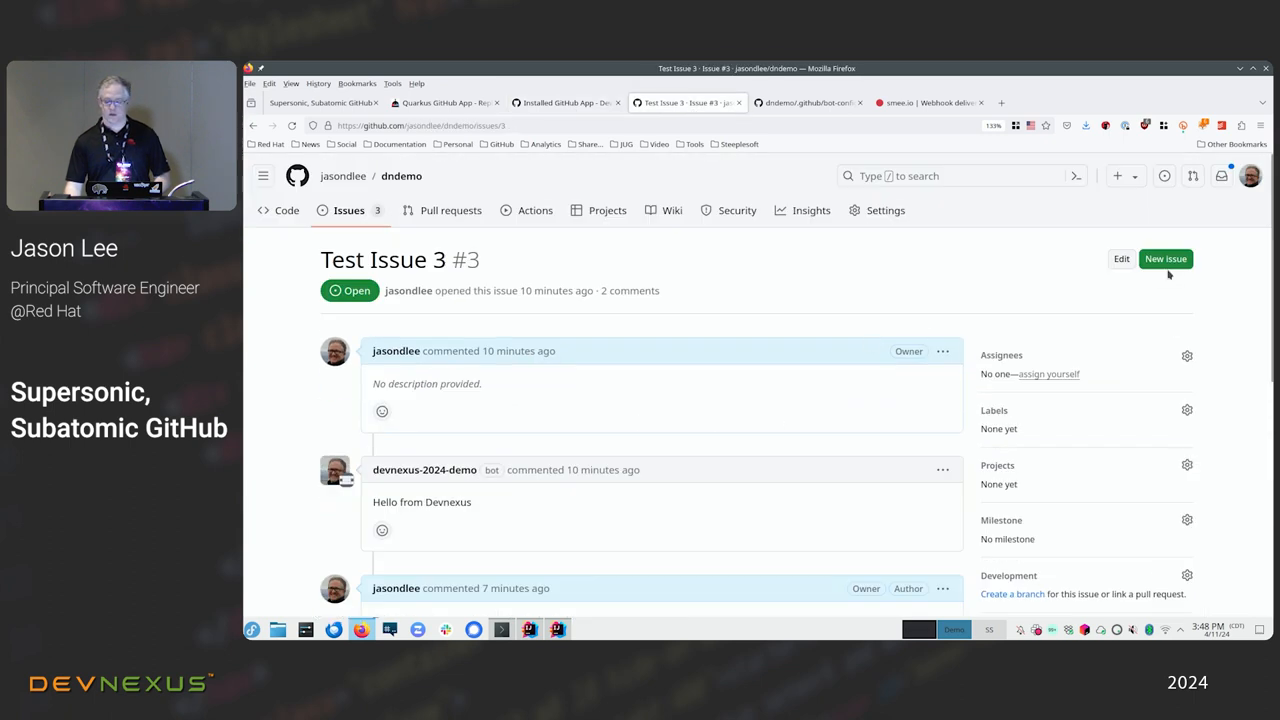
{"action": "left_click", "coordinate": [1165, 259]}
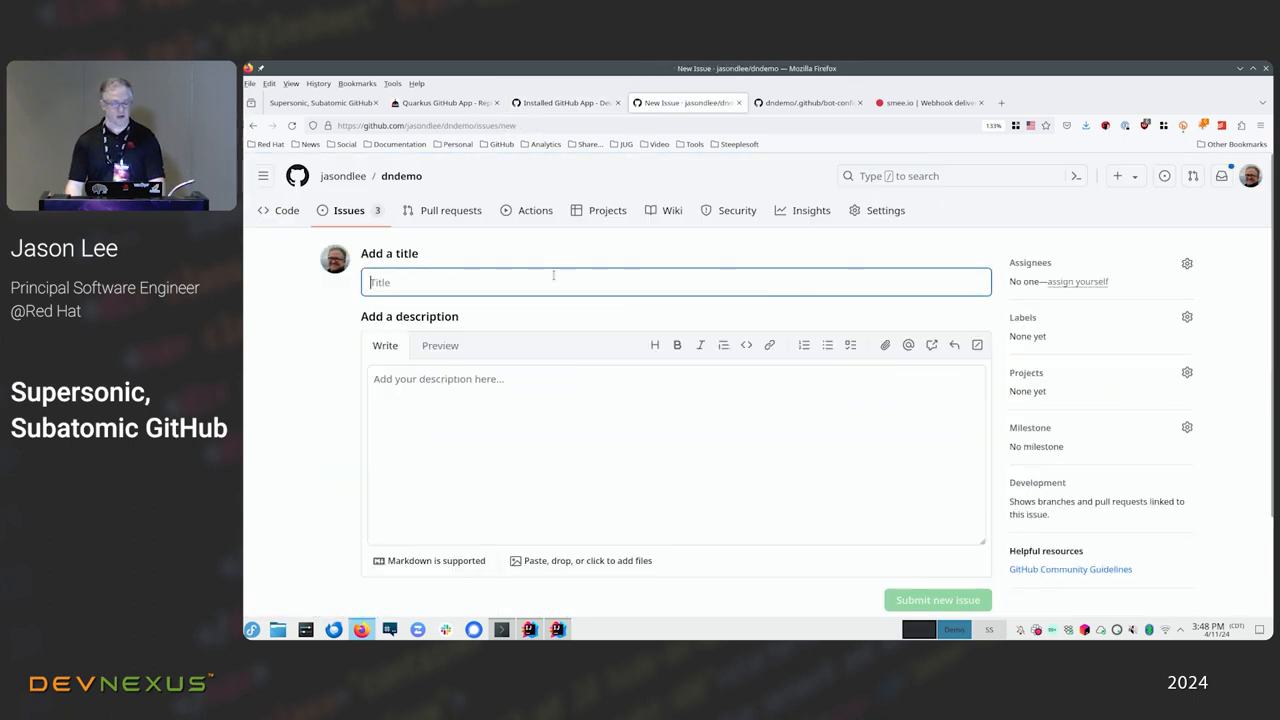
{"action": "type", "text": "Test 4"}
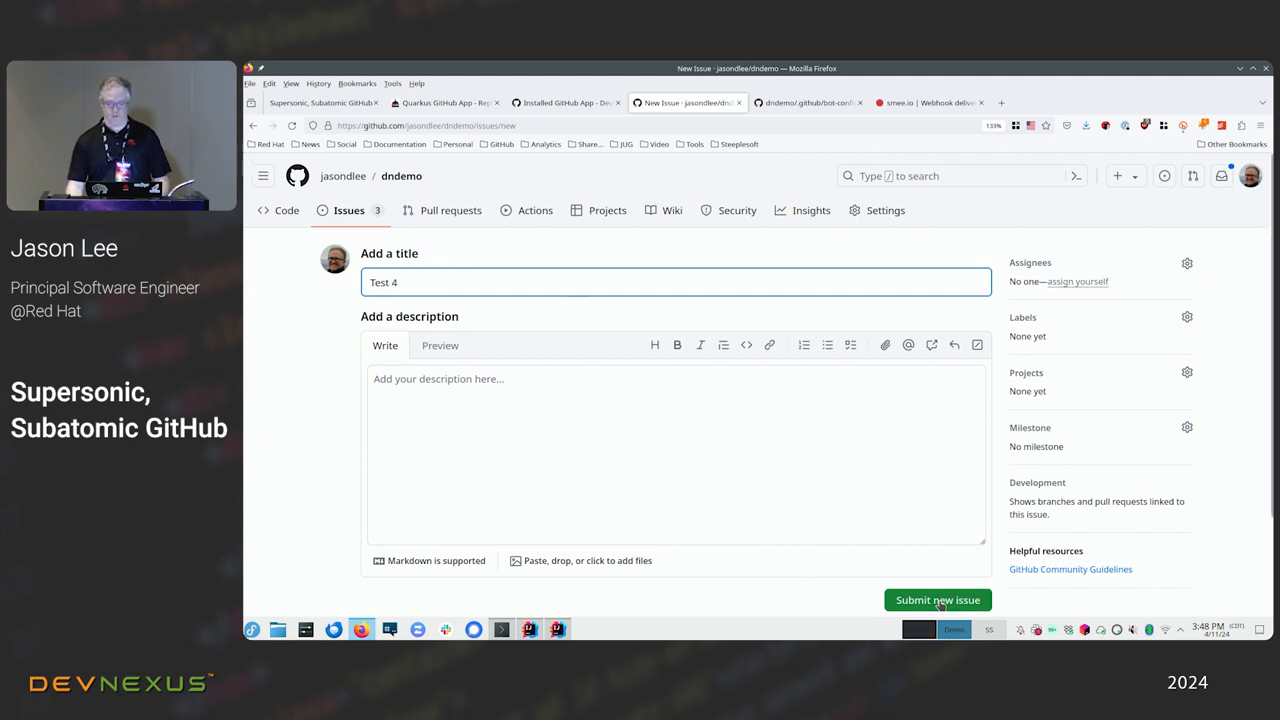
{"action": "left_click", "coordinate": [937, 599]}
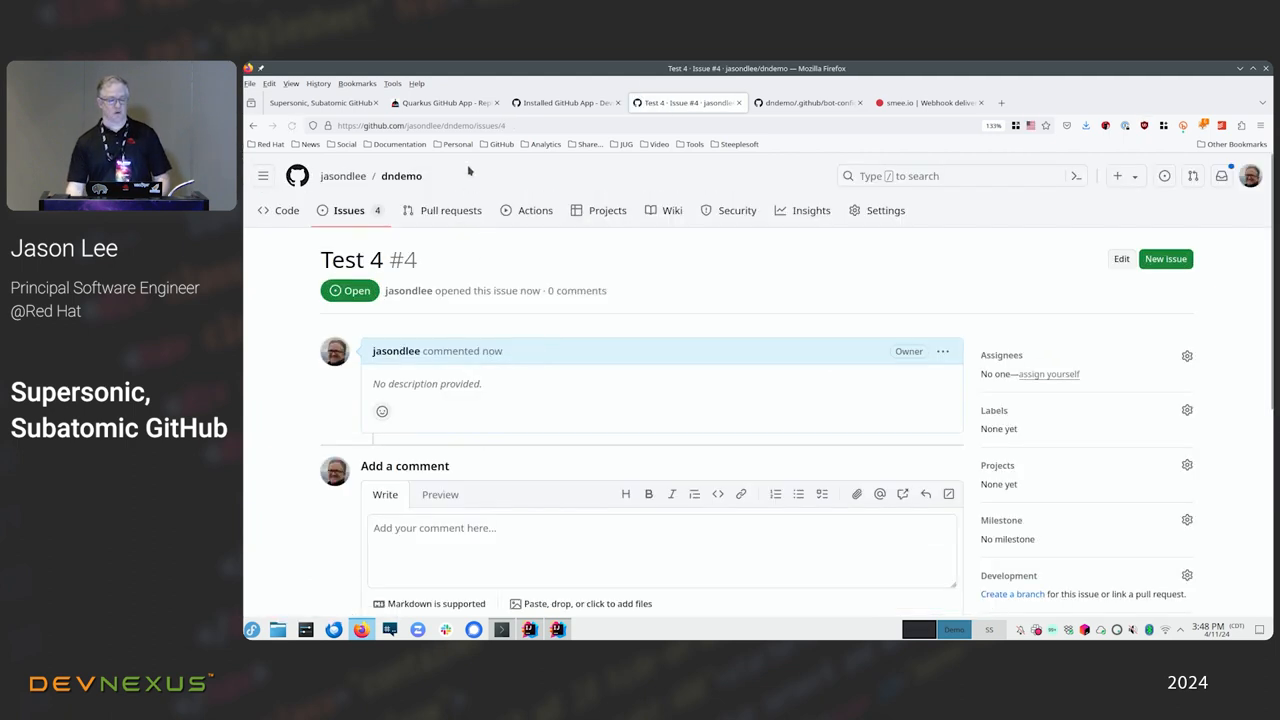
{"action": "mouse_move", "coordinate": [445, 102]}
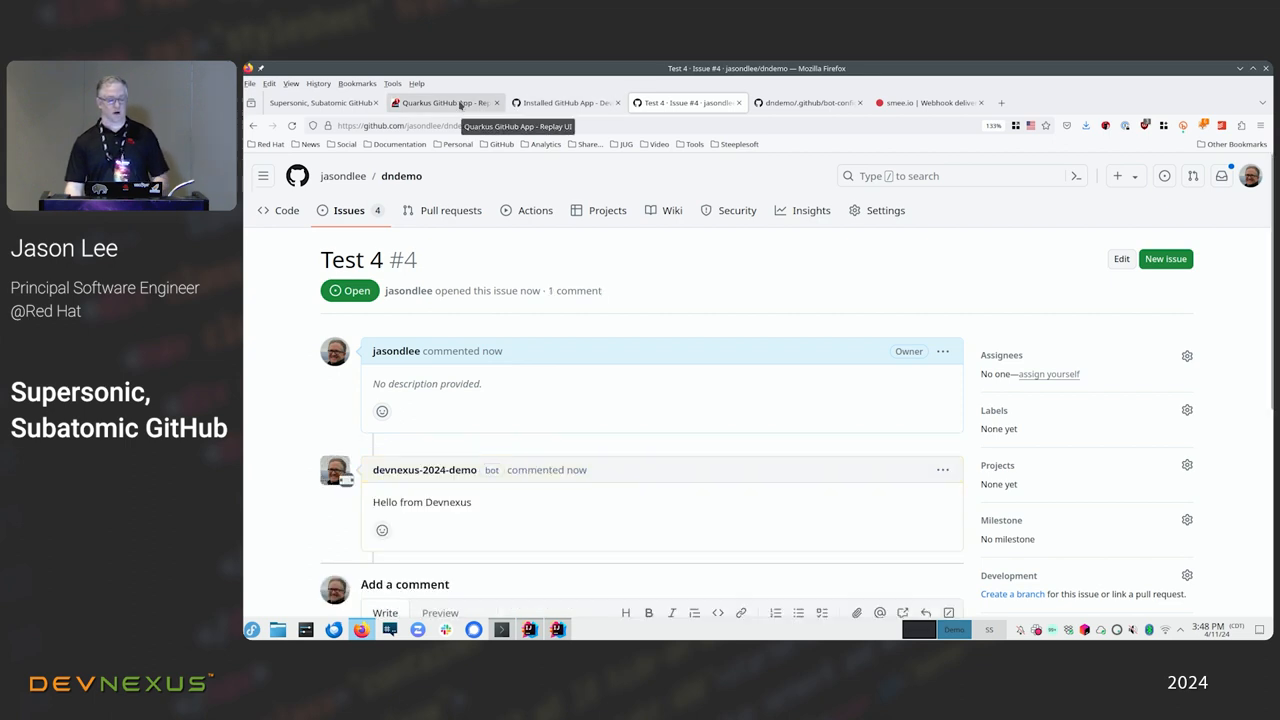
Step: Replay the captured issue_comment.deleted event in the Replay UI and view its JSON payload
{"action": "left_click", "coordinate": [565, 102]}
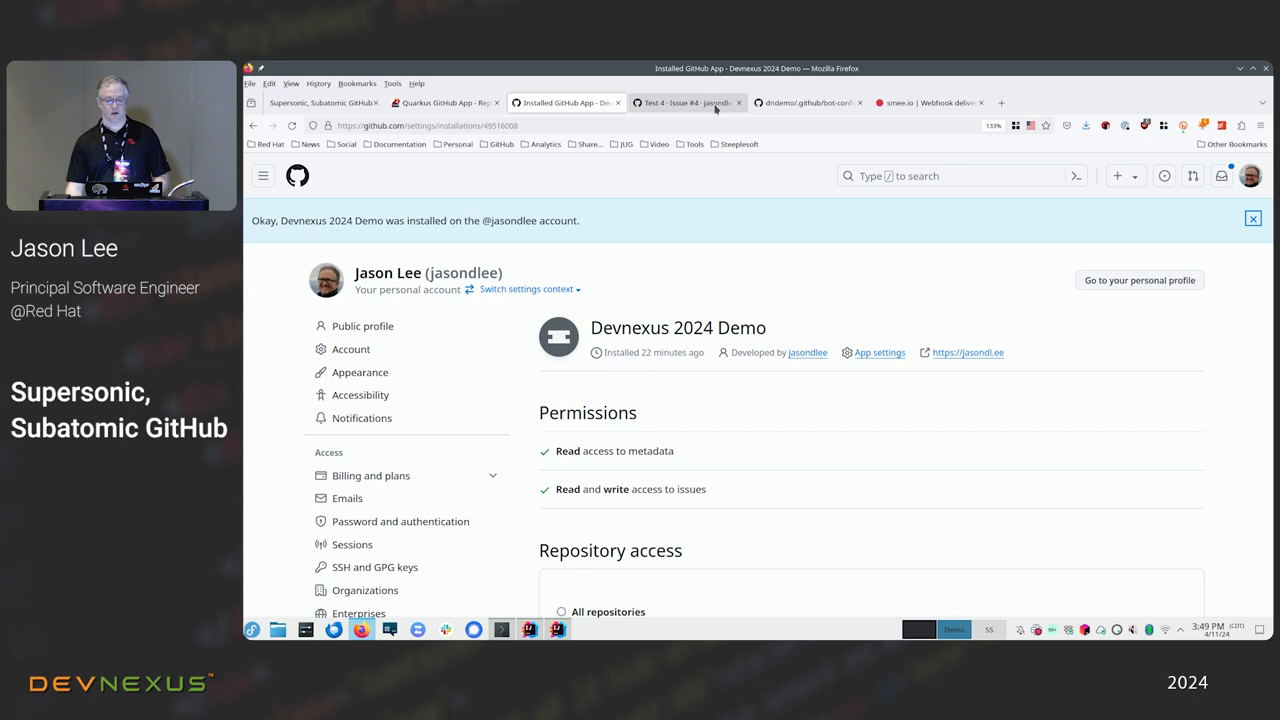
{"action": "left_click", "coordinate": [445, 102]}
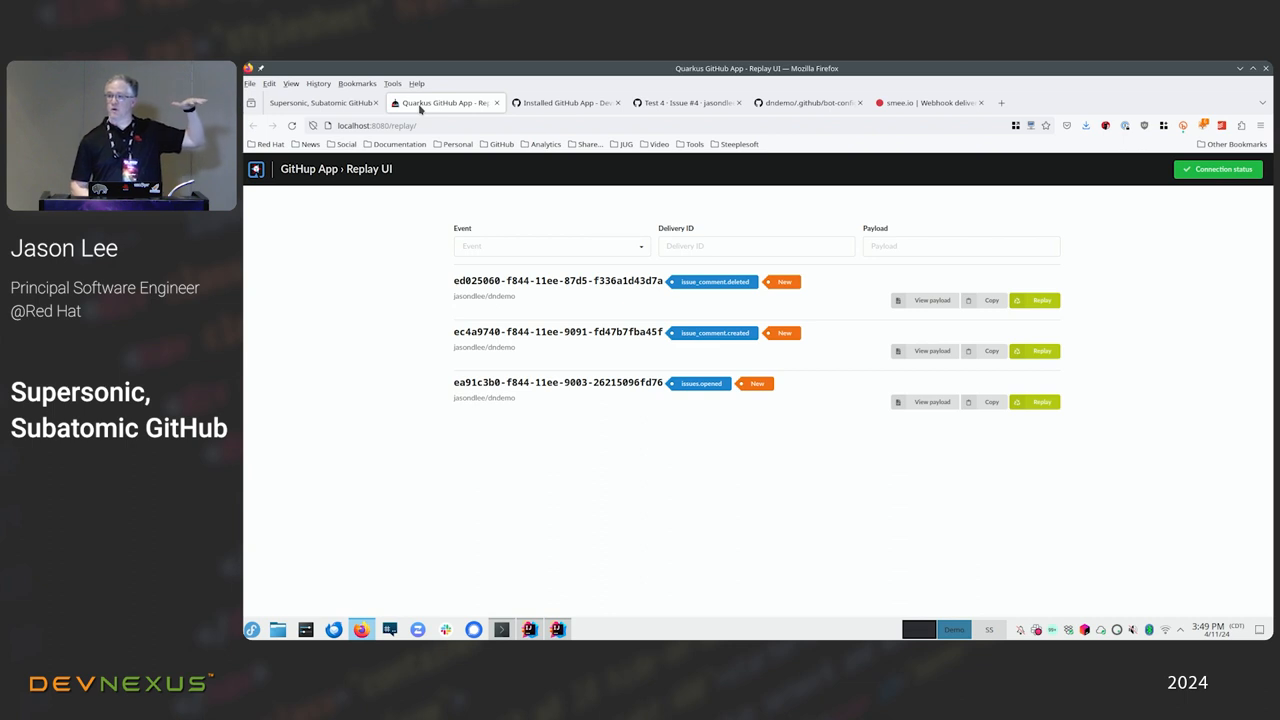
{"action": "mouse_move", "coordinate": [939, 240]}
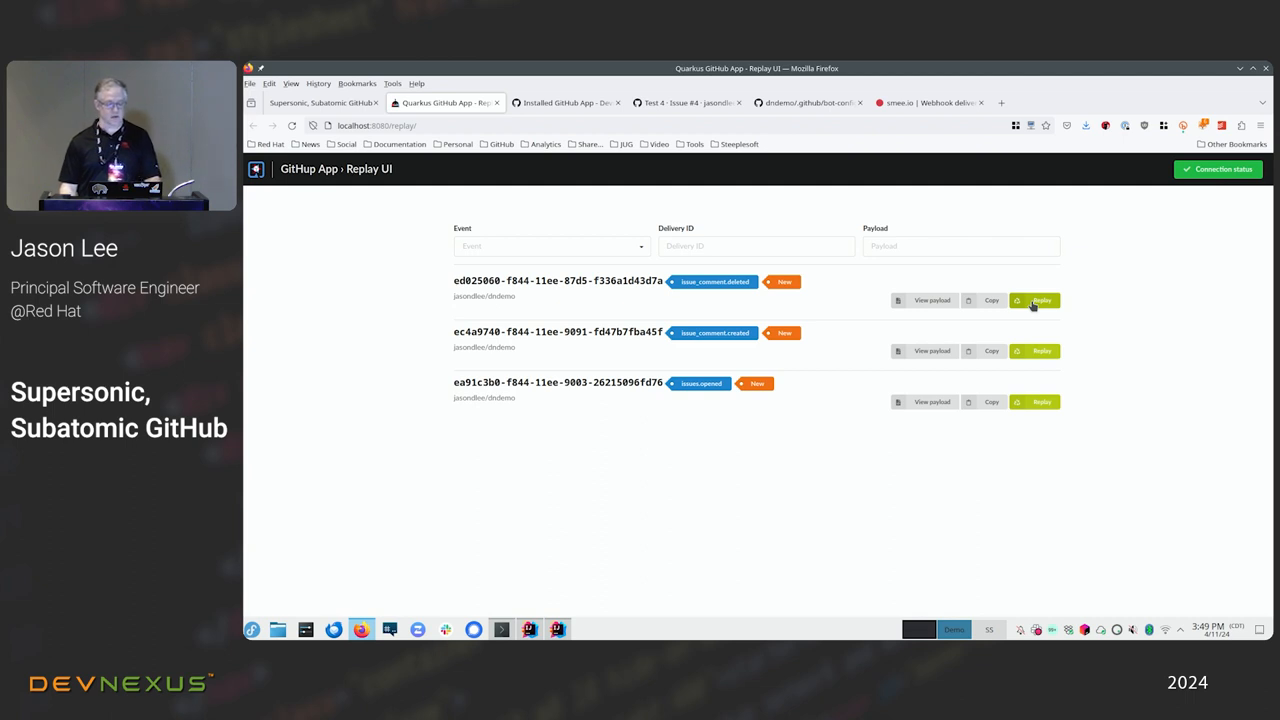
{"action": "left_click", "coordinate": [1042, 300]}
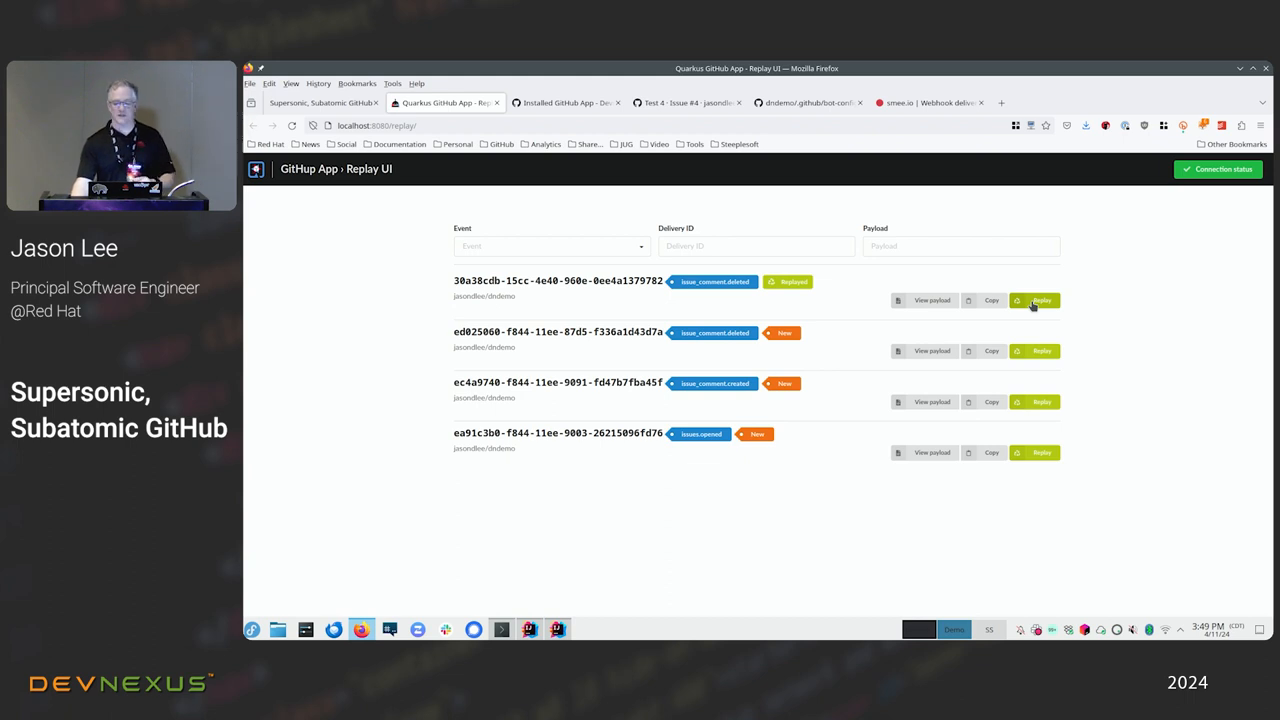
{"action": "left_click", "coordinate": [925, 300]}
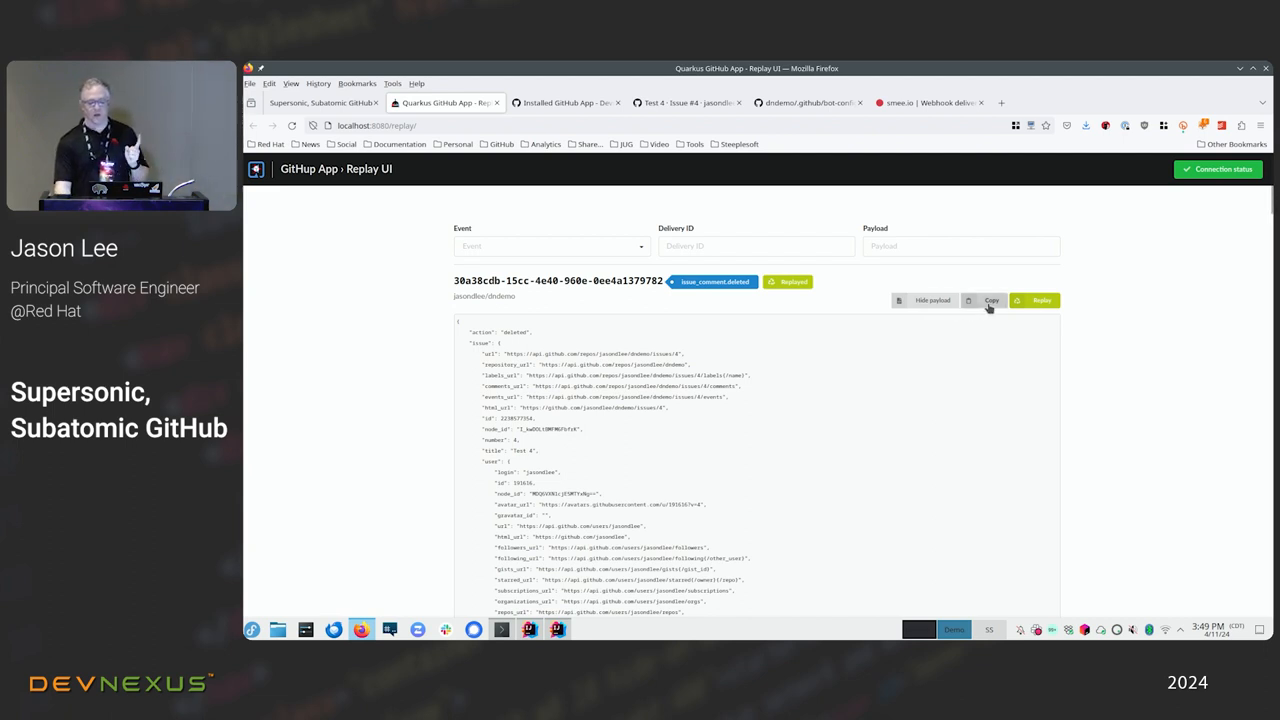
{"action": "mouse_move", "coordinate": [586, 617]}
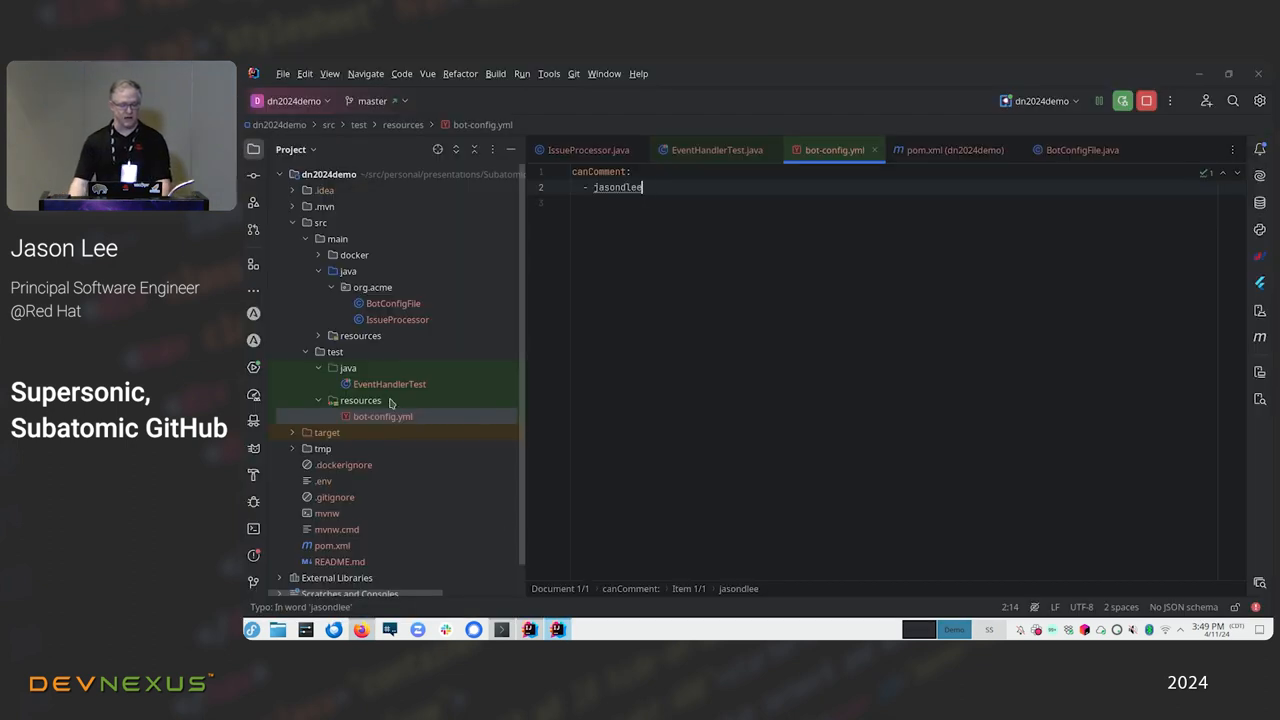
Step: Create issue-opened.json in src/test/resources, add it to Git and paste the captured payload
{"action": "right_click", "coordinate": [360, 400]}
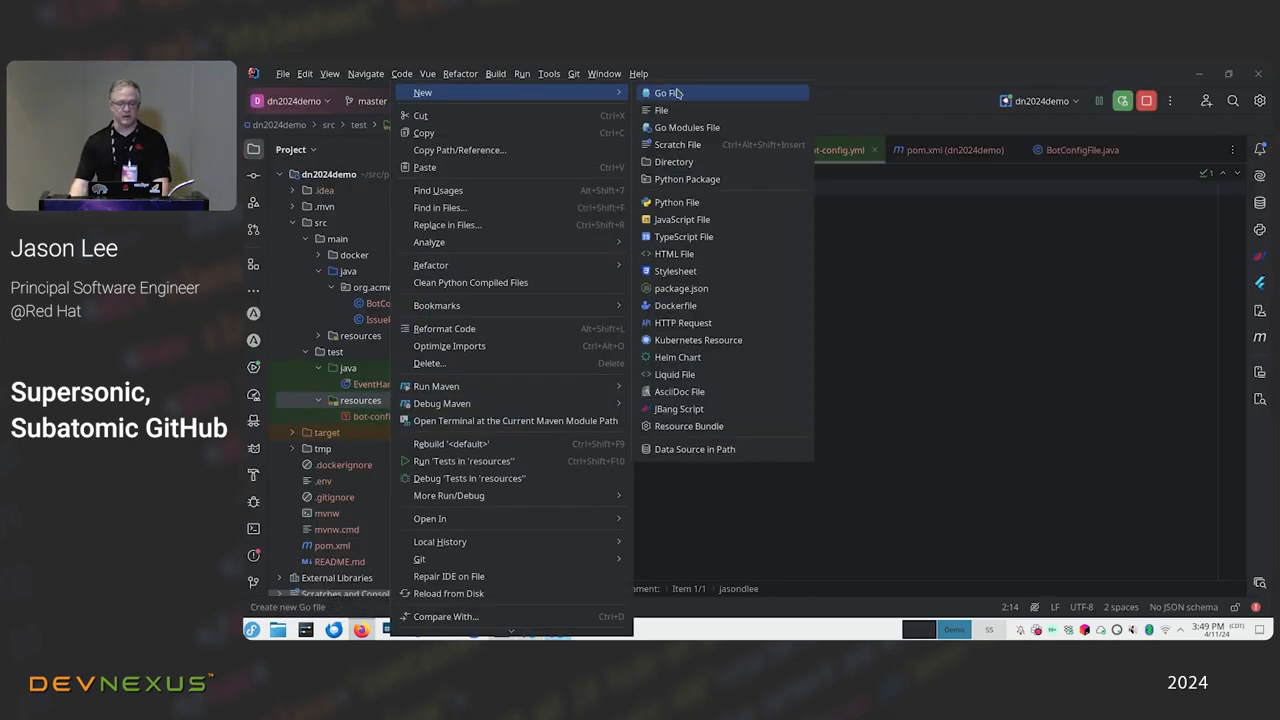
{"action": "left_click", "coordinate": [661, 110]}
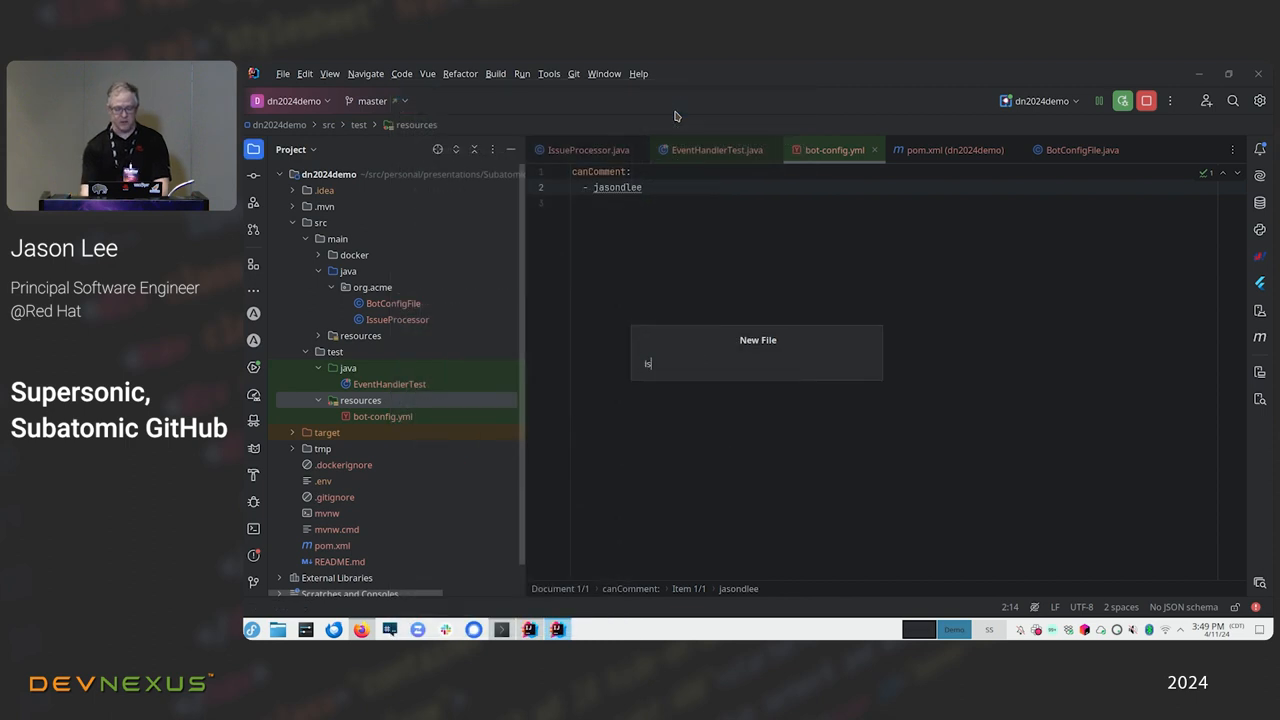
{"action": "type", "text": "Issue-opened"}
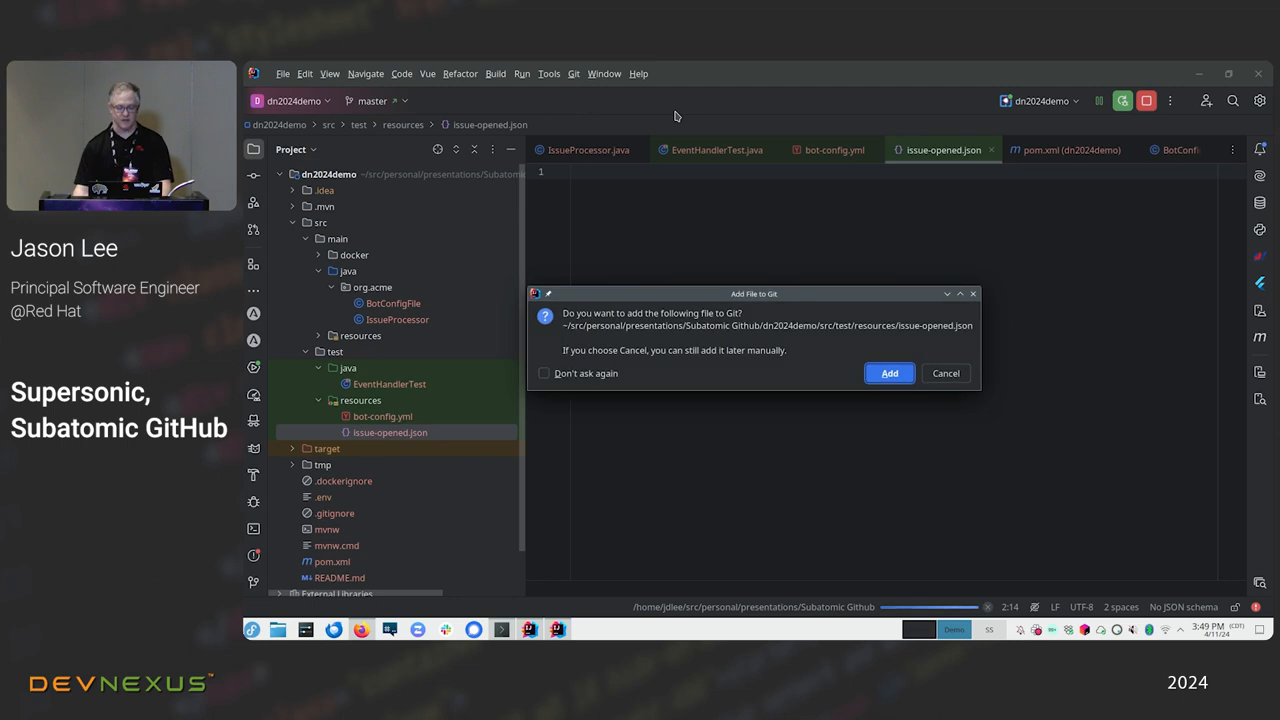
{"action": "left_click", "coordinate": [889, 373]}
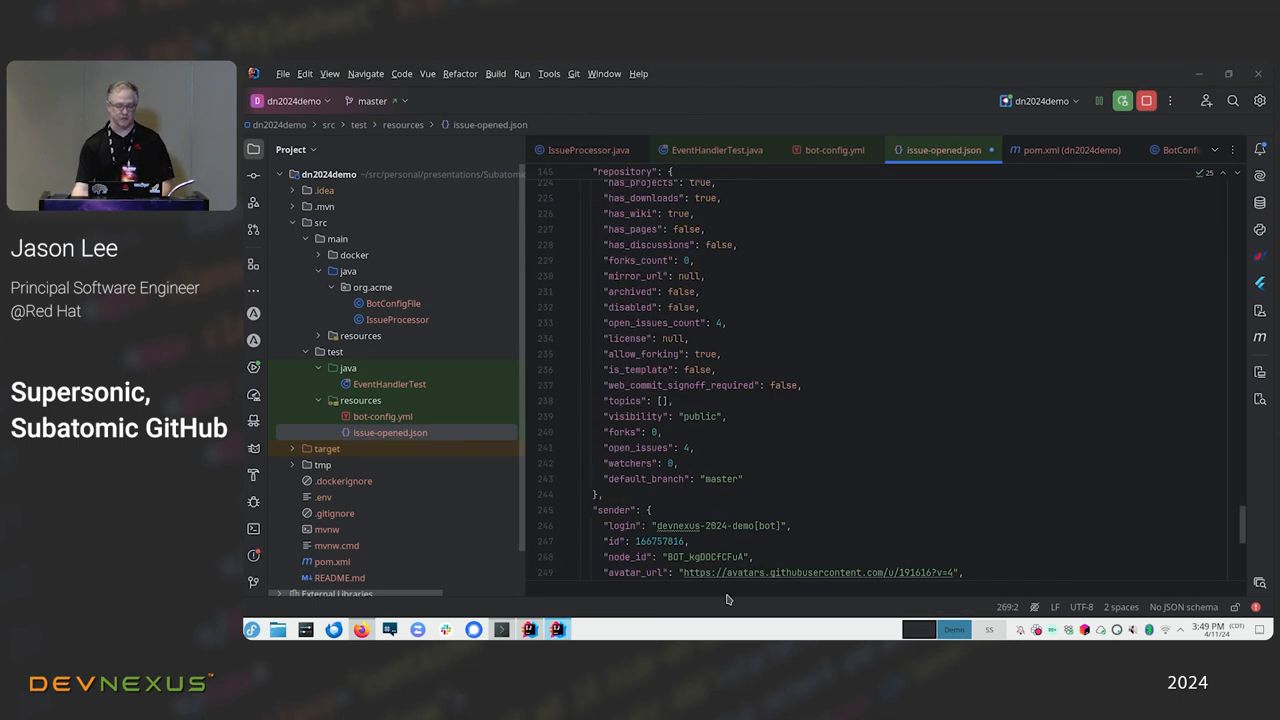
{"action": "scroll", "scroll_direction": "down", "scroll_amount": 3}
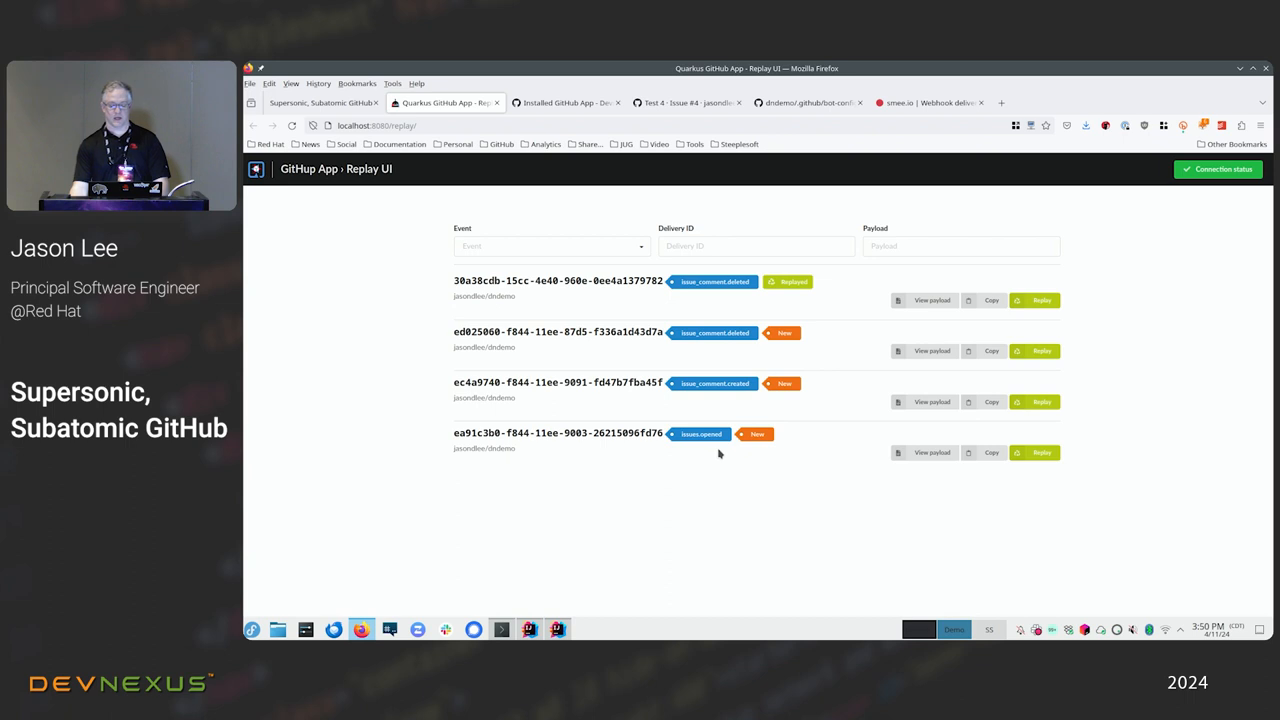
{"action": "mouse_move", "coordinate": [705, 433]}
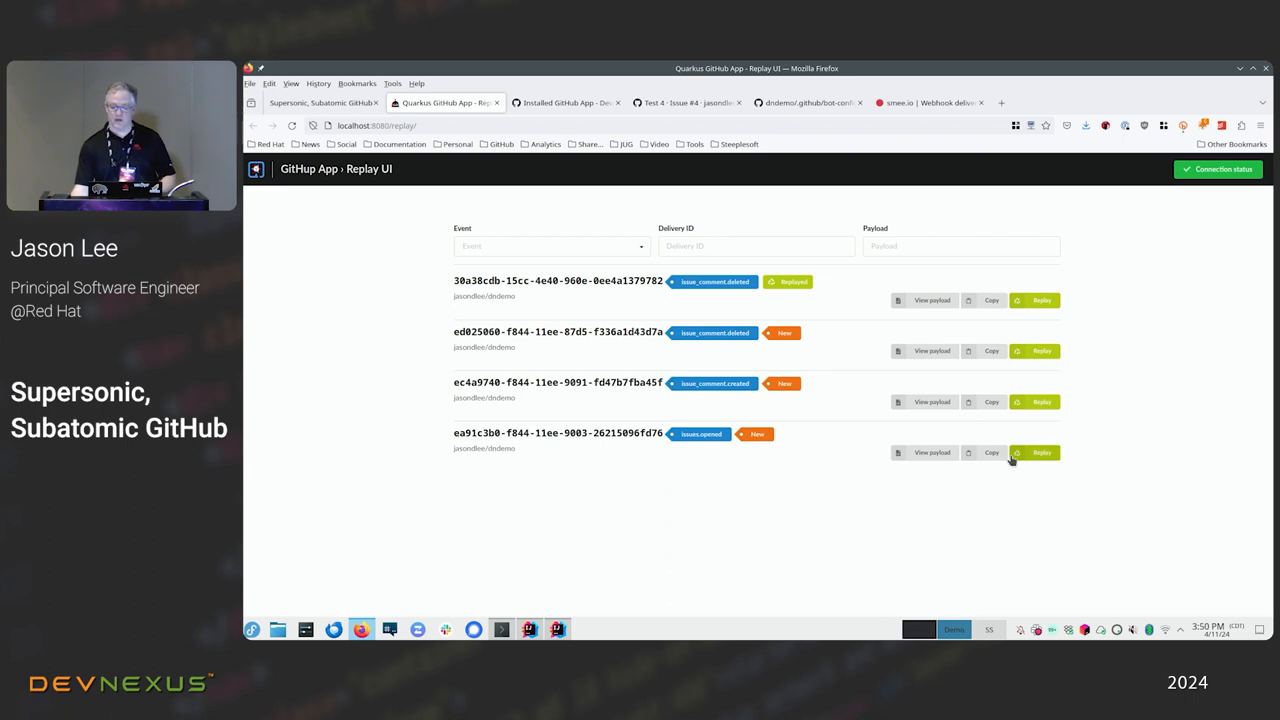
{"action": "mouse_move", "coordinate": [992, 452]}
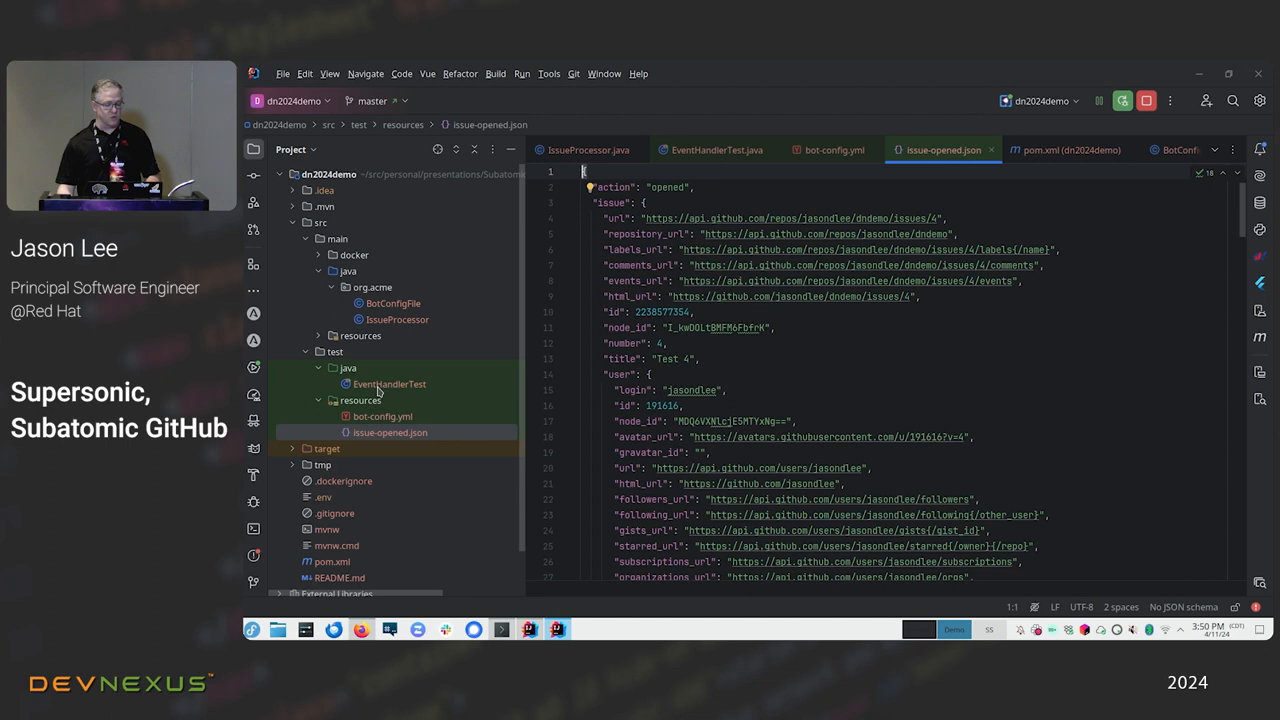
Step: Match the test's mocks.issue(2) to issue id 2 in issue-opened.json
{"action": "left_click", "coordinate": [718, 149]}
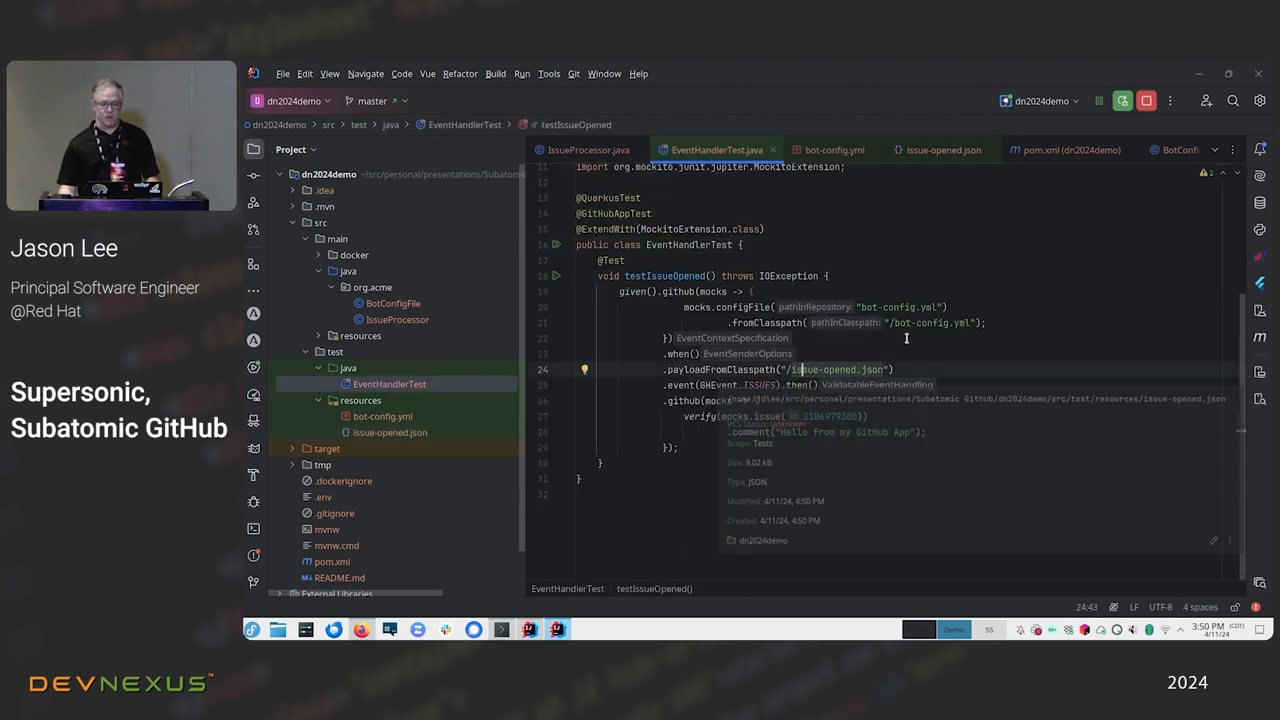
{"action": "mouse_move", "coordinate": [893, 338]}
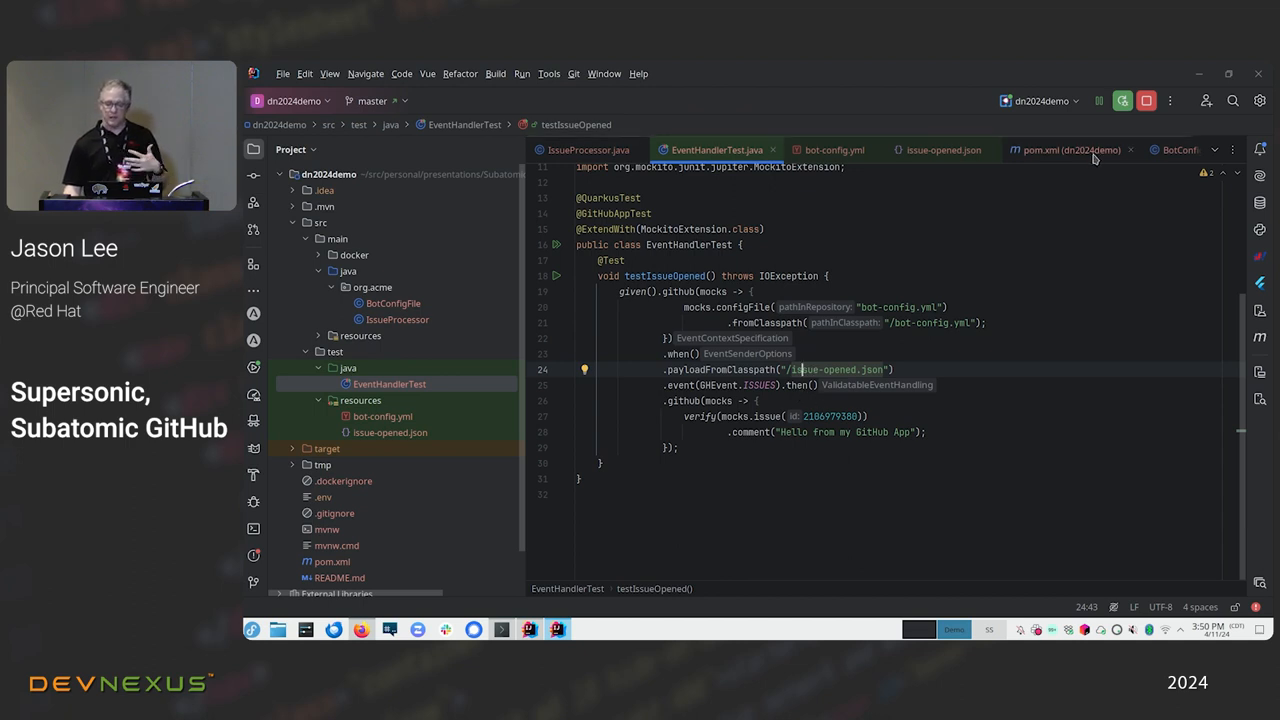
{"action": "left_click", "coordinate": [940, 150]}
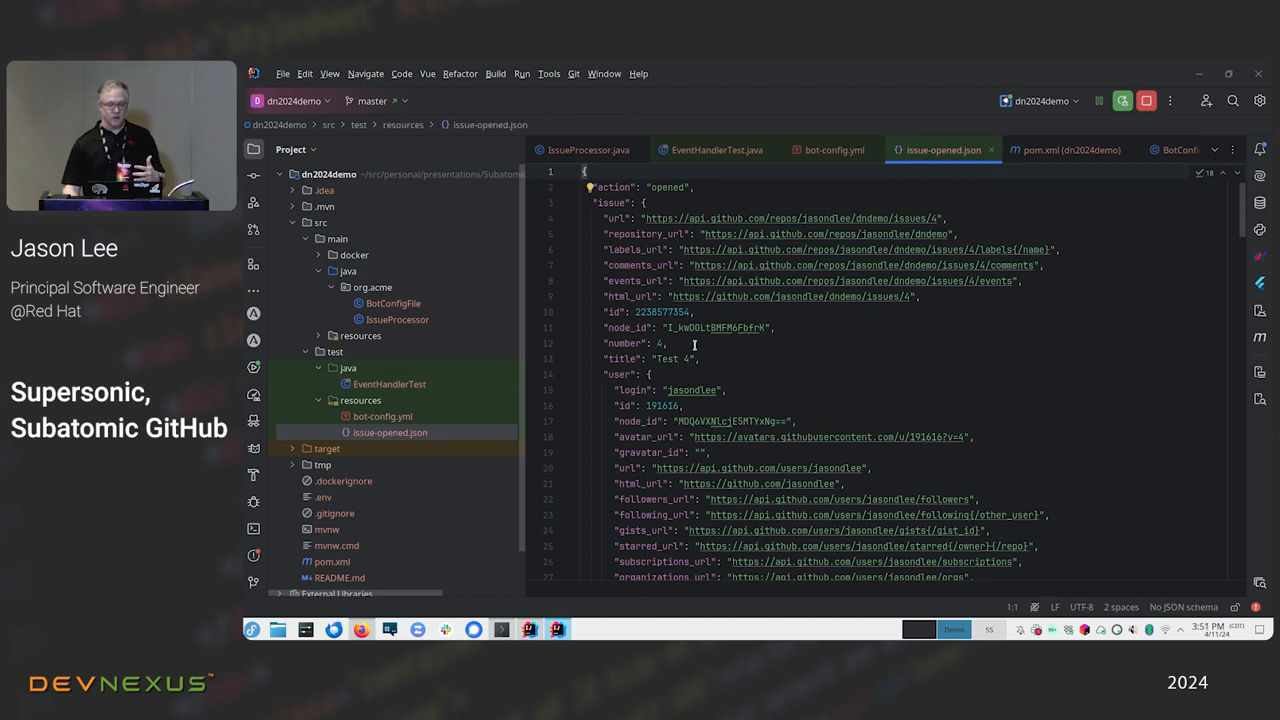
{"action": "double_click", "coordinate": [660, 311]}
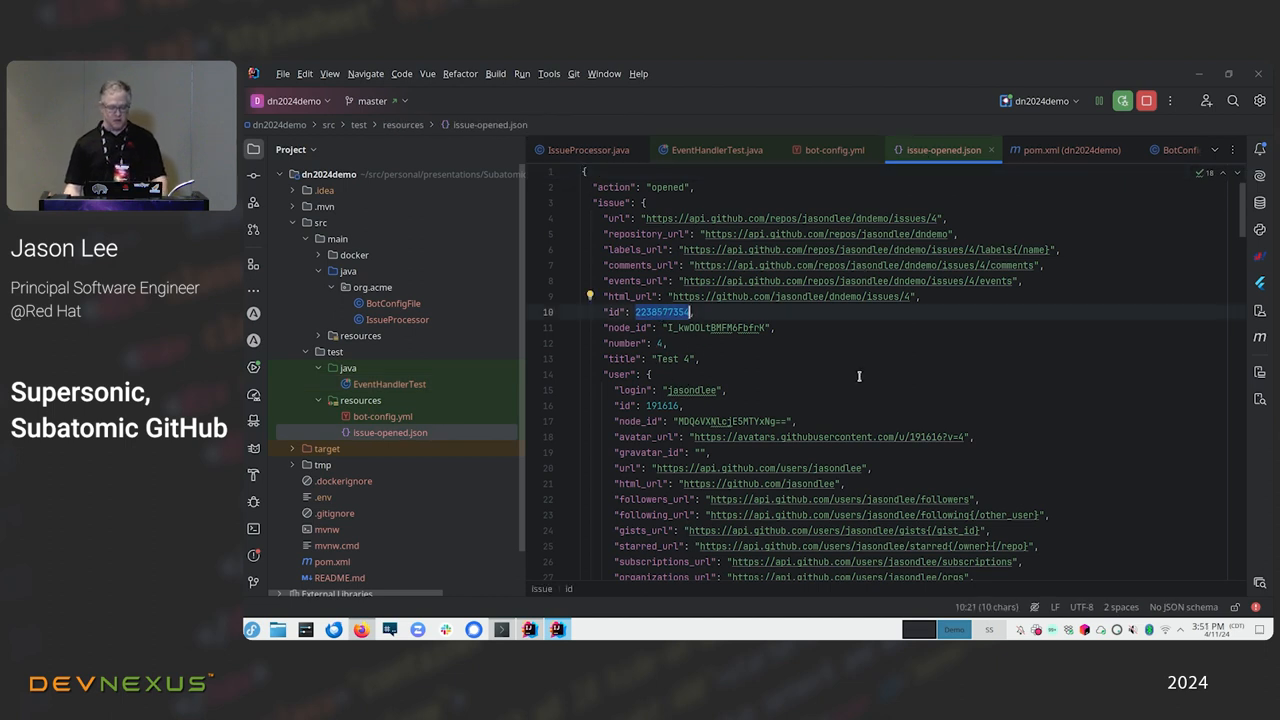
{"action": "mouse_move", "coordinate": [790, 297]}
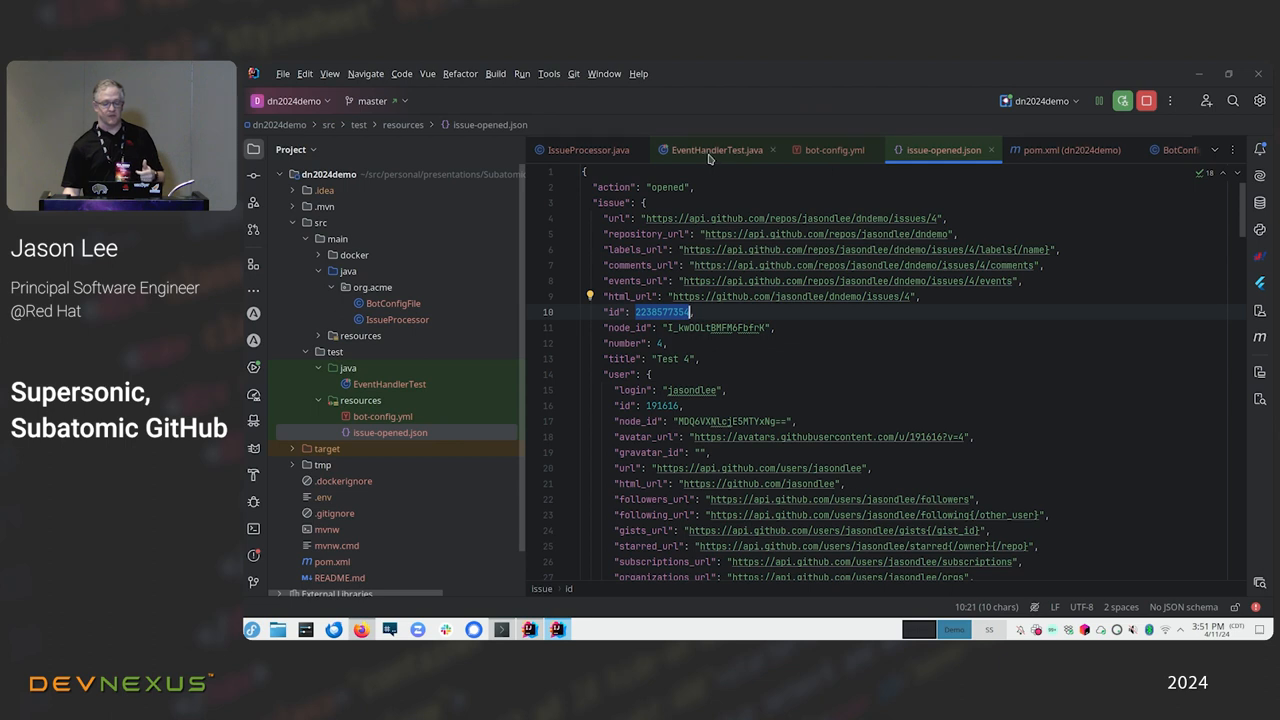
{"action": "left_click", "coordinate": [714, 150]}
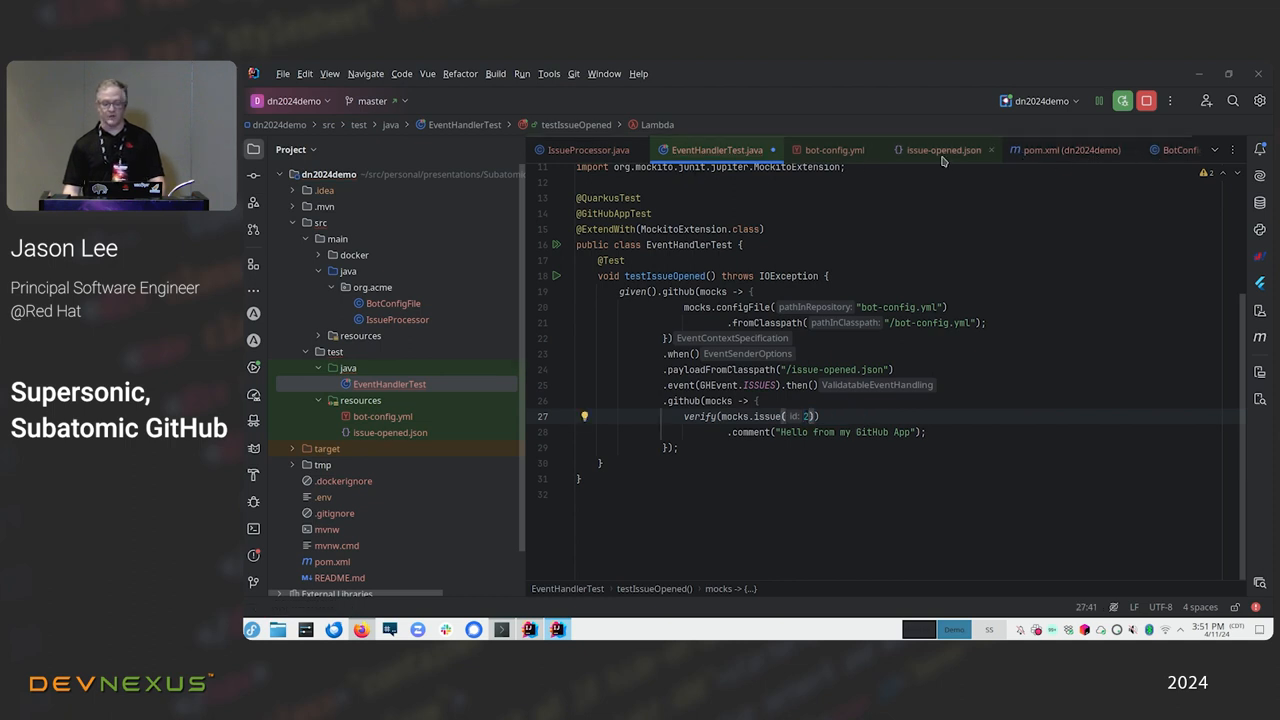
{"action": "left_click", "coordinate": [942, 150]}
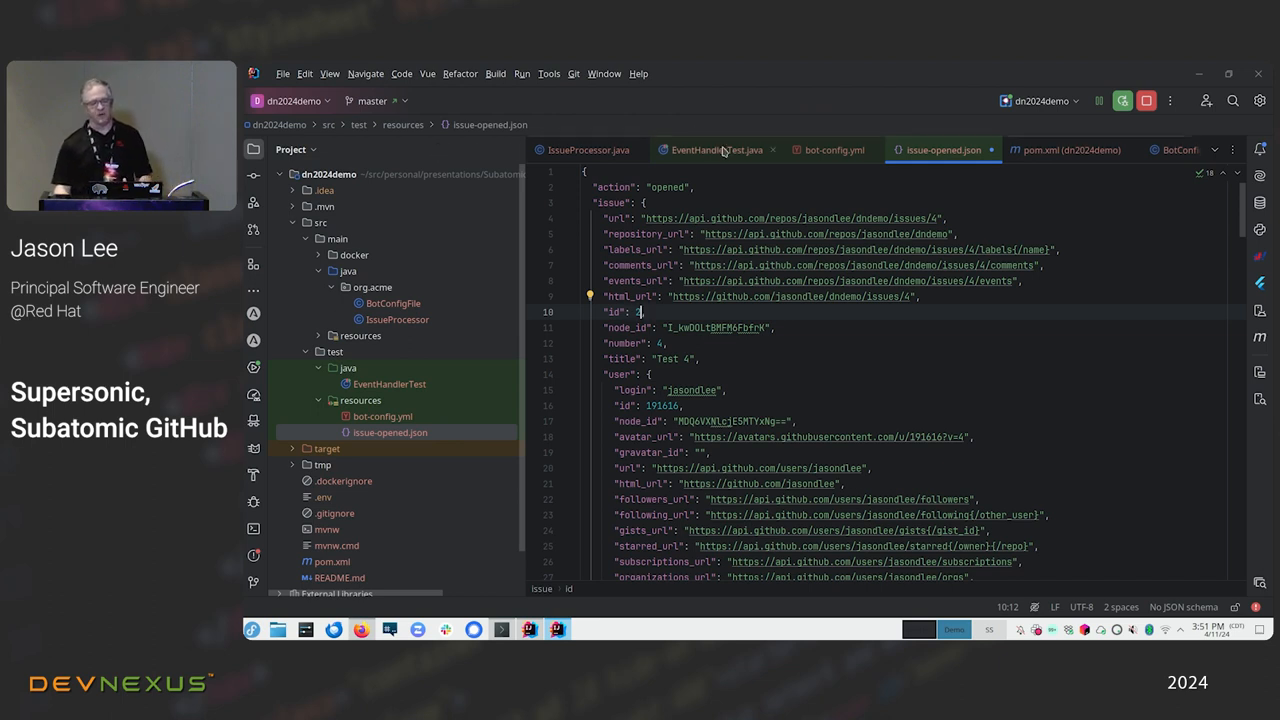
{"action": "left_click", "coordinate": [715, 150]}
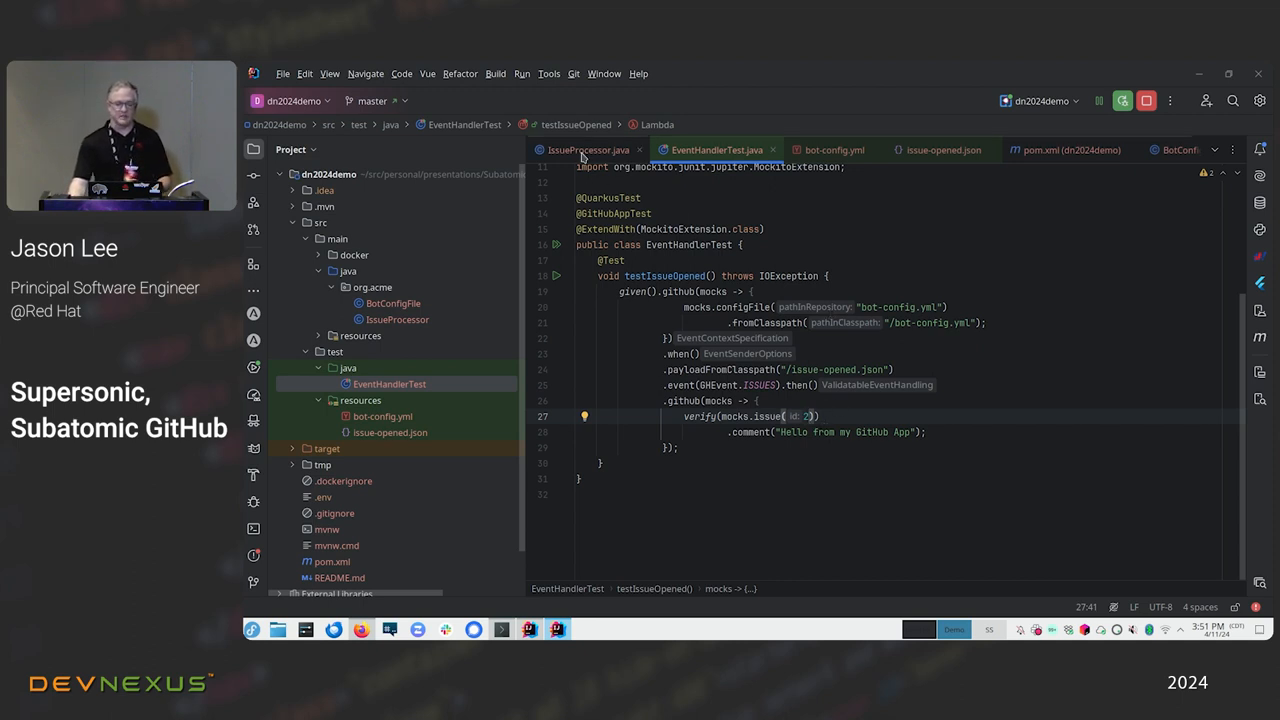
Step: Set the expected comment to 'Hello from Devnexus' as in IssueProcessor, then stop the running app
{"action": "left_click", "coordinate": [583, 150]}
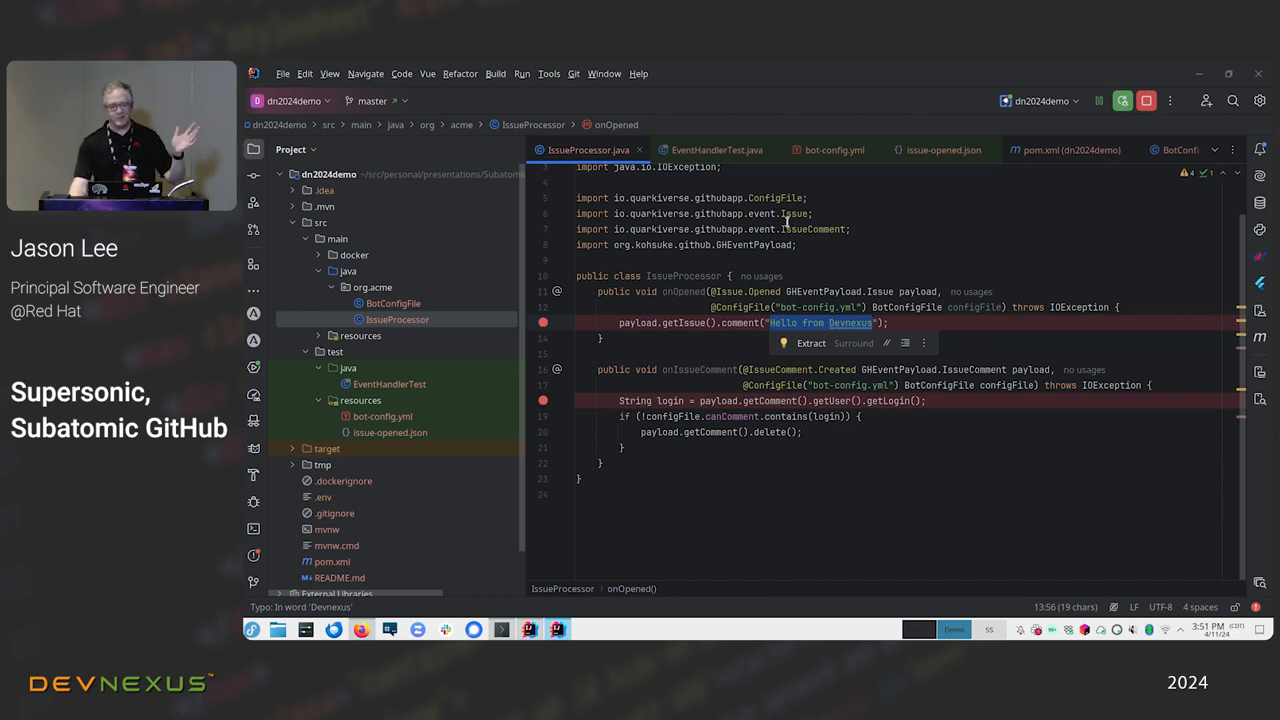
{"action": "left_click", "coordinate": [716, 149]}
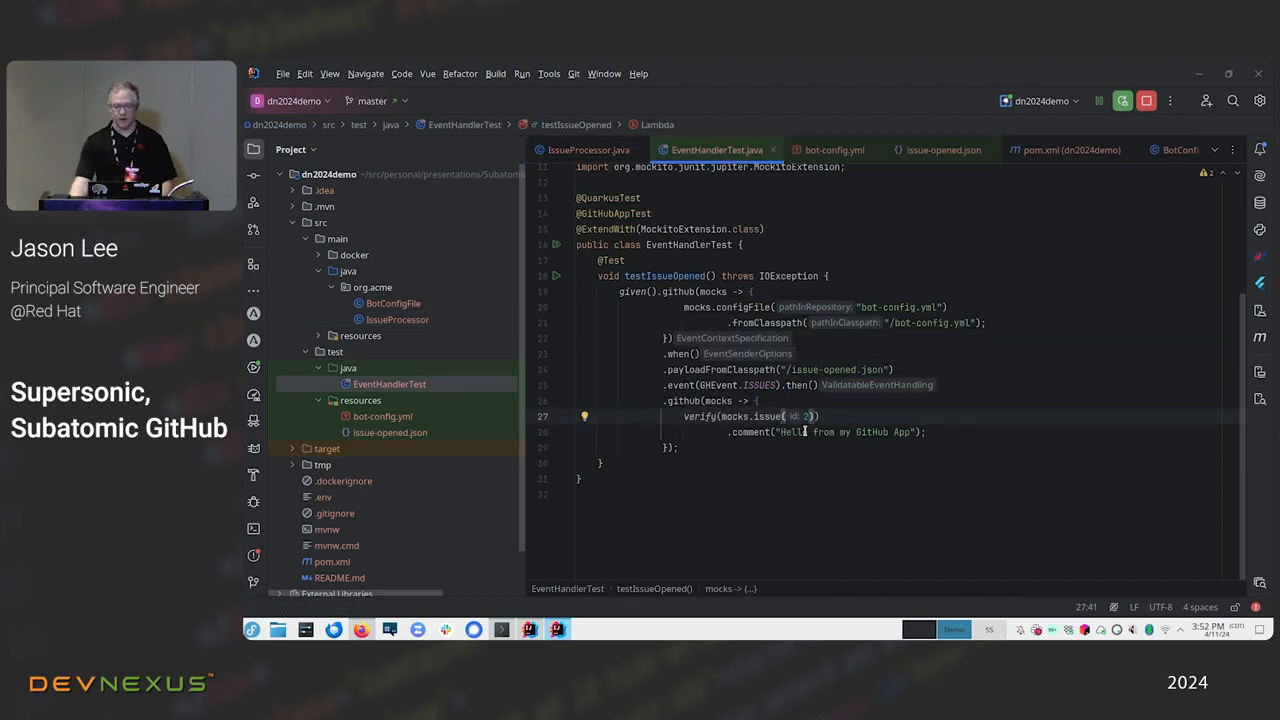
{"action": "double_click", "coordinate": [835, 432]}
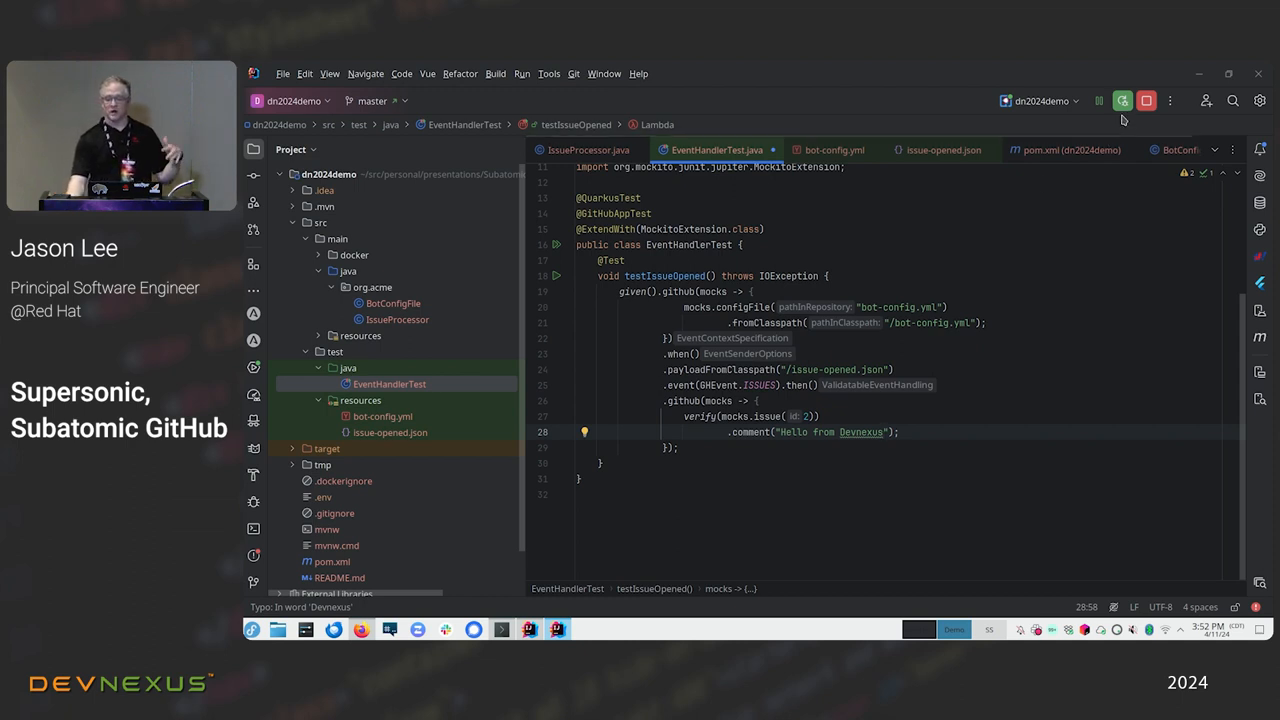
{"action": "left_click", "coordinate": [1146, 100]}
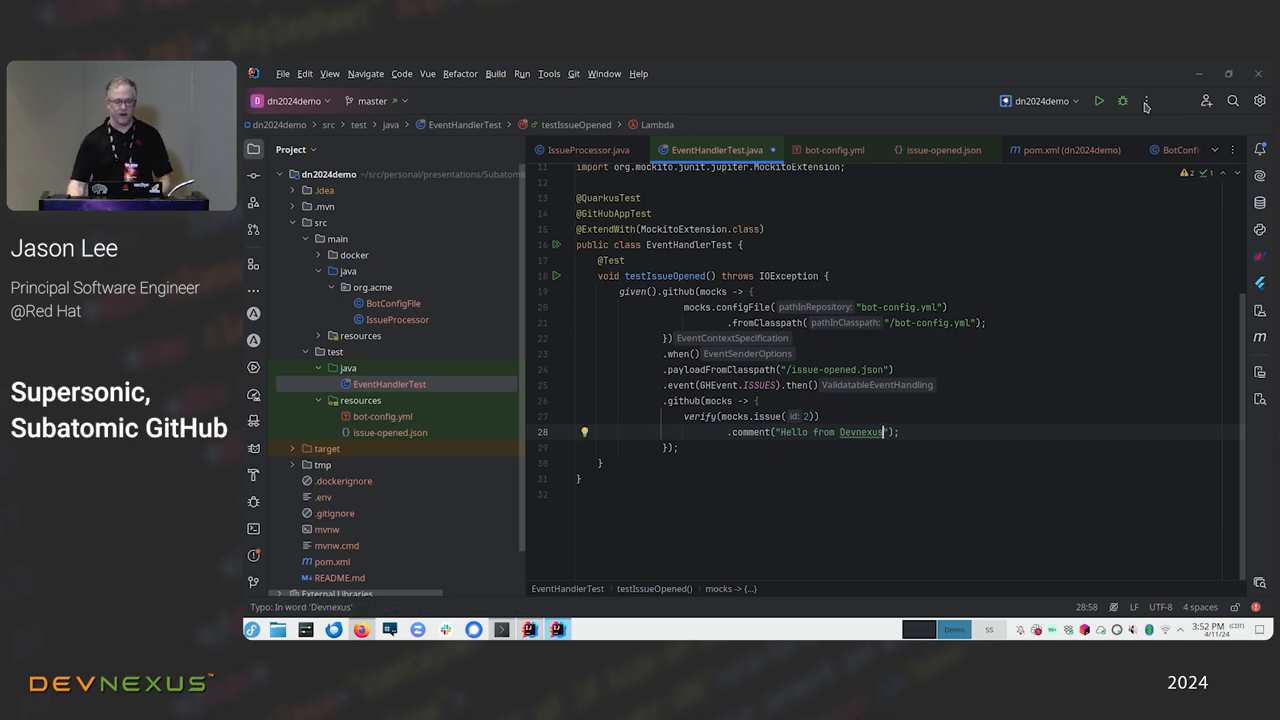
{"action": "mouse_move", "coordinate": [995, 243]}
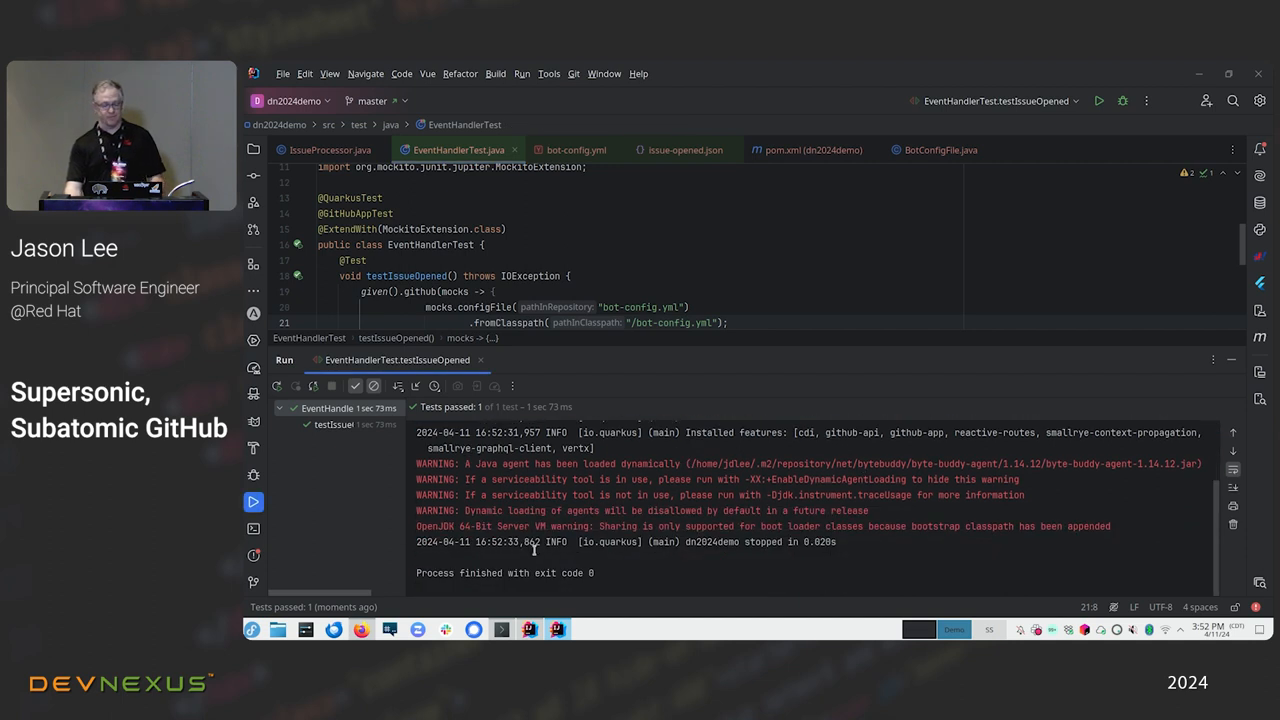
{"action": "mouse_move", "coordinate": [1231, 360]}
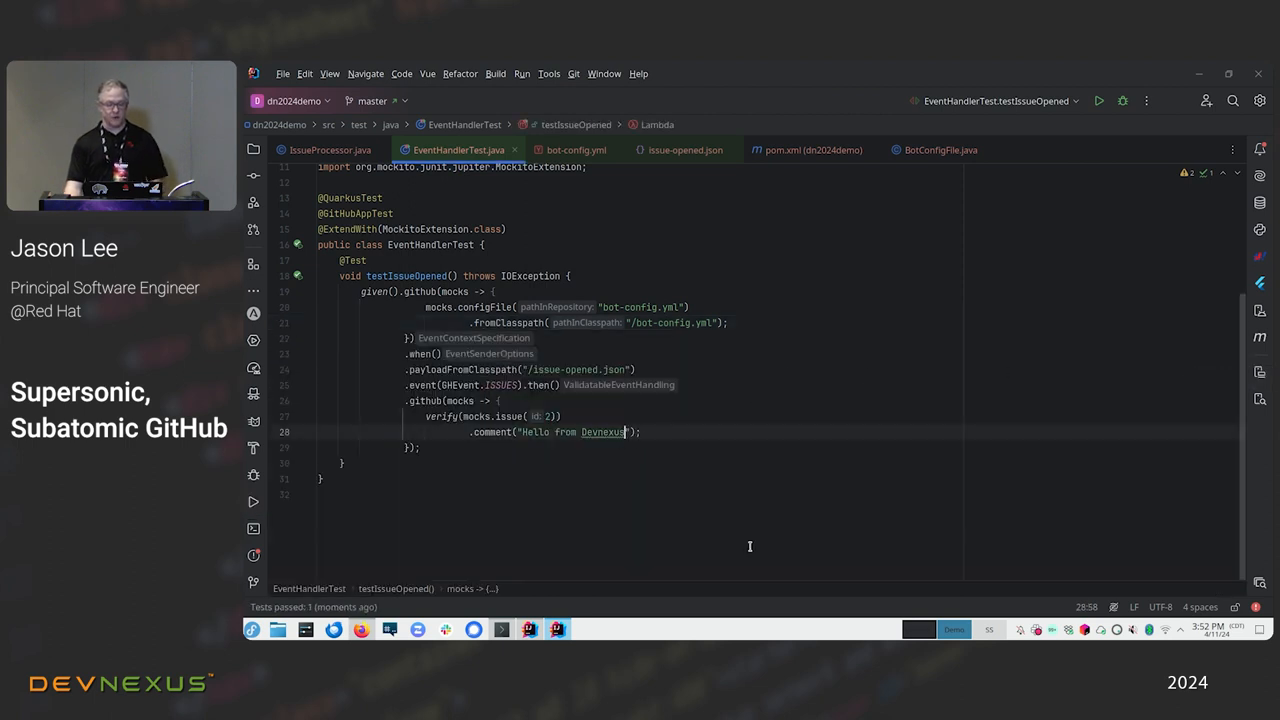
Step: Change the expected comment to 'Hello from Devnexus.' and rerun testIssueOpened, which fails on argument mismatch
{"action": "type", "text": "."}
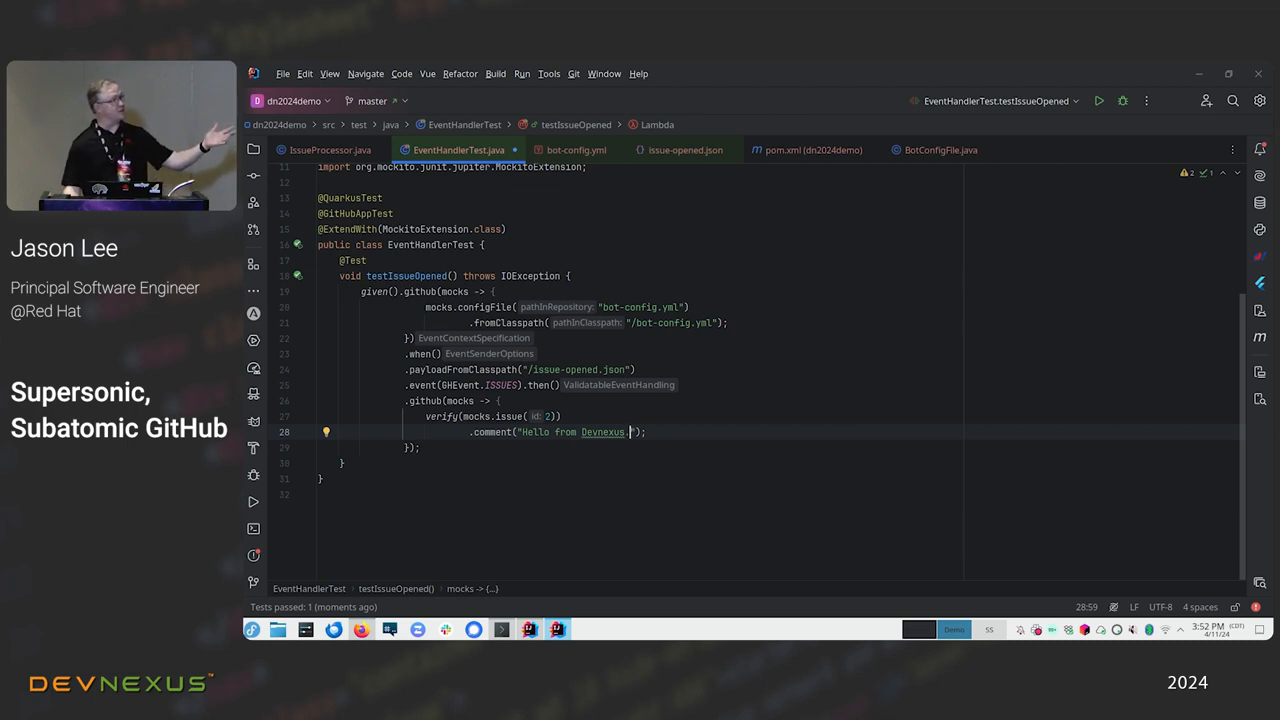
{"action": "mouse_move", "coordinate": [626, 297]}
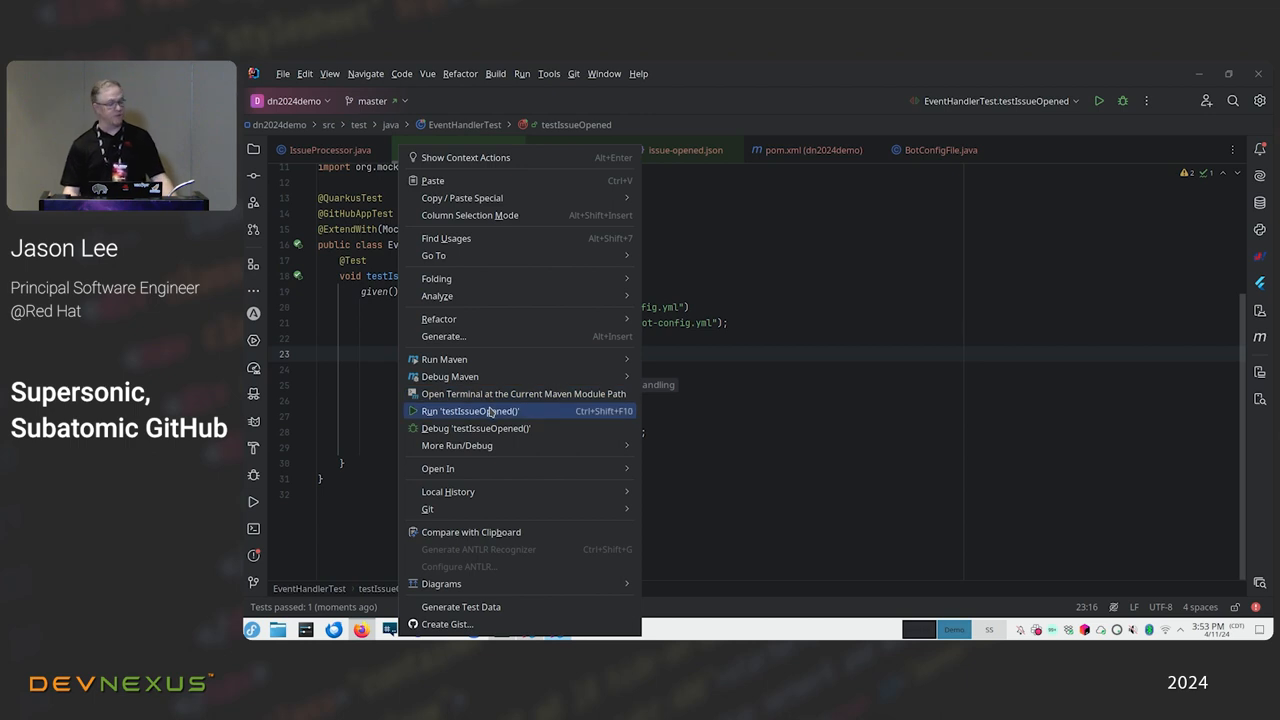
{"action": "left_click", "coordinate": [469, 411]}
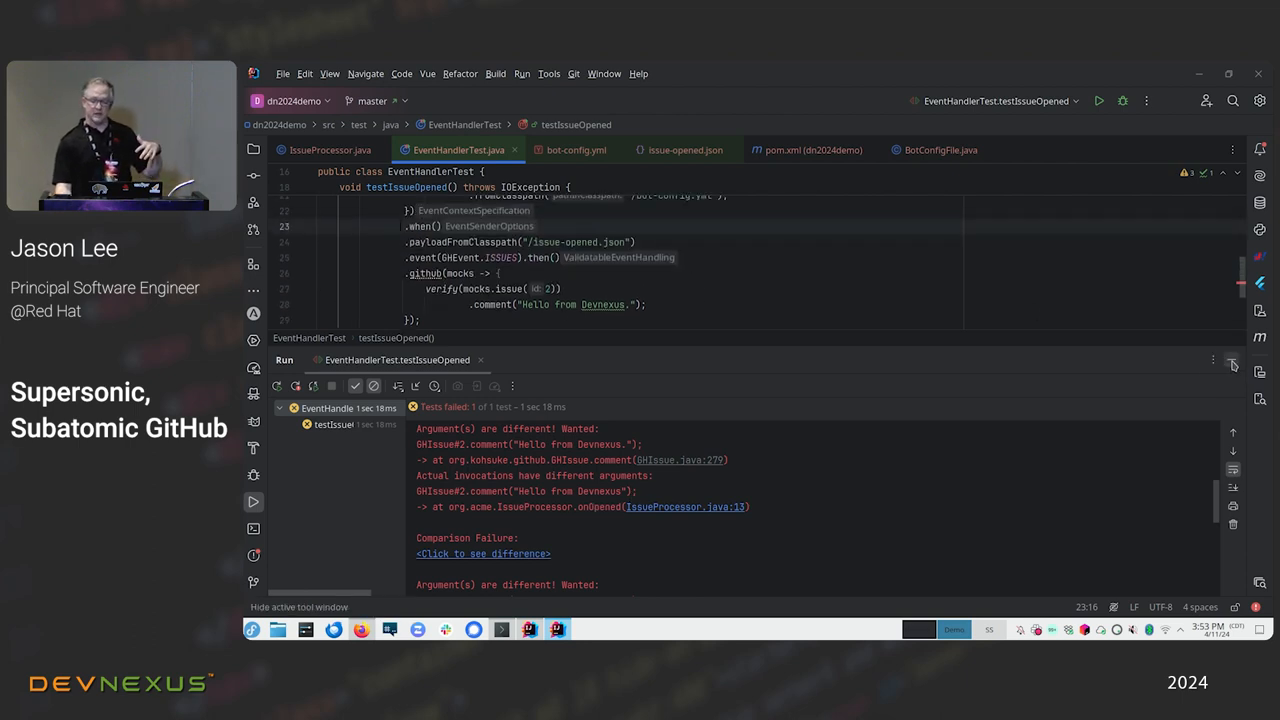
Step: Hide the failing test output and return to the Replay UI slide in Firefox
{"action": "left_click", "coordinate": [1233, 362]}
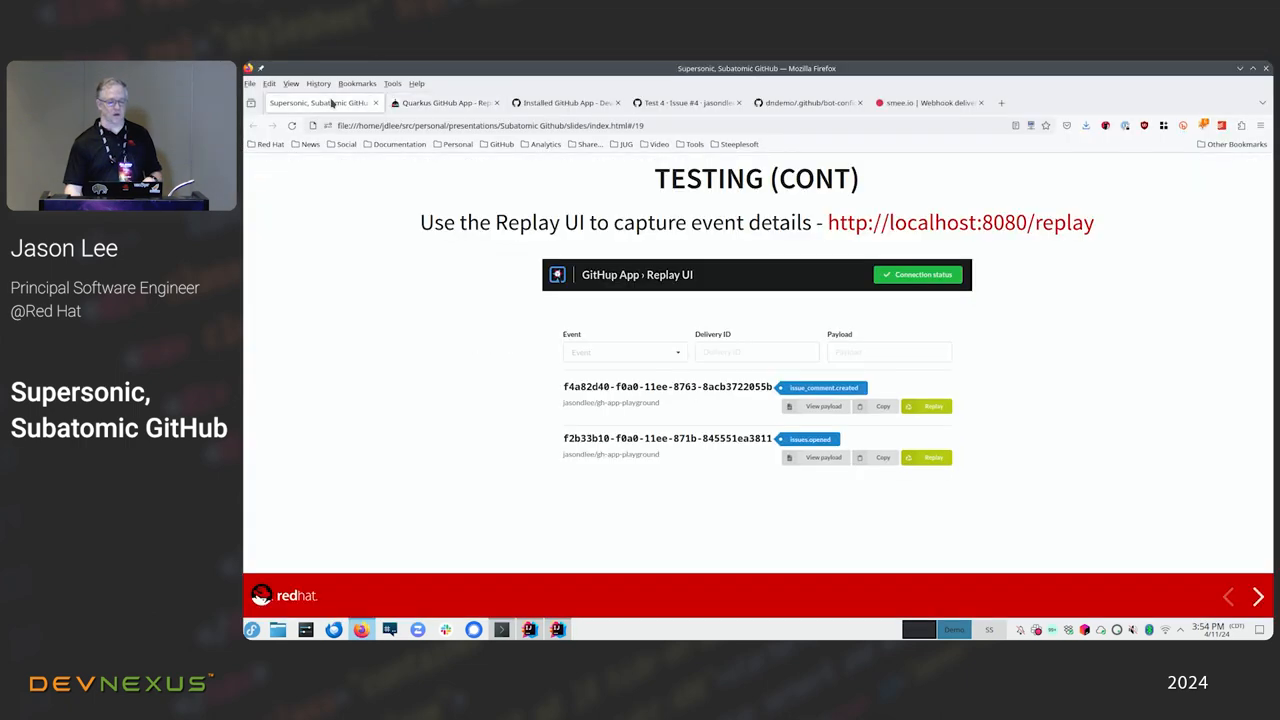
Step: Advance the deck to the closing 'Thank You!' slide with the project links and QR code
{"action": "left_click", "coordinate": [1258, 596]}
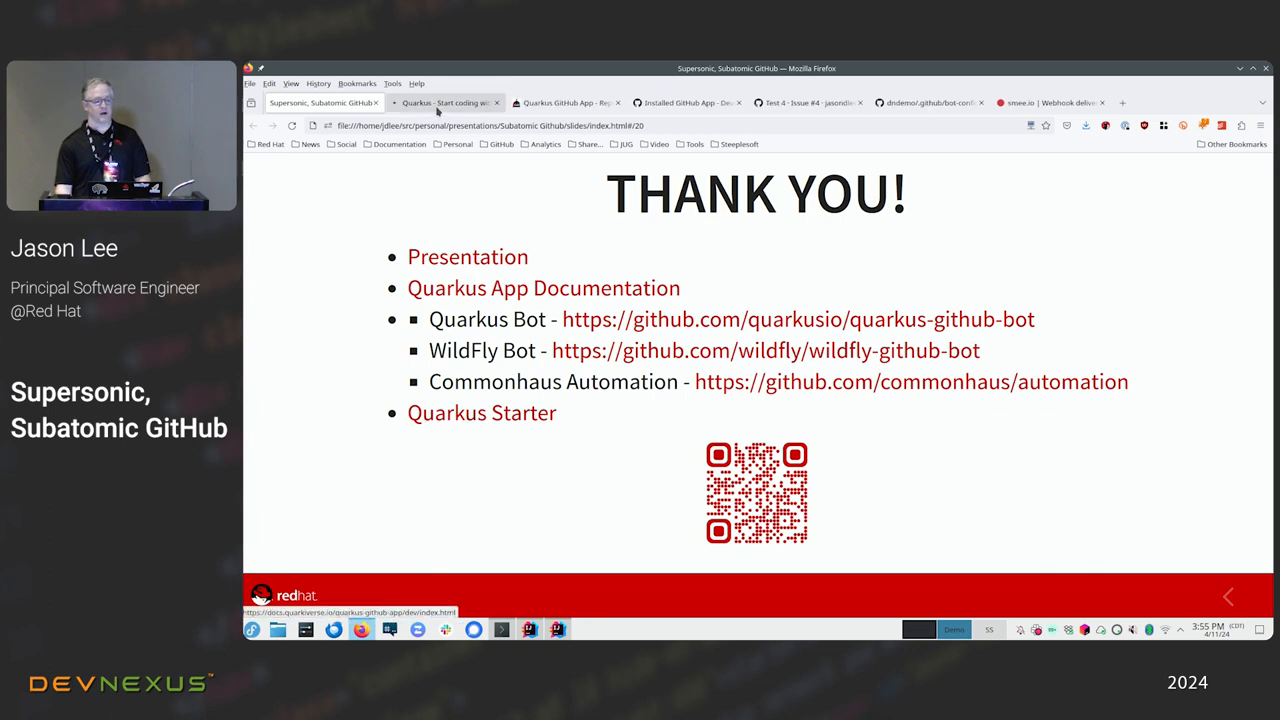
Step: Switch to the code.quarkus.io starter page for configuring a new Quarkus application
{"action": "left_click", "coordinate": [445, 102]}
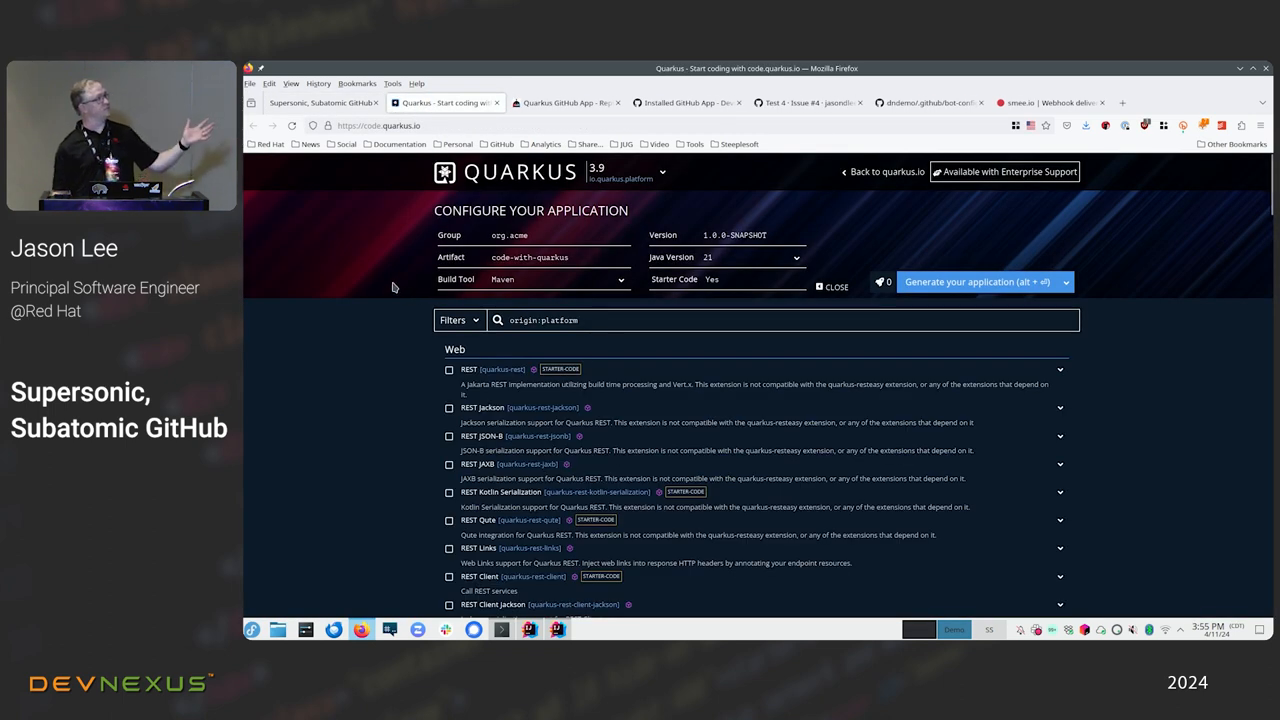